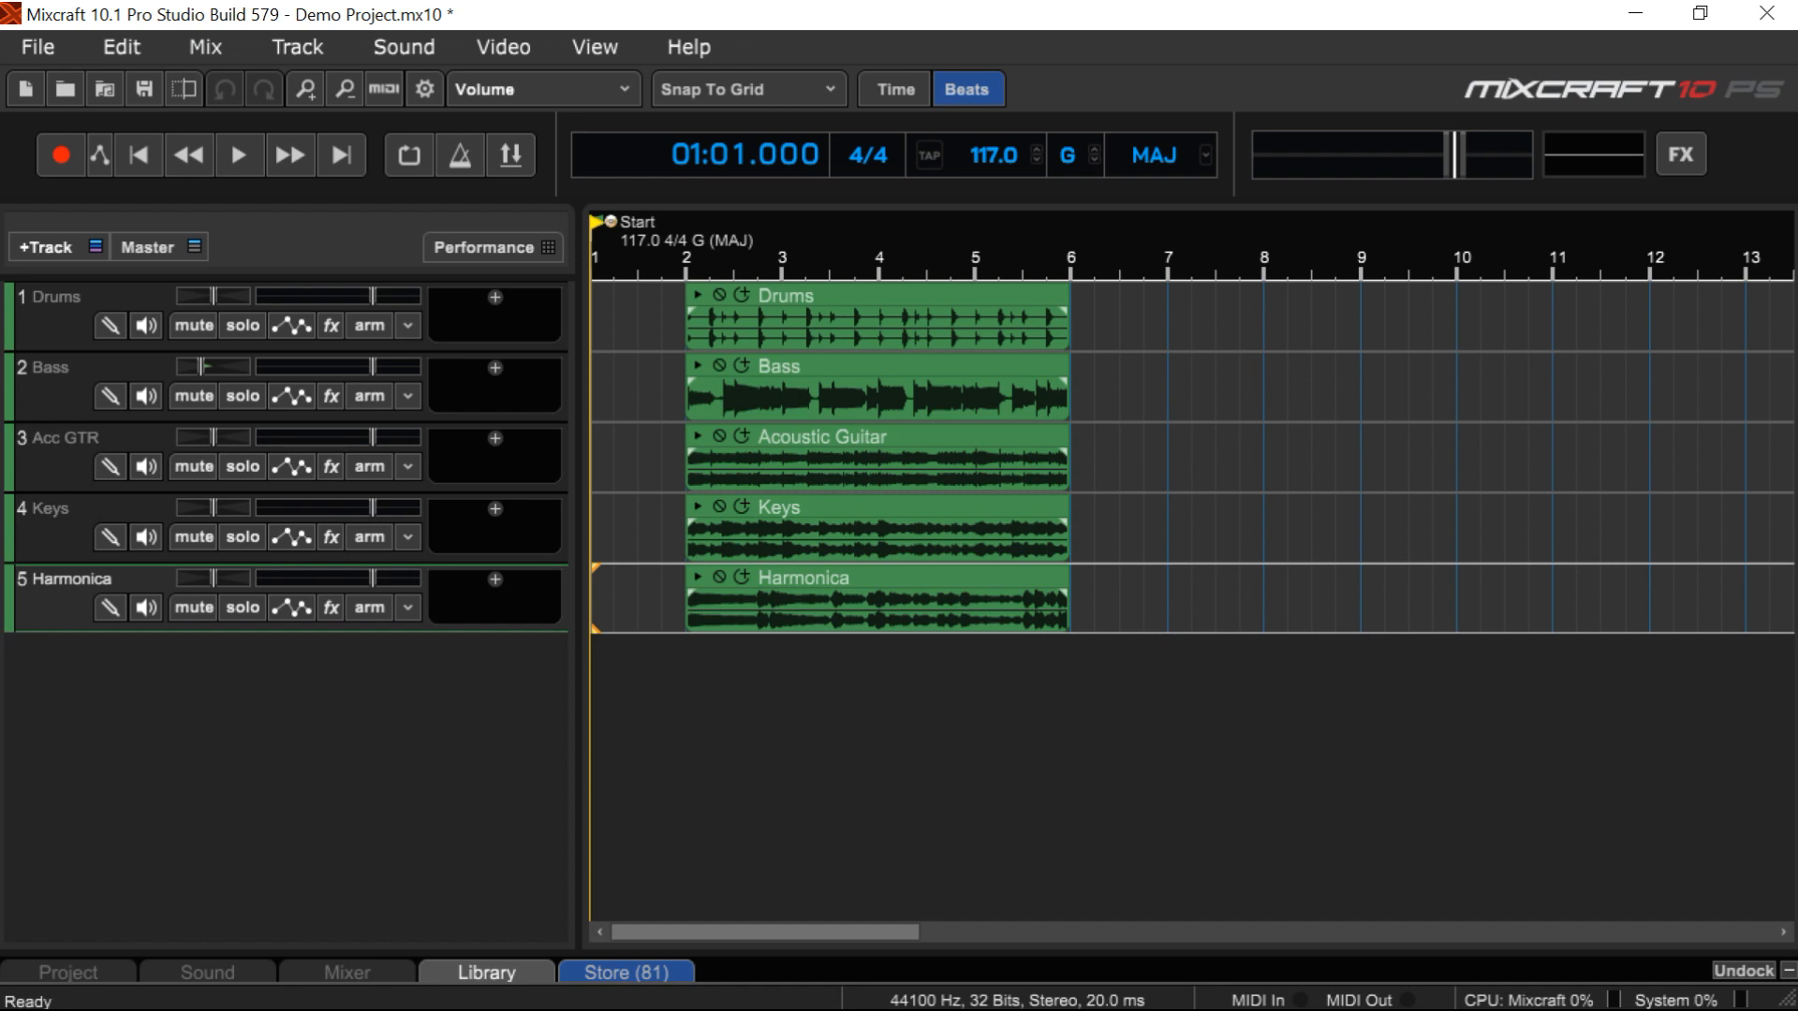
pyautogui.moveTo(1156, 342)
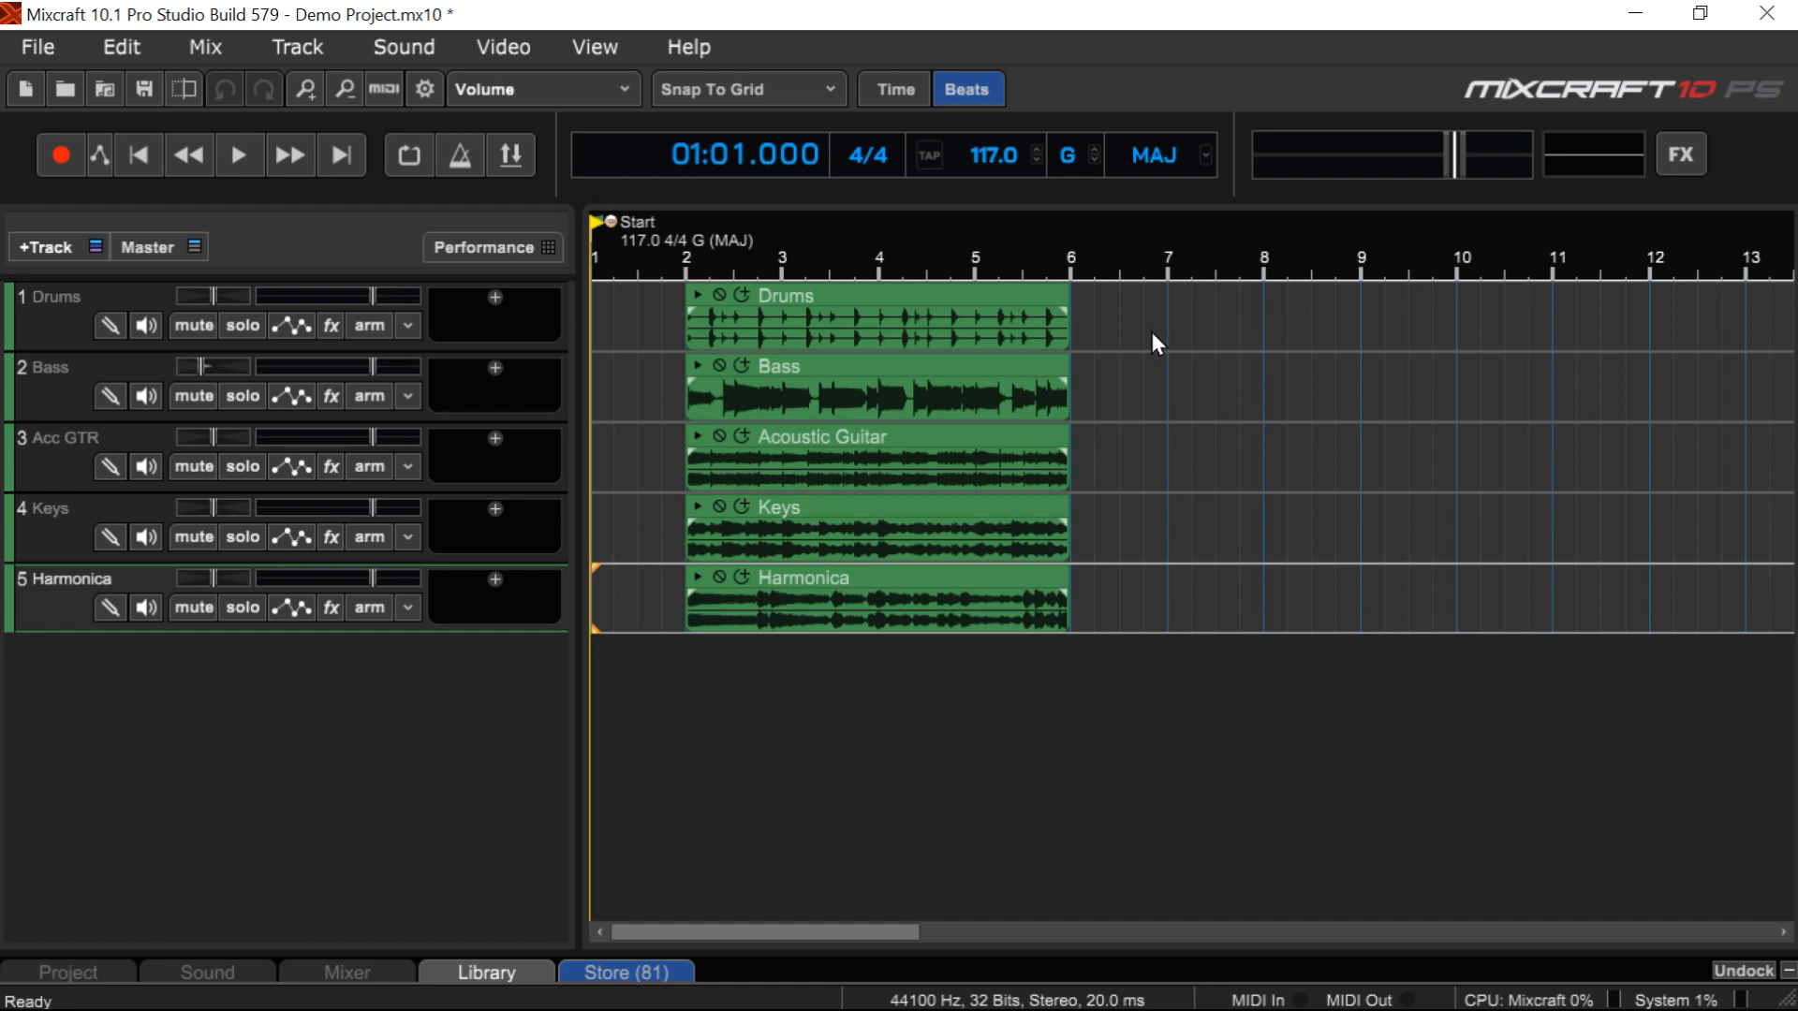
pyautogui.moveTo(150, 731)
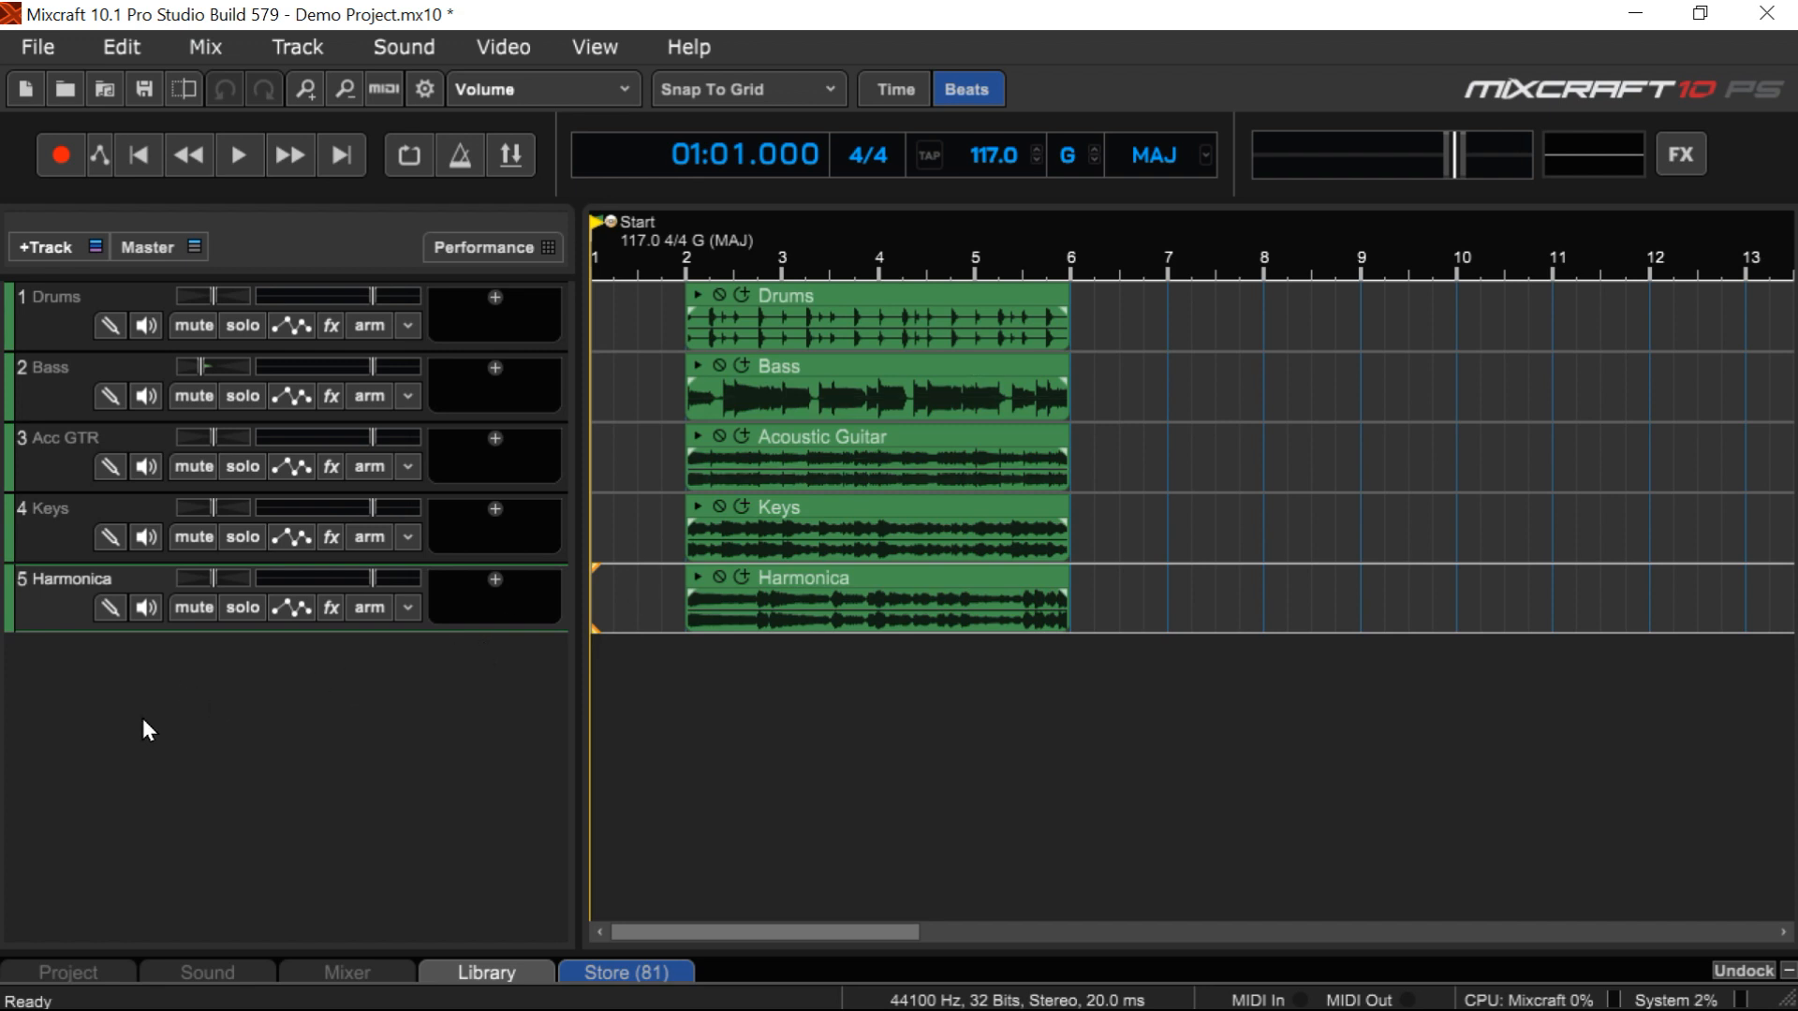
pyautogui.moveTo(71, 692)
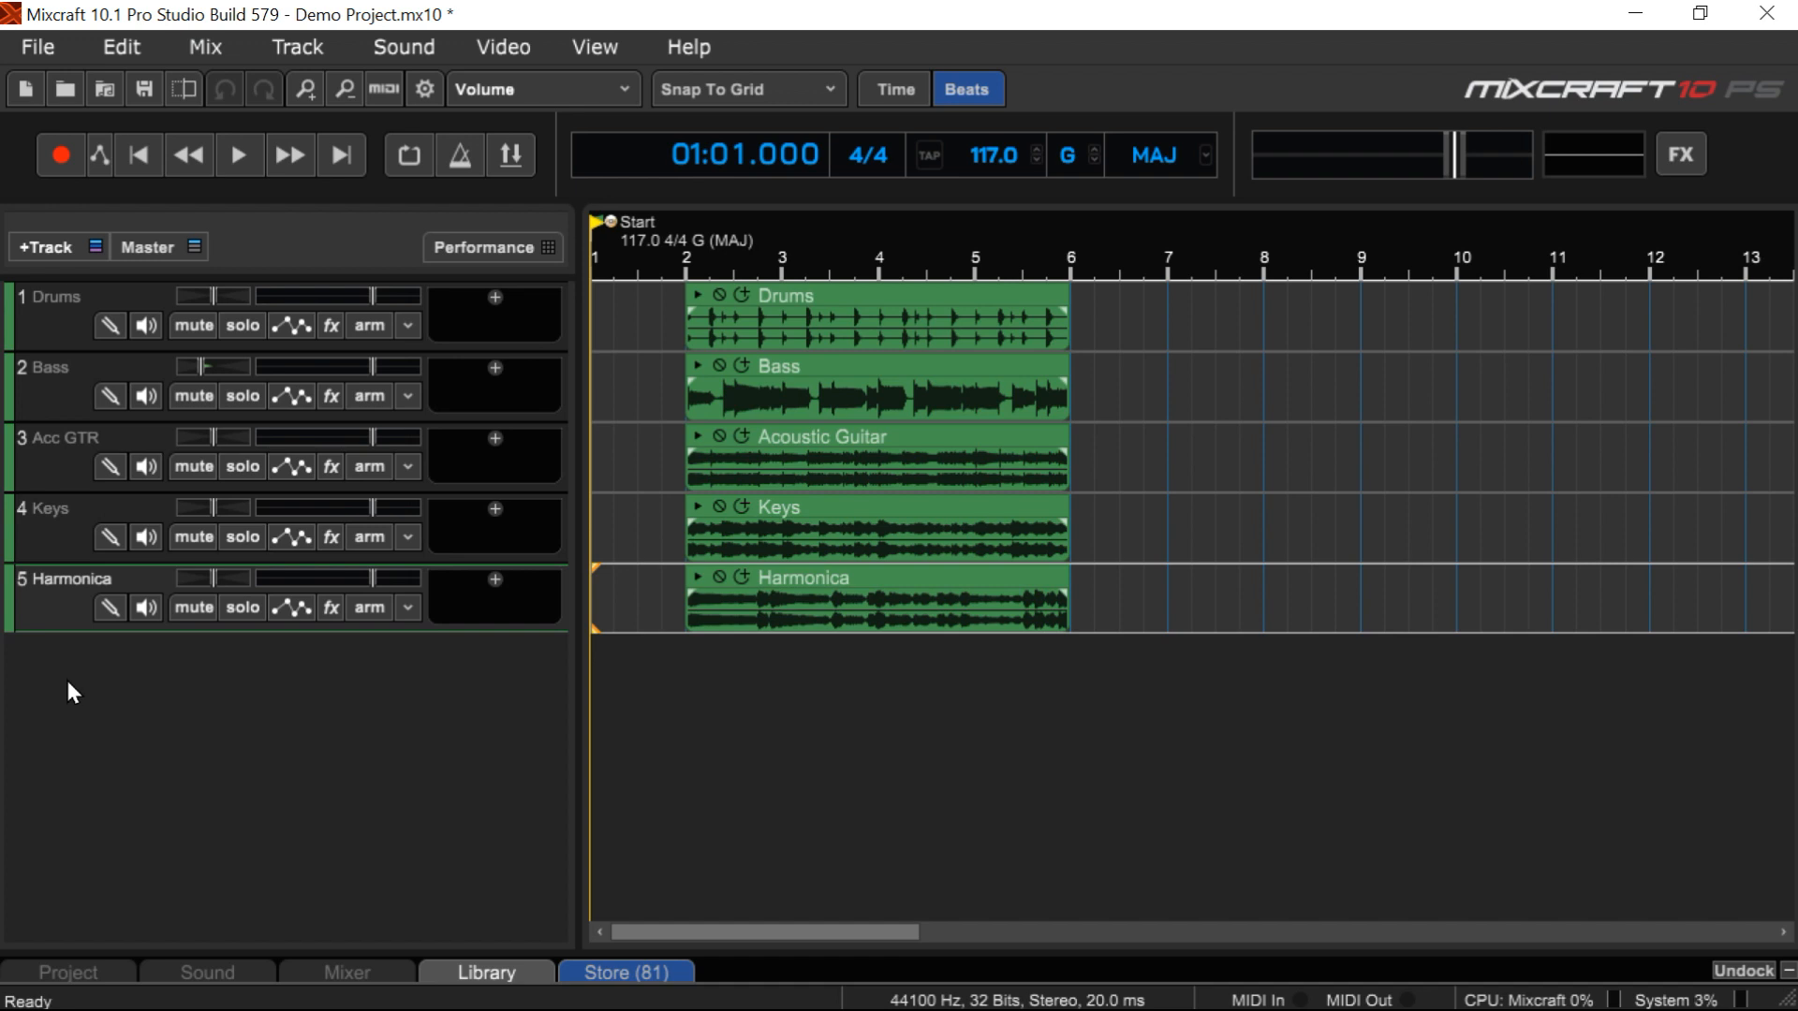
pyautogui.moveTo(69, 672)
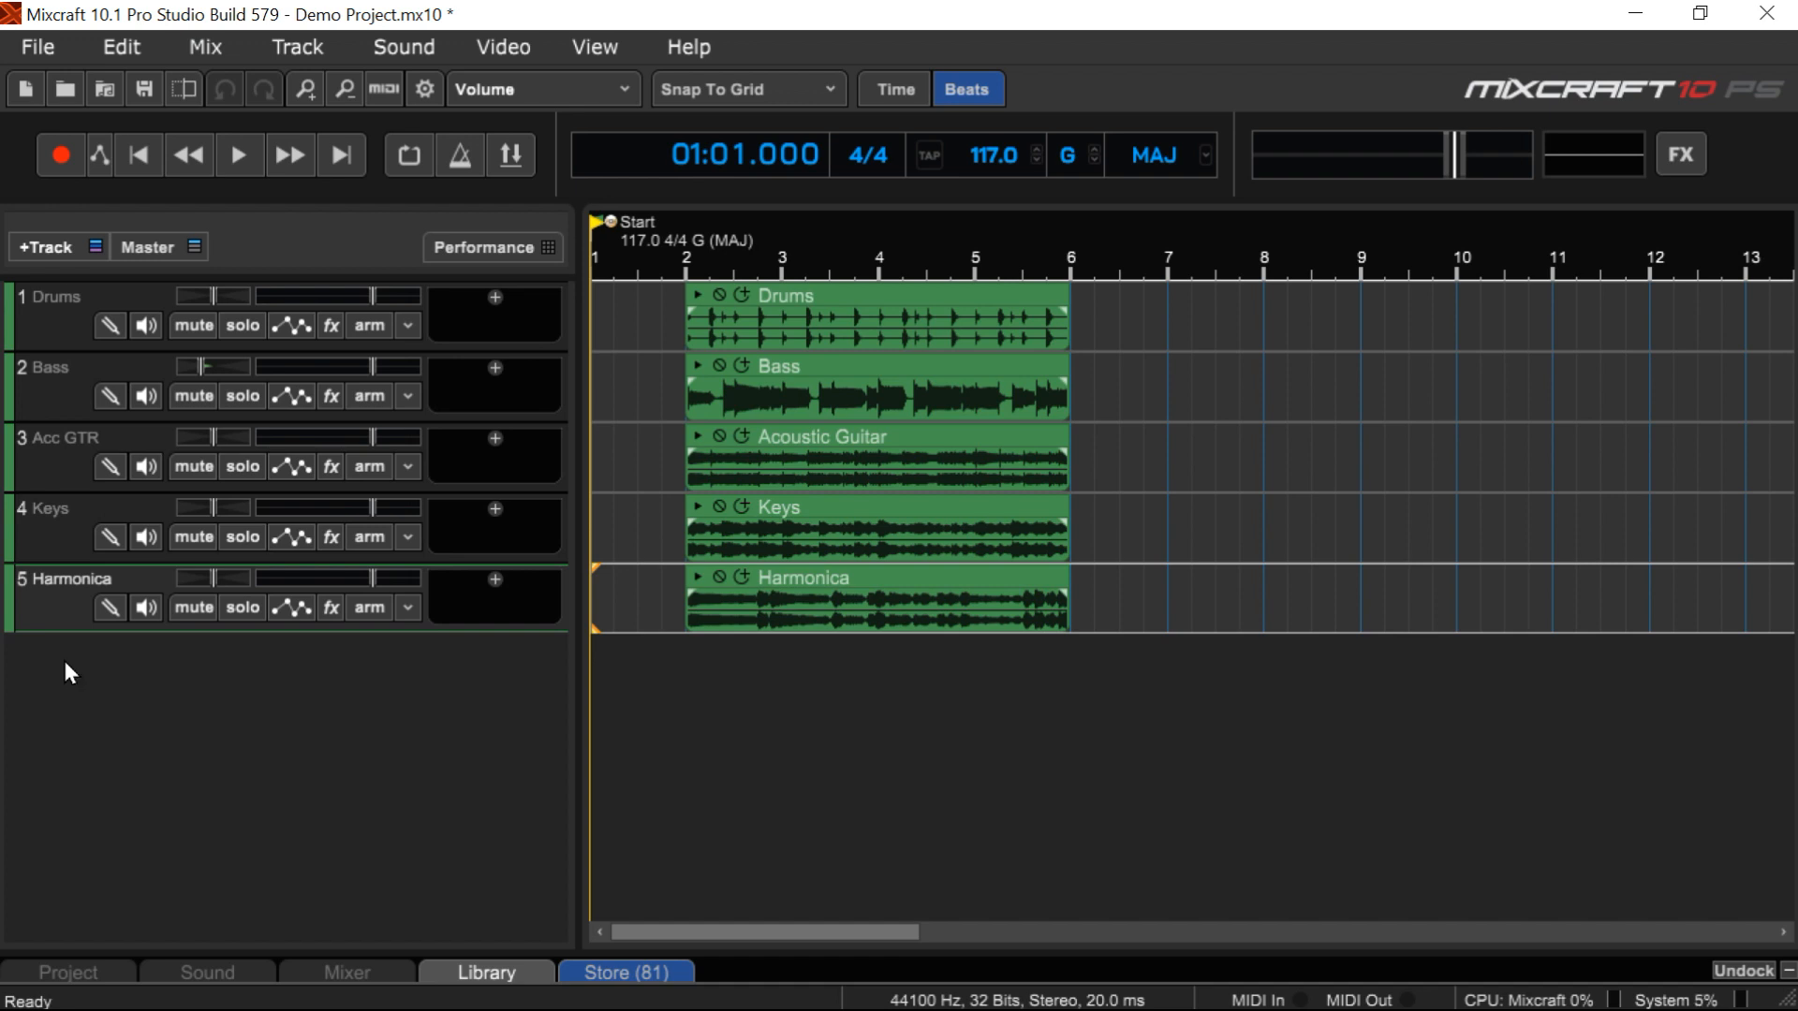
pyautogui.moveTo(90, 301)
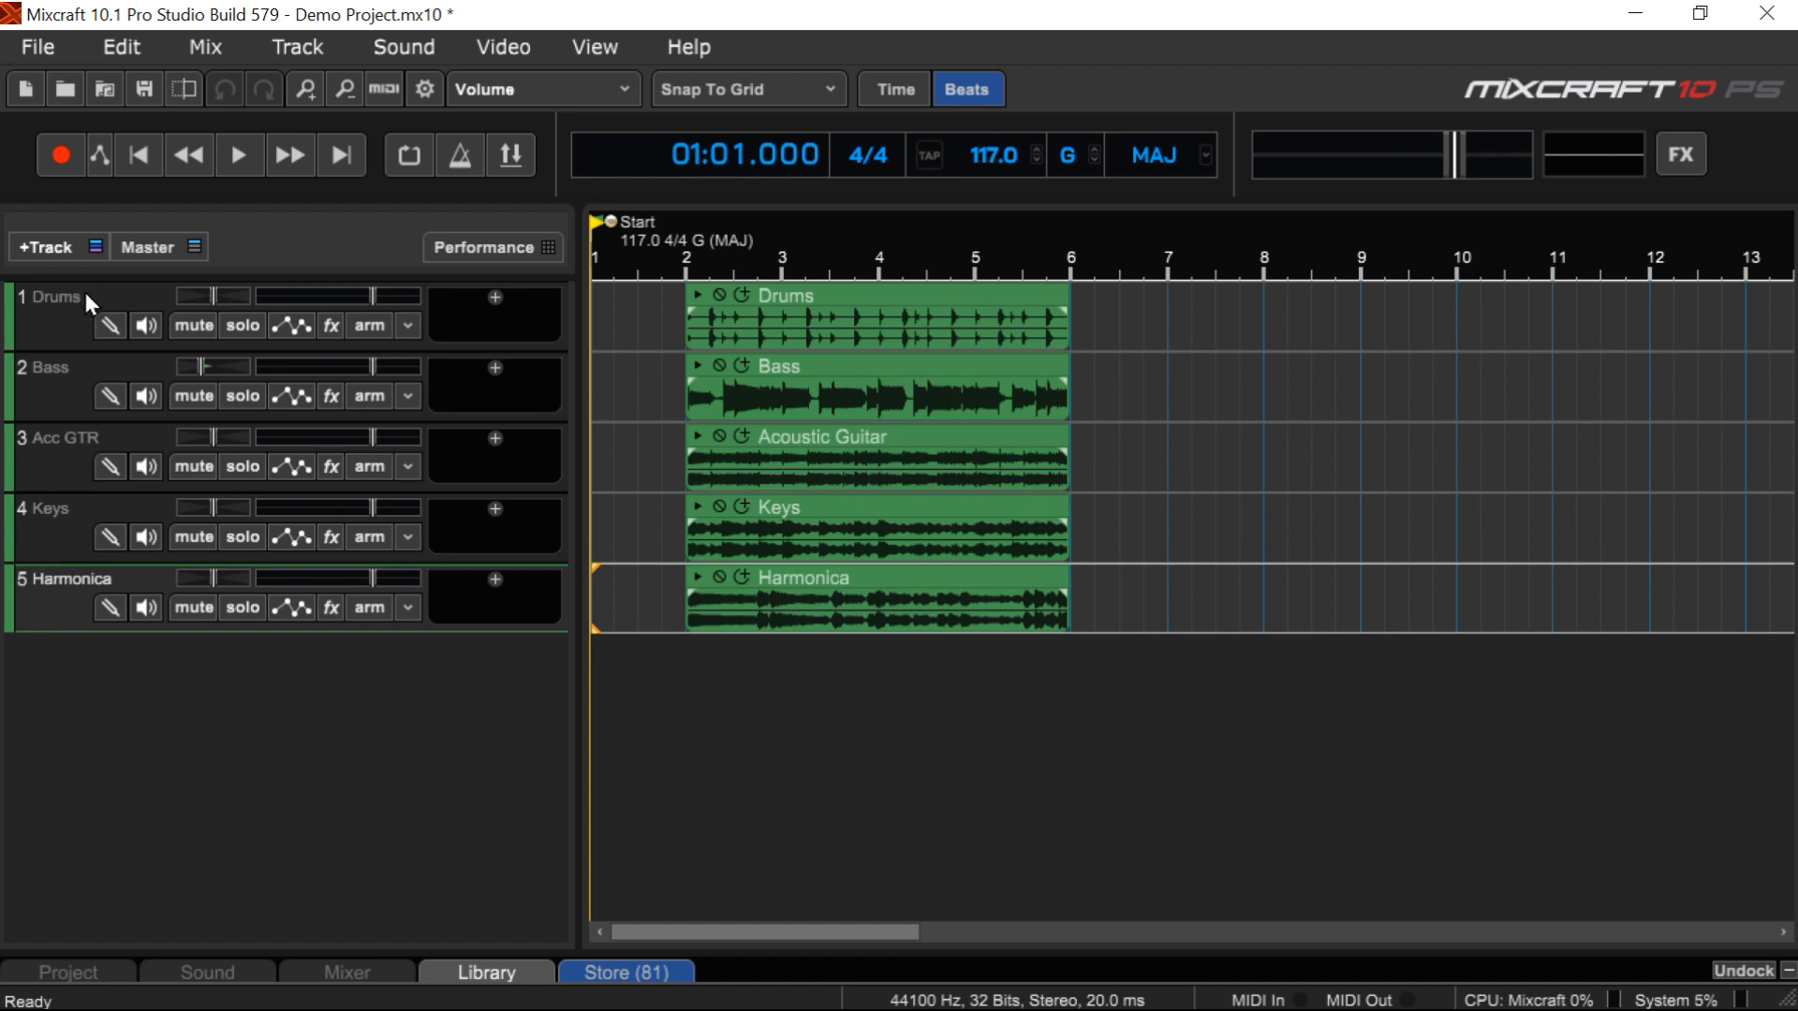
pyautogui.moveTo(75, 466)
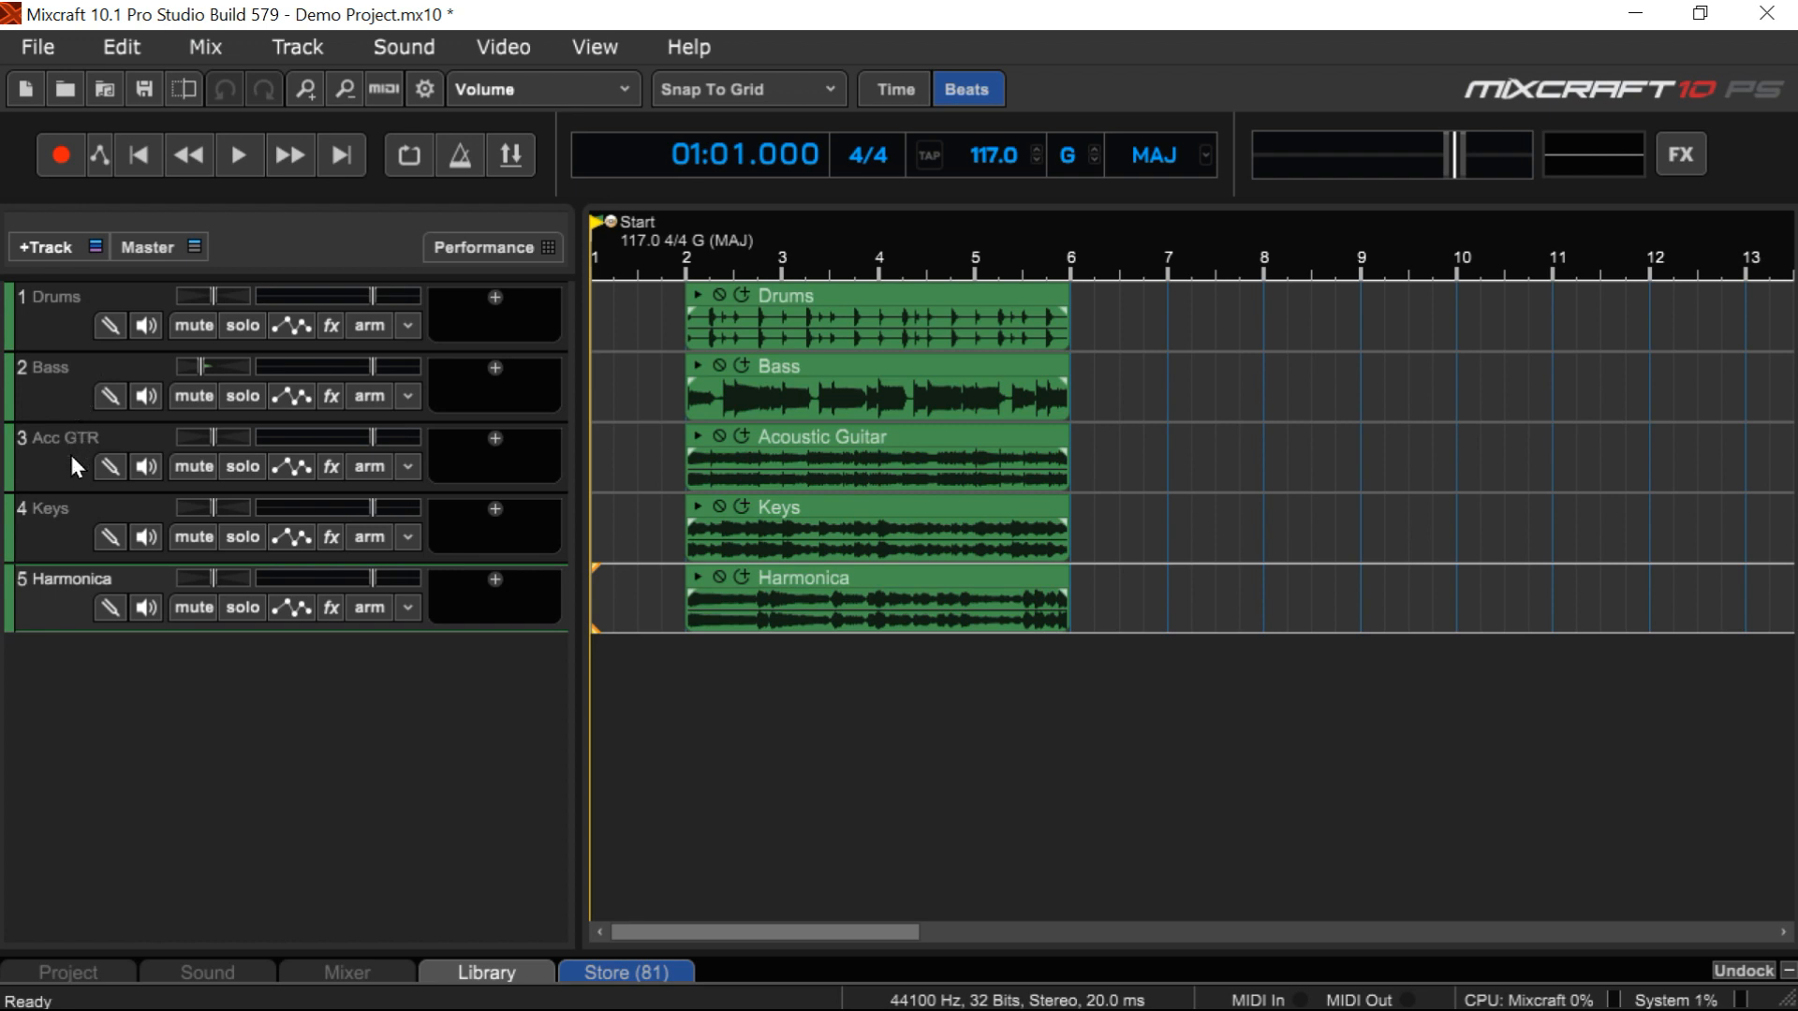
pyautogui.moveTo(68, 528)
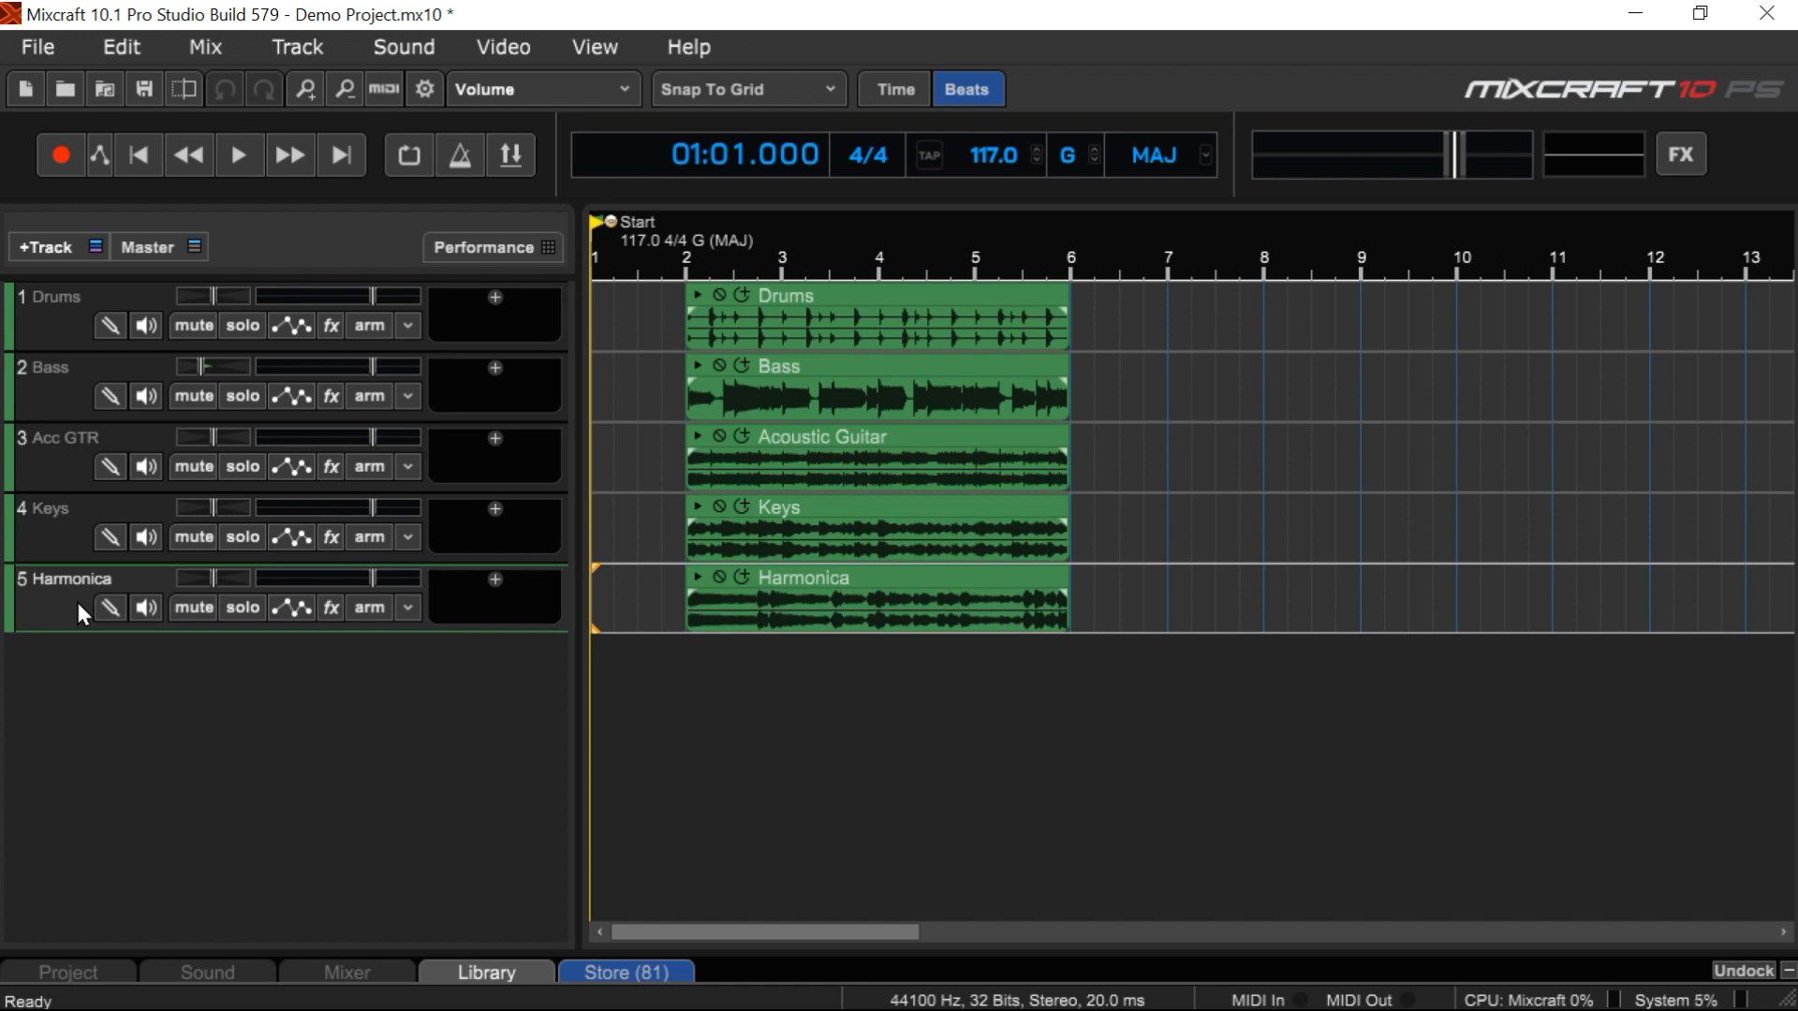
pyautogui.moveTo(144, 631)
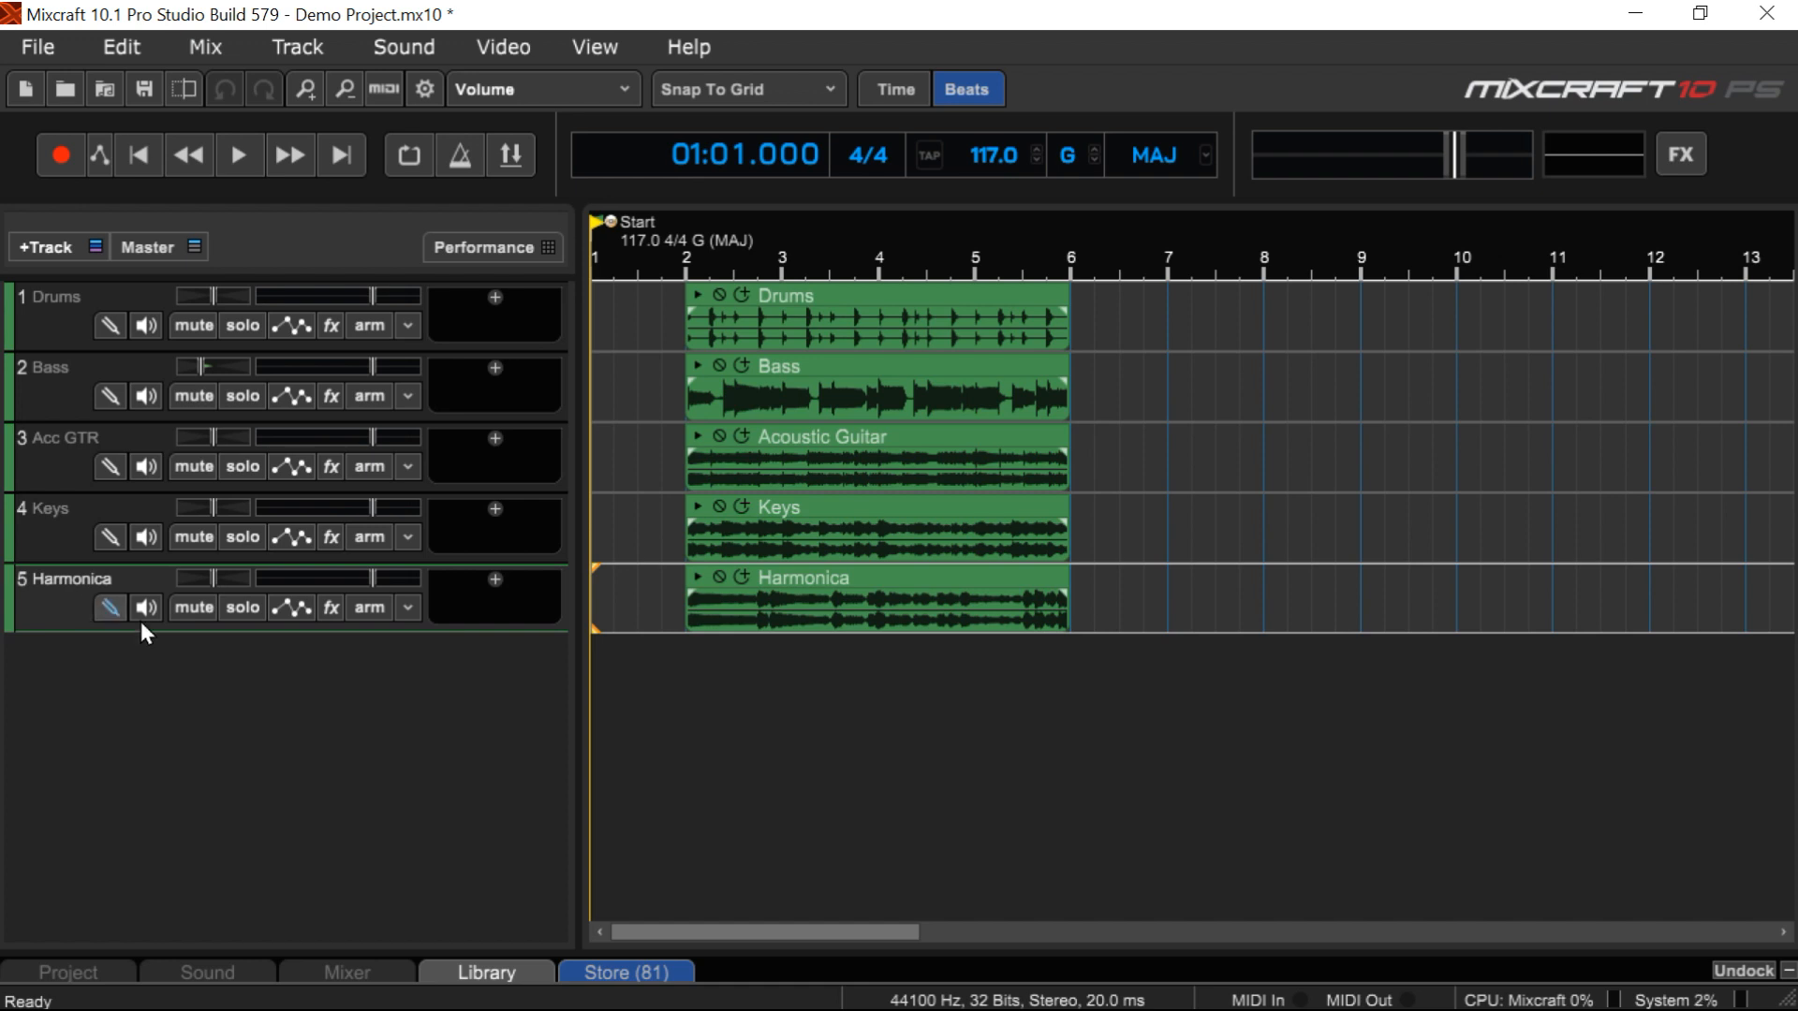
pyautogui.moveTo(1506, 405)
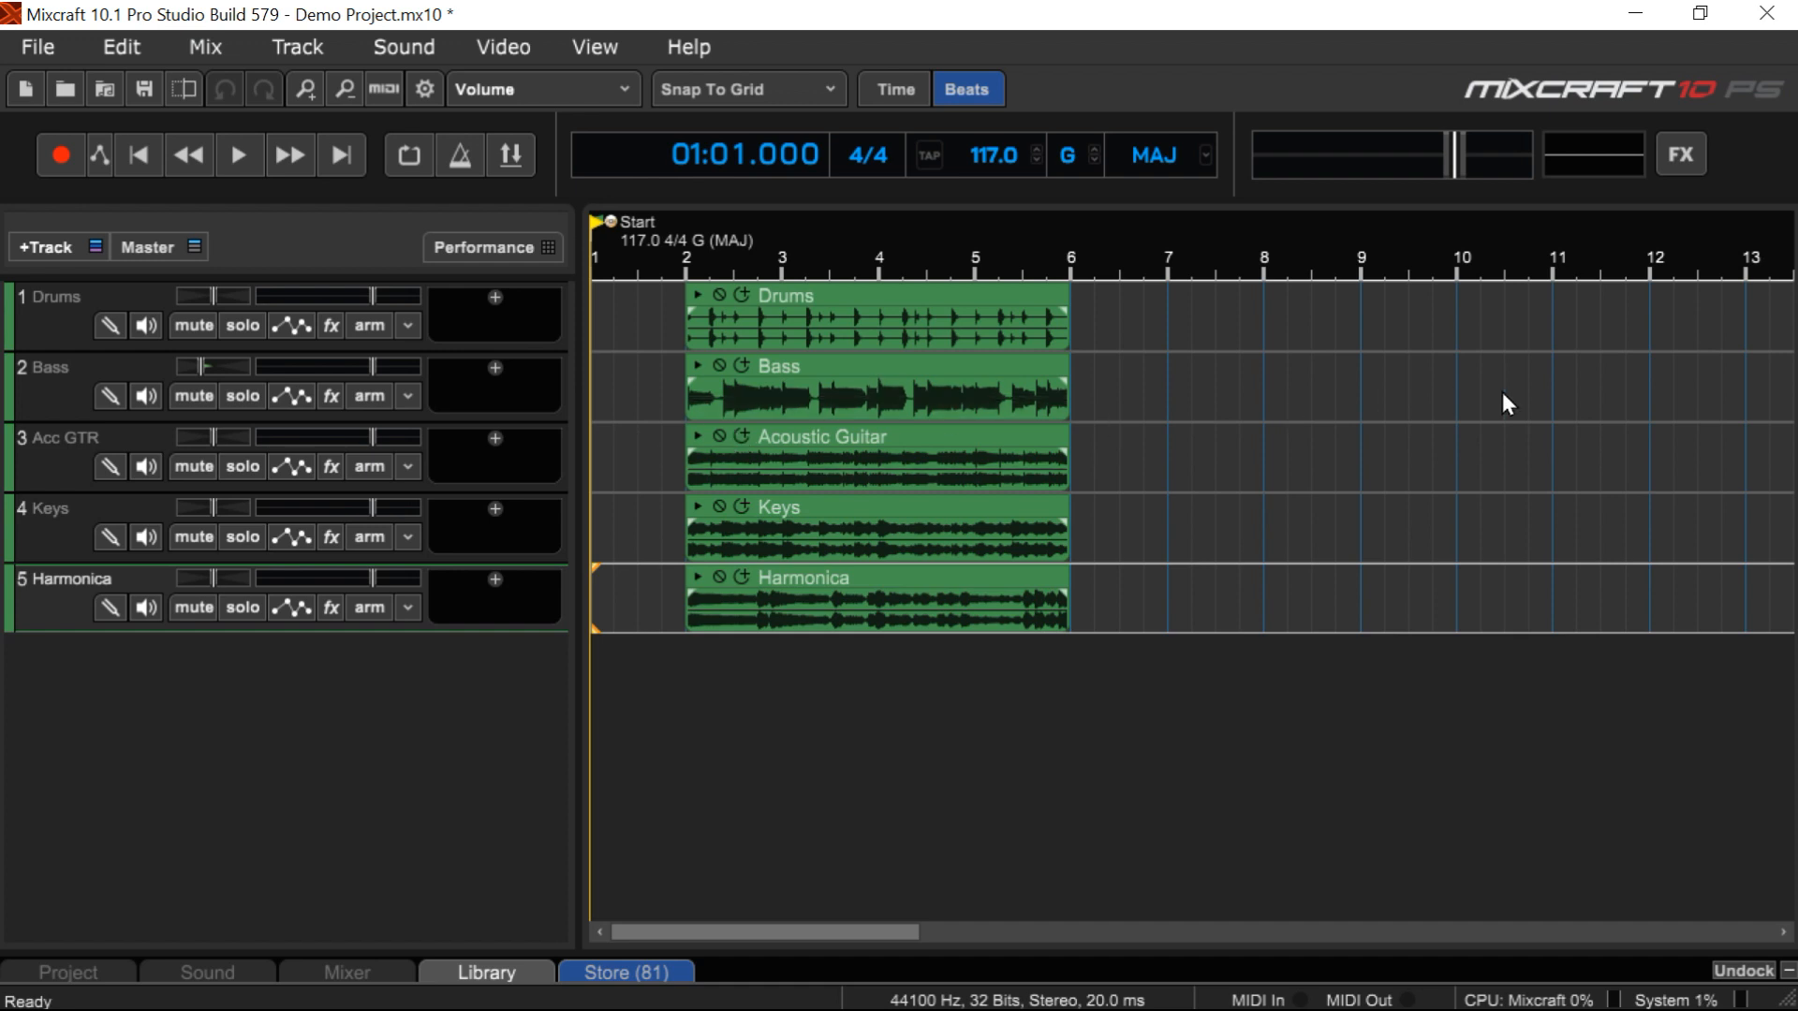
pyautogui.moveTo(1388, 350)
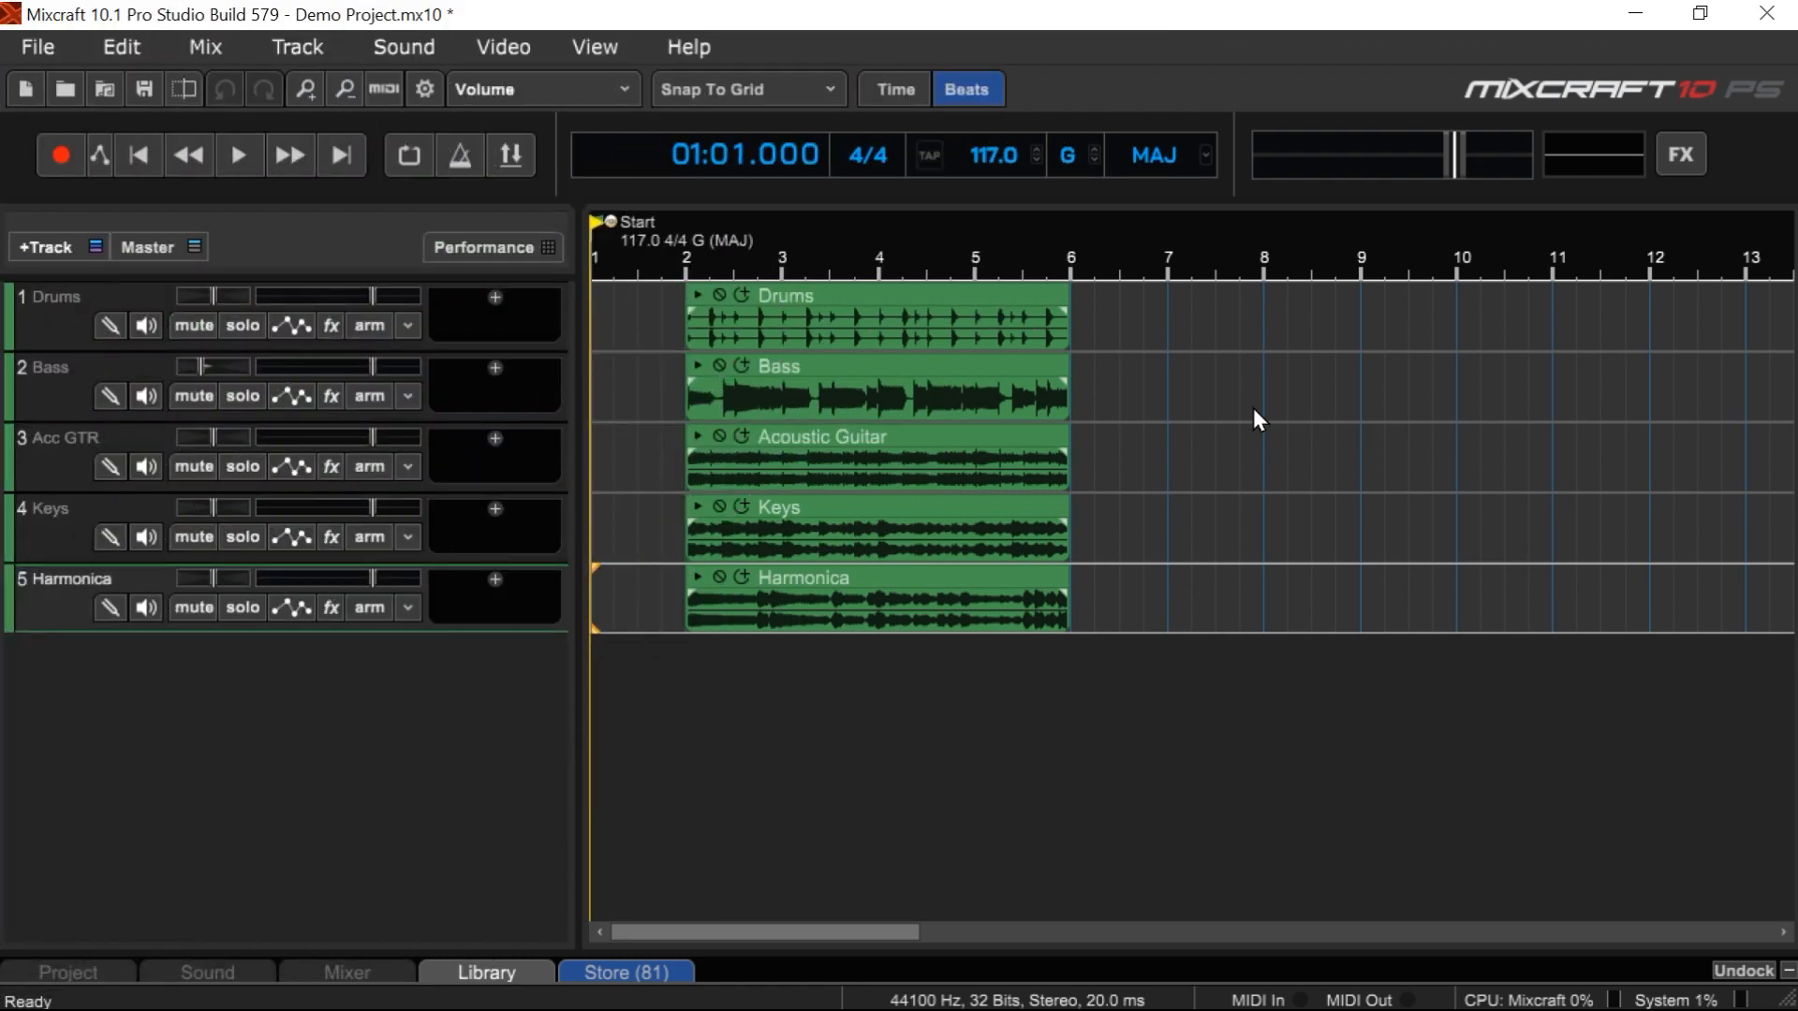
pyautogui.moveTo(514, 170)
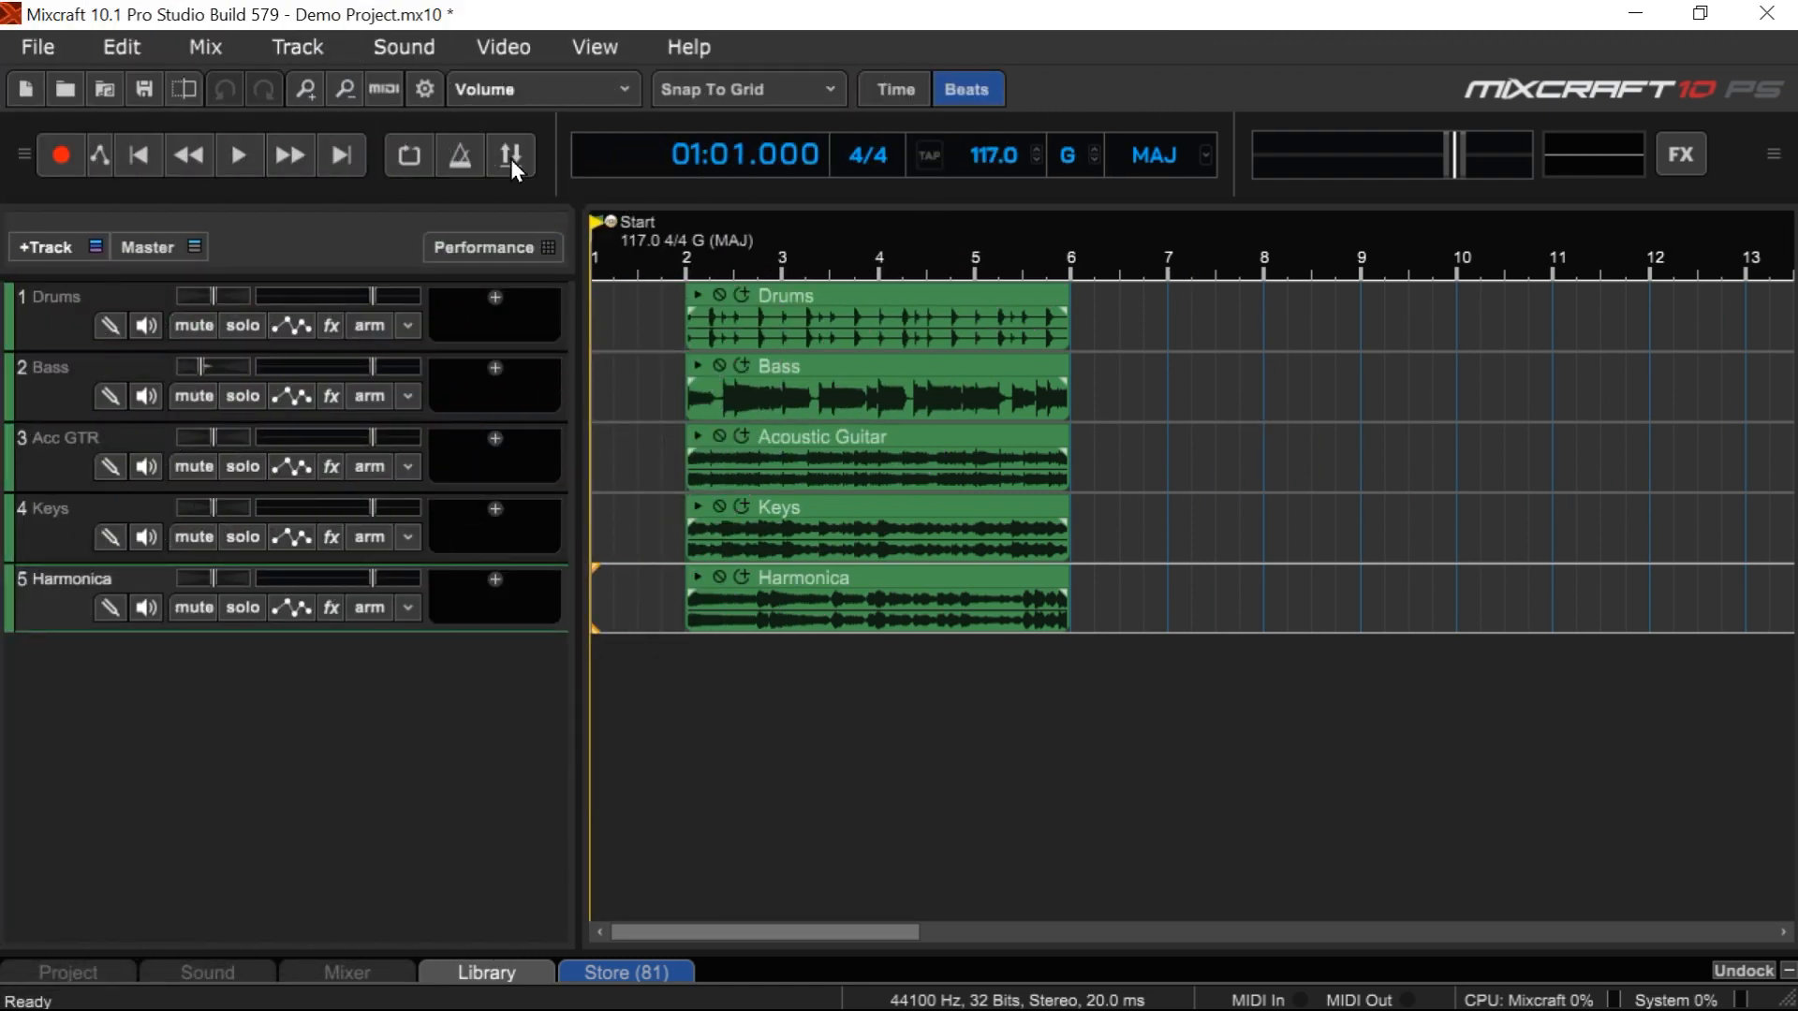
pyautogui.moveTo(238, 155)
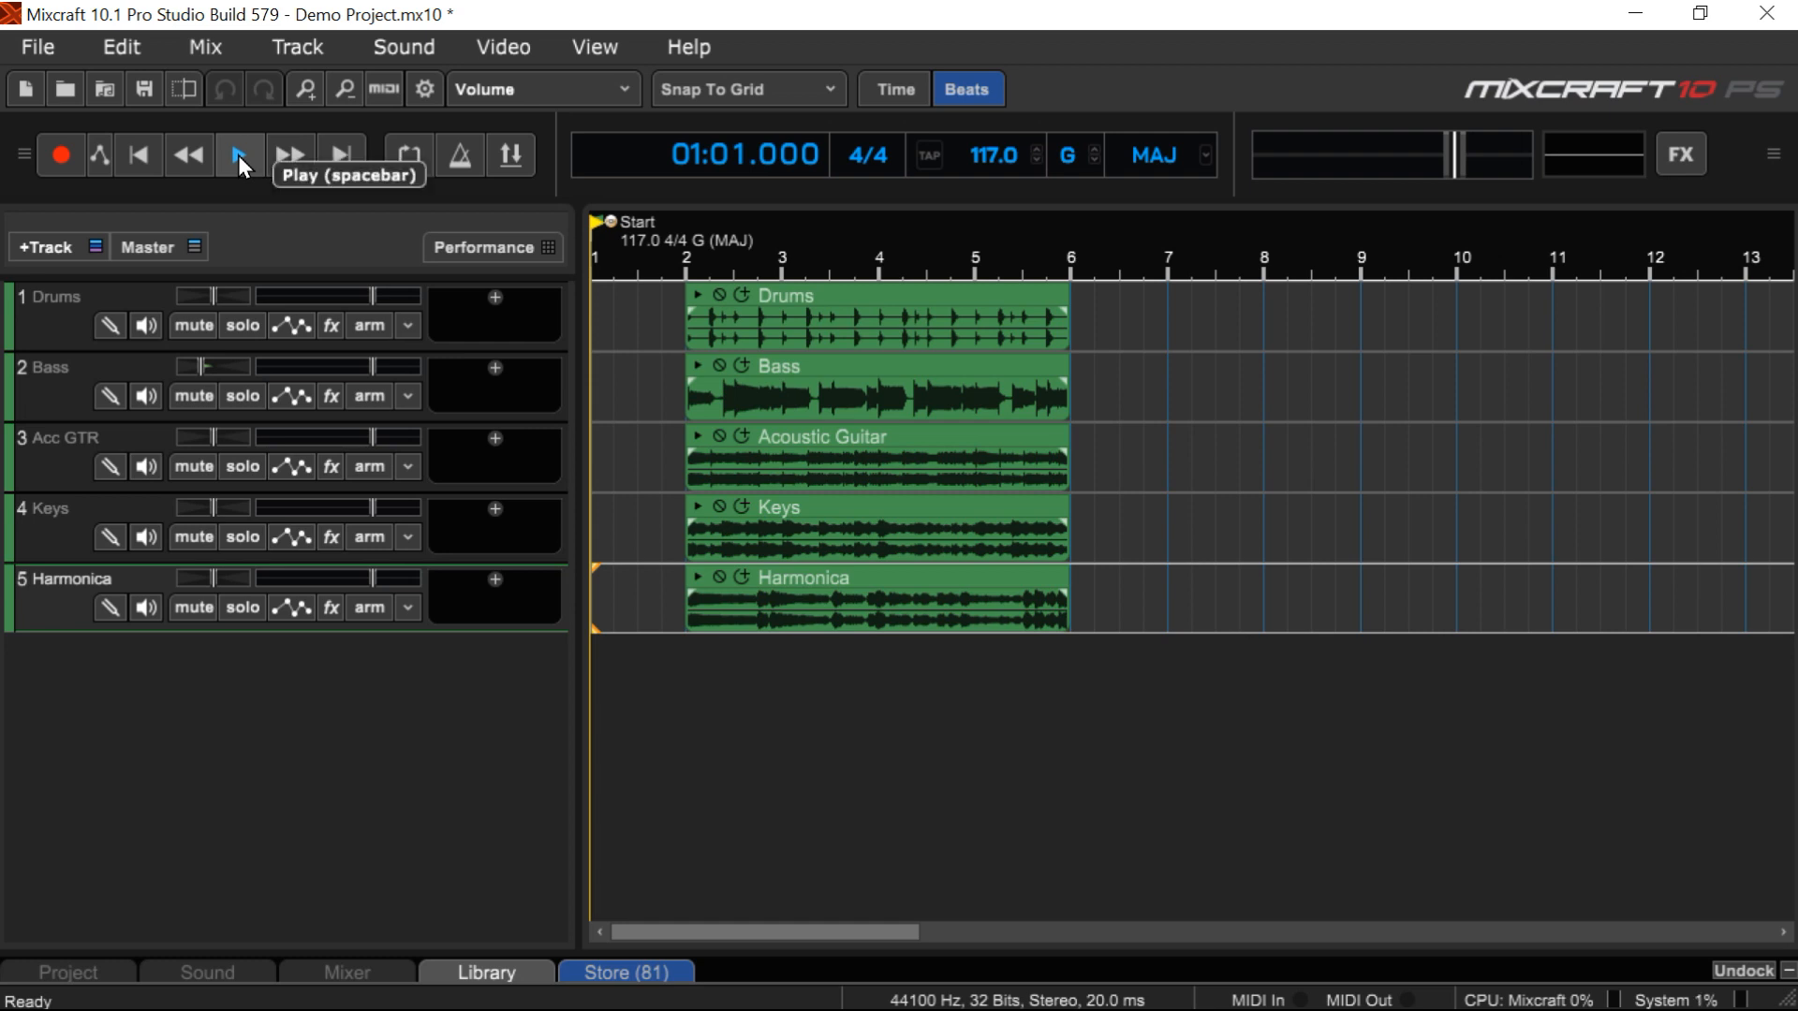
# - Play the project briefly, stop it, then bring up the Drums clip's editing and colour options
pyautogui.click(240, 156)
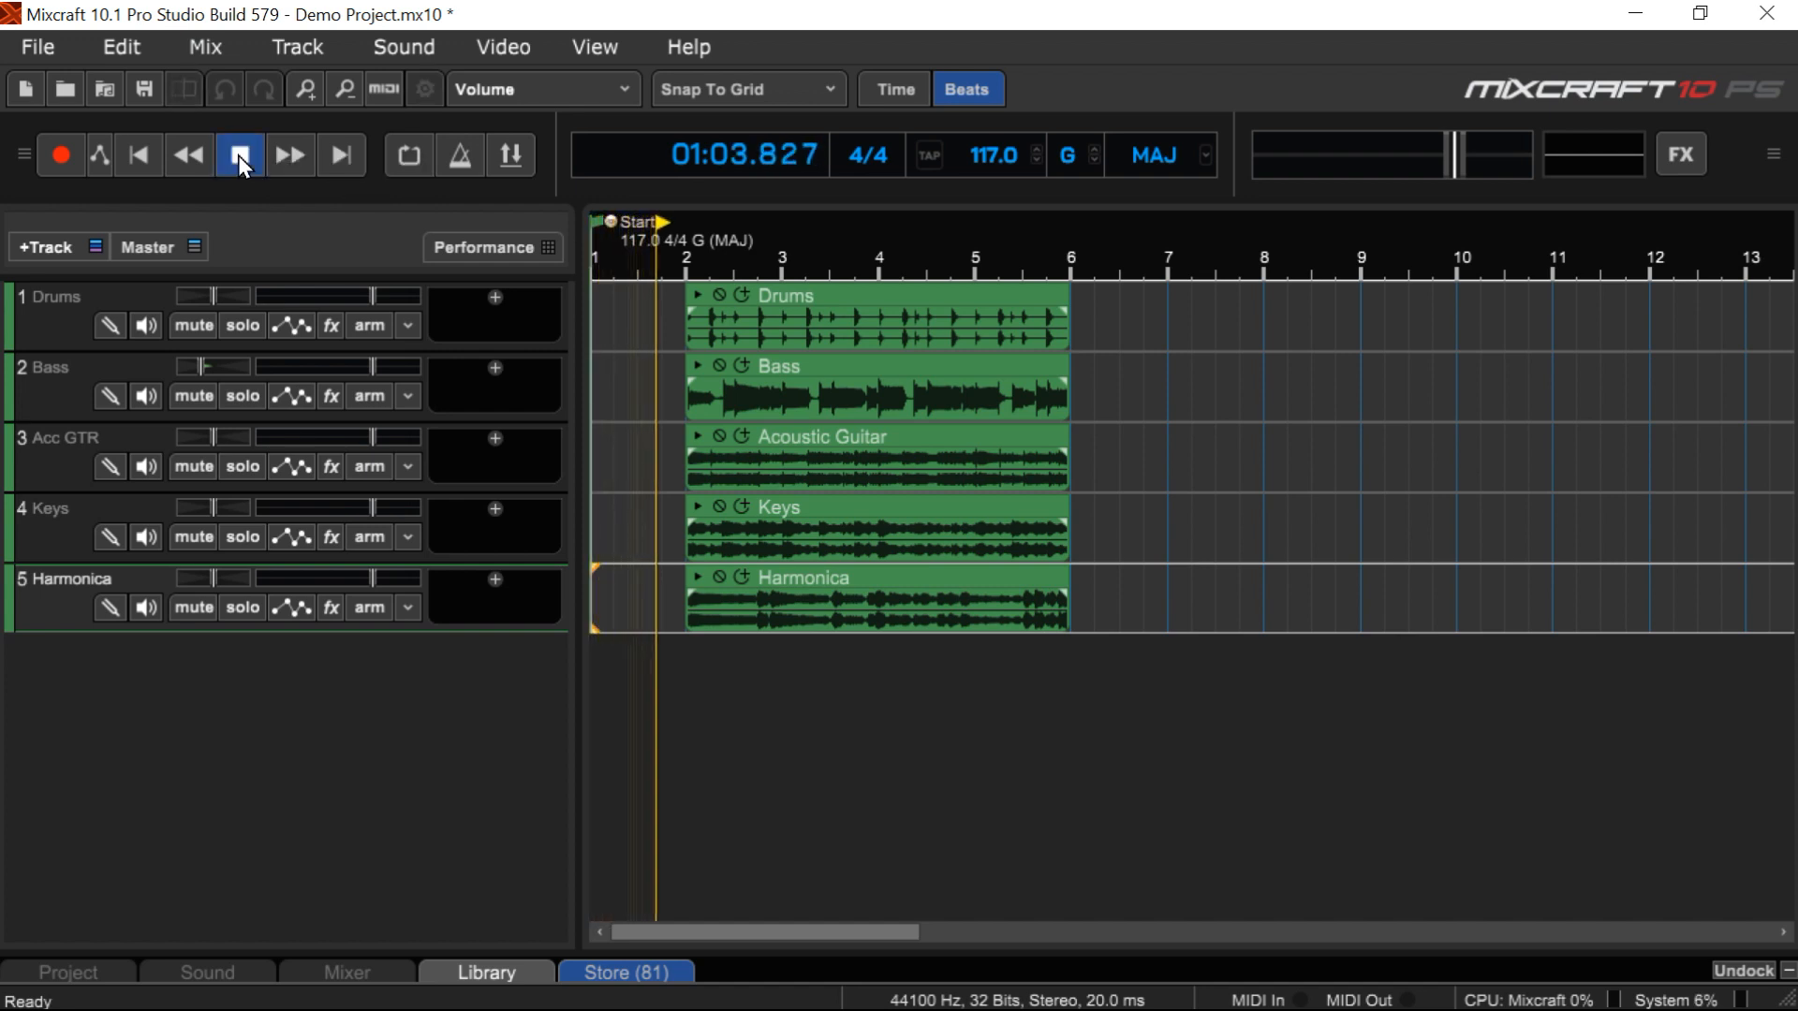
pyautogui.click(240, 155)
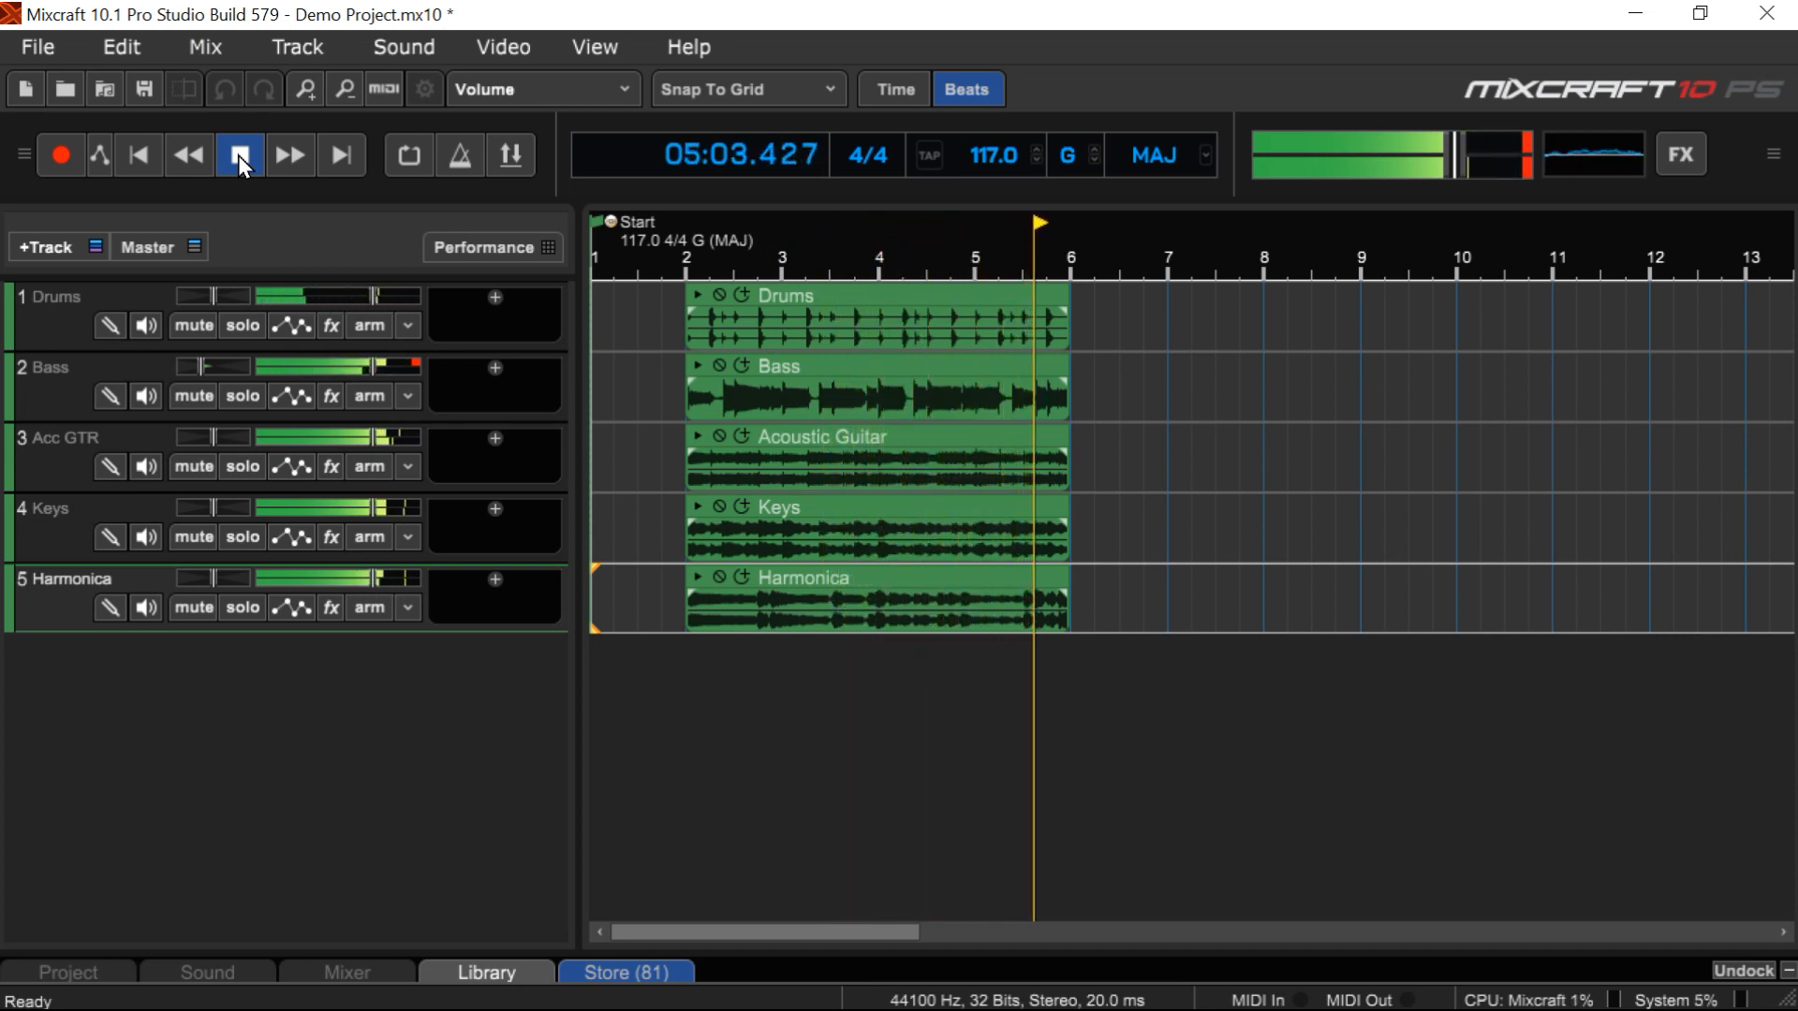
pyautogui.click(238, 155)
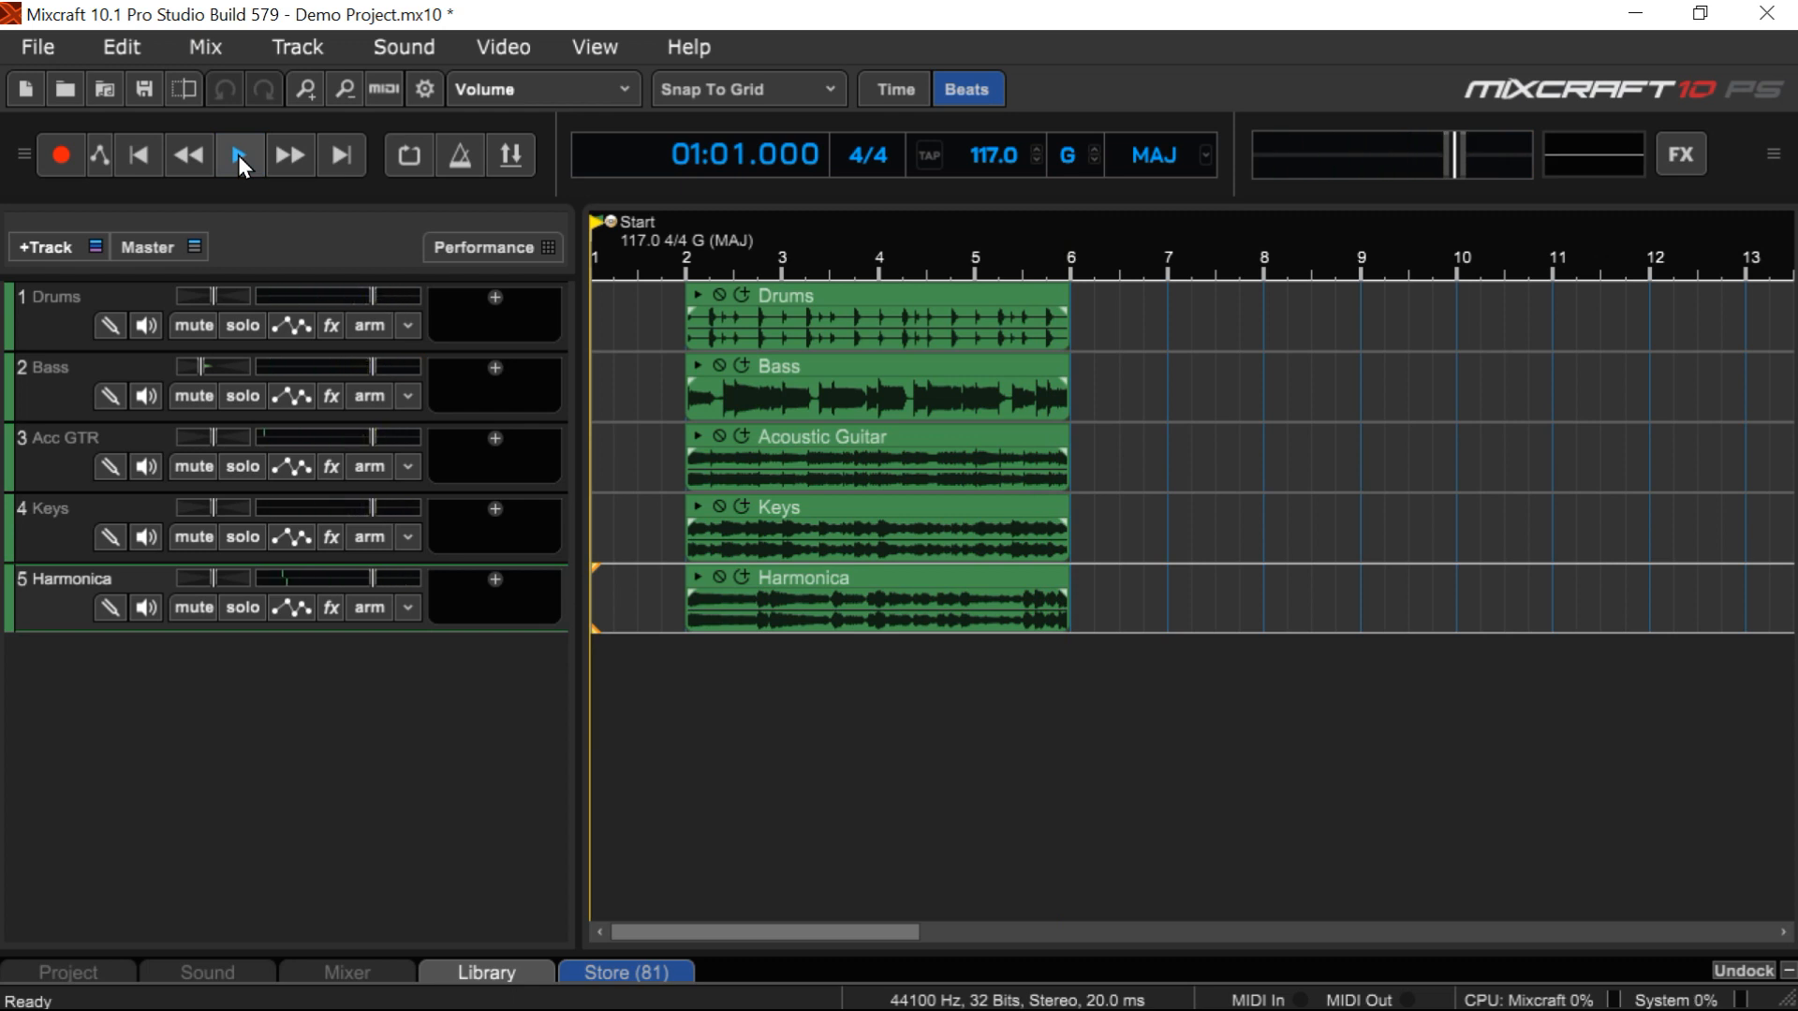
pyautogui.moveTo(264, 247)
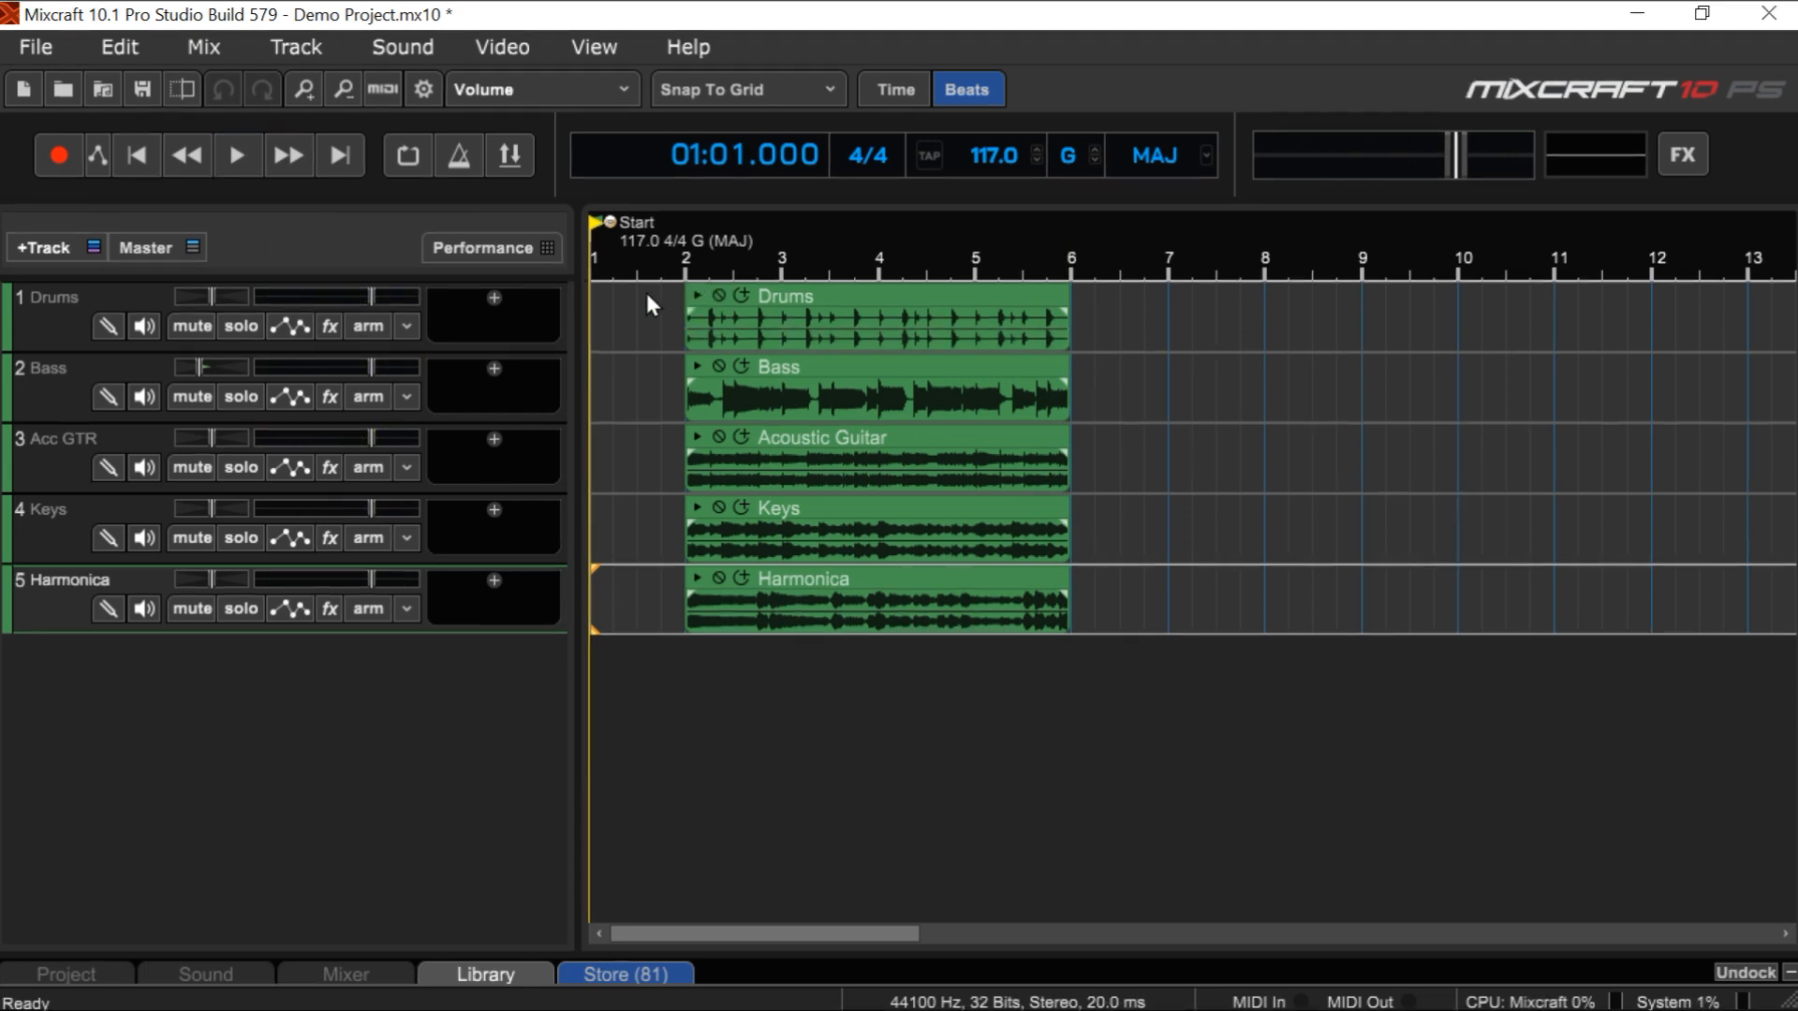
pyautogui.moveTo(464, 339)
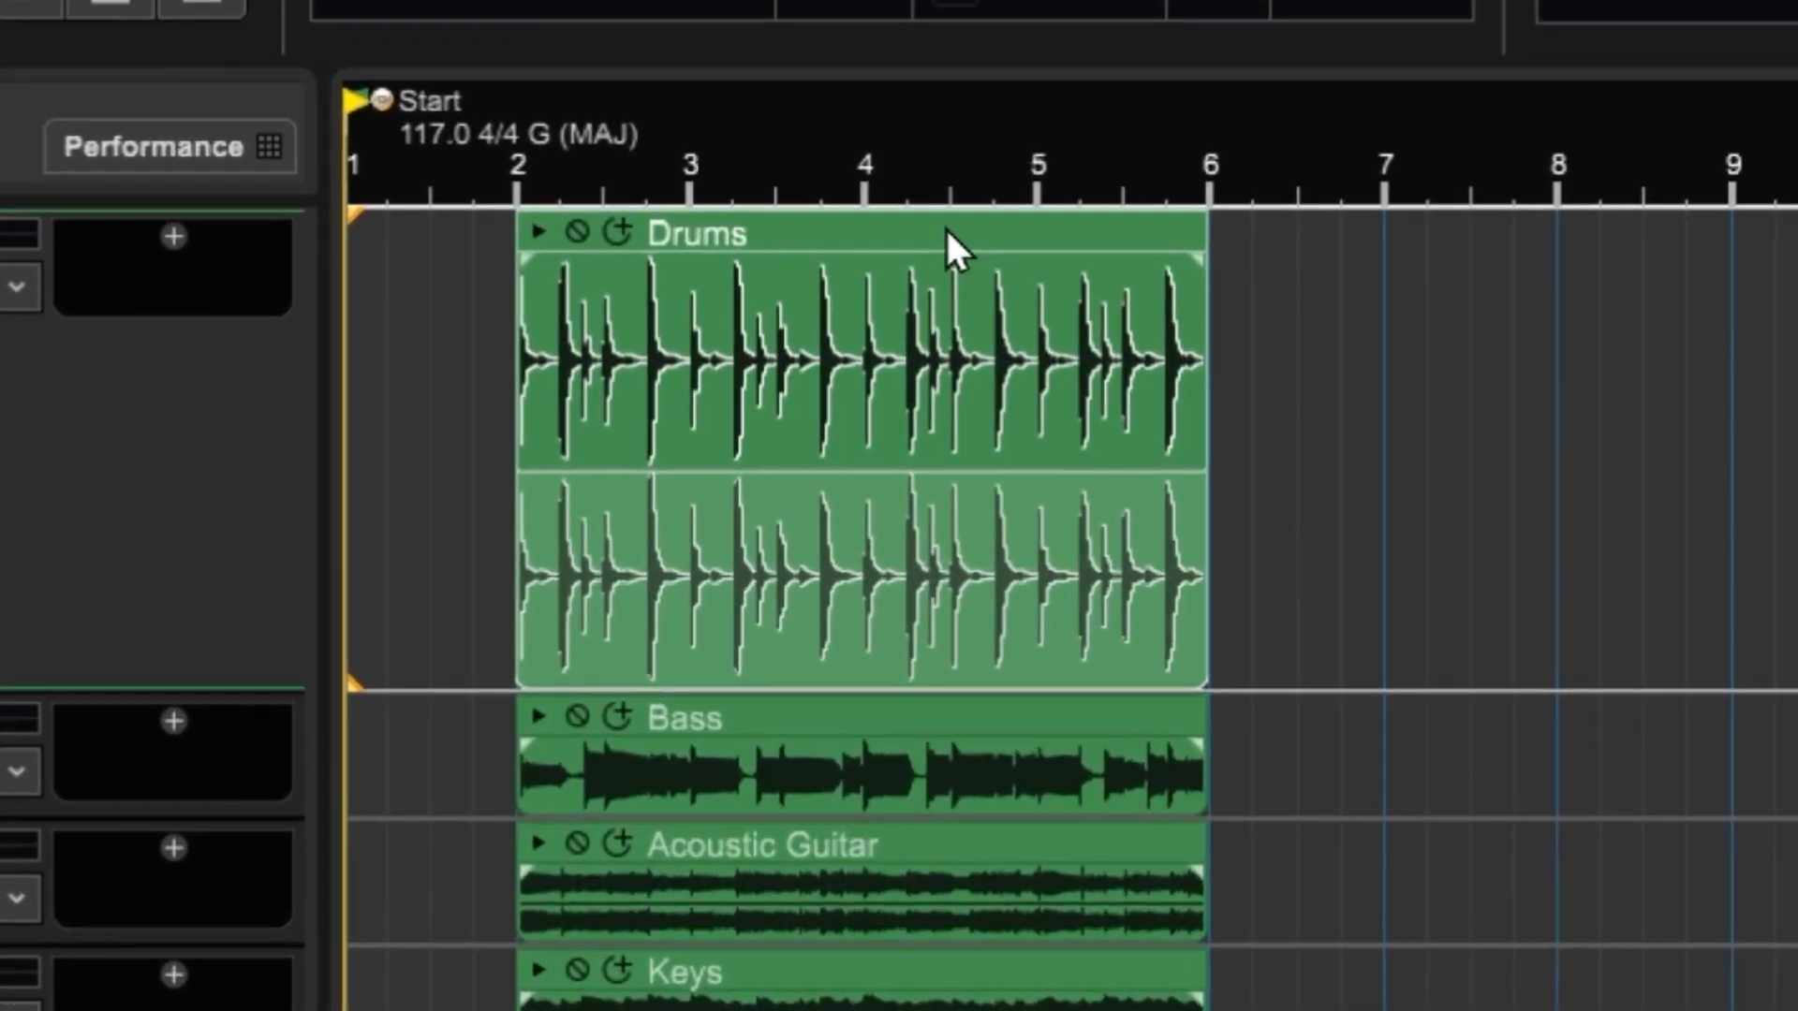
pyautogui.rightClick(952, 241)
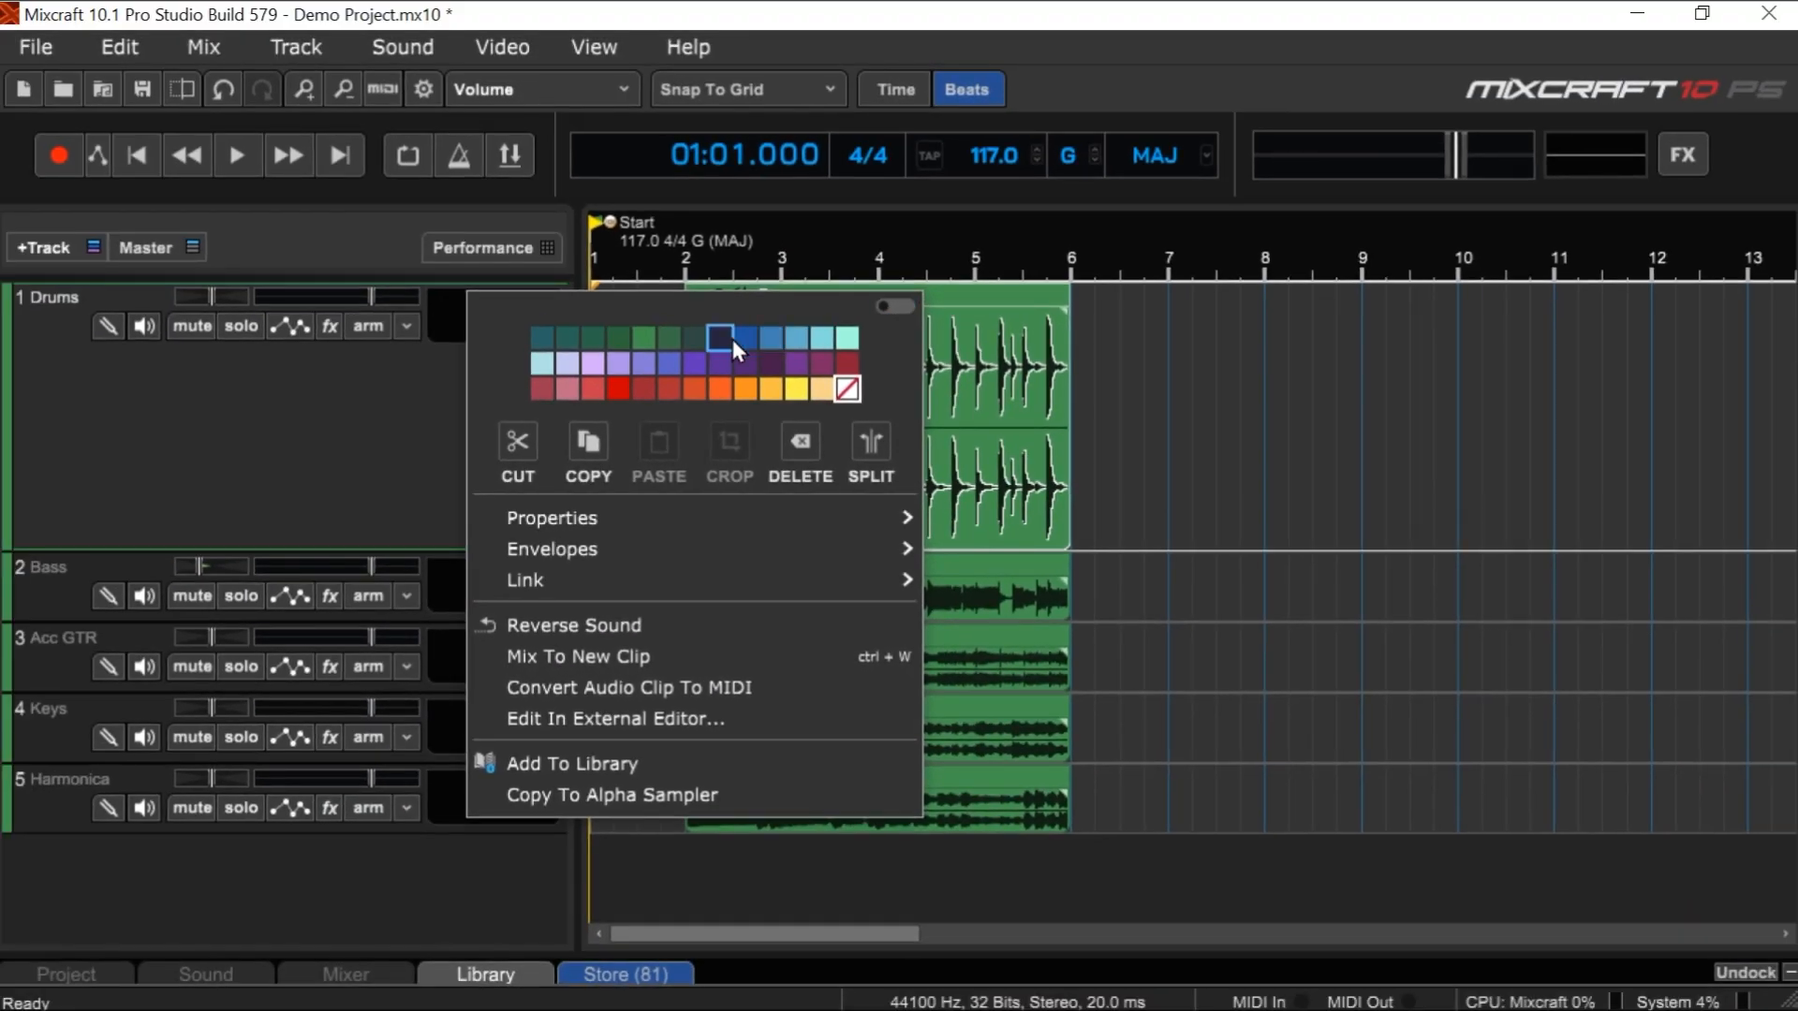
pyautogui.moveTo(691, 507)
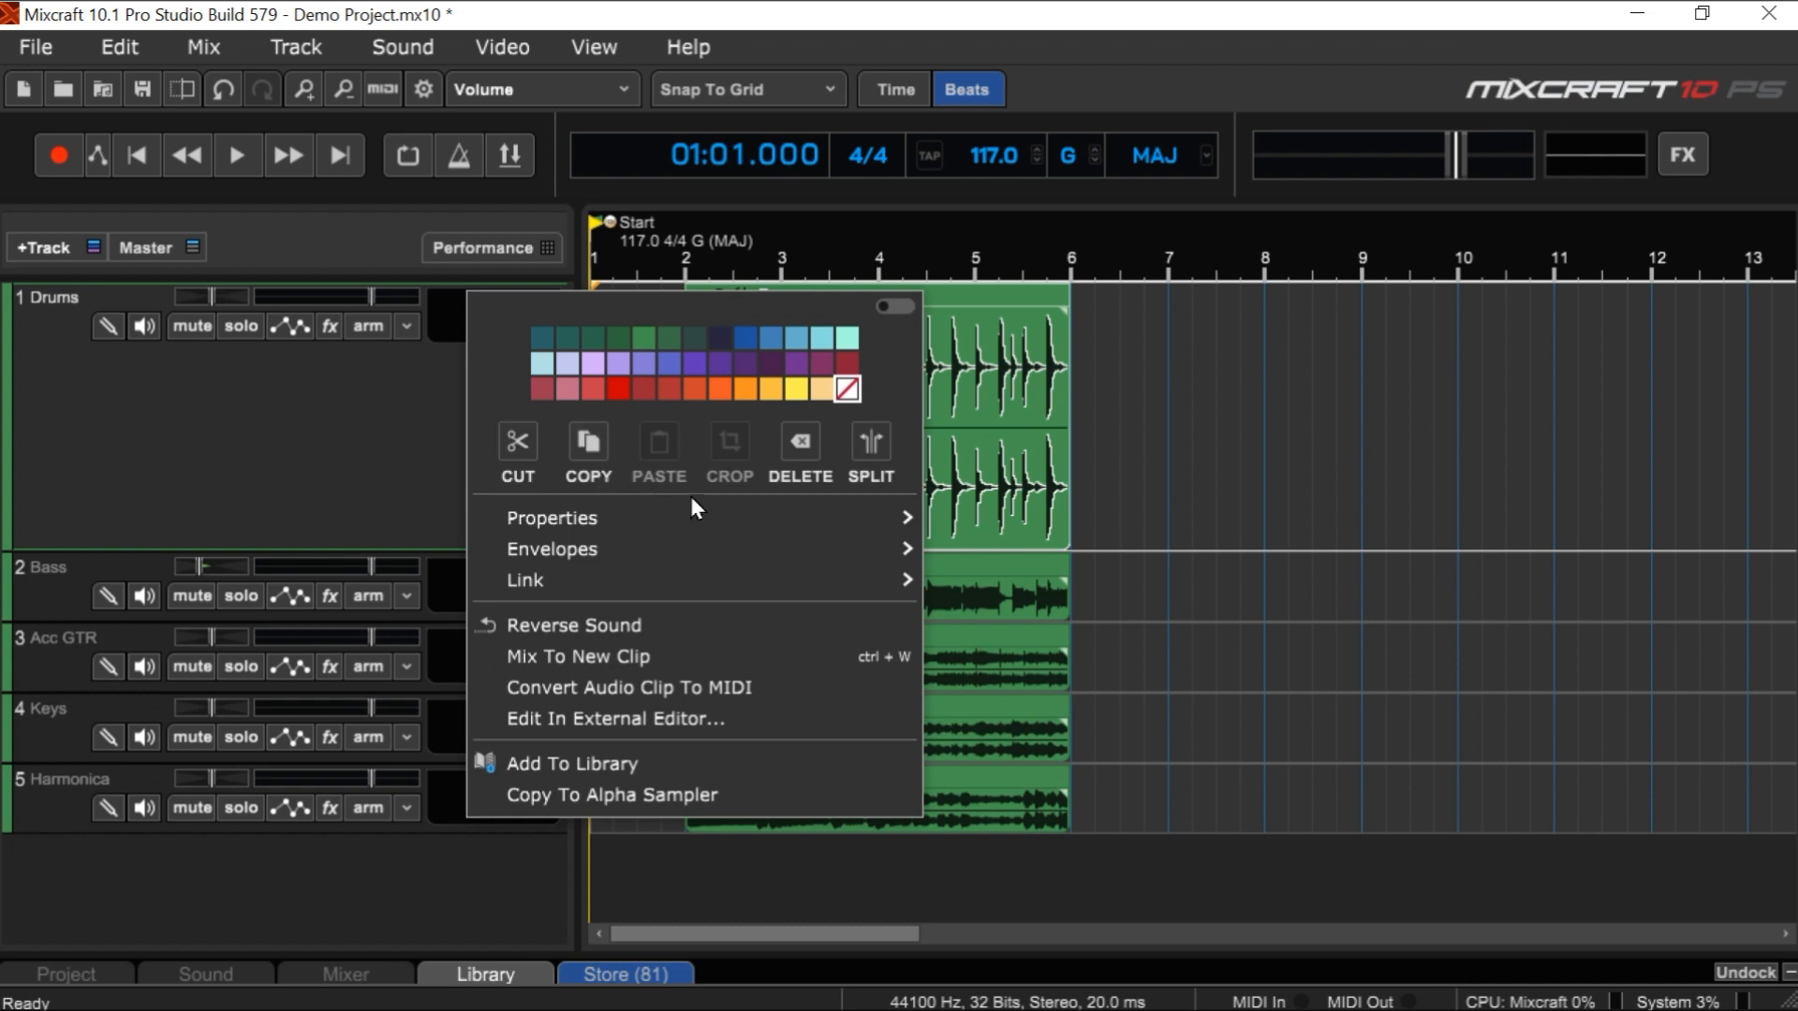
pyautogui.moveTo(871, 447)
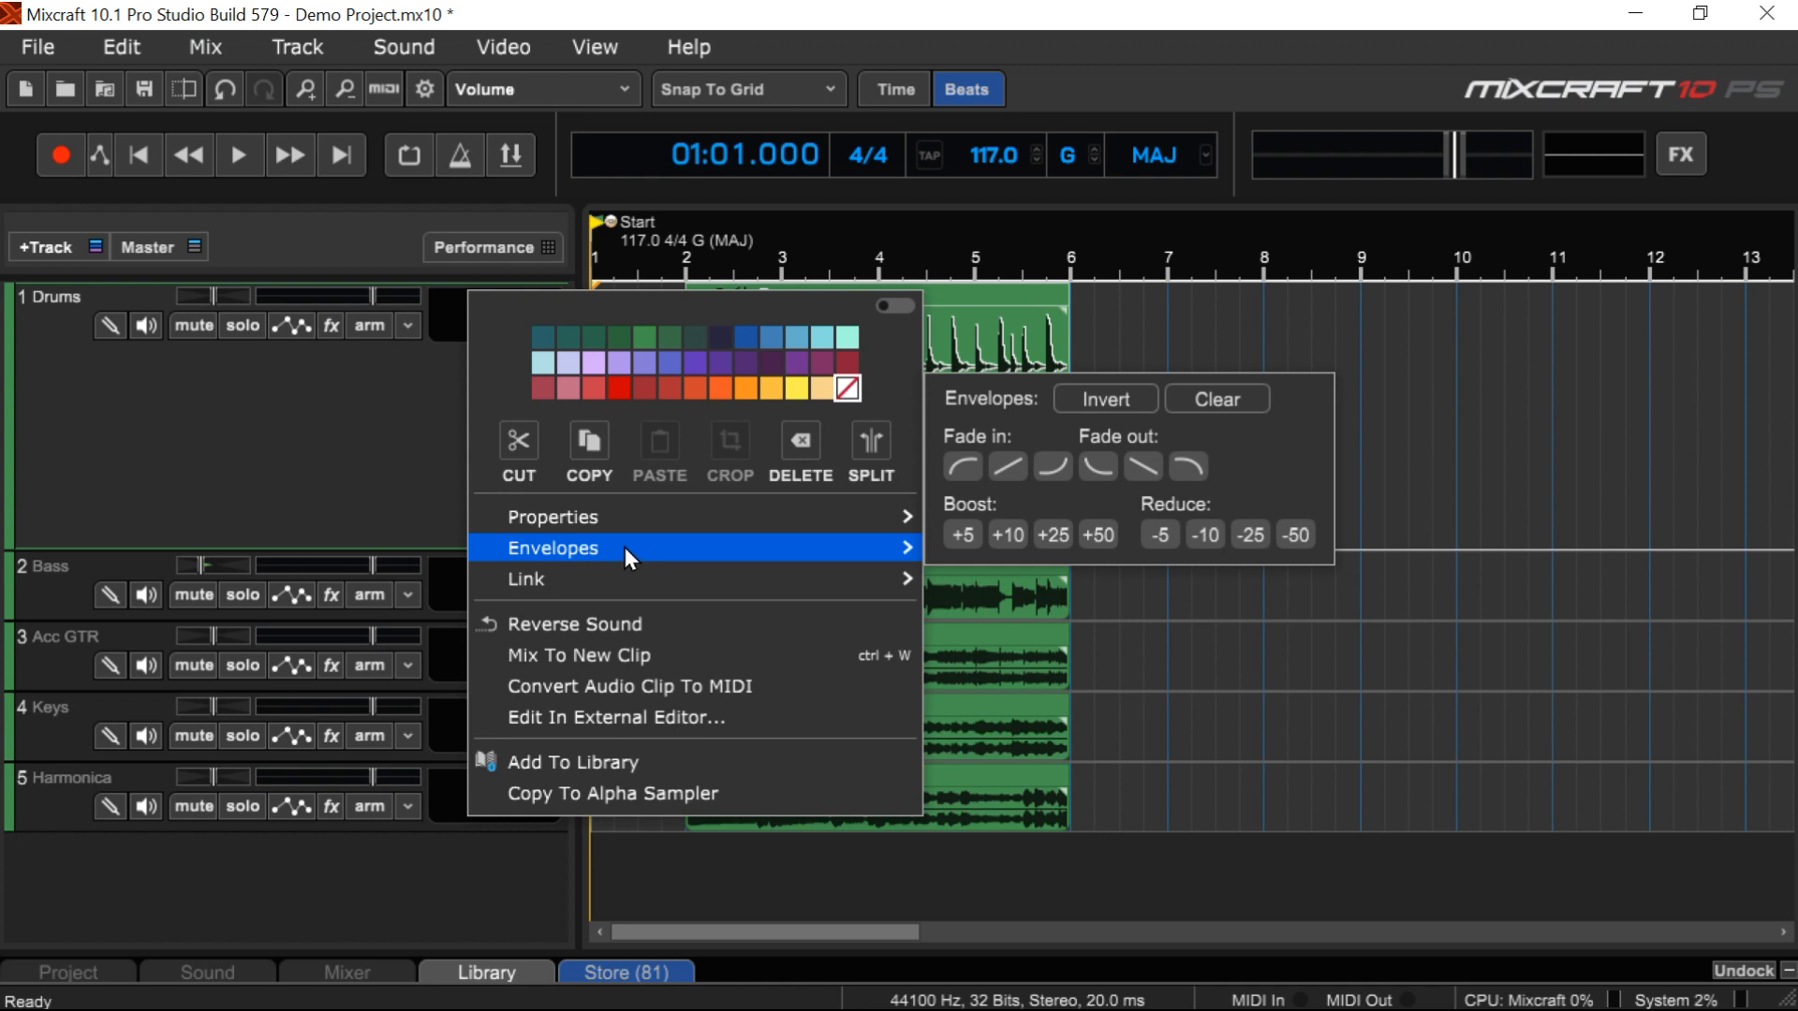
pyautogui.moveTo(606, 543)
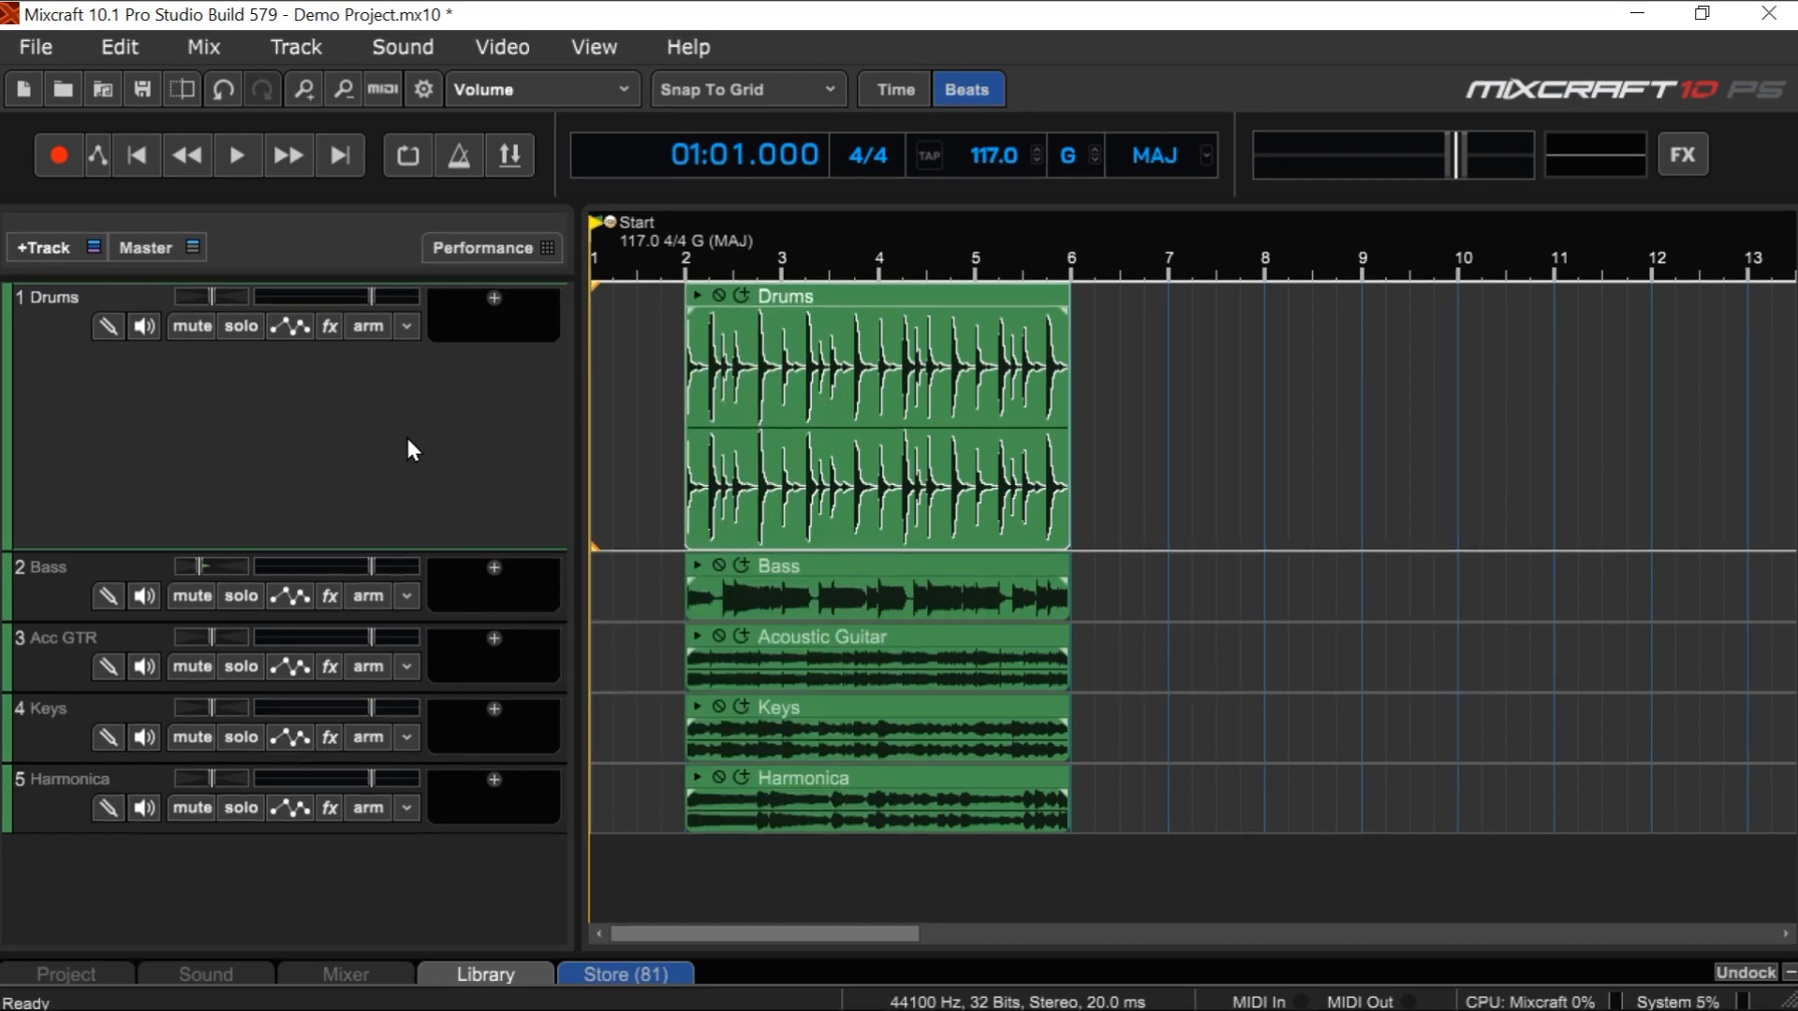
pyautogui.moveTo(676, 334)
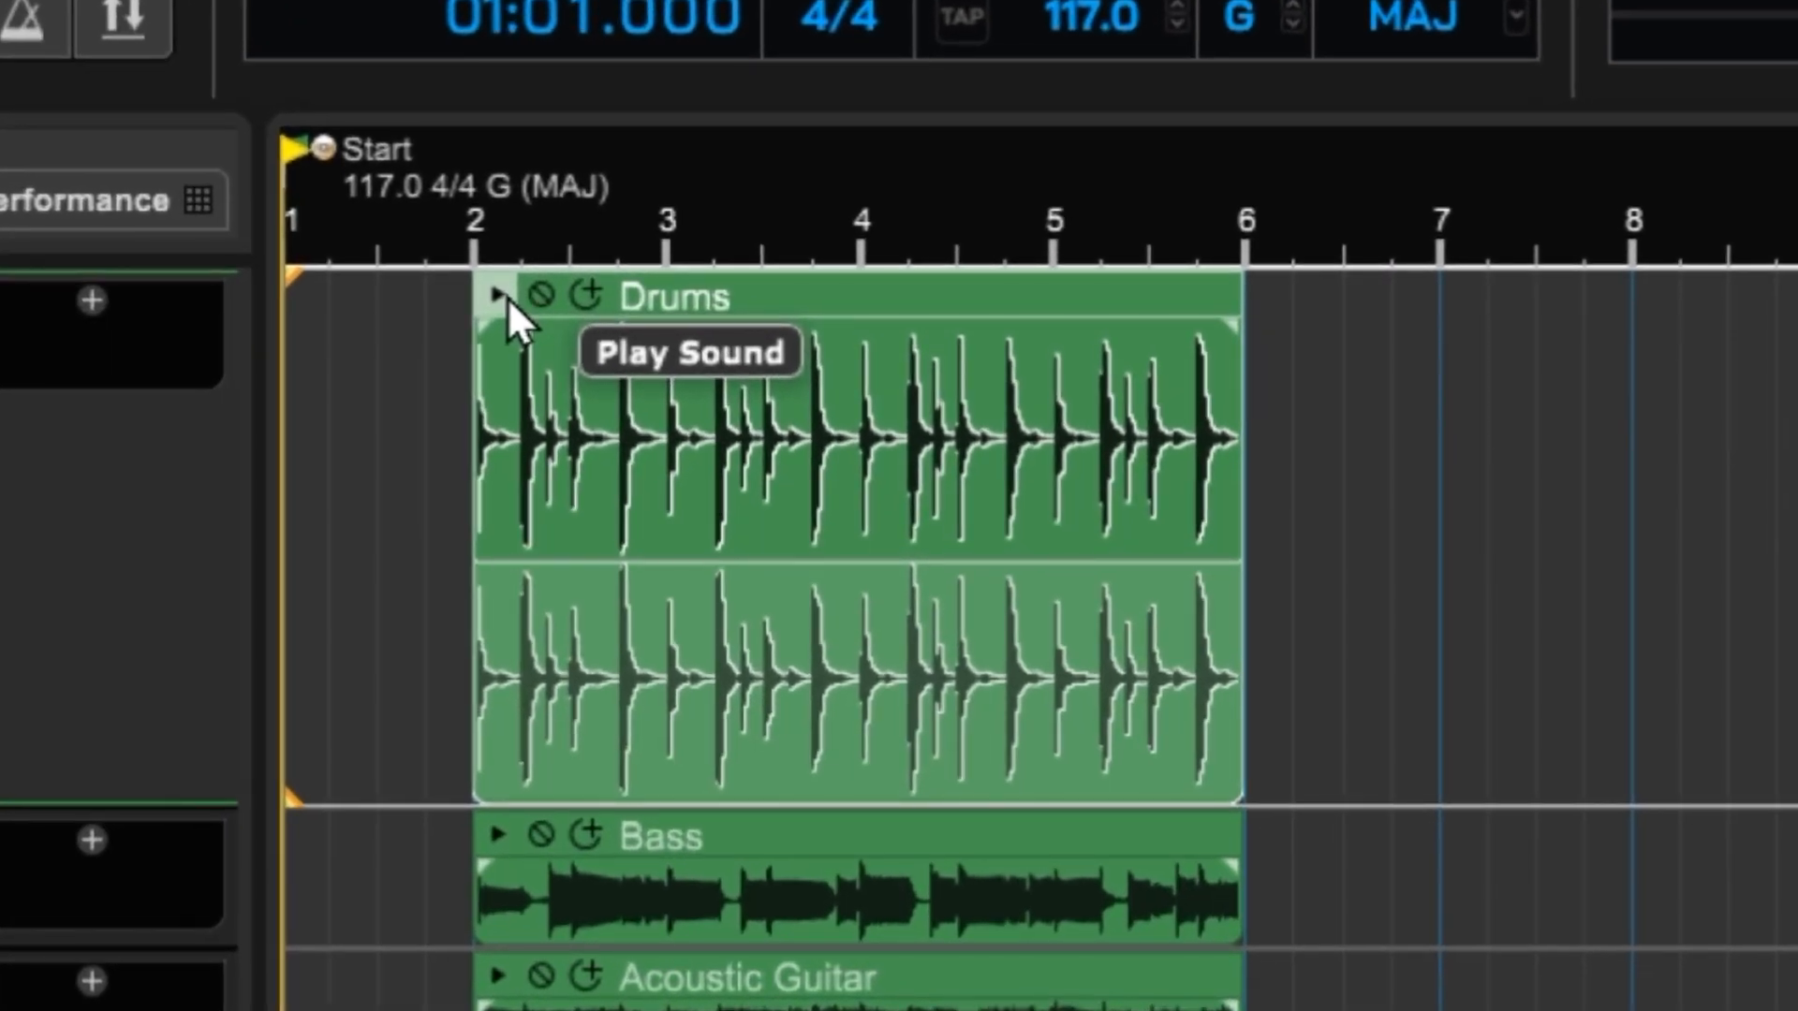
pyautogui.click(498, 294)
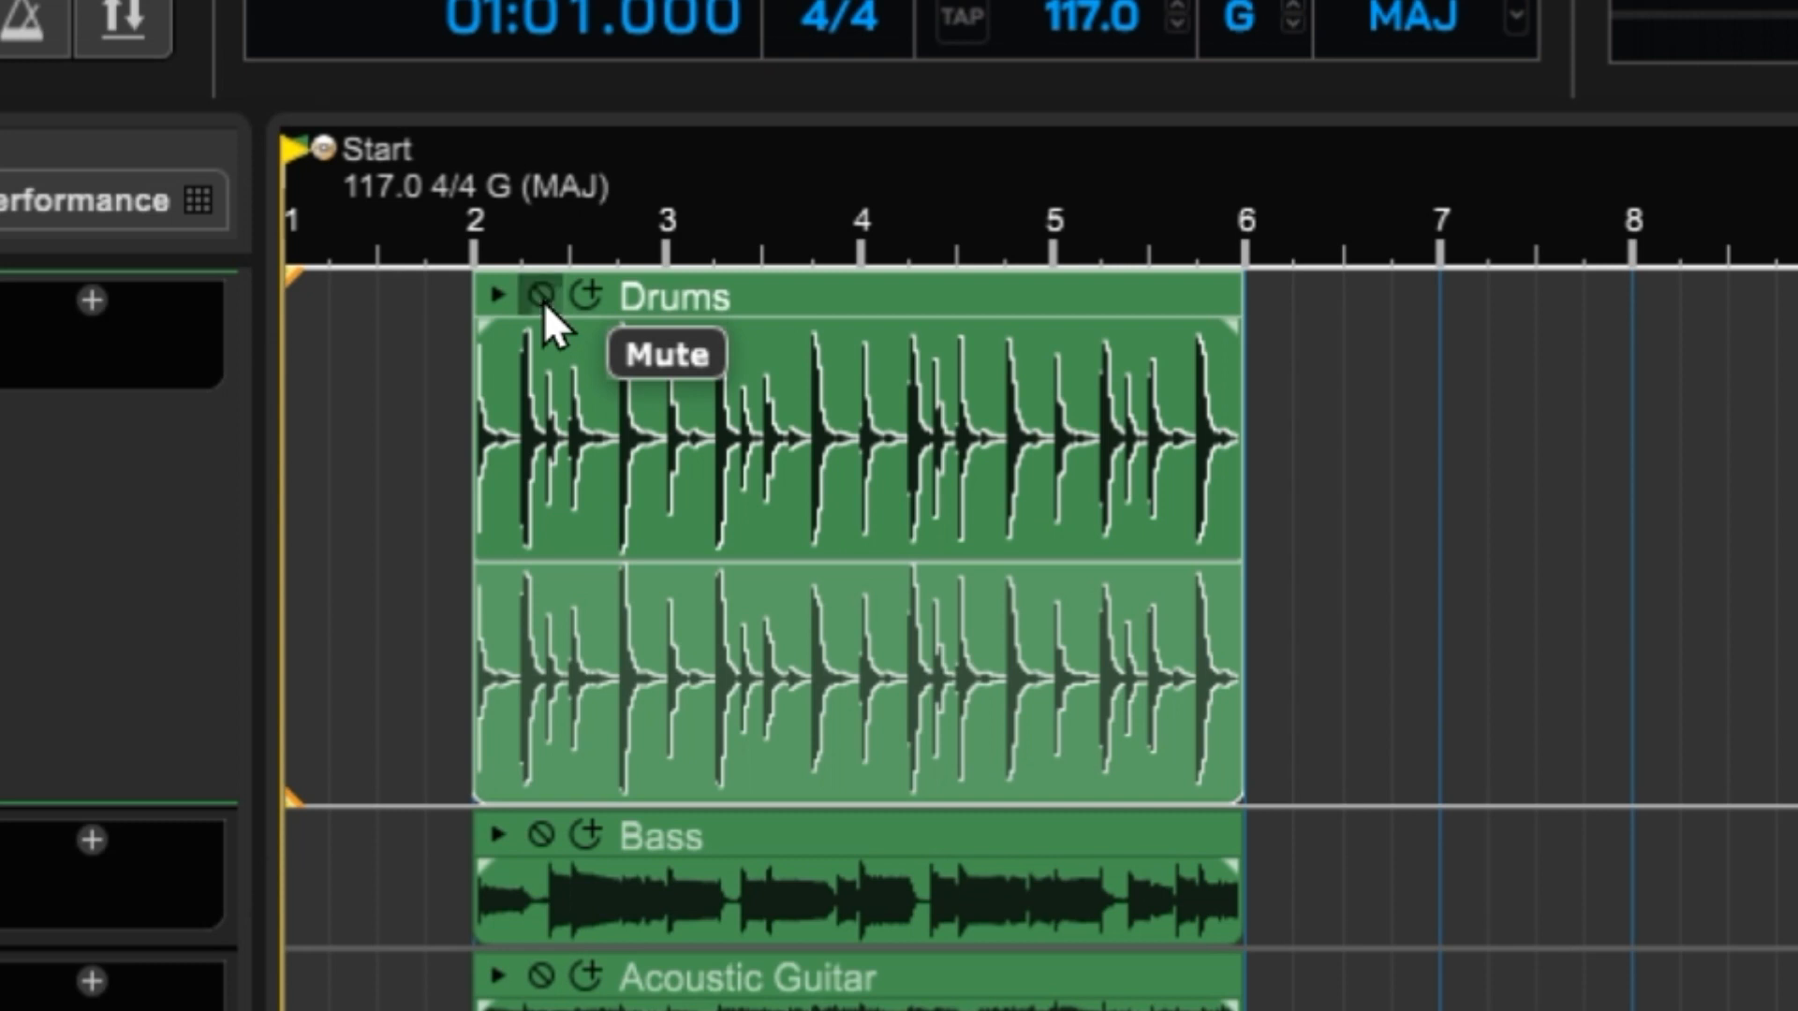
pyautogui.click(543, 294)
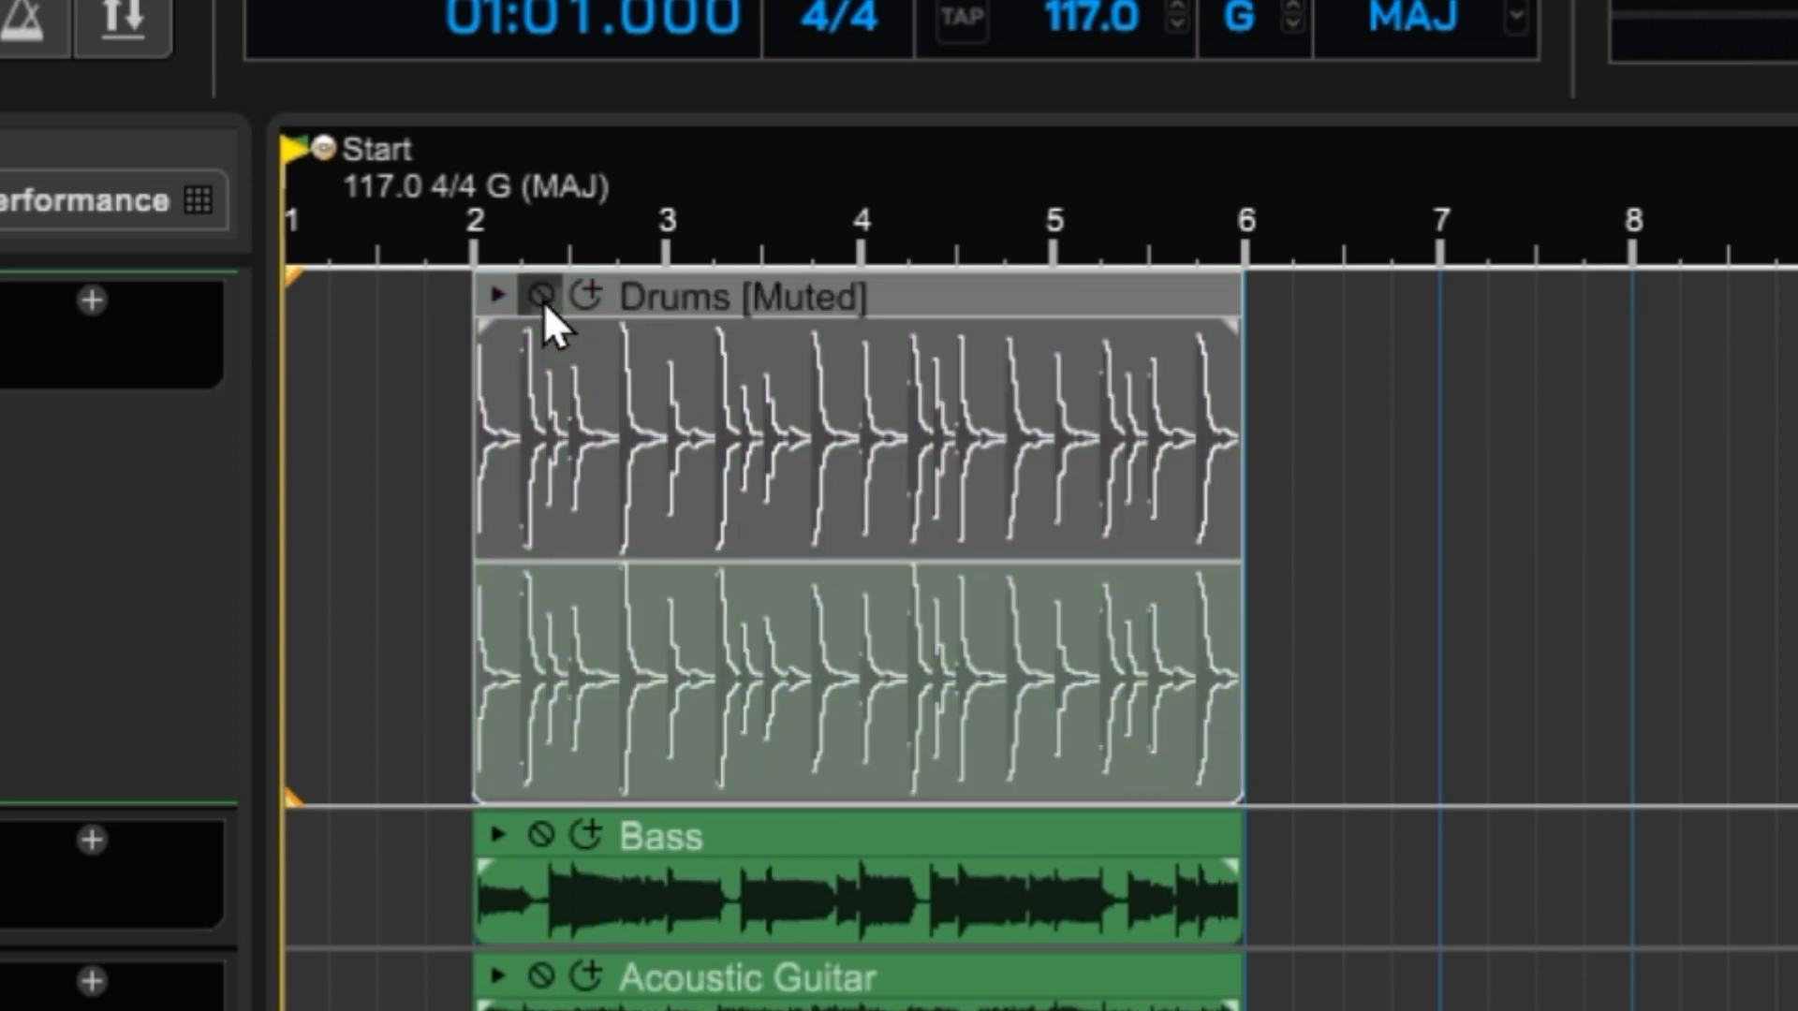
pyautogui.click(539, 294)
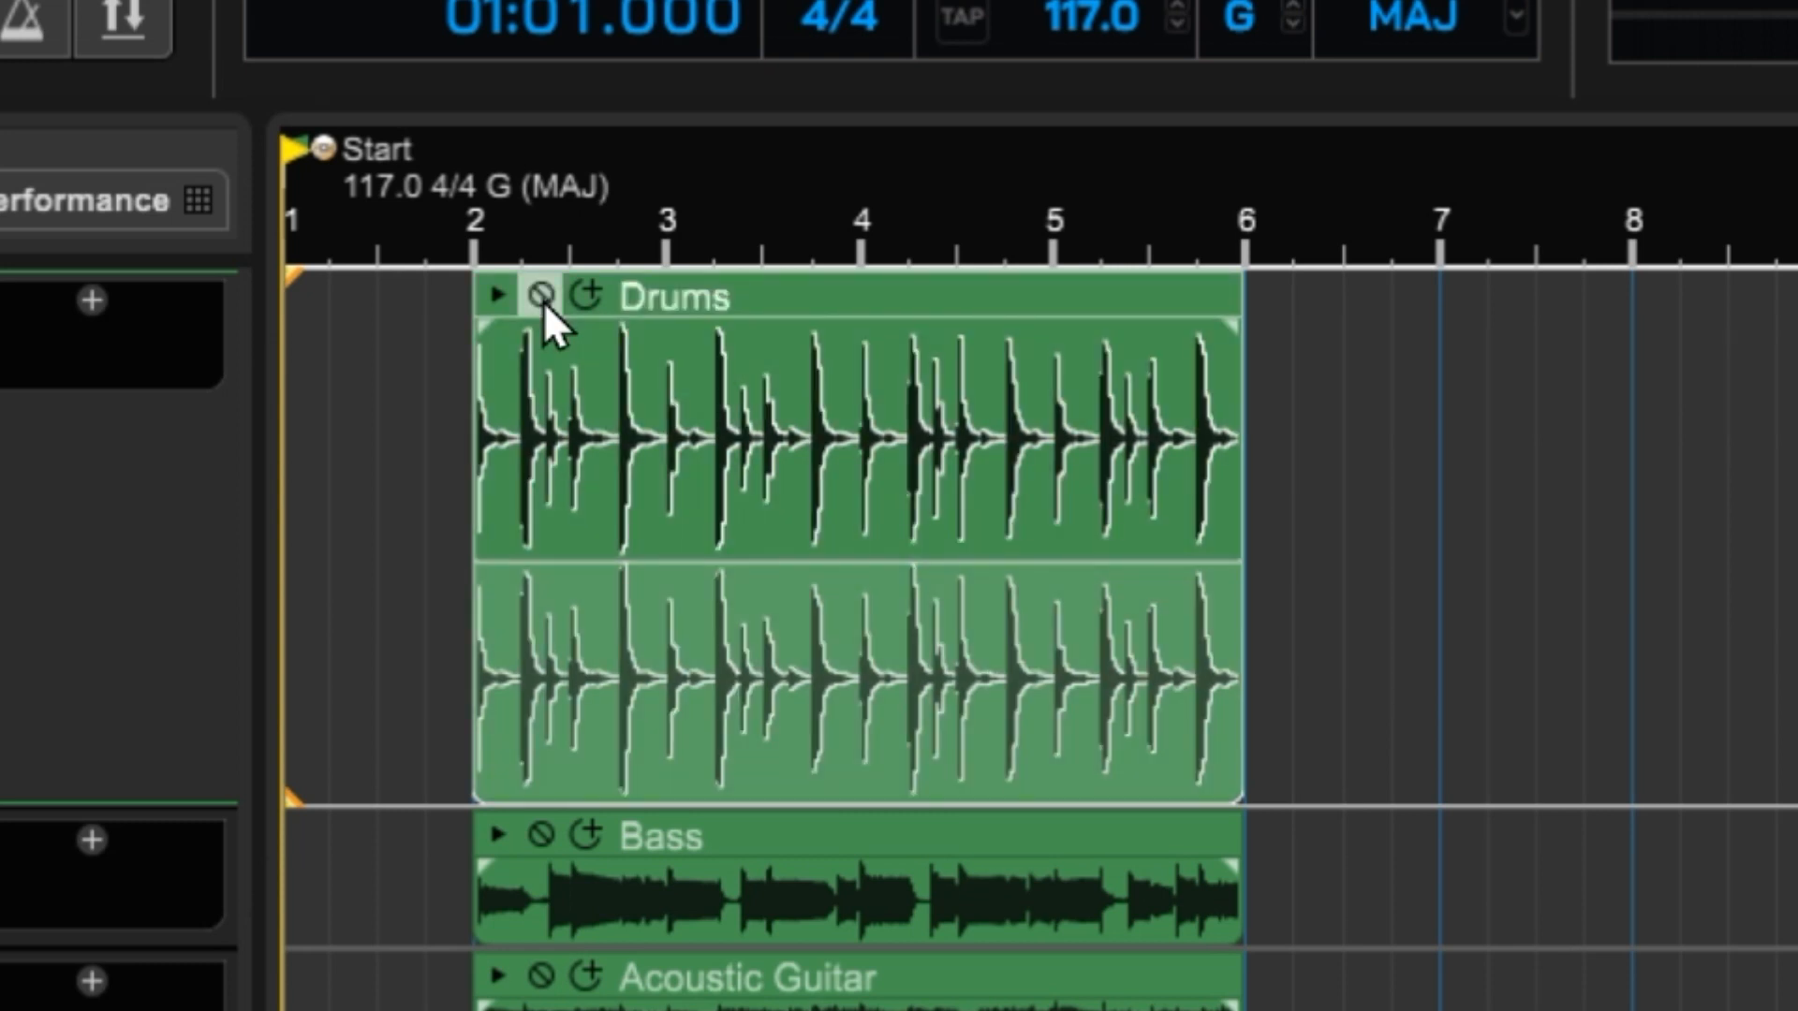
pyautogui.moveTo(588, 296)
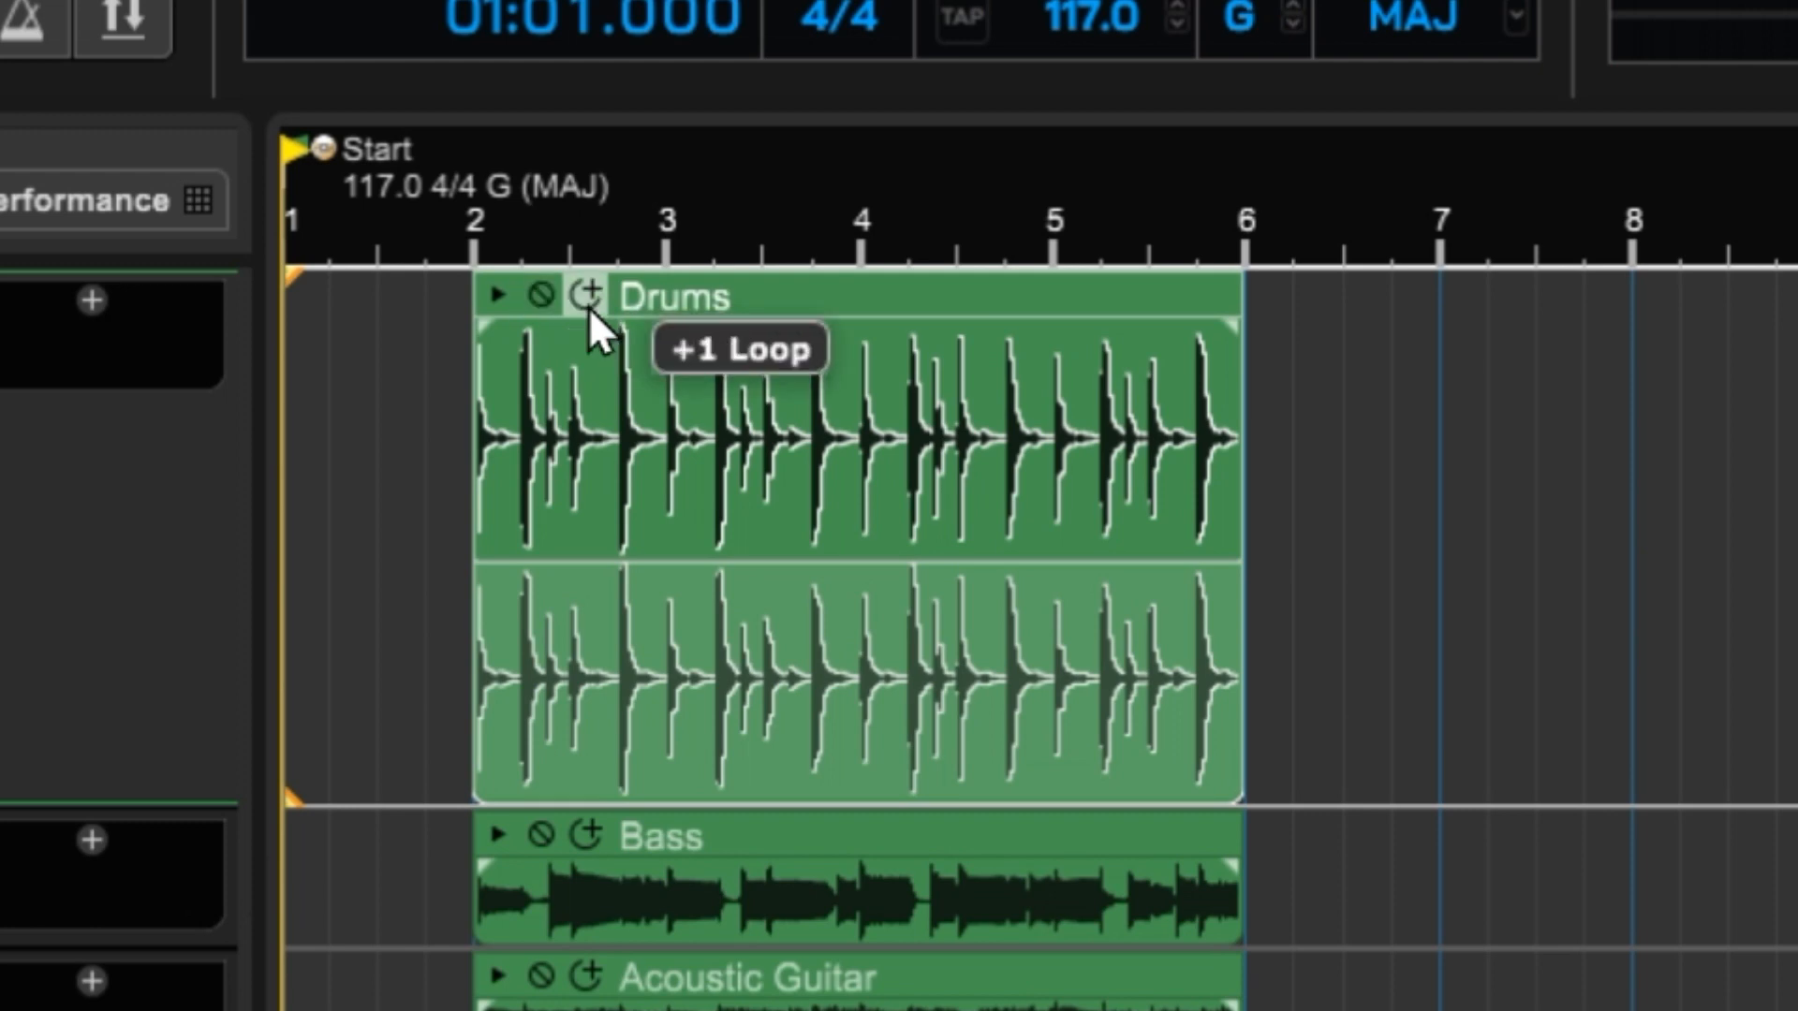
pyautogui.click(590, 298)
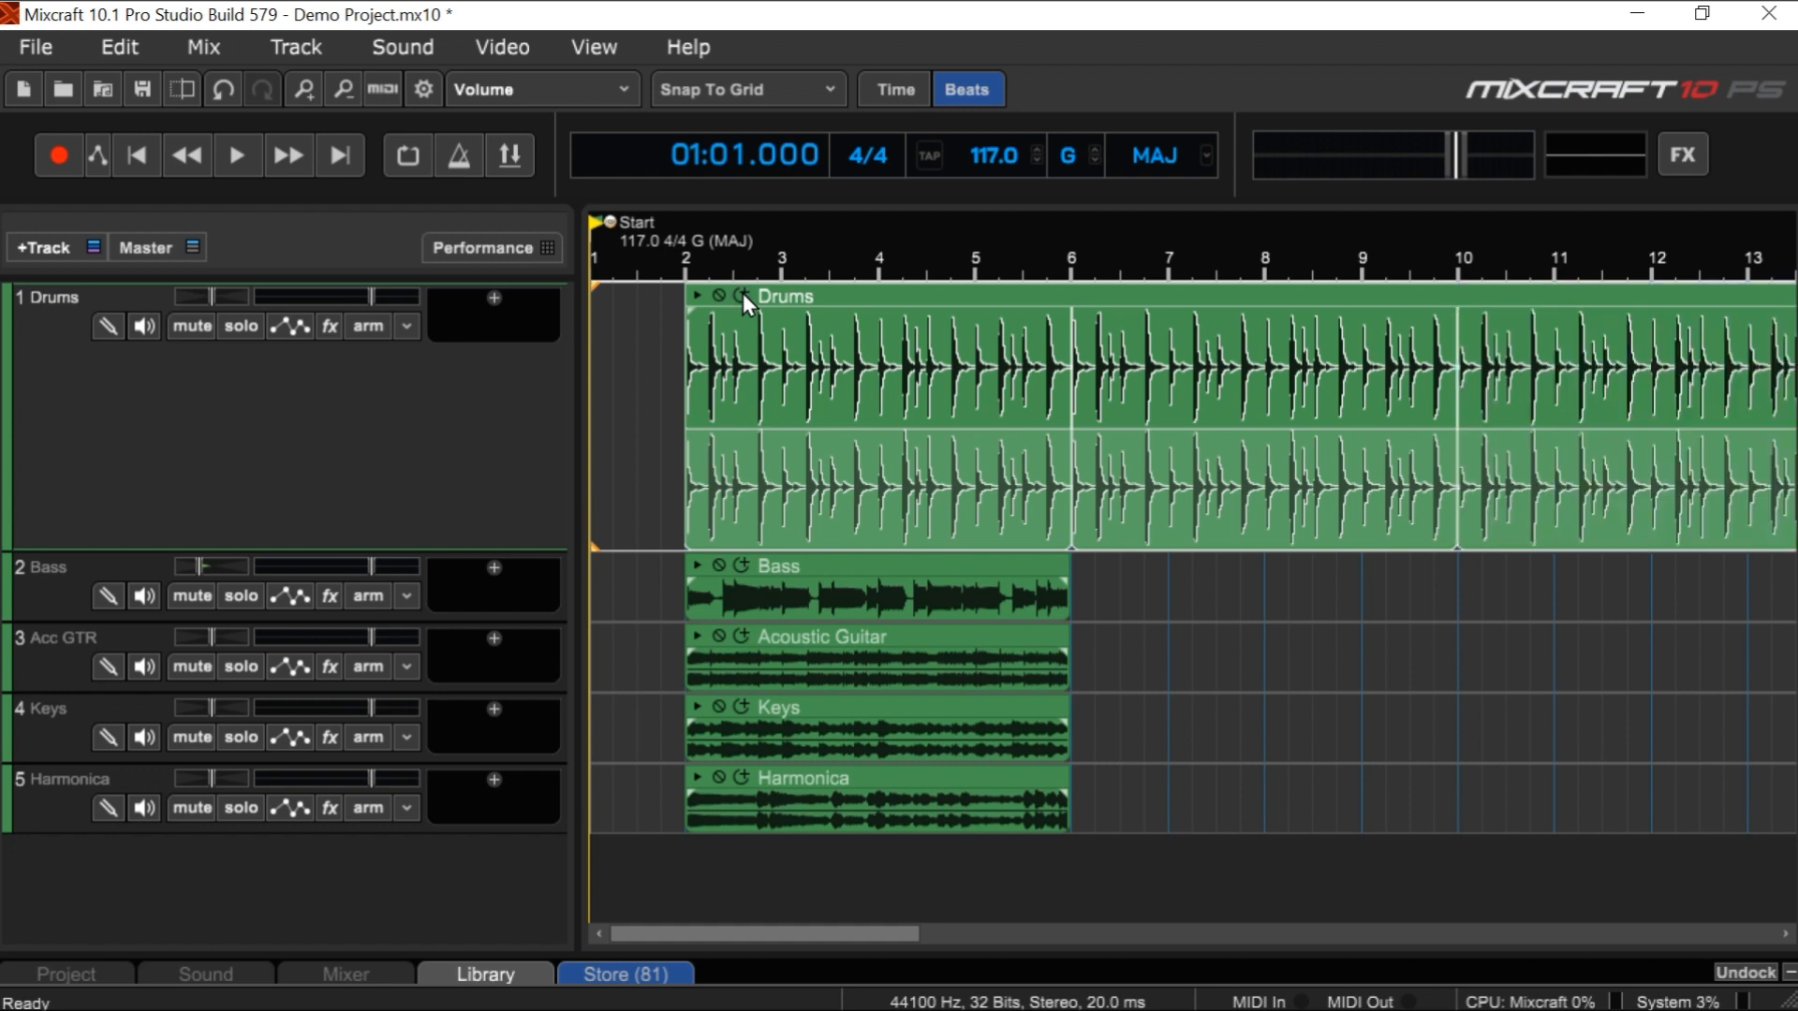
pyautogui.click(223, 90)
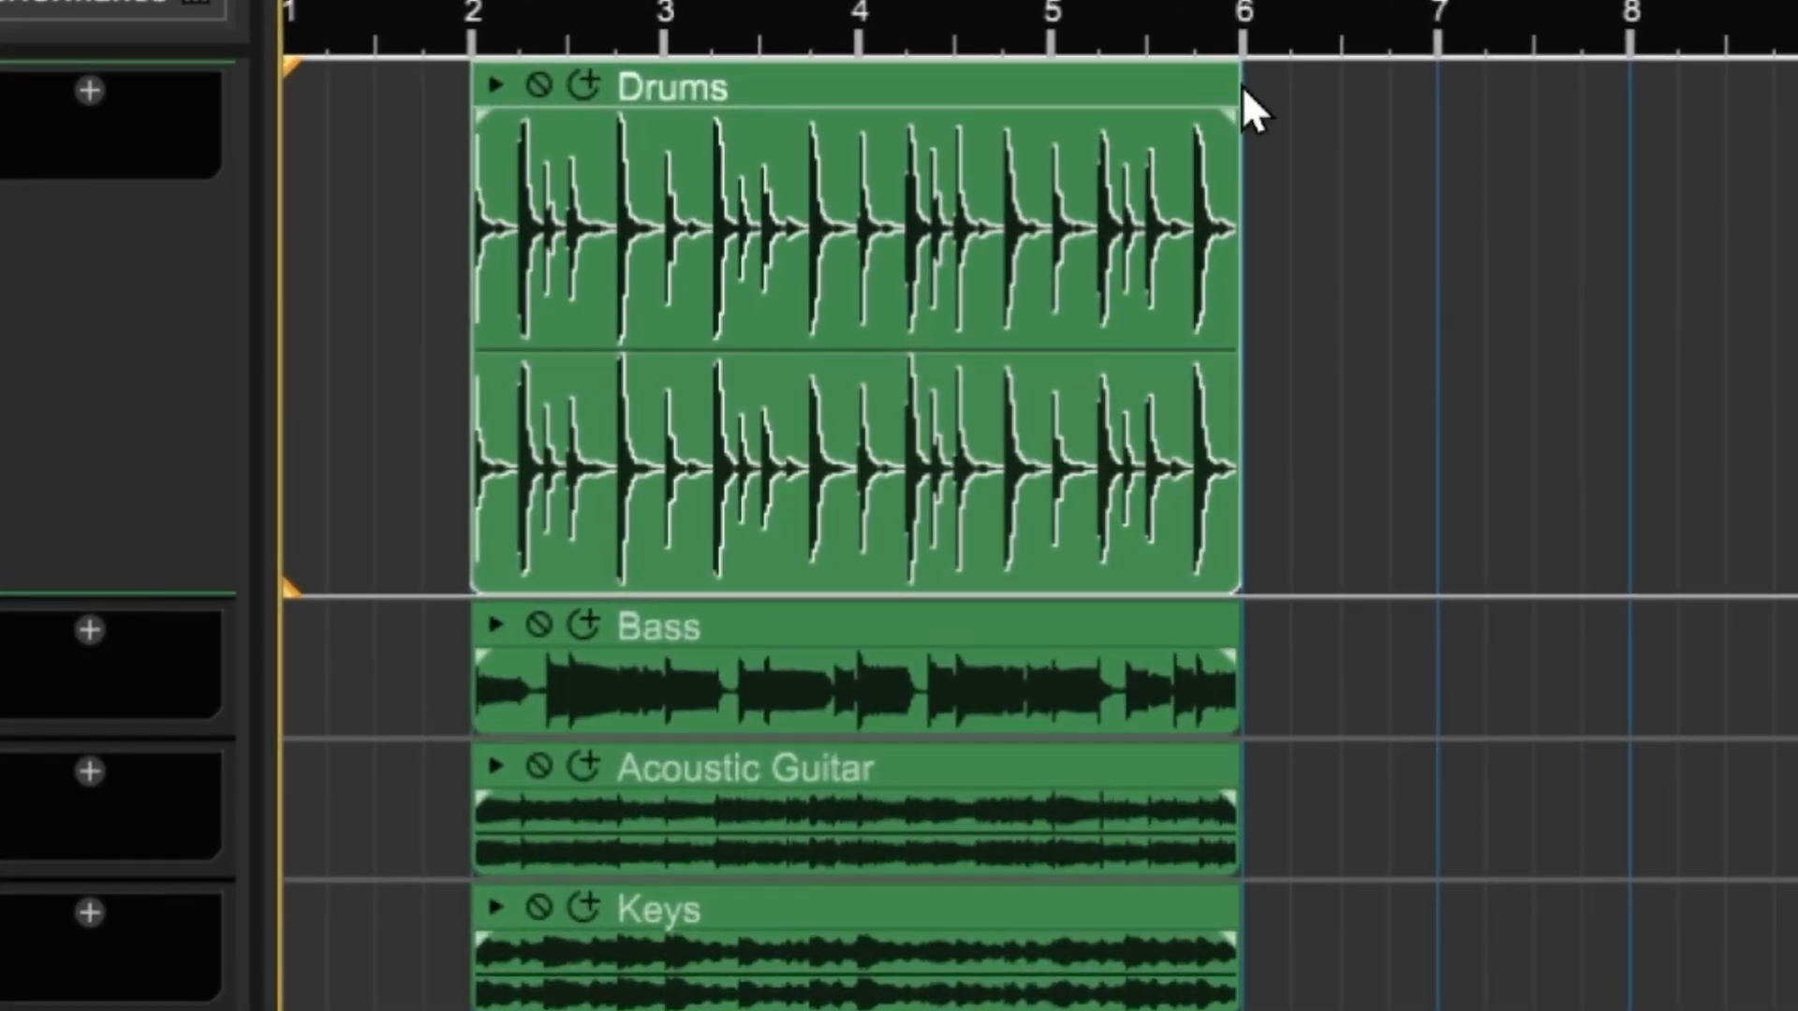
pyautogui.moveTo(1232, 80)
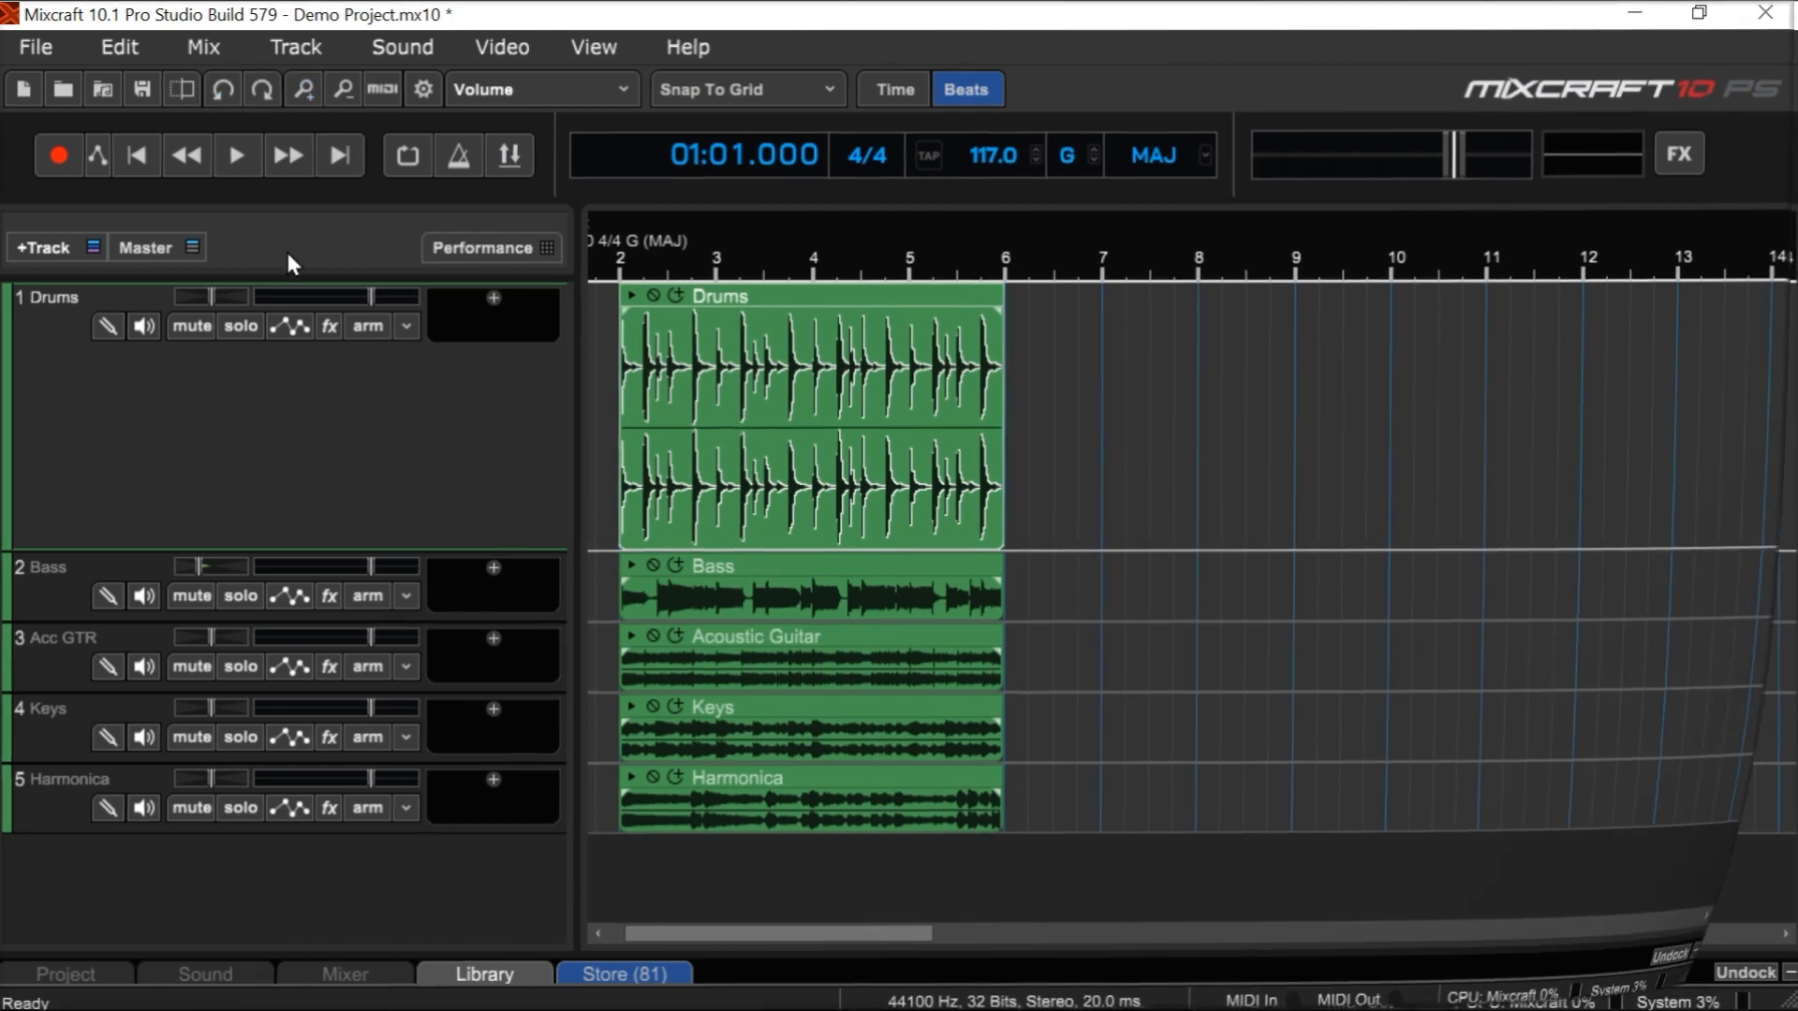
pyautogui.moveTo(356, 389)
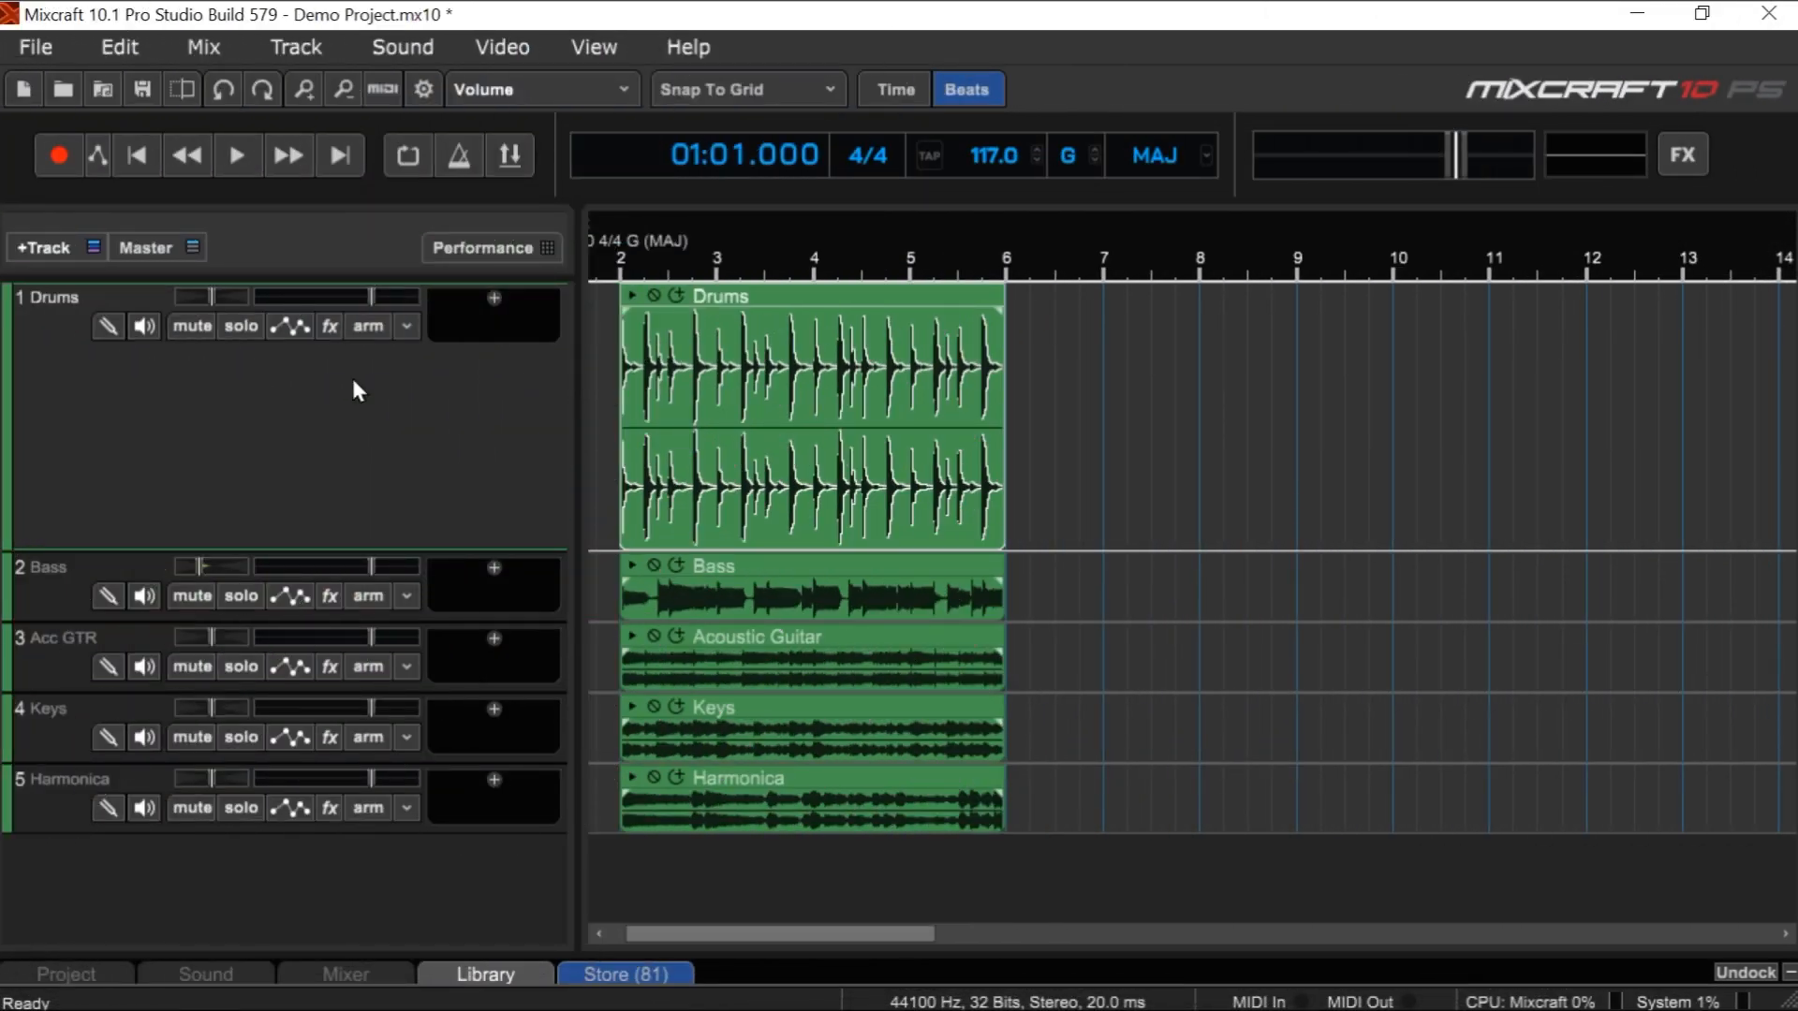
pyautogui.moveTo(298, 392)
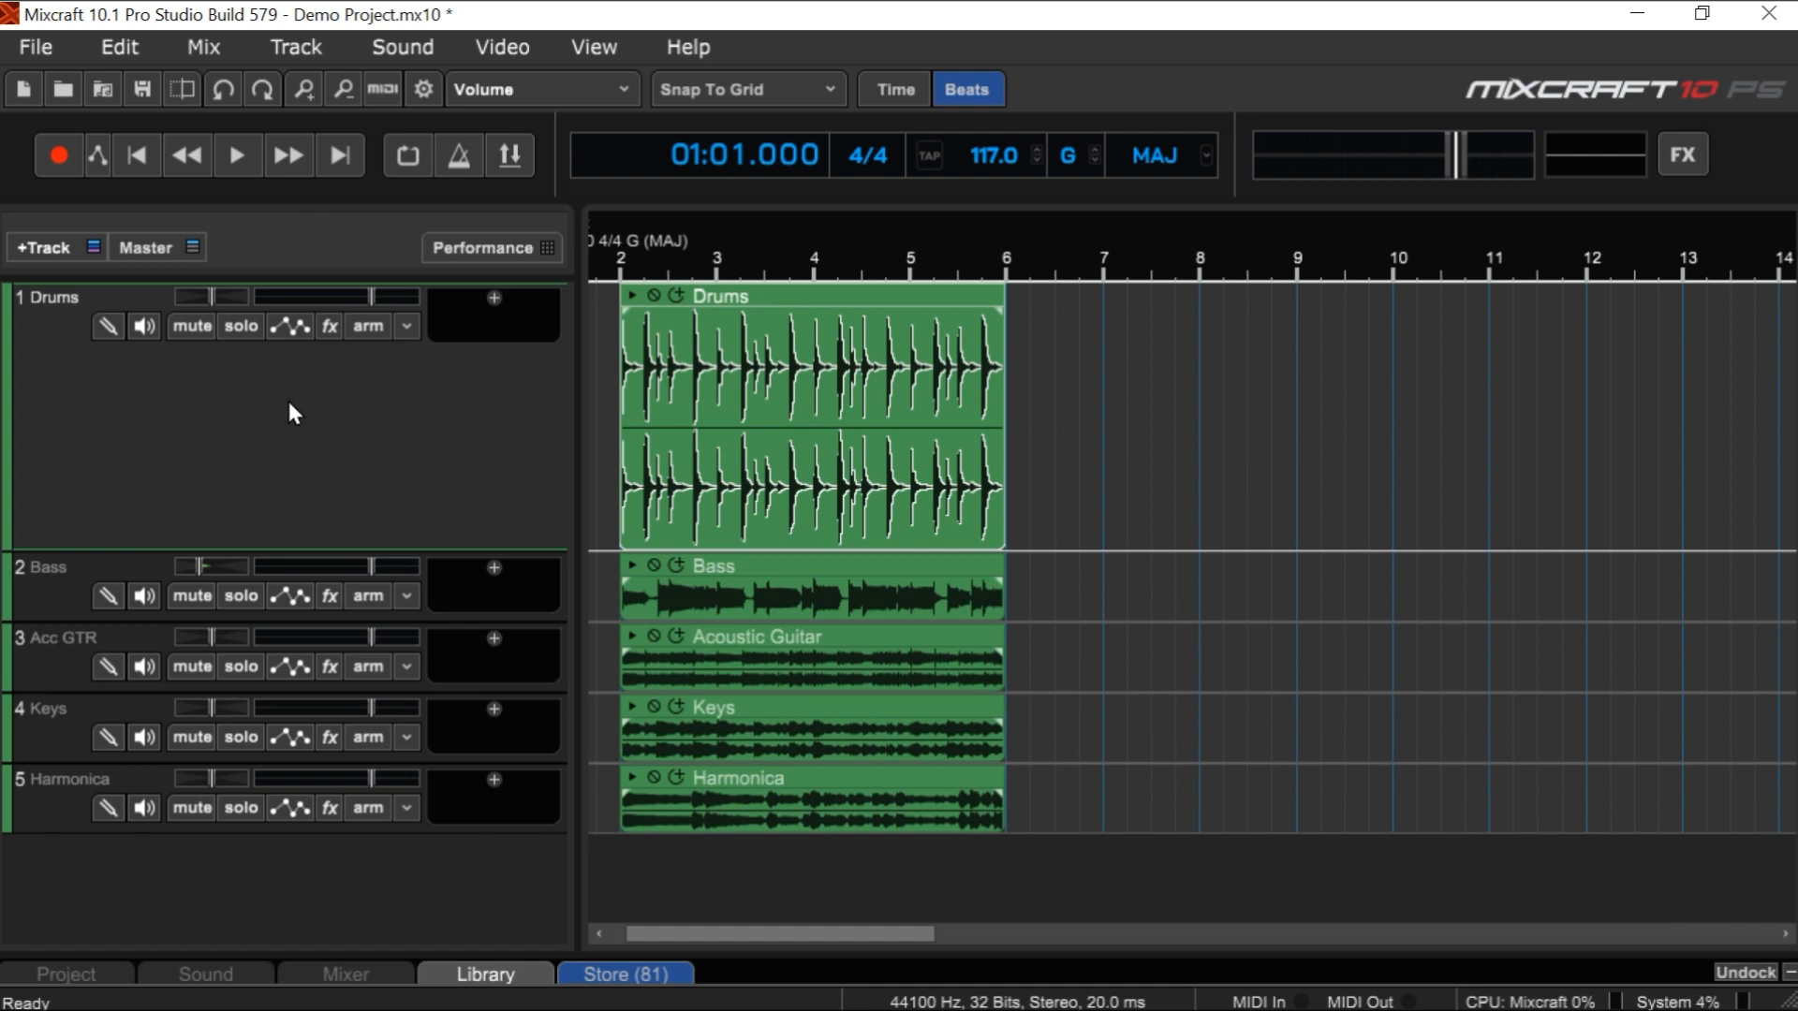
pyautogui.moveTo(533, 157)
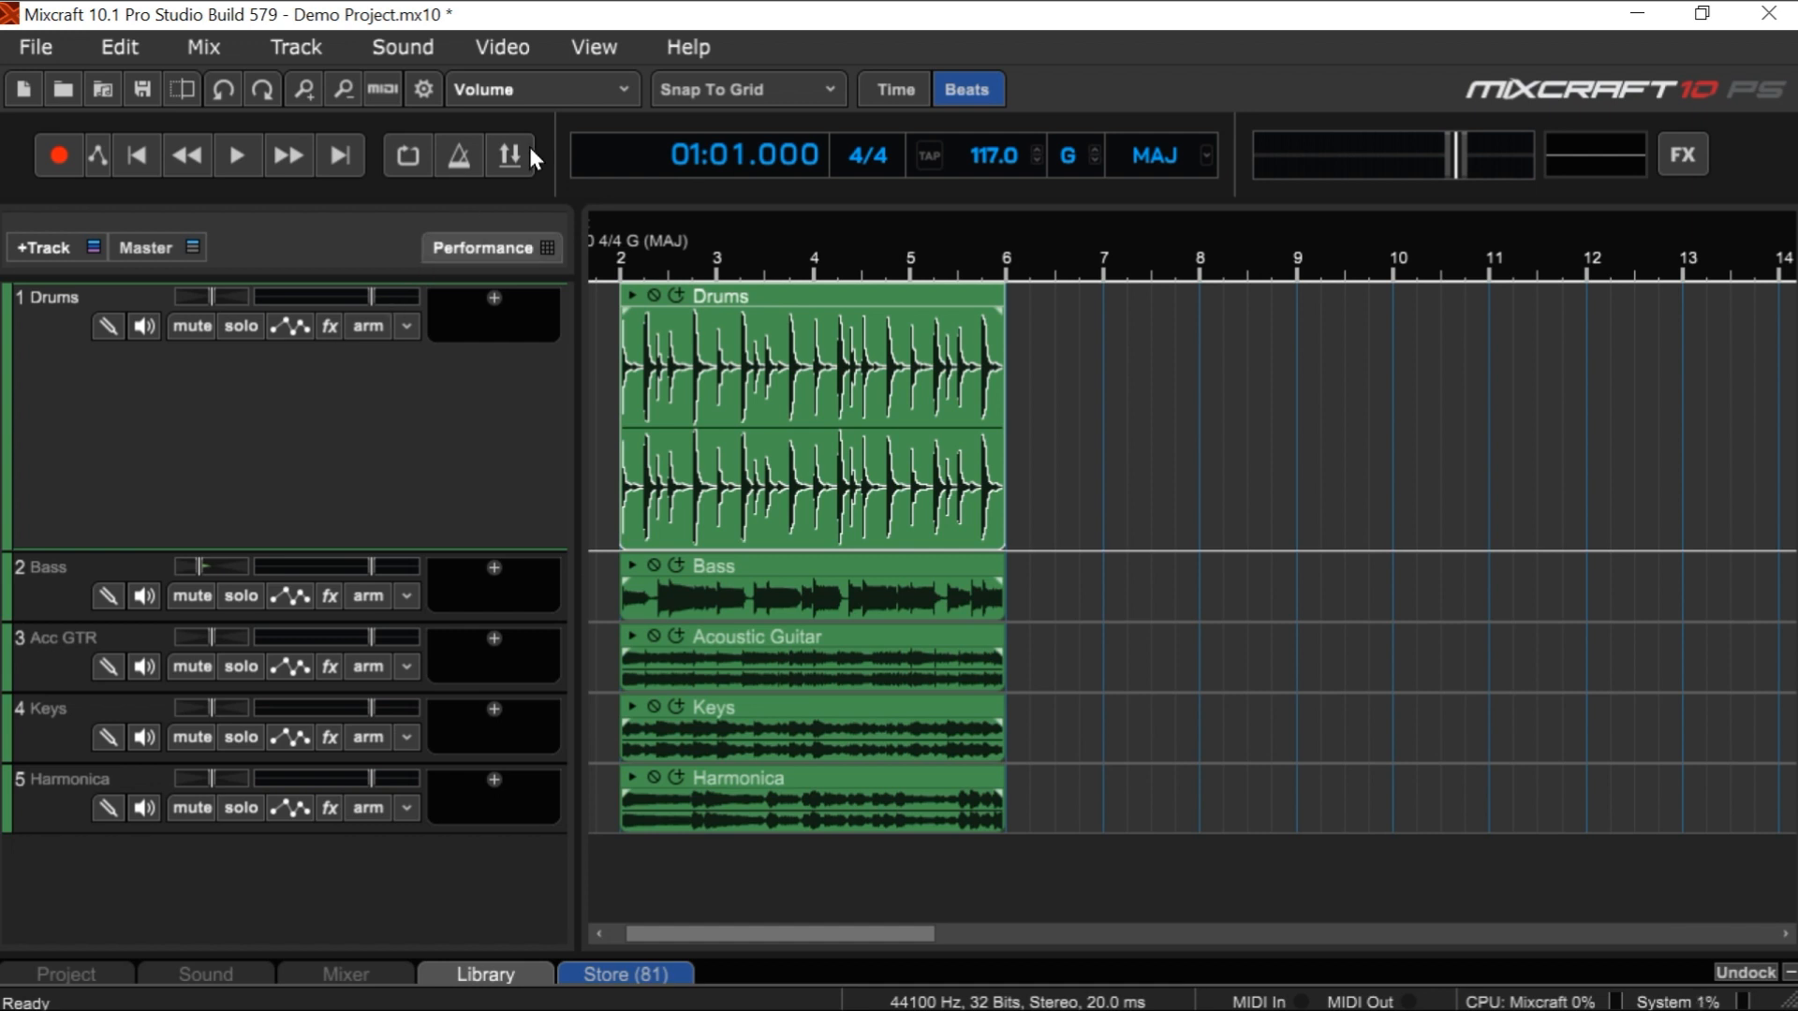
# - Set the interface scale to 130% from the View menu
pyautogui.click(591, 46)
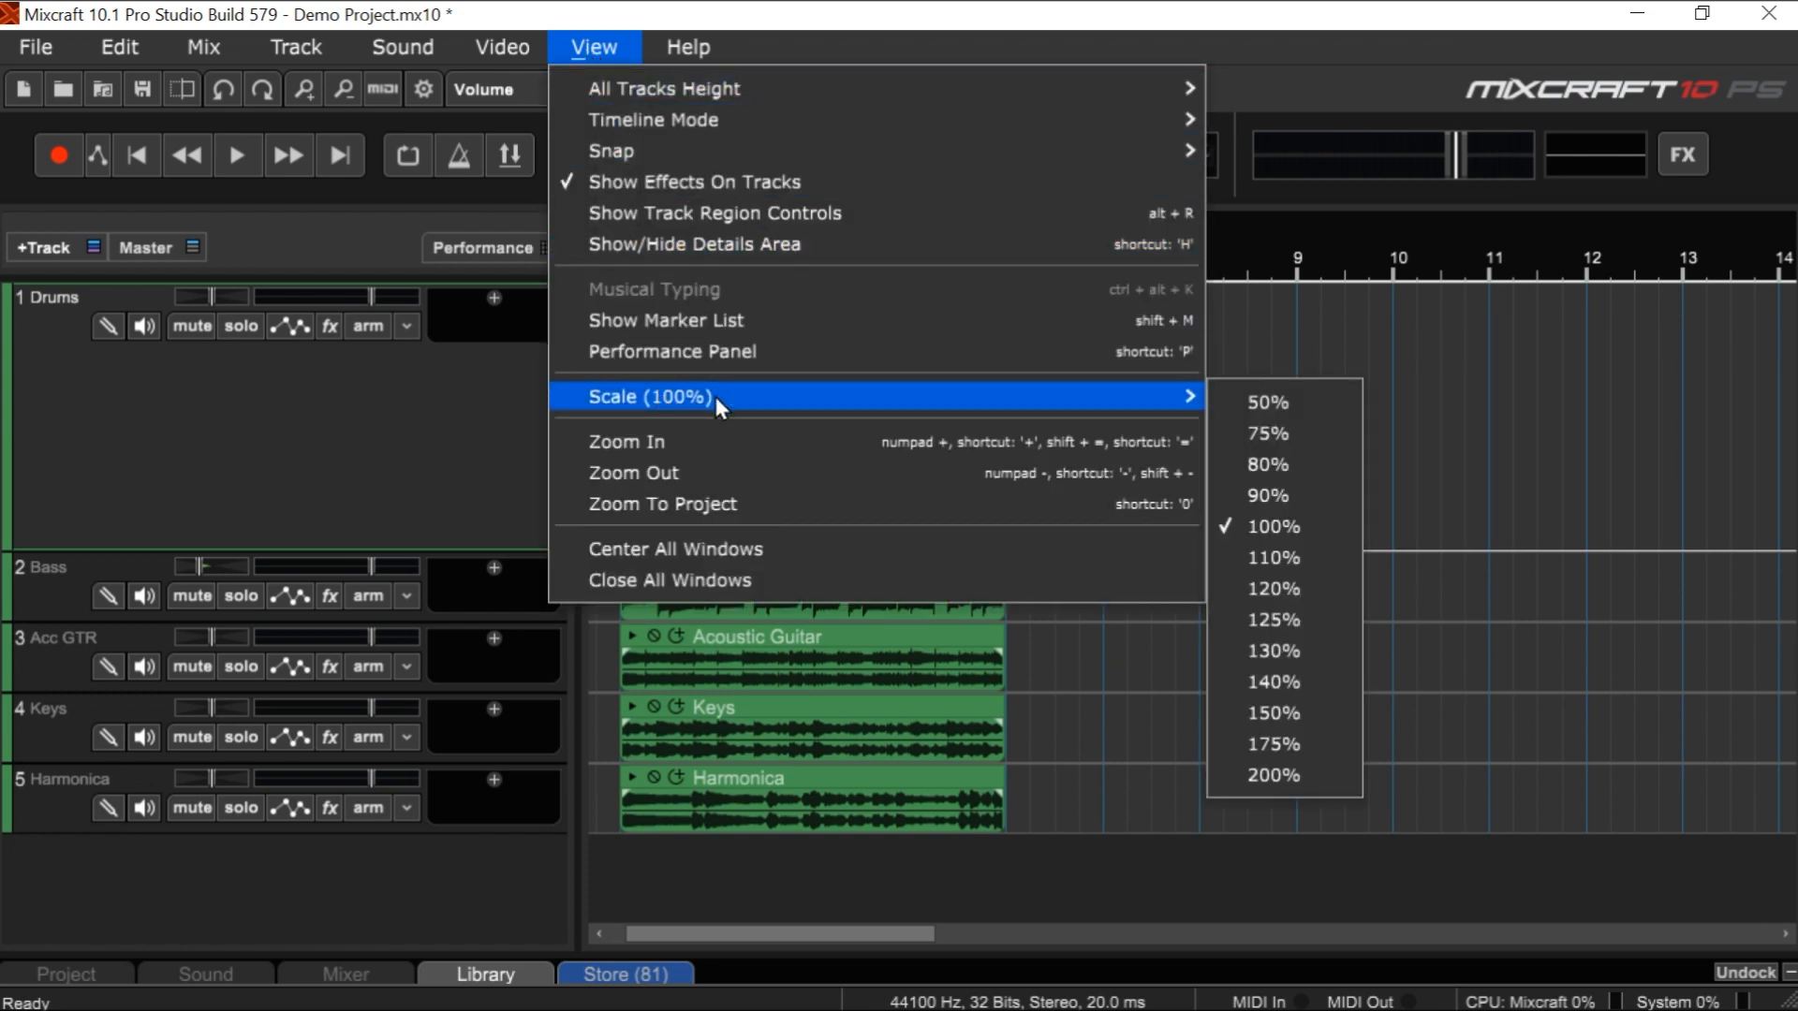
pyautogui.moveTo(1261, 402)
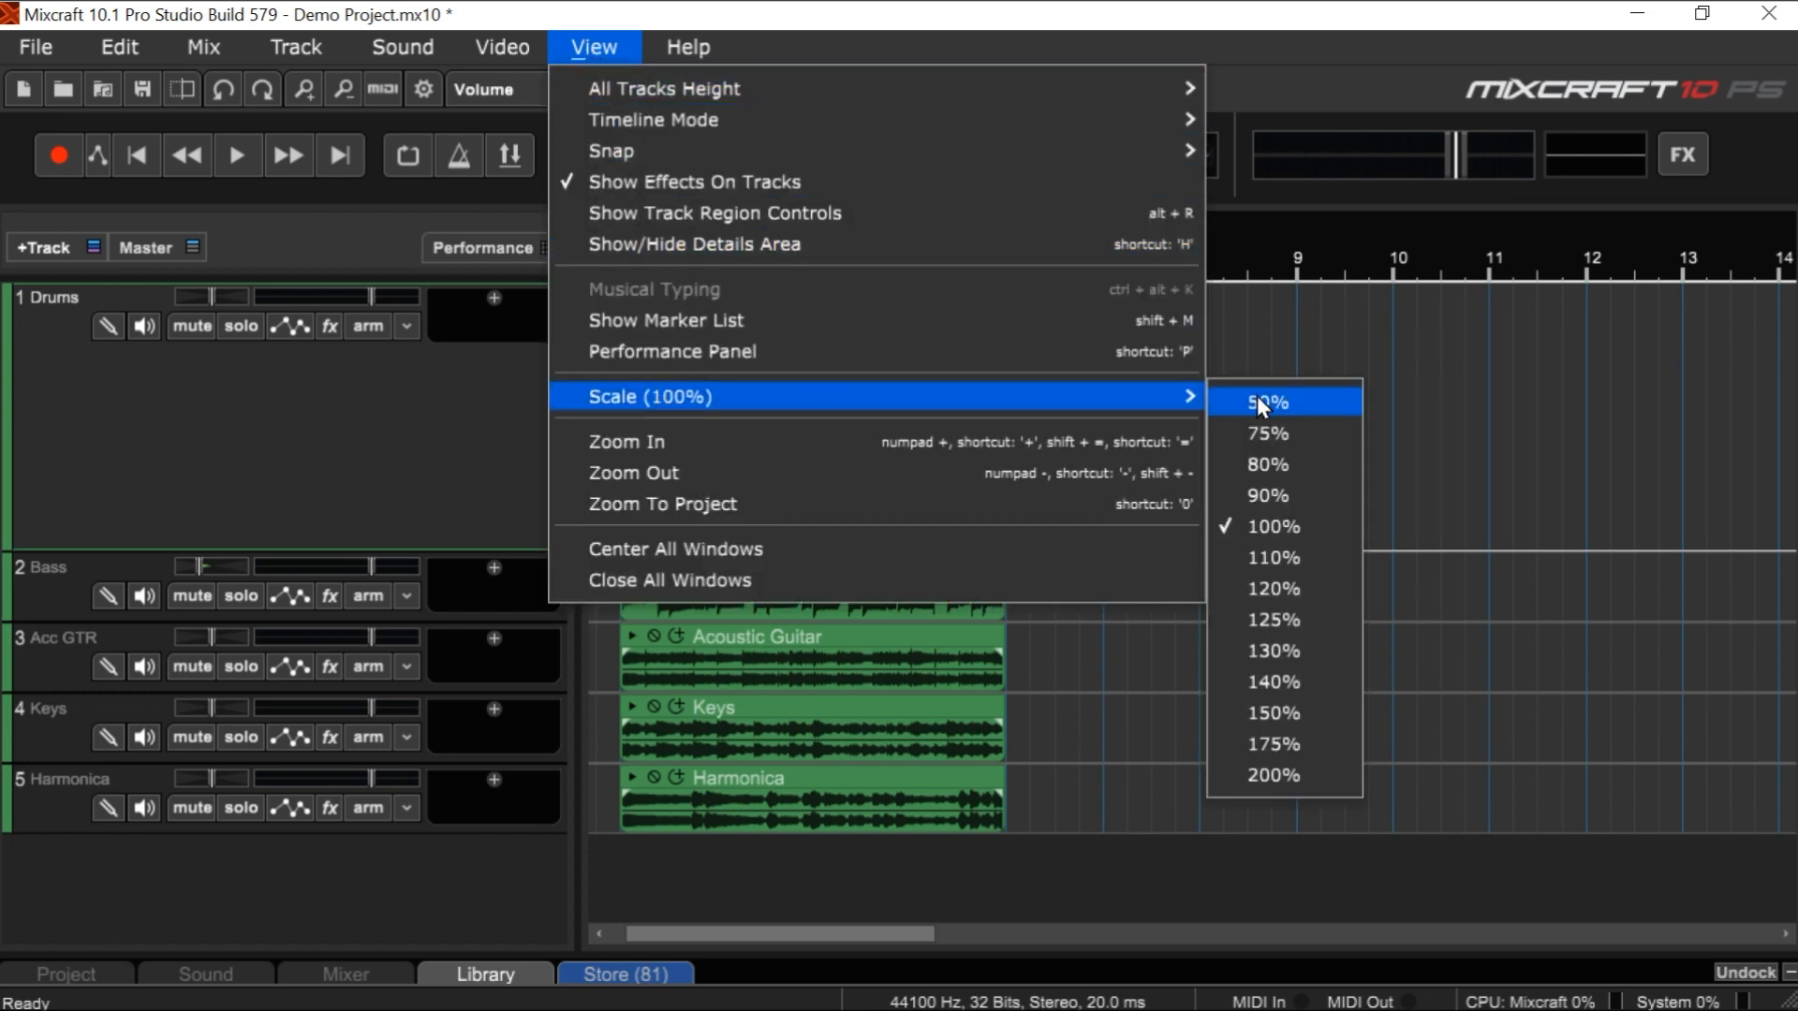
pyautogui.moveTo(1300, 660)
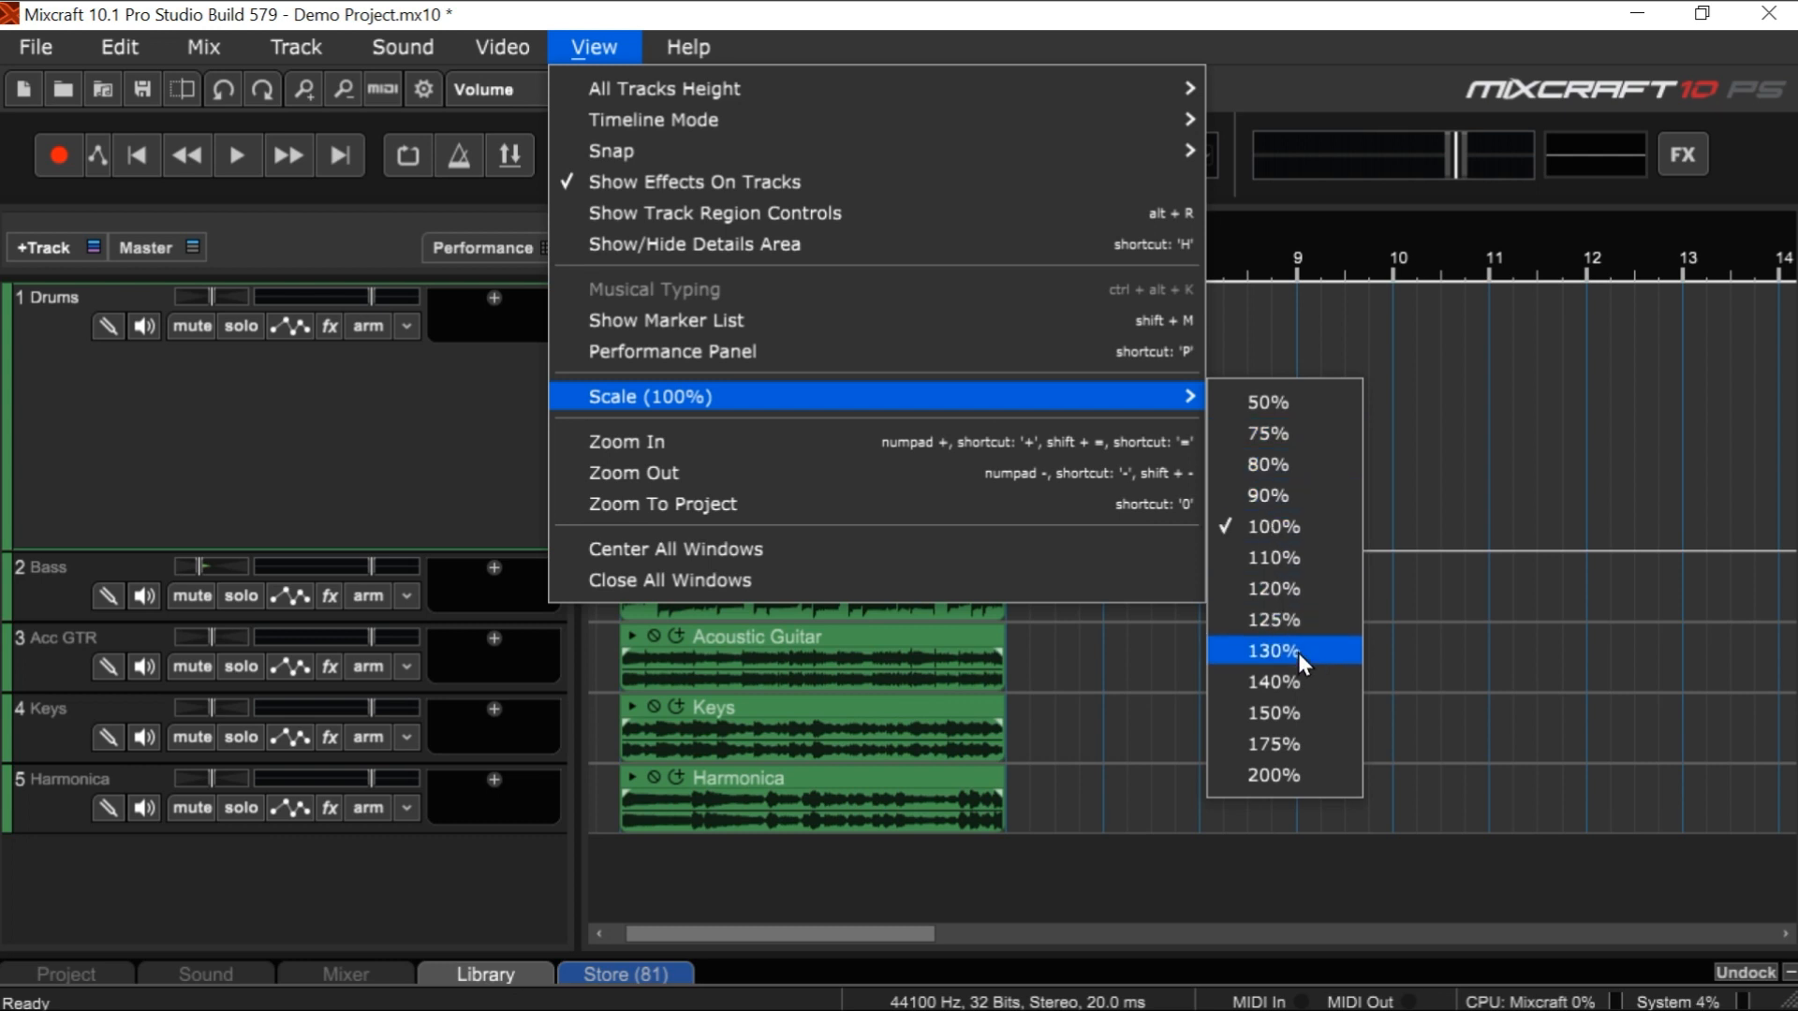
pyautogui.click(1270, 650)
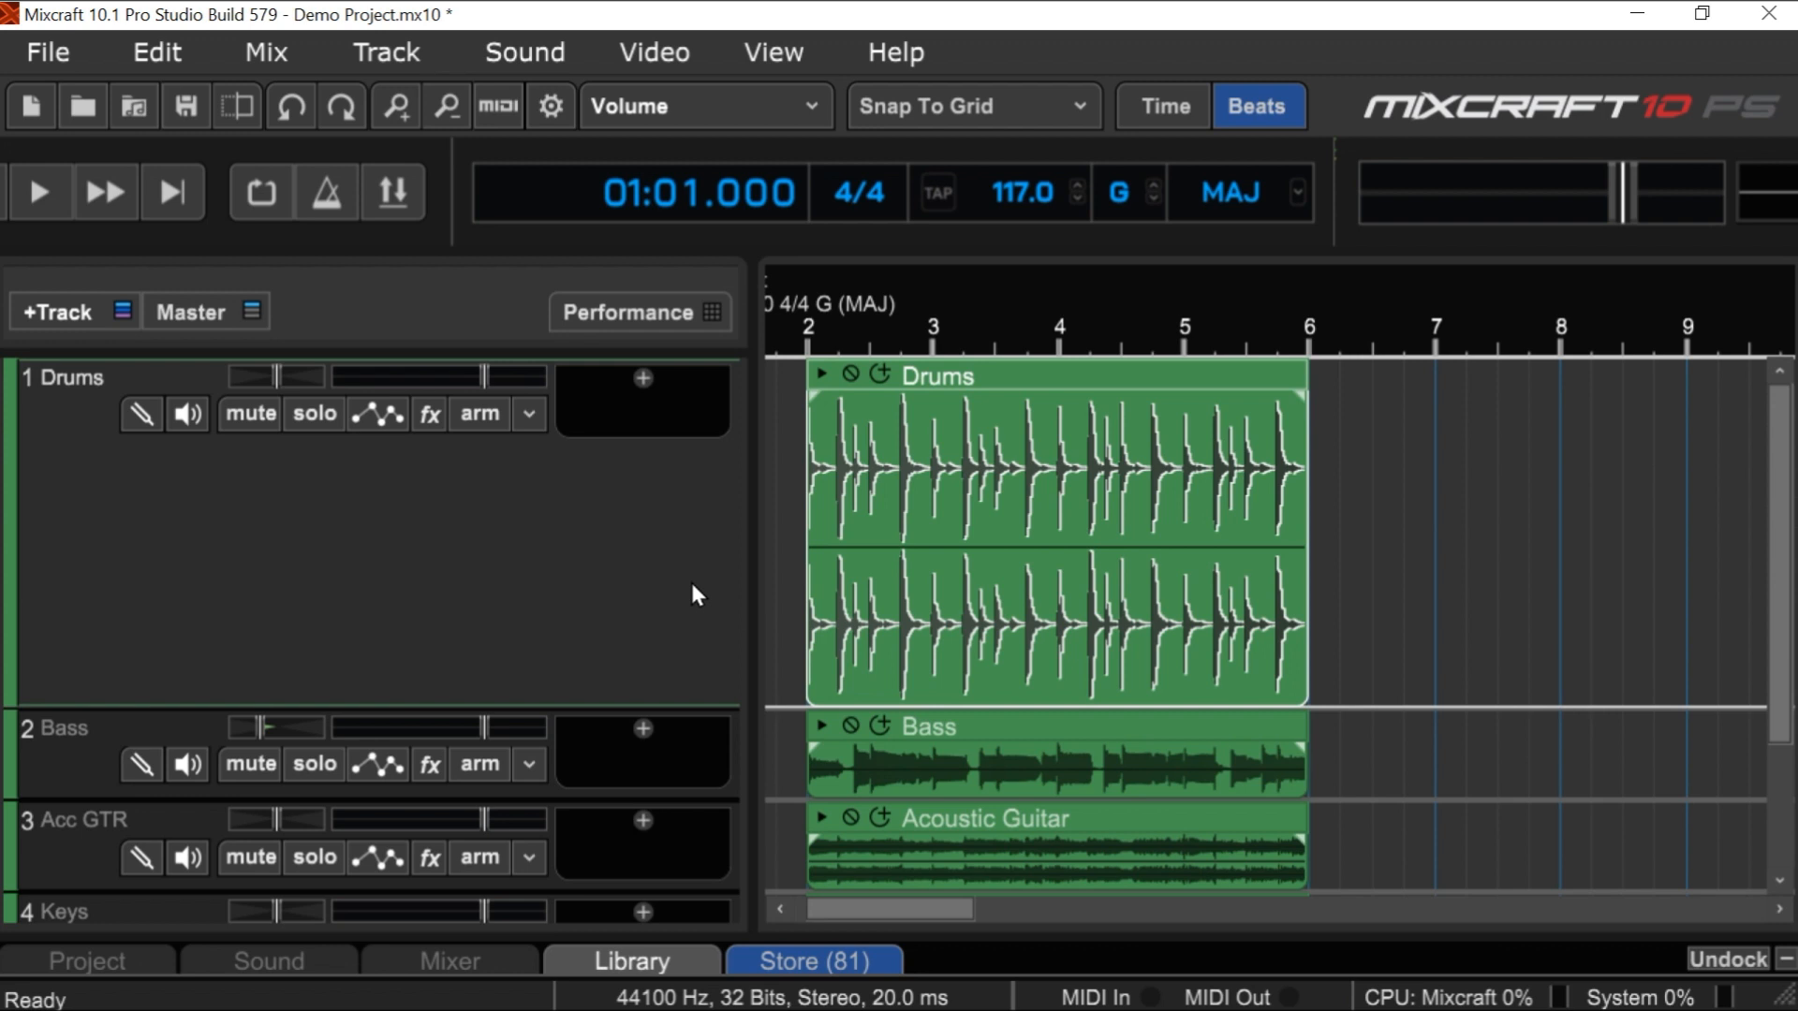
pyautogui.moveTo(642, 593)
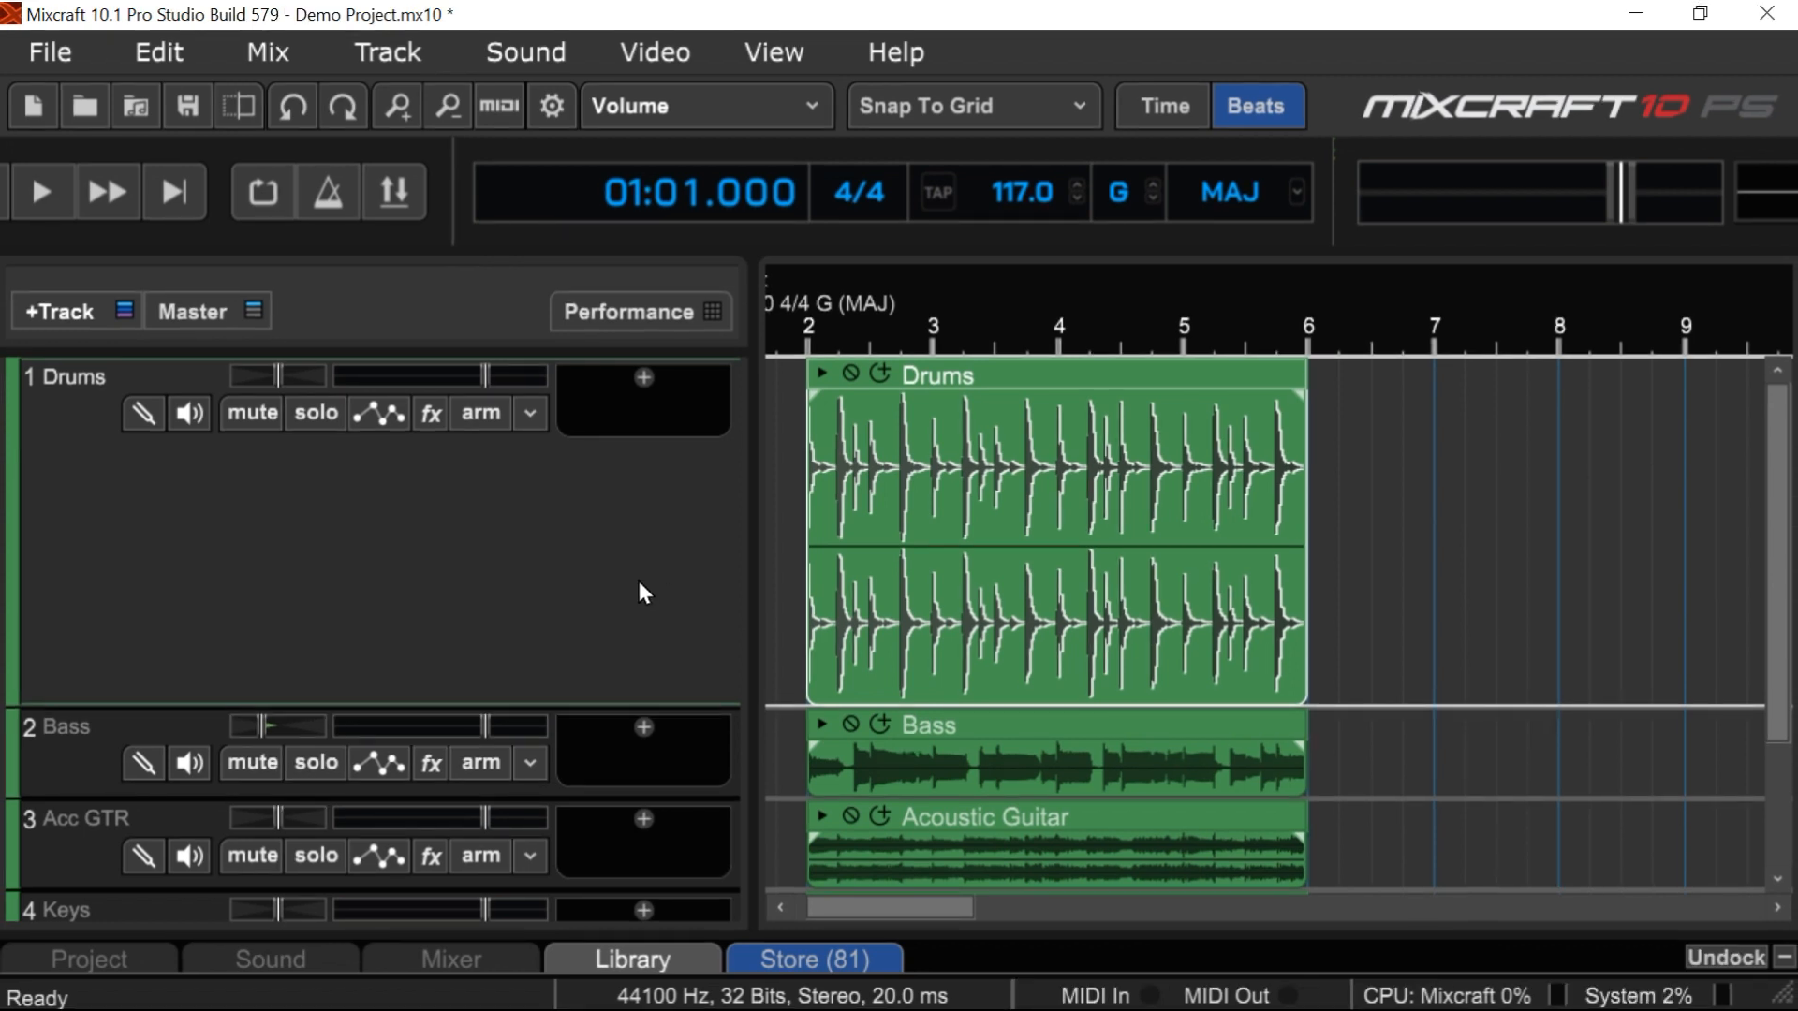
pyautogui.moveTo(324, 453)
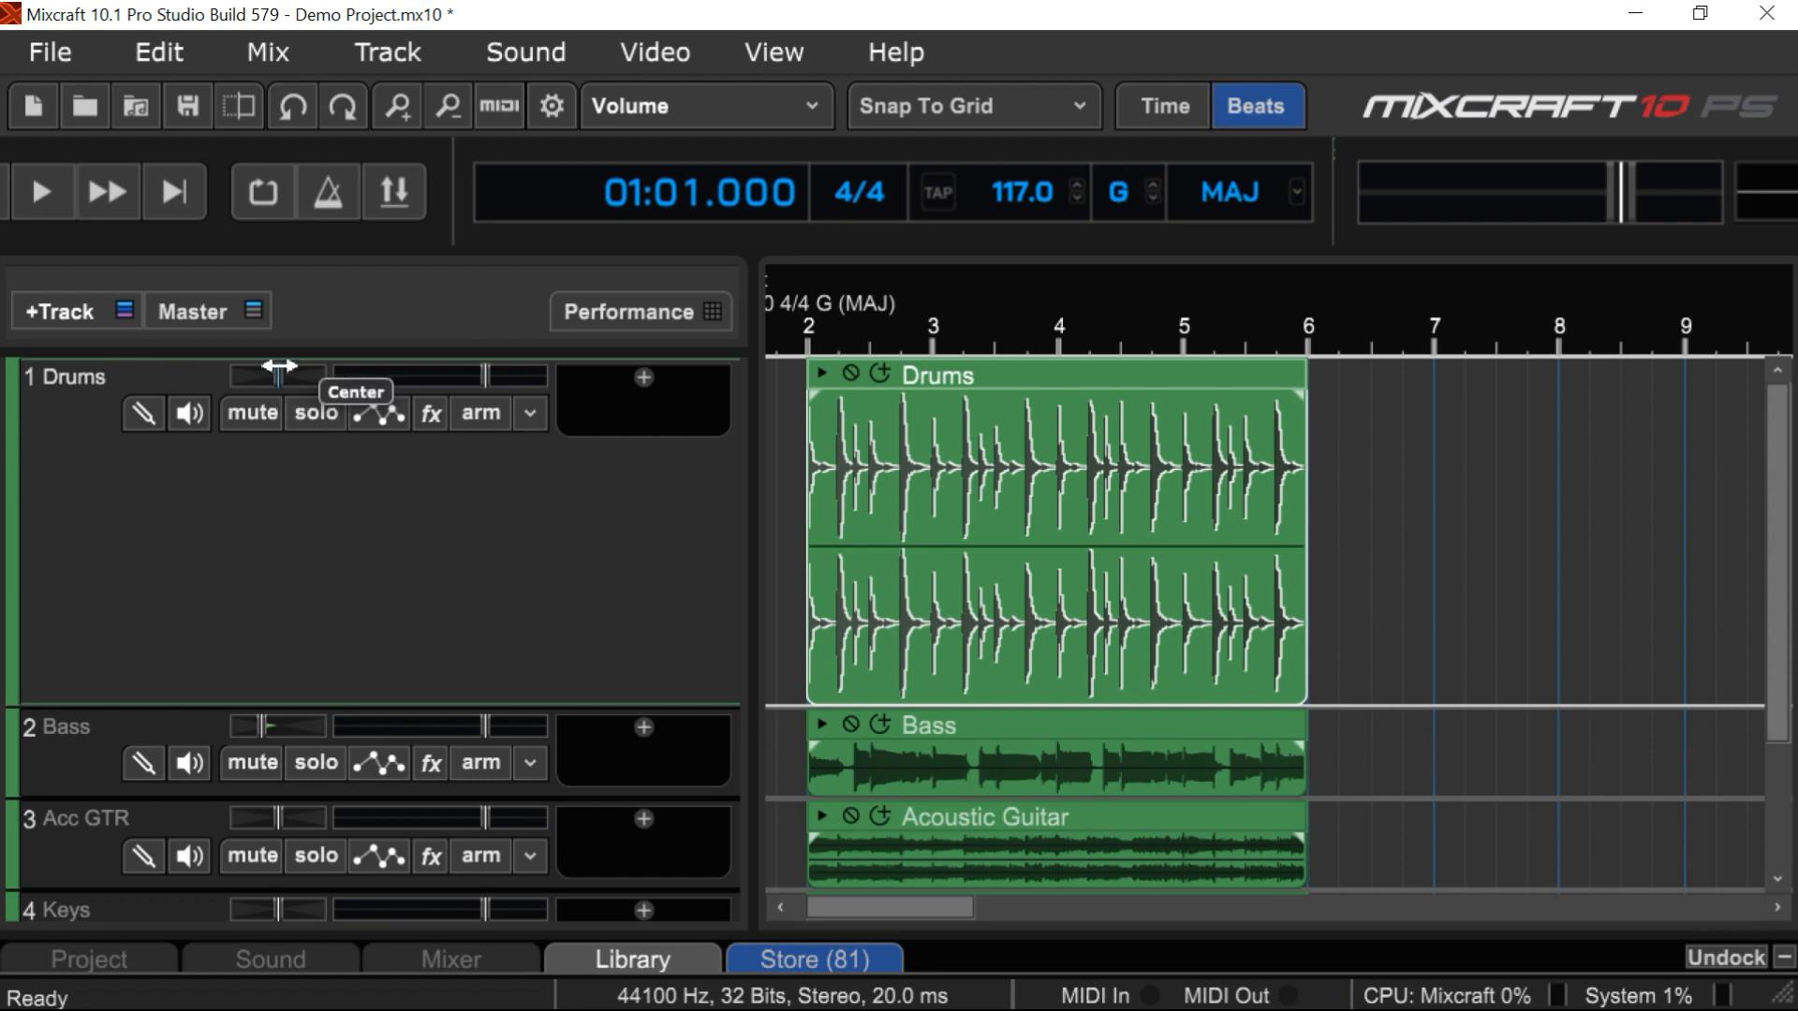
pyautogui.moveTo(275, 374); pyautogui.dragTo(266, 375)
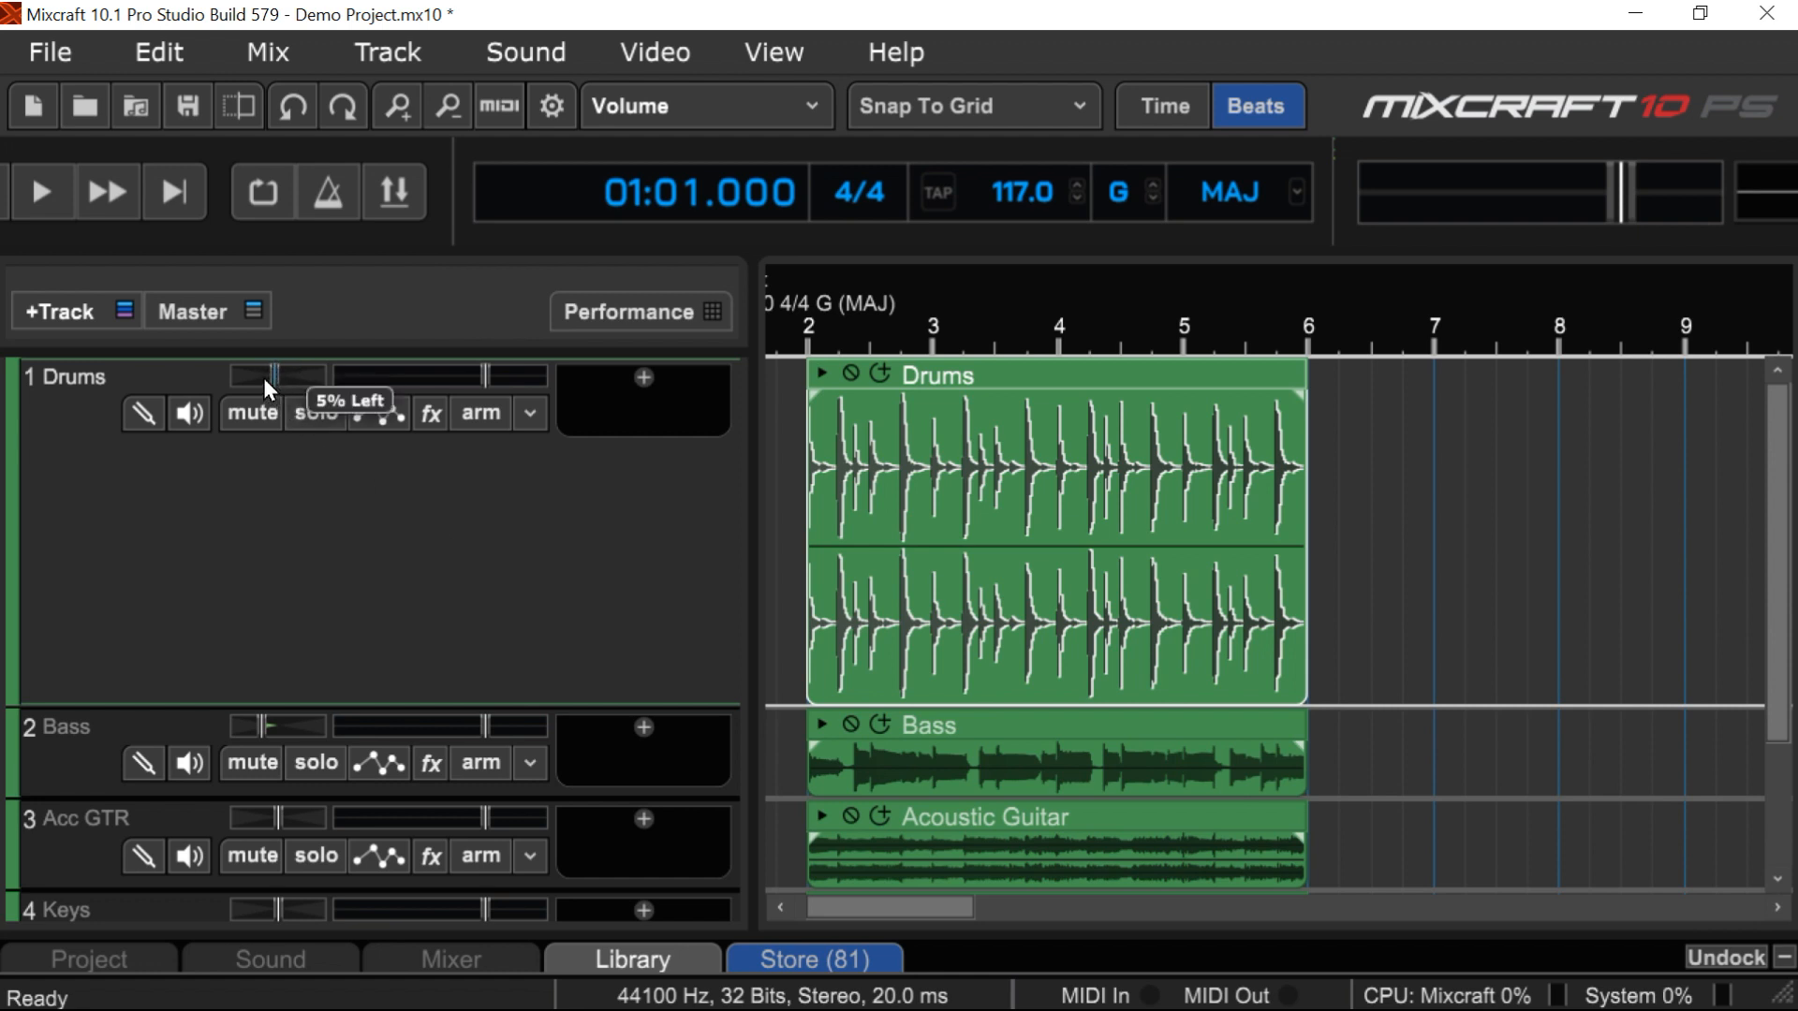
pyautogui.moveTo(275, 375); pyautogui.dragTo(307, 374)
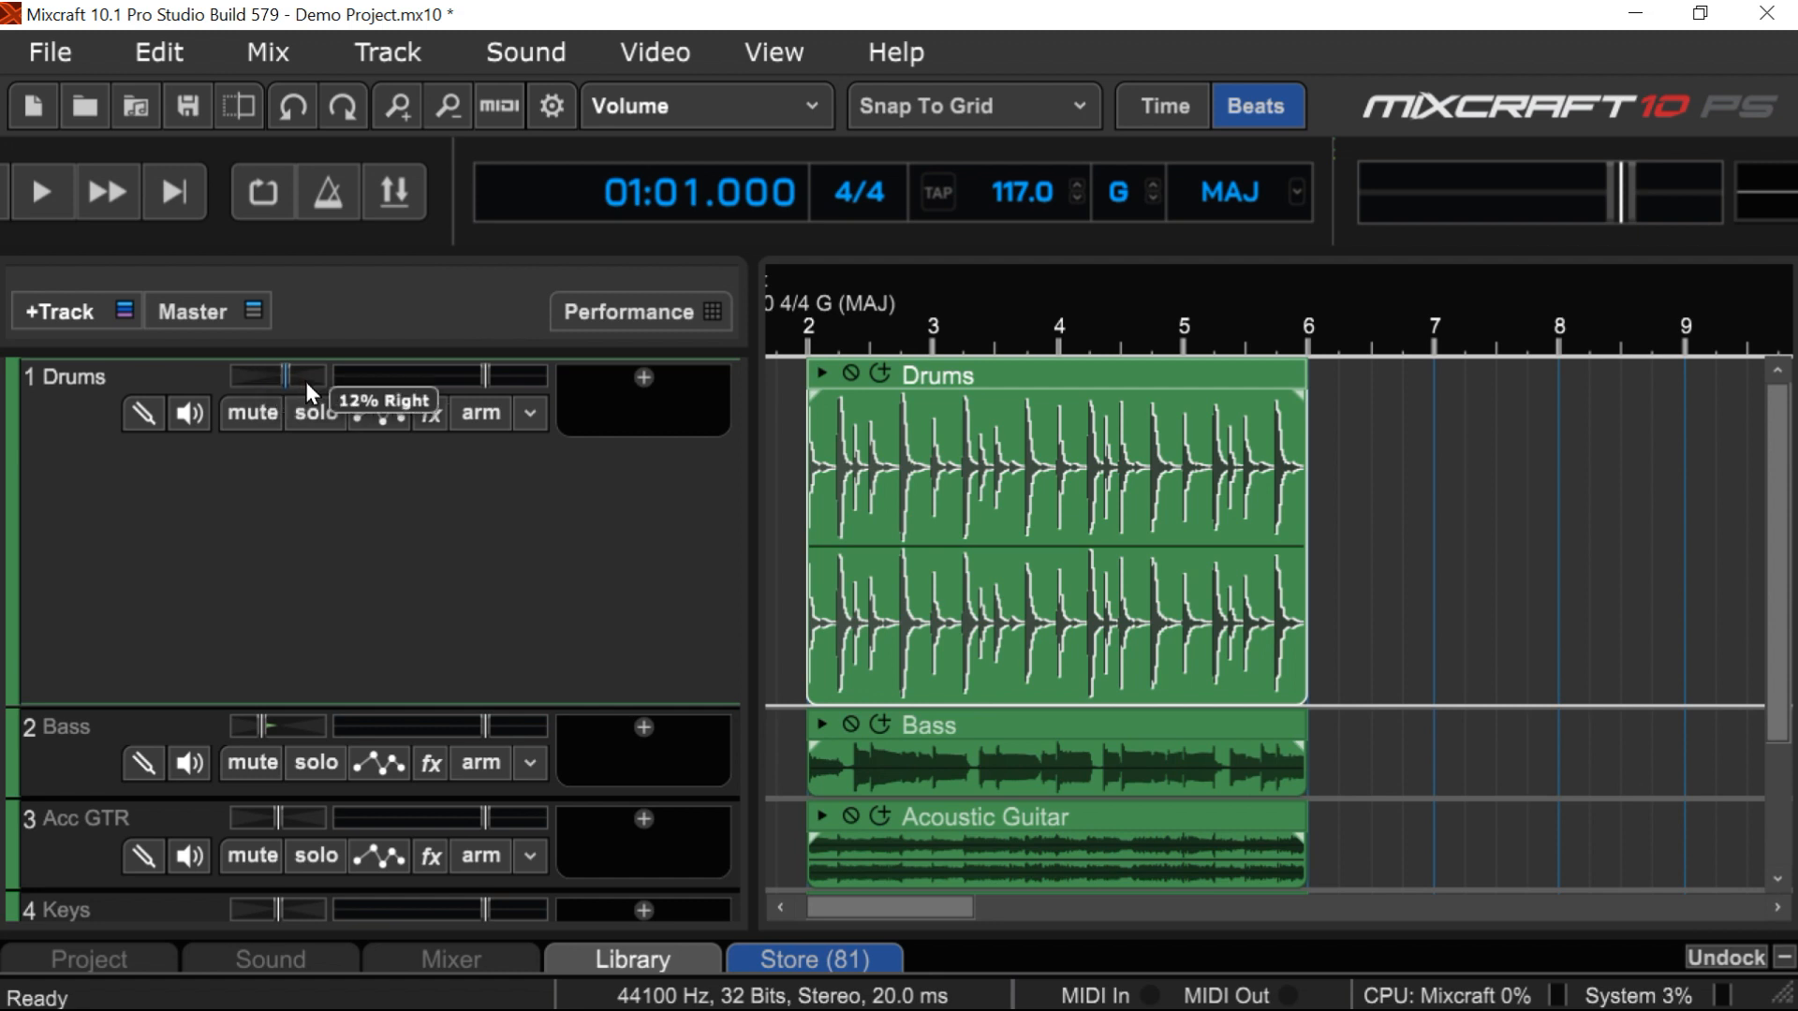
pyautogui.moveTo(277, 375); pyautogui.dragTo(309, 374)
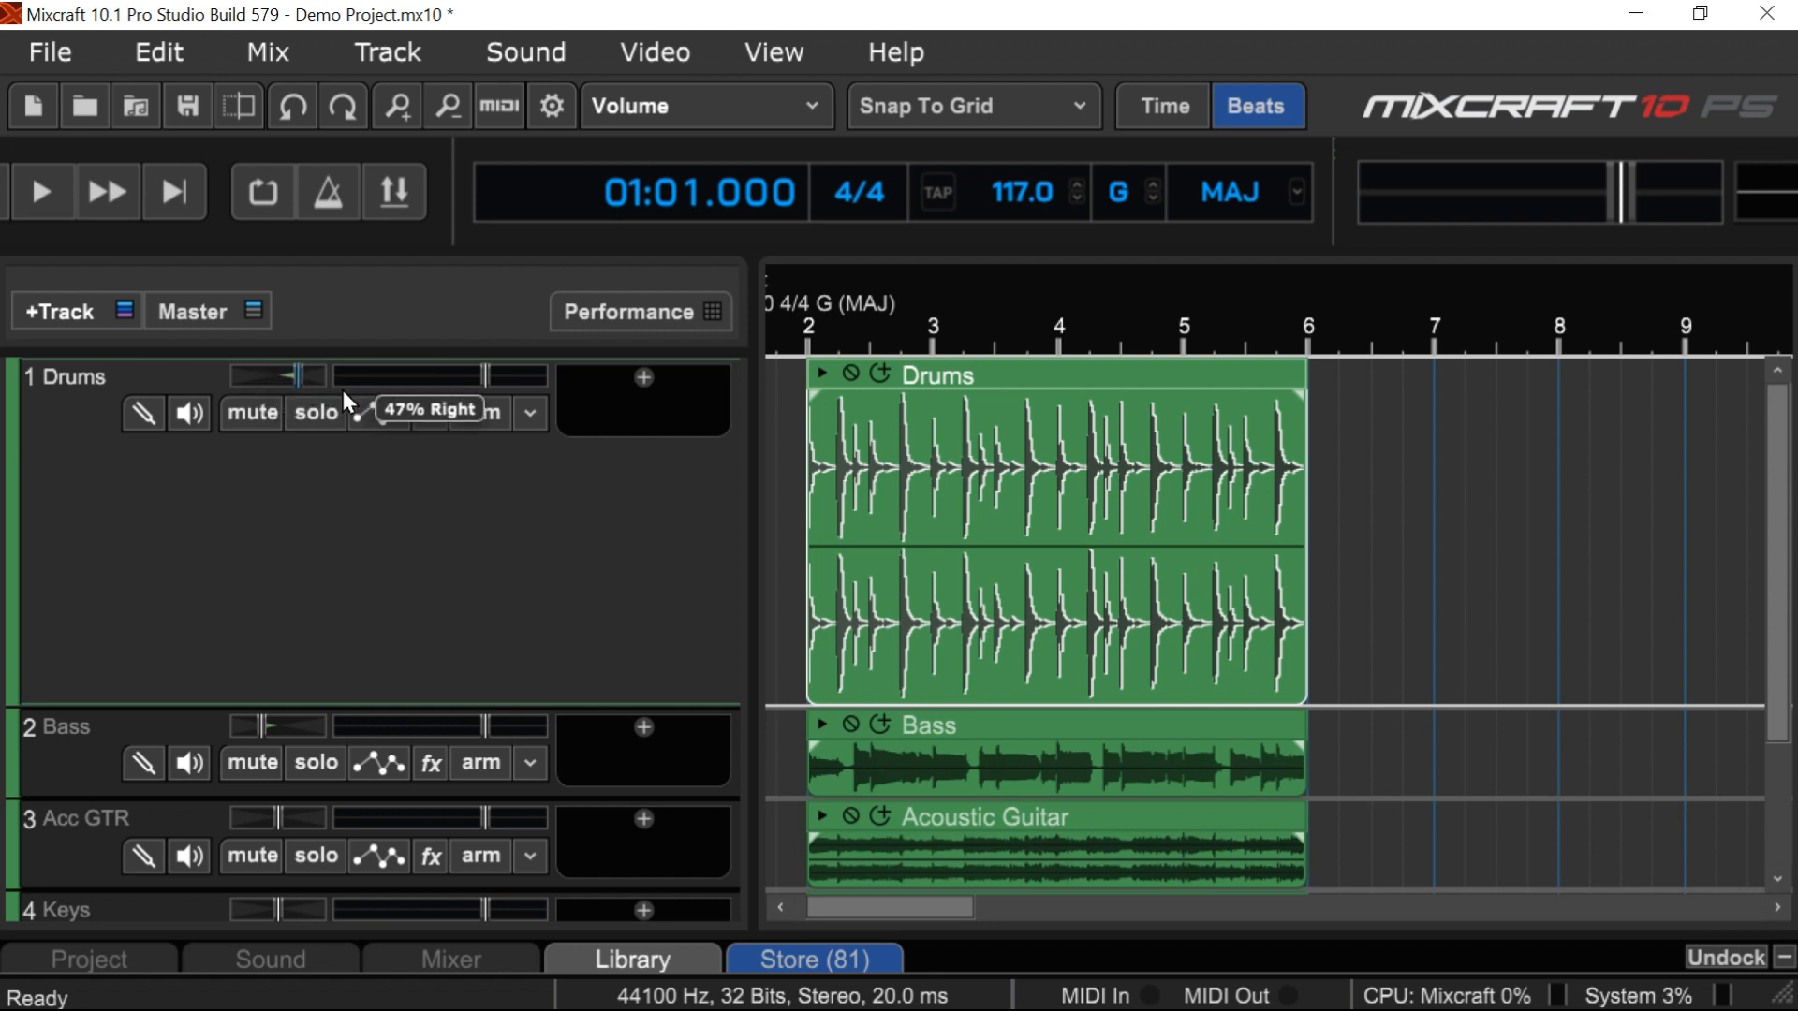
pyautogui.moveTo(303, 374); pyautogui.dragTo(269, 375)
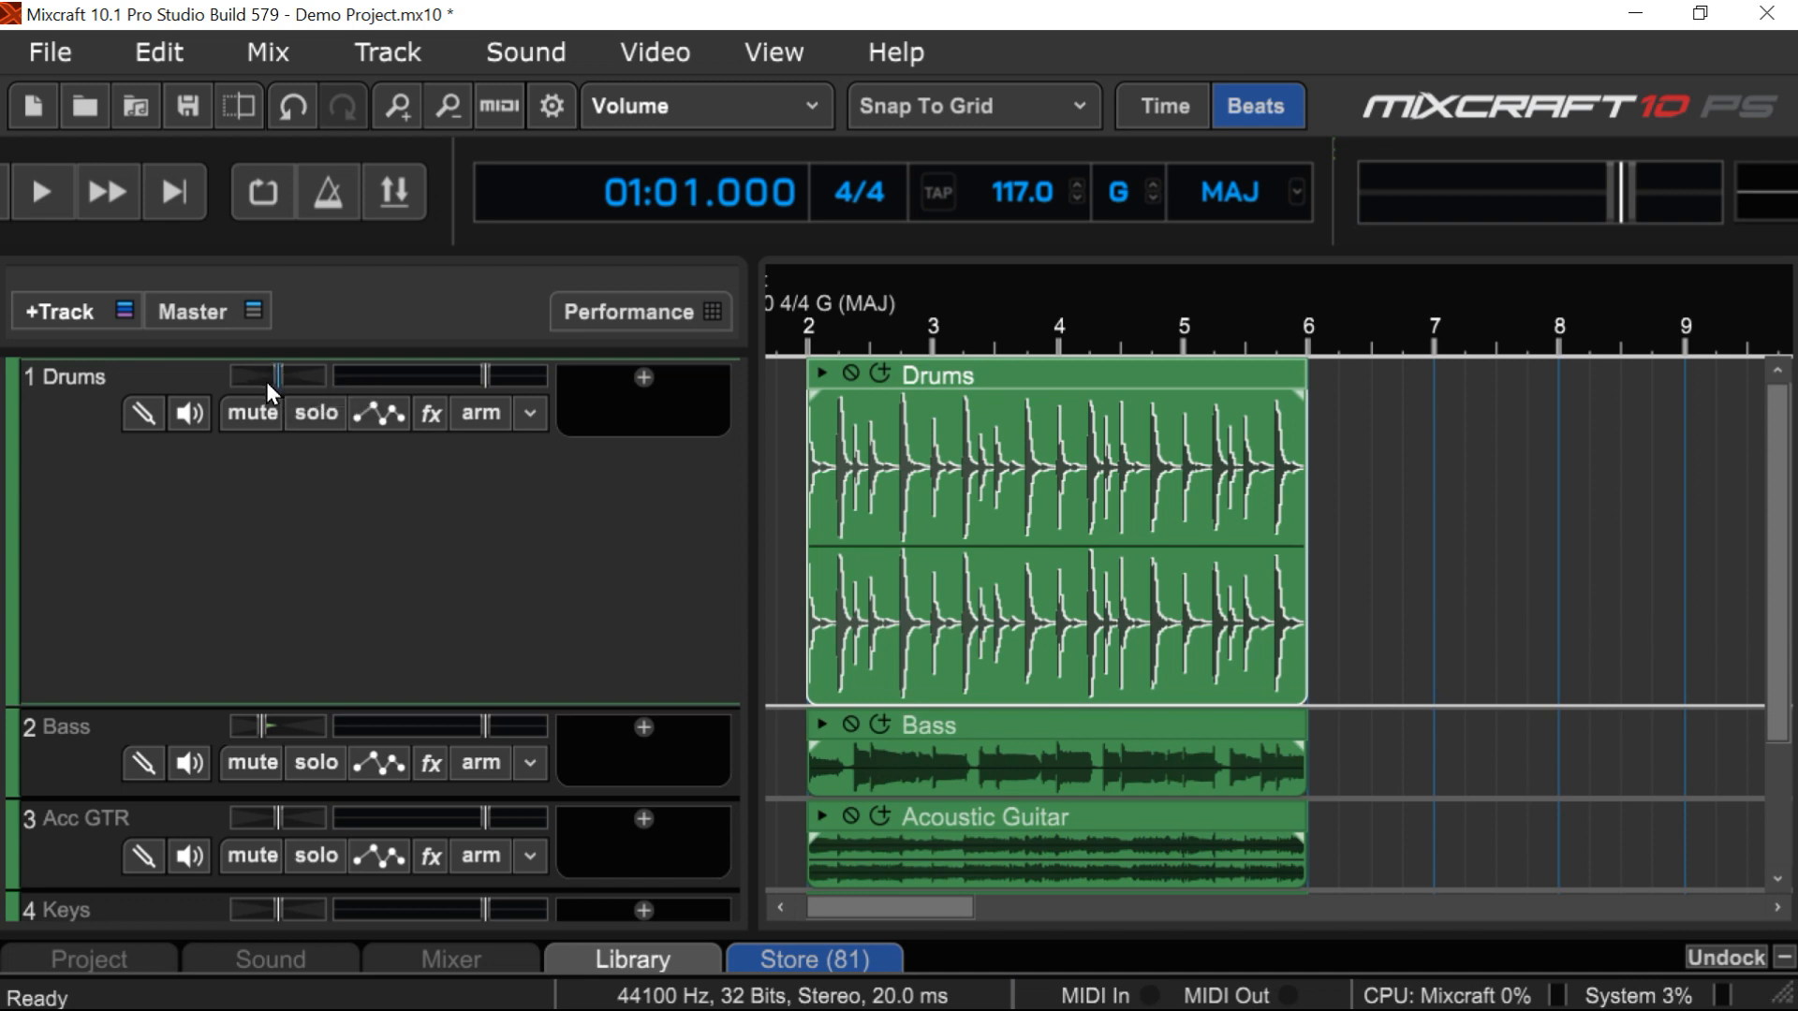
pyautogui.moveTo(286, 390)
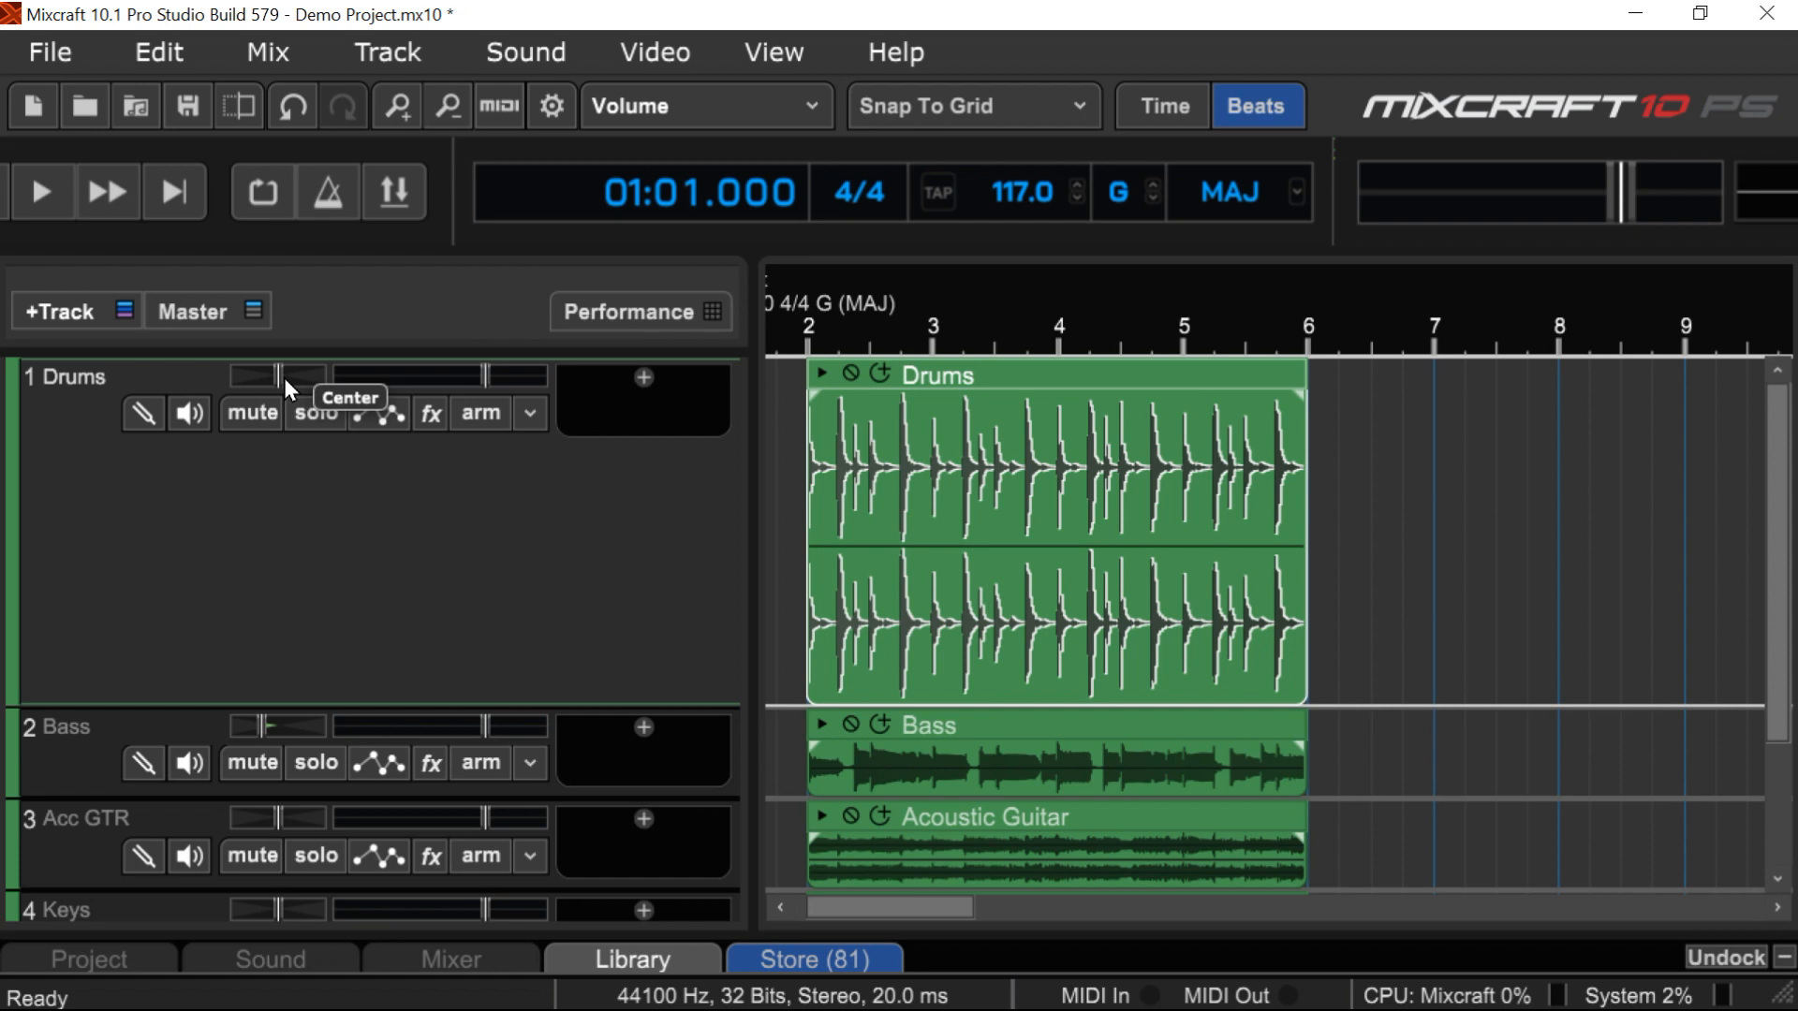
pyautogui.moveTo(498, 399)
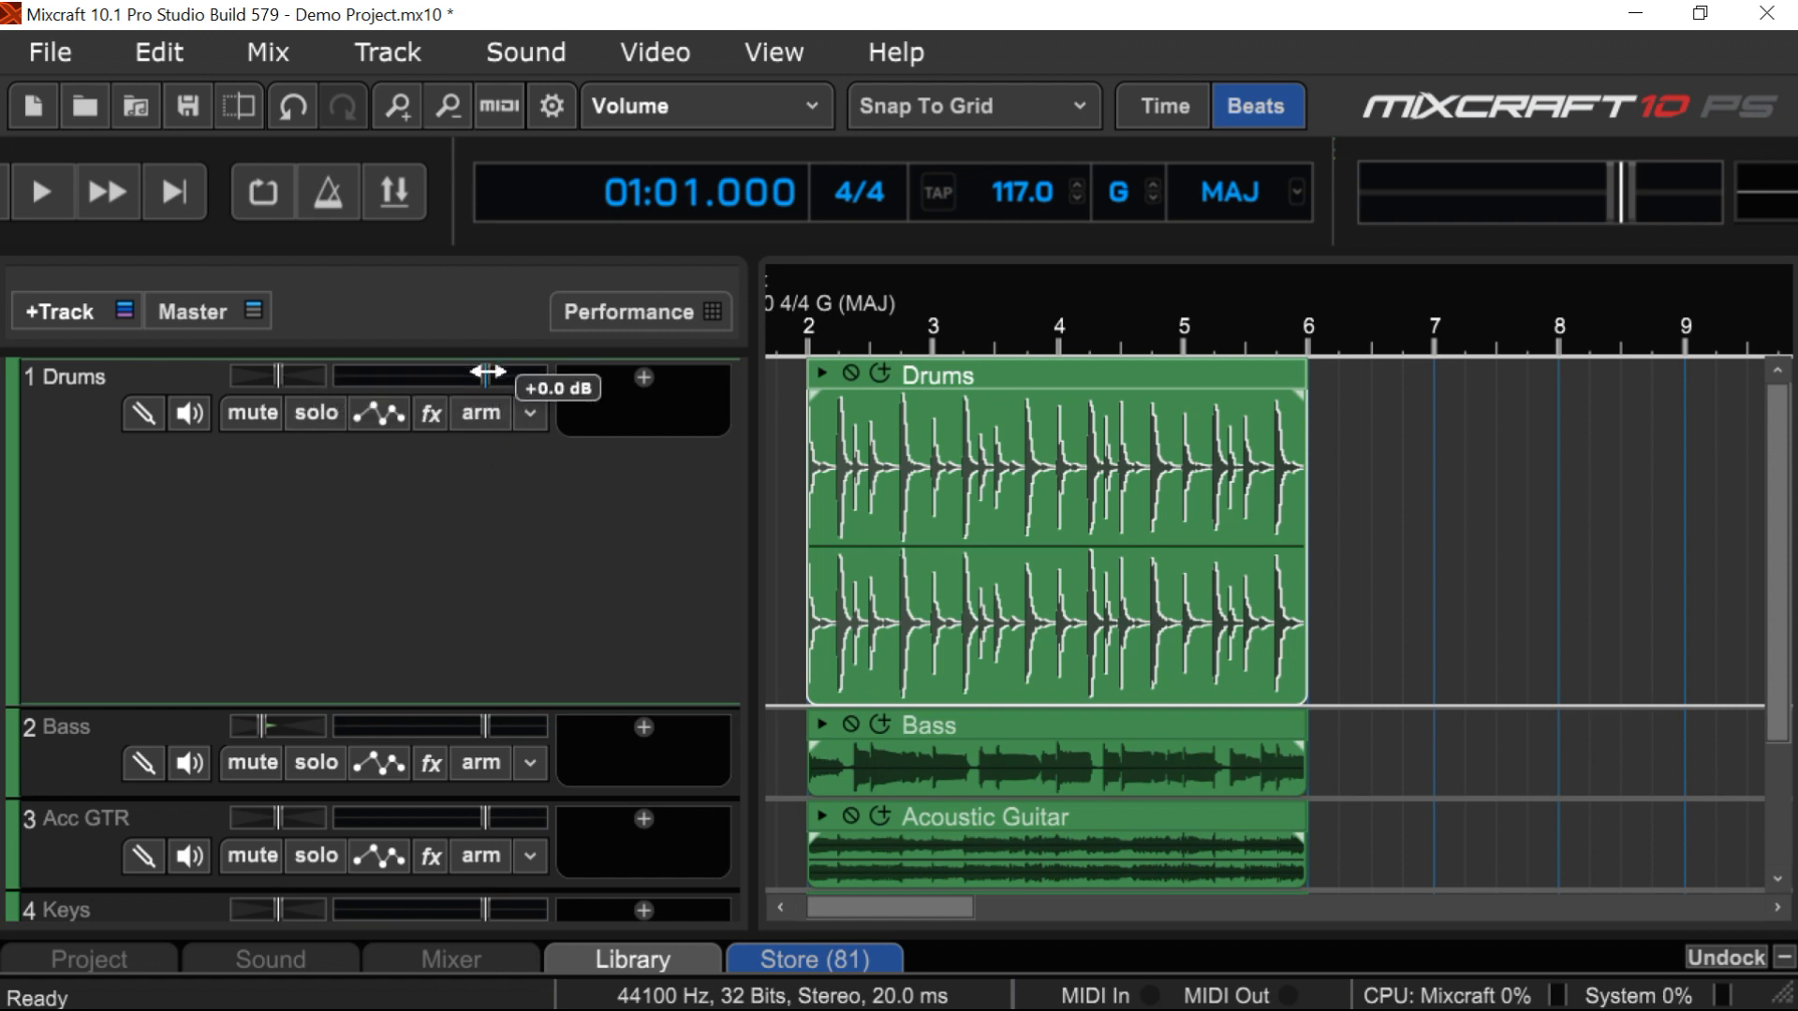
pyautogui.moveTo(487, 373); pyautogui.dragTo(447, 372)
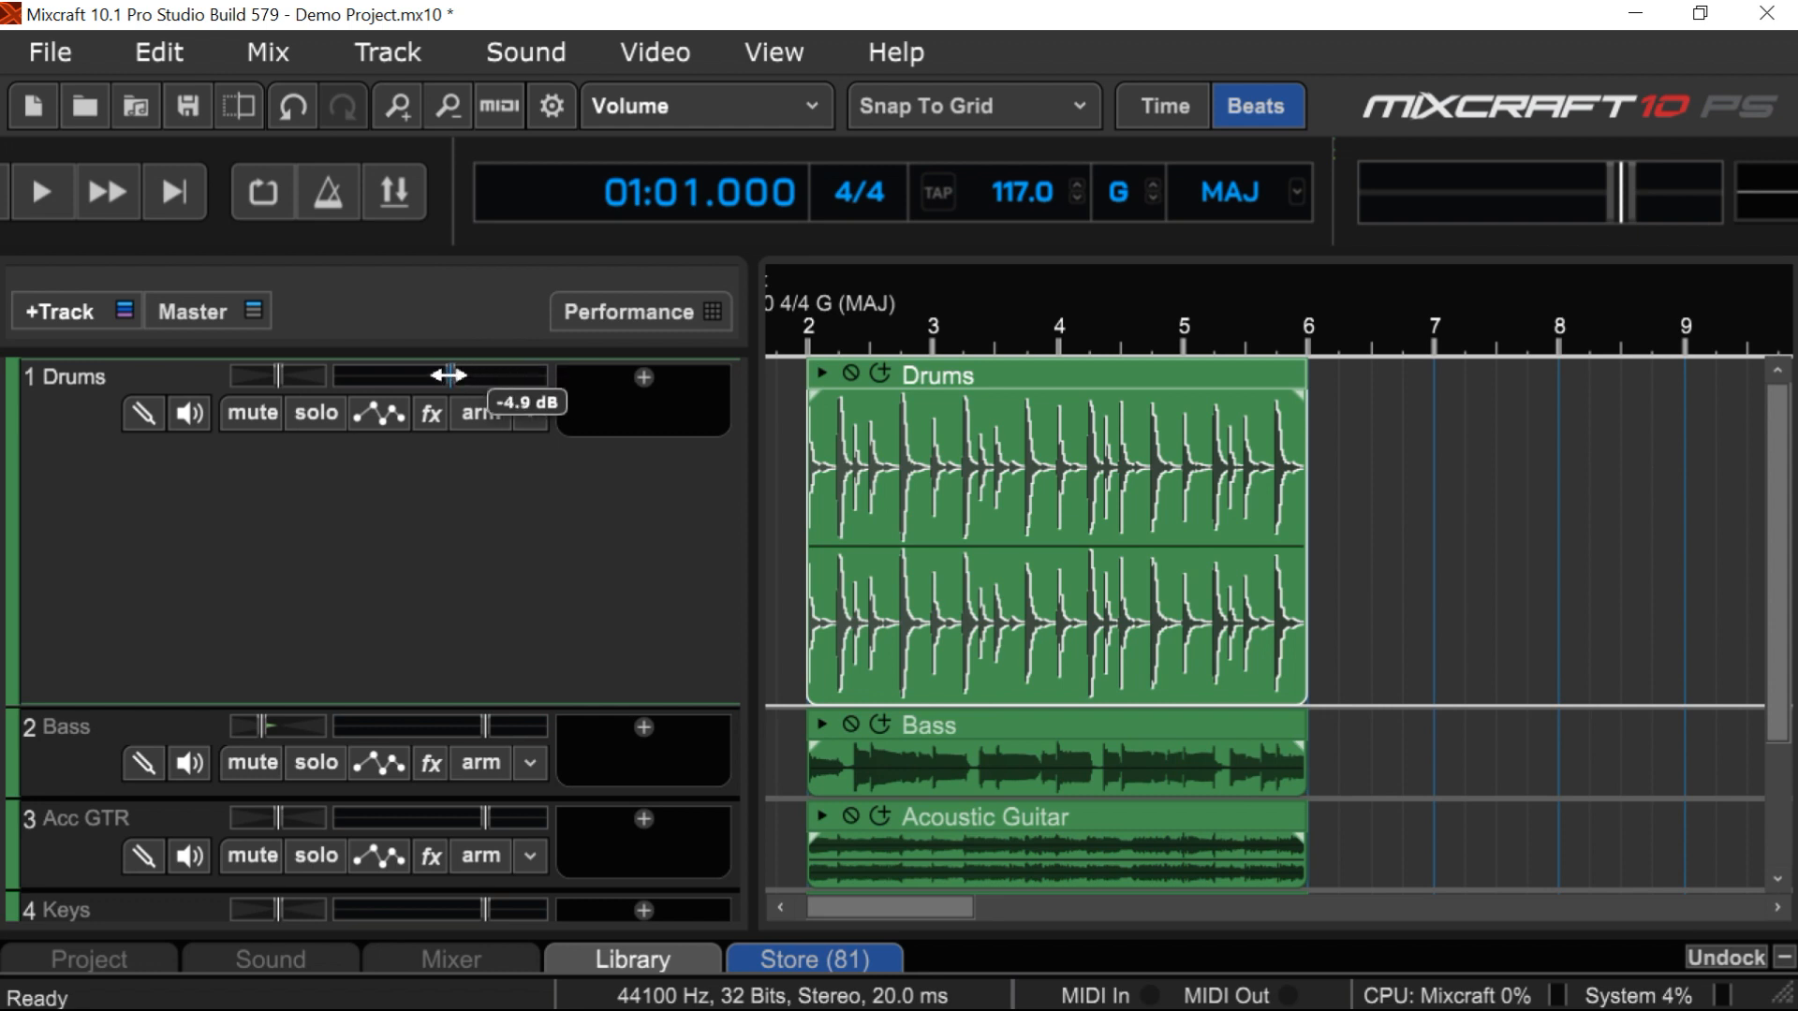
pyautogui.moveTo(454, 374); pyautogui.dragTo(389, 375)
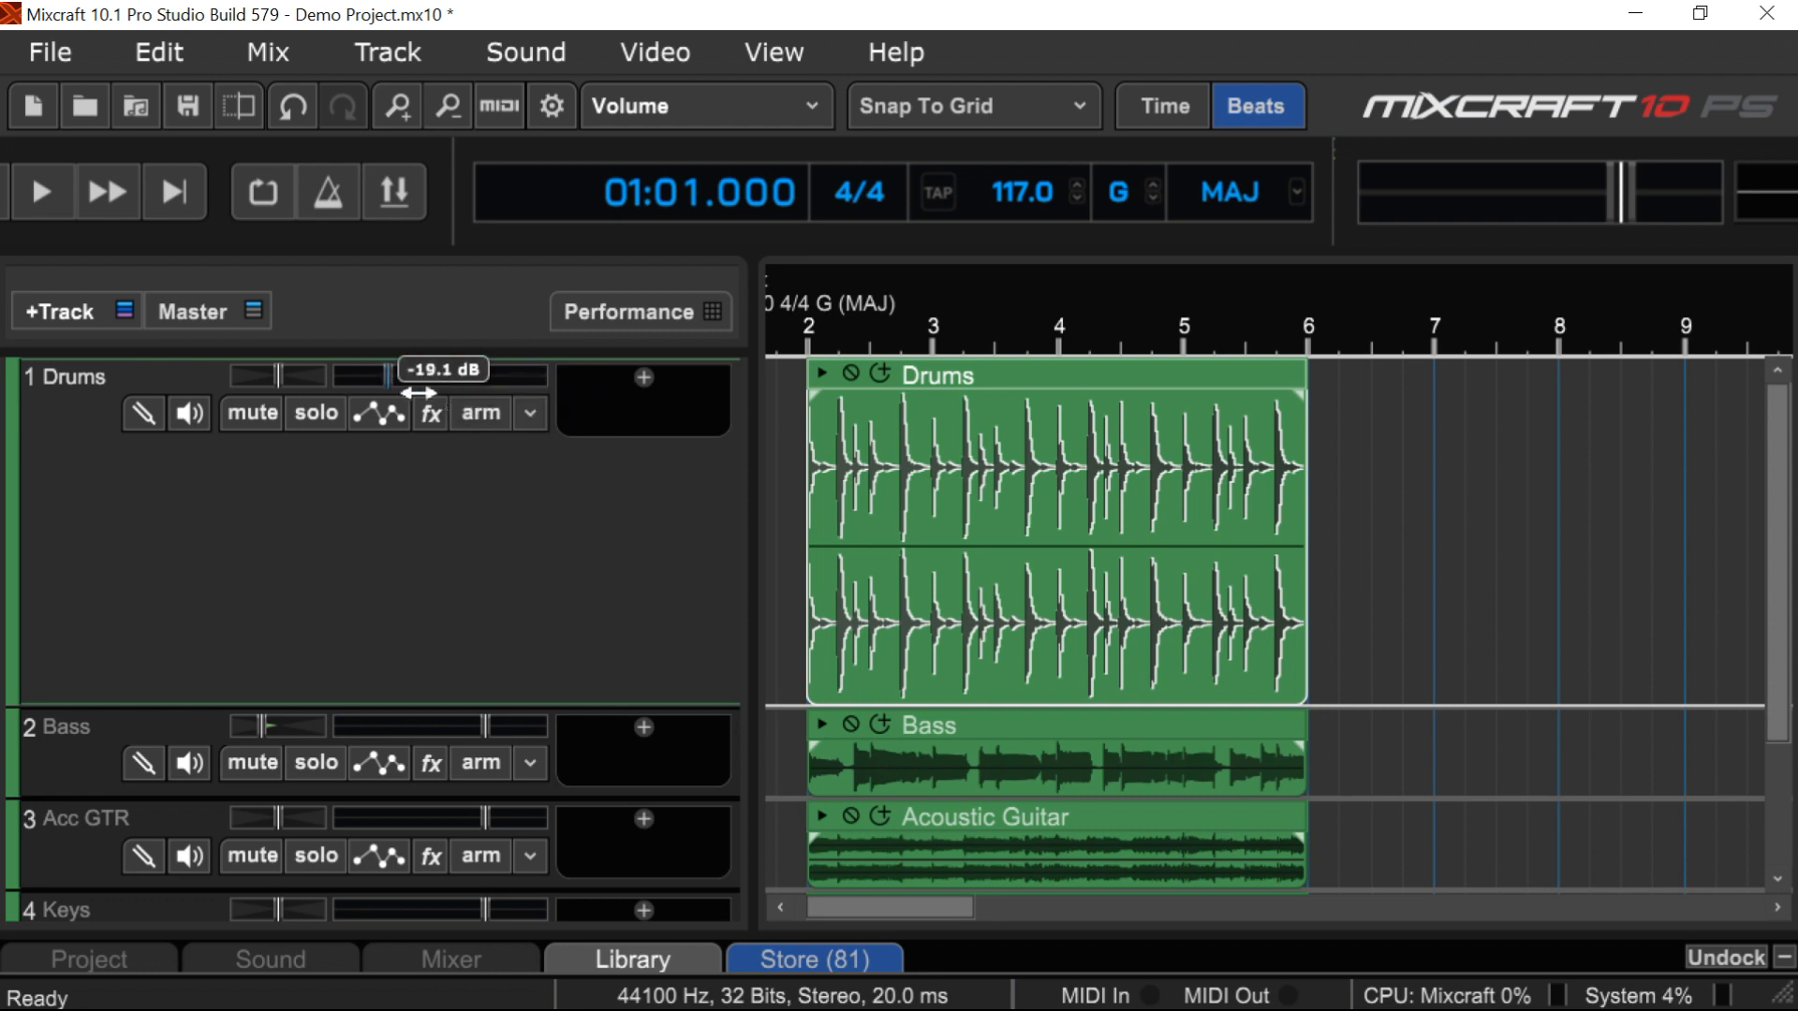
pyautogui.moveTo(358, 373); pyautogui.dragTo(459, 373)
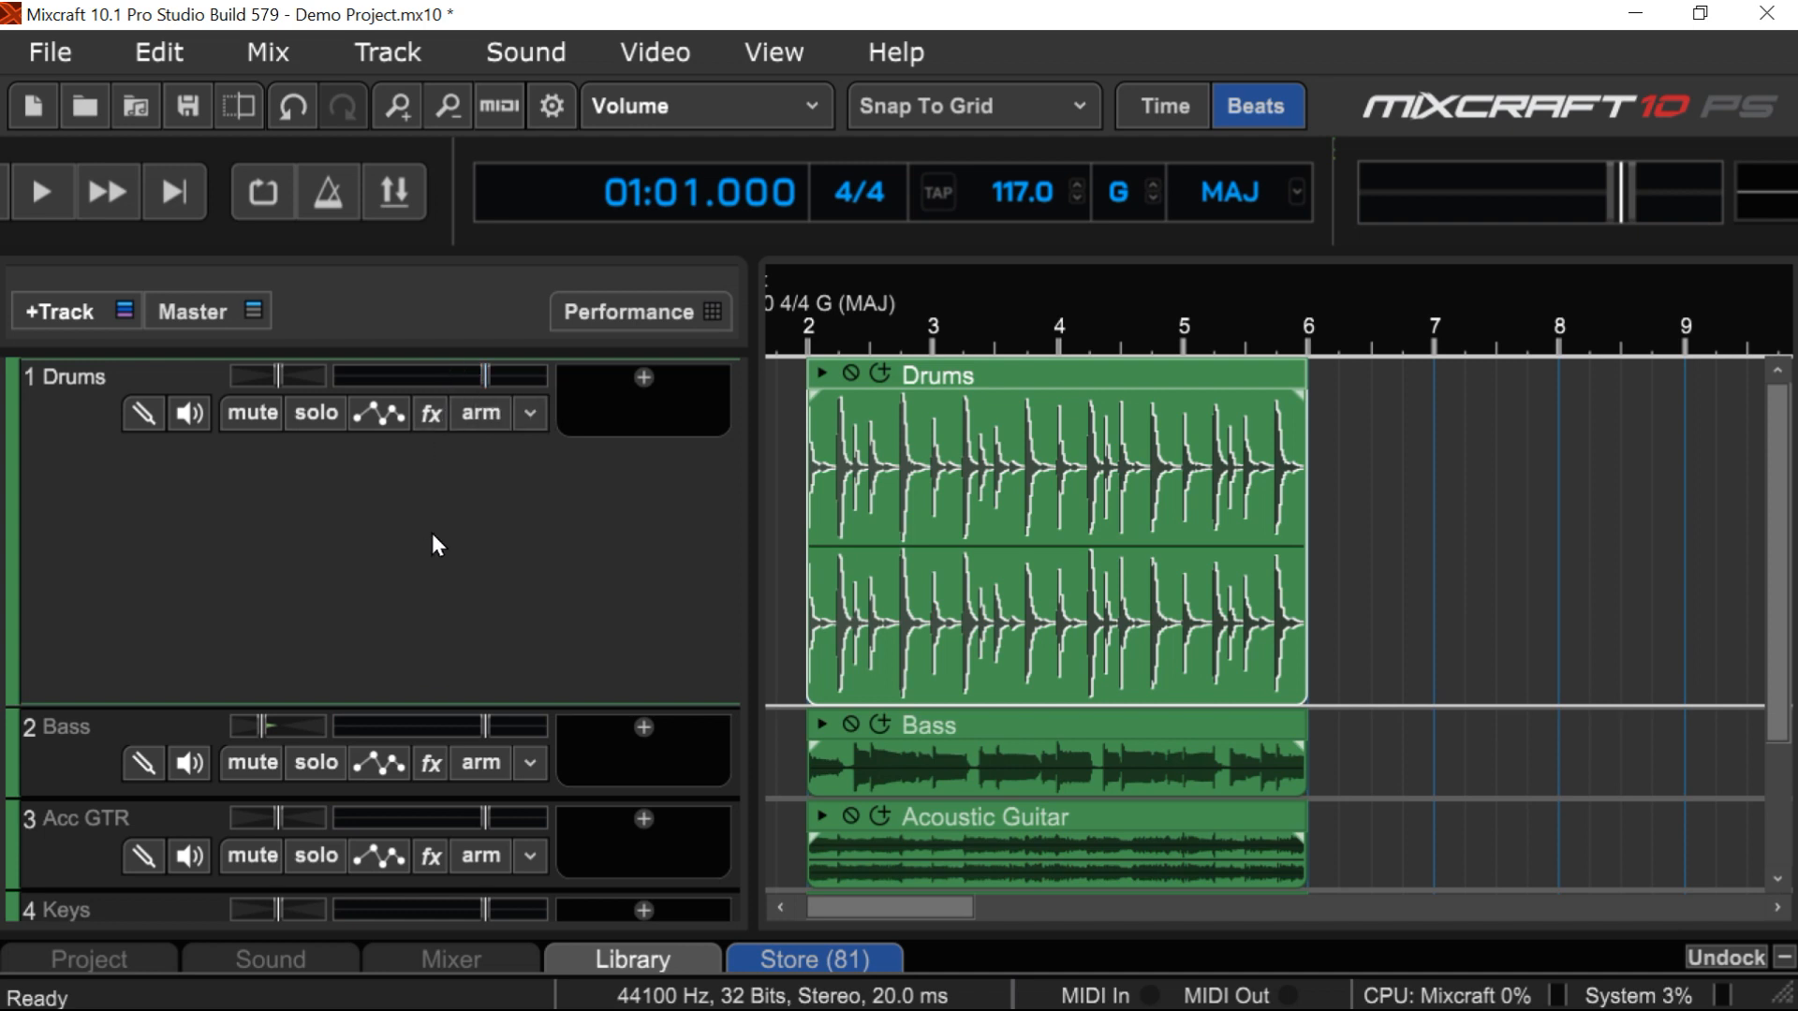
pyautogui.moveTo(519, 530)
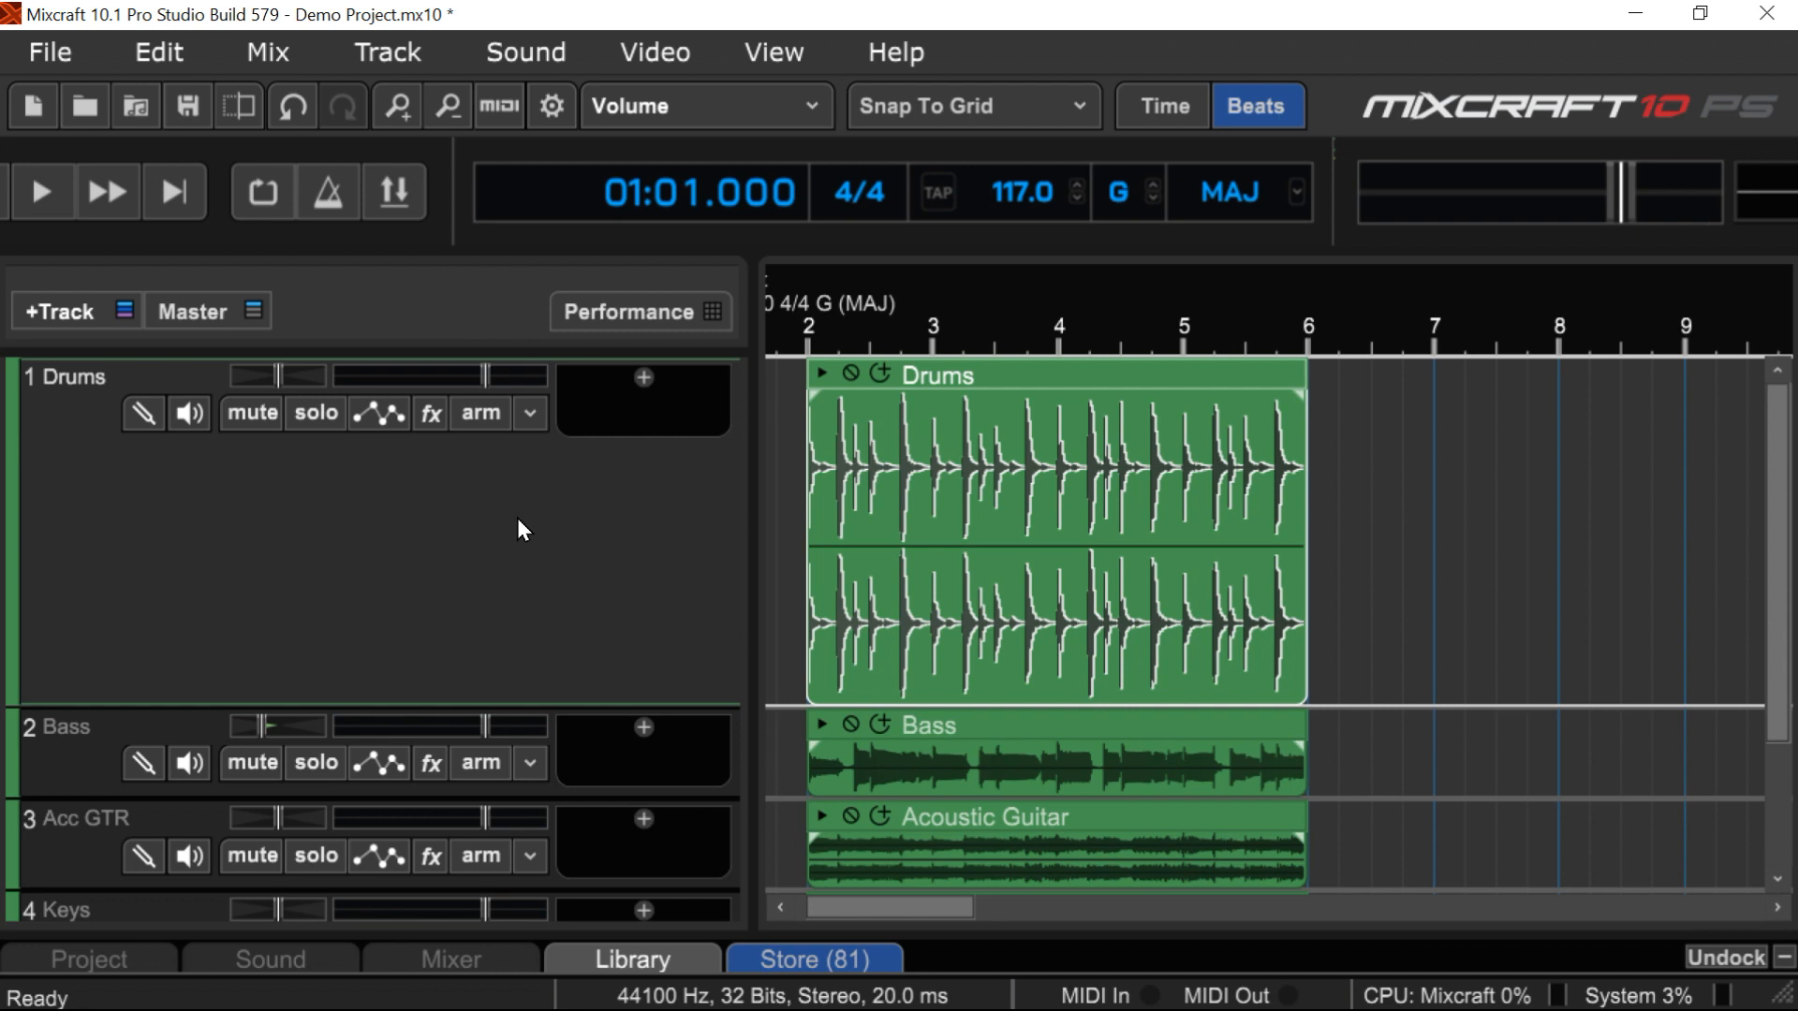
pyautogui.moveTo(142, 412)
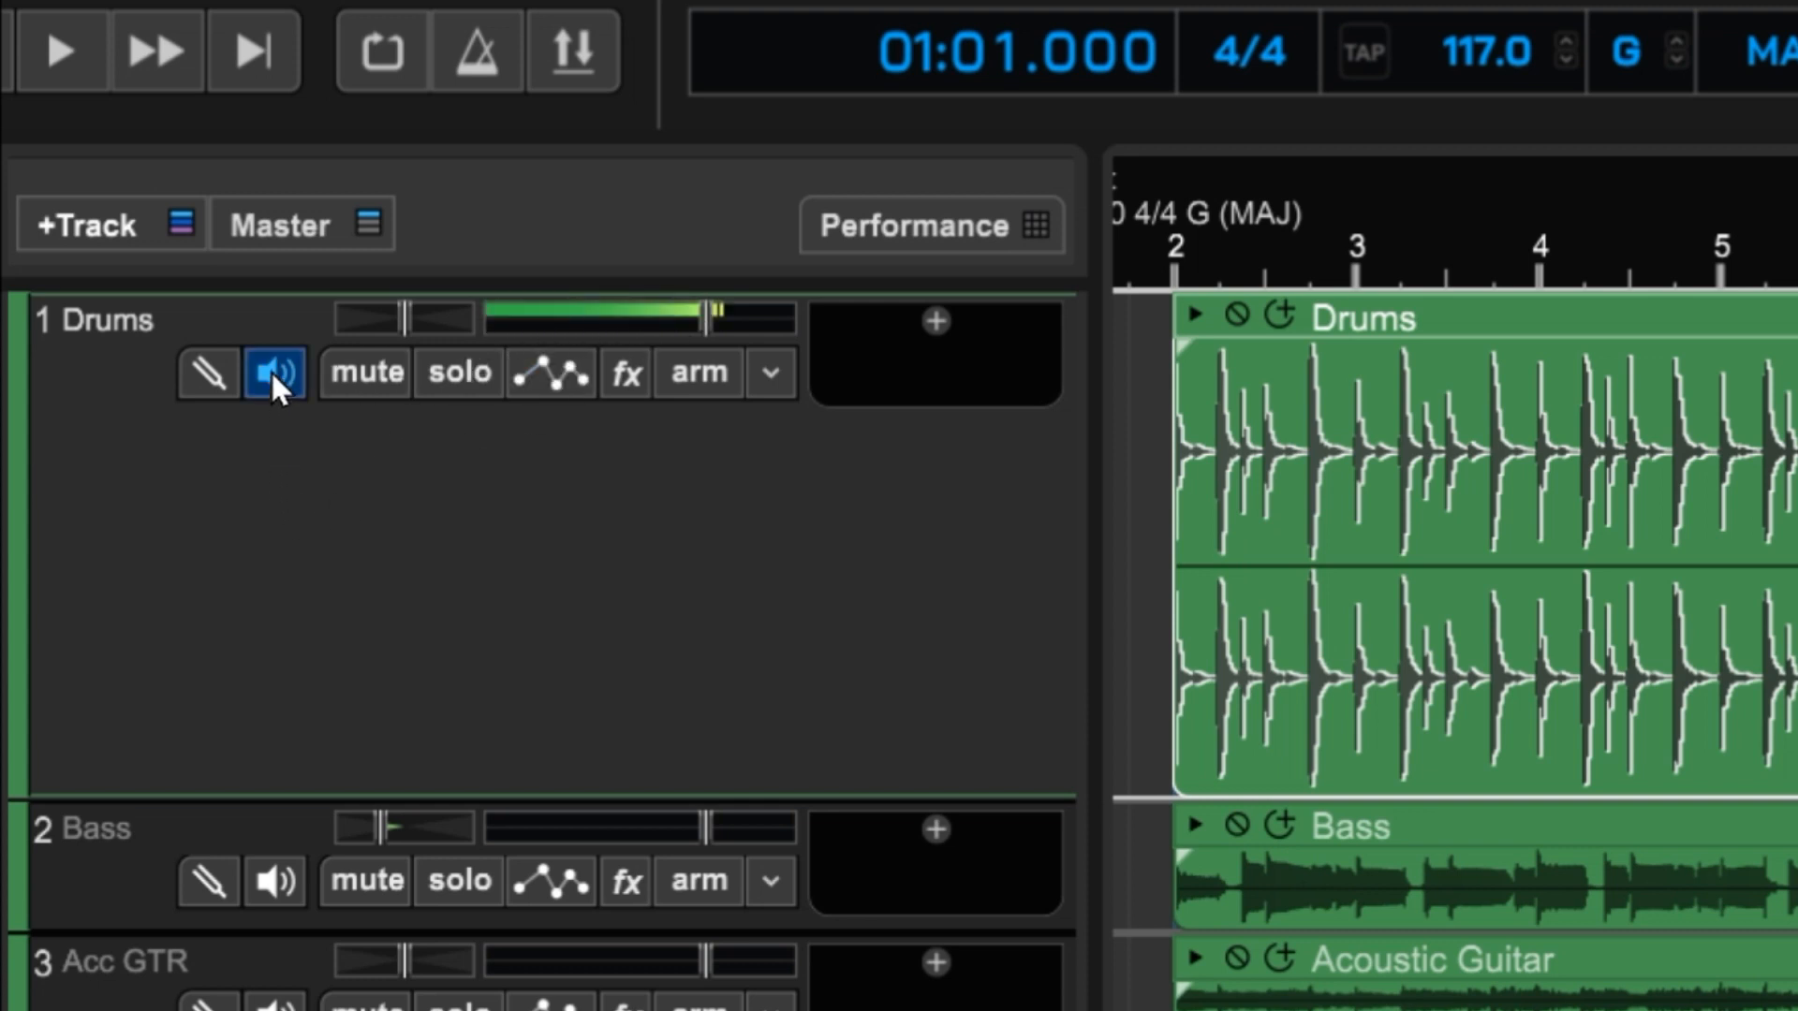
# - Mute the Drums track, then unmute it so all five tracks play again
pyautogui.click(275, 373)
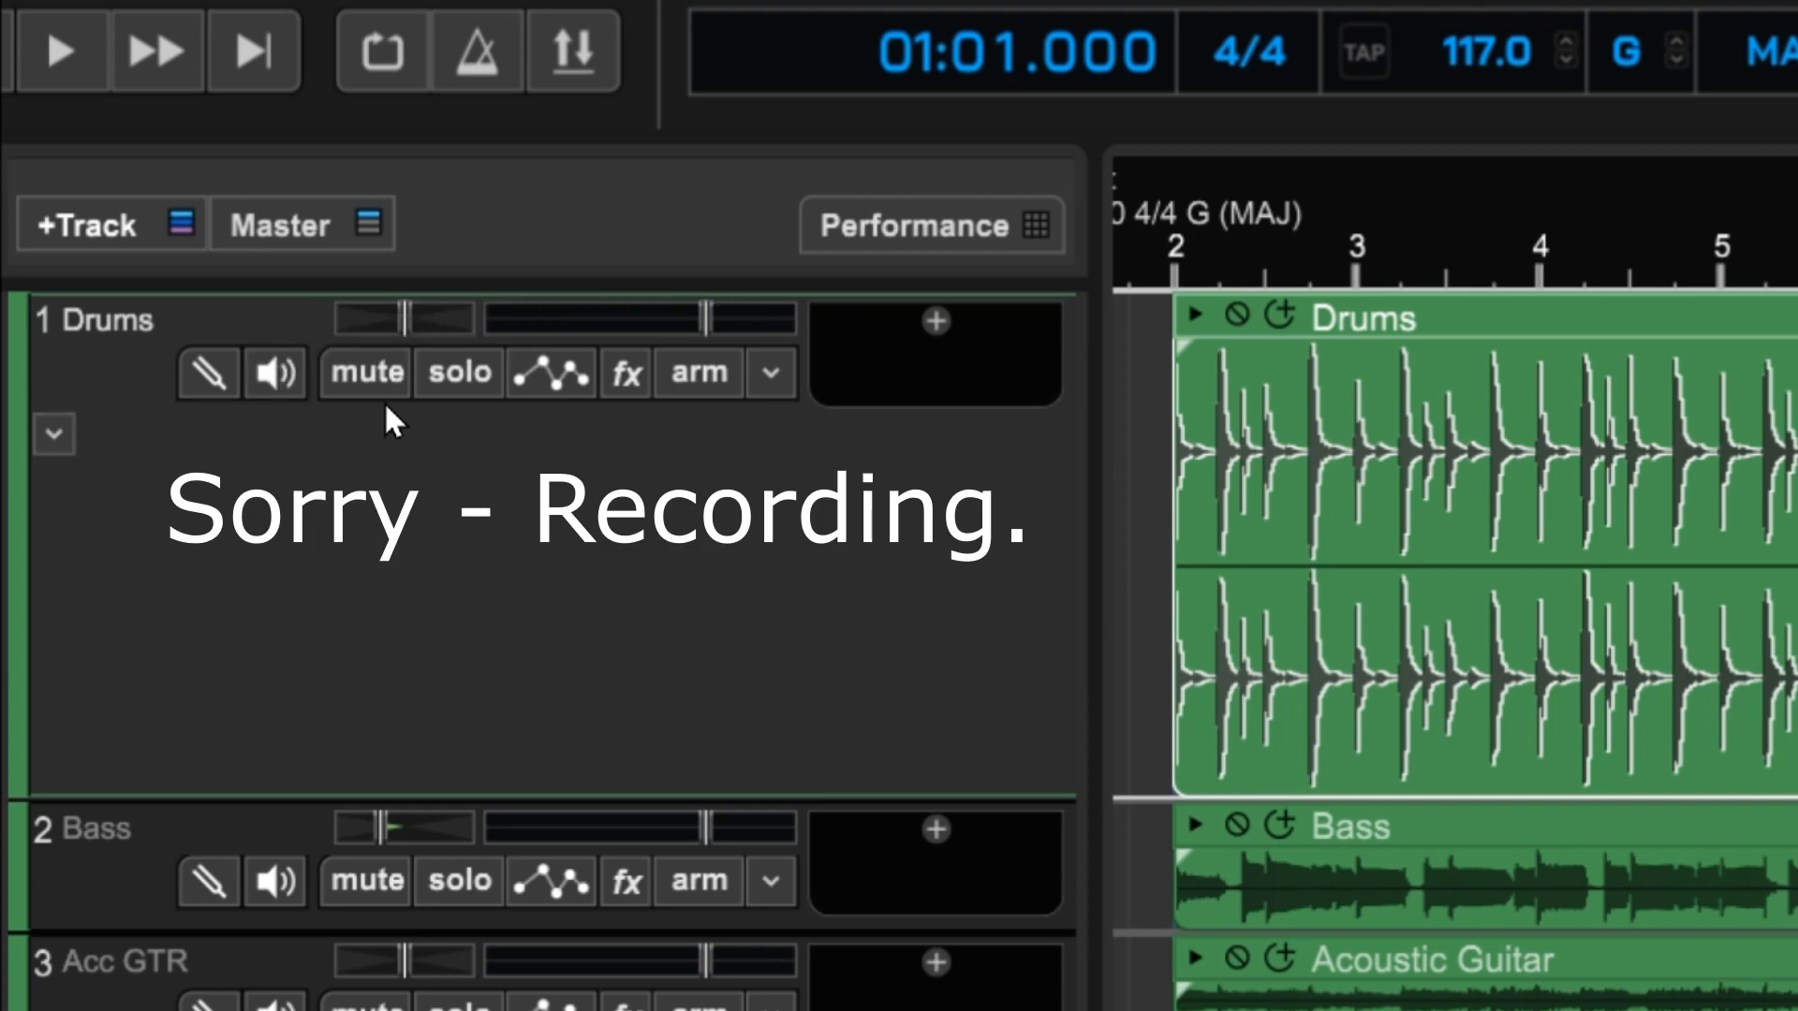
pyautogui.moveTo(367, 390)
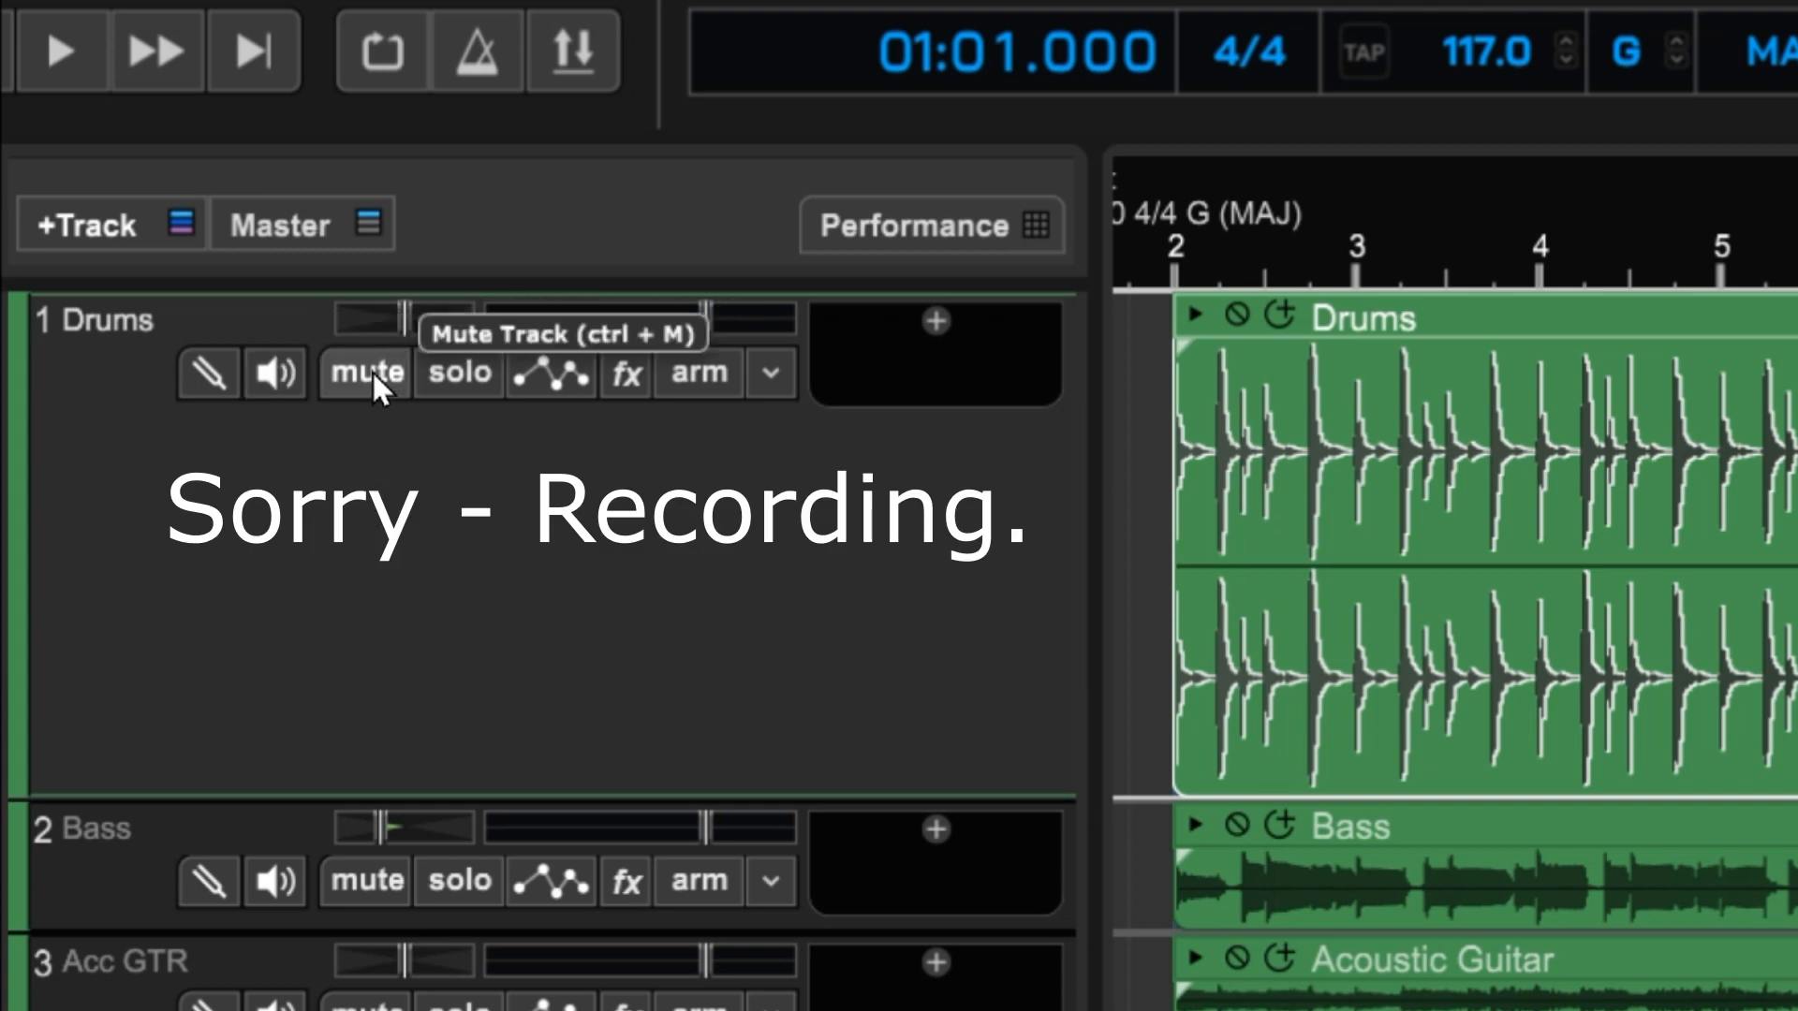
pyautogui.click(364, 375)
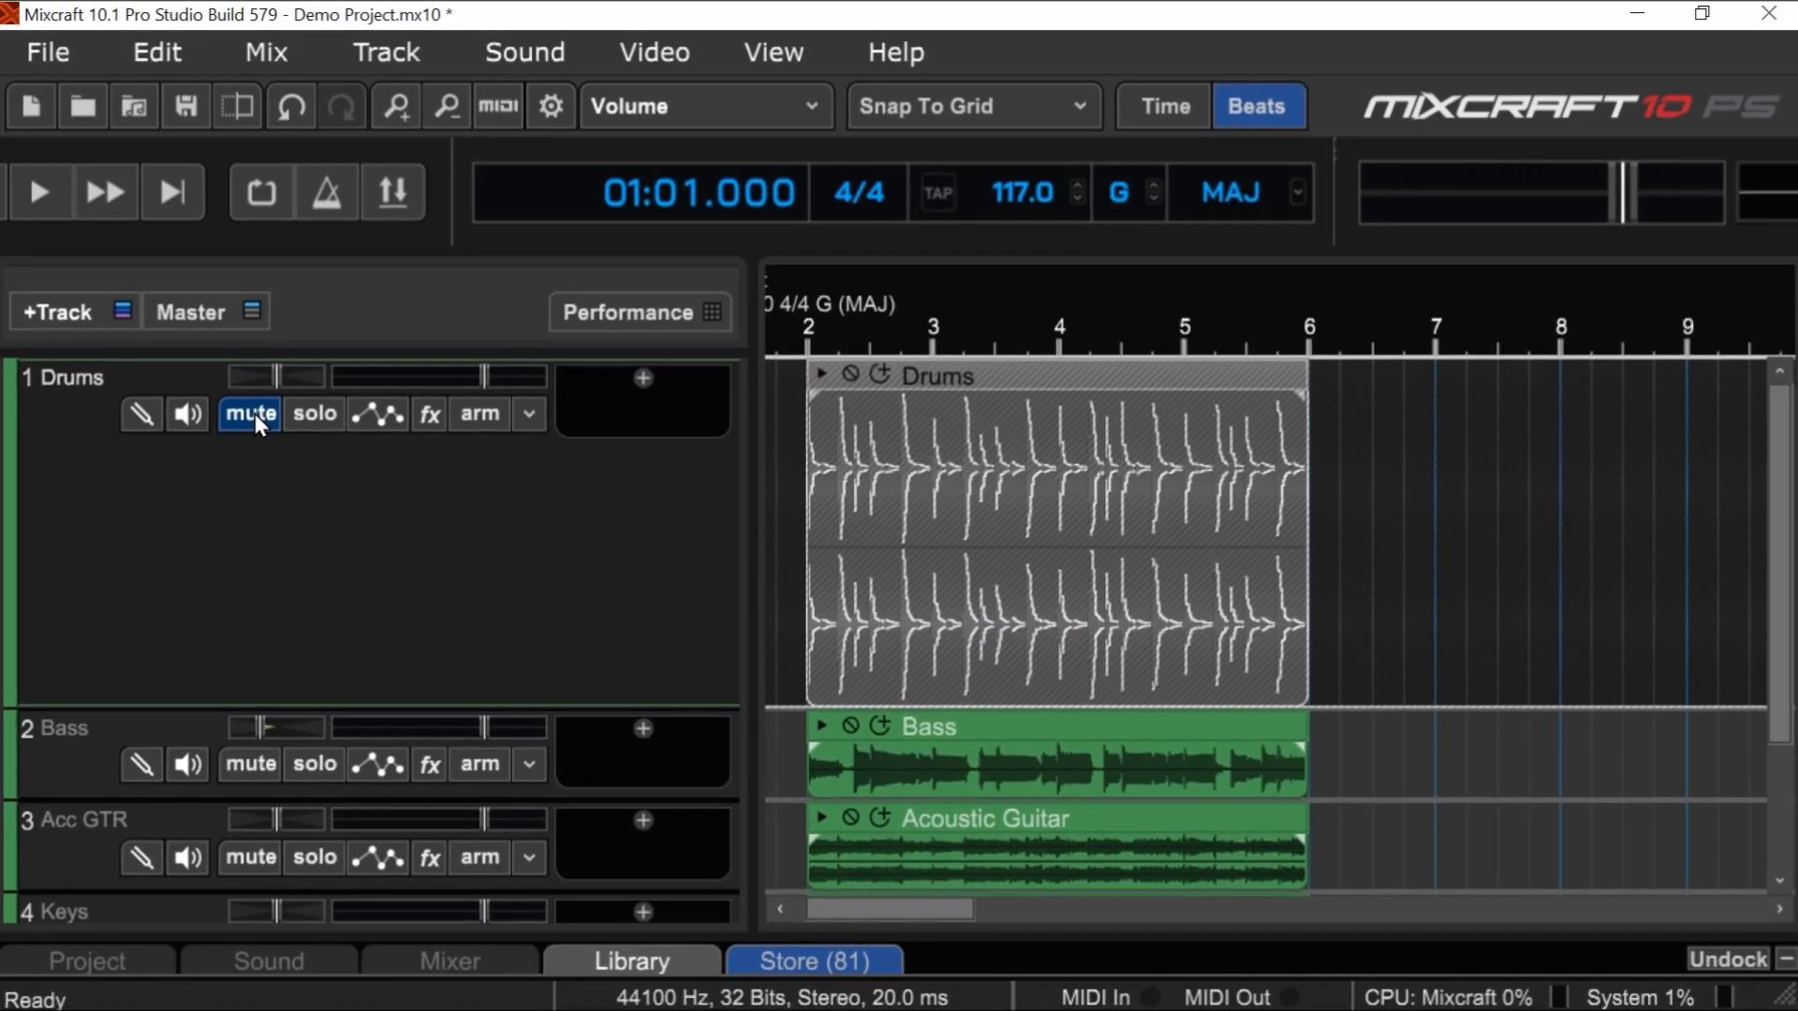
pyautogui.scroll(-3)
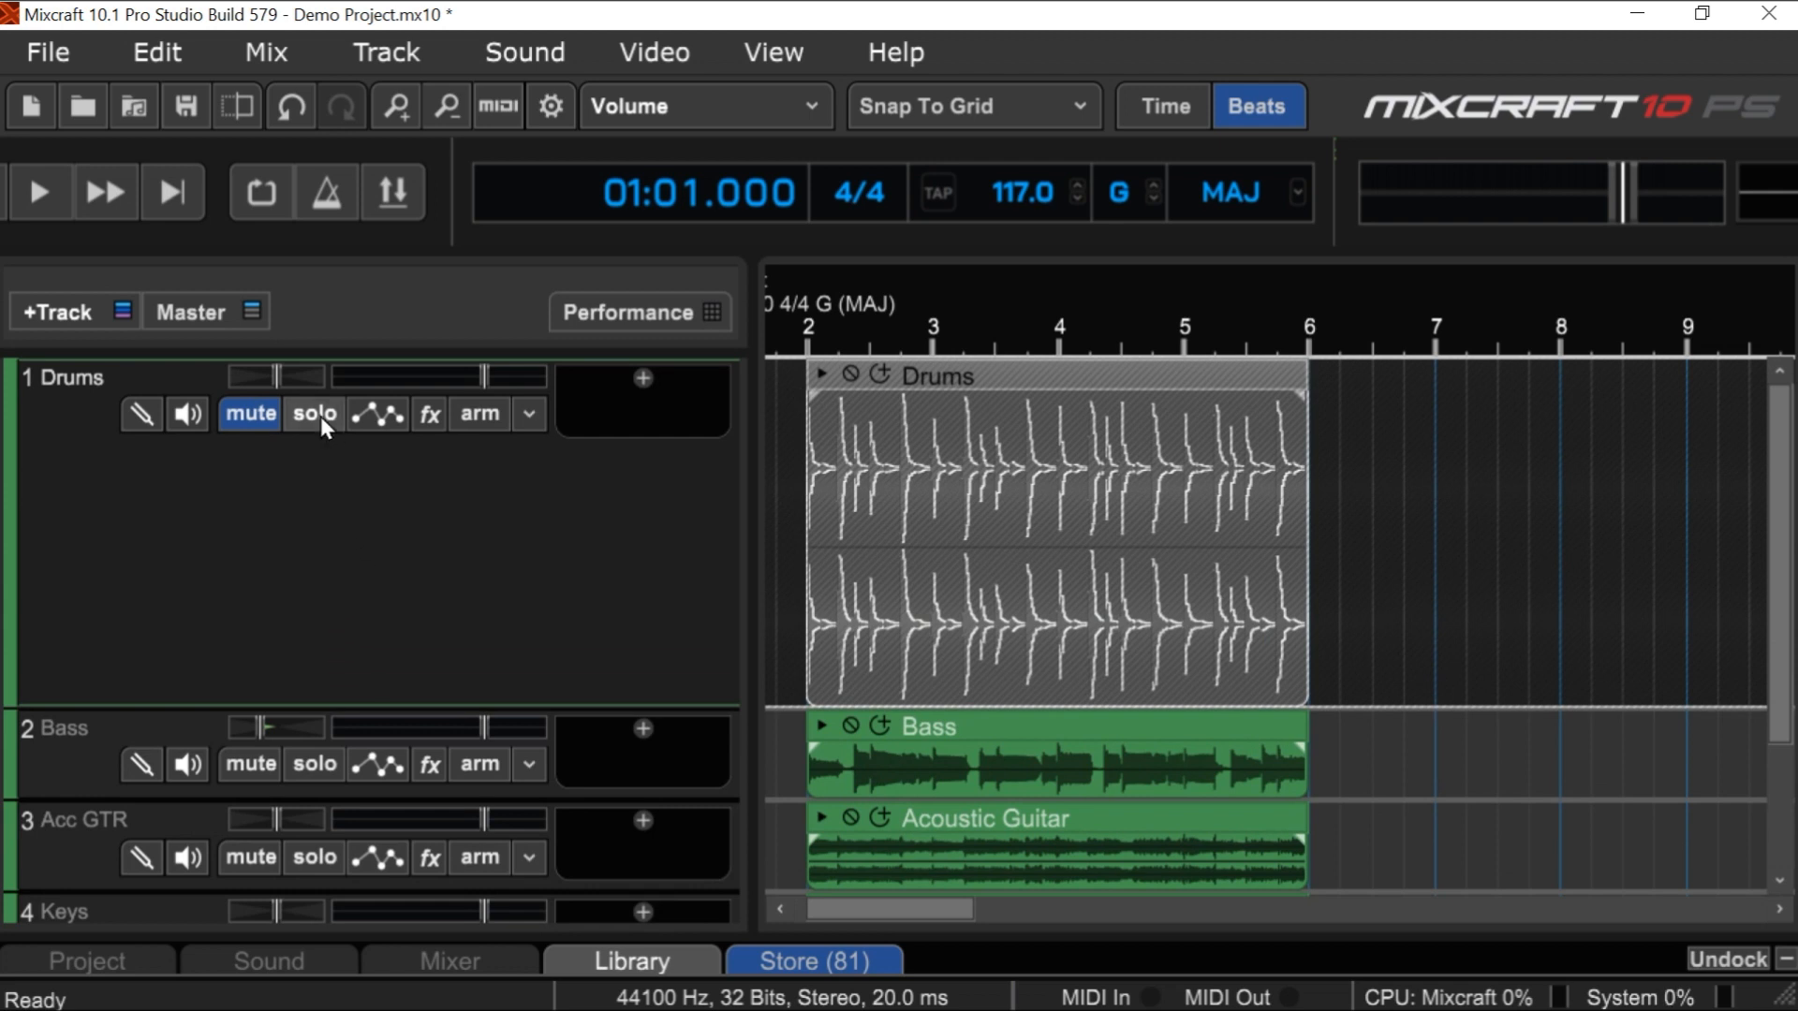
pyautogui.click(313, 412)
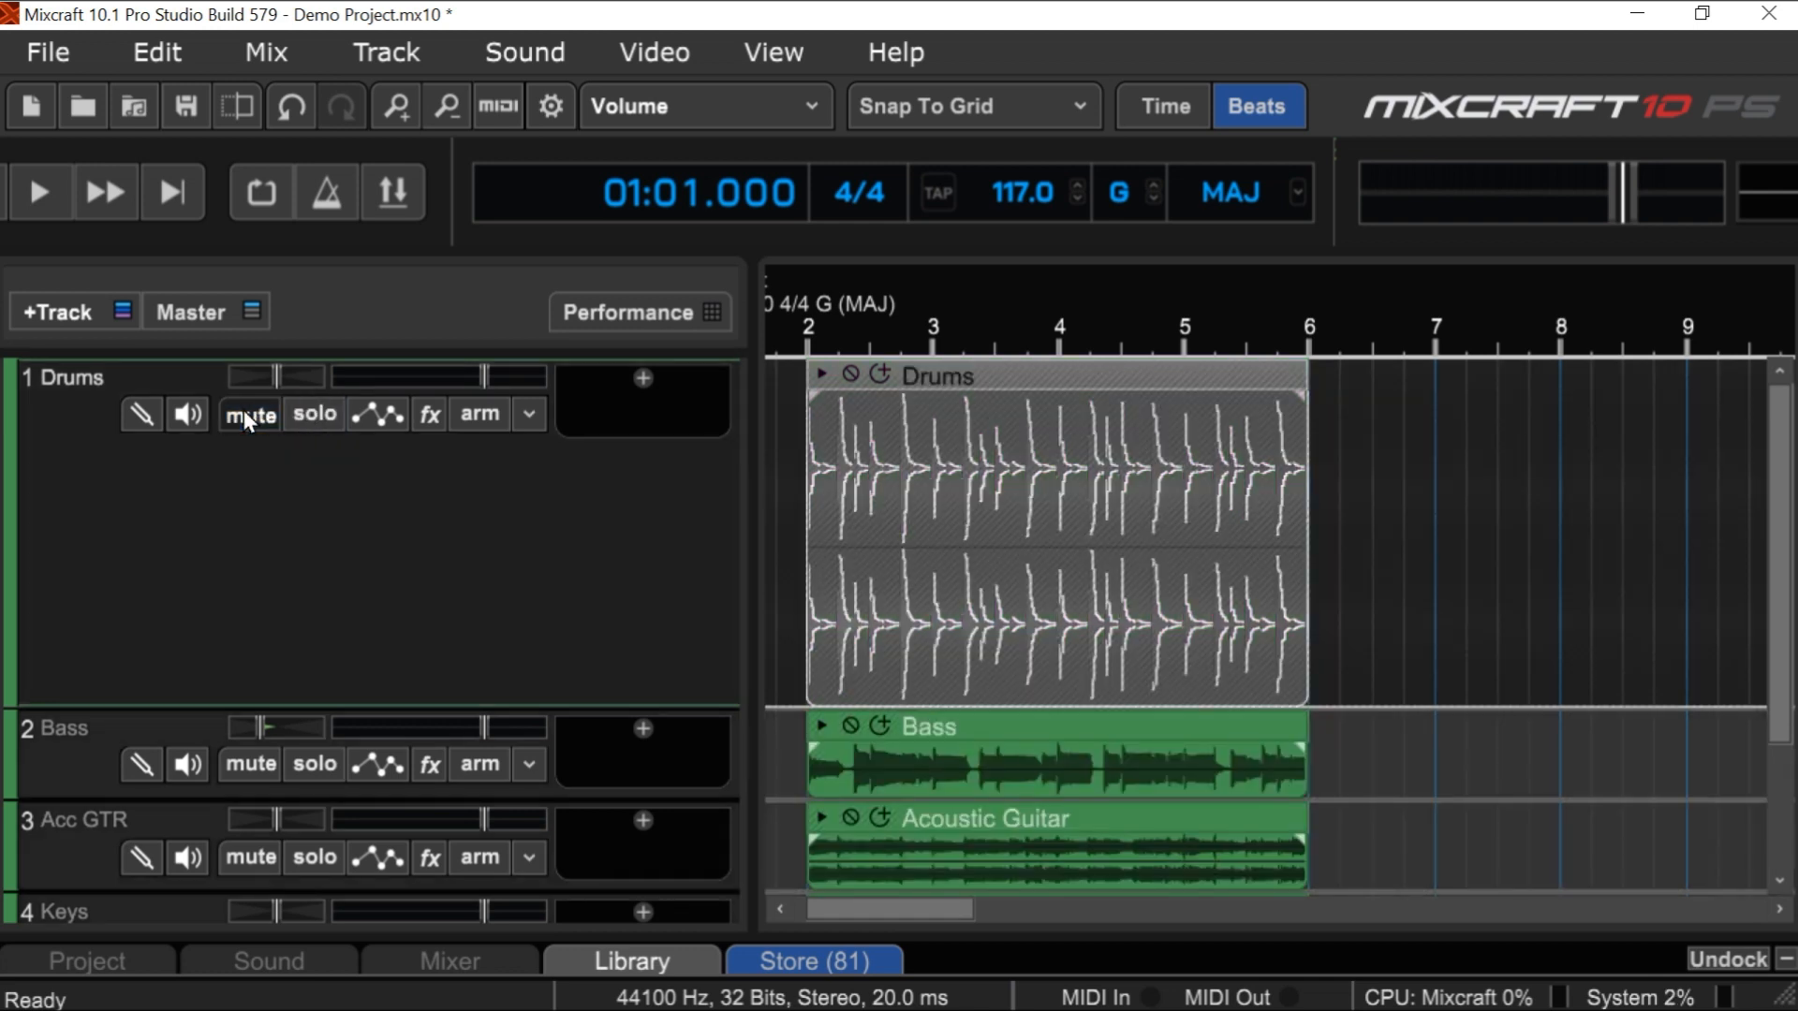
pyautogui.click(1032, 539)
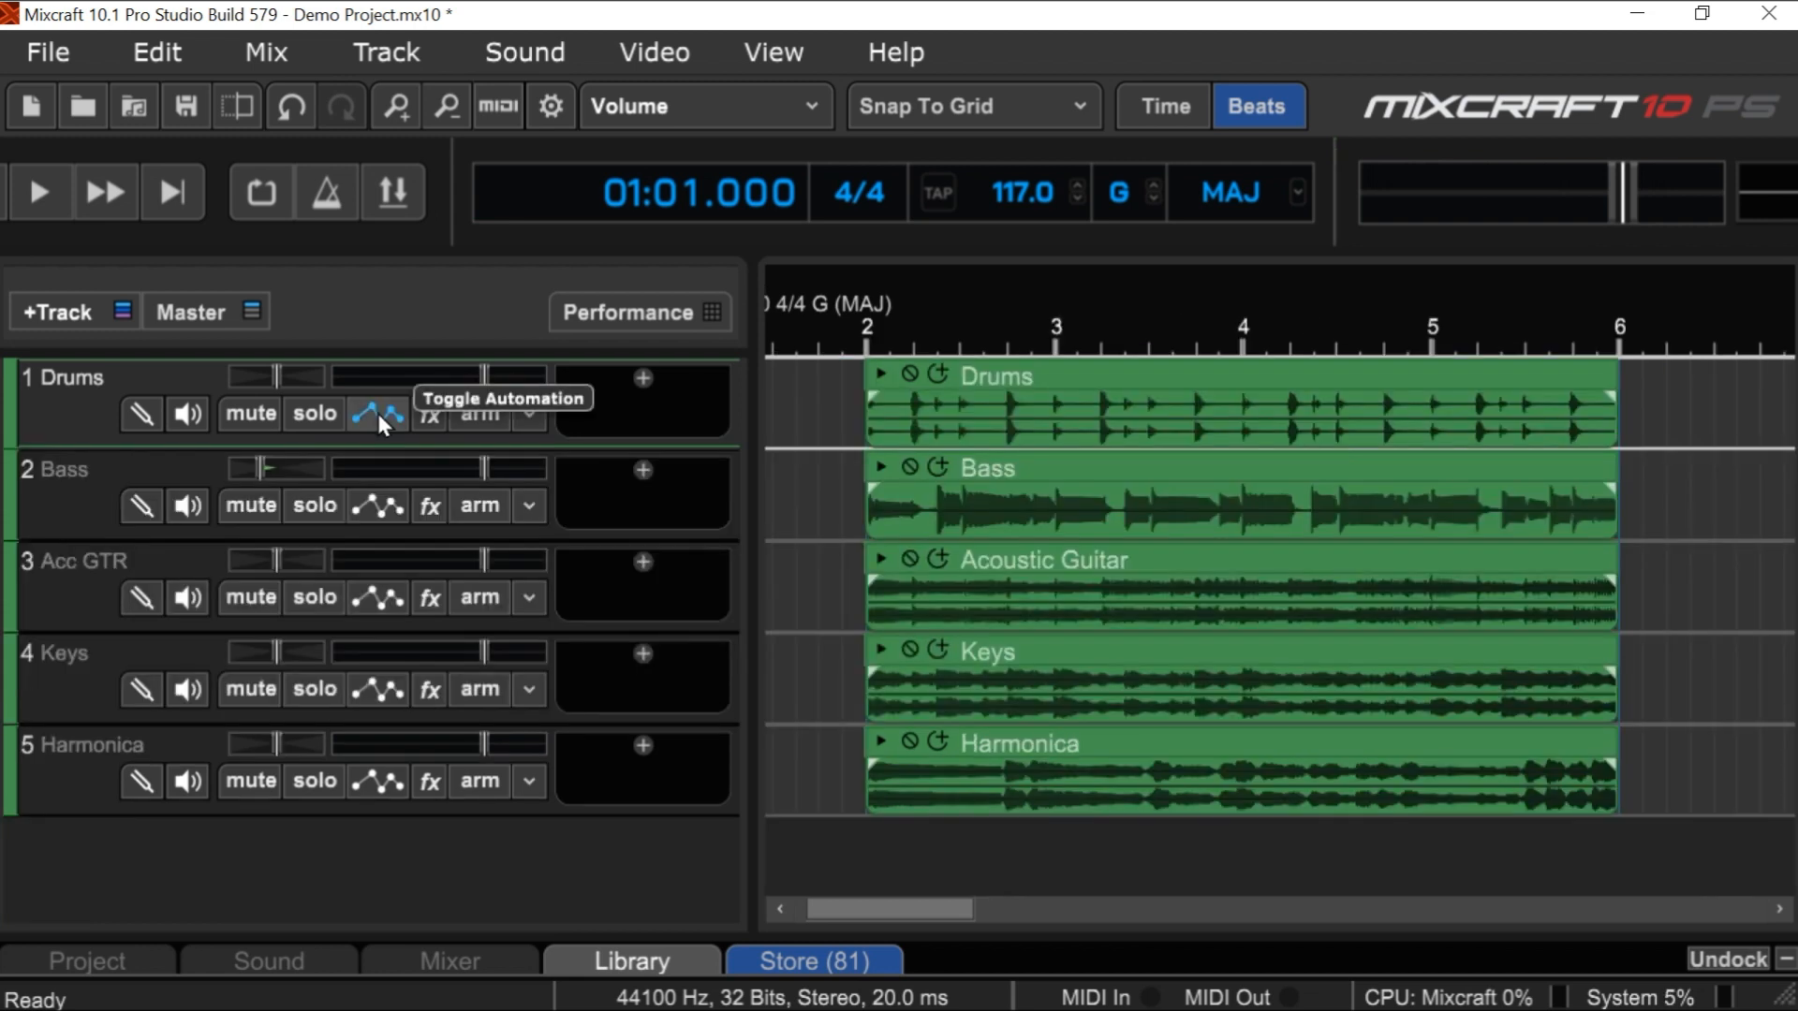
pyautogui.click(375, 412)
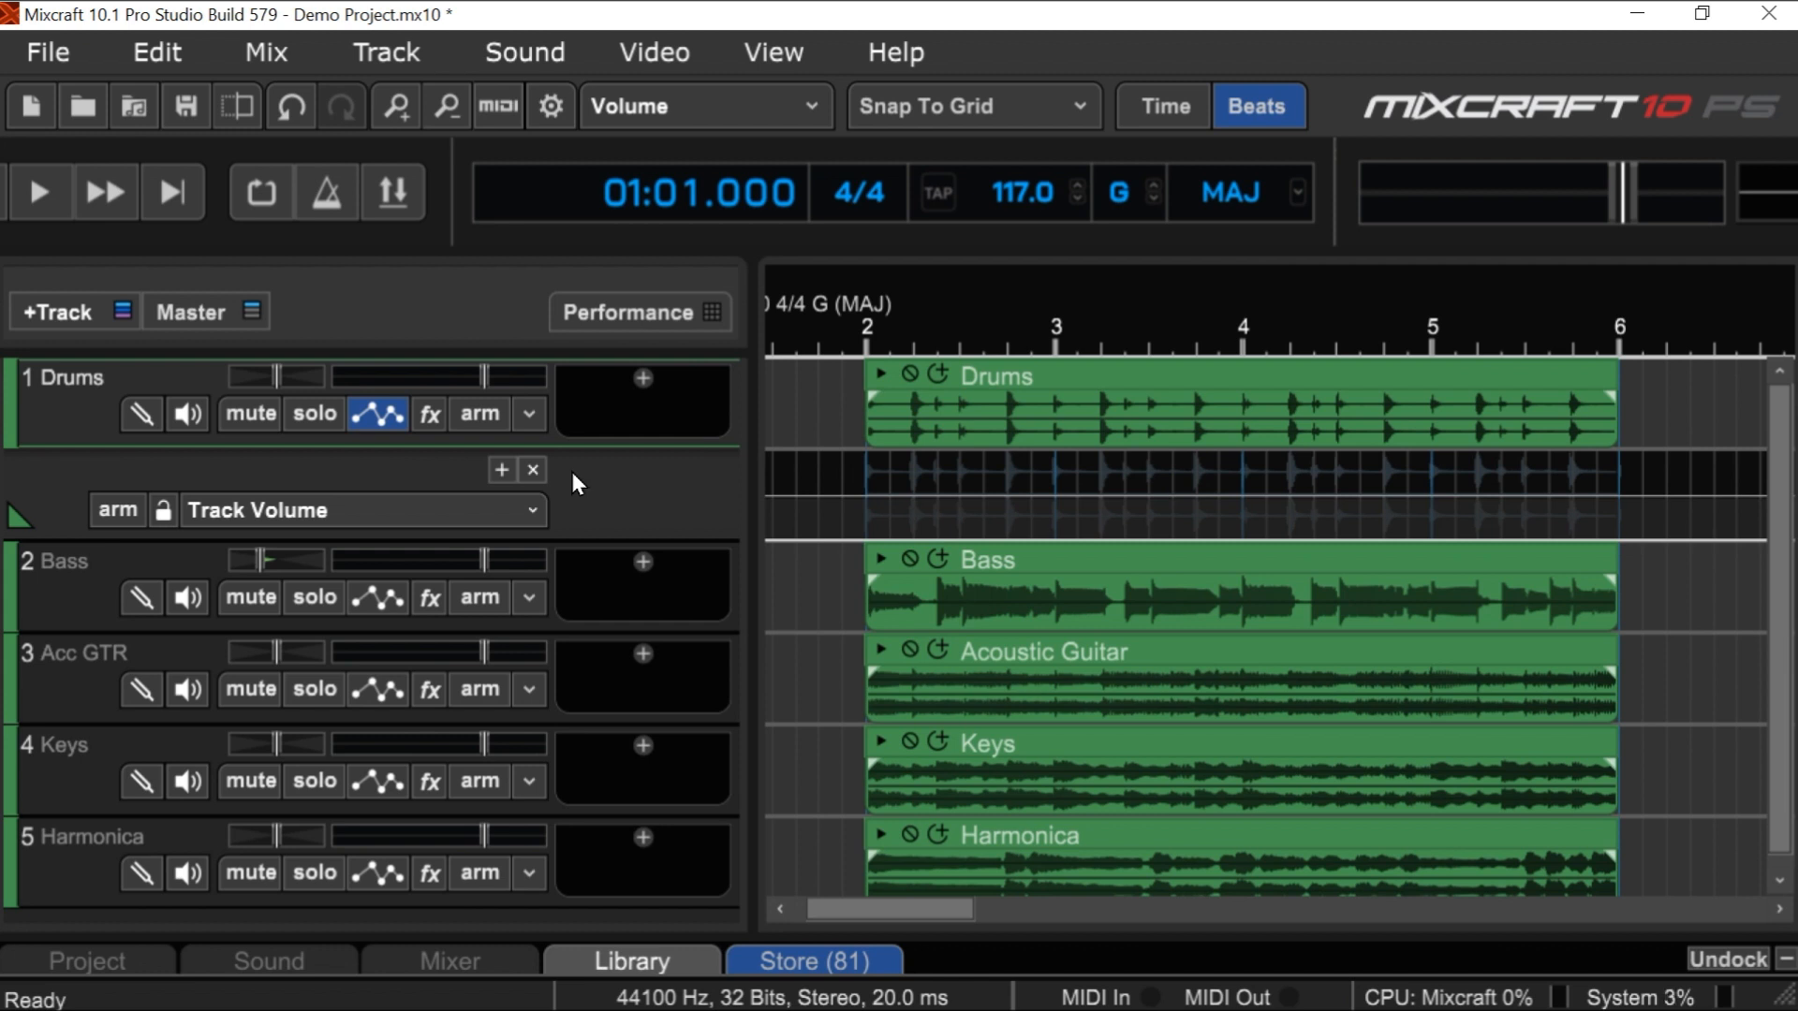
pyautogui.click(530, 470)
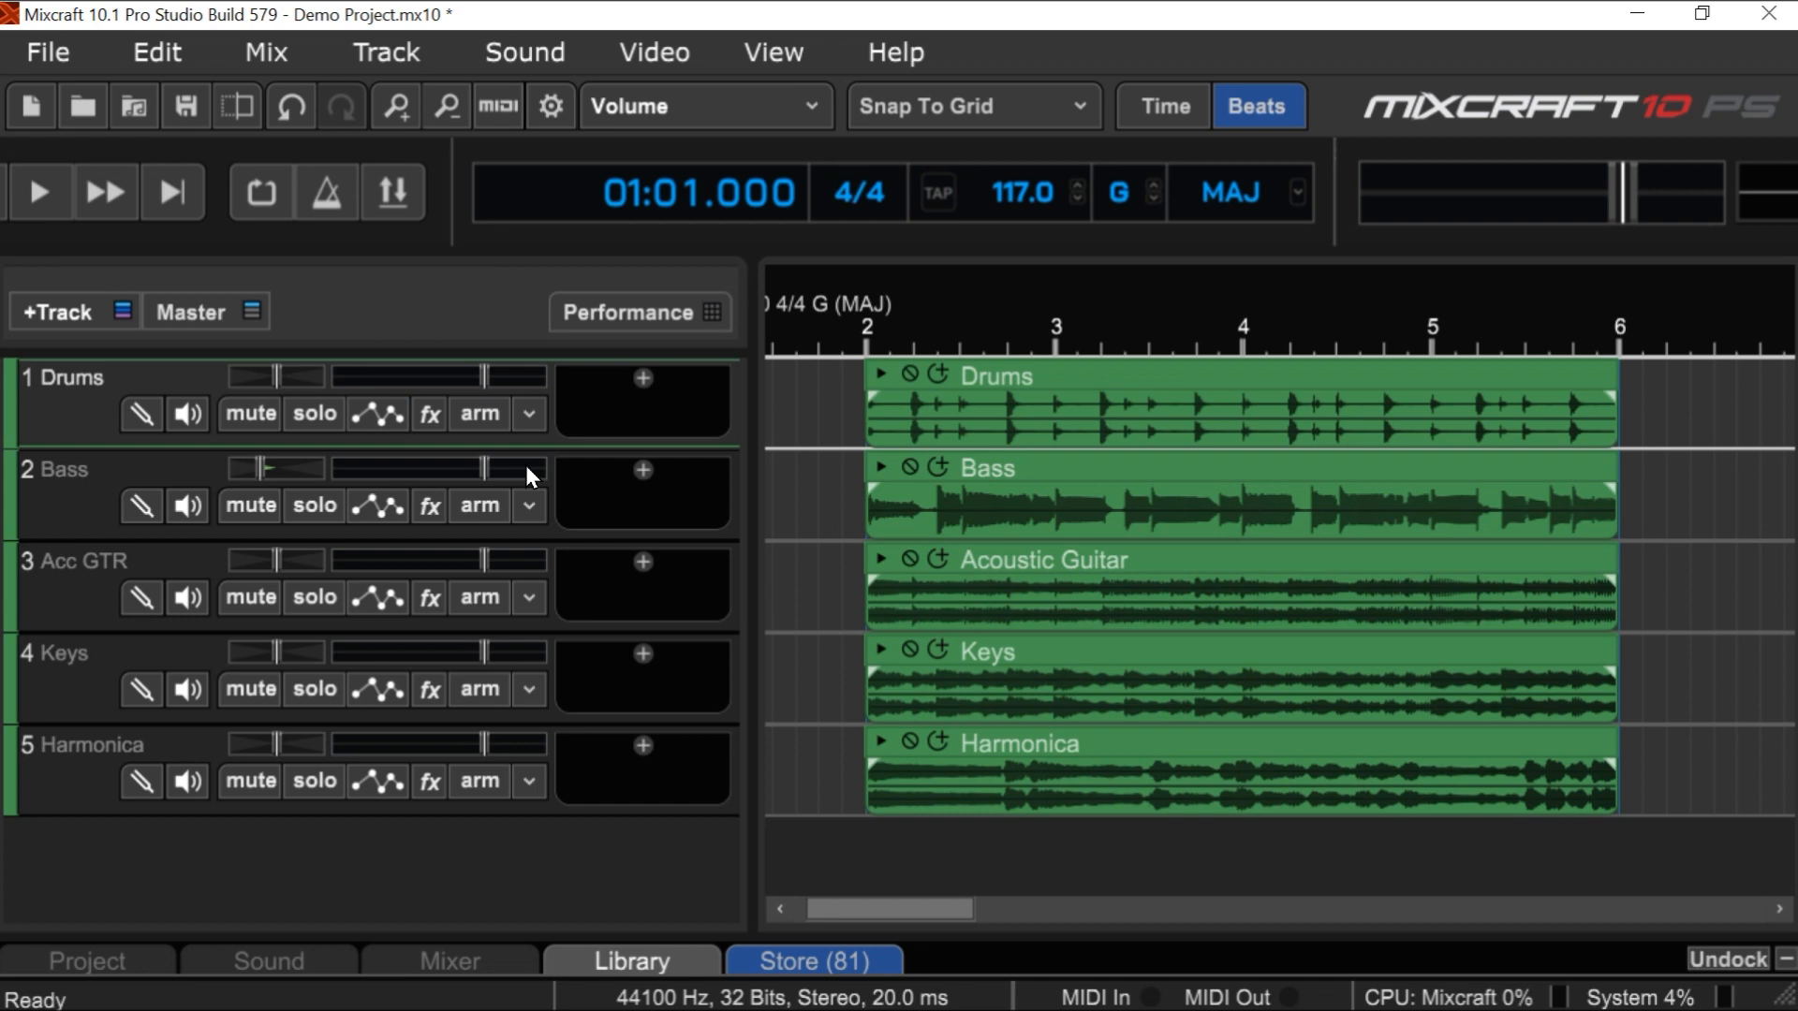
pyautogui.moveTo(429, 414)
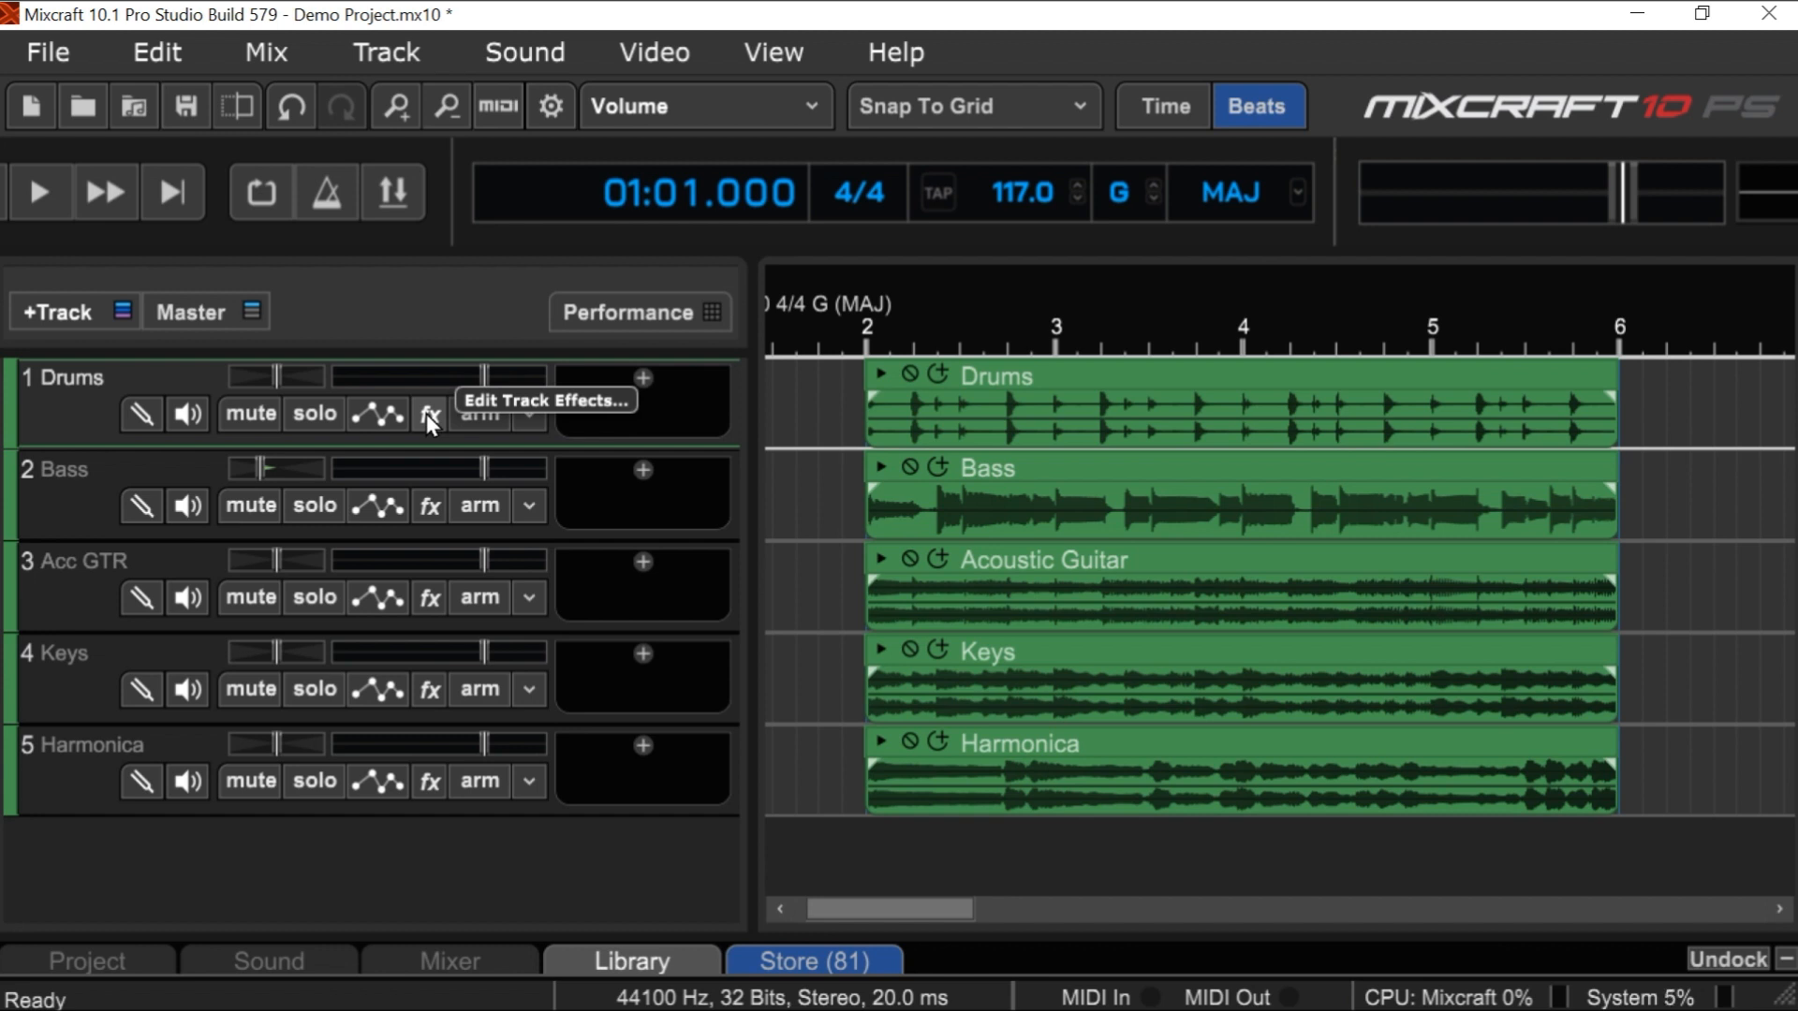
# - Browse the preset effect chain catalogue in the Drums track's Effect List
pyautogui.click(427, 412)
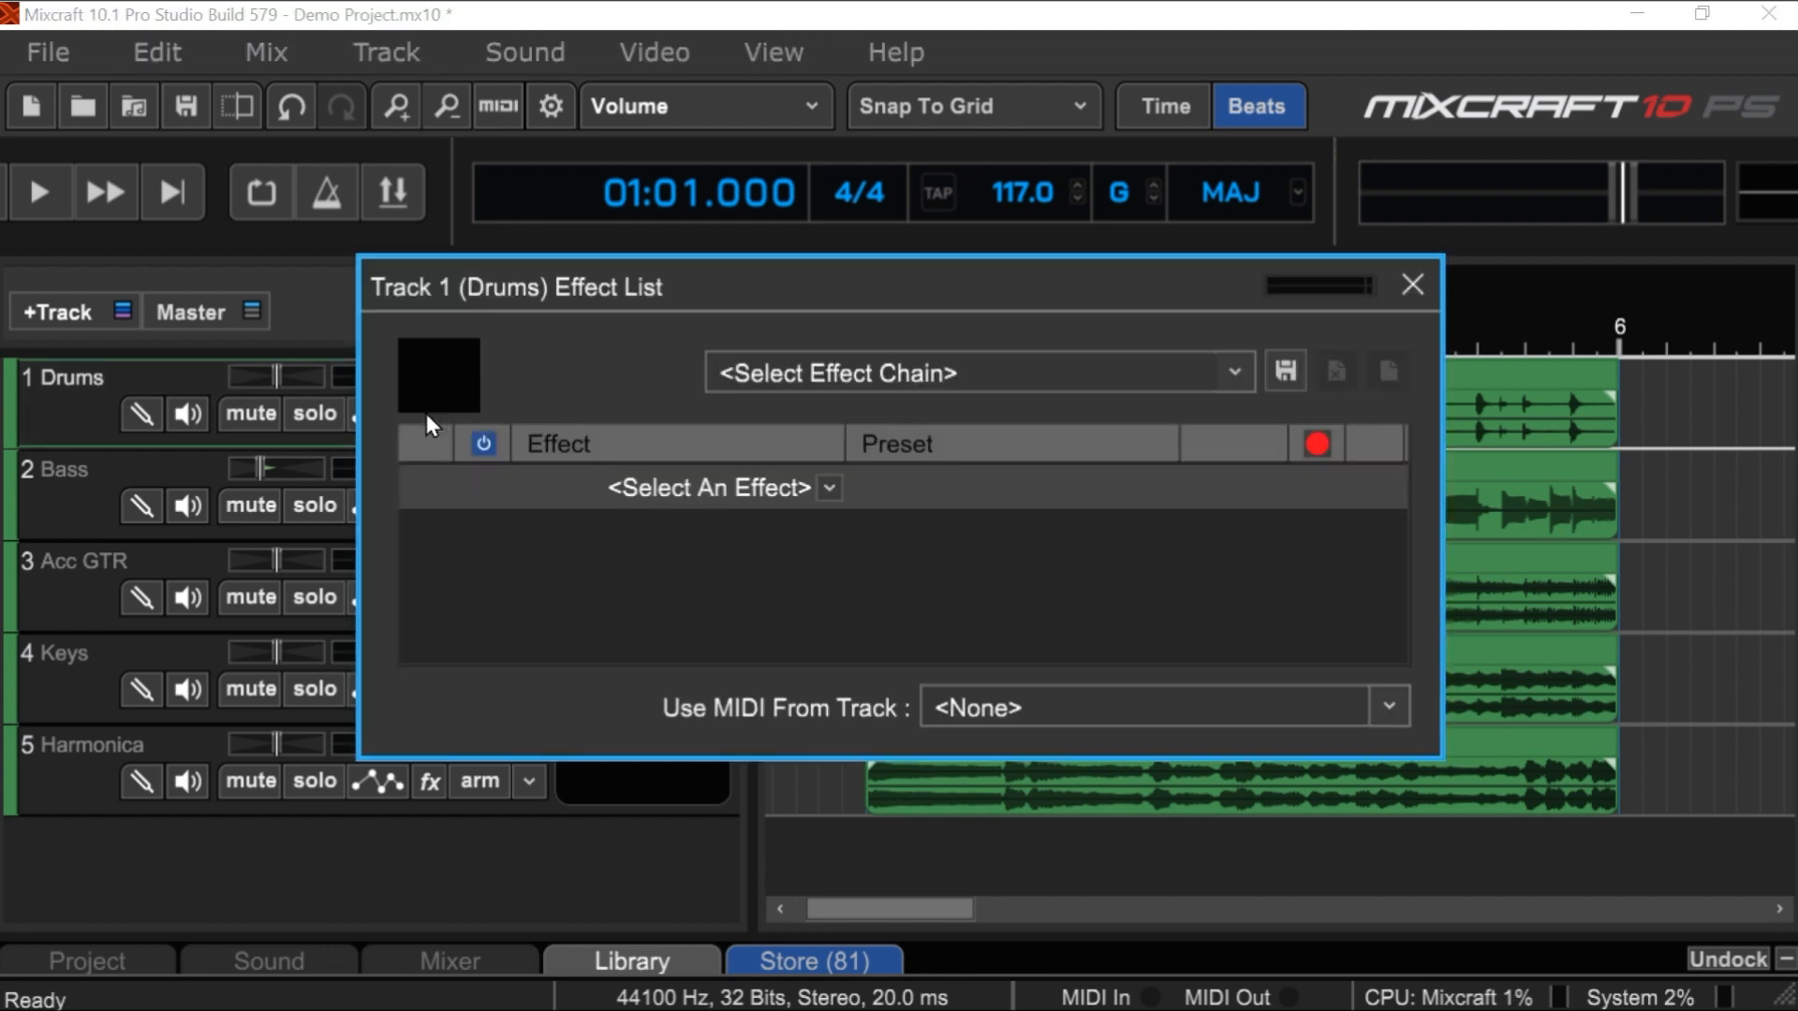
pyautogui.moveTo(633, 401)
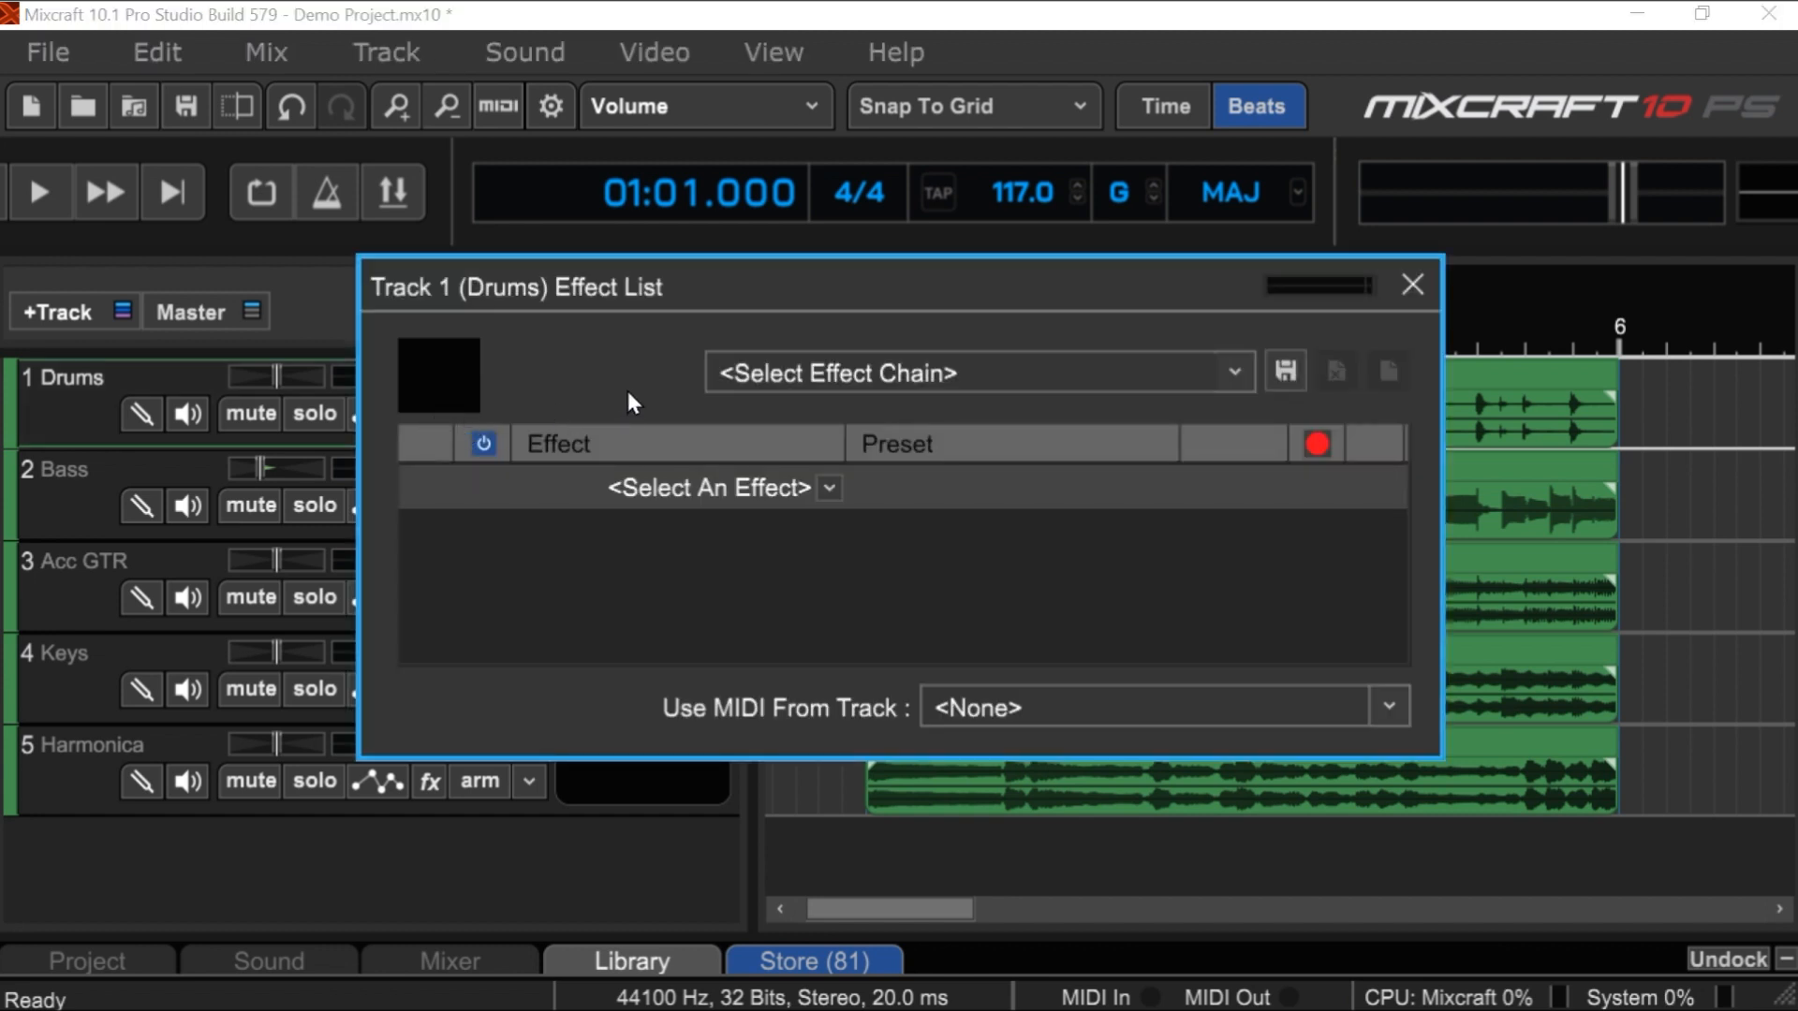
pyautogui.moveTo(956, 397)
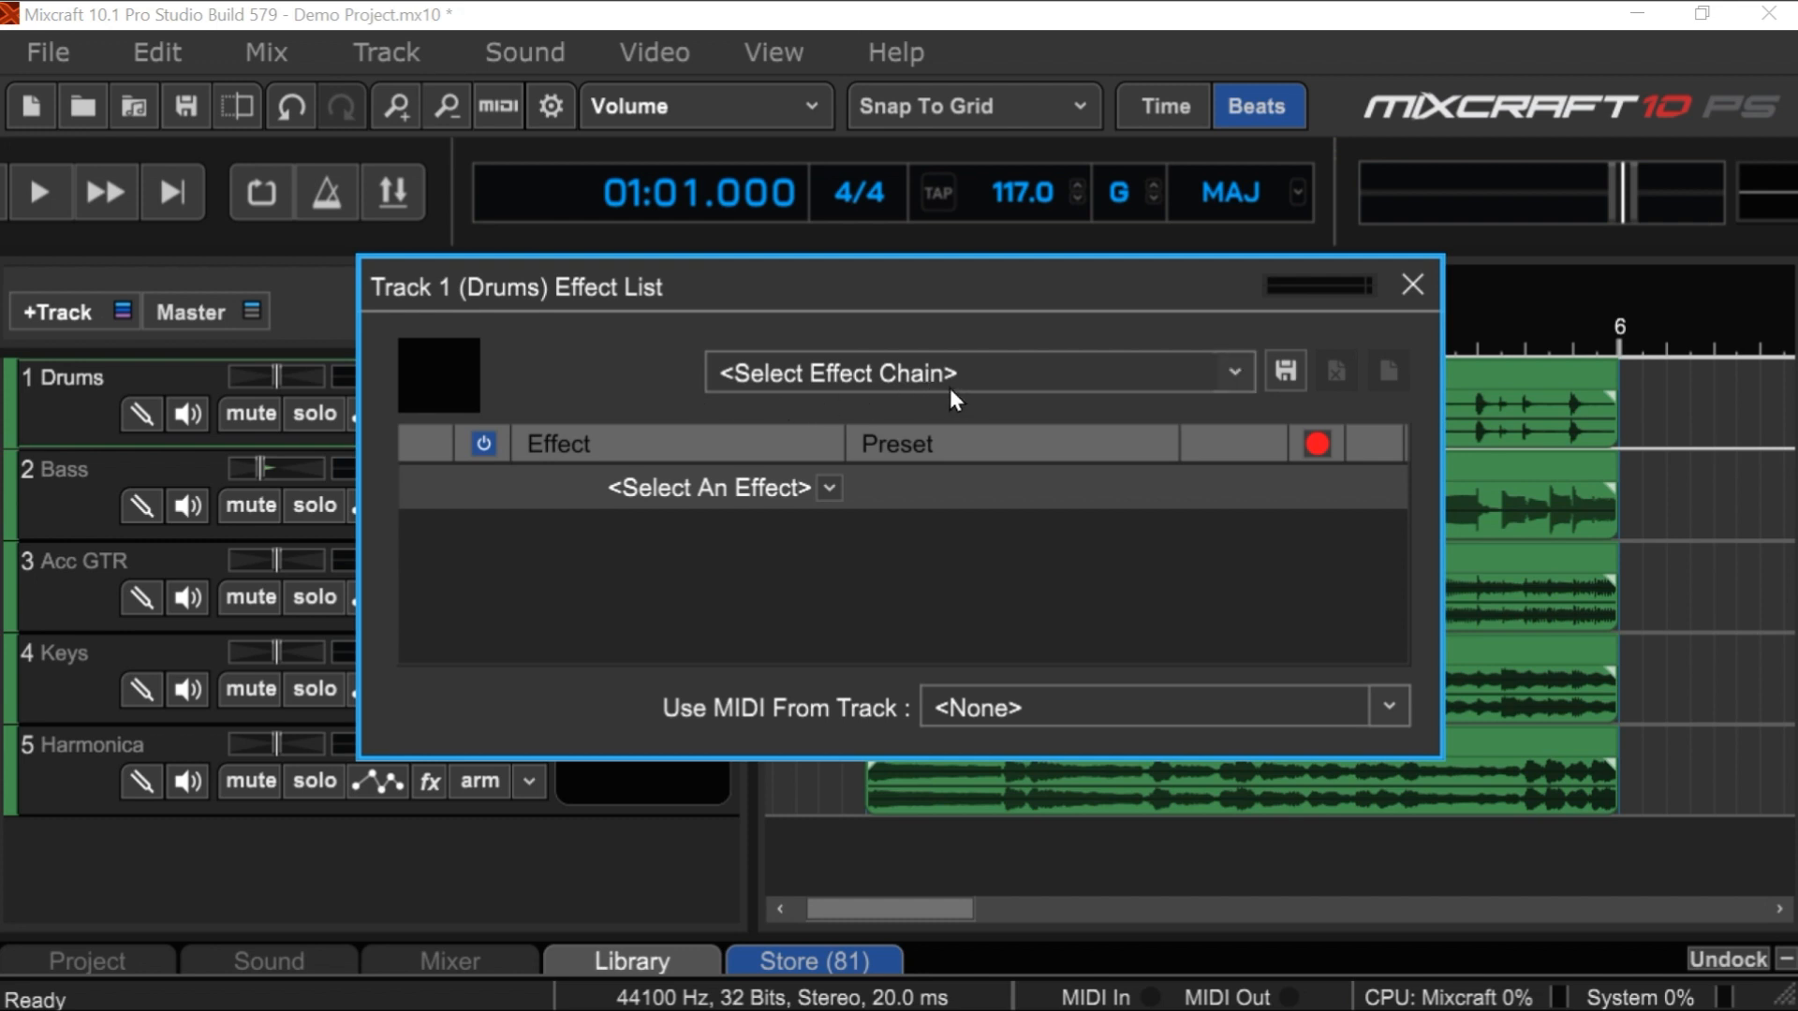
pyautogui.moveTo(1094, 383)
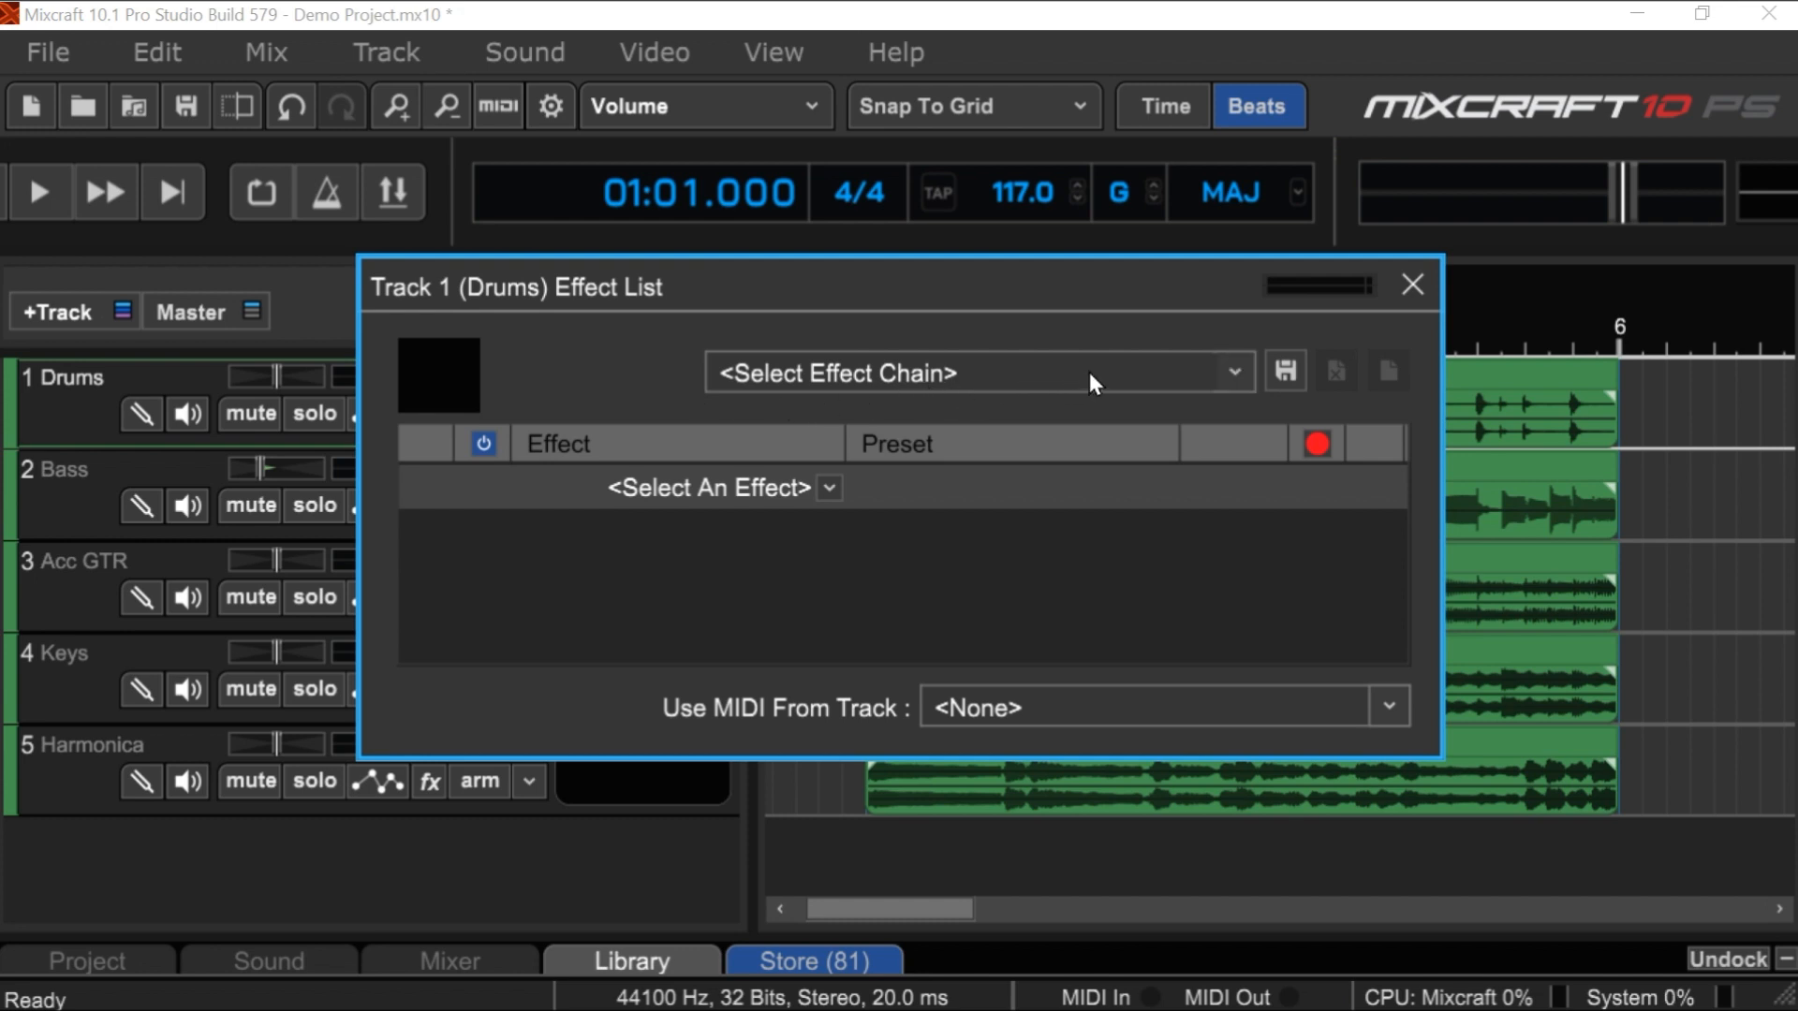
pyautogui.click(1234, 373)
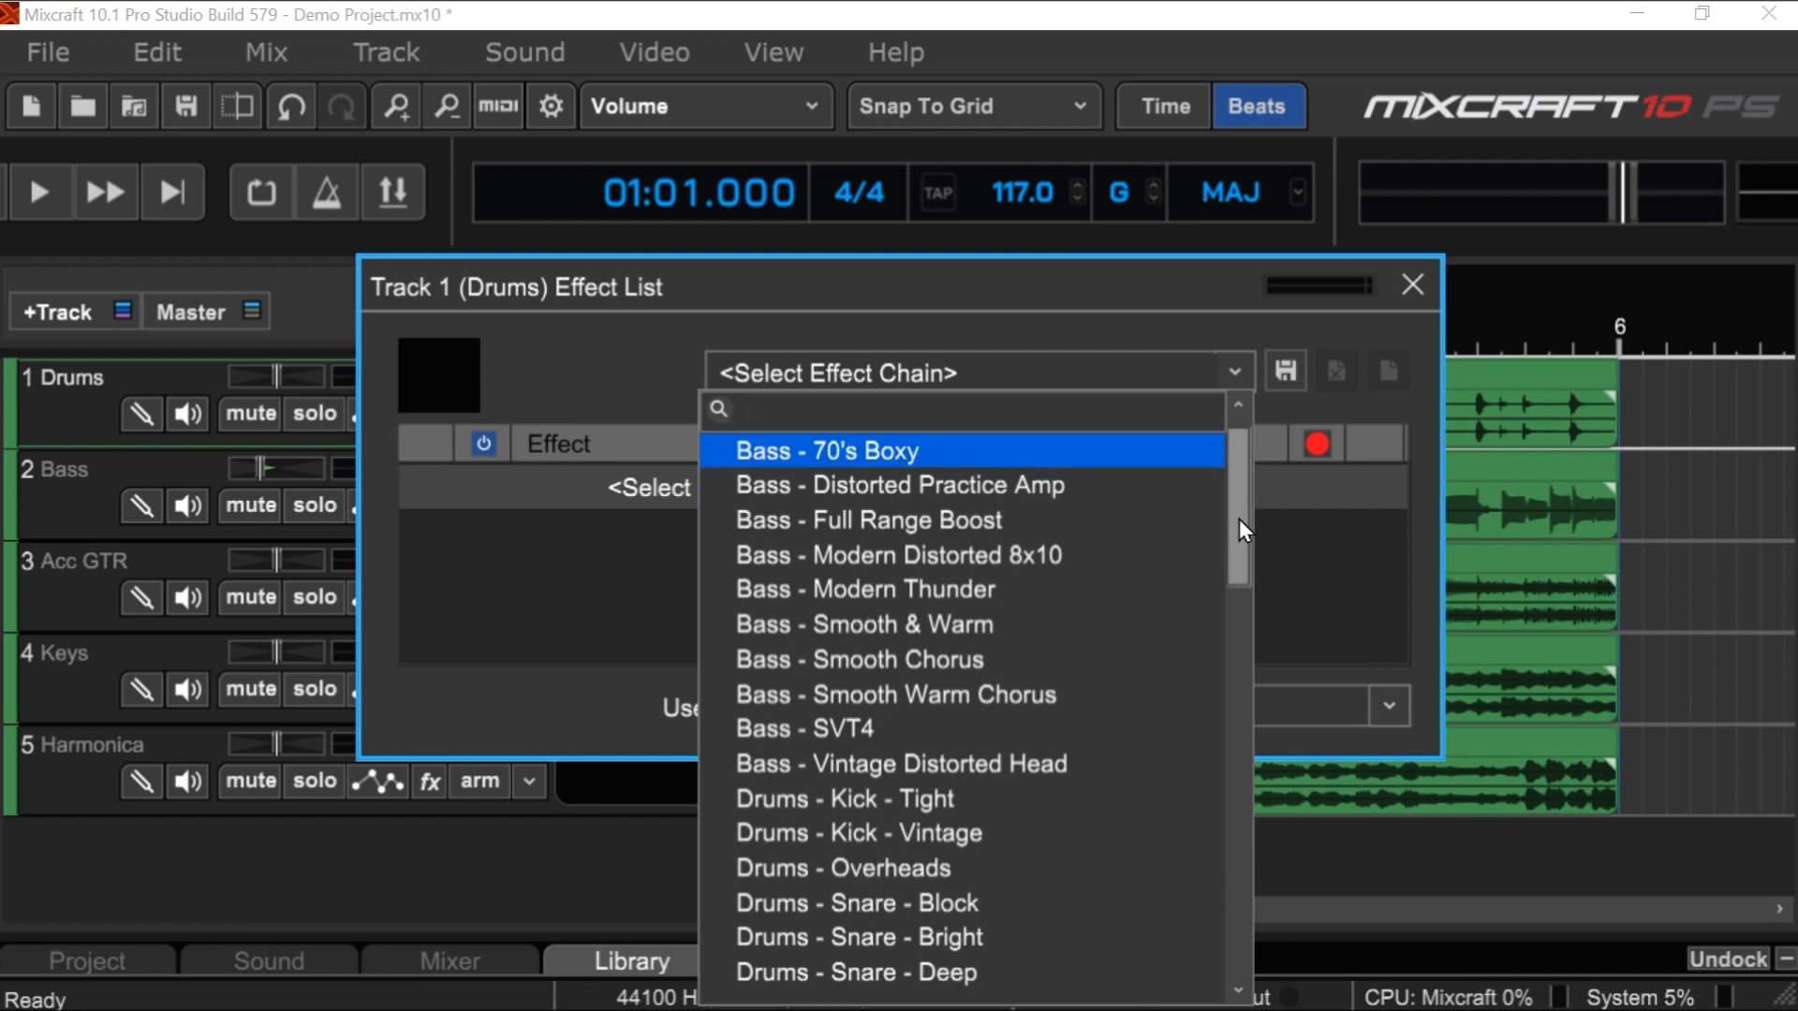
pyautogui.scroll(-3)
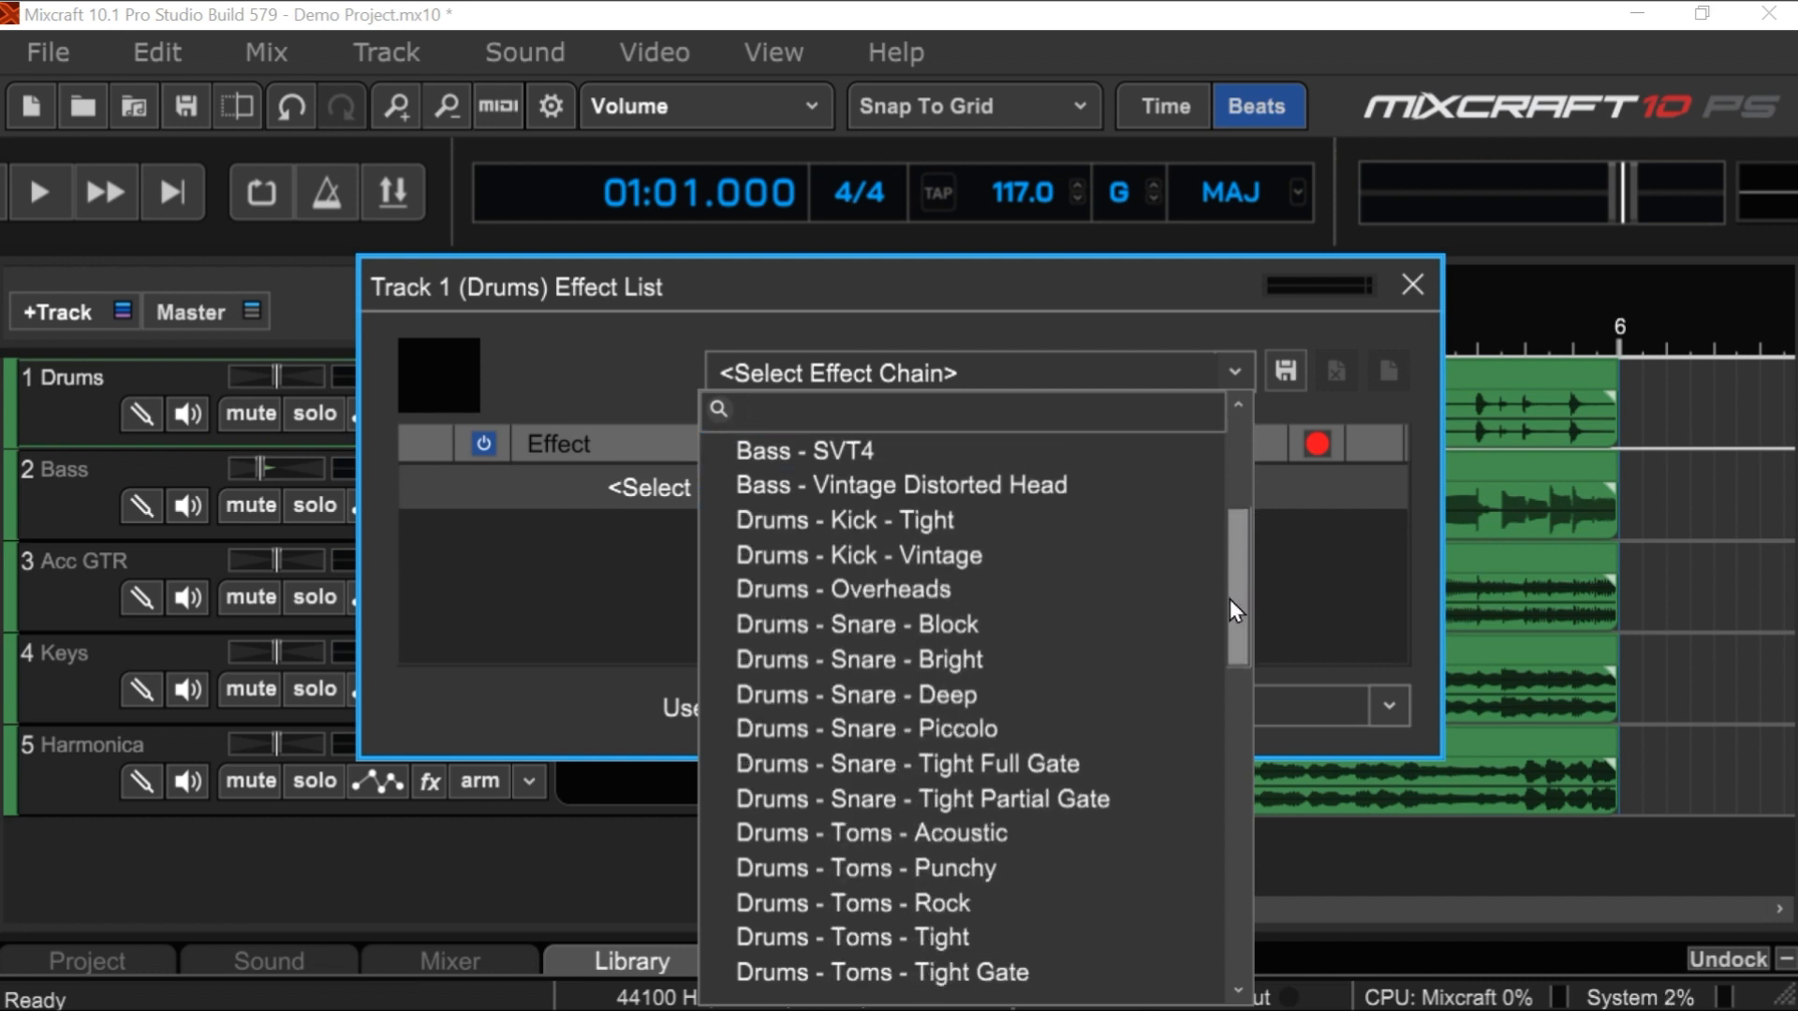
pyautogui.scroll(-3)
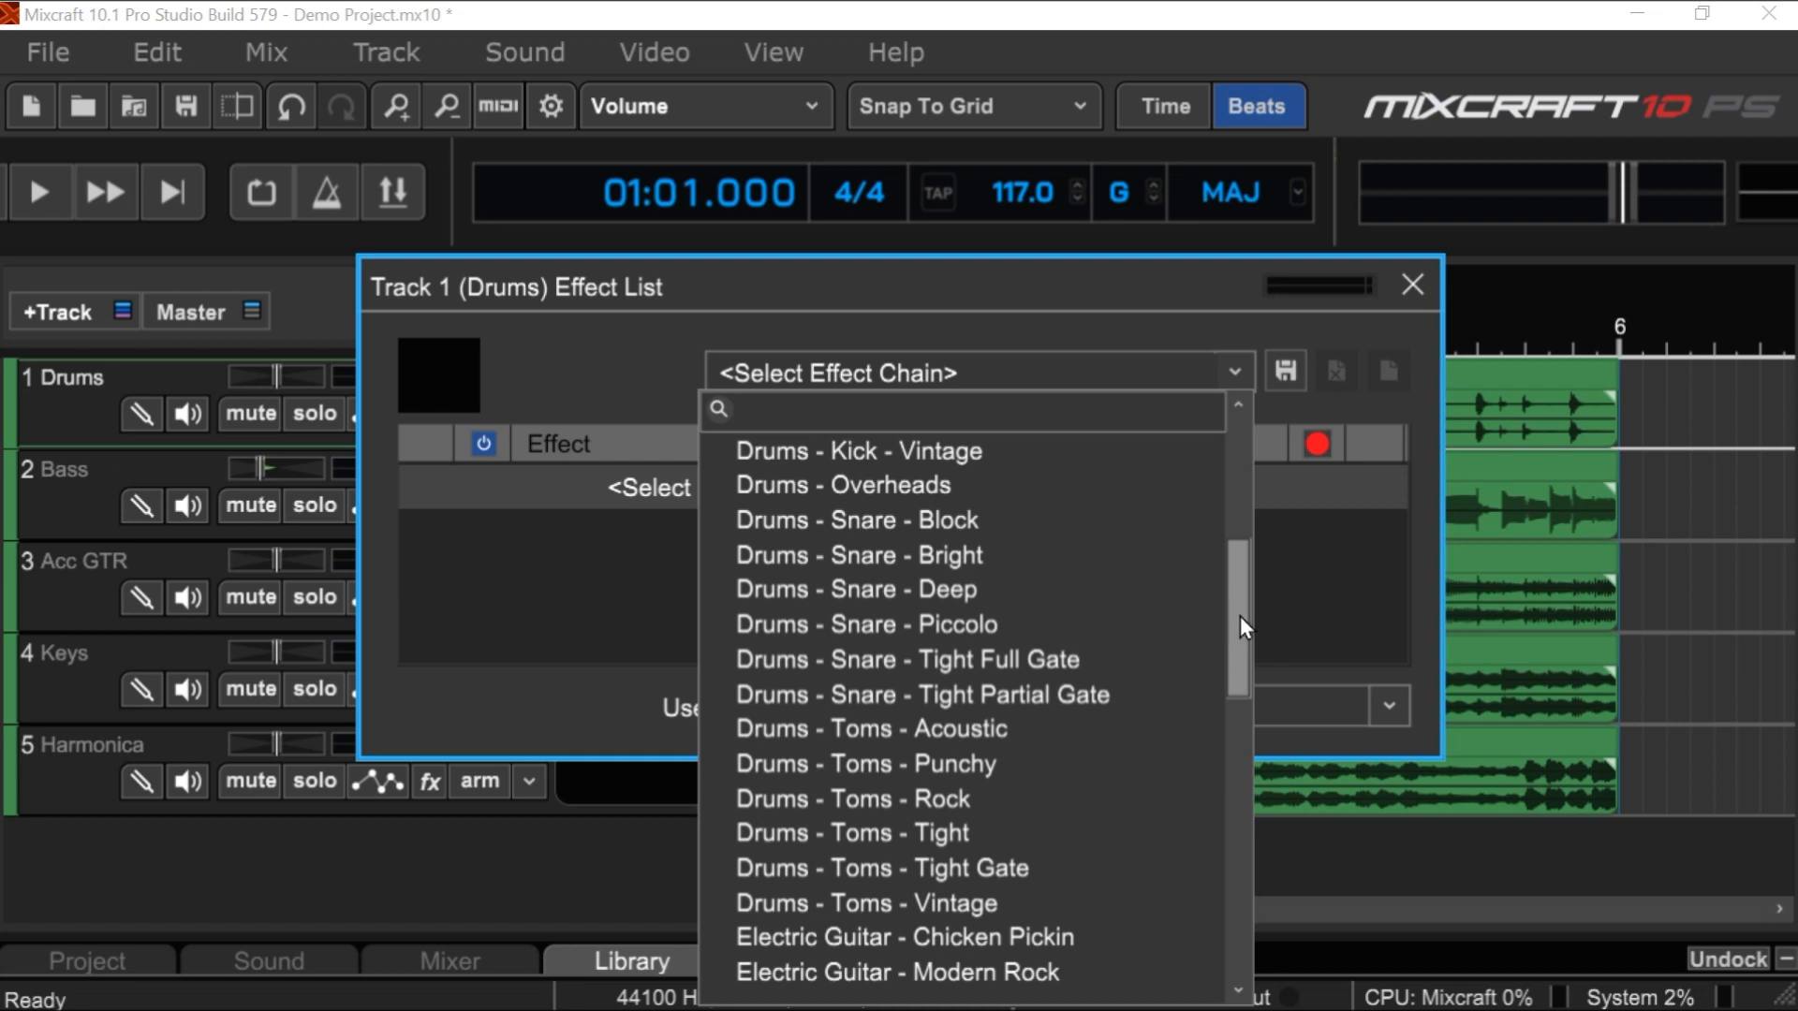
pyautogui.scroll(-3)
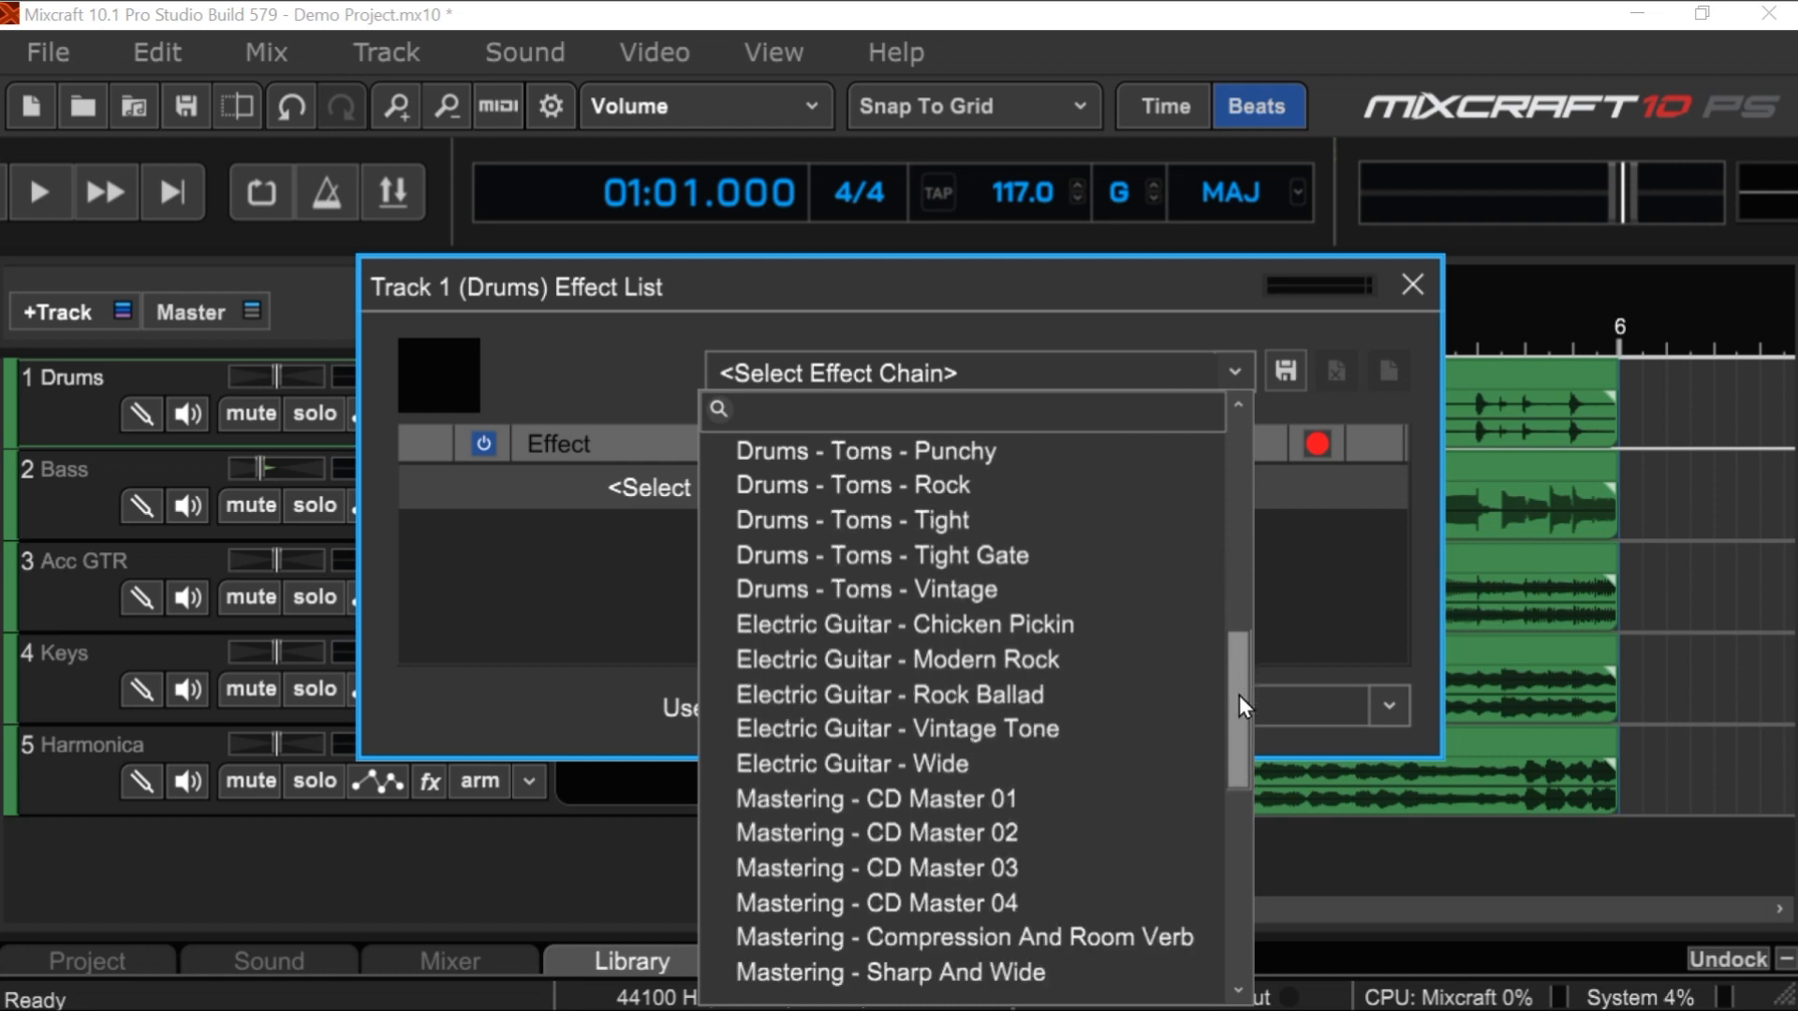
pyautogui.scroll(-3)
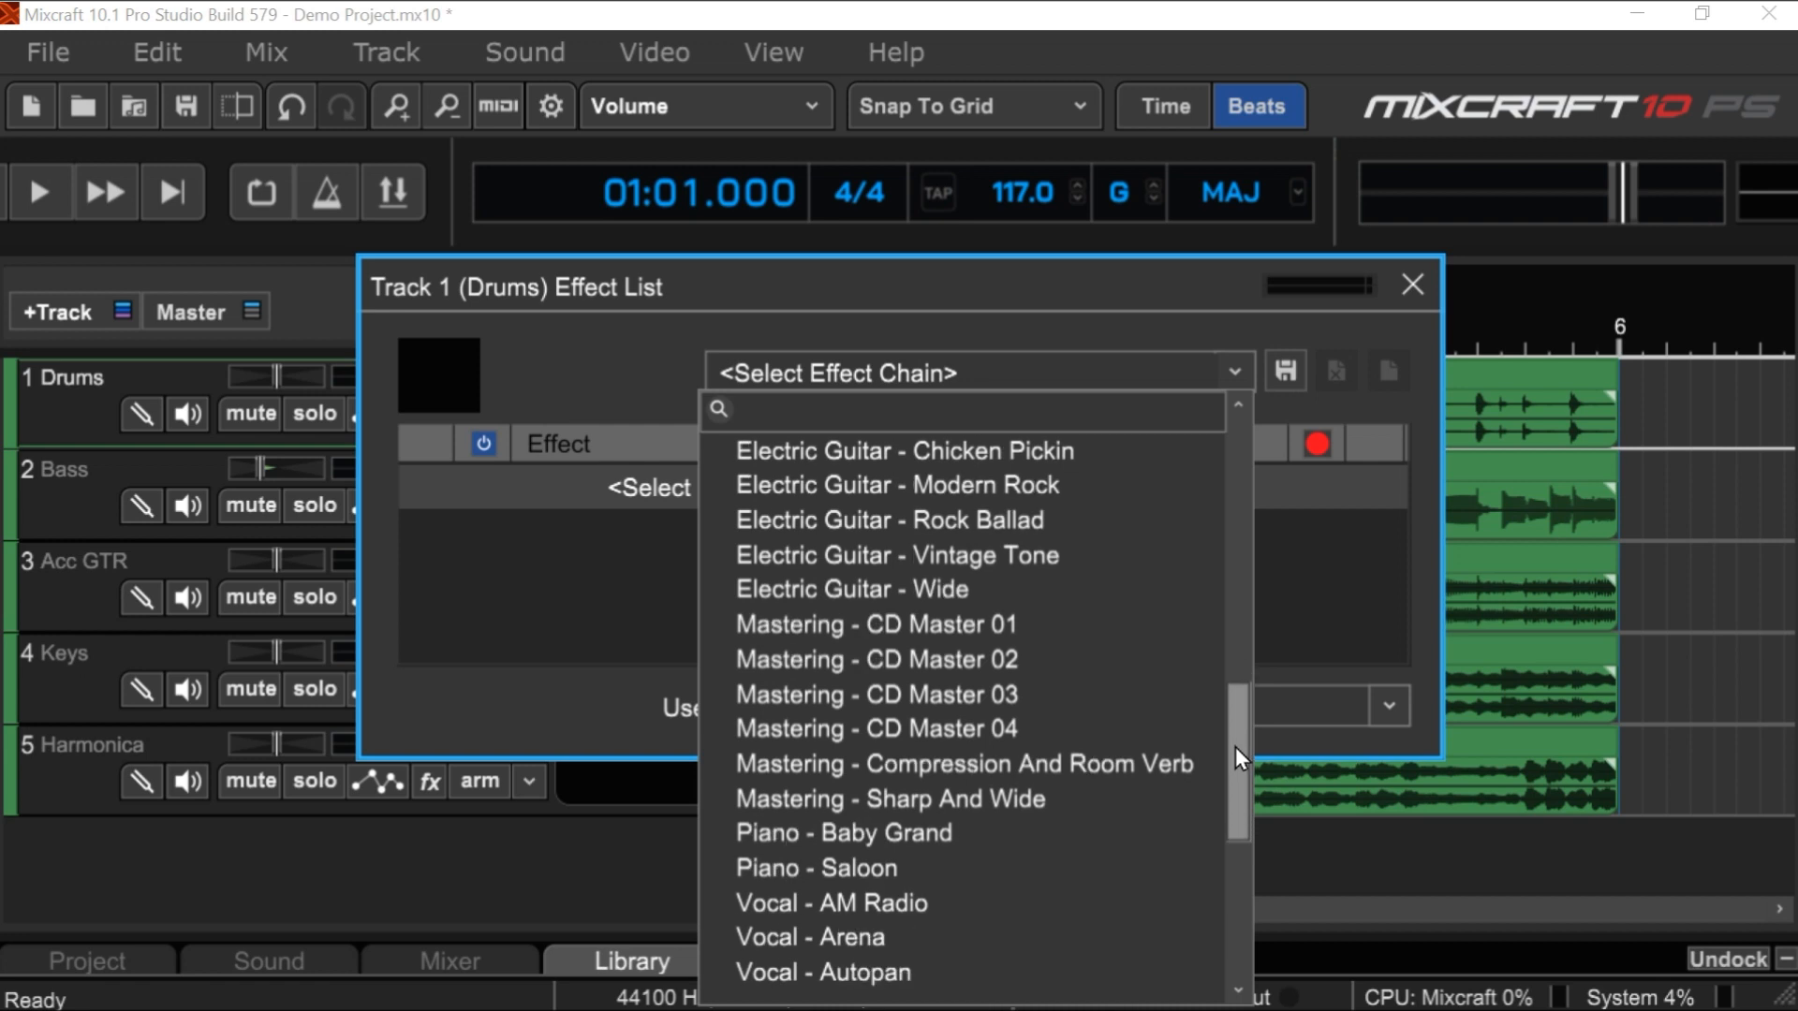
pyautogui.scroll(-3)
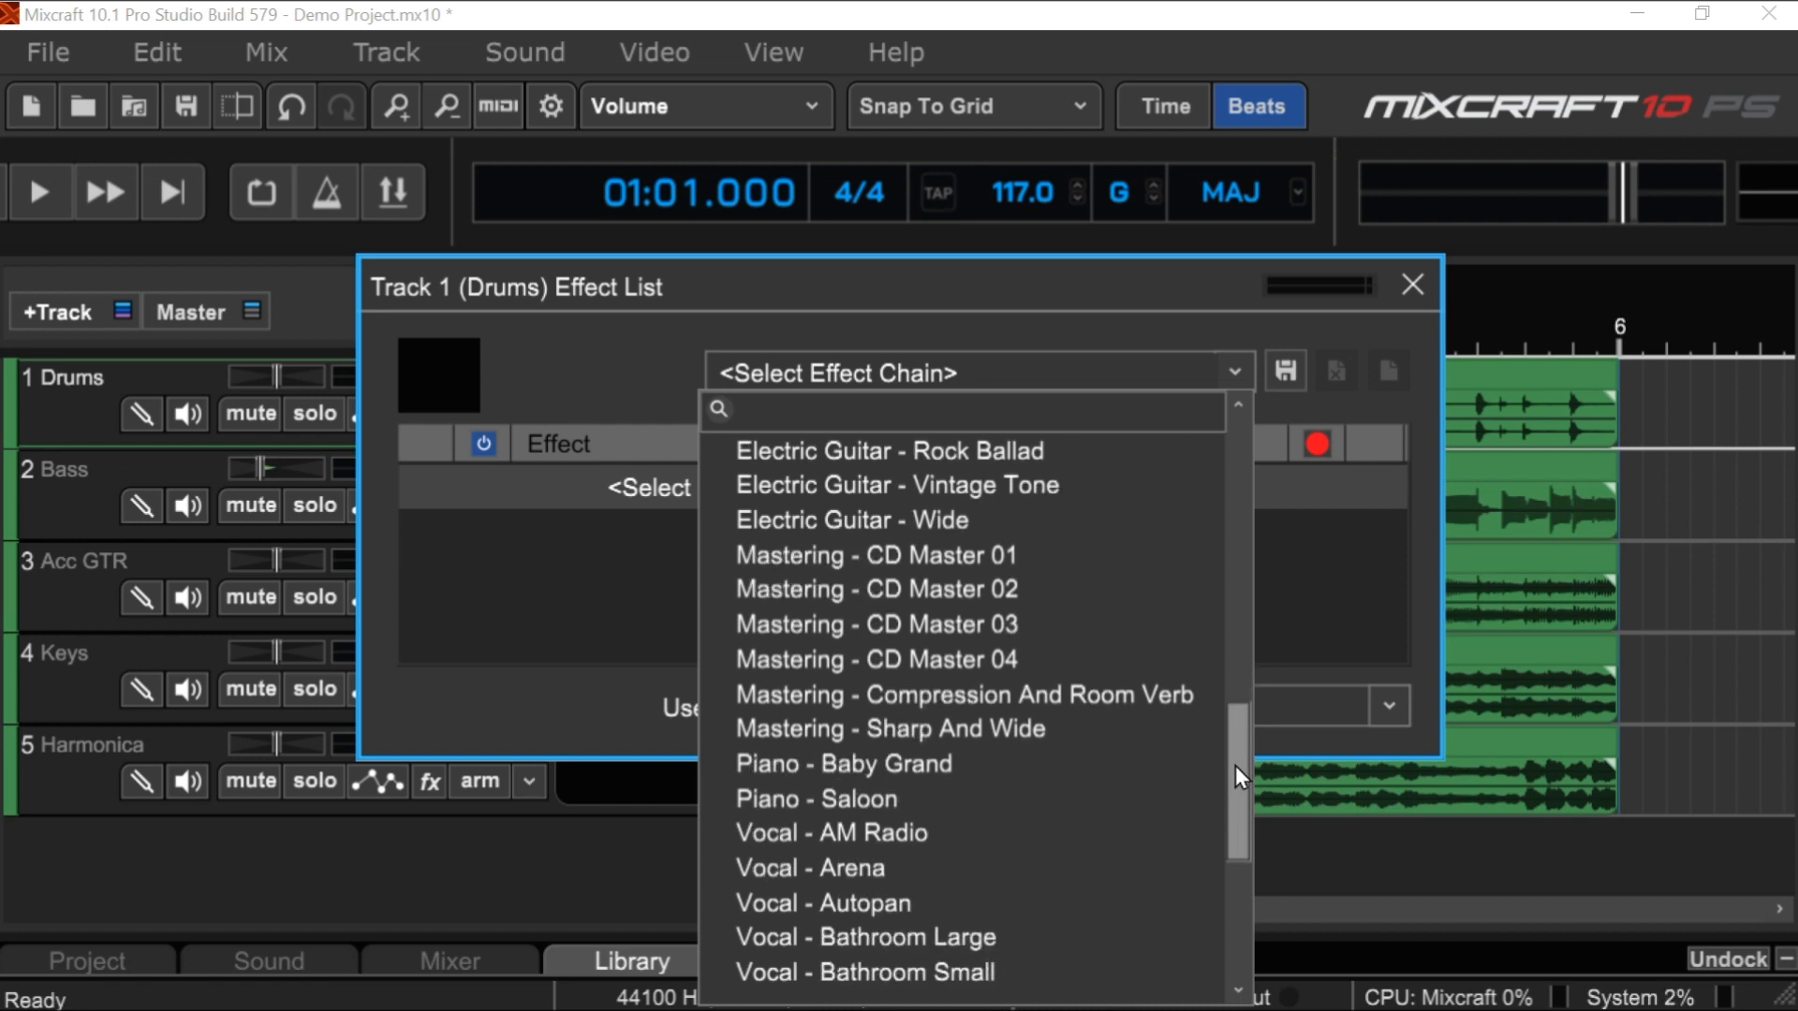
pyautogui.scroll(-3)
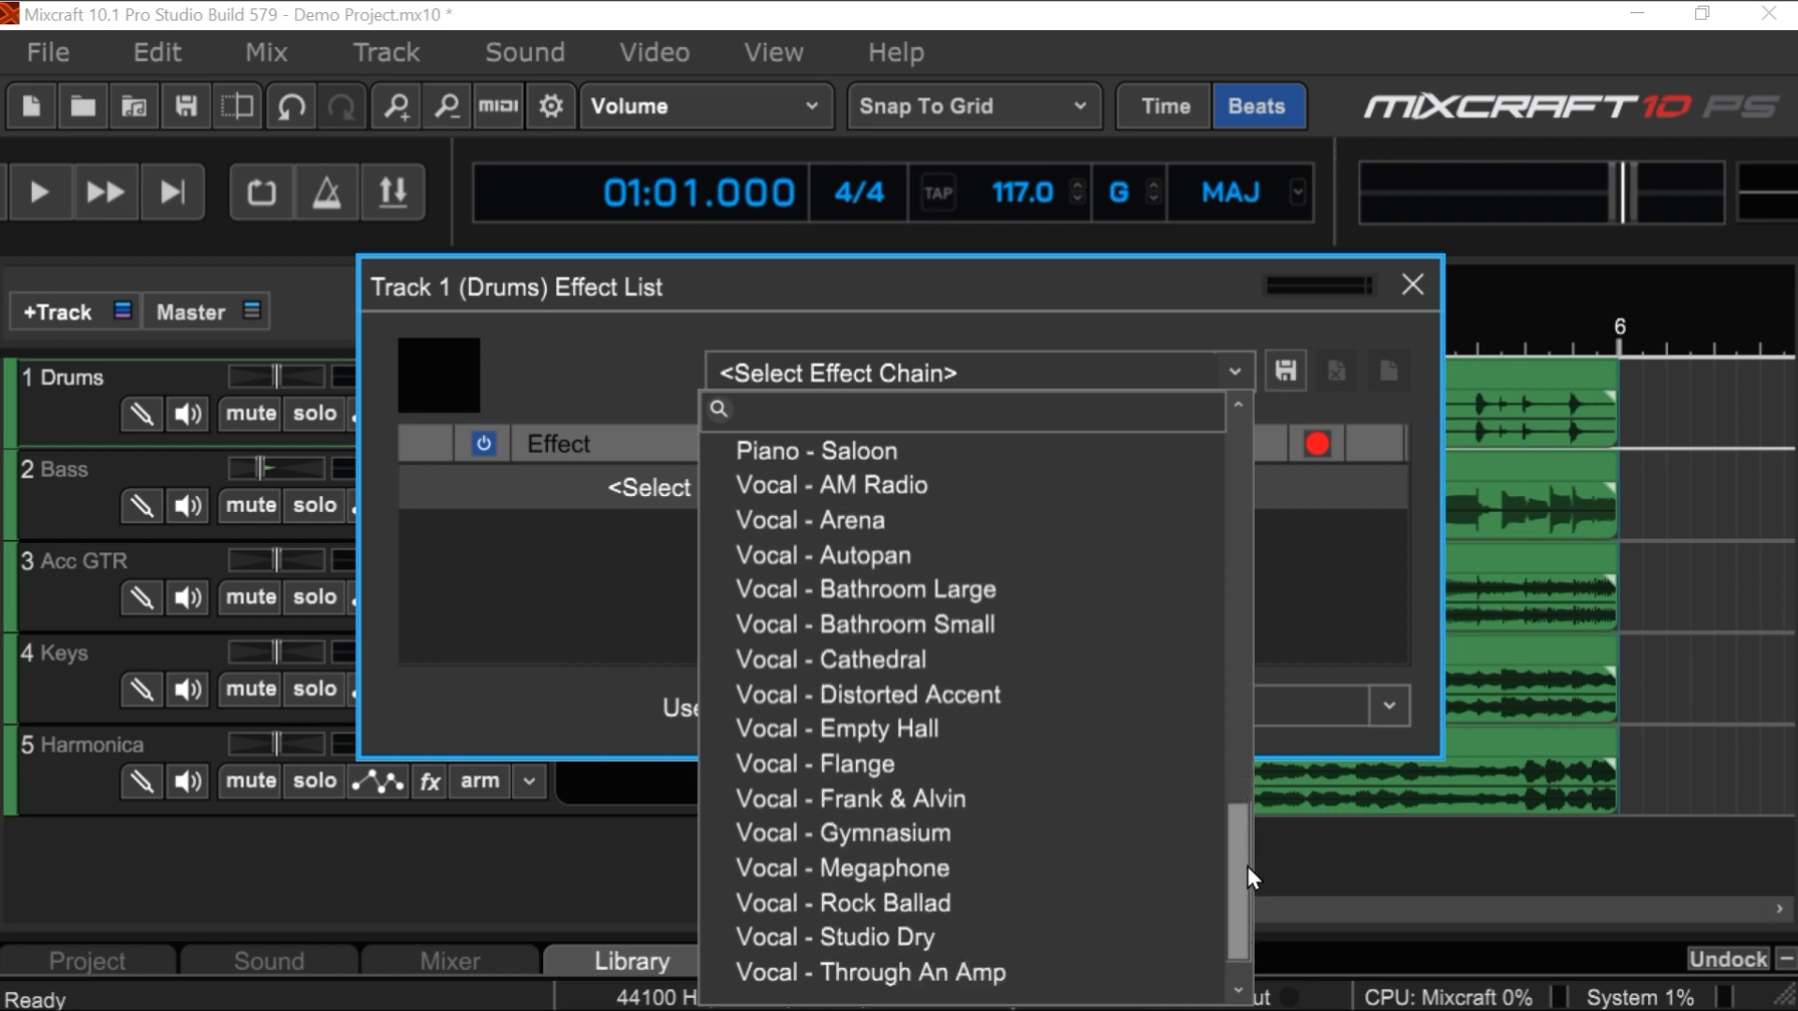
pyautogui.scroll(3)
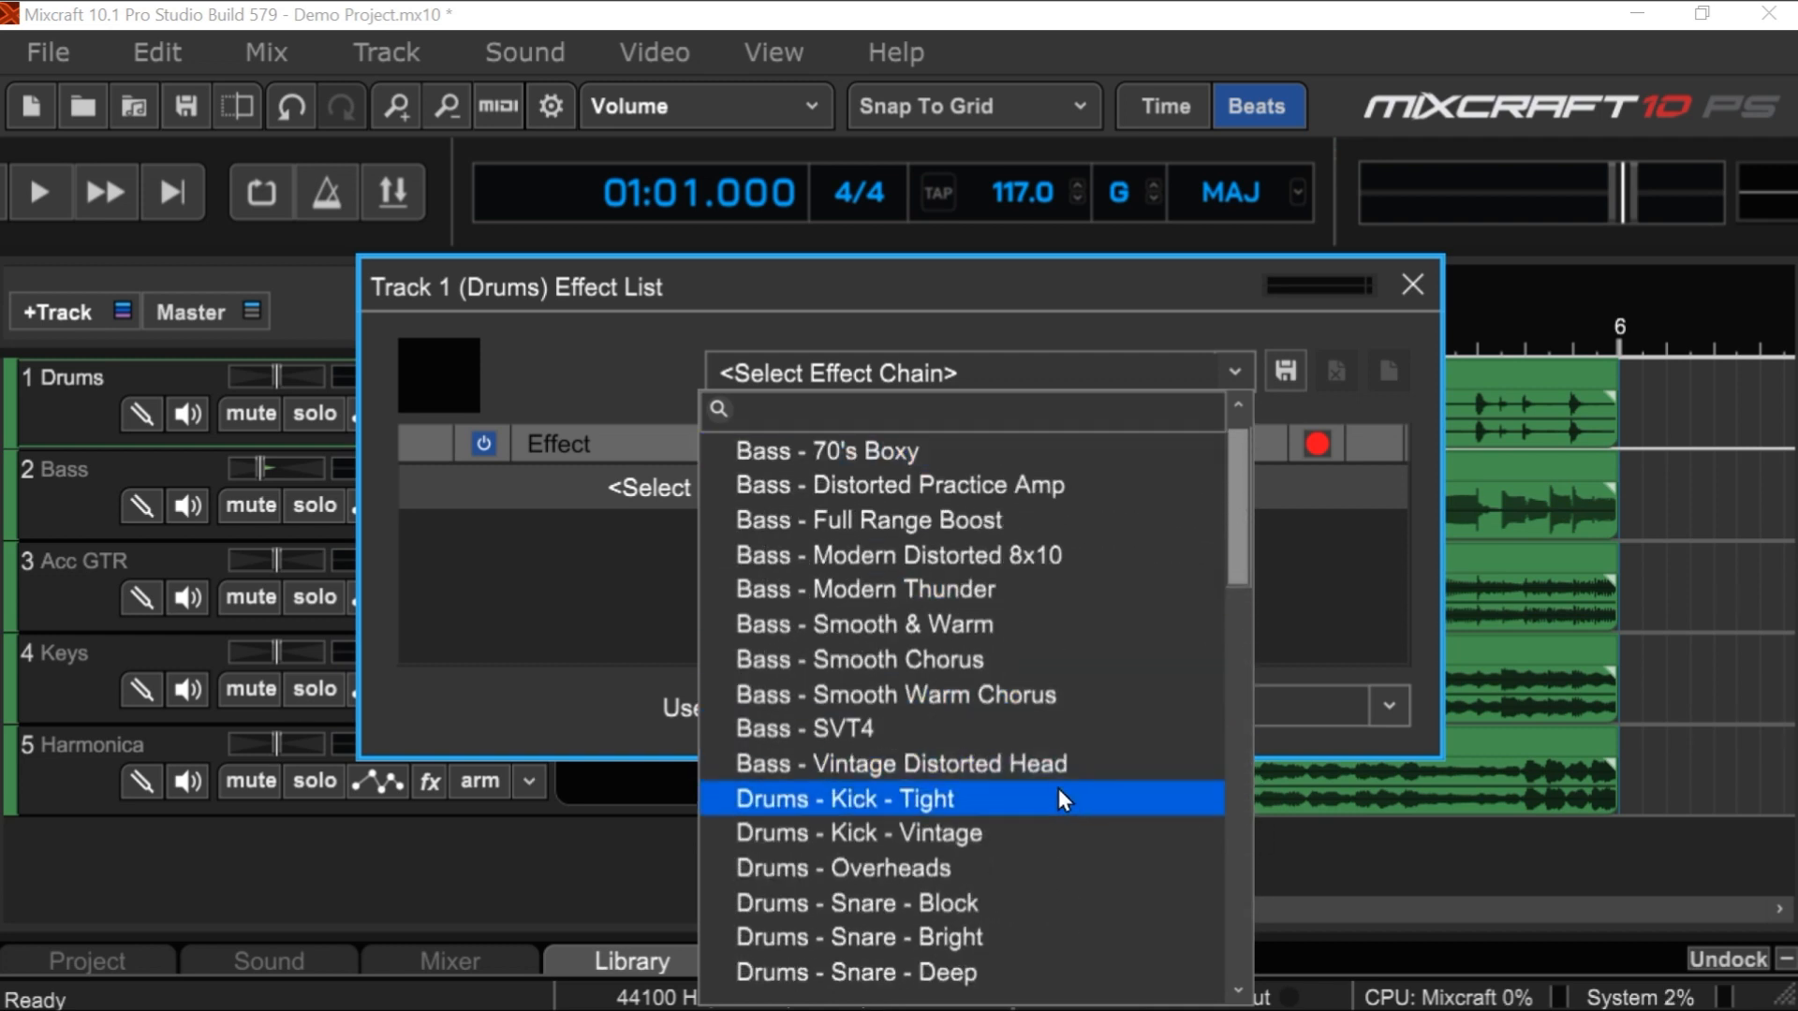
pyautogui.moveTo(1041, 797)
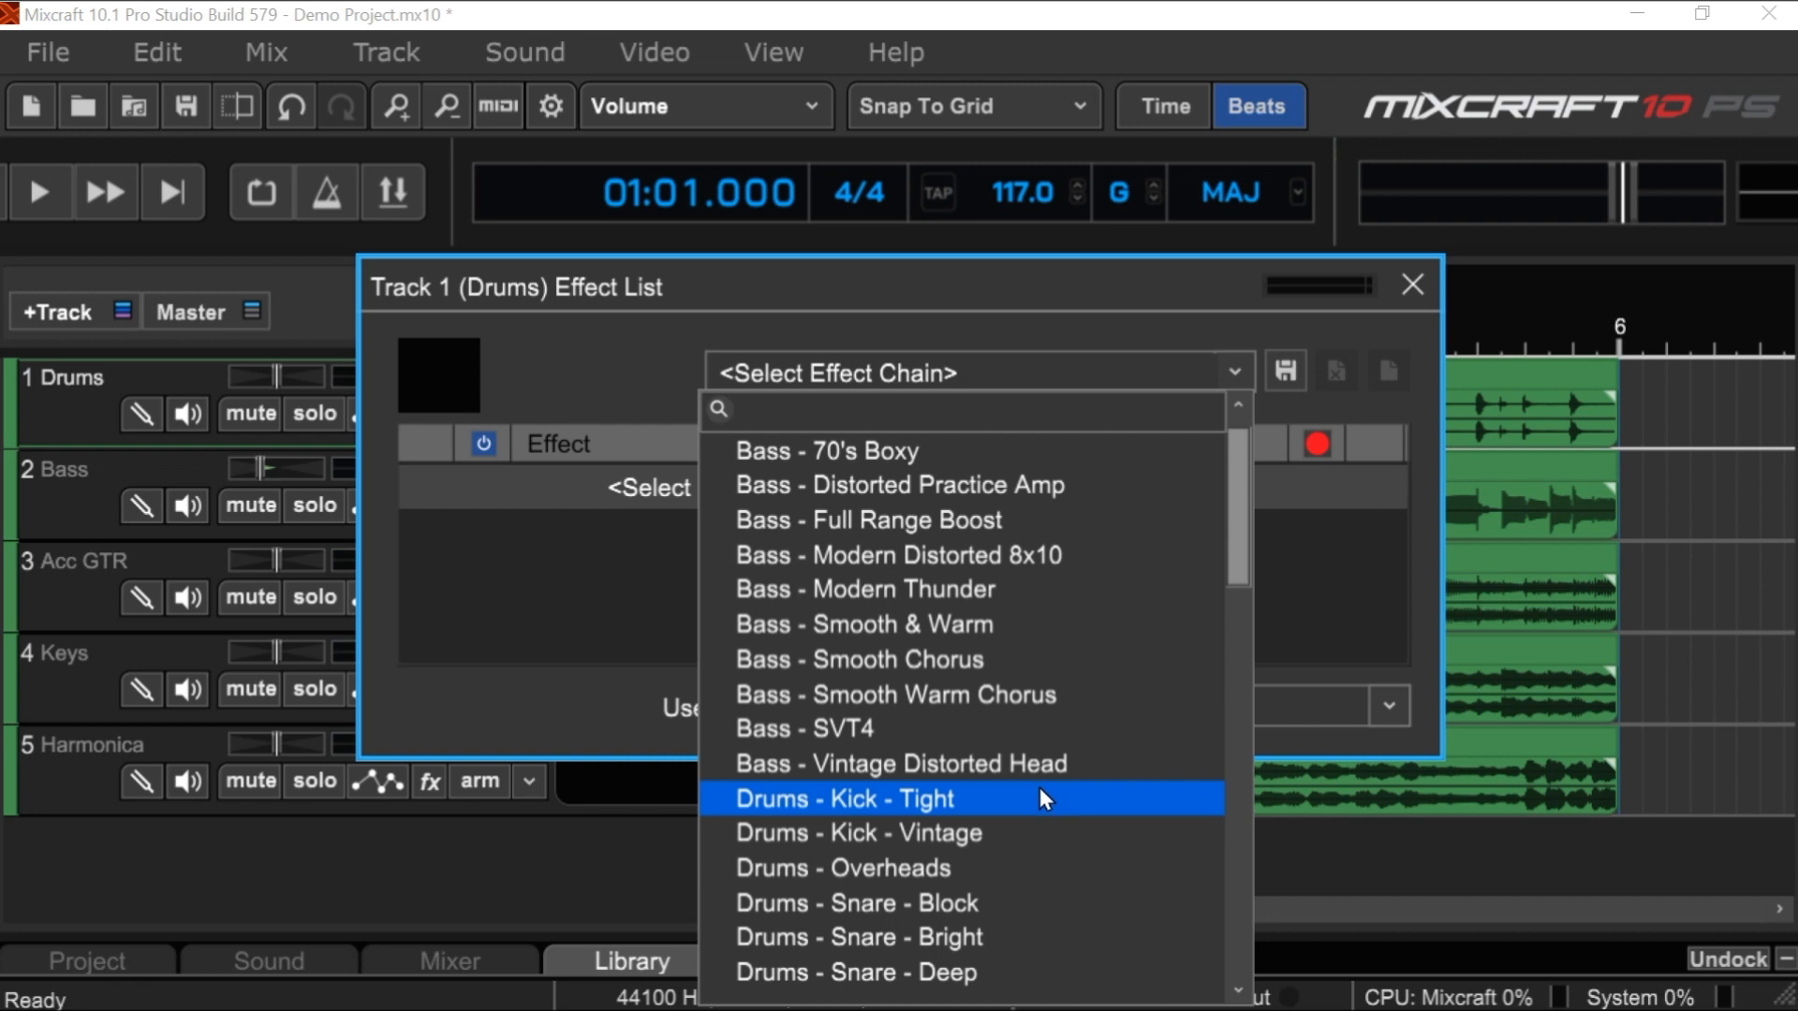
# - Load the Drums - Kick - Tight chain and inspect the TB Compressor's control panel
pyautogui.click(840, 799)
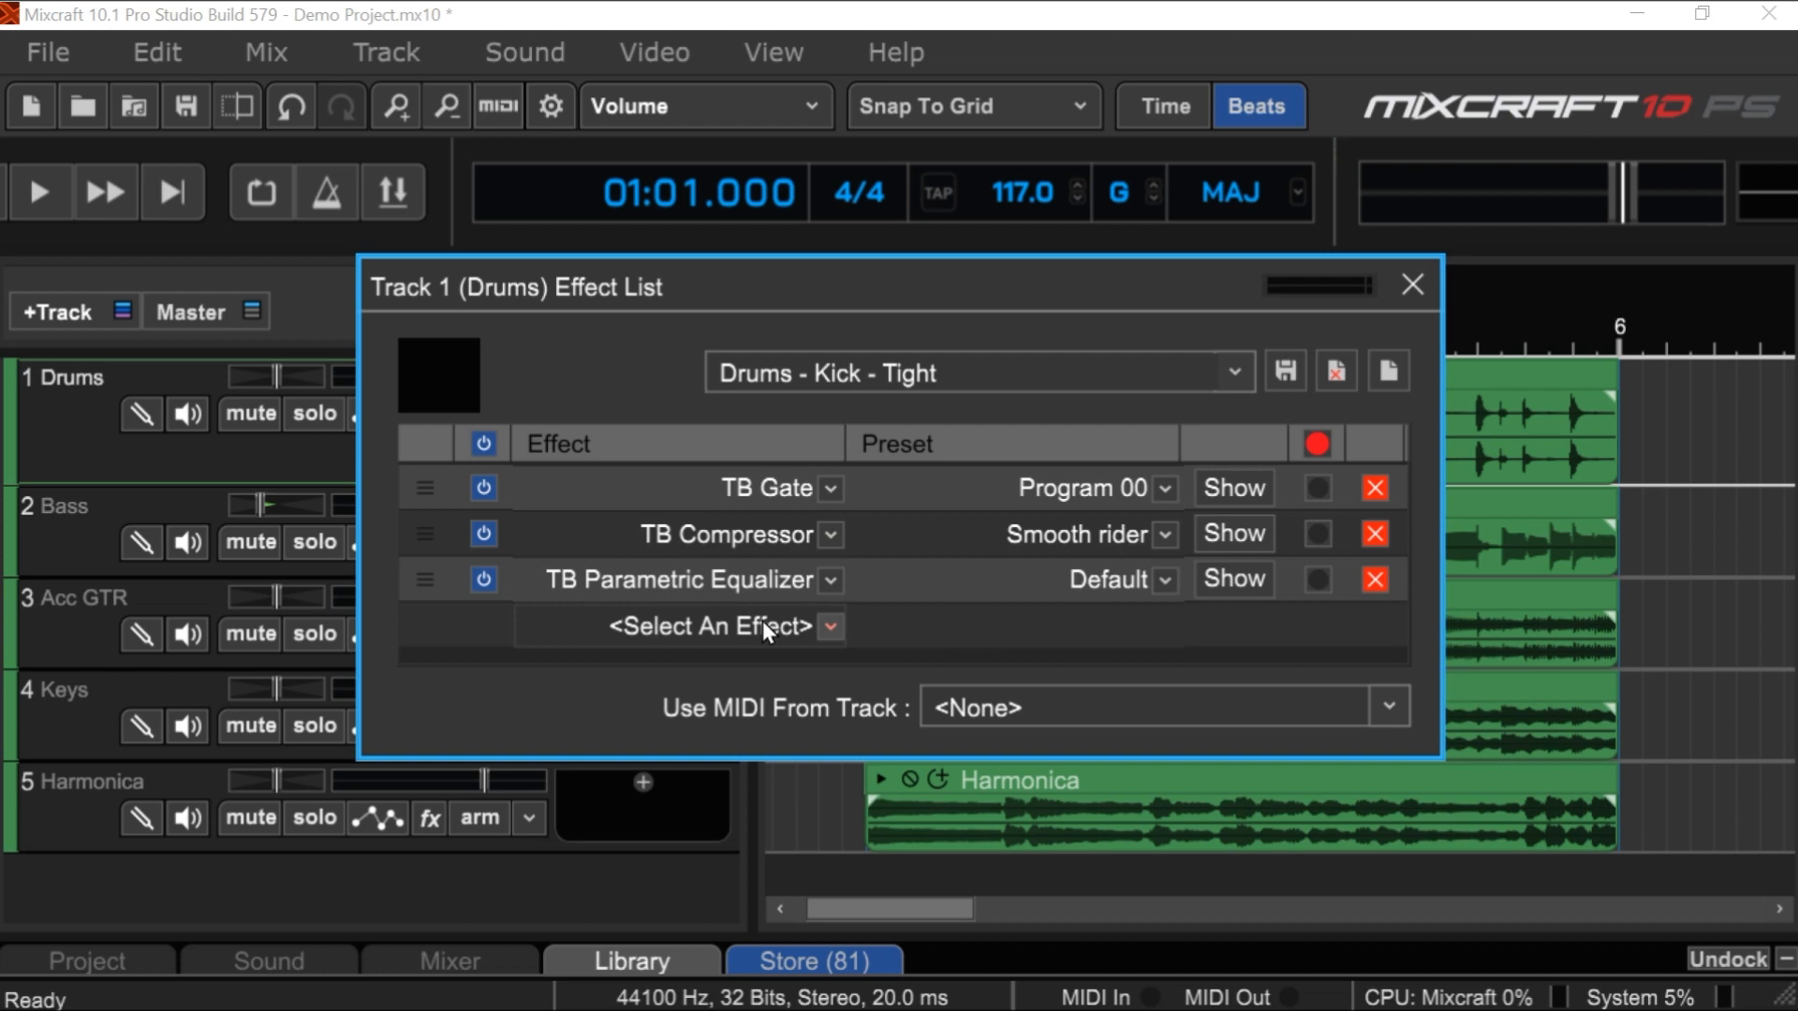
pyautogui.moveTo(727, 508)
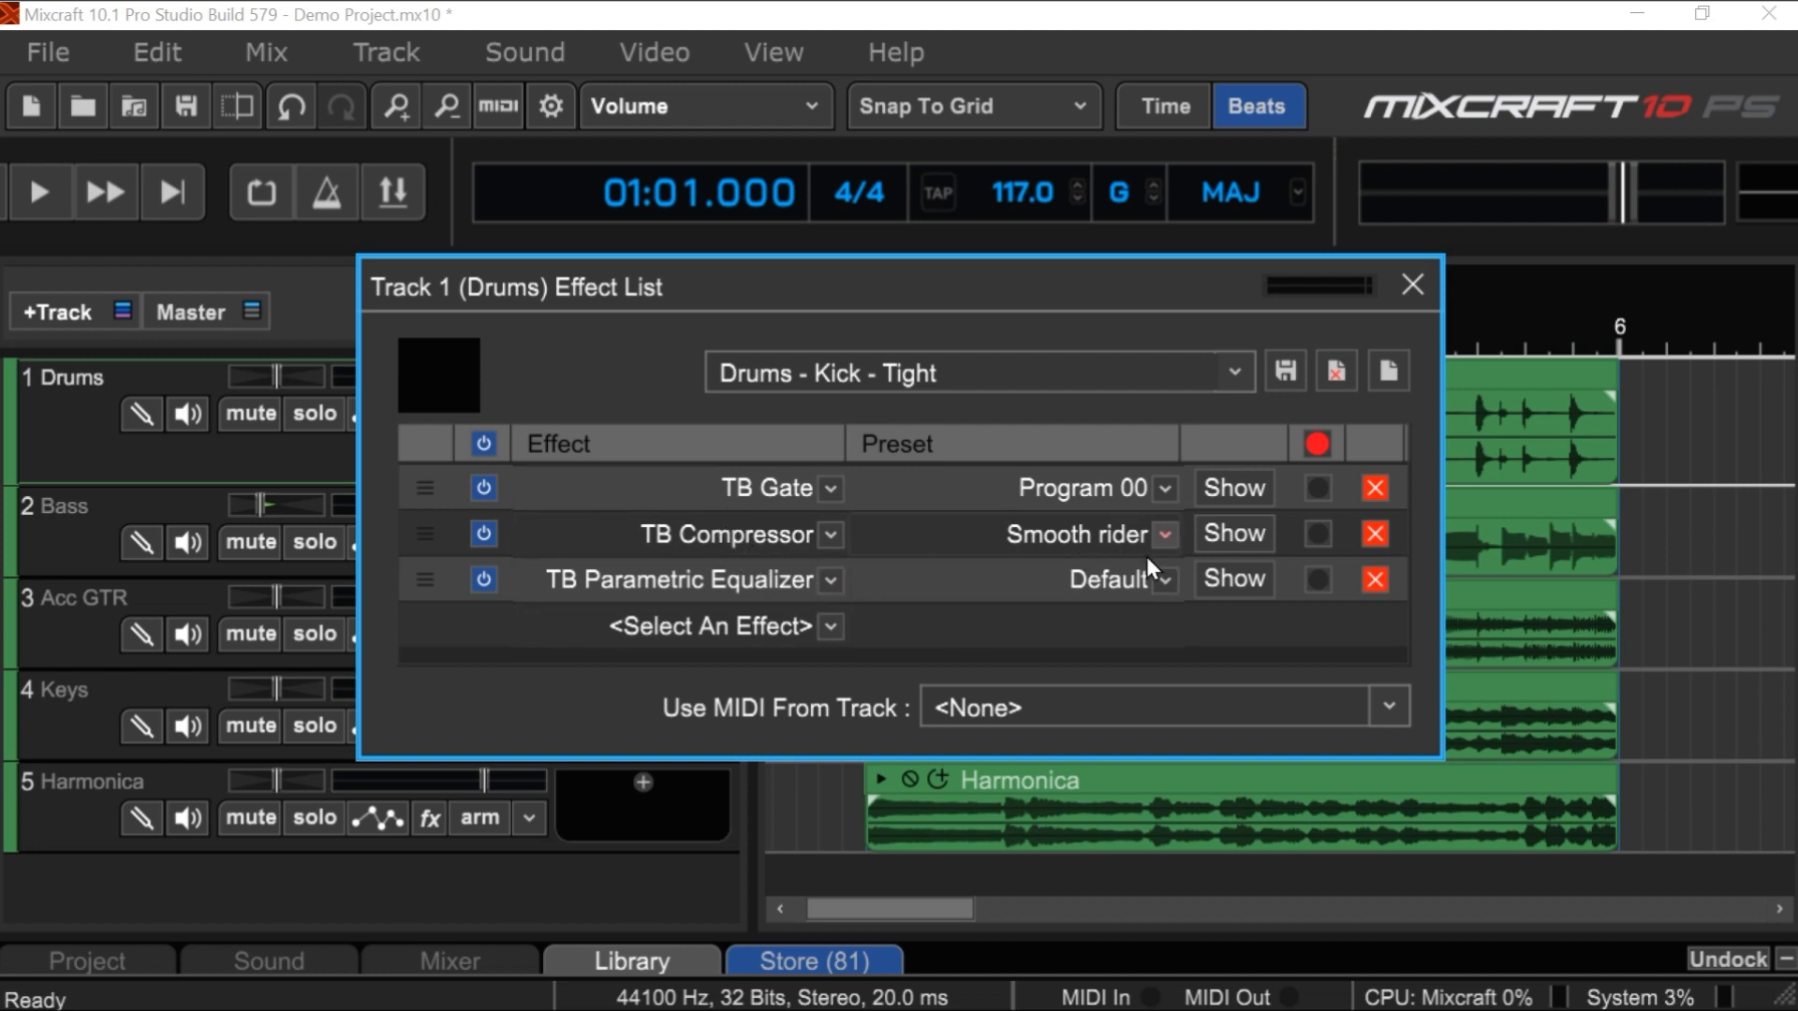
pyautogui.click(1232, 534)
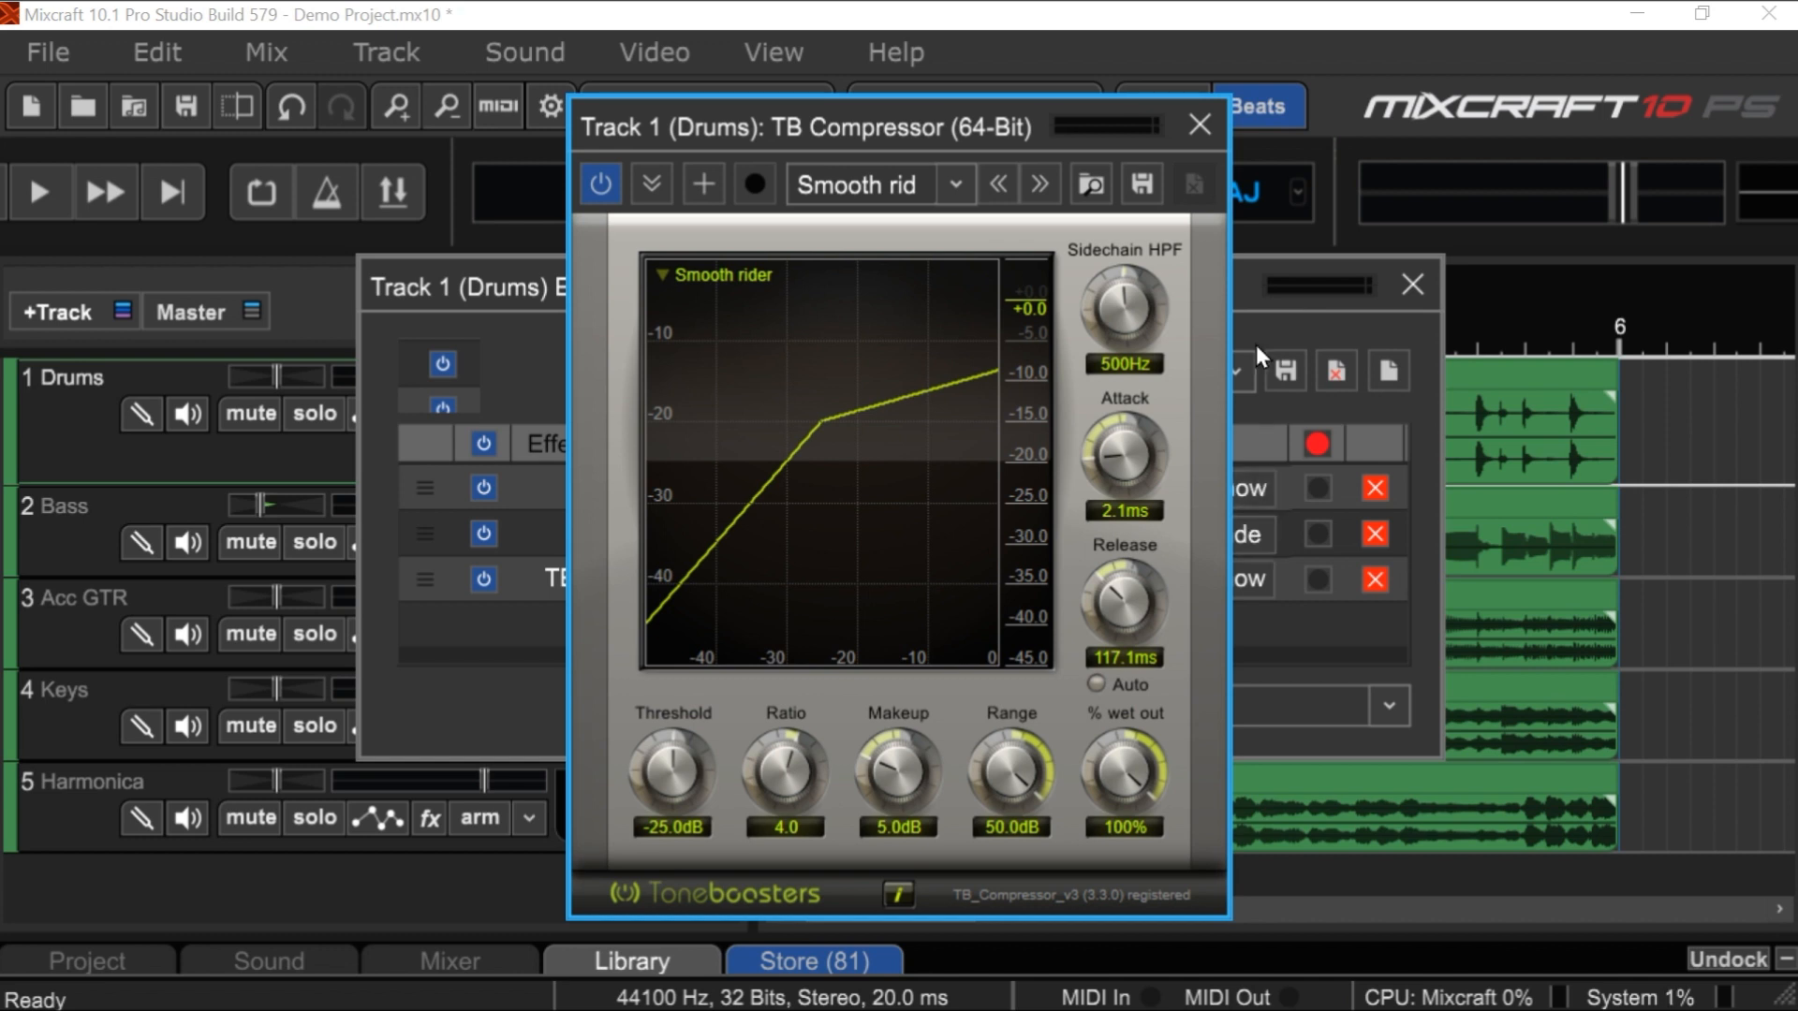
pyautogui.click(1197, 126)
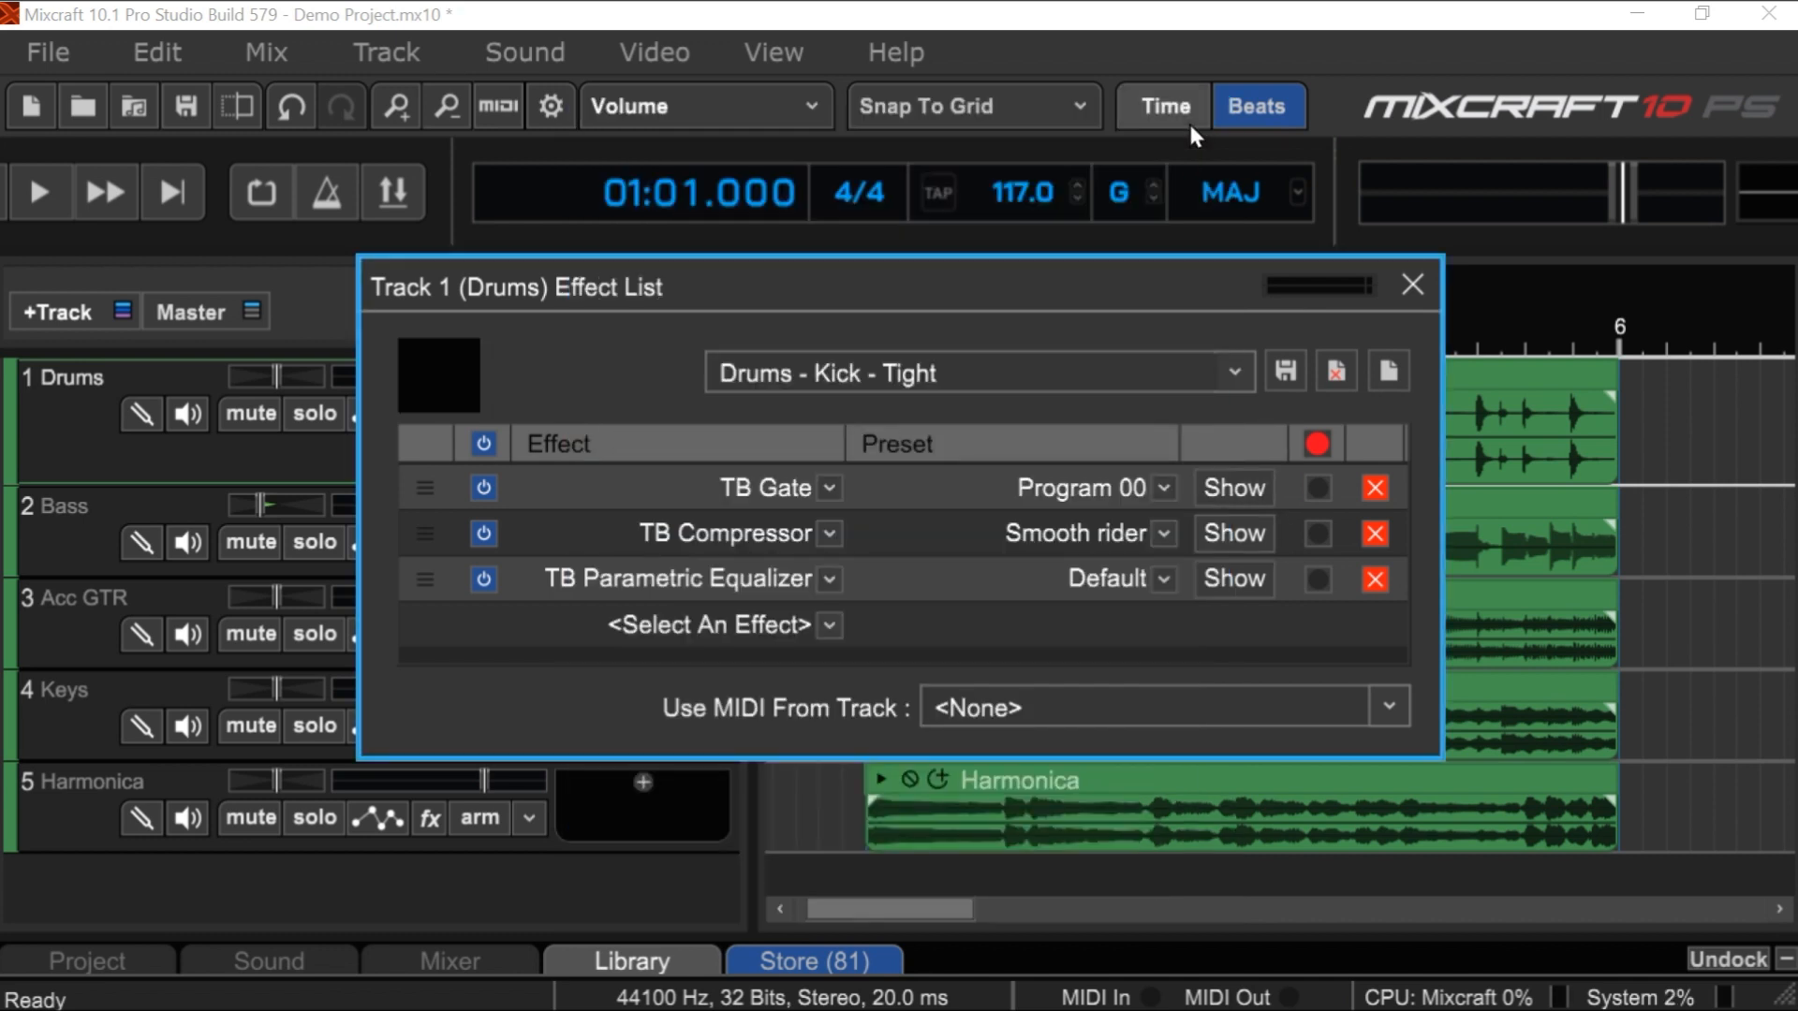
# - Close the Effect List so the Drums track shows its three loaded effects inline
pyautogui.click(1412, 285)
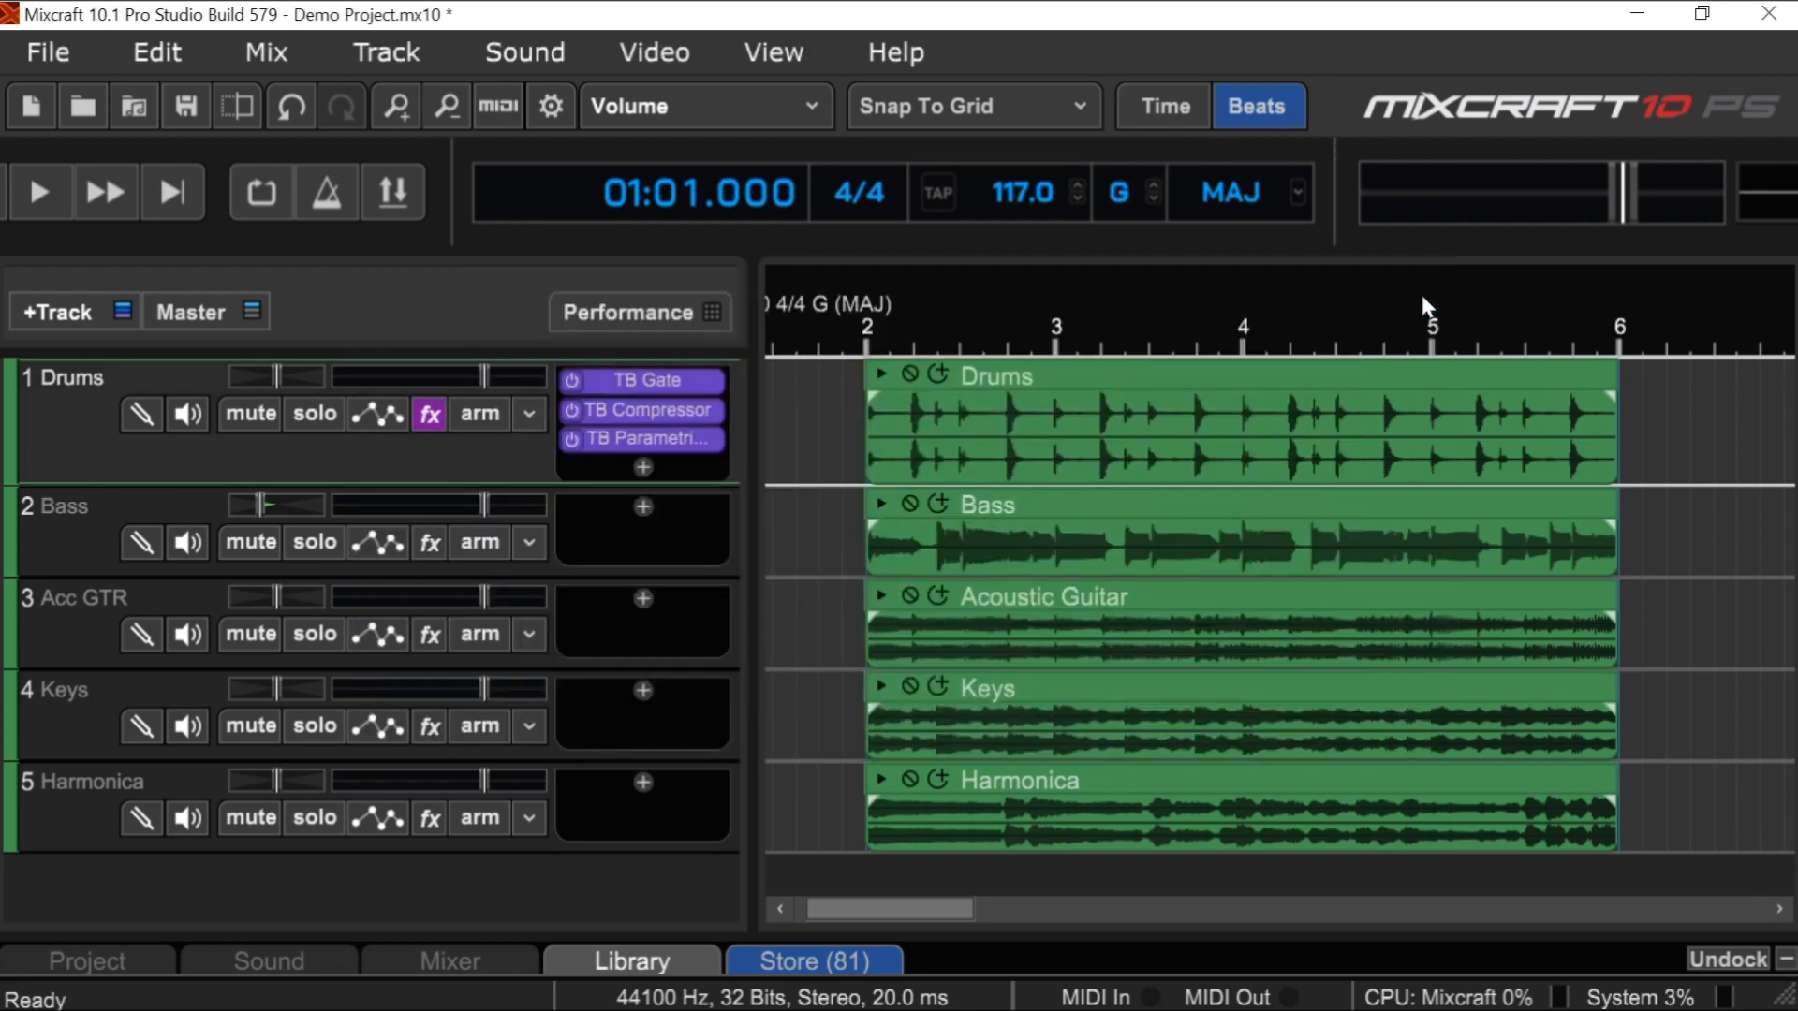
pyautogui.moveTo(1412, 303)
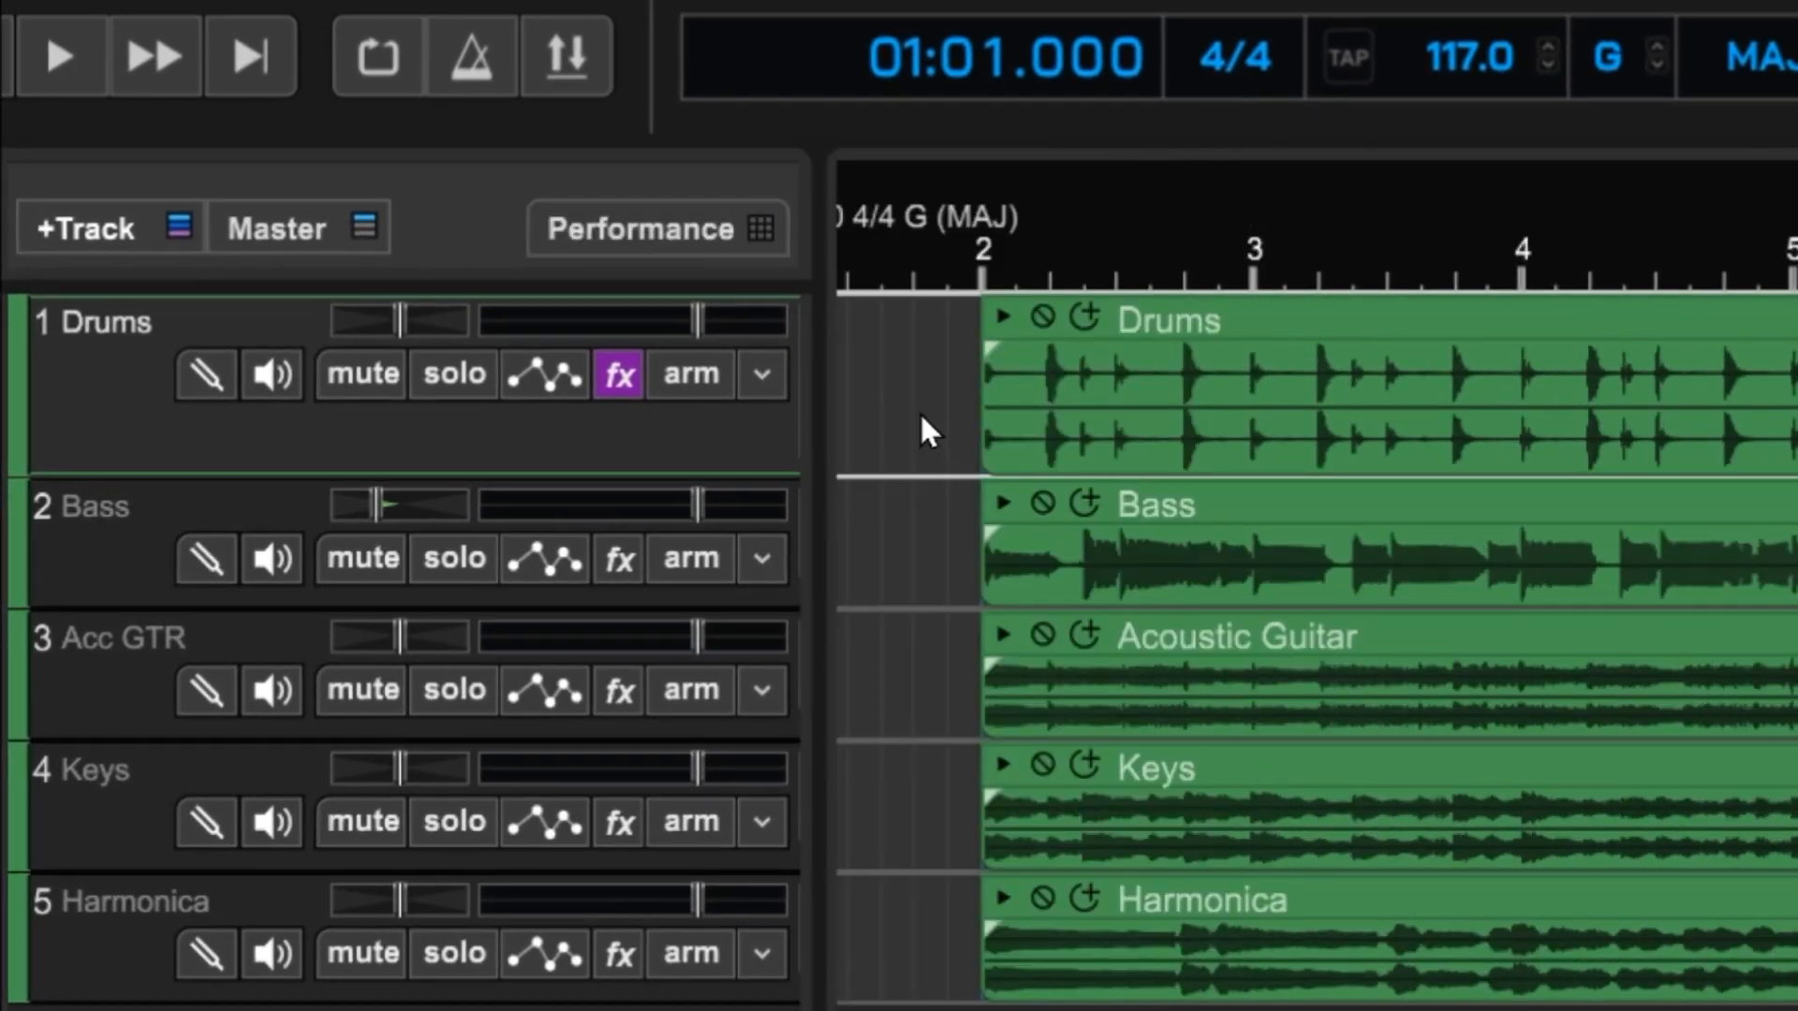
pyautogui.click(616, 375)
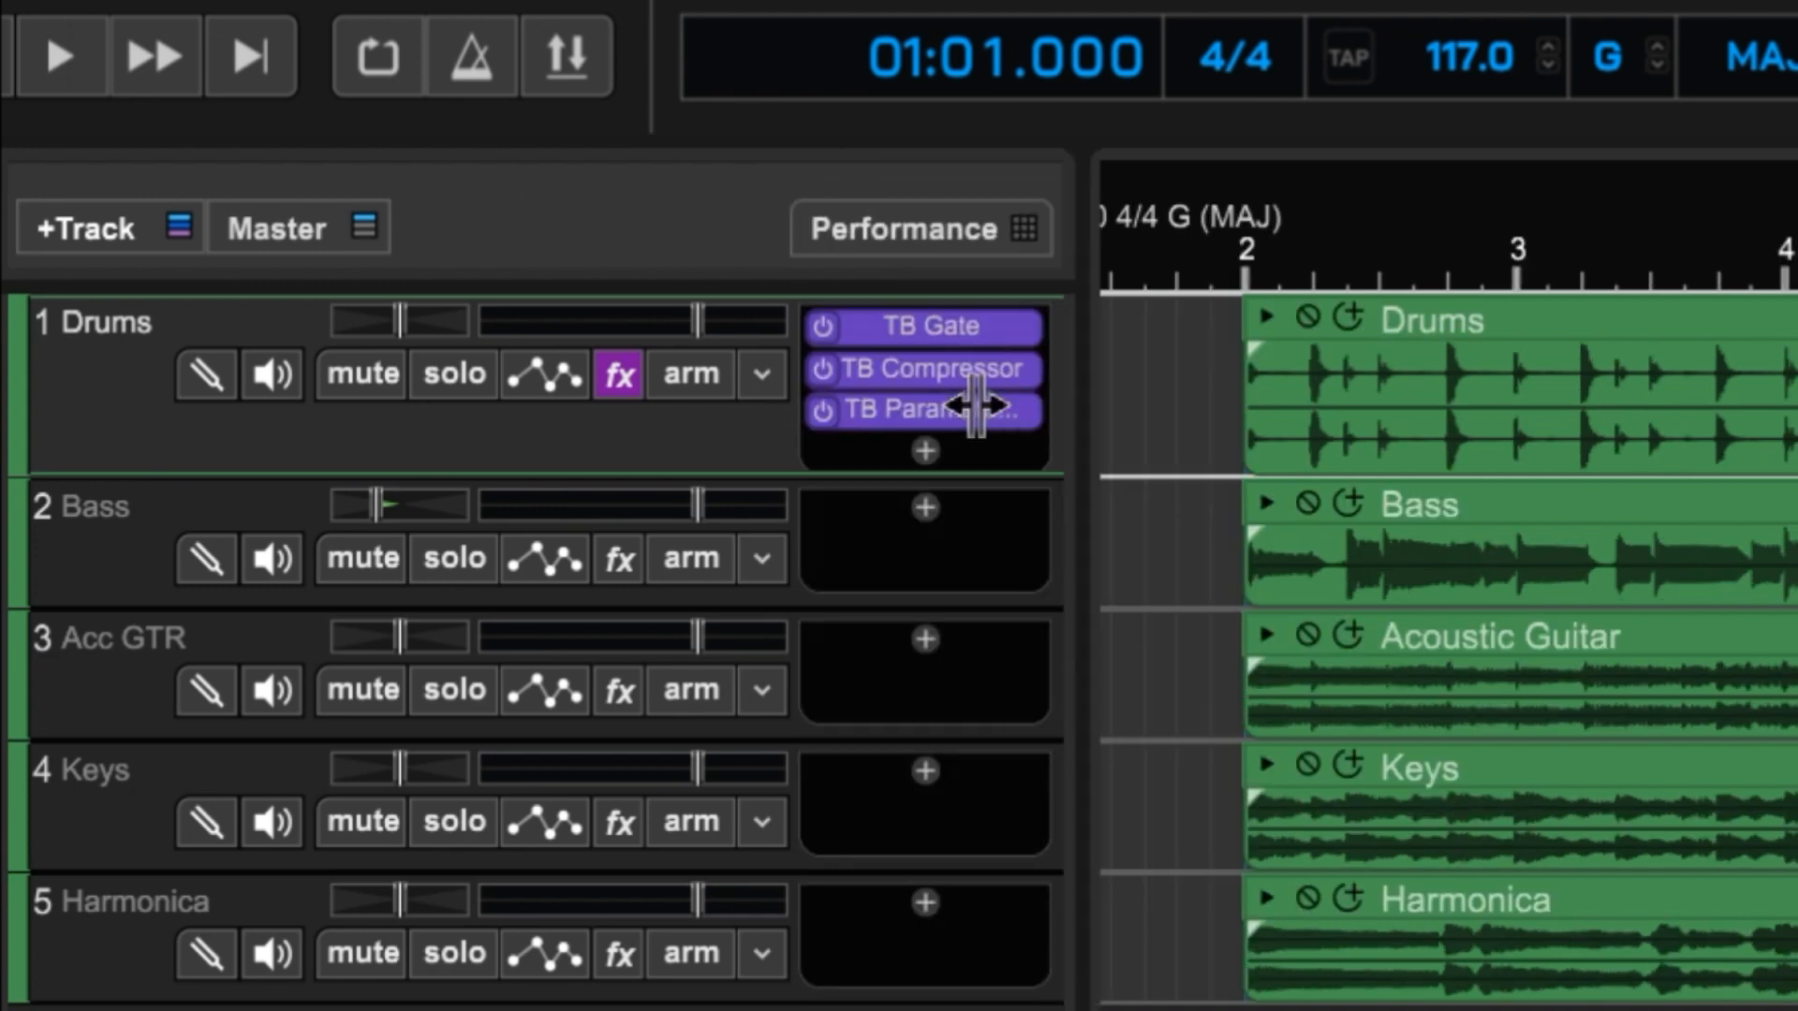
pyautogui.moveTo(751, 356)
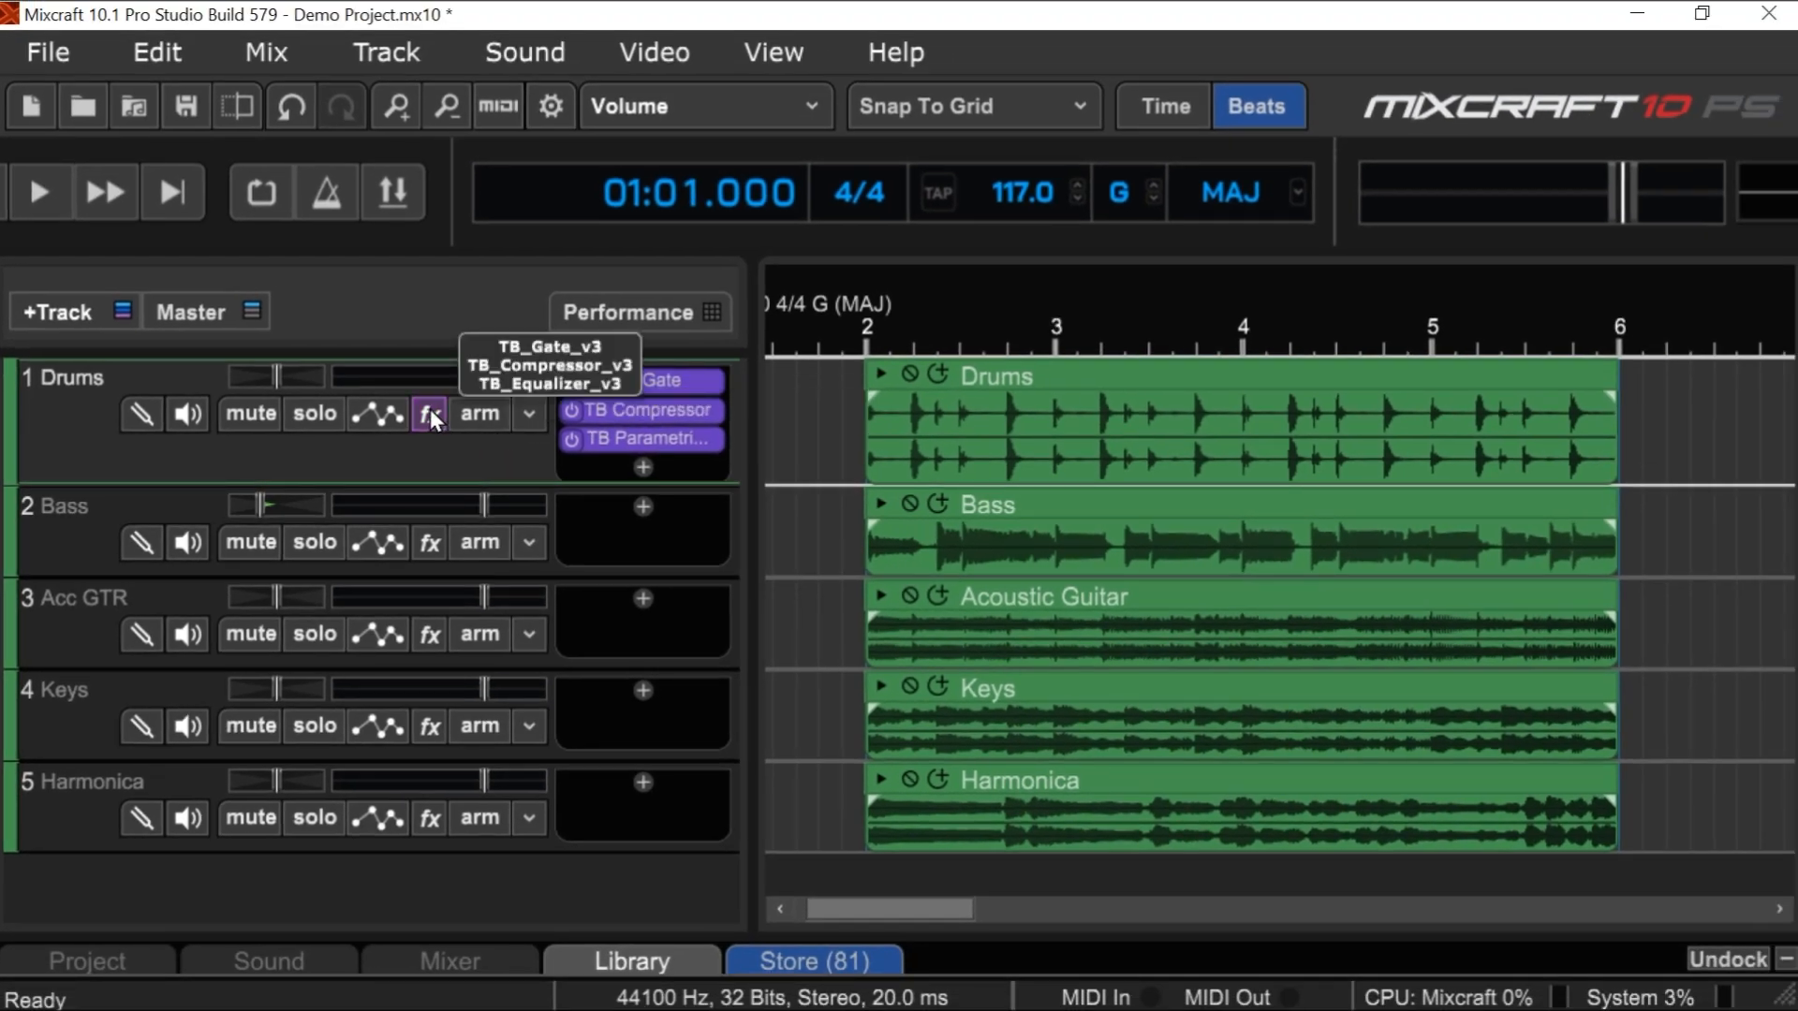
# - Remove the gate, compressor and equalizer from the Drums track's effect list
pyautogui.click(427, 414)
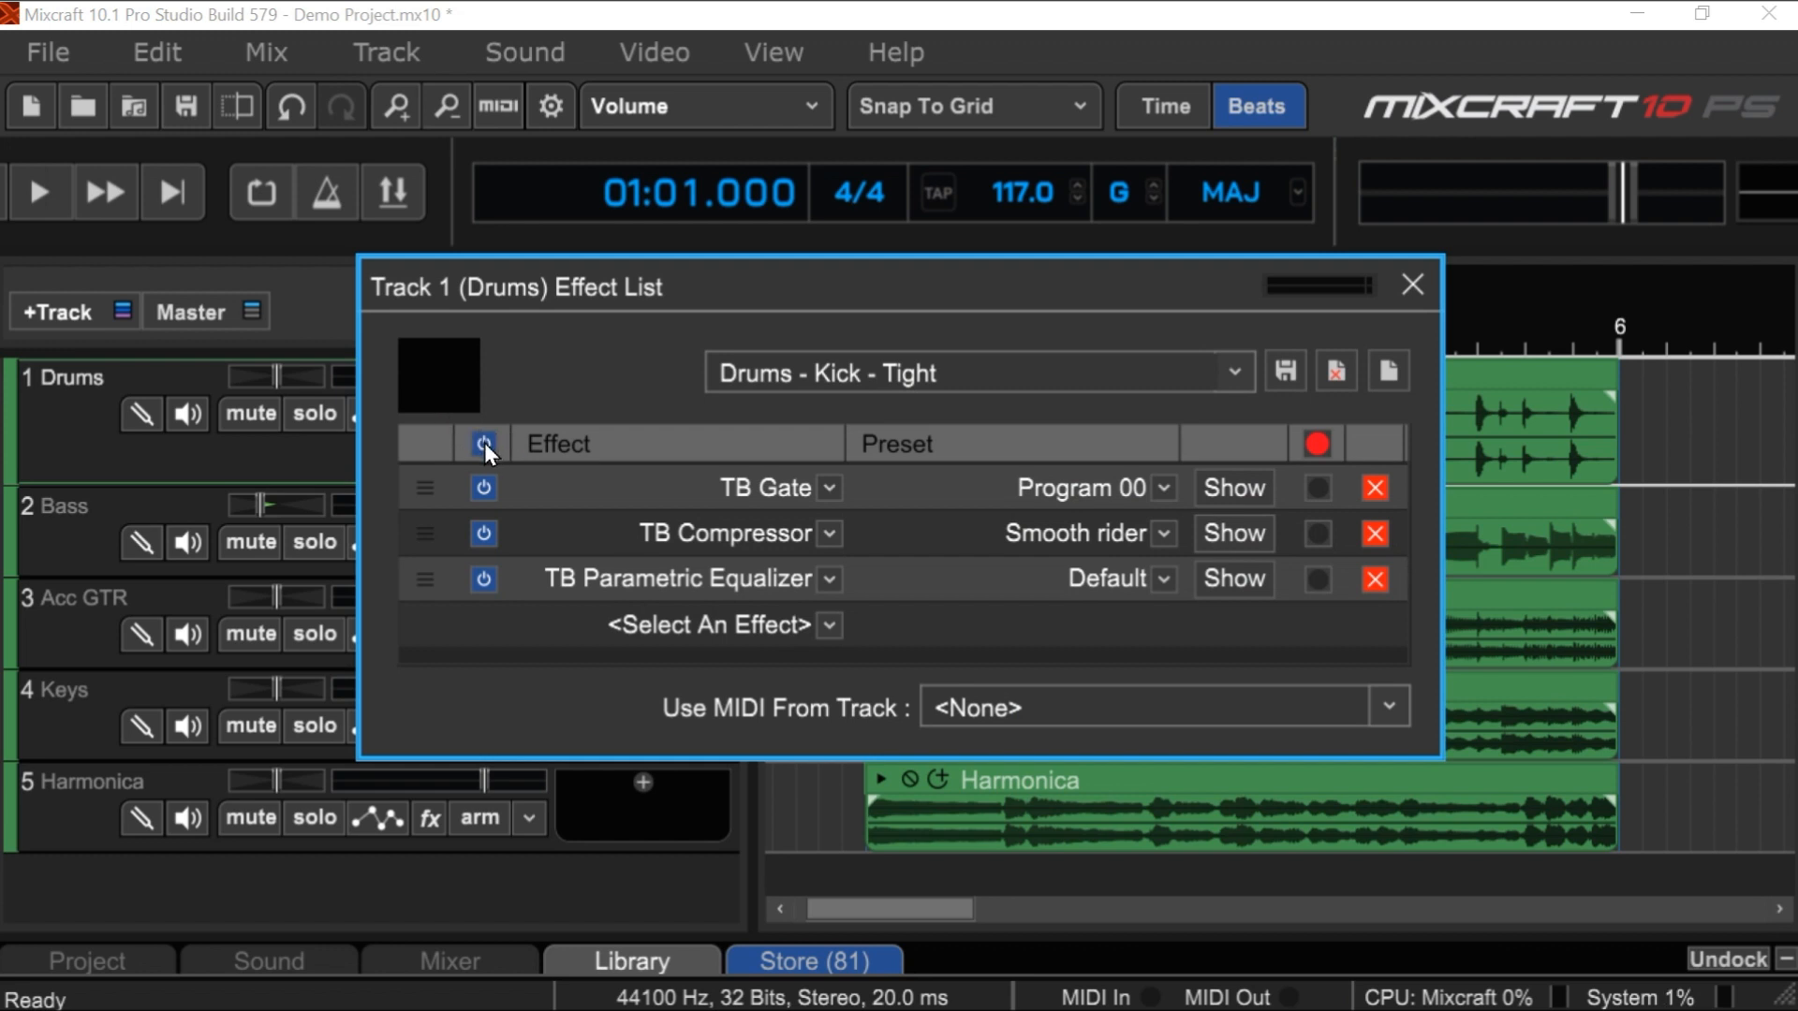
pyautogui.moveTo(1301, 335)
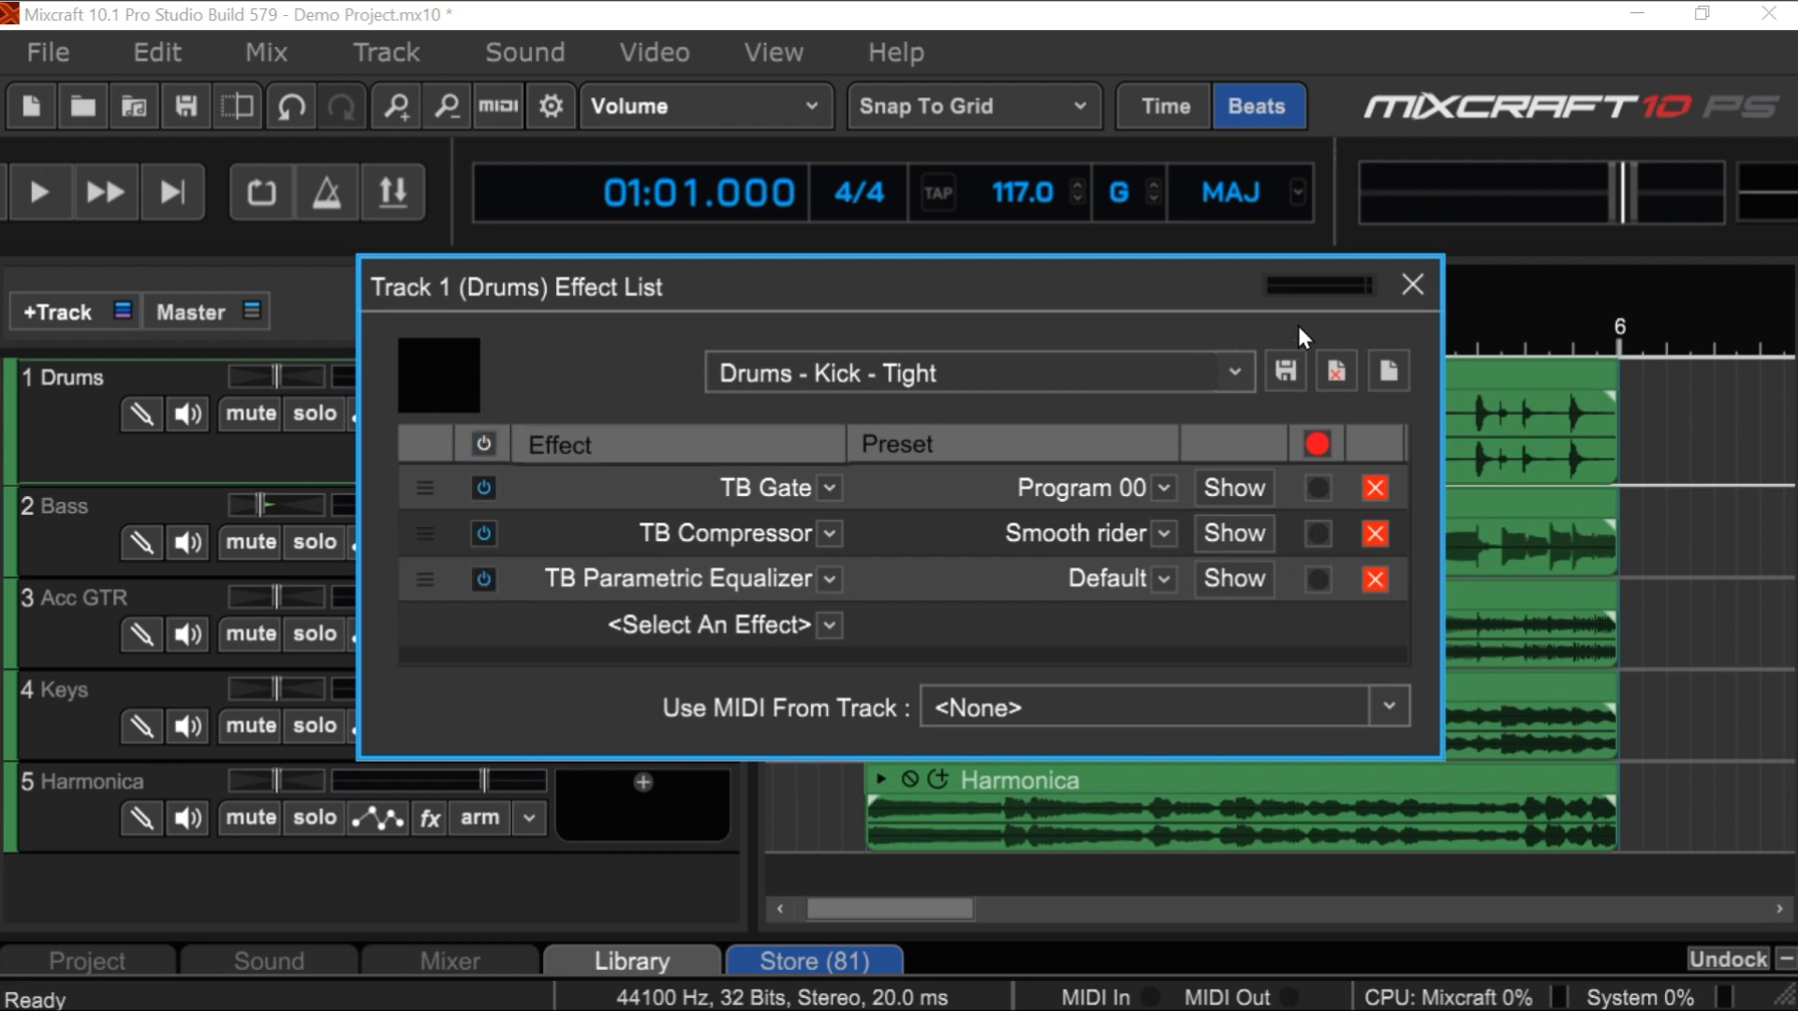
pyautogui.moveTo(1374, 487)
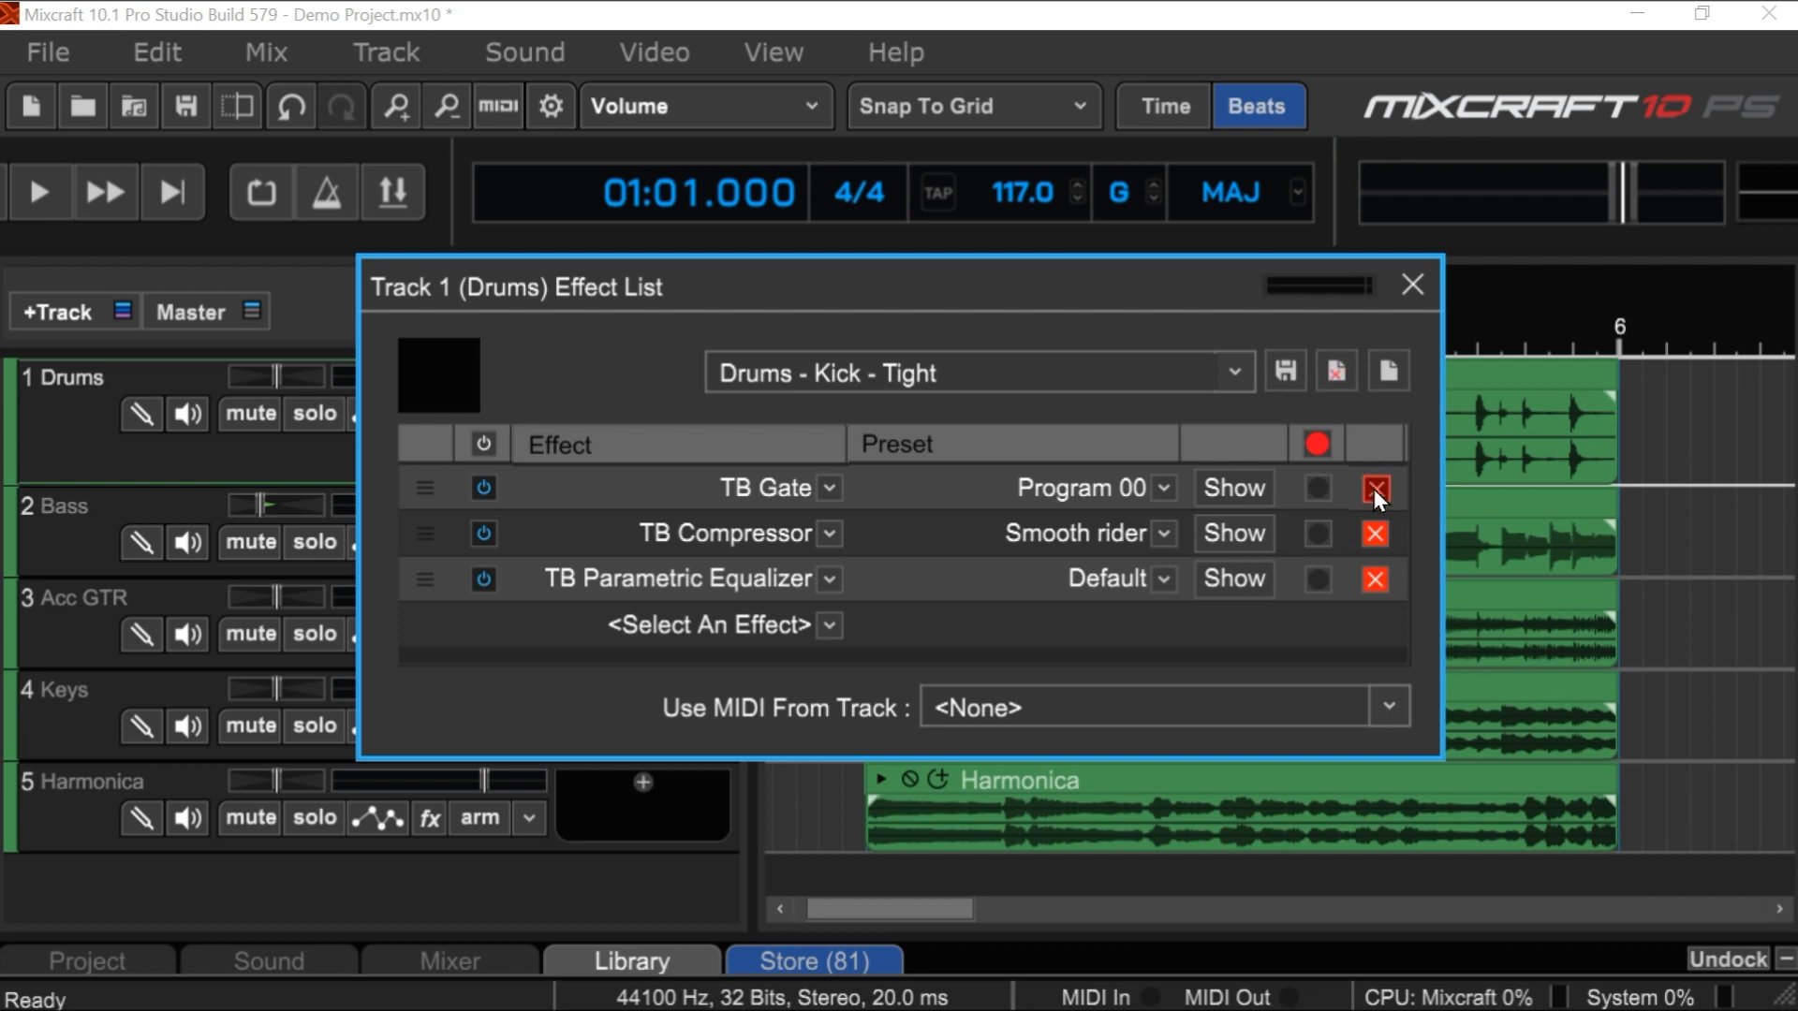
pyautogui.click(1373, 487)
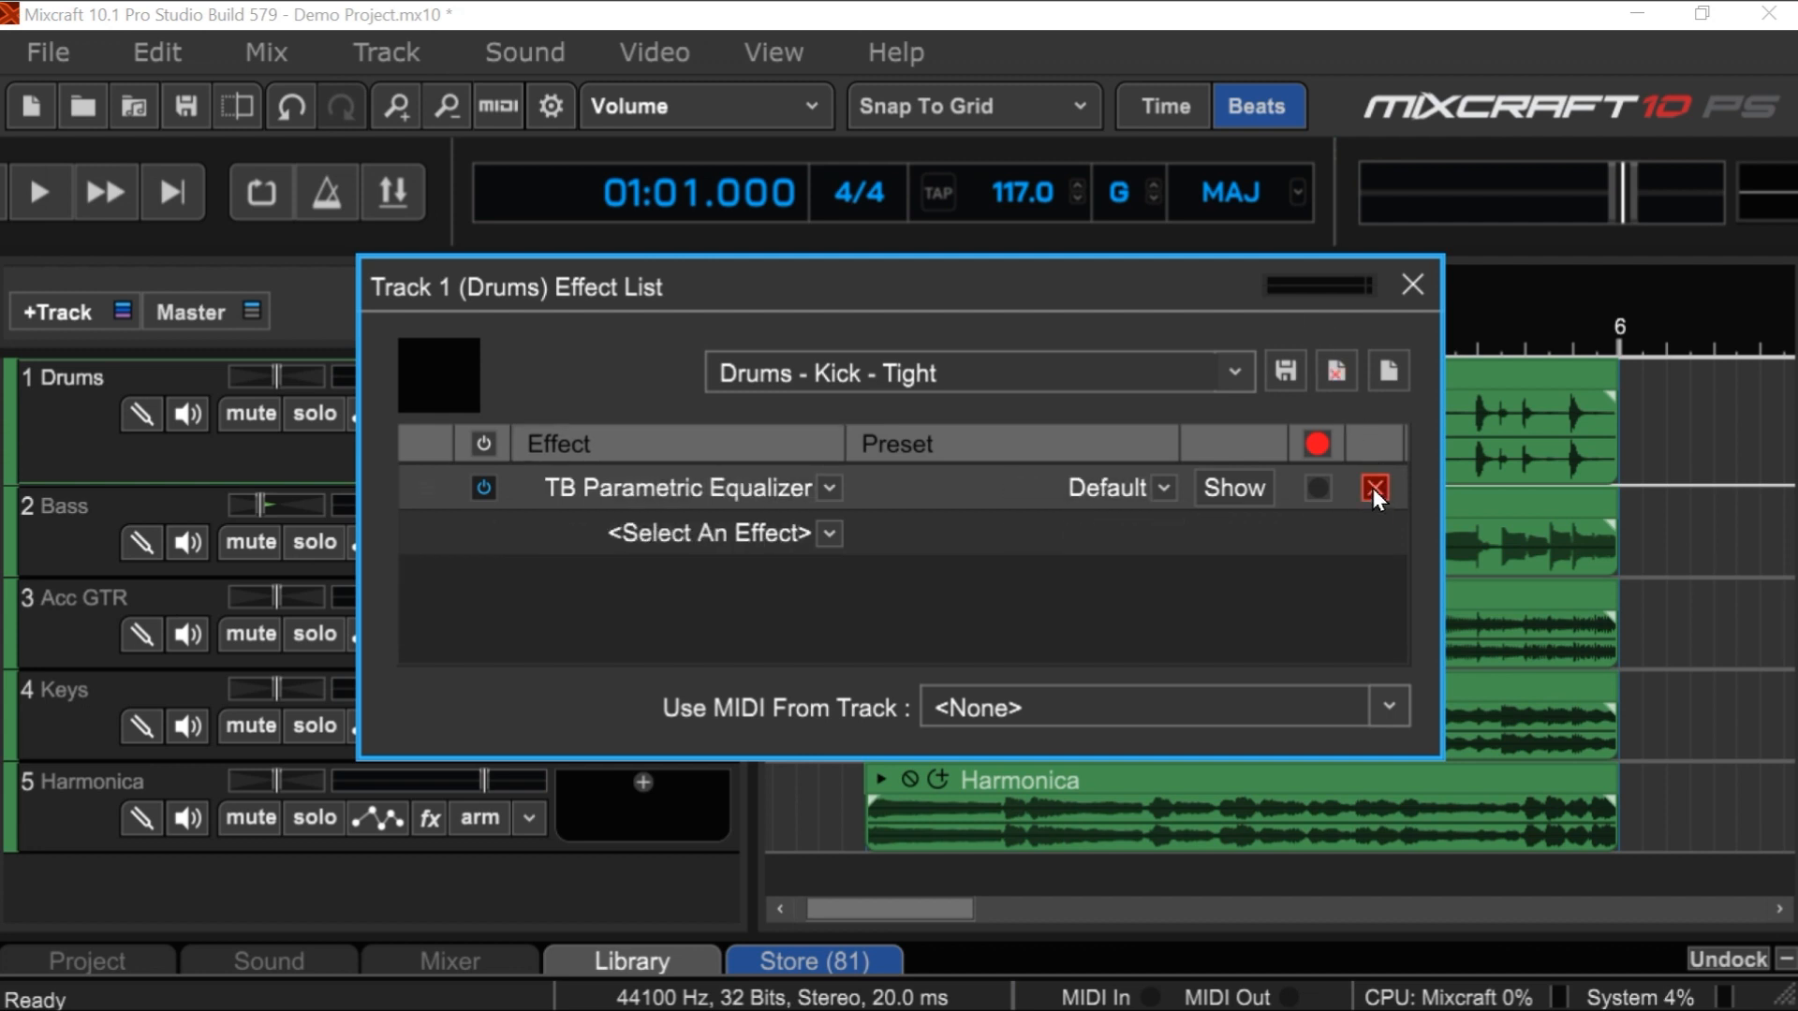
pyautogui.click(1412, 285)
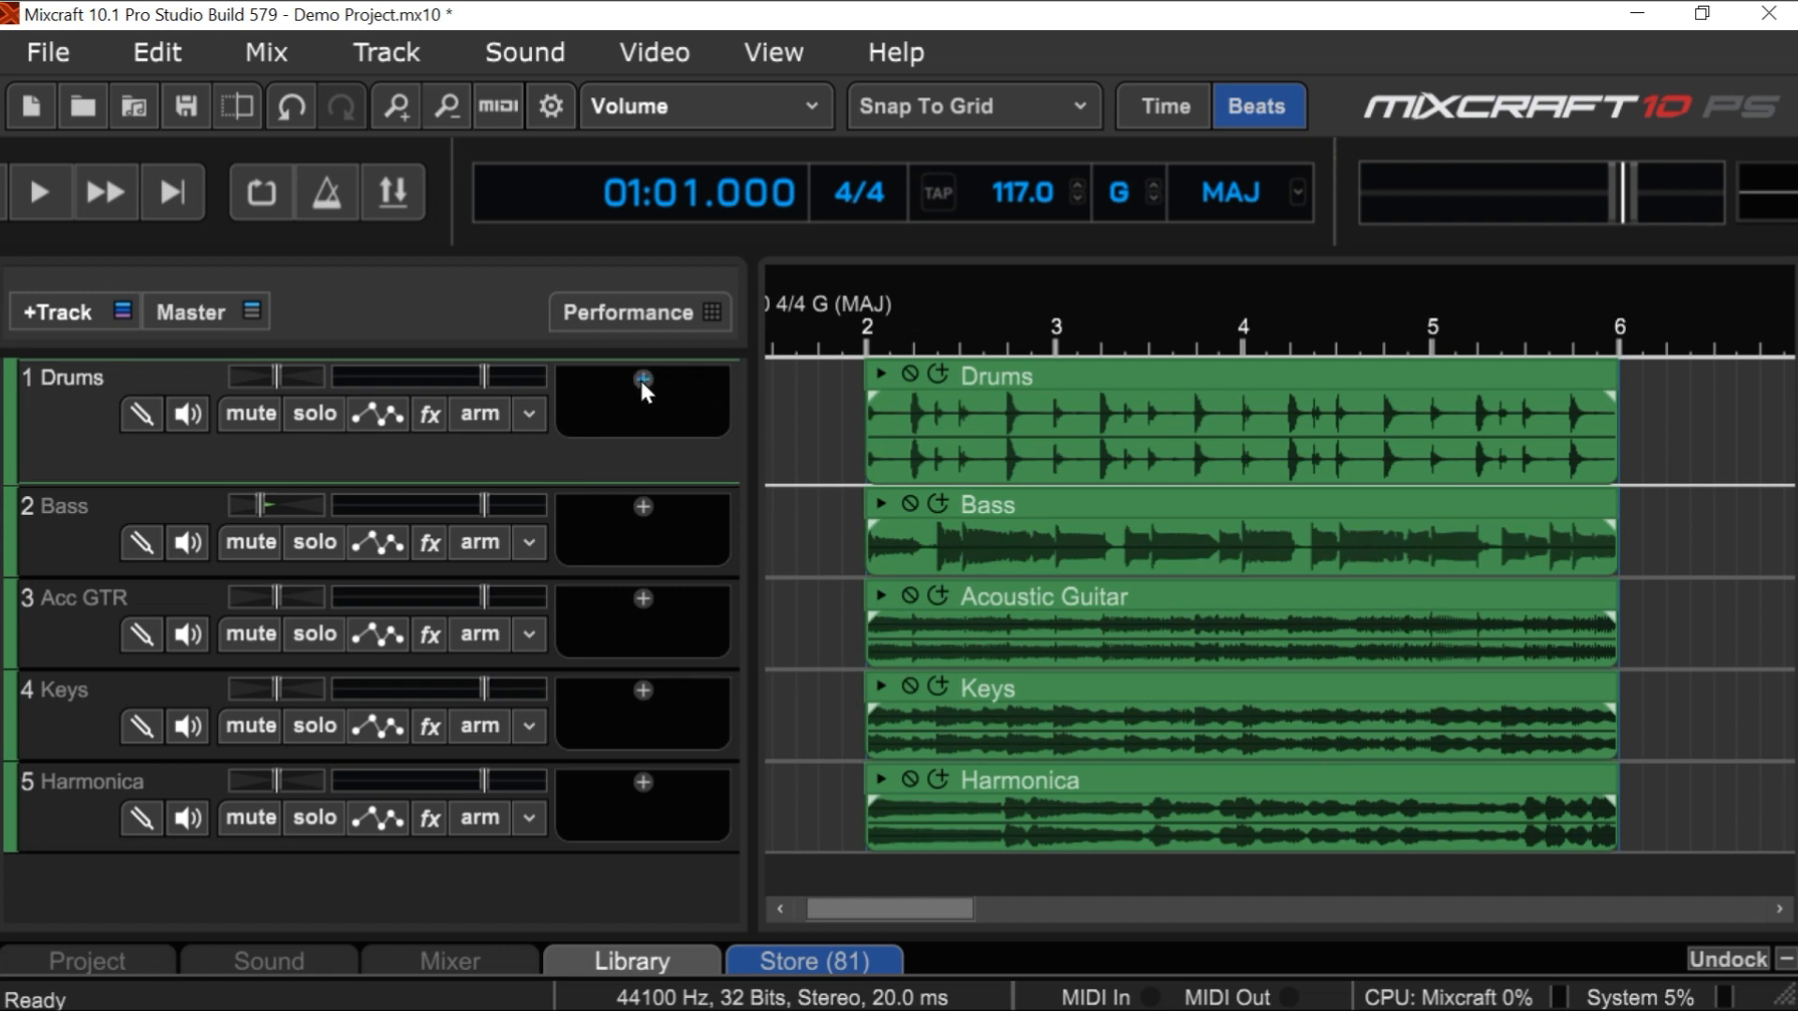
# - Browse the catalogue of individual plug-in effects available for the Drums track
pyautogui.click(643, 379)
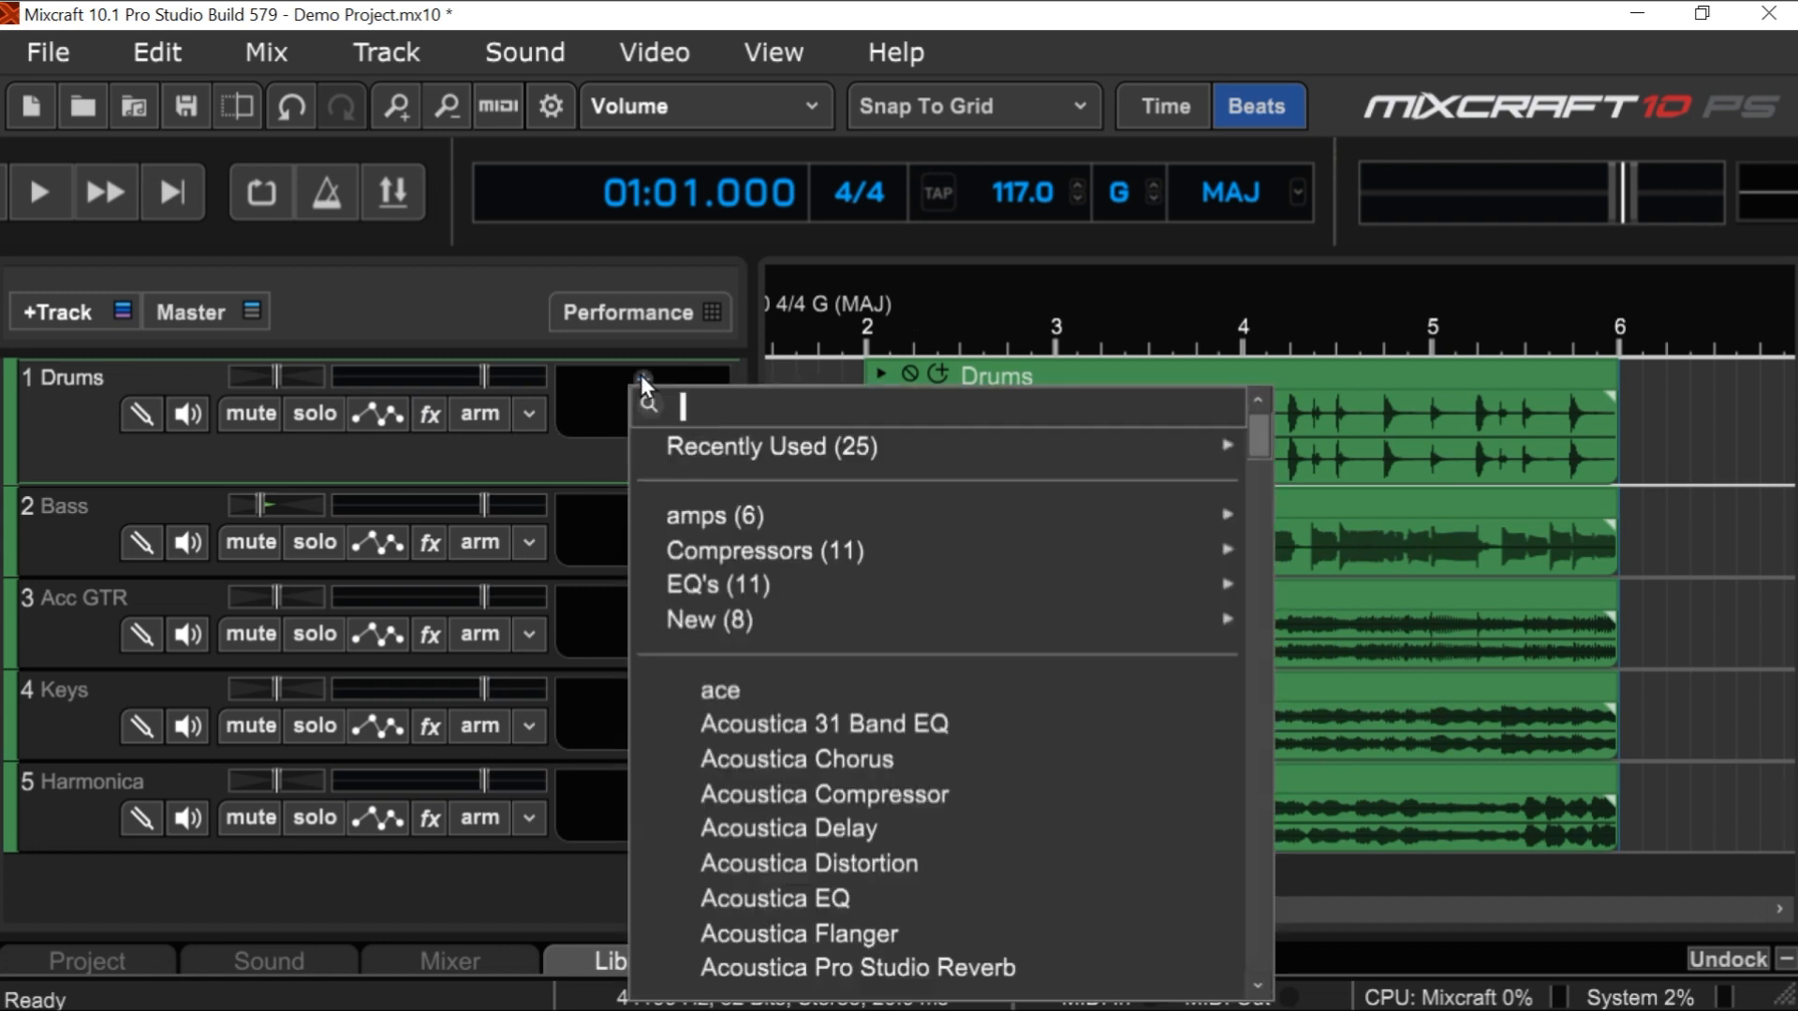
pyautogui.moveTo(895, 418)
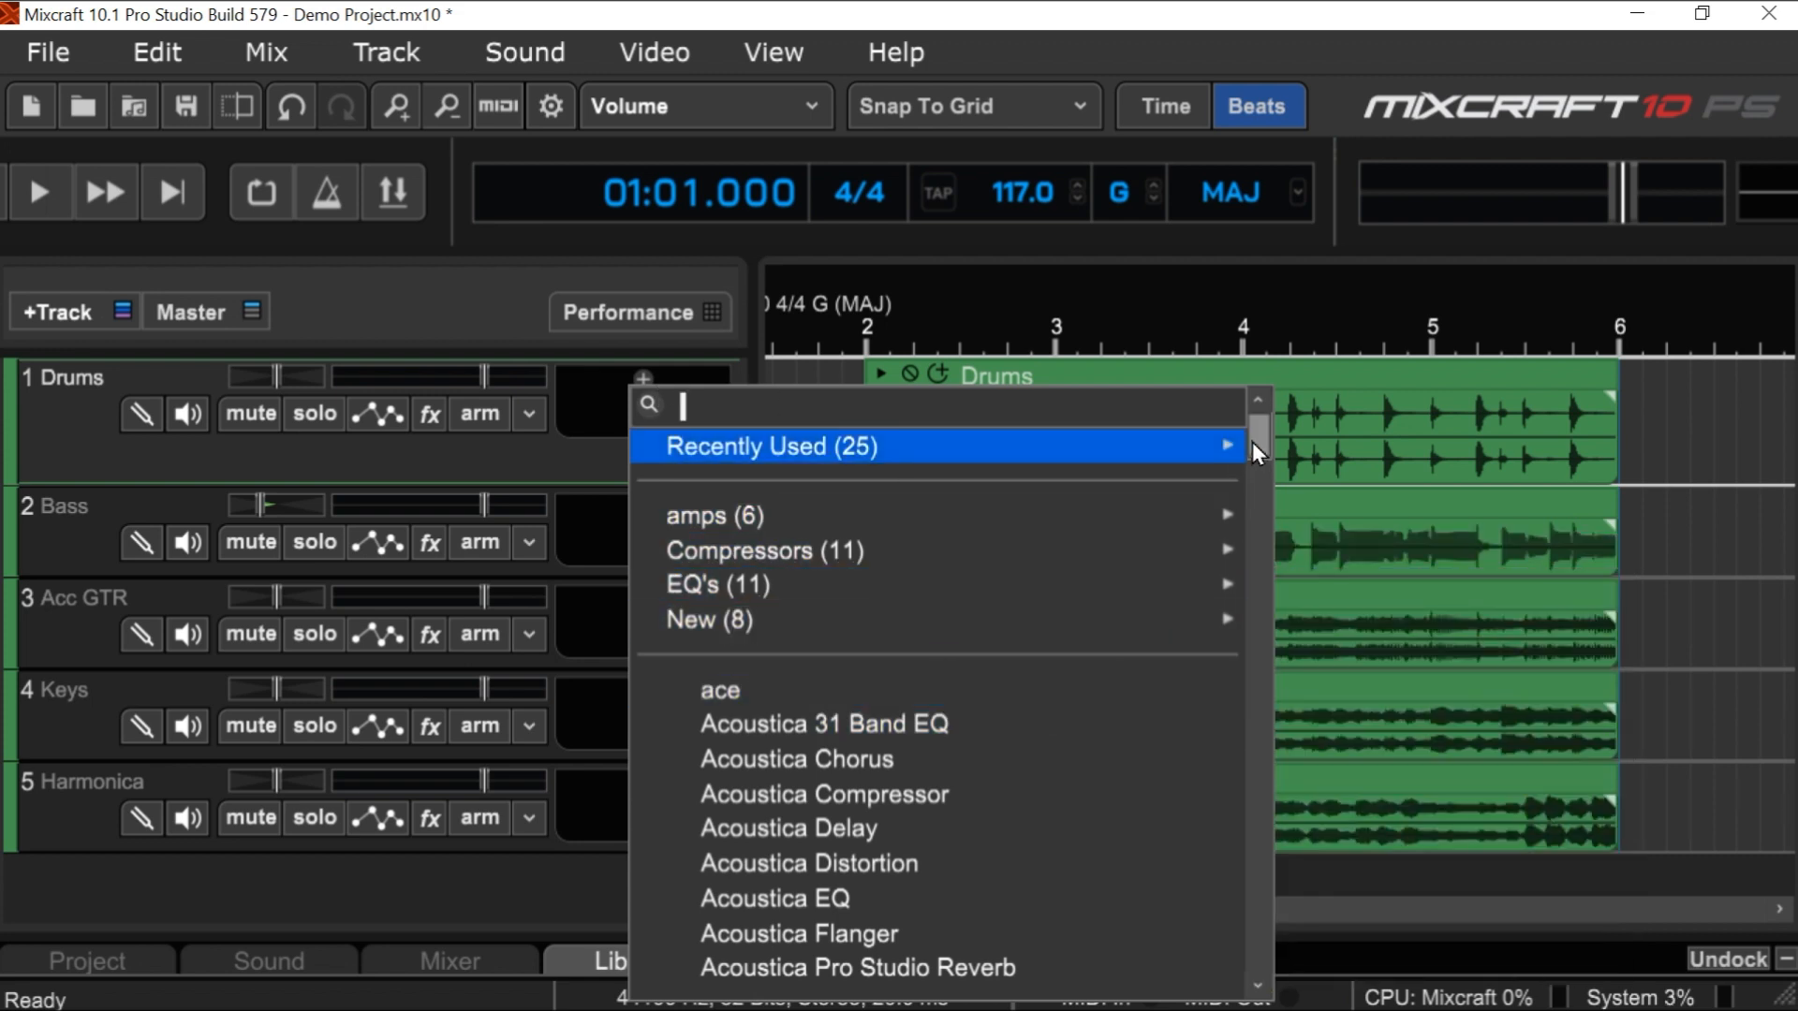
pyautogui.scroll(-3)
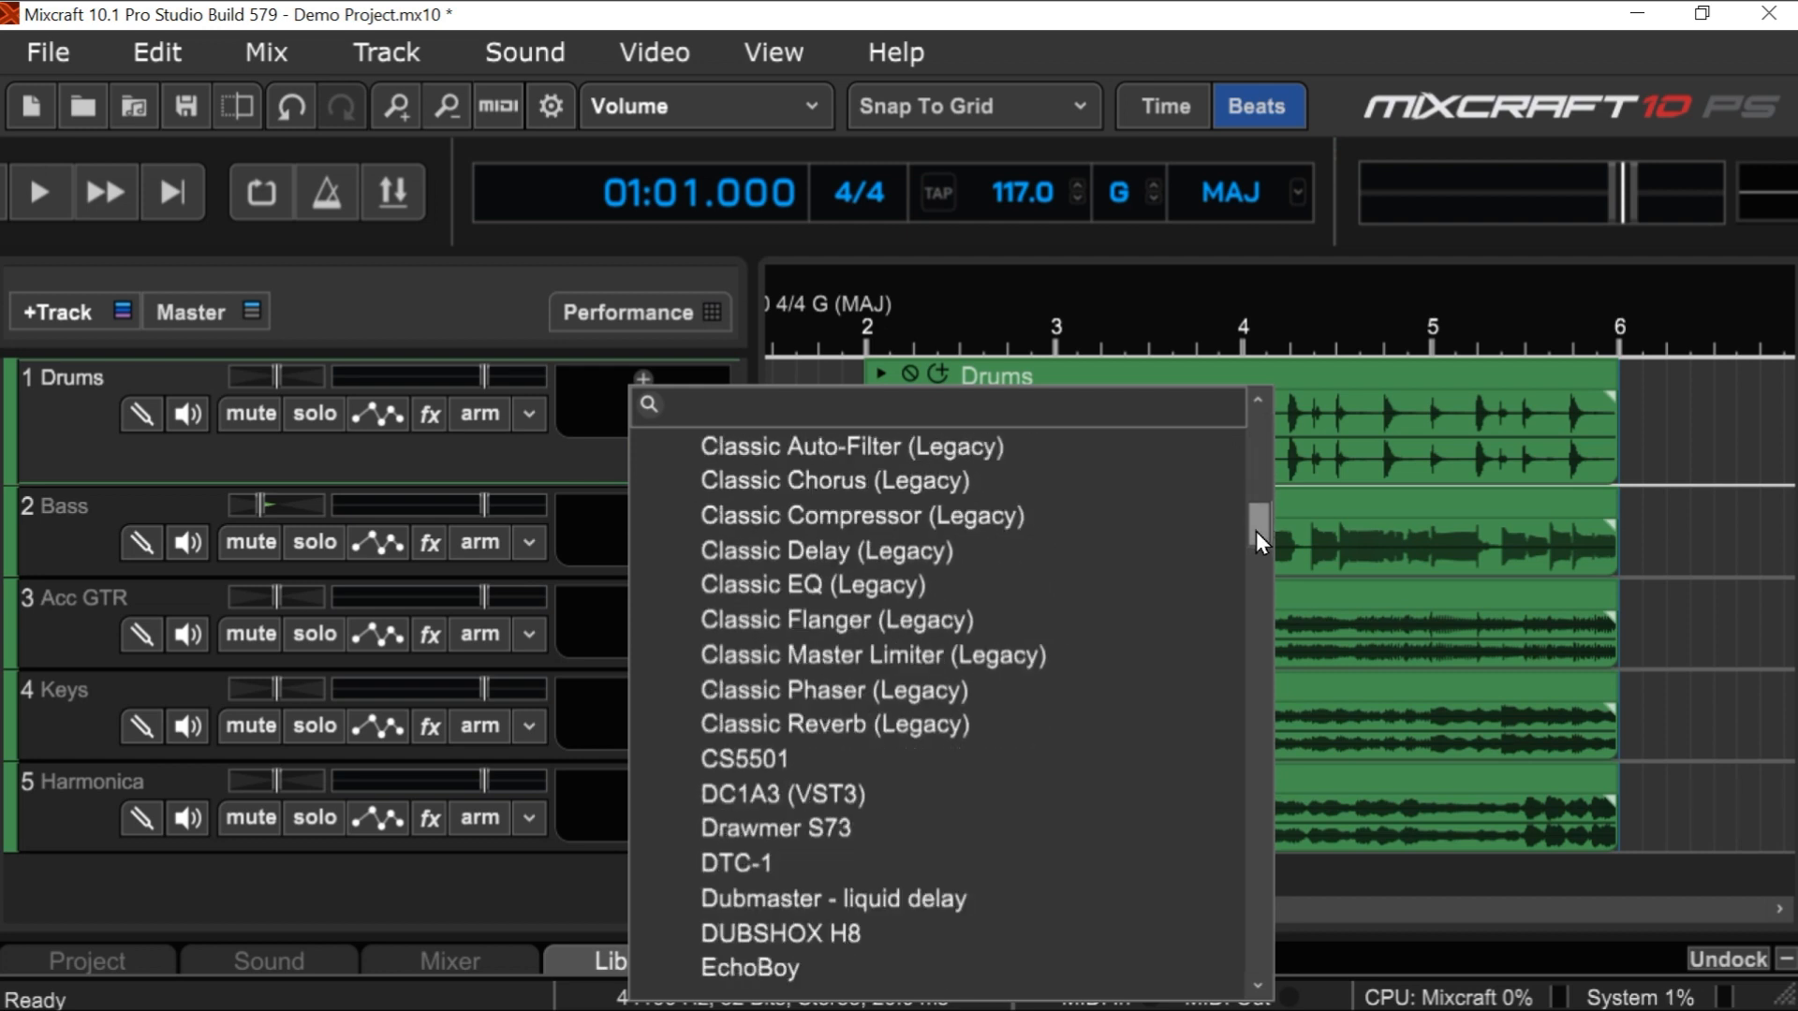
pyautogui.scroll(-3)
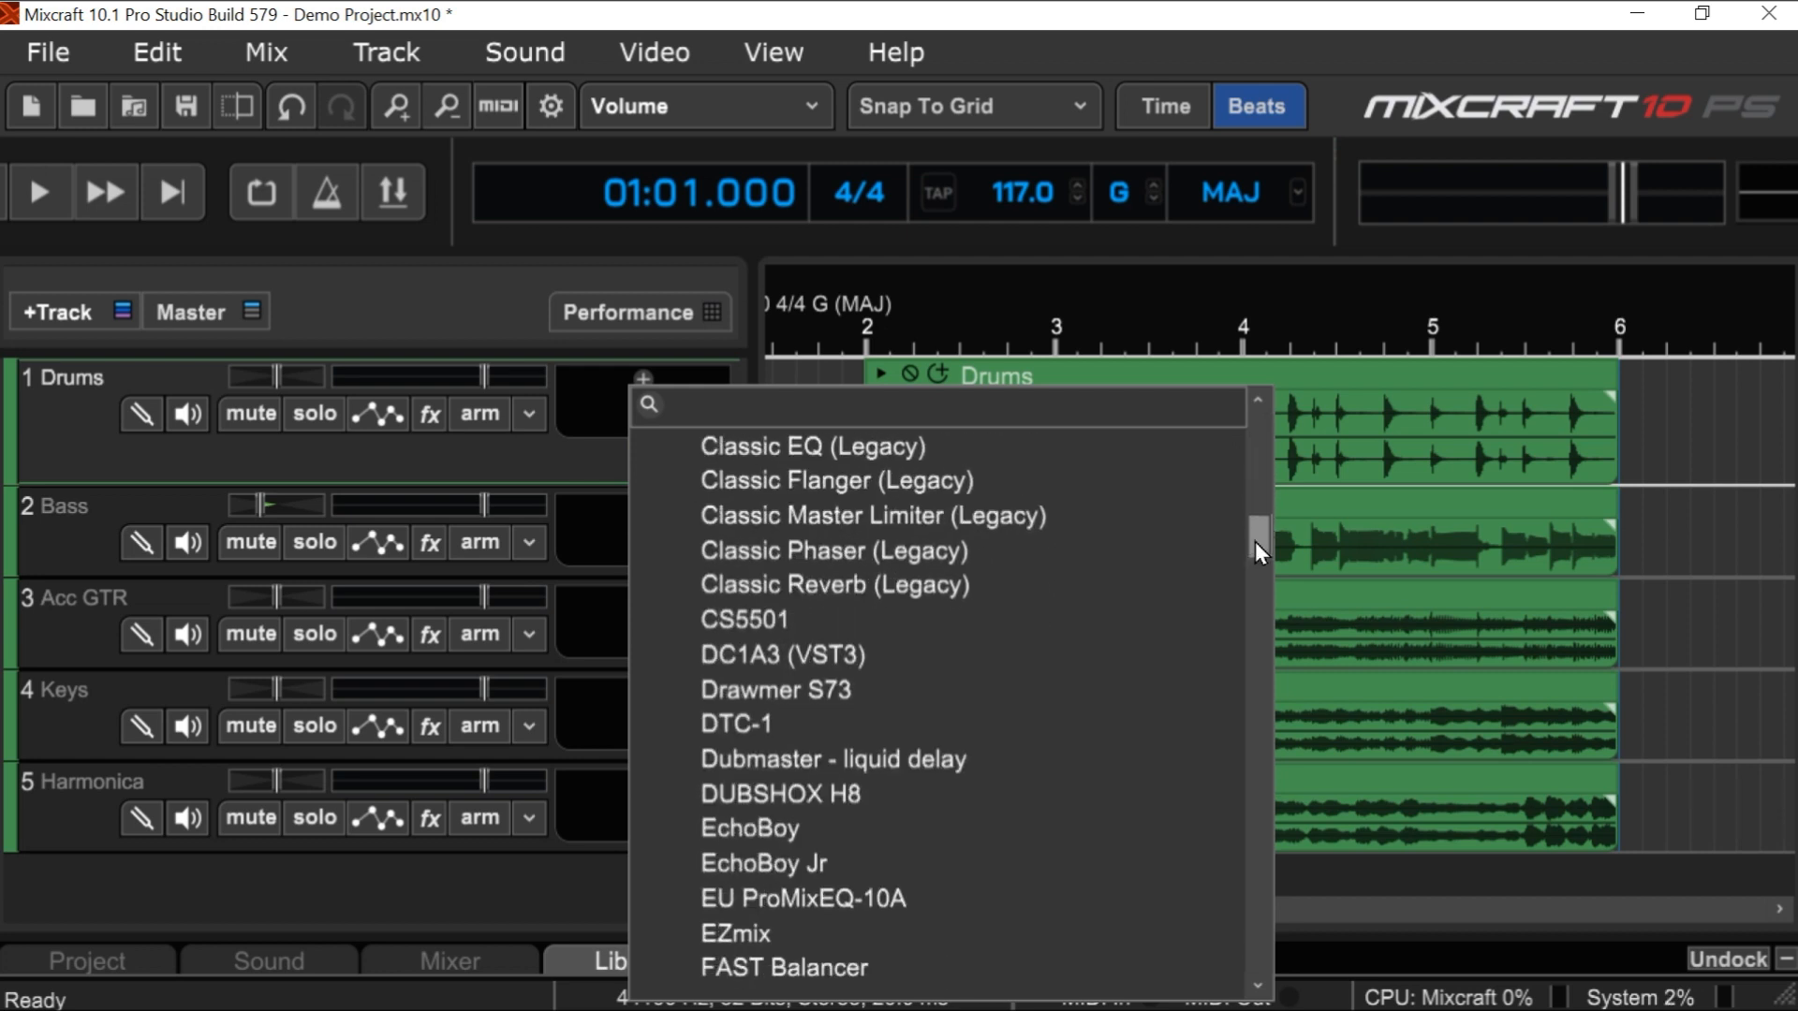
pyautogui.scroll(-3)
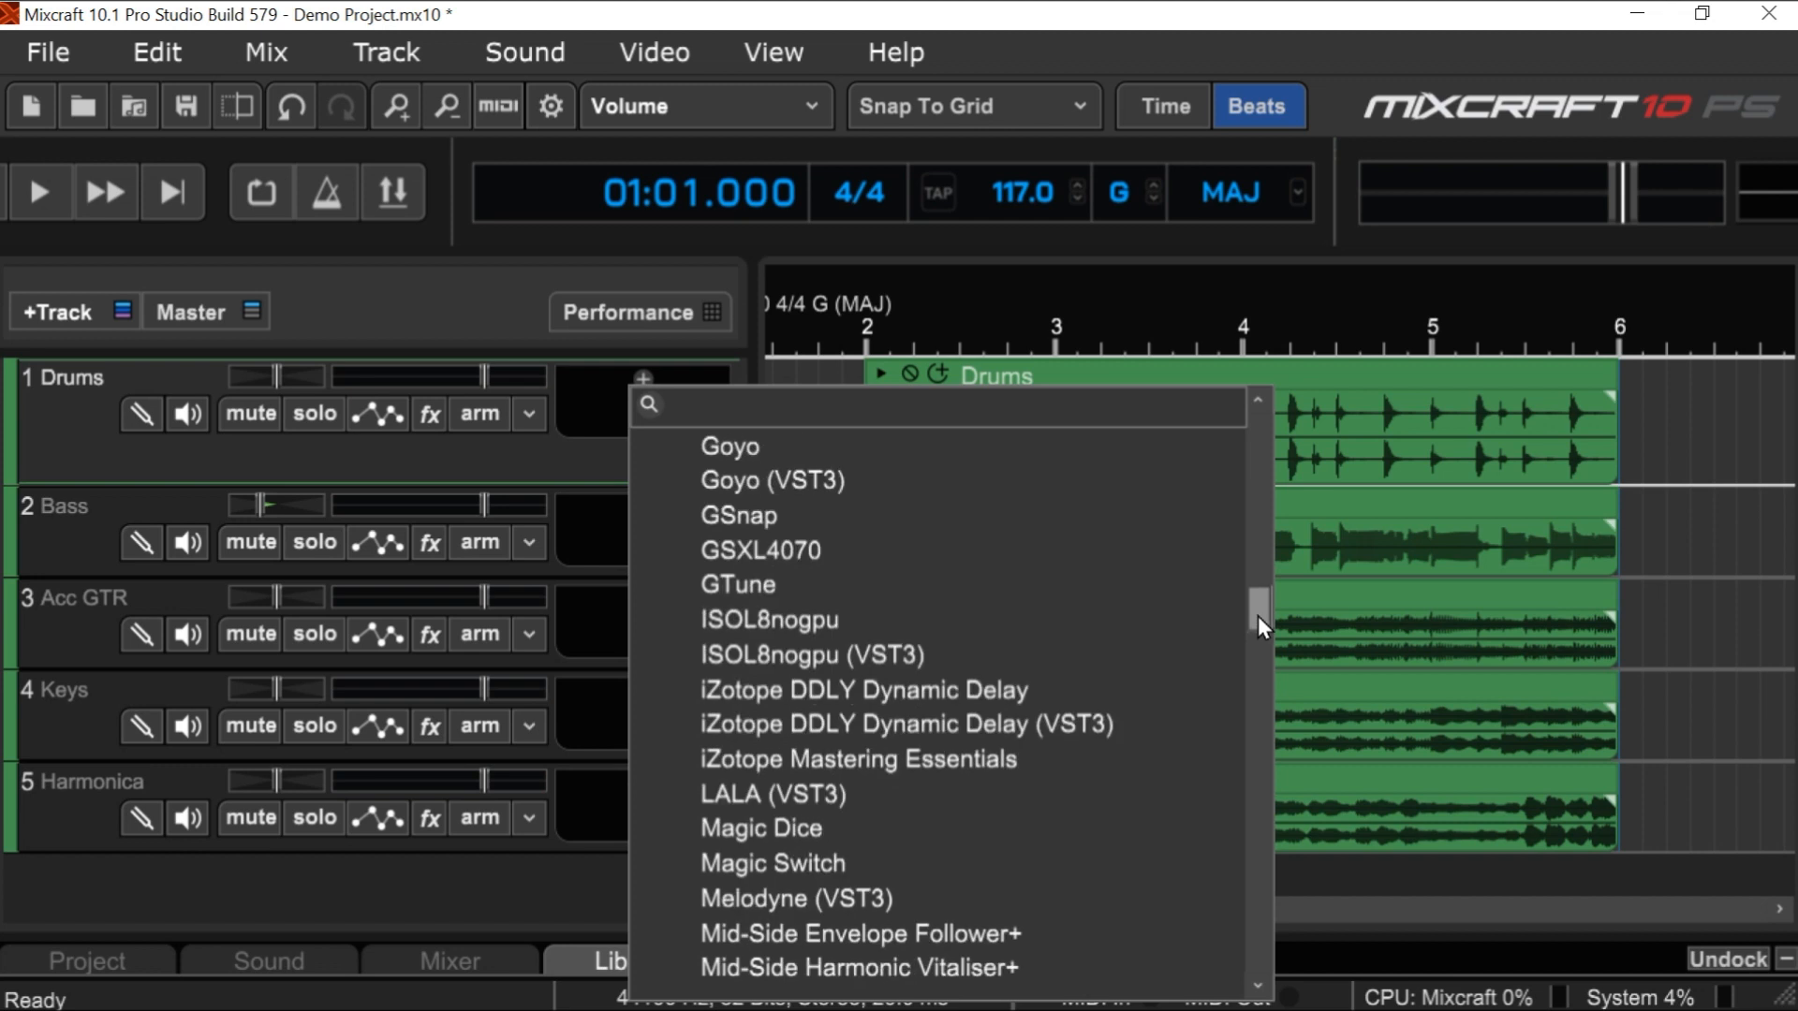
pyautogui.scroll(-3)
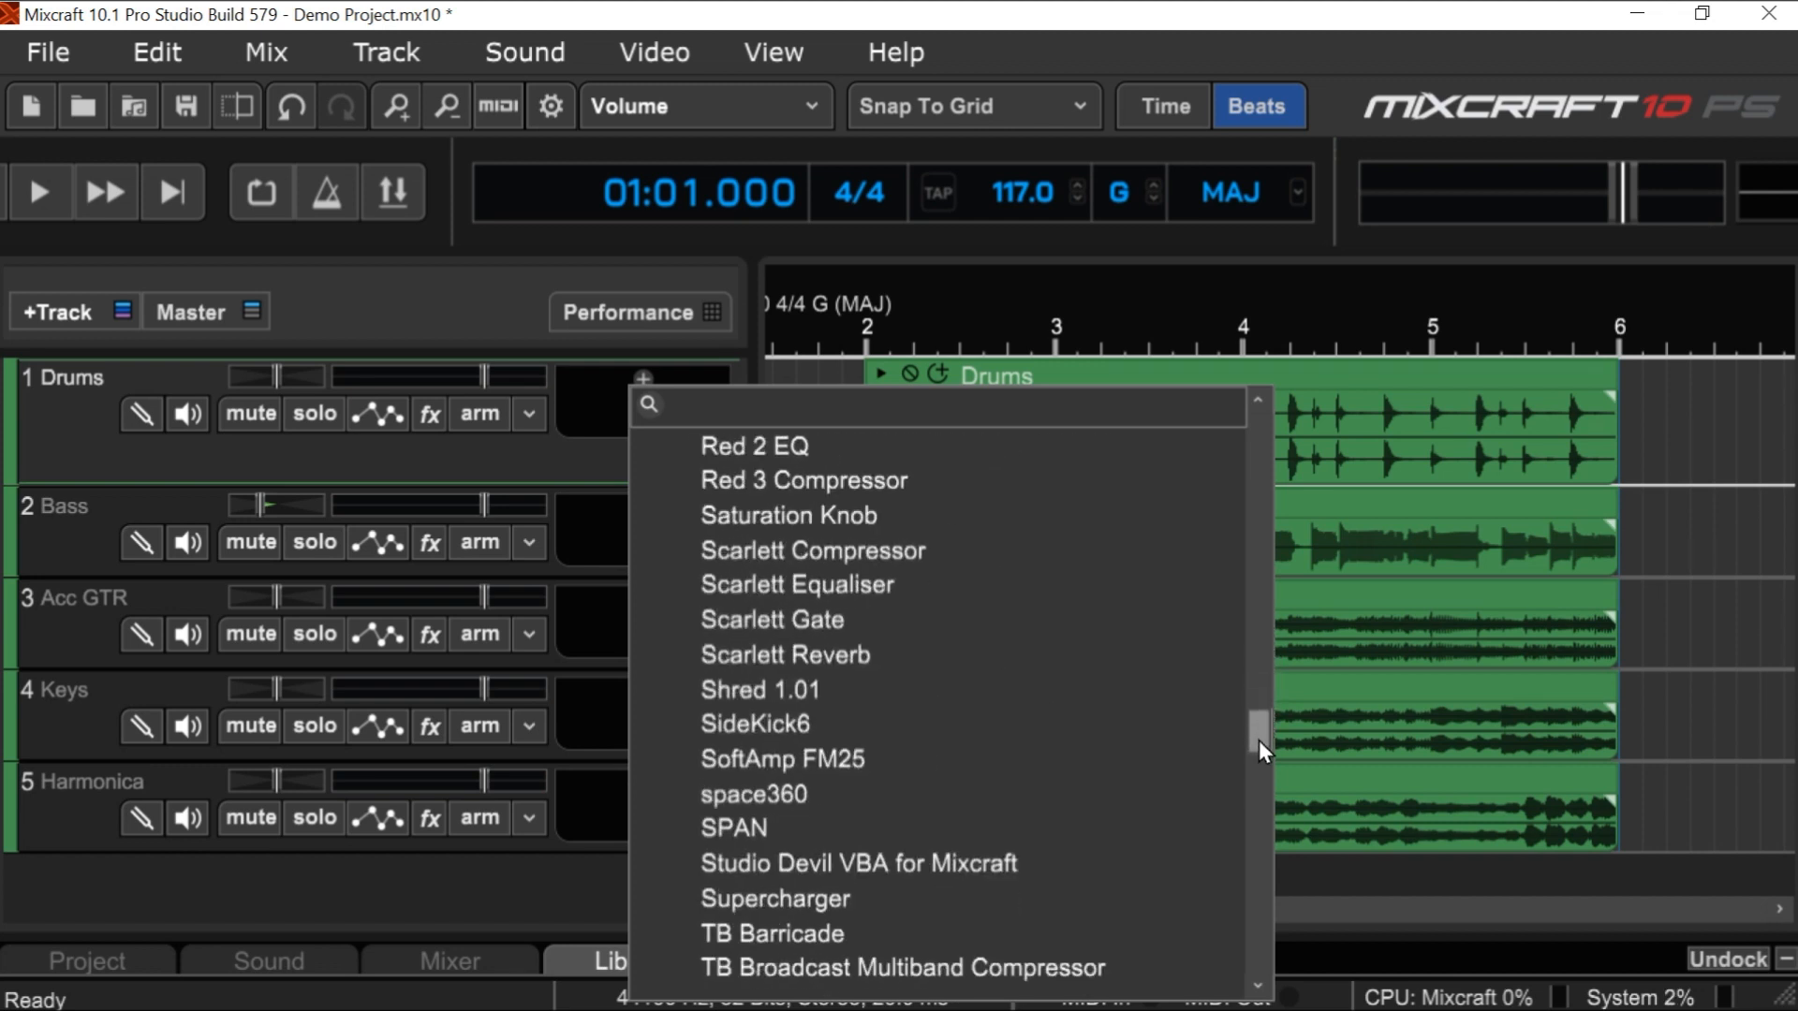
pyautogui.scroll(-3)
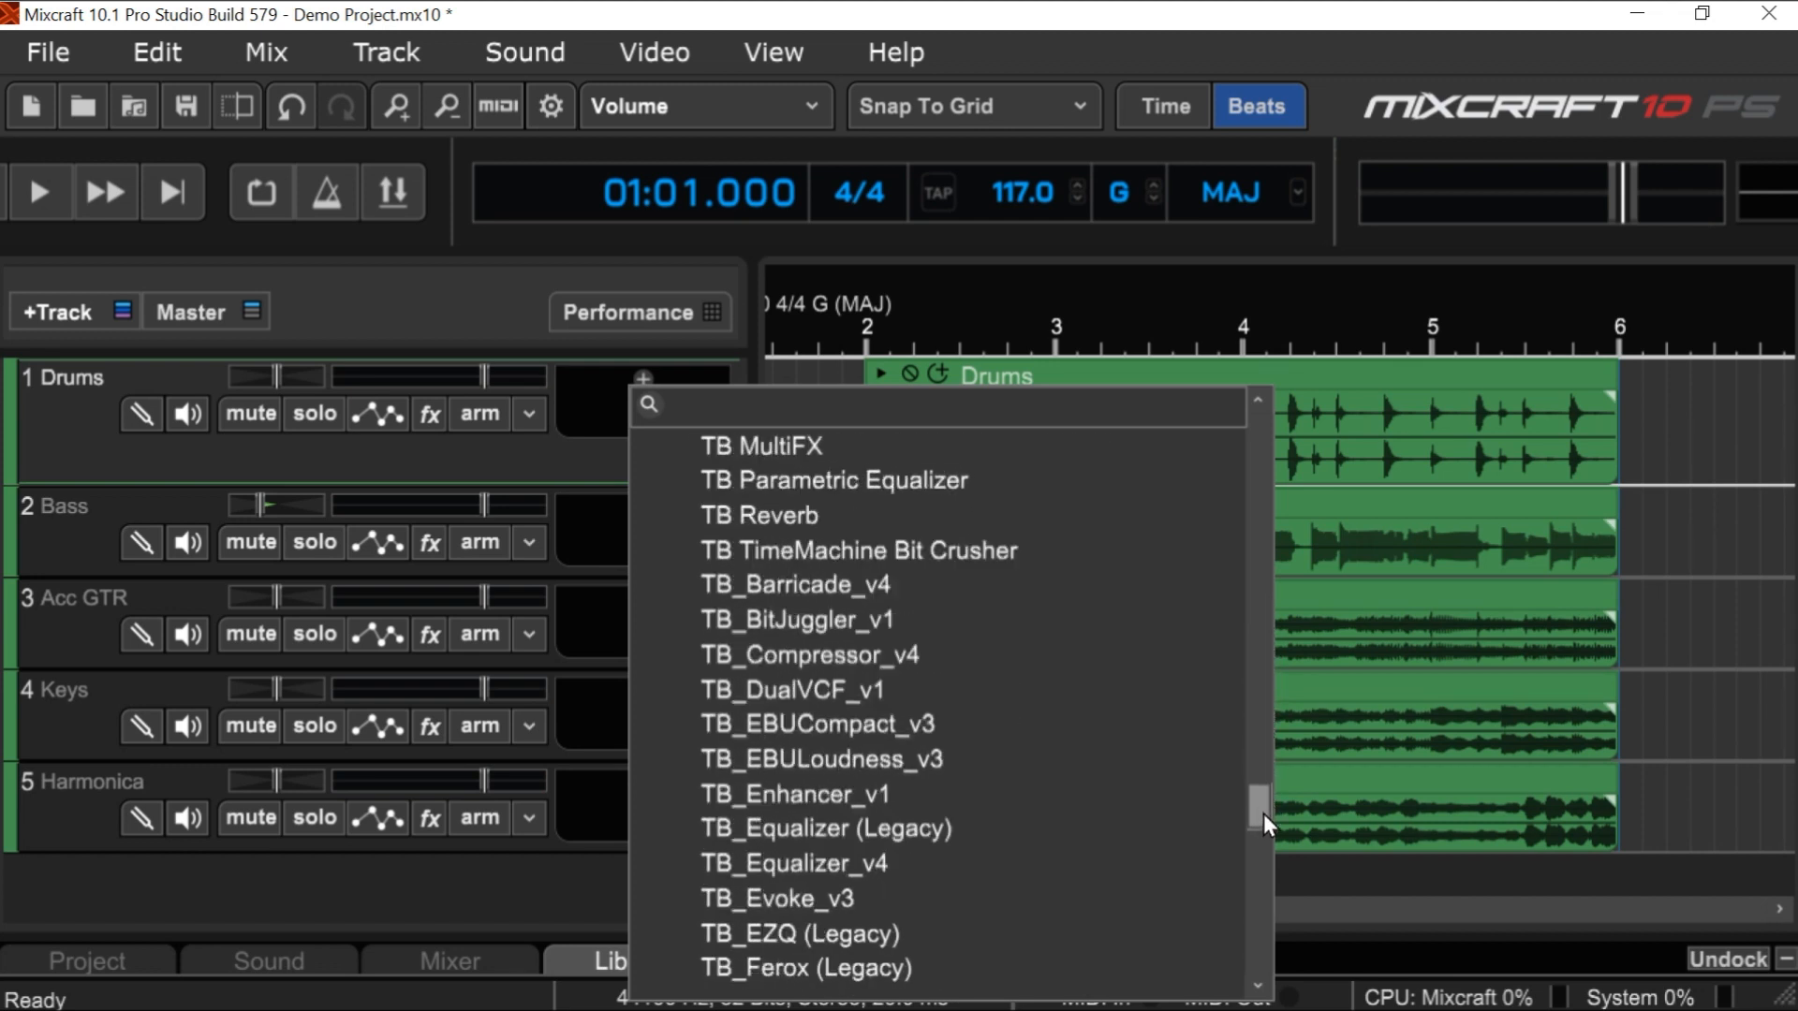
pyautogui.scroll(-3)
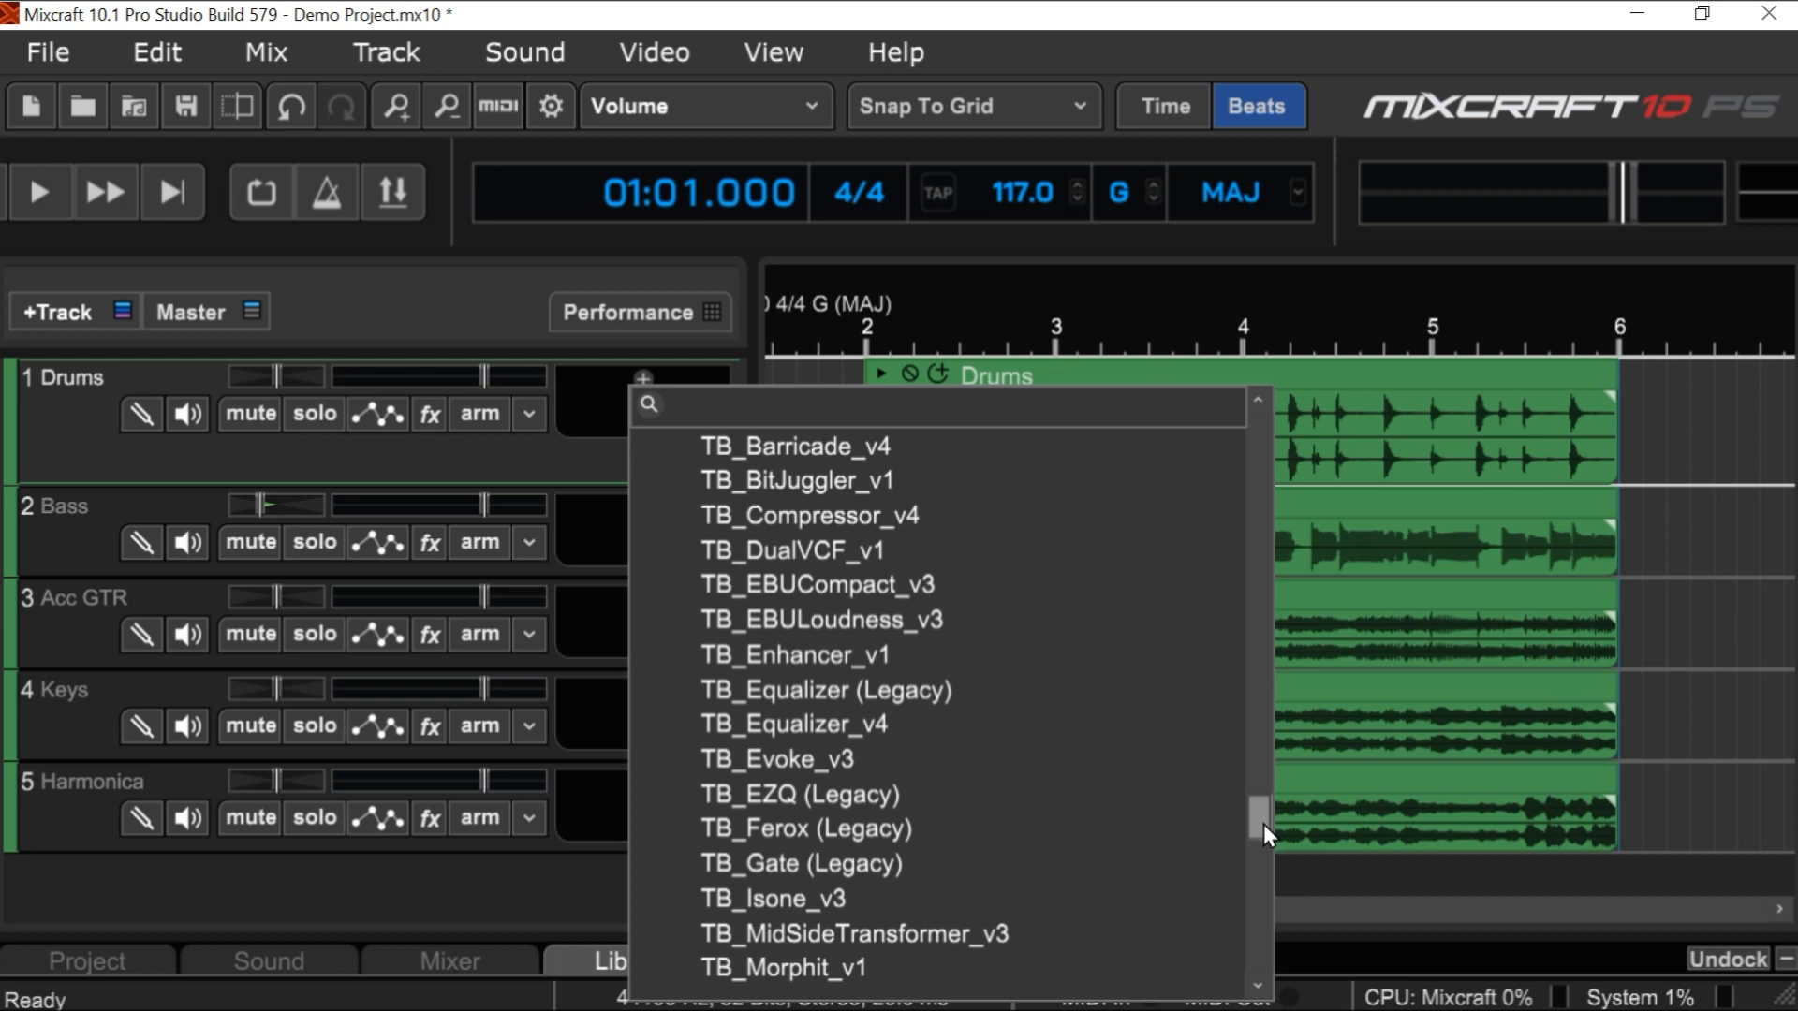
pyautogui.moveTo(1262, 833)
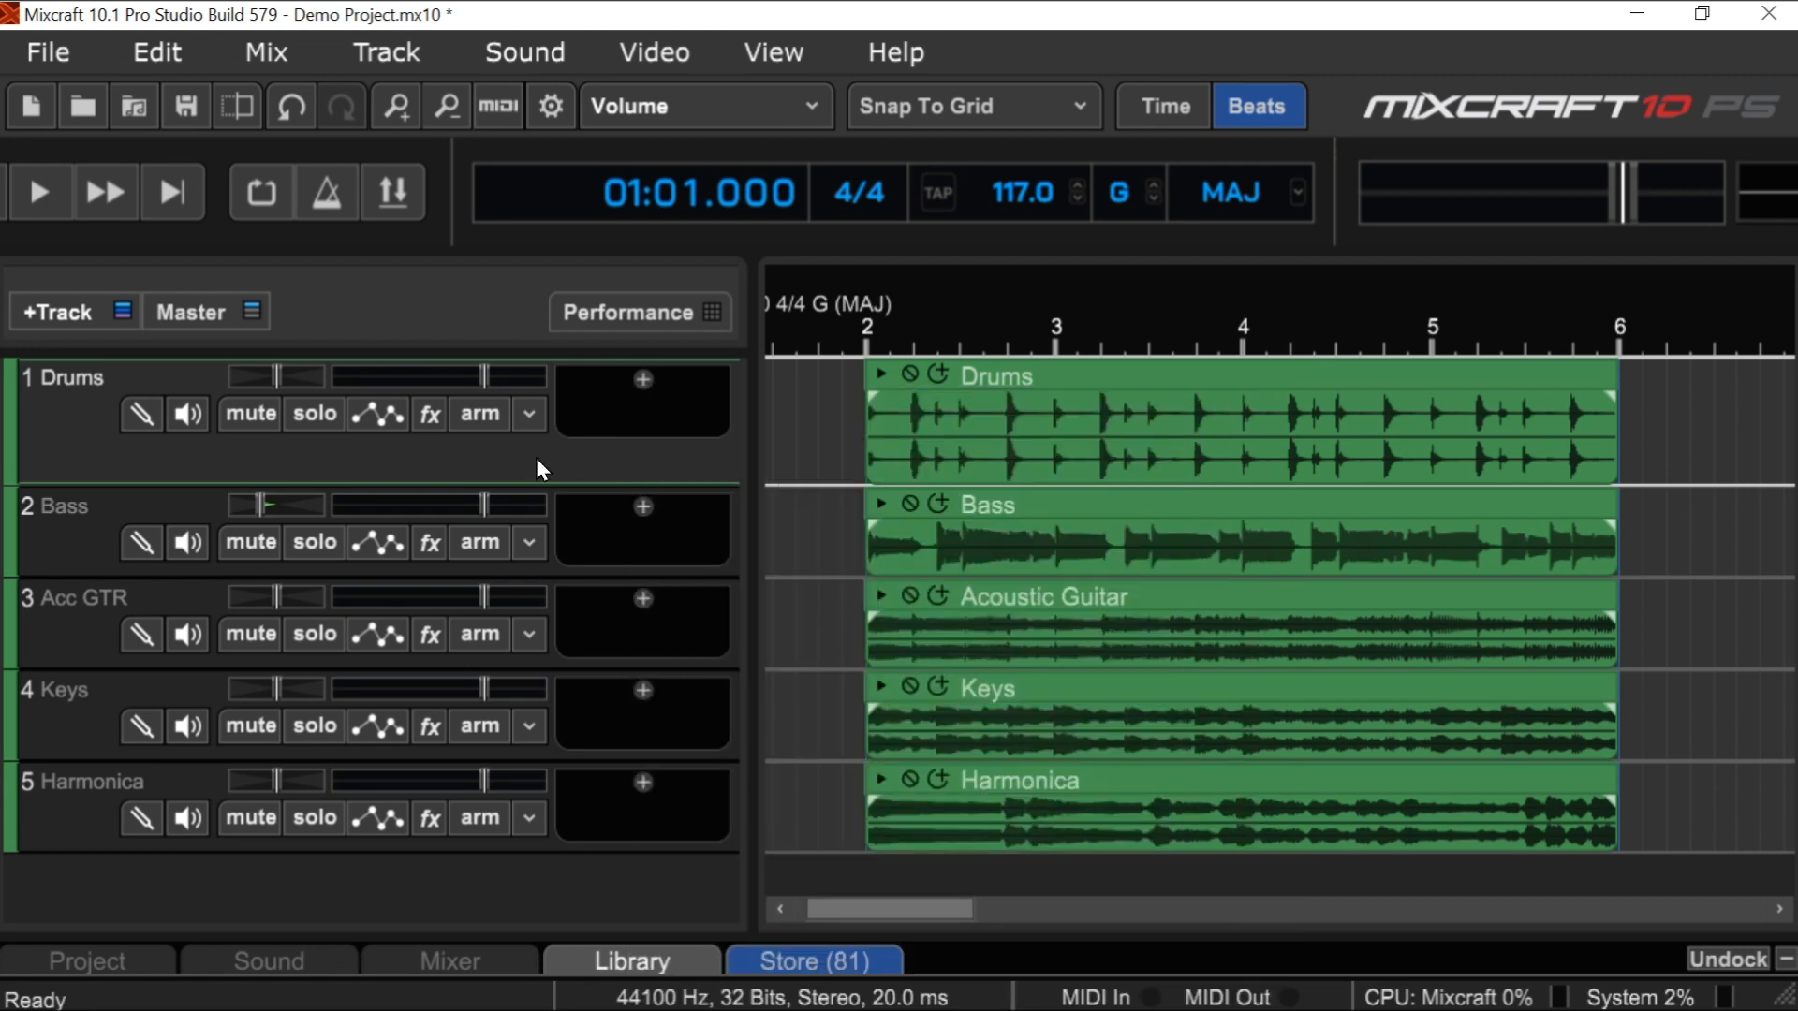
pyautogui.moveTo(770, 445)
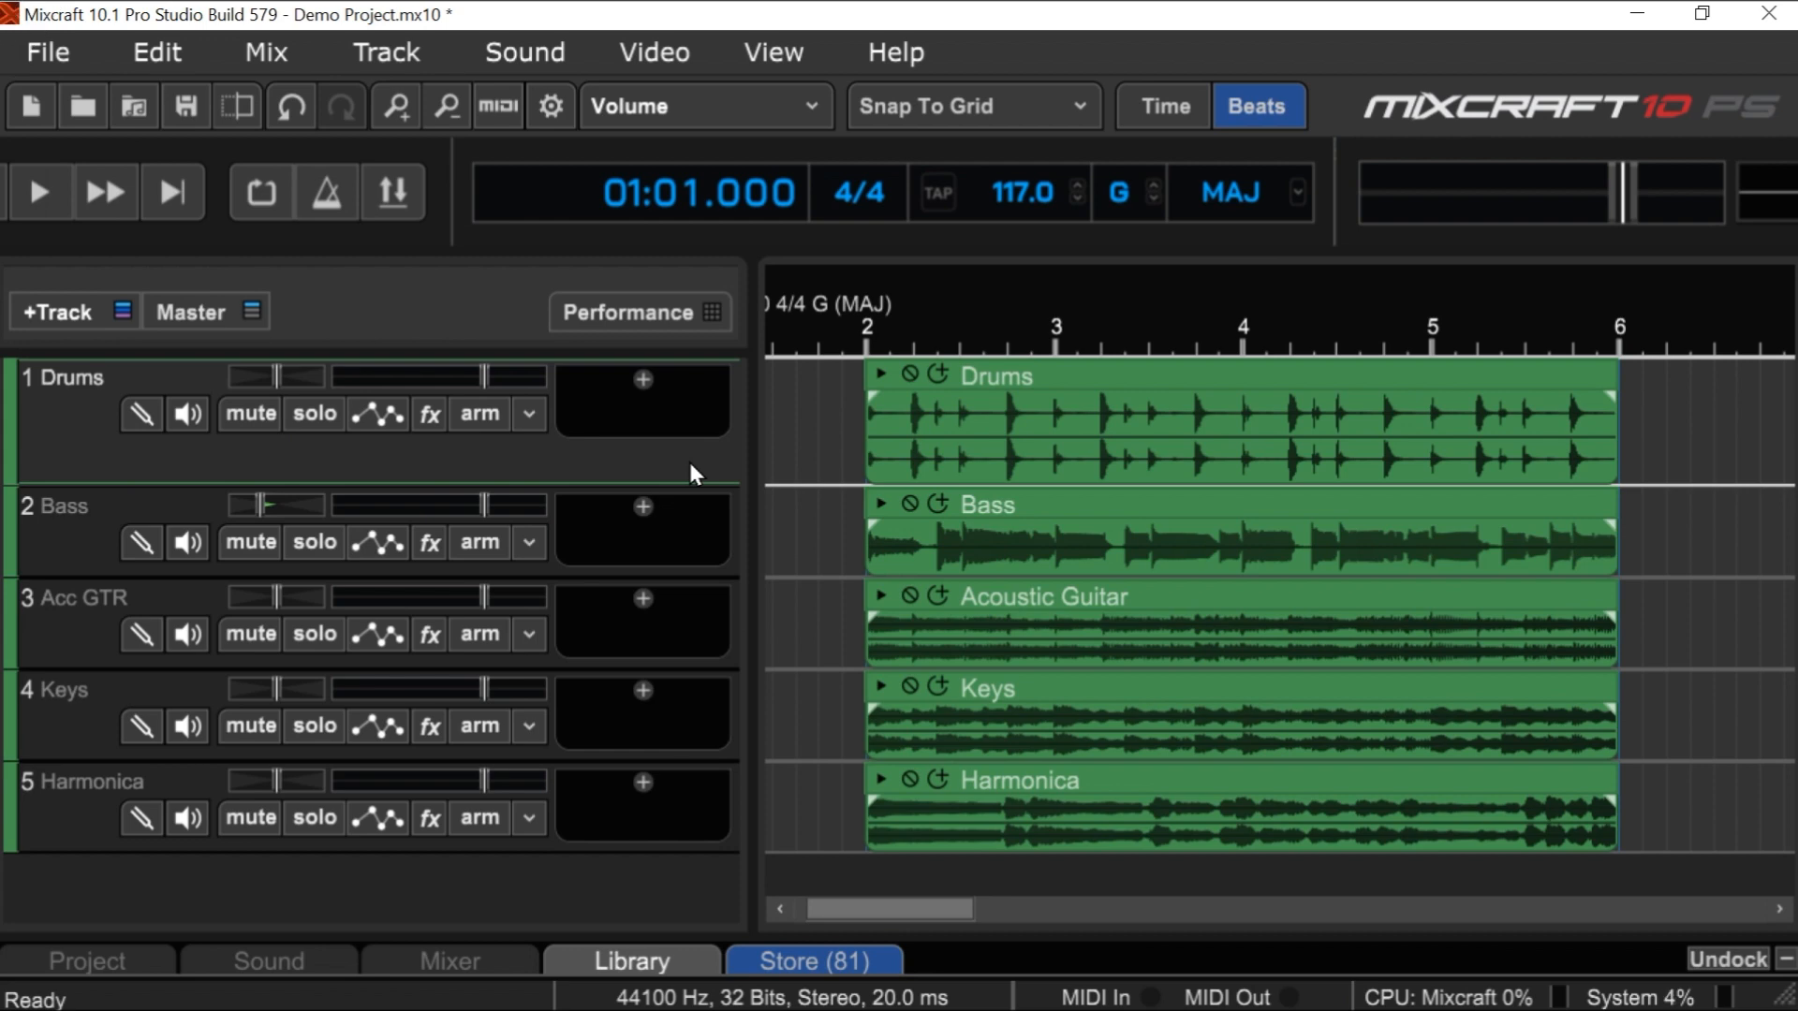
pyautogui.moveTo(539, 472)
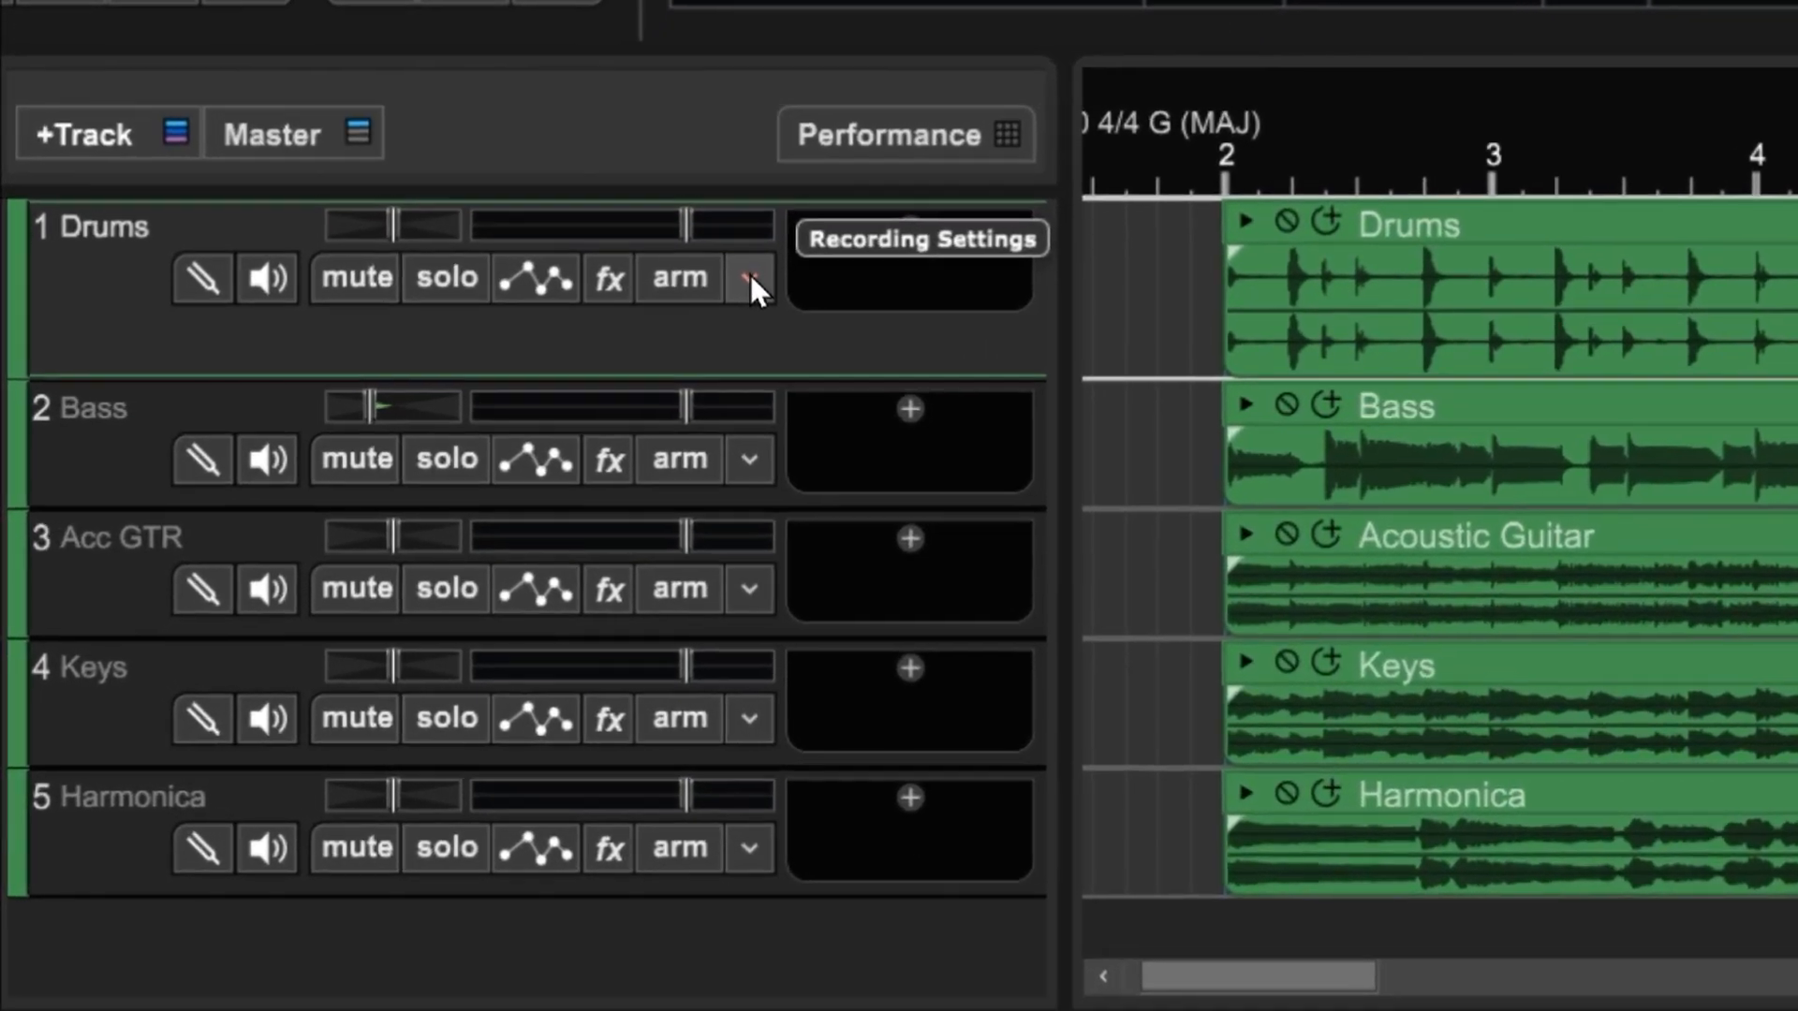
# - Keep the Drums recording settings pinned open and choose the Left (1) Focusrite input
pyautogui.click(751, 279)
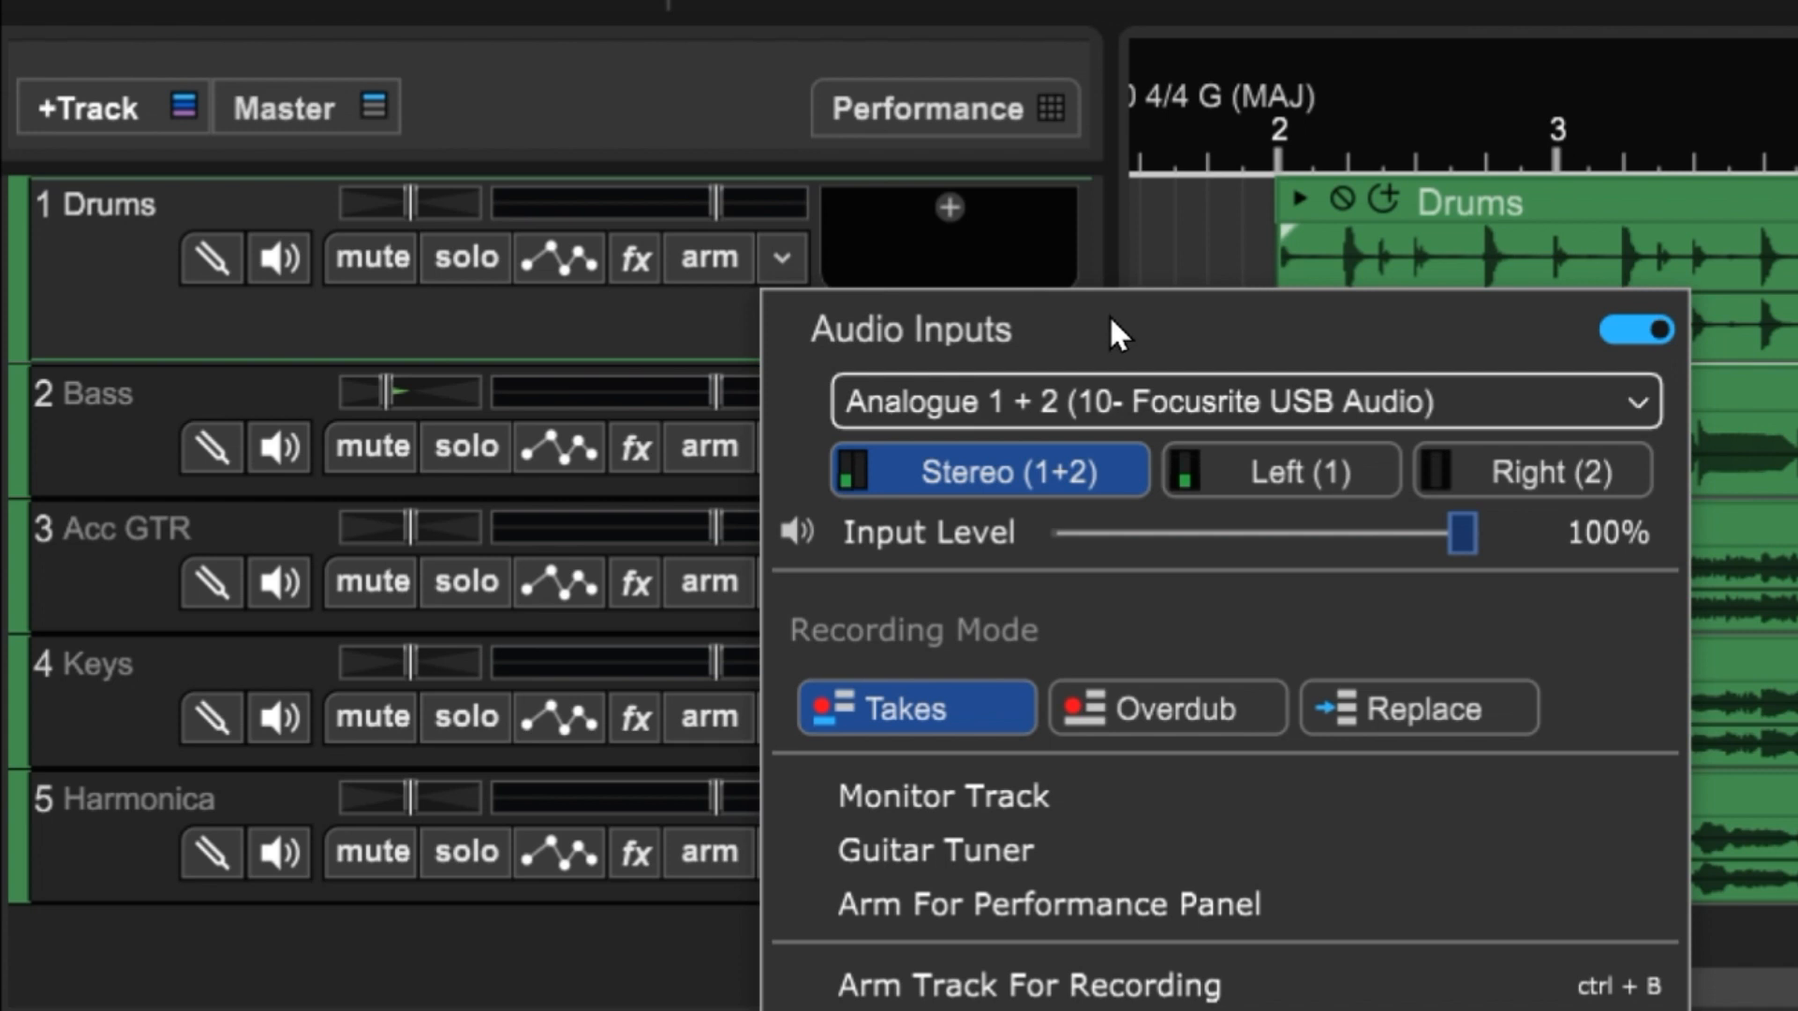
pyautogui.moveTo(1633, 339)
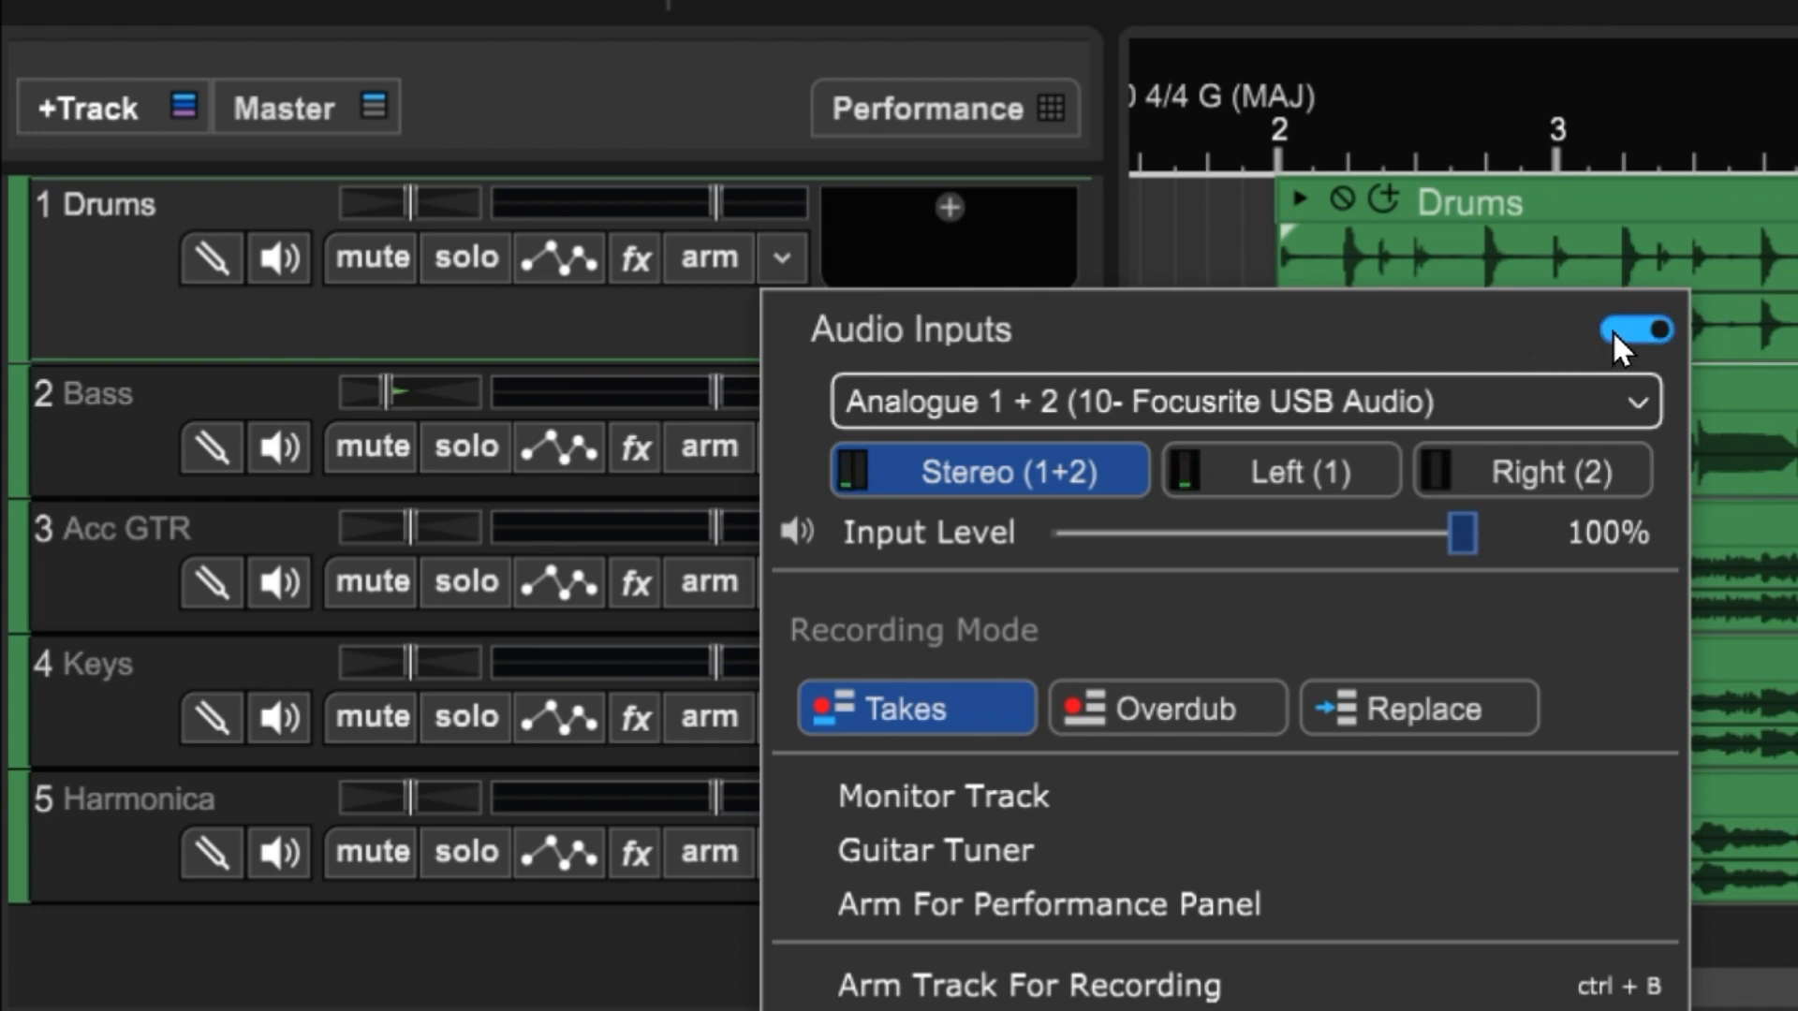
pyautogui.click(1637, 330)
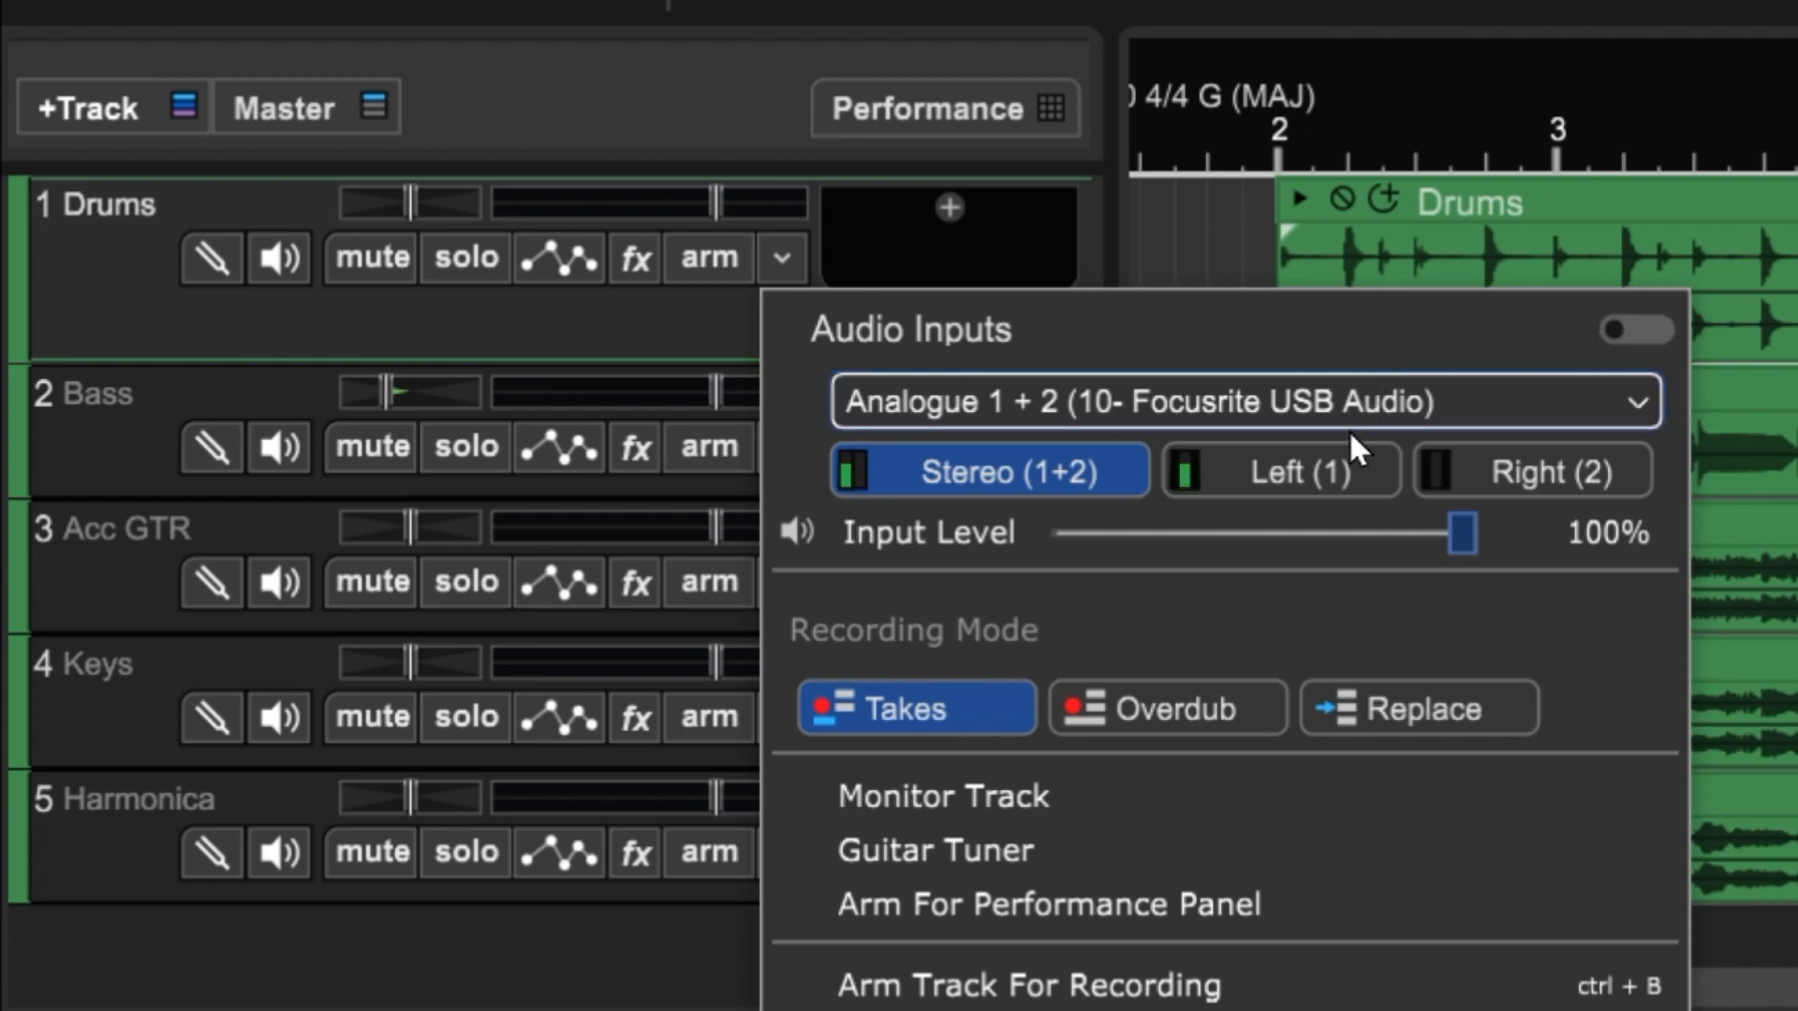
pyautogui.moveTo(1457, 356)
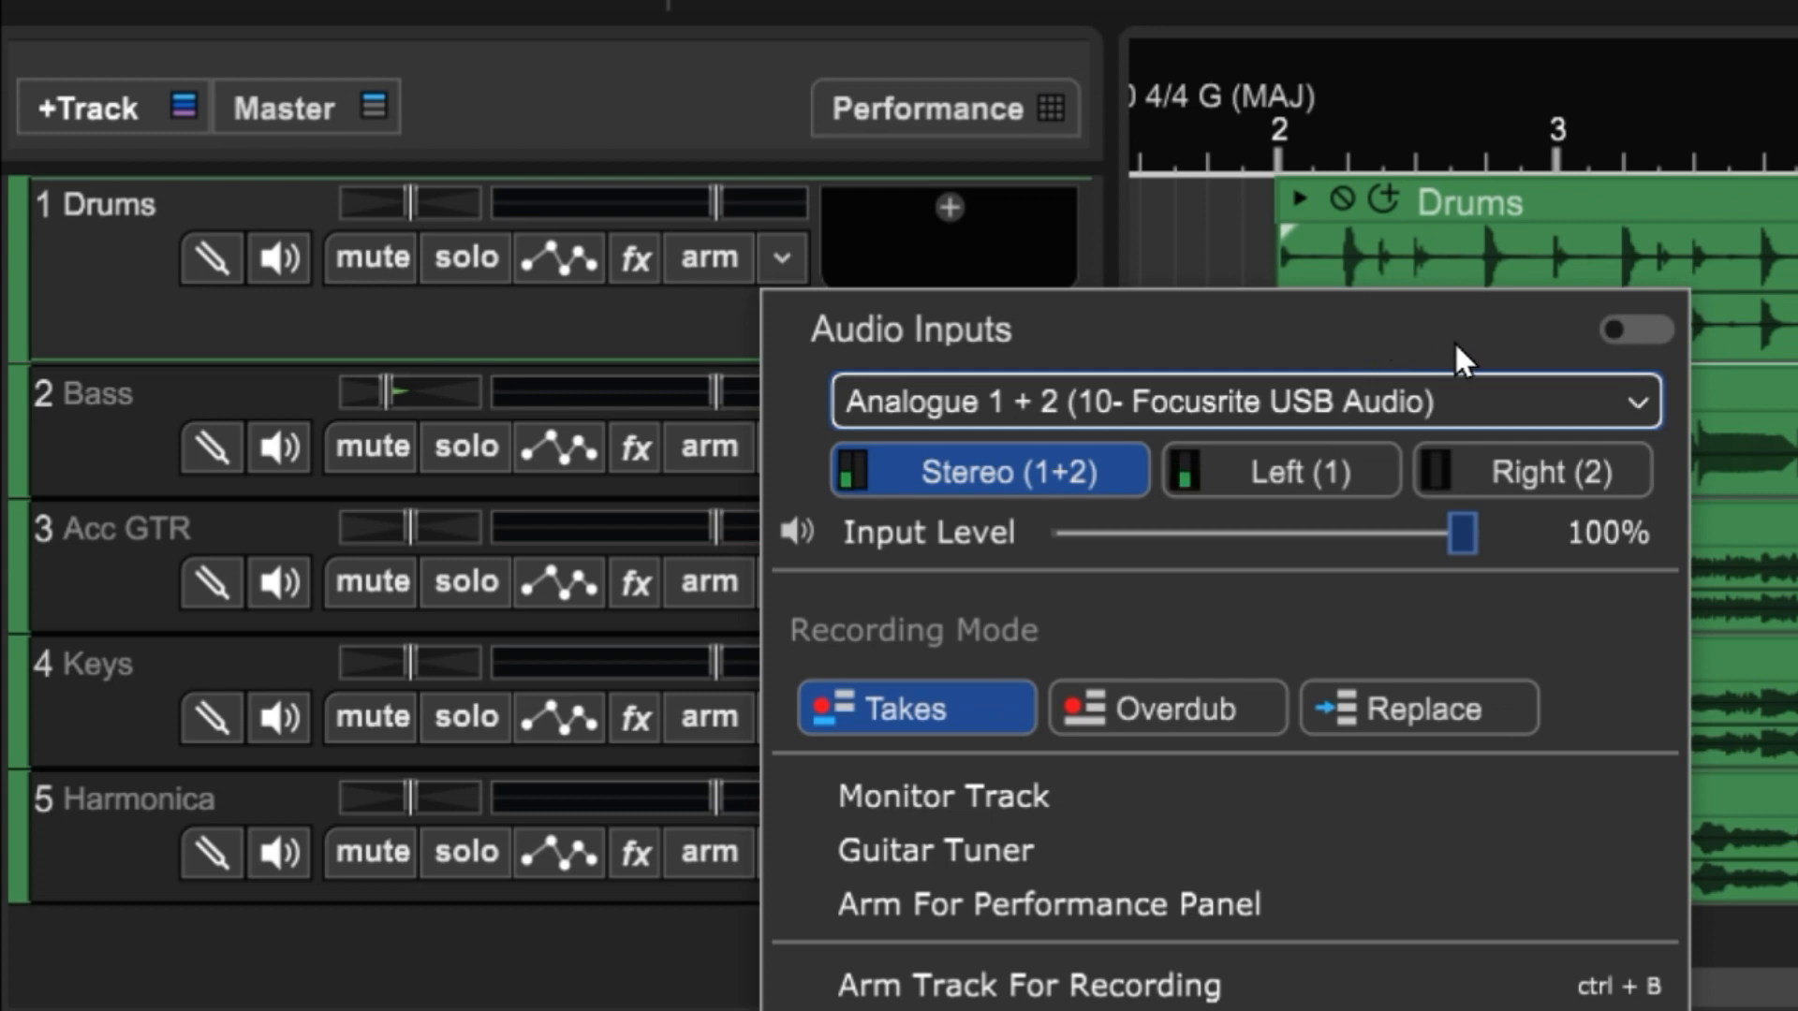
pyautogui.moveTo(1637, 331)
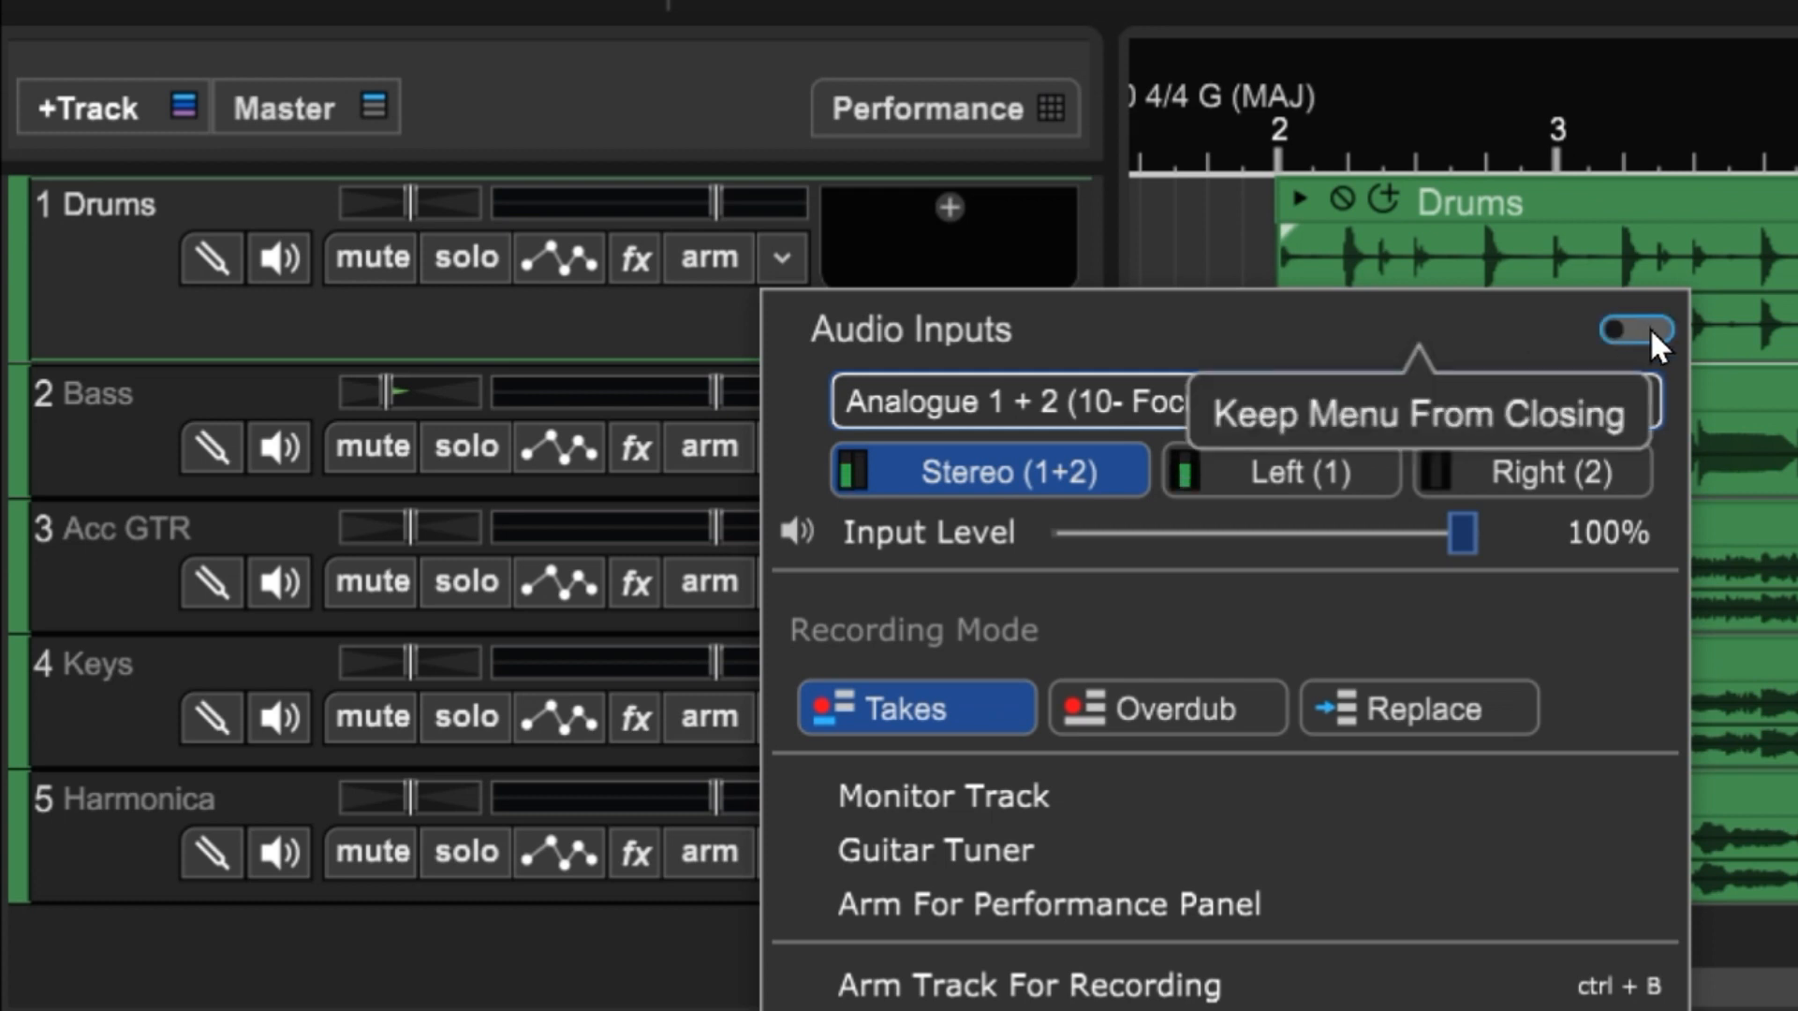
pyautogui.click(1636, 331)
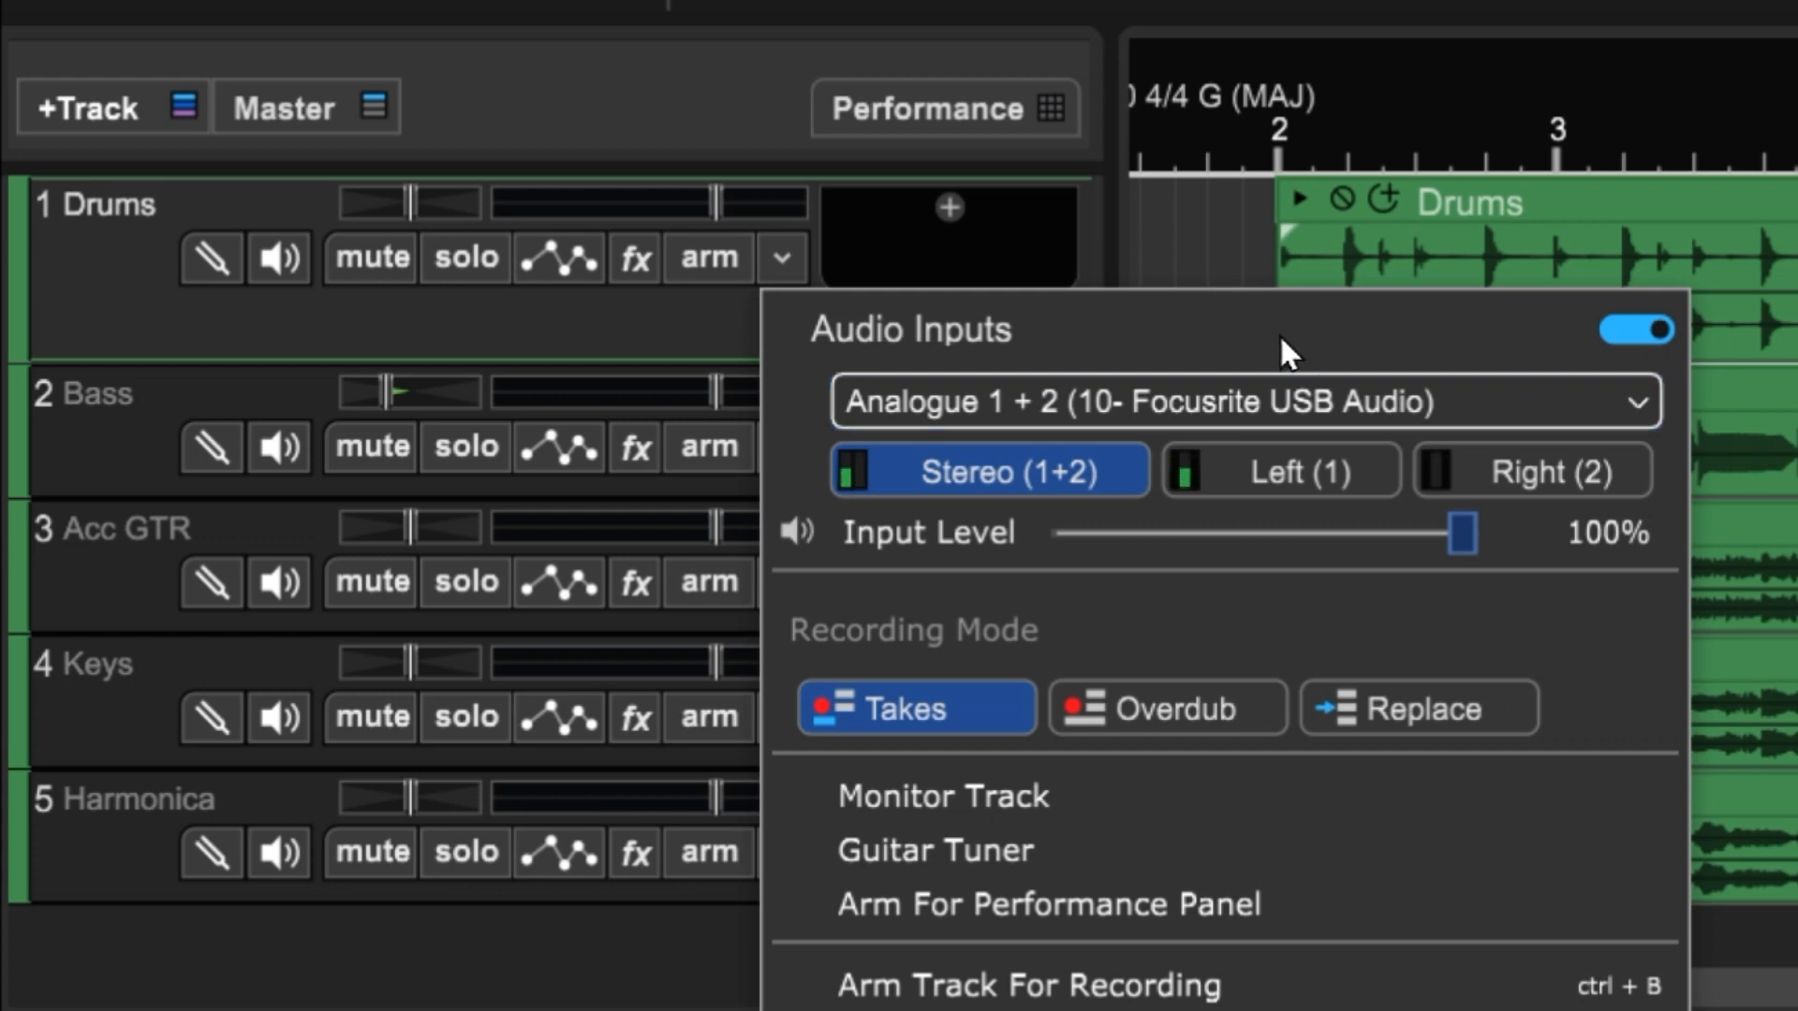
pyautogui.moveTo(1124, 570)
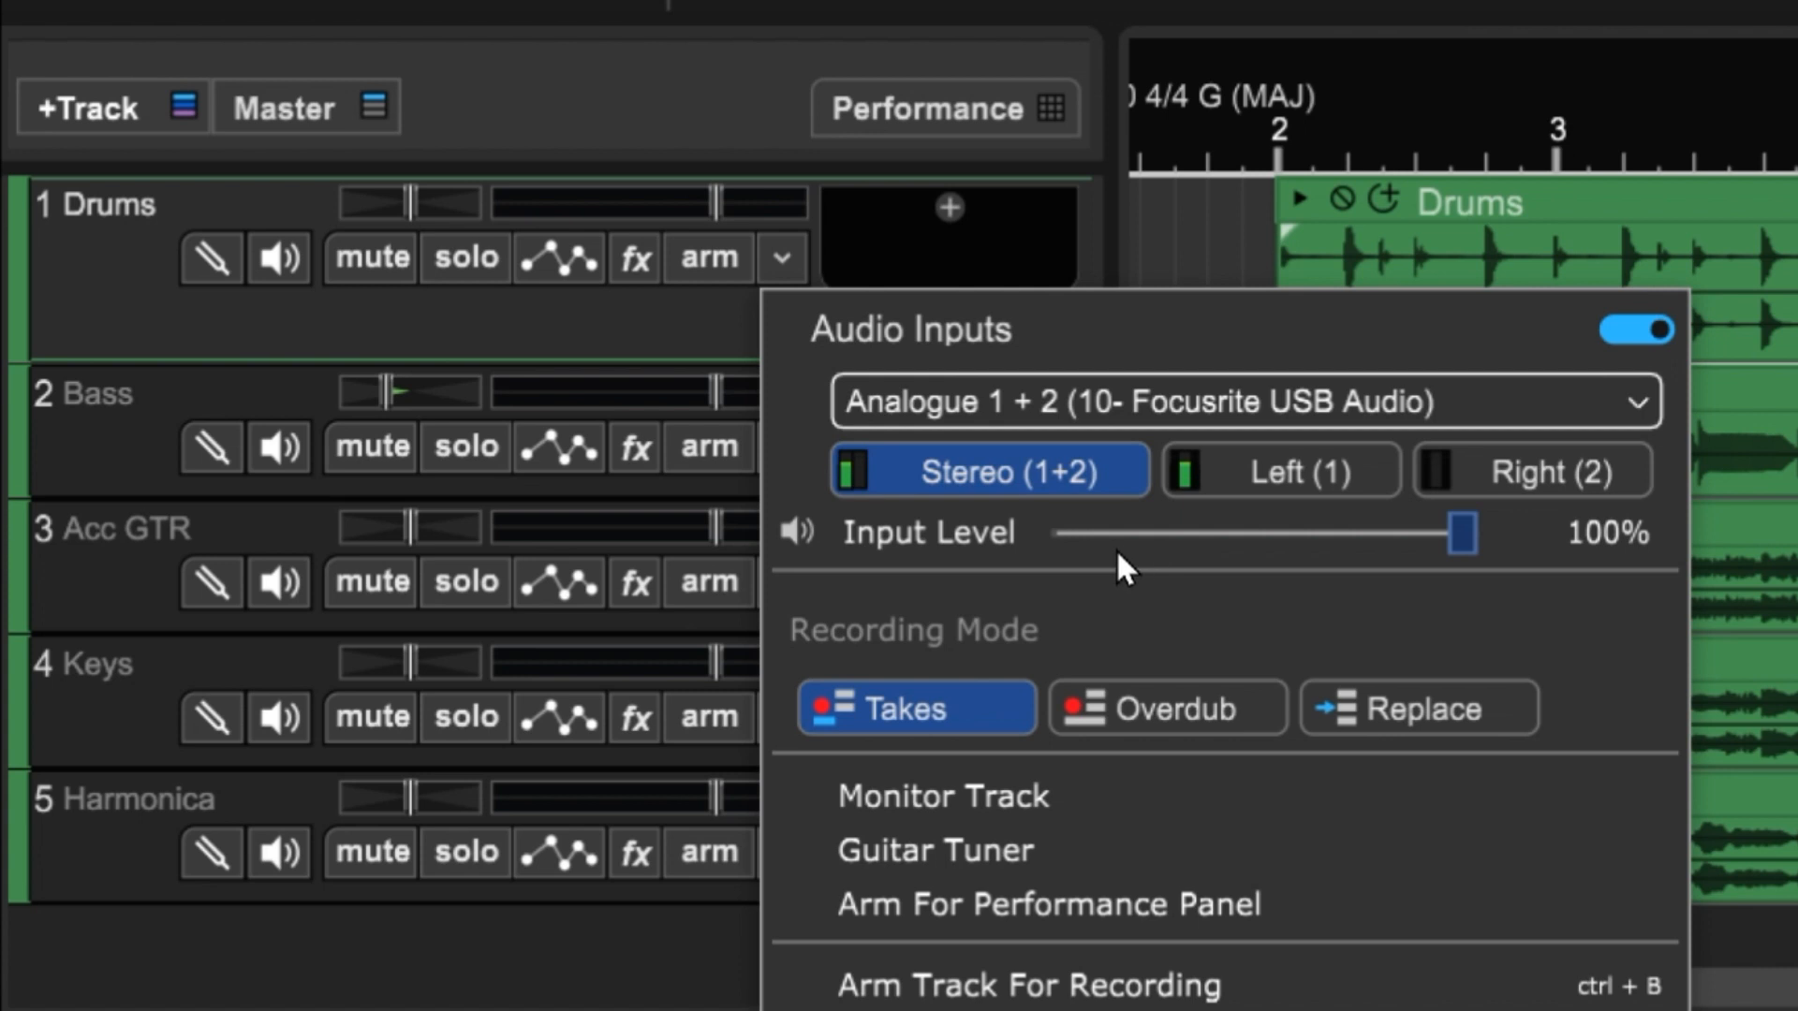
pyautogui.moveTo(1020, 538)
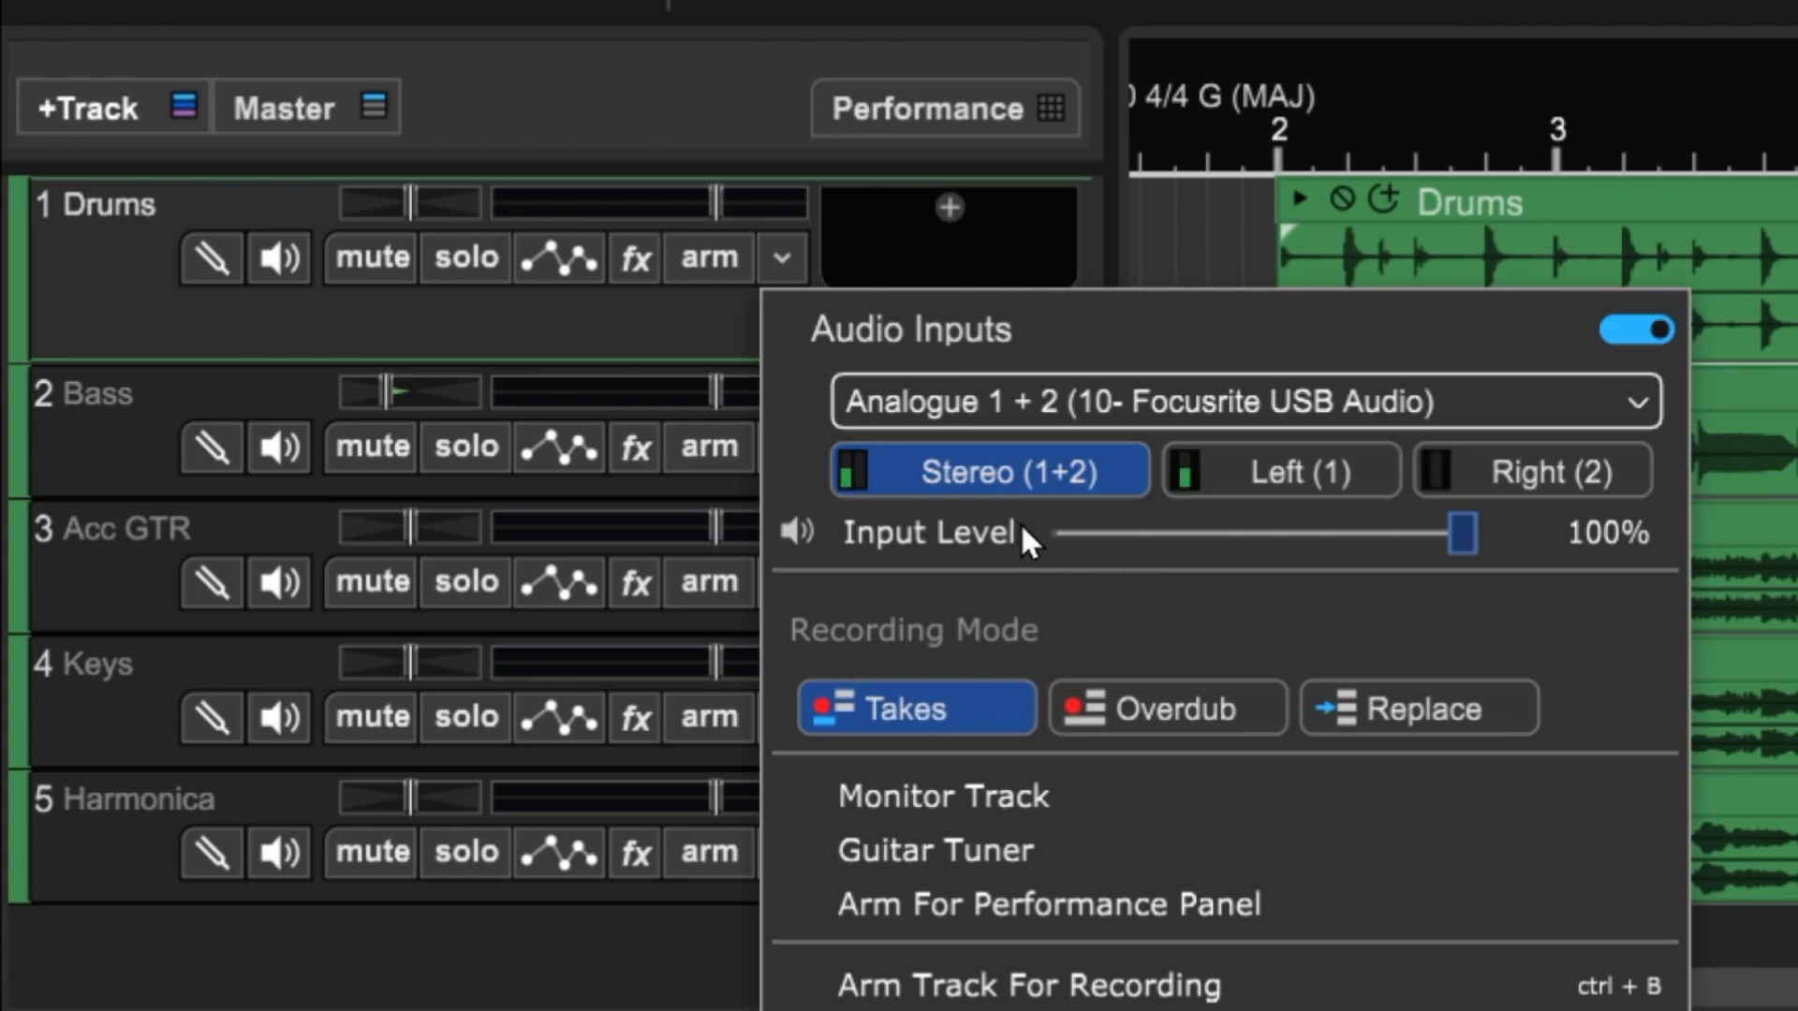
pyautogui.moveTo(1279, 472)
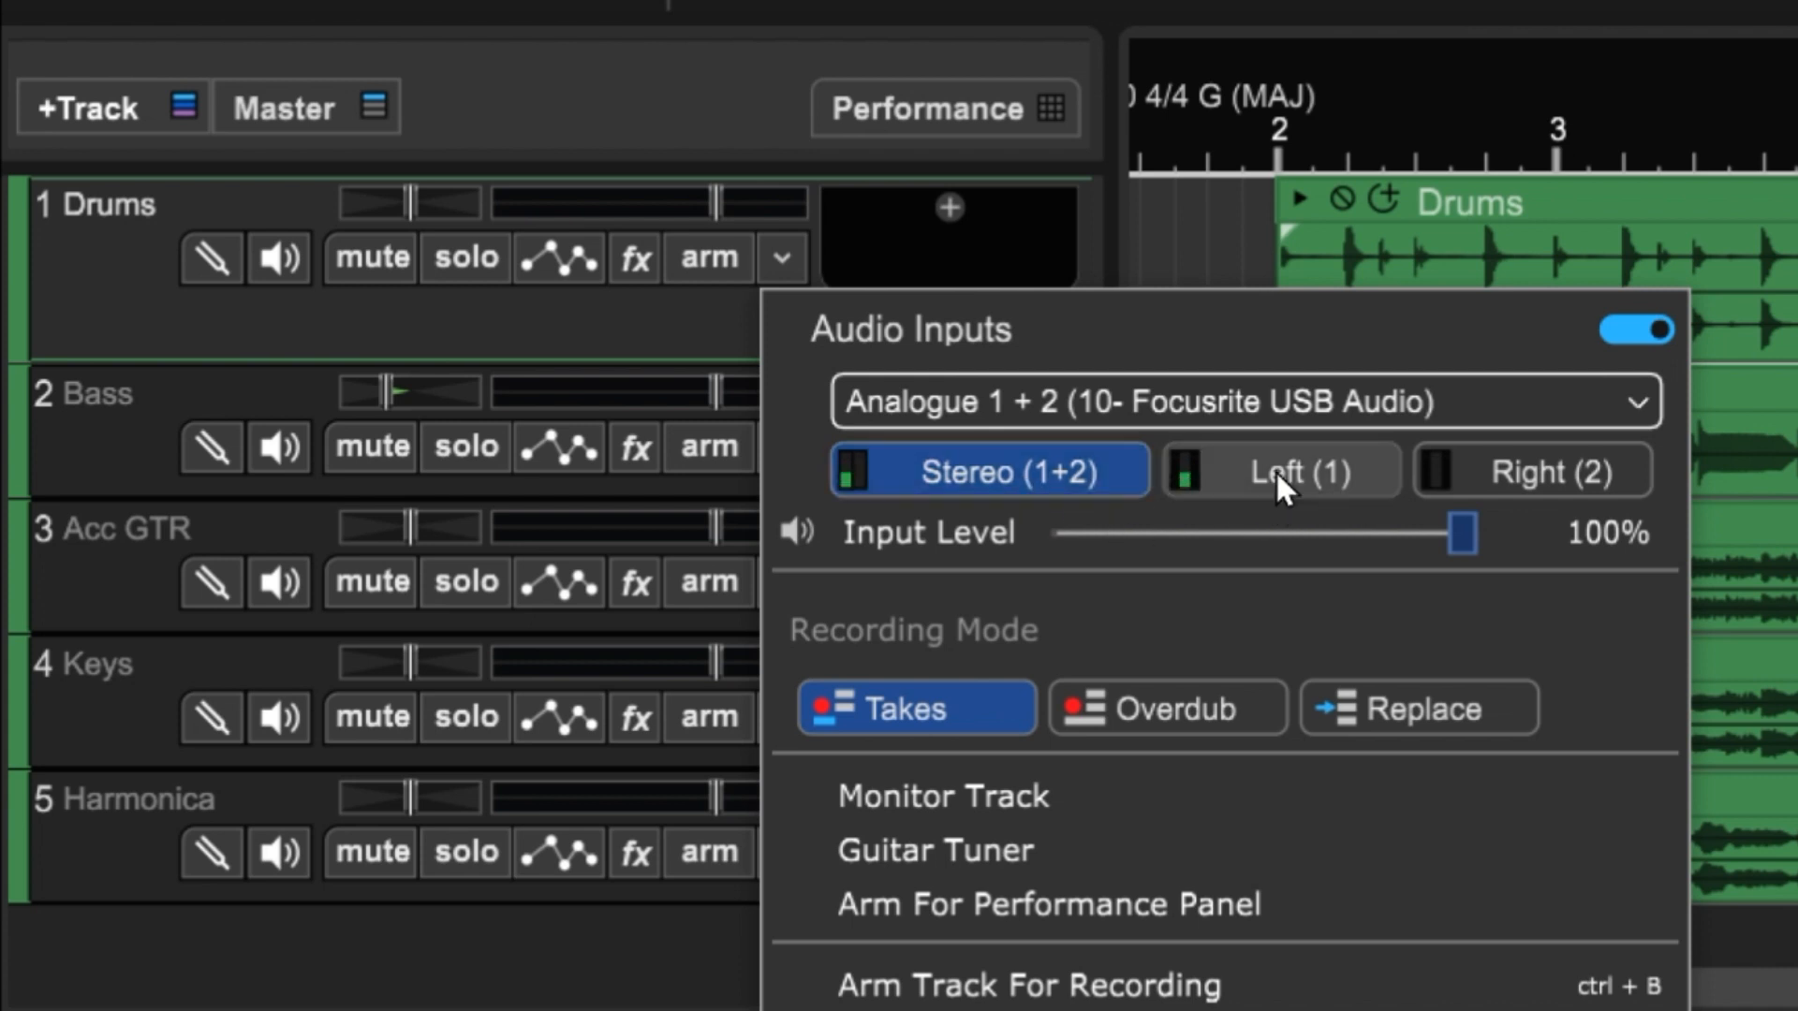
pyautogui.moveTo(1540, 480)
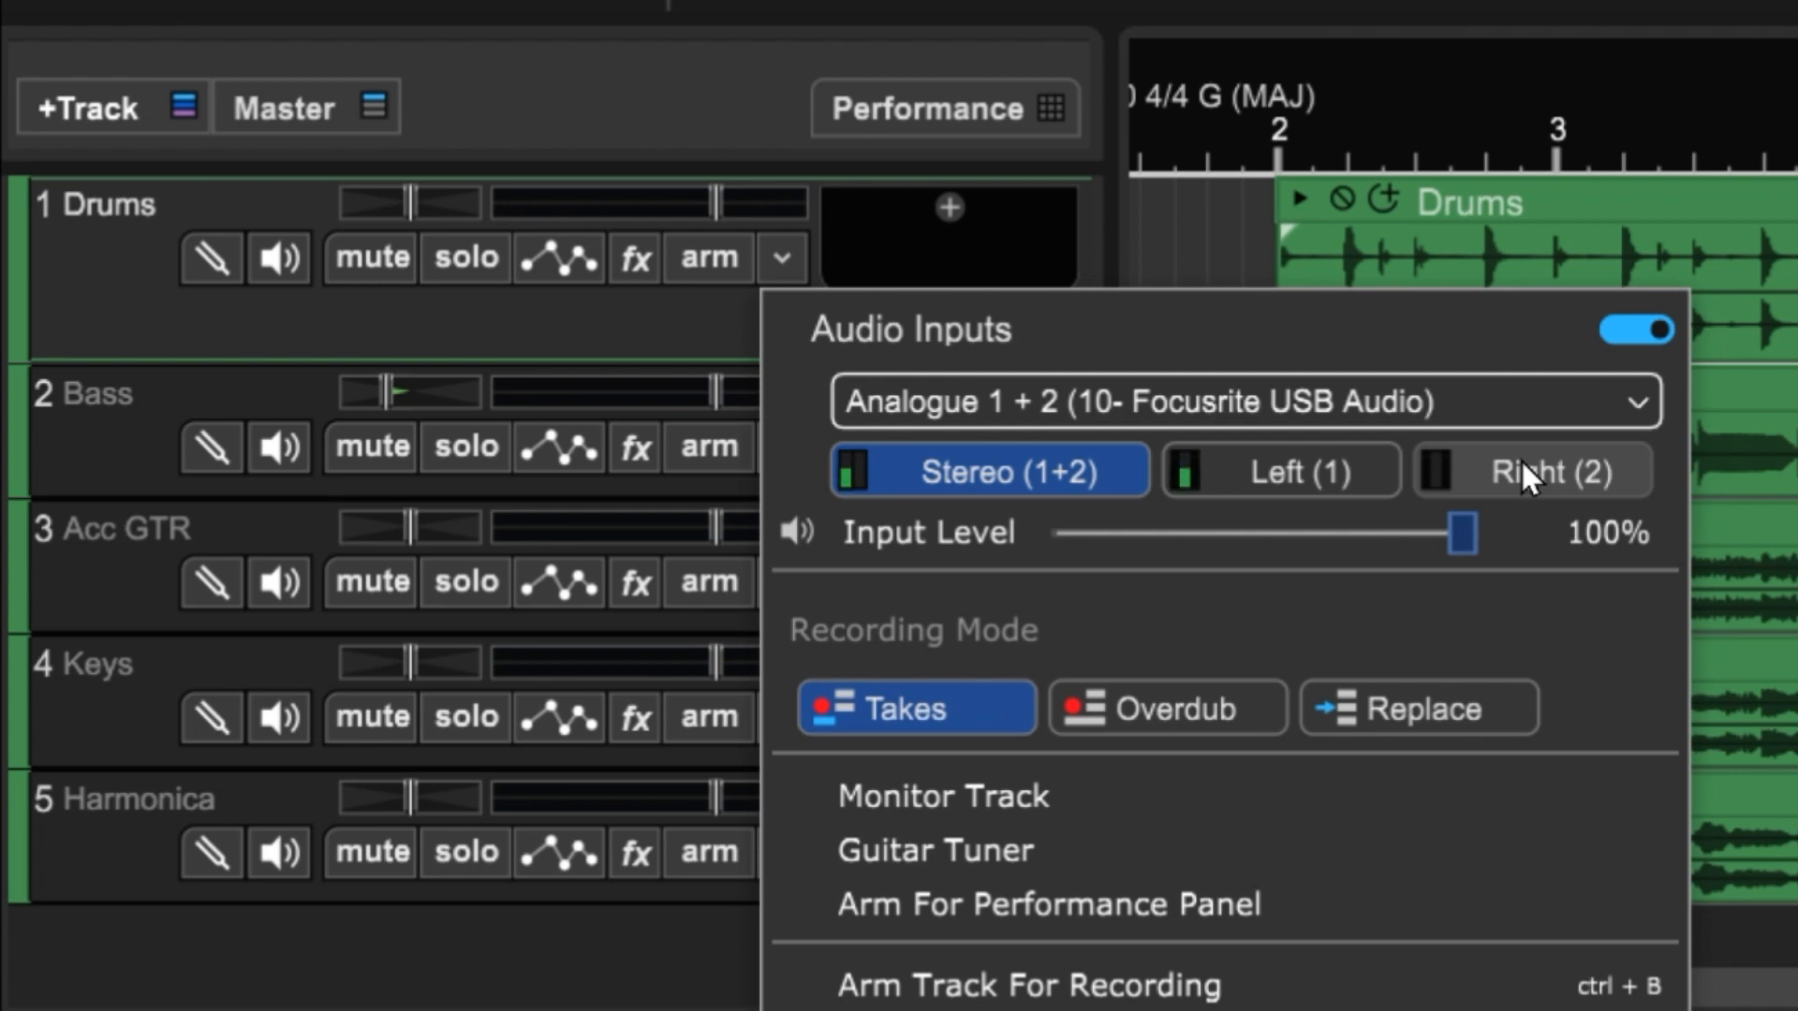
pyautogui.moveTo(1294, 470)
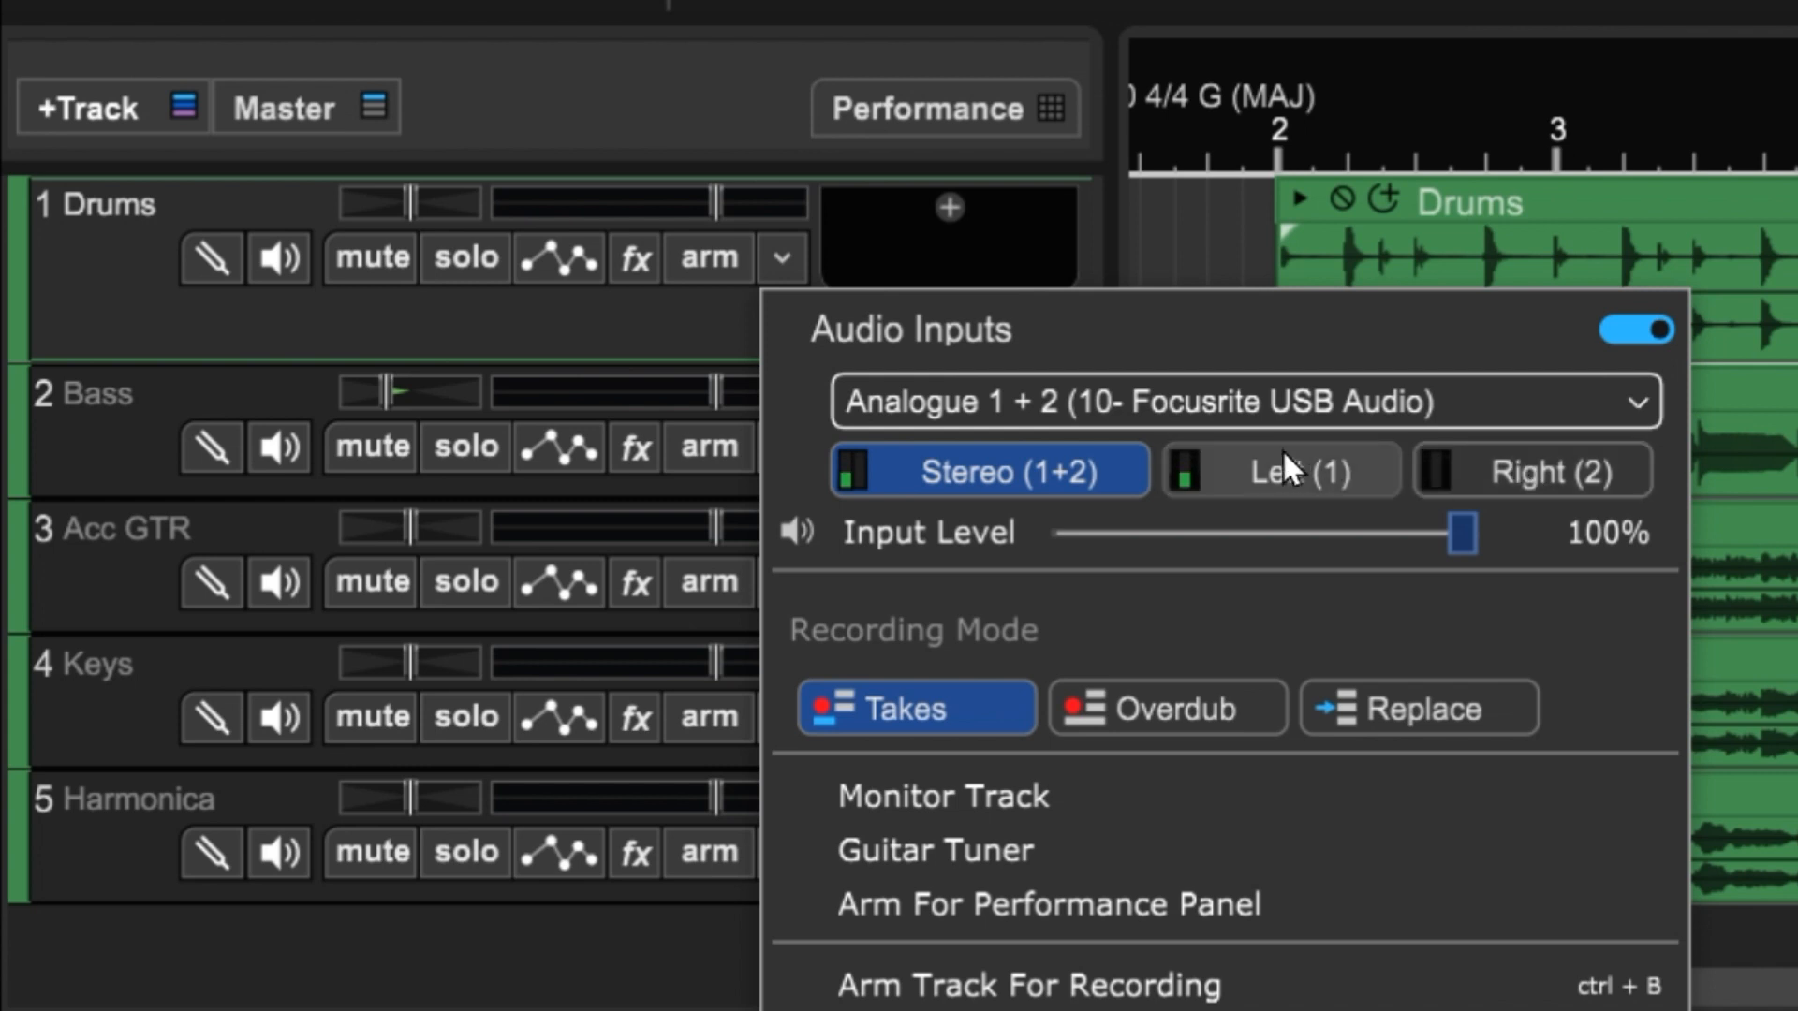
pyautogui.click(1281, 470)
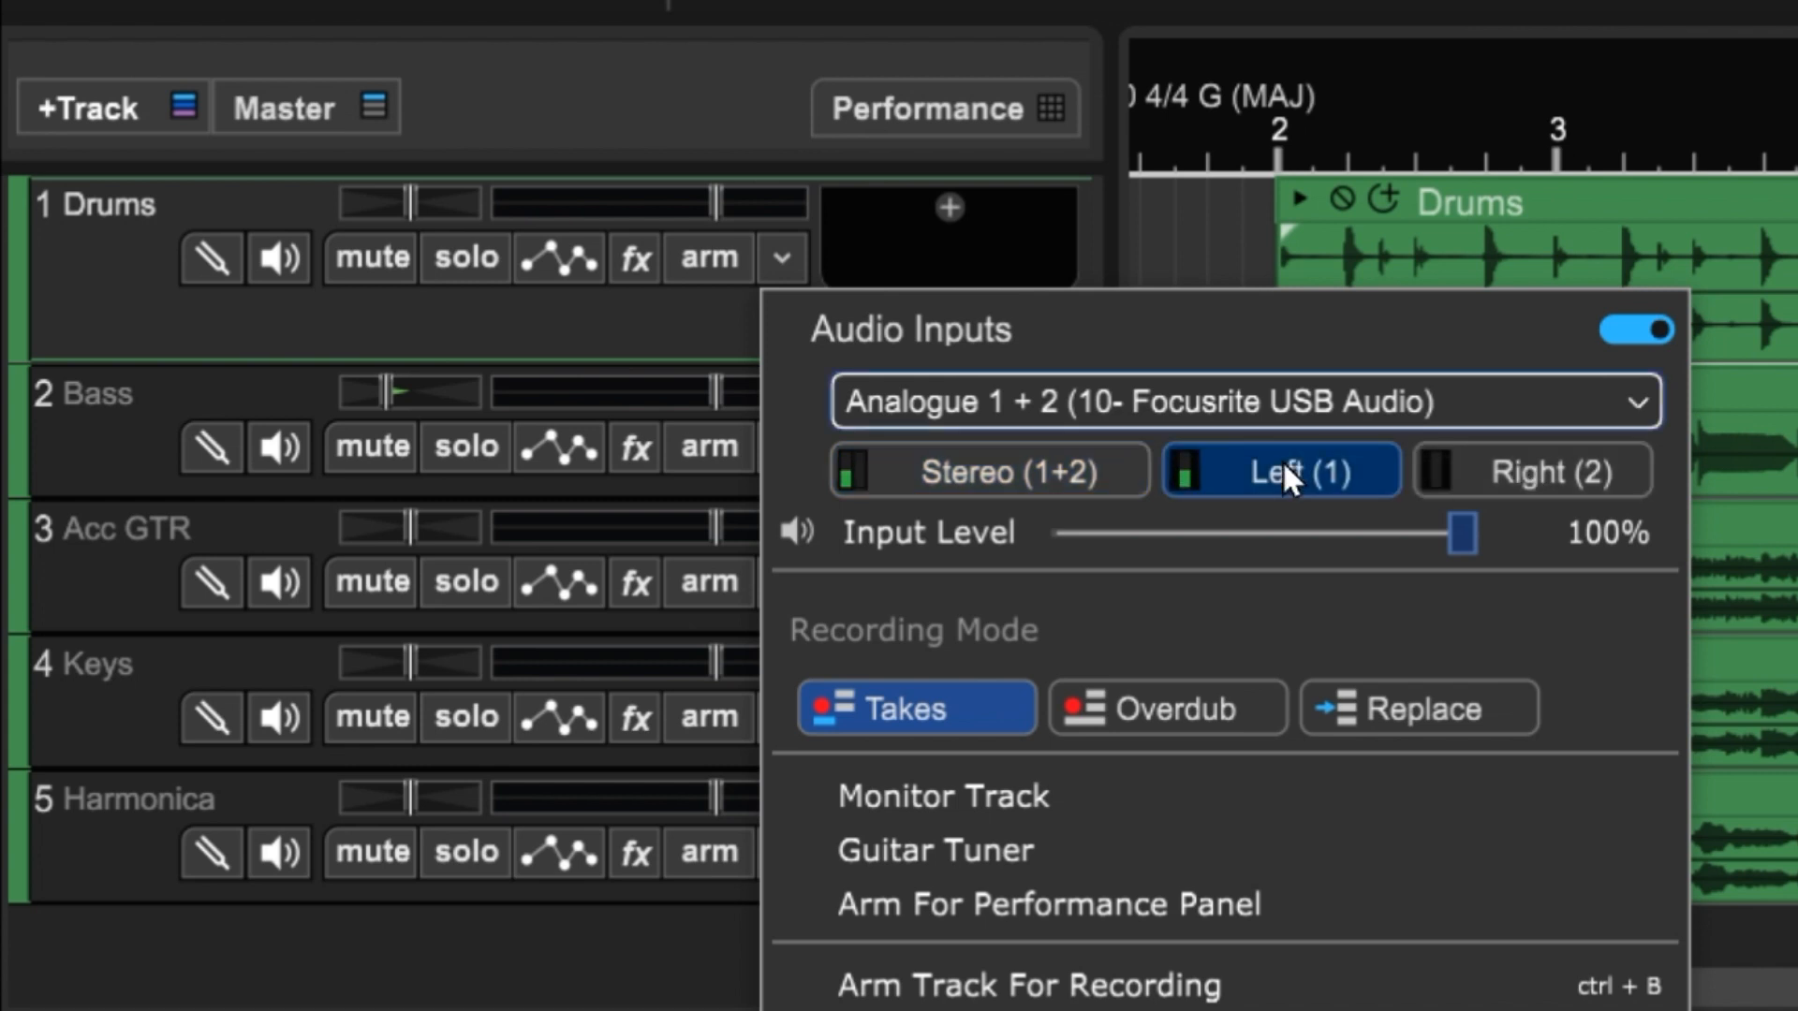
pyautogui.moveTo(729, 262)
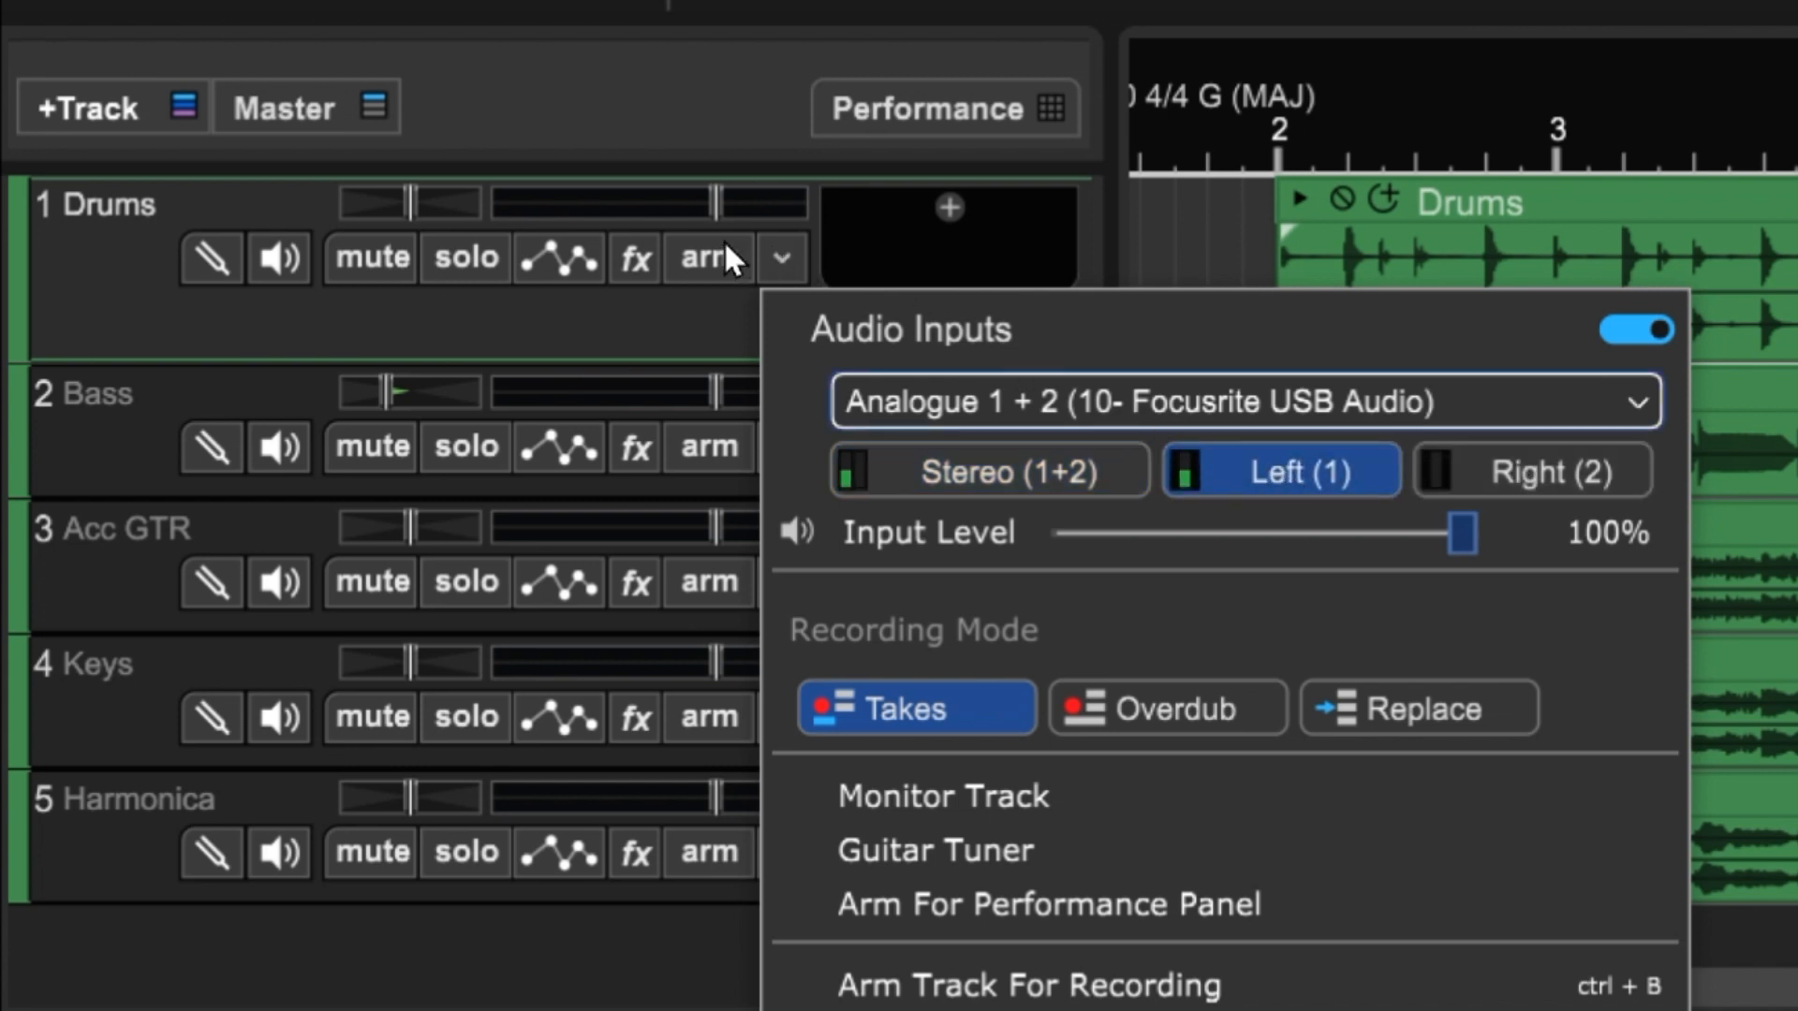
# - Arm the Drums track for recording from the Left (1) input so its arm button turns red
pyautogui.click(708, 258)
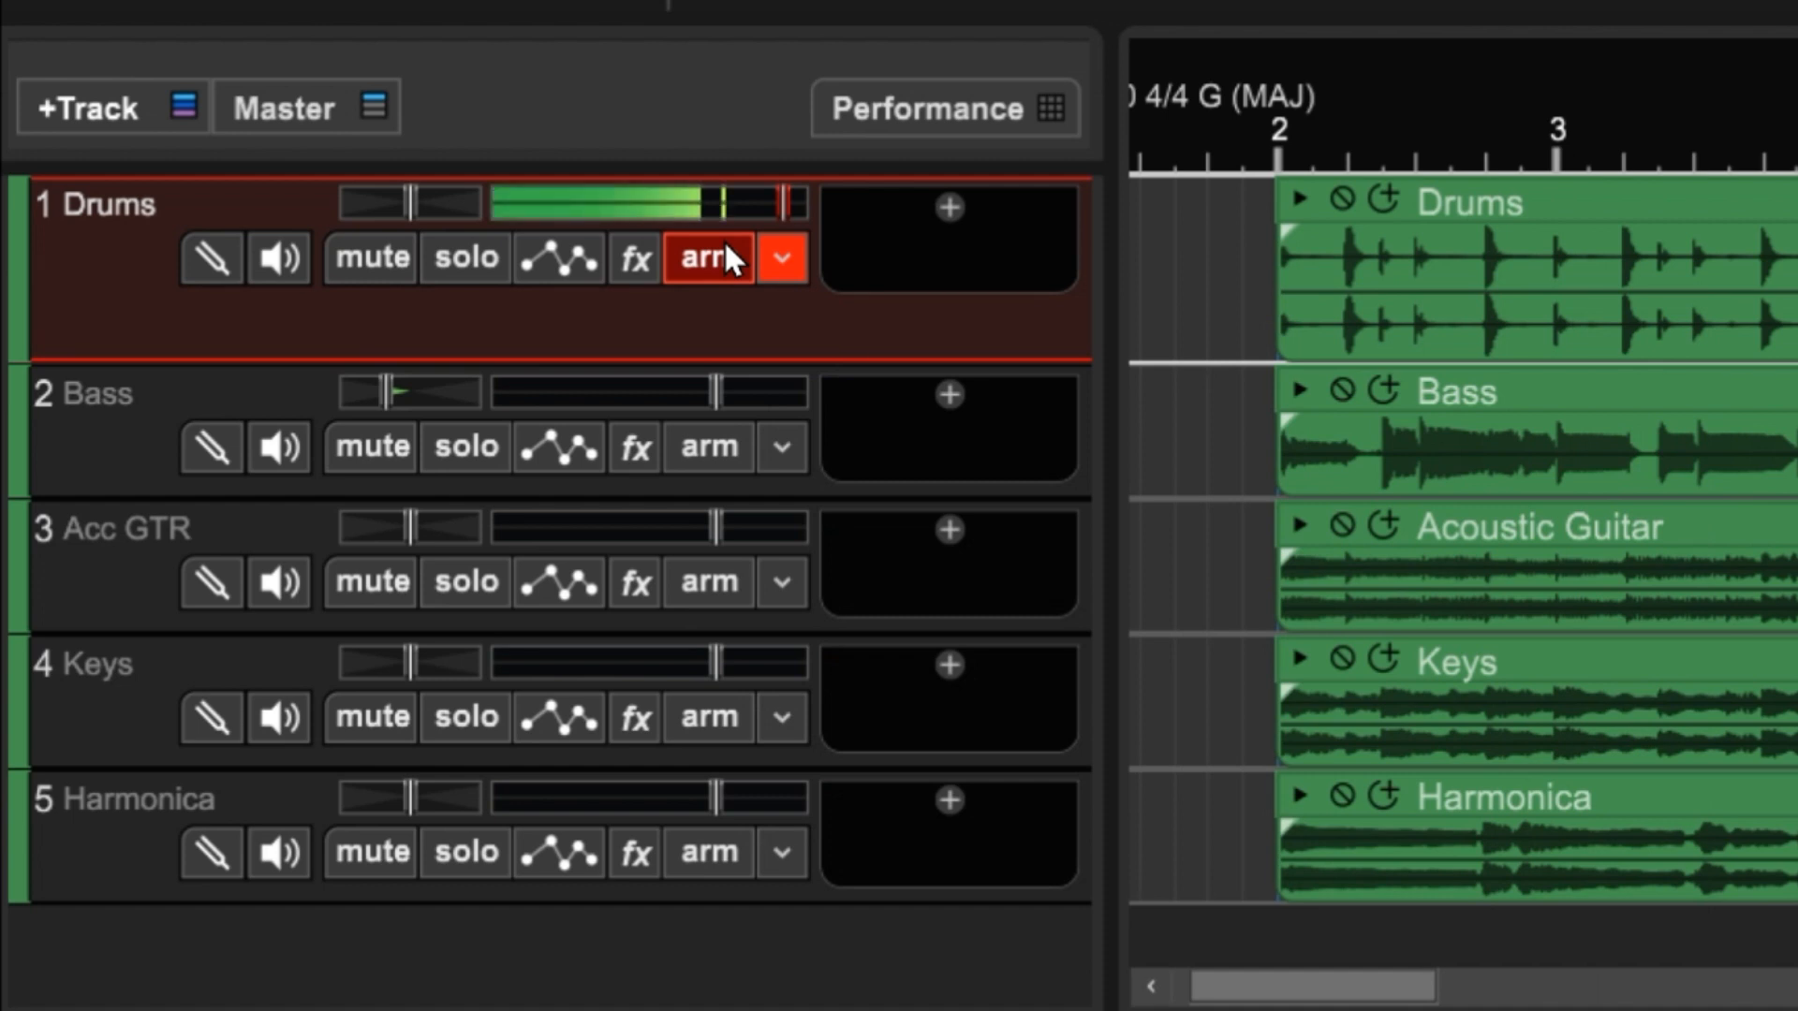
pyautogui.moveTo(708, 257)
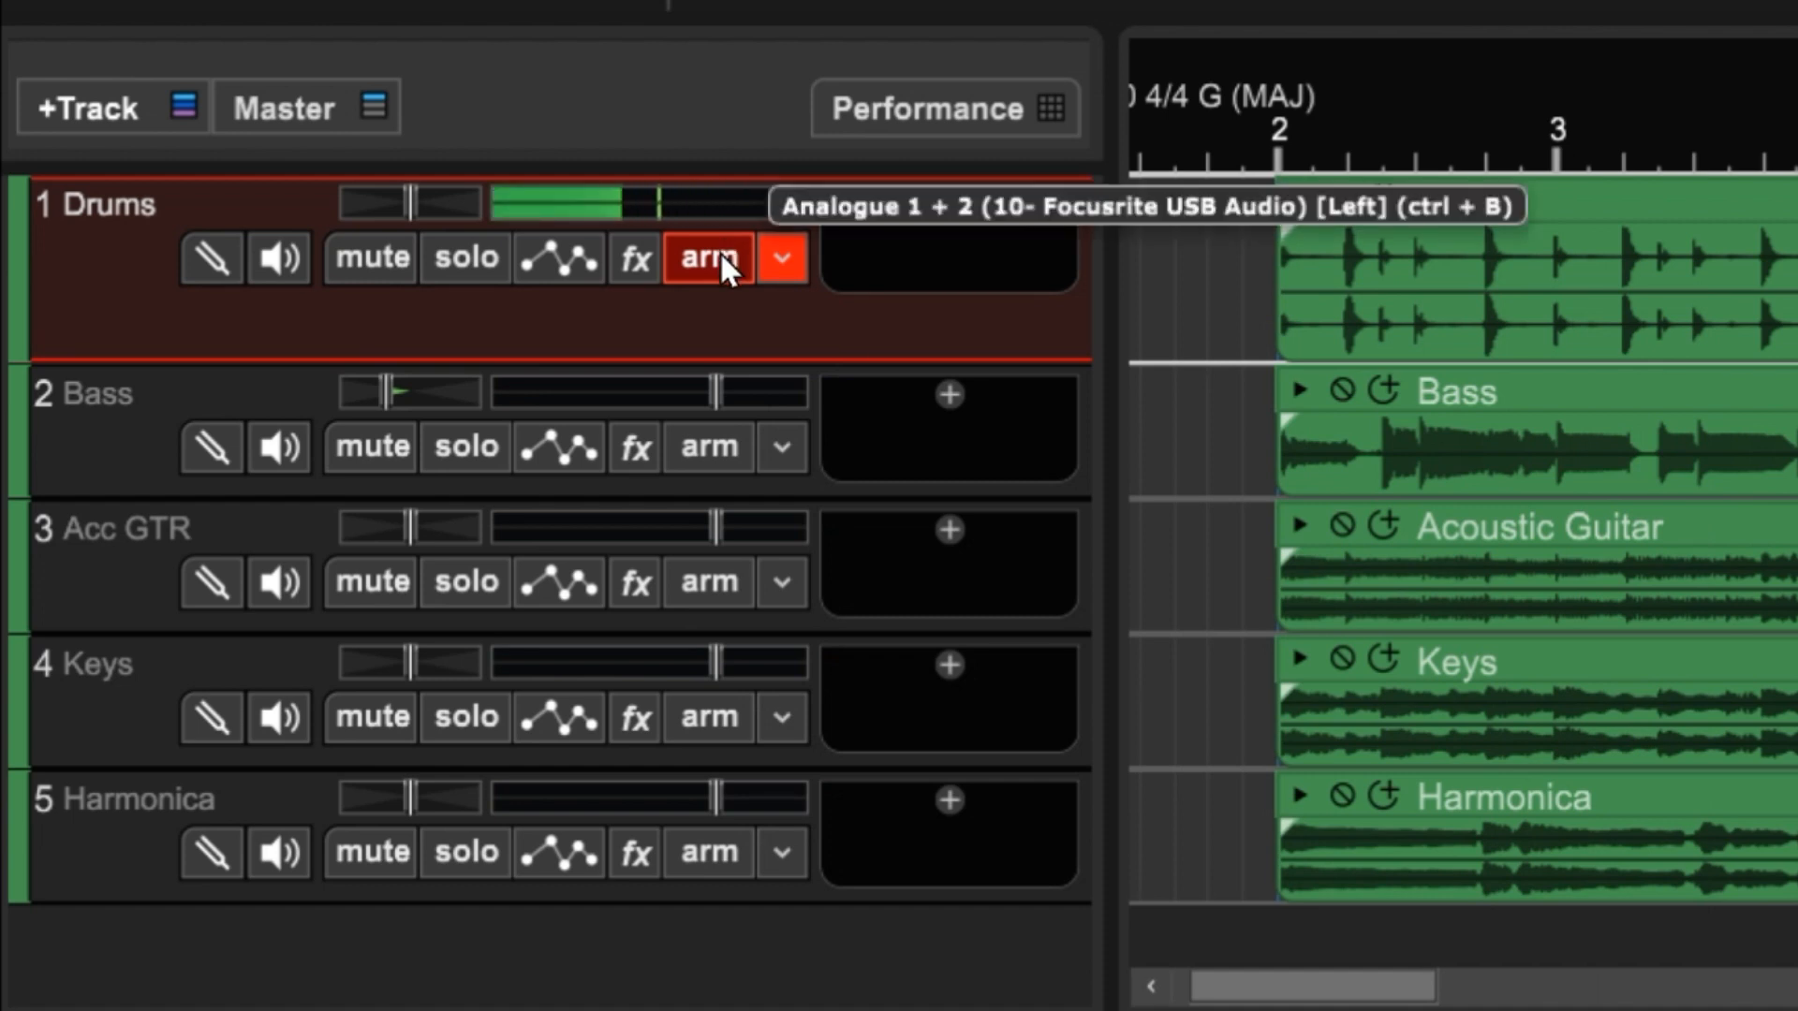
pyautogui.click(706, 259)
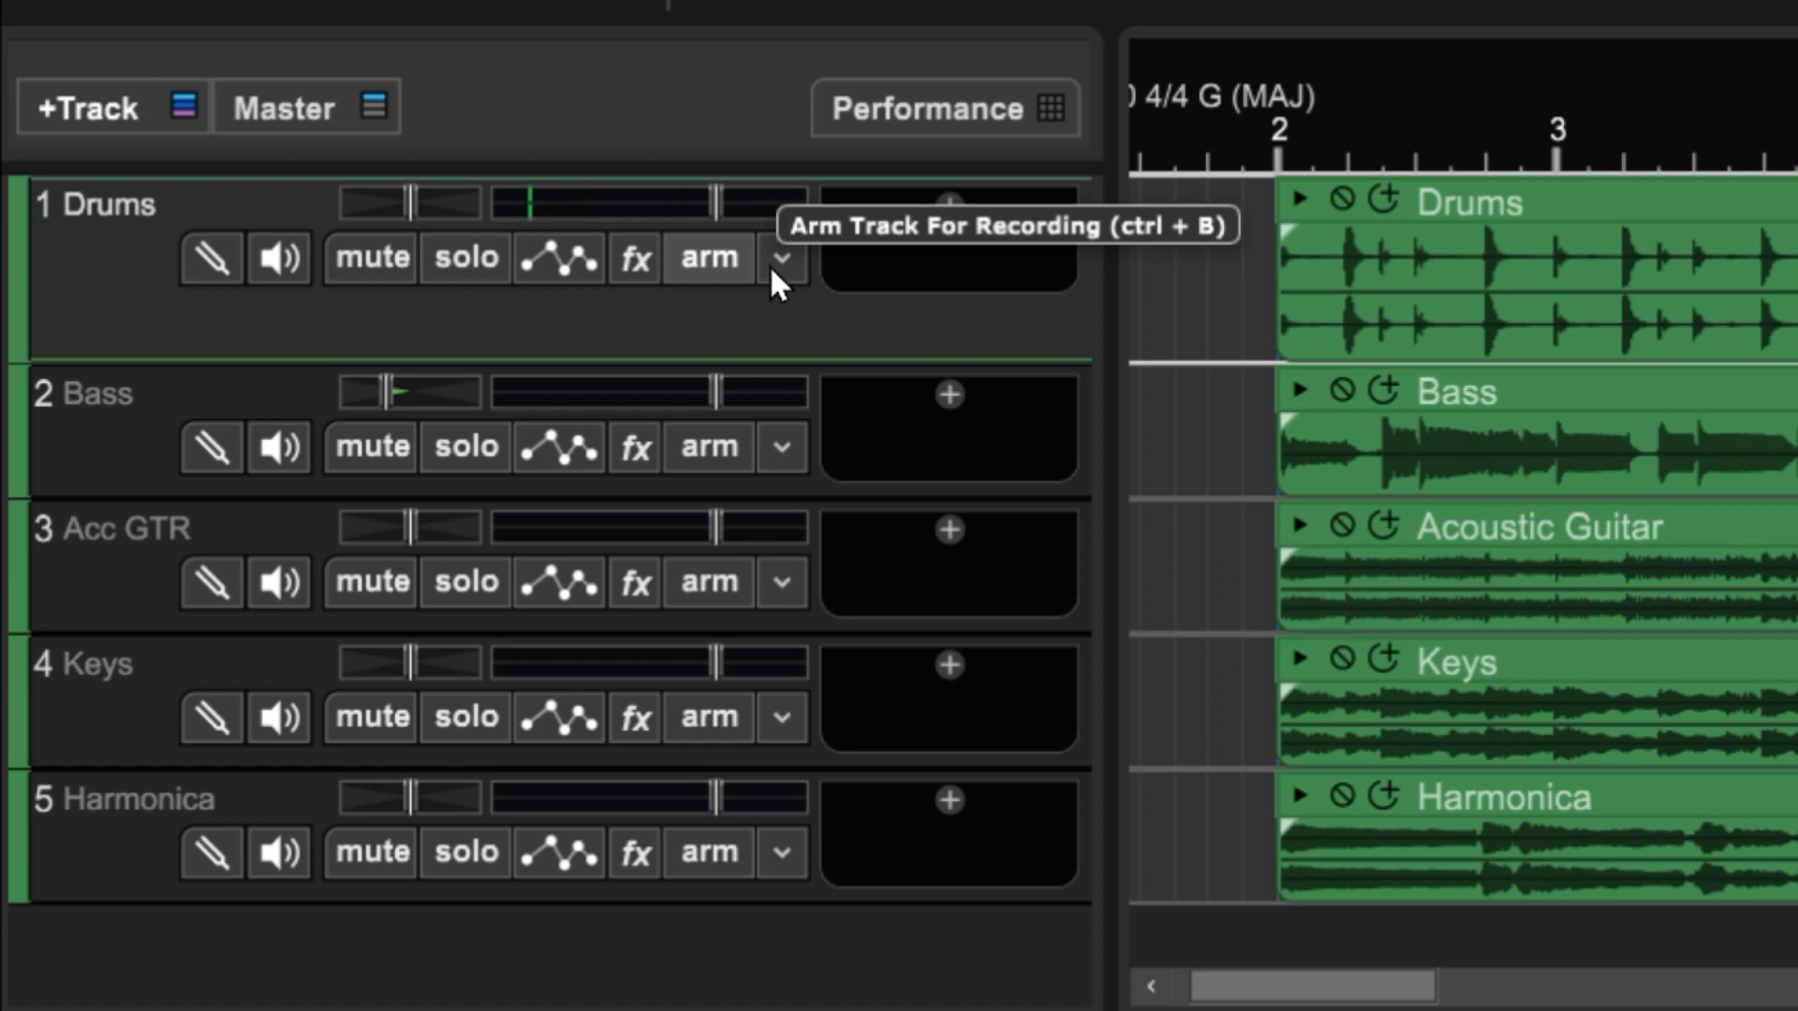
pyautogui.click(783, 256)
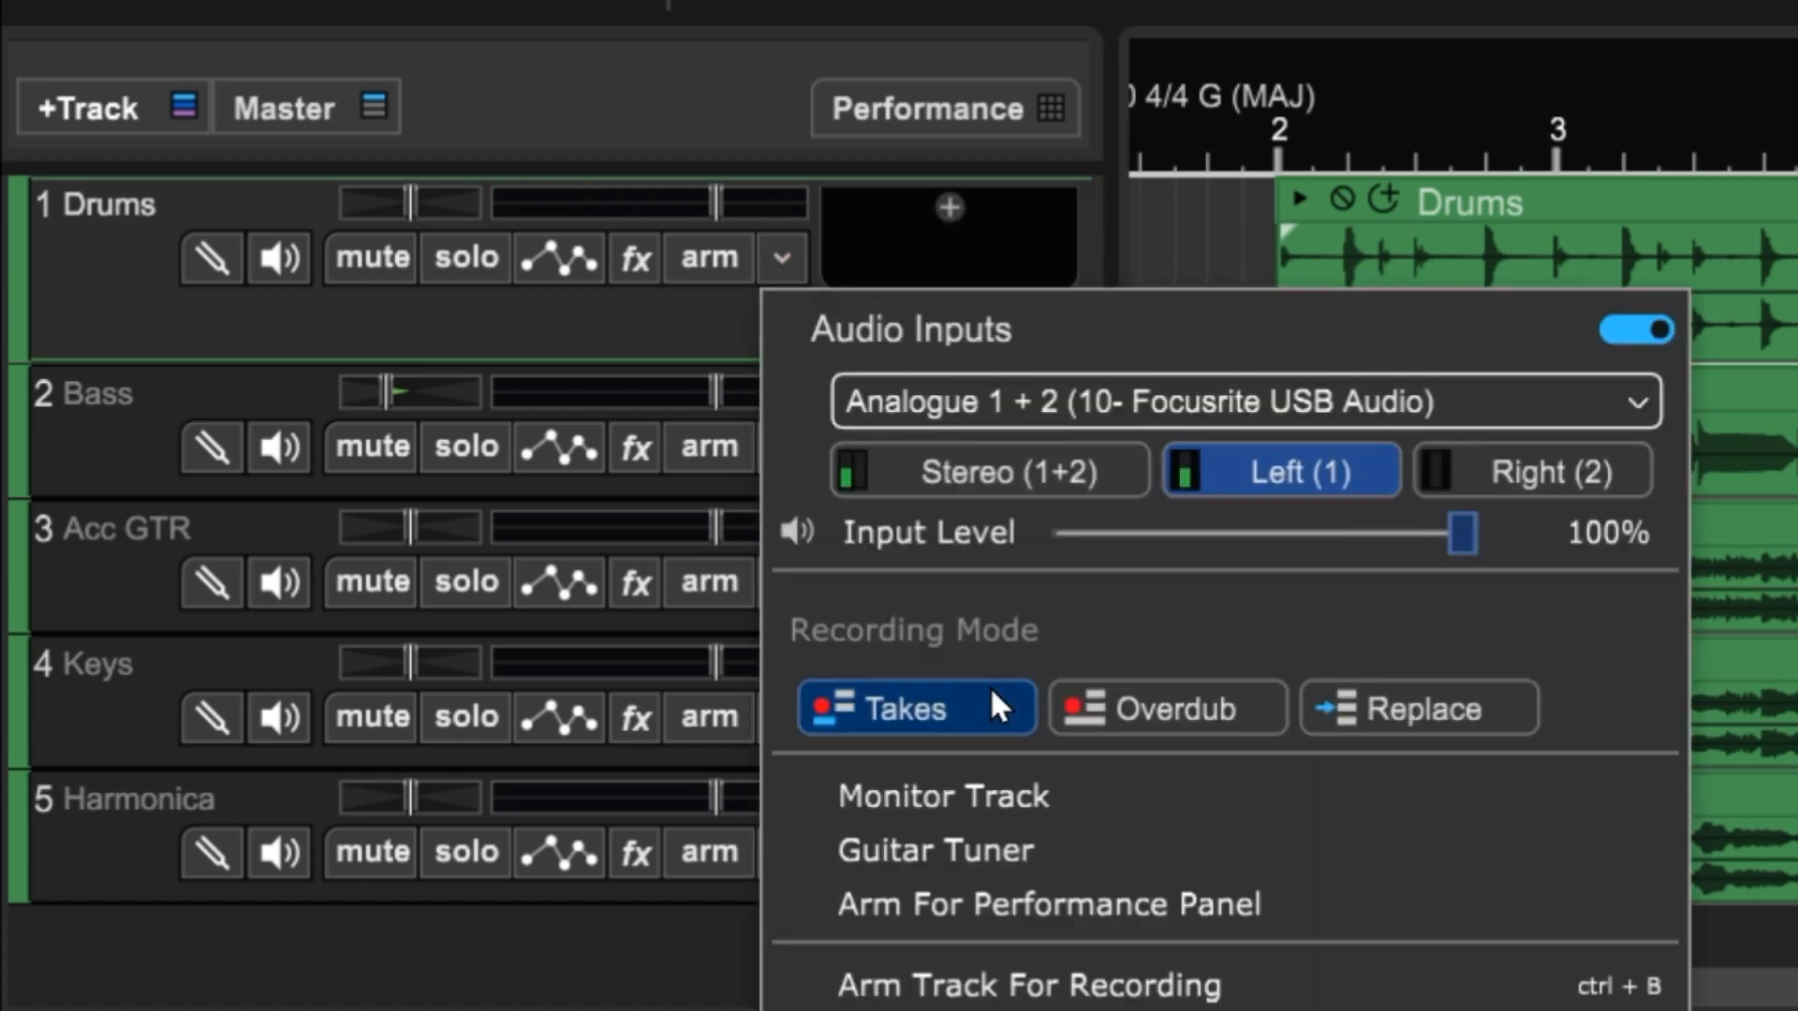
pyautogui.moveTo(1577, 717)
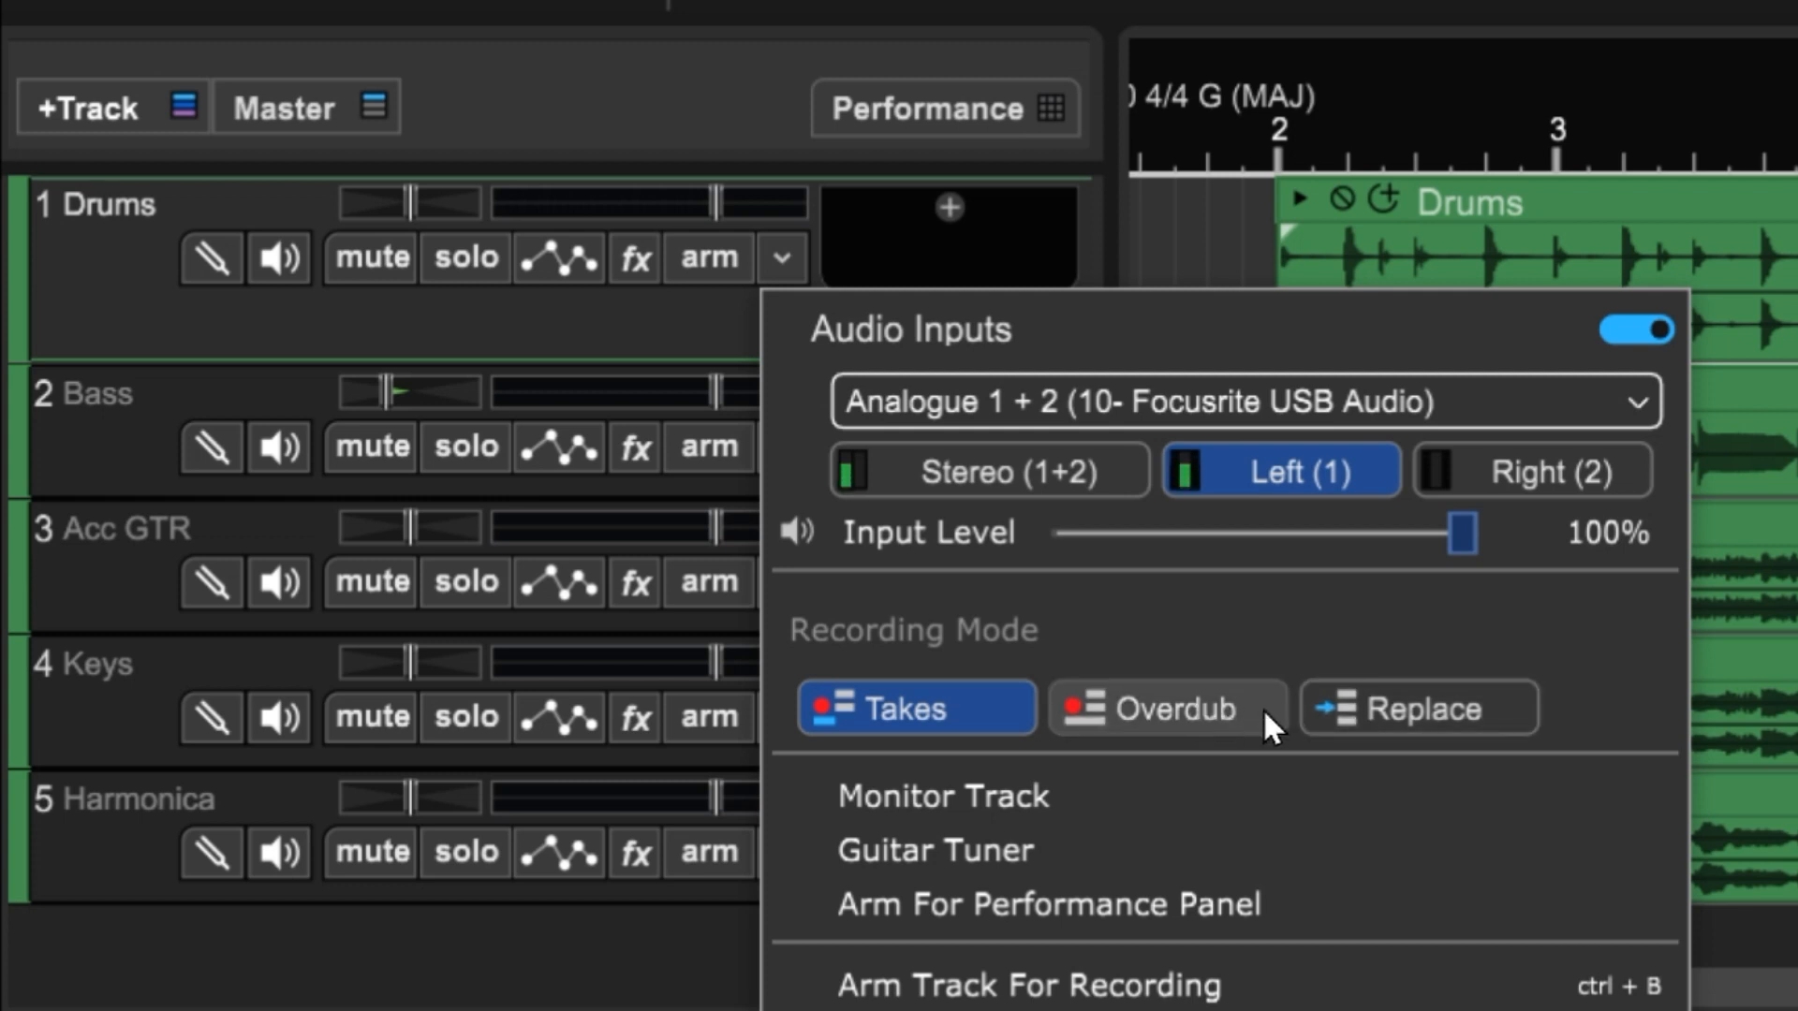
pyautogui.moveTo(1605, 641)
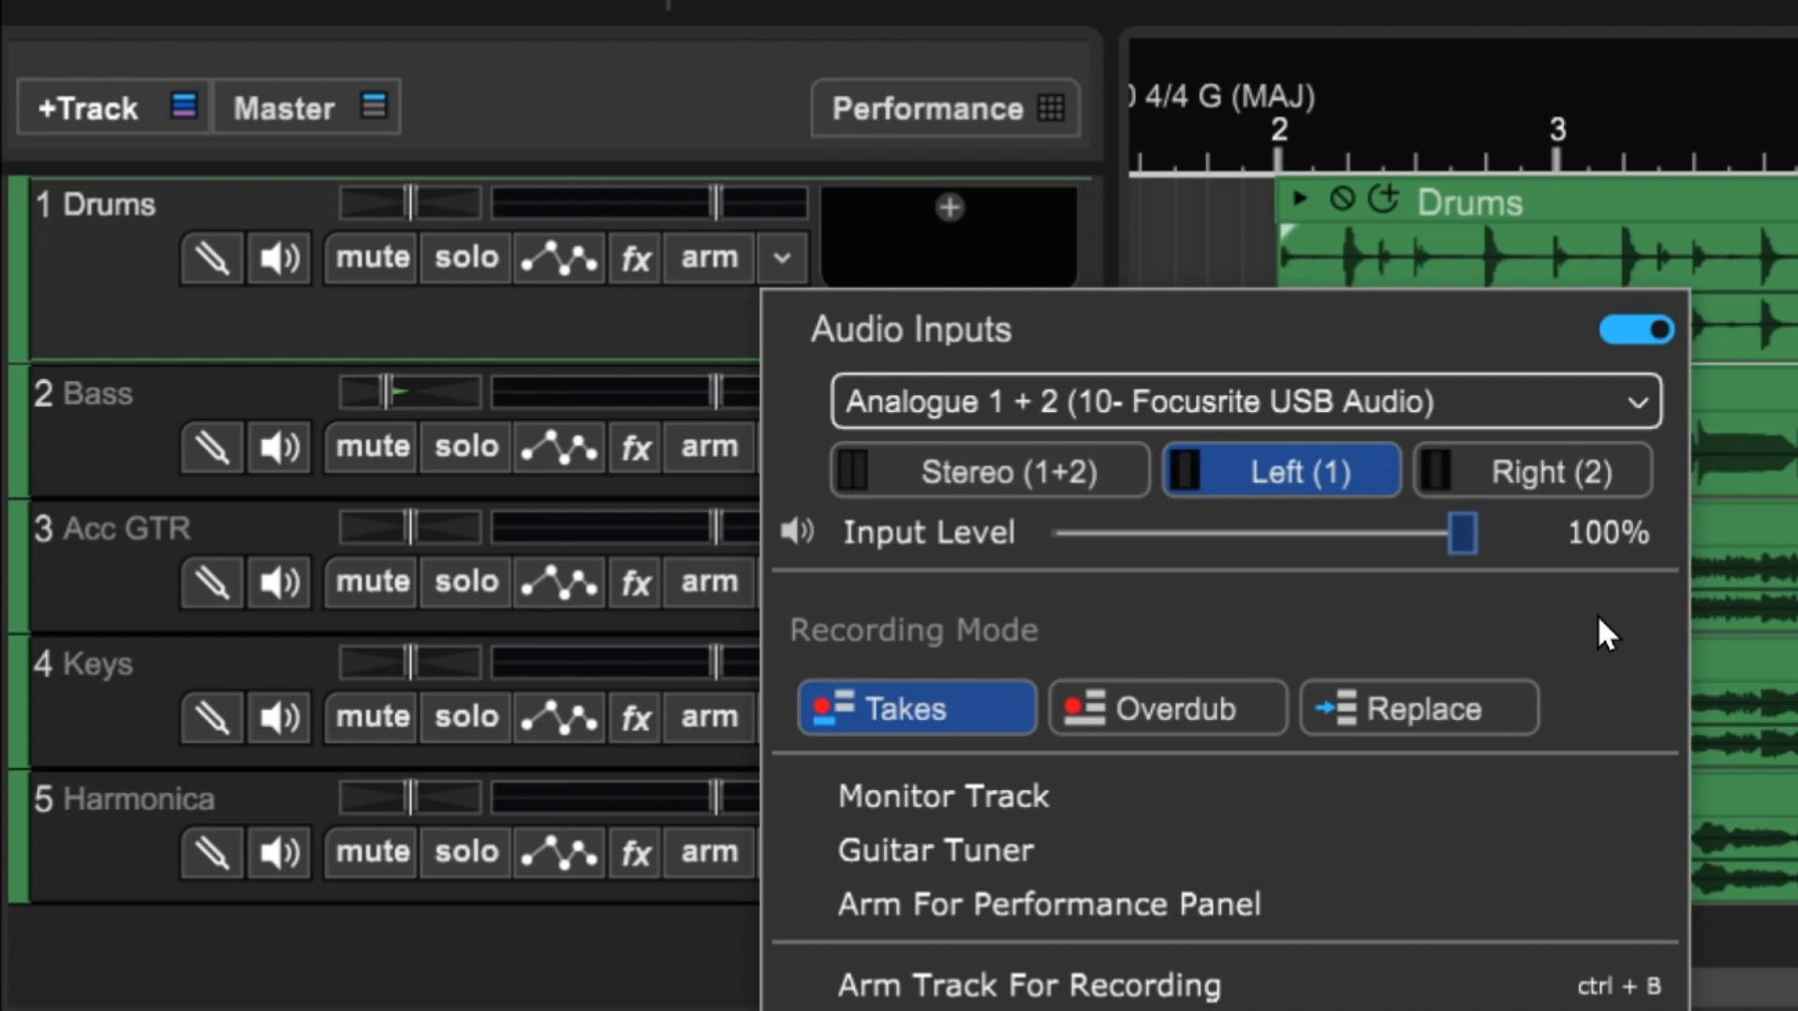
pyautogui.moveTo(1302, 794)
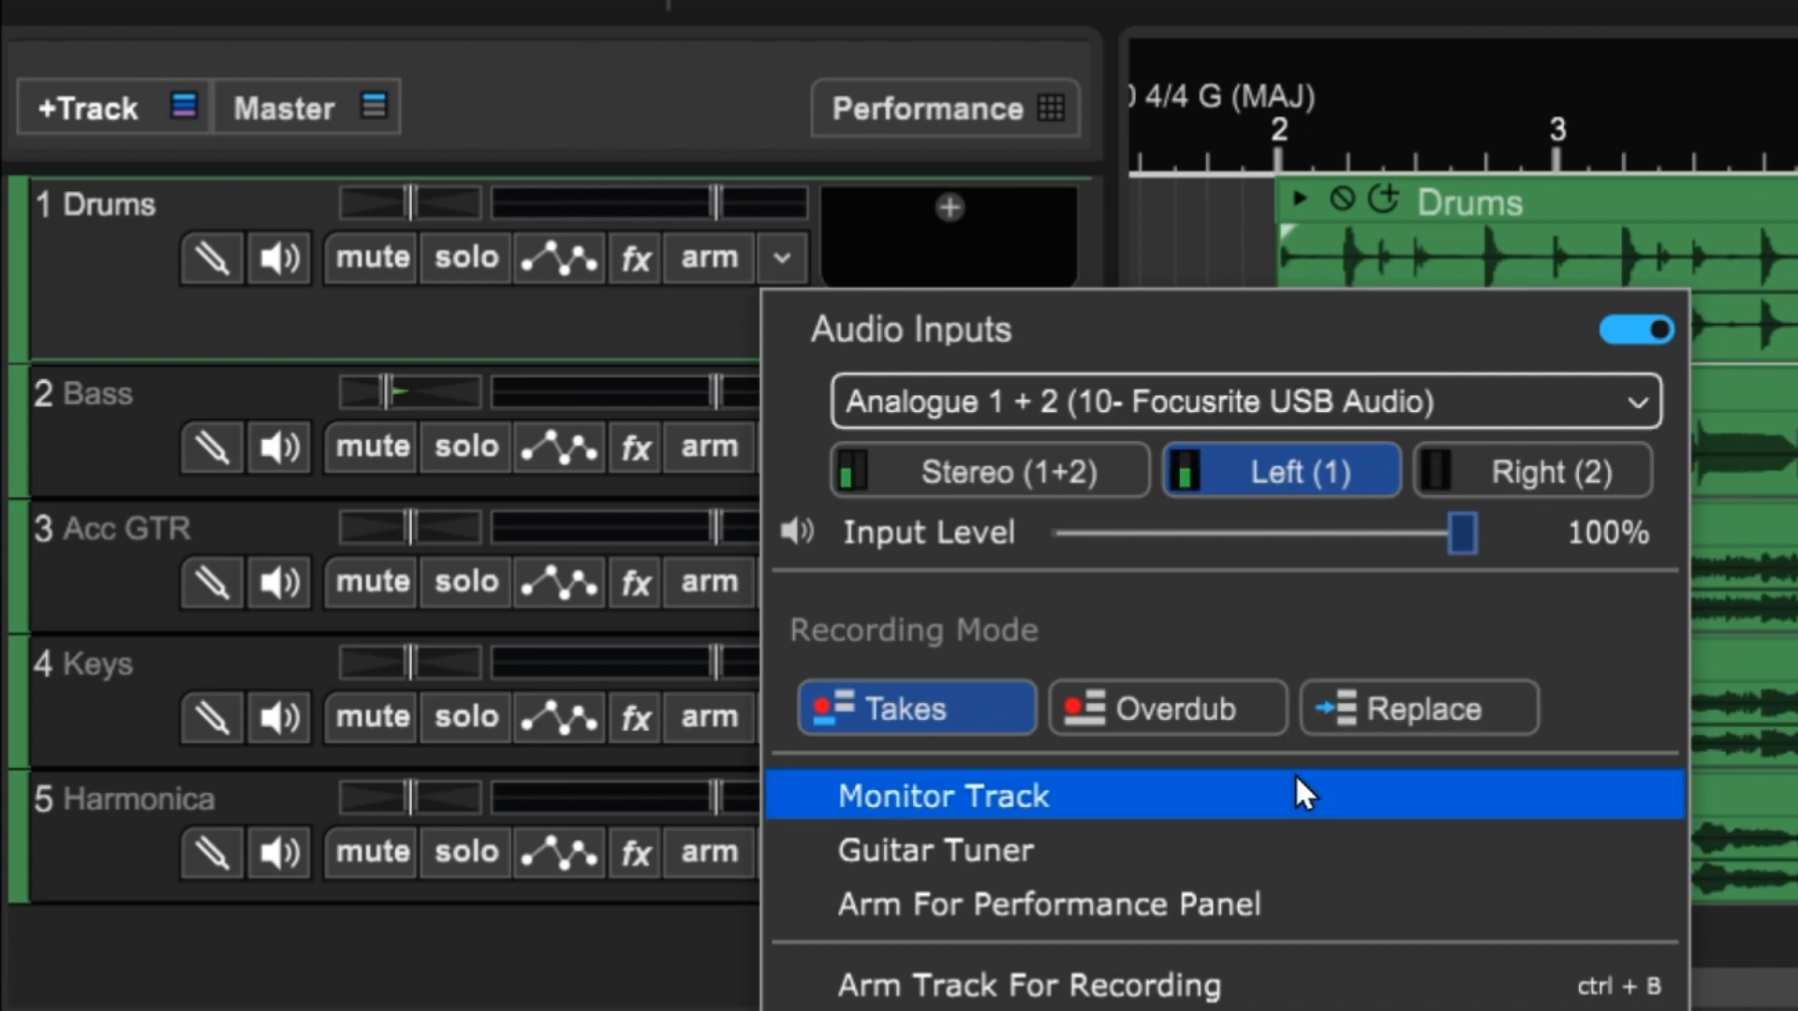
pyautogui.moveTo(1360, 848)
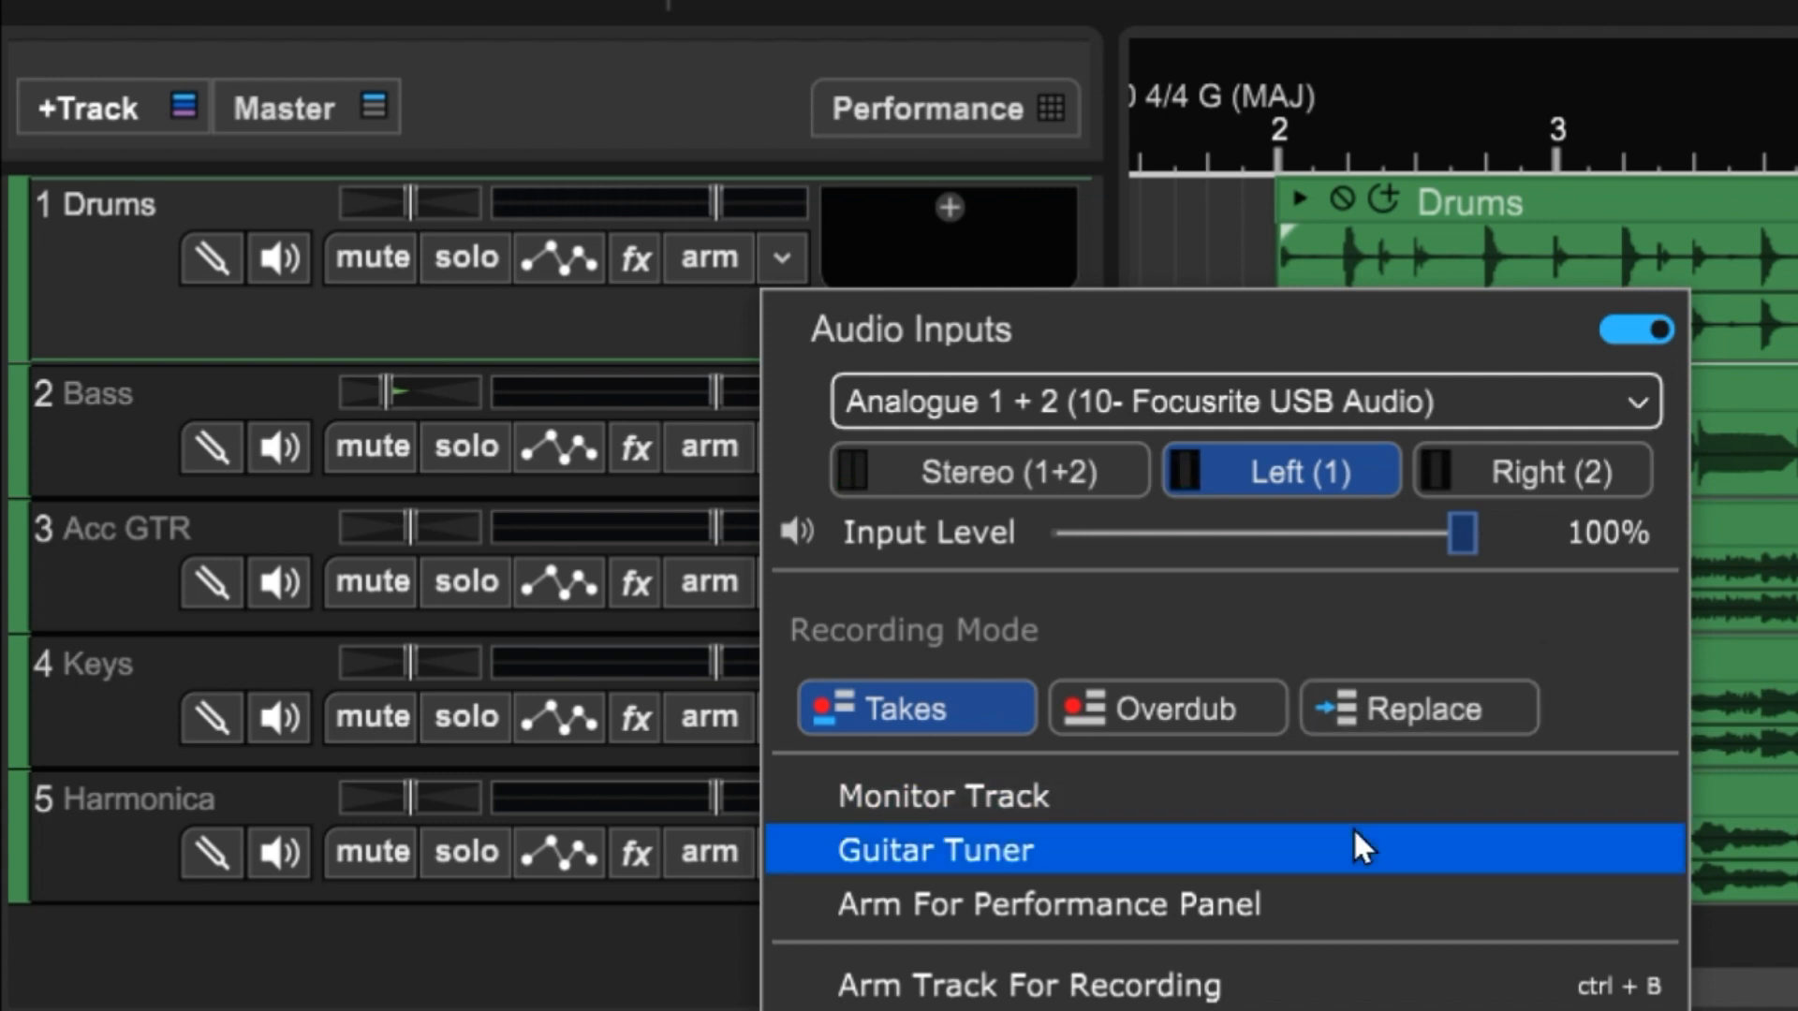
pyautogui.moveTo(1443, 892)
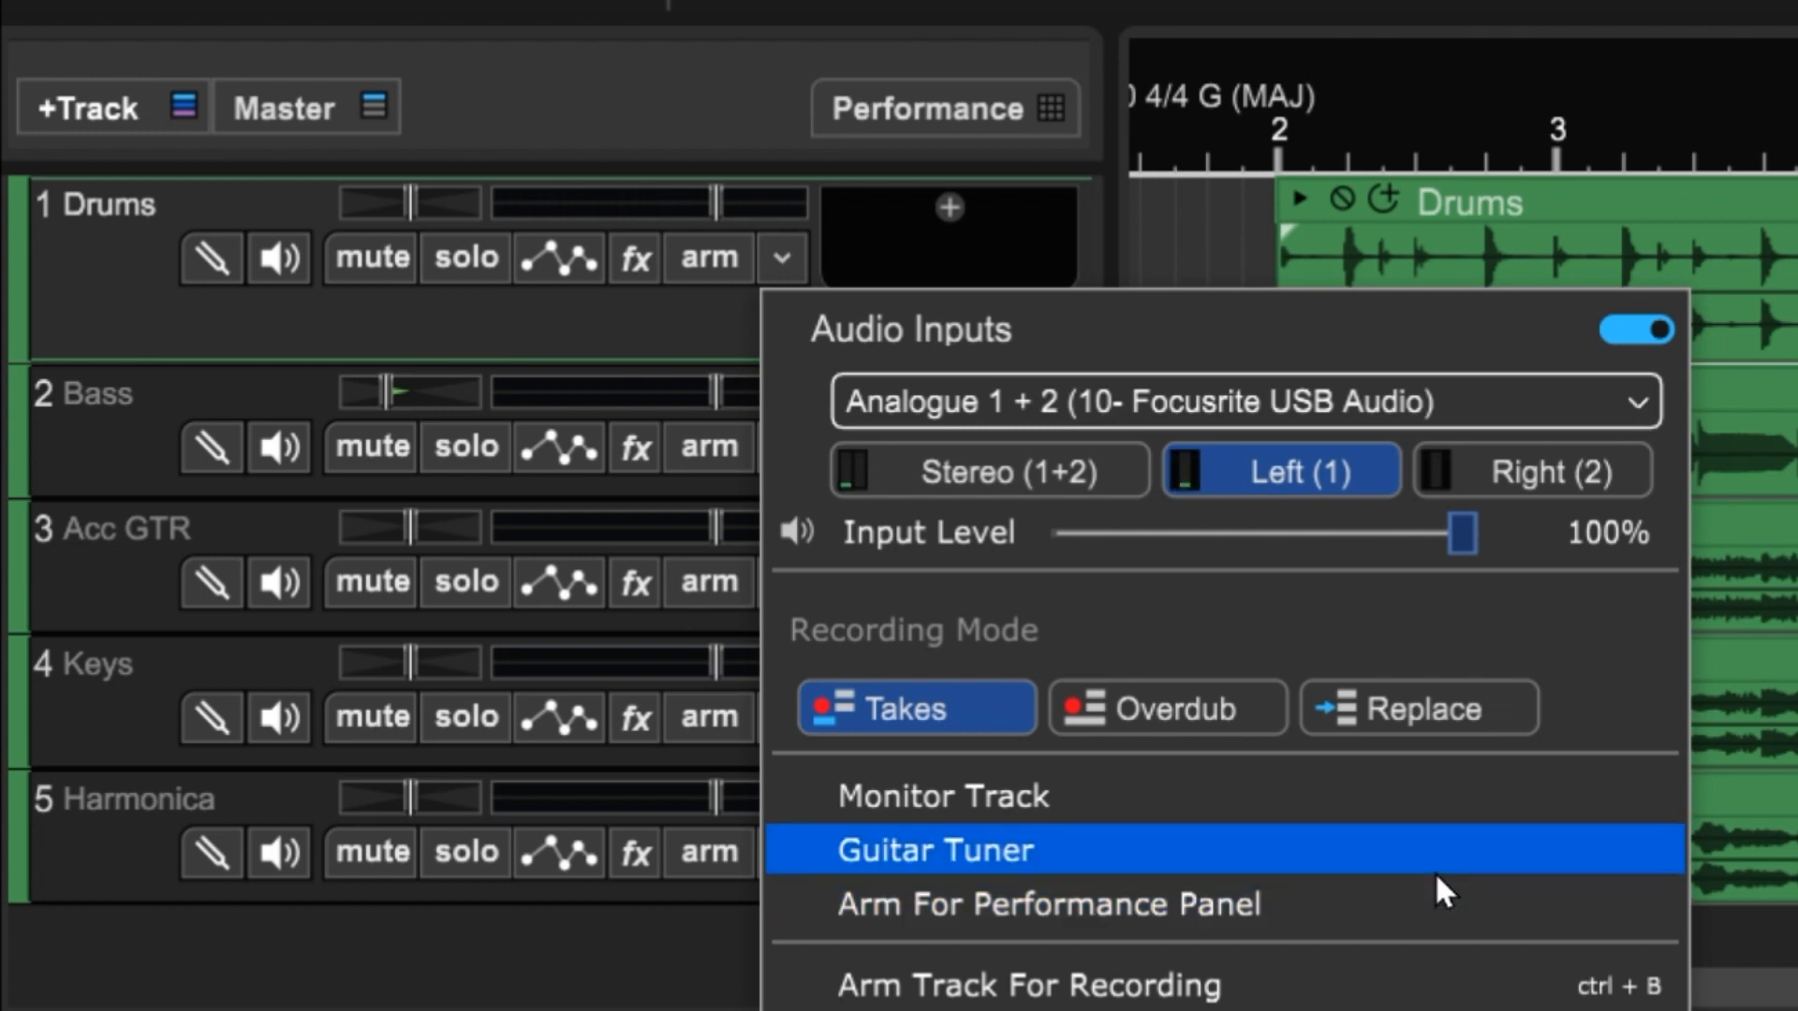
pyautogui.moveTo(1384, 985)
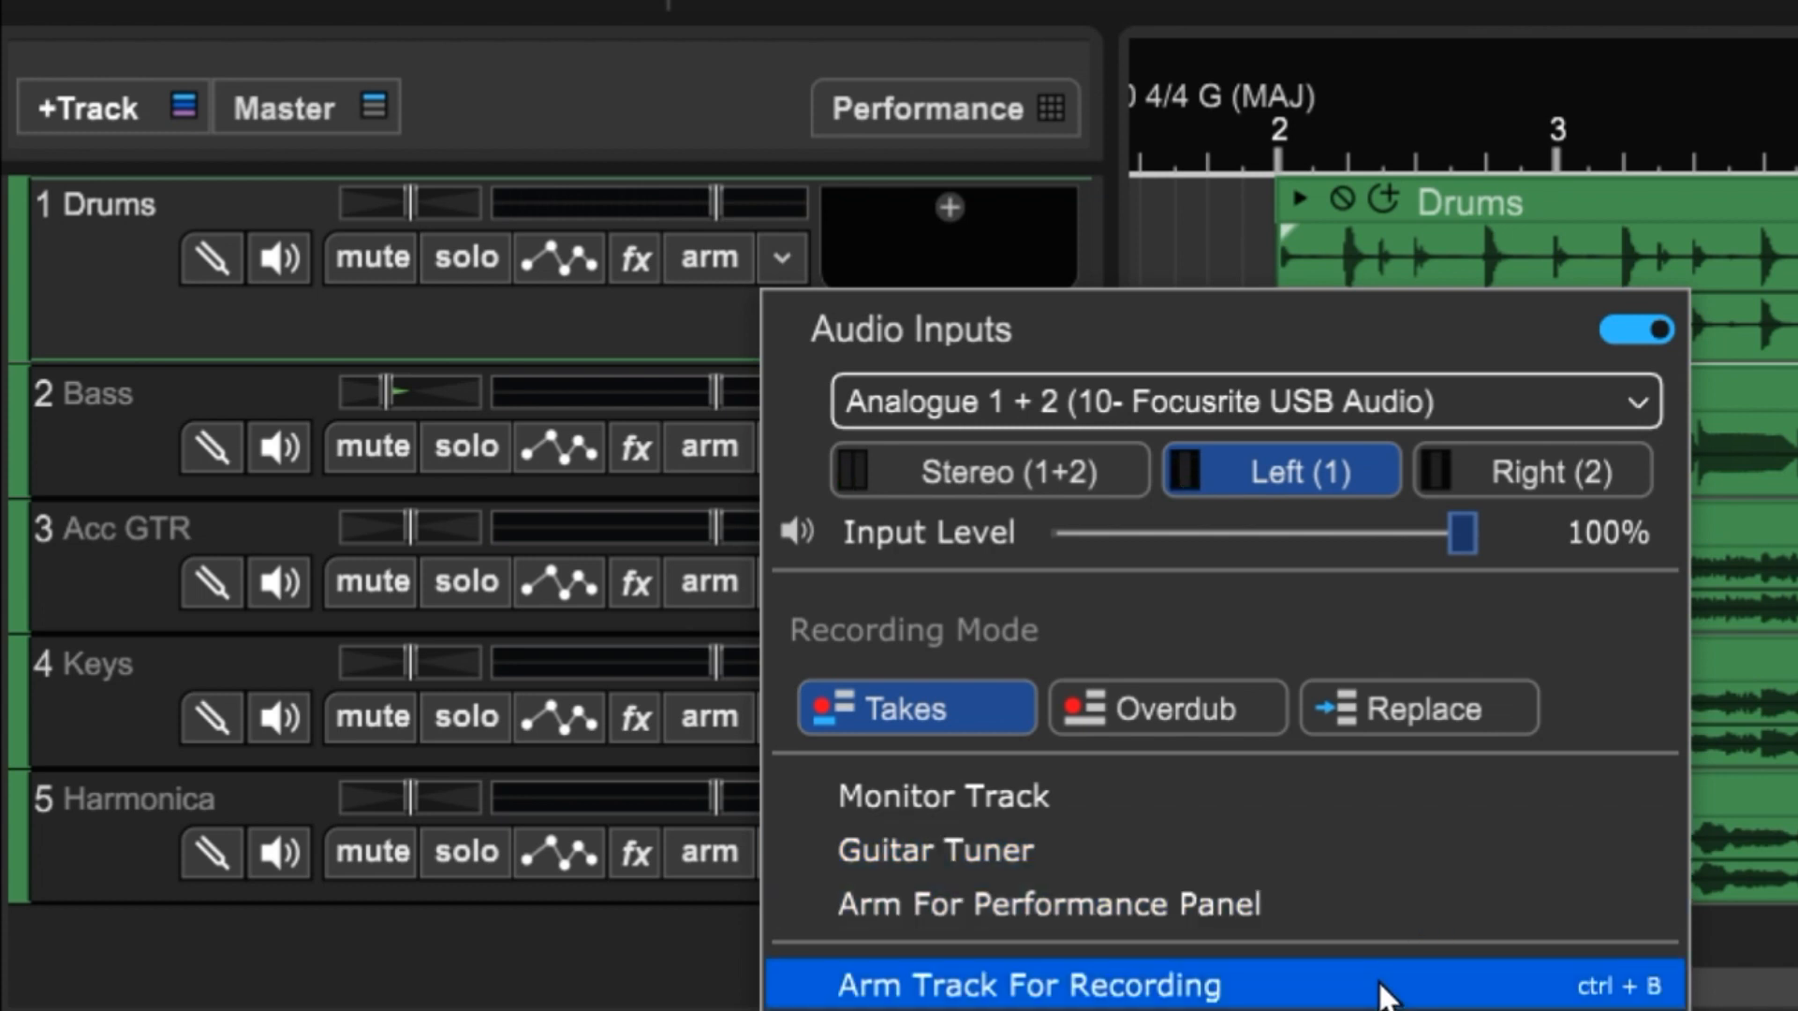
pyautogui.moveTo(1382, 974)
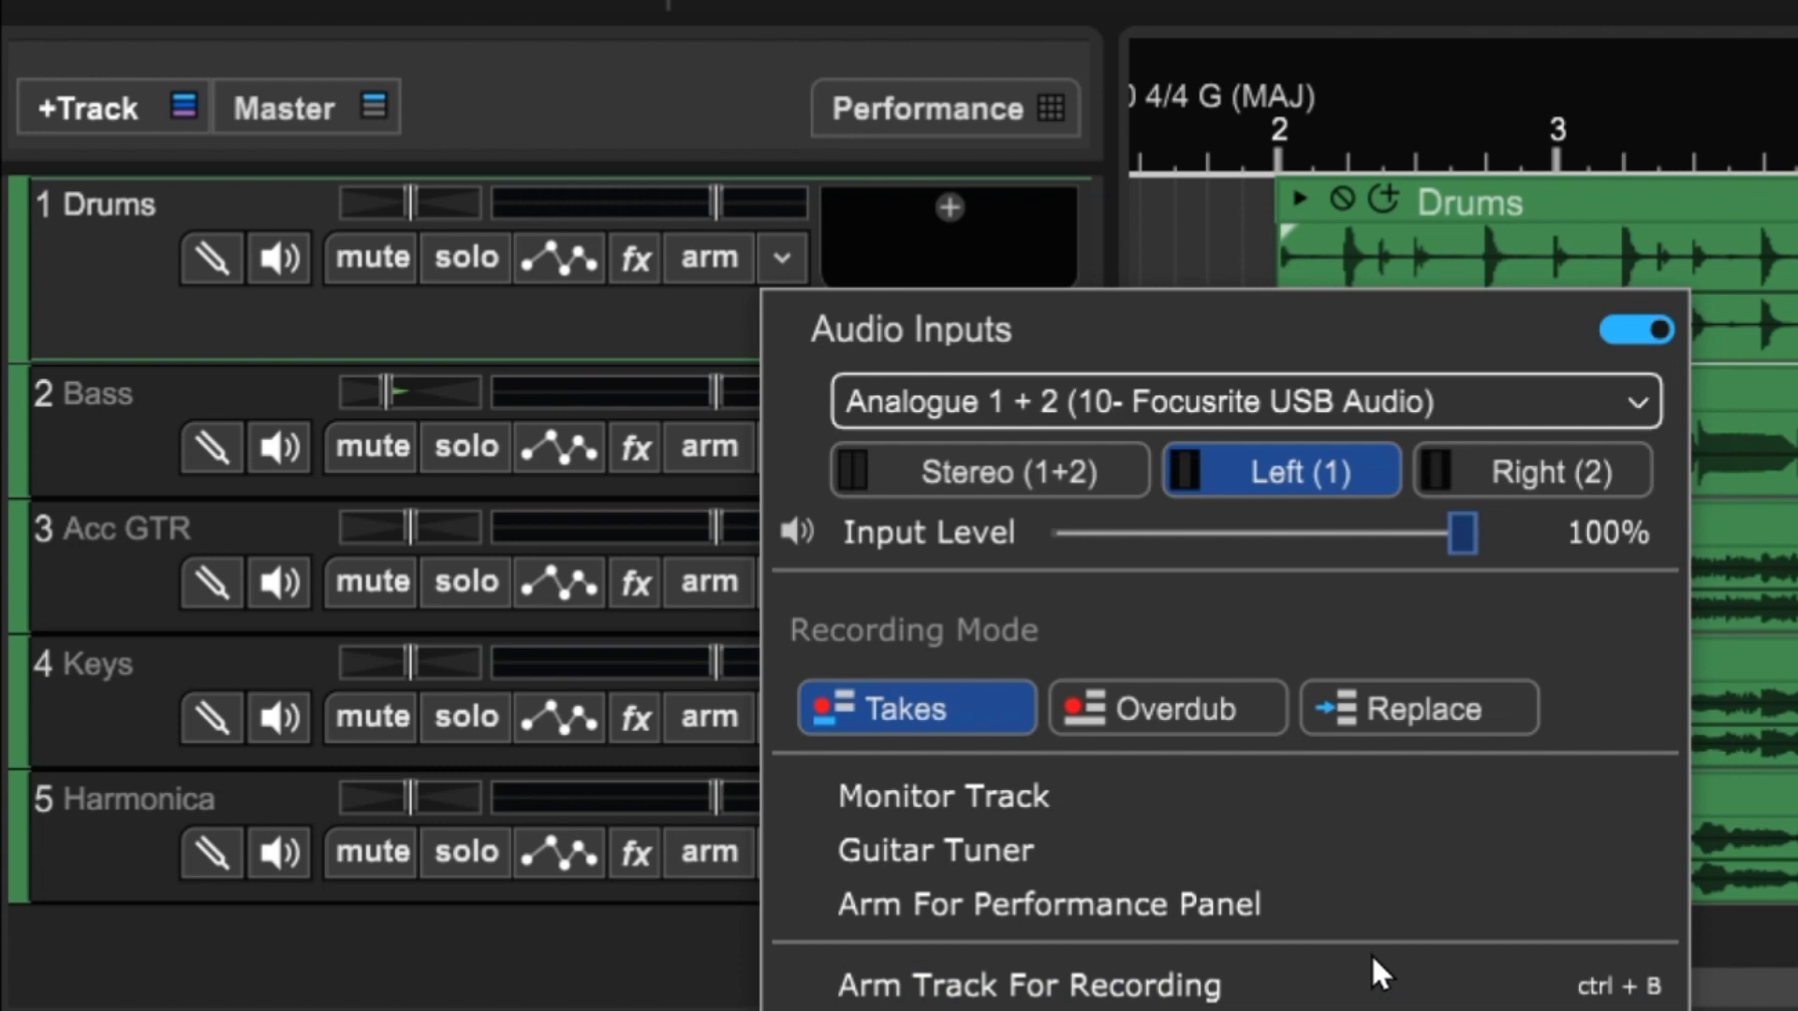
pyautogui.moveTo(698, 345)
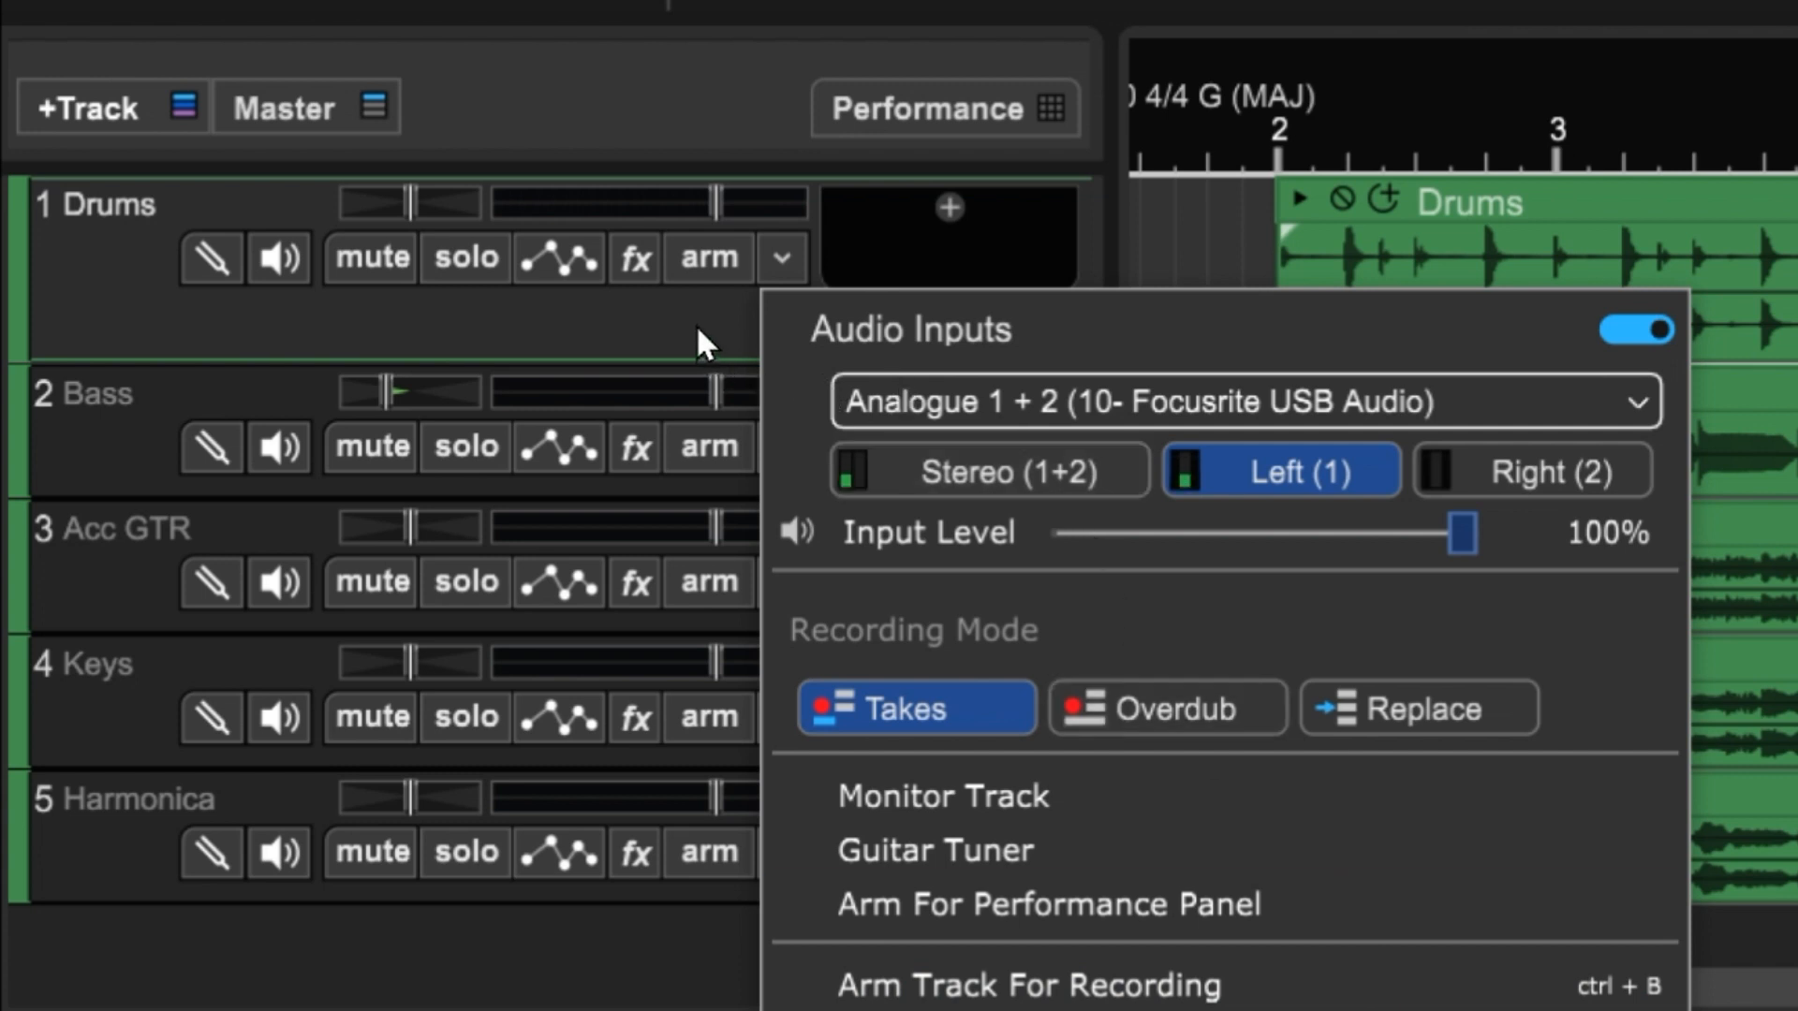
pyautogui.moveTo(1030, 470)
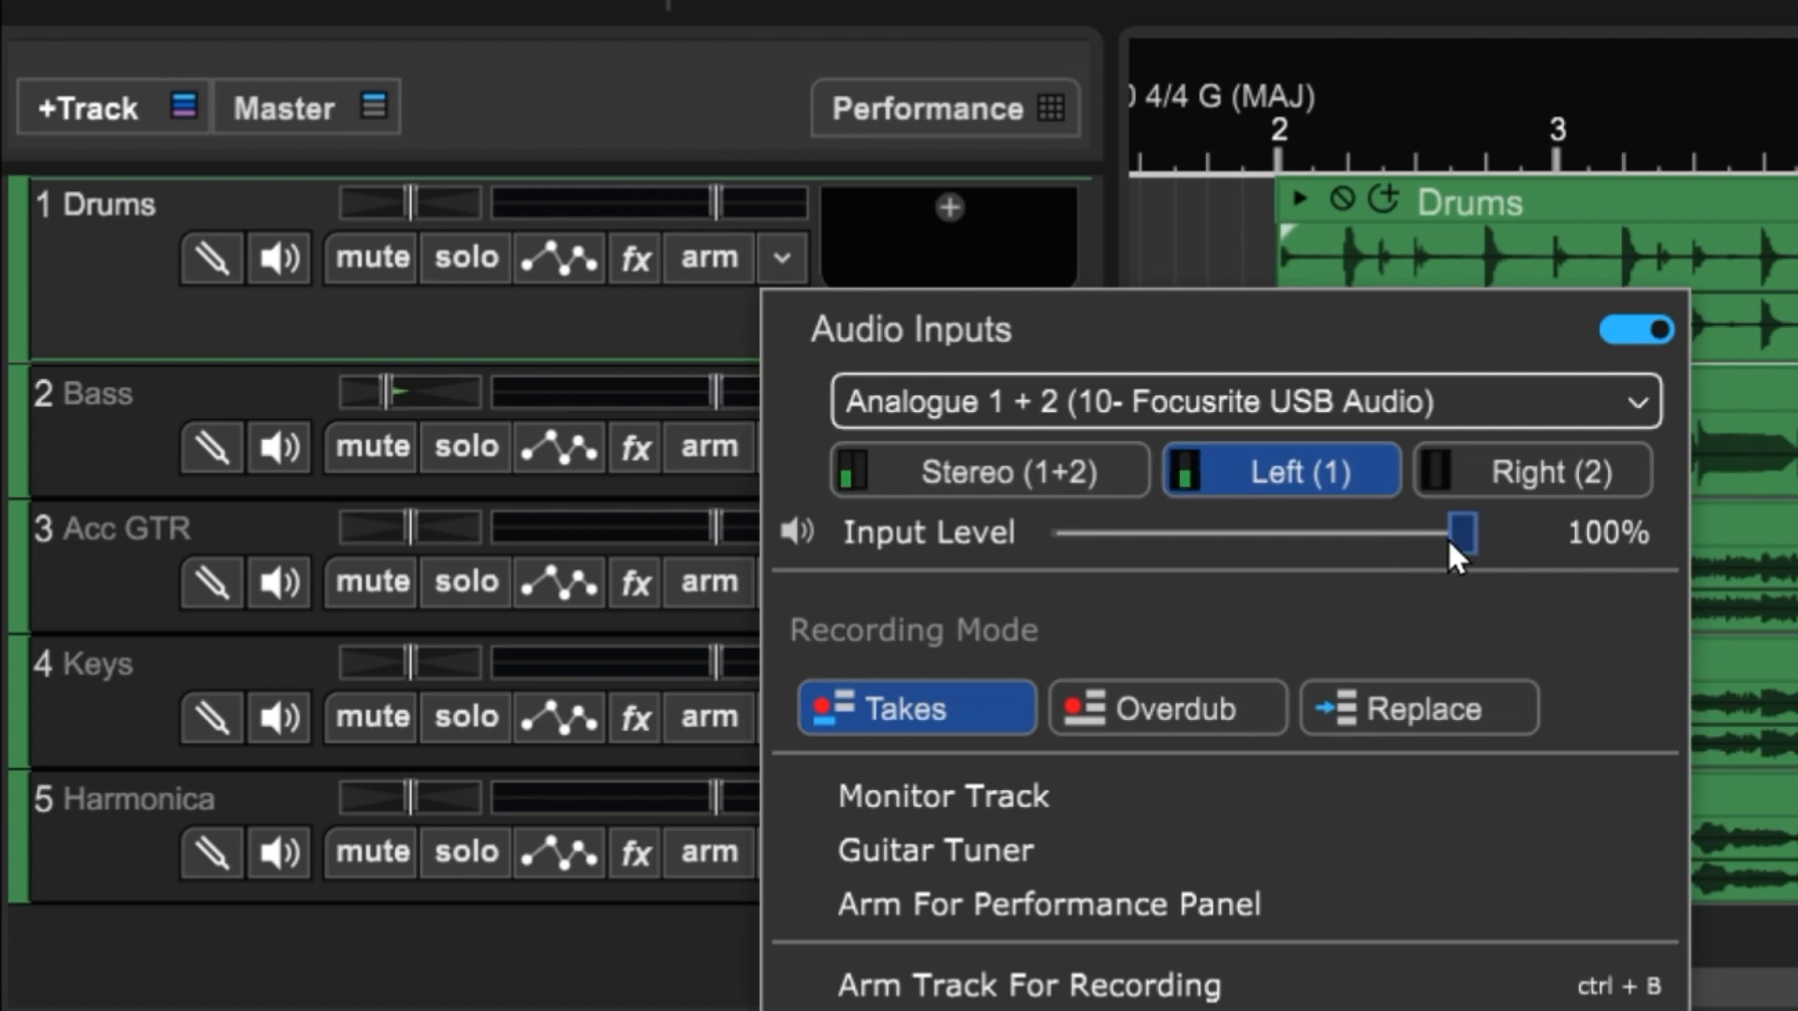
pyautogui.moveTo(717, 270)
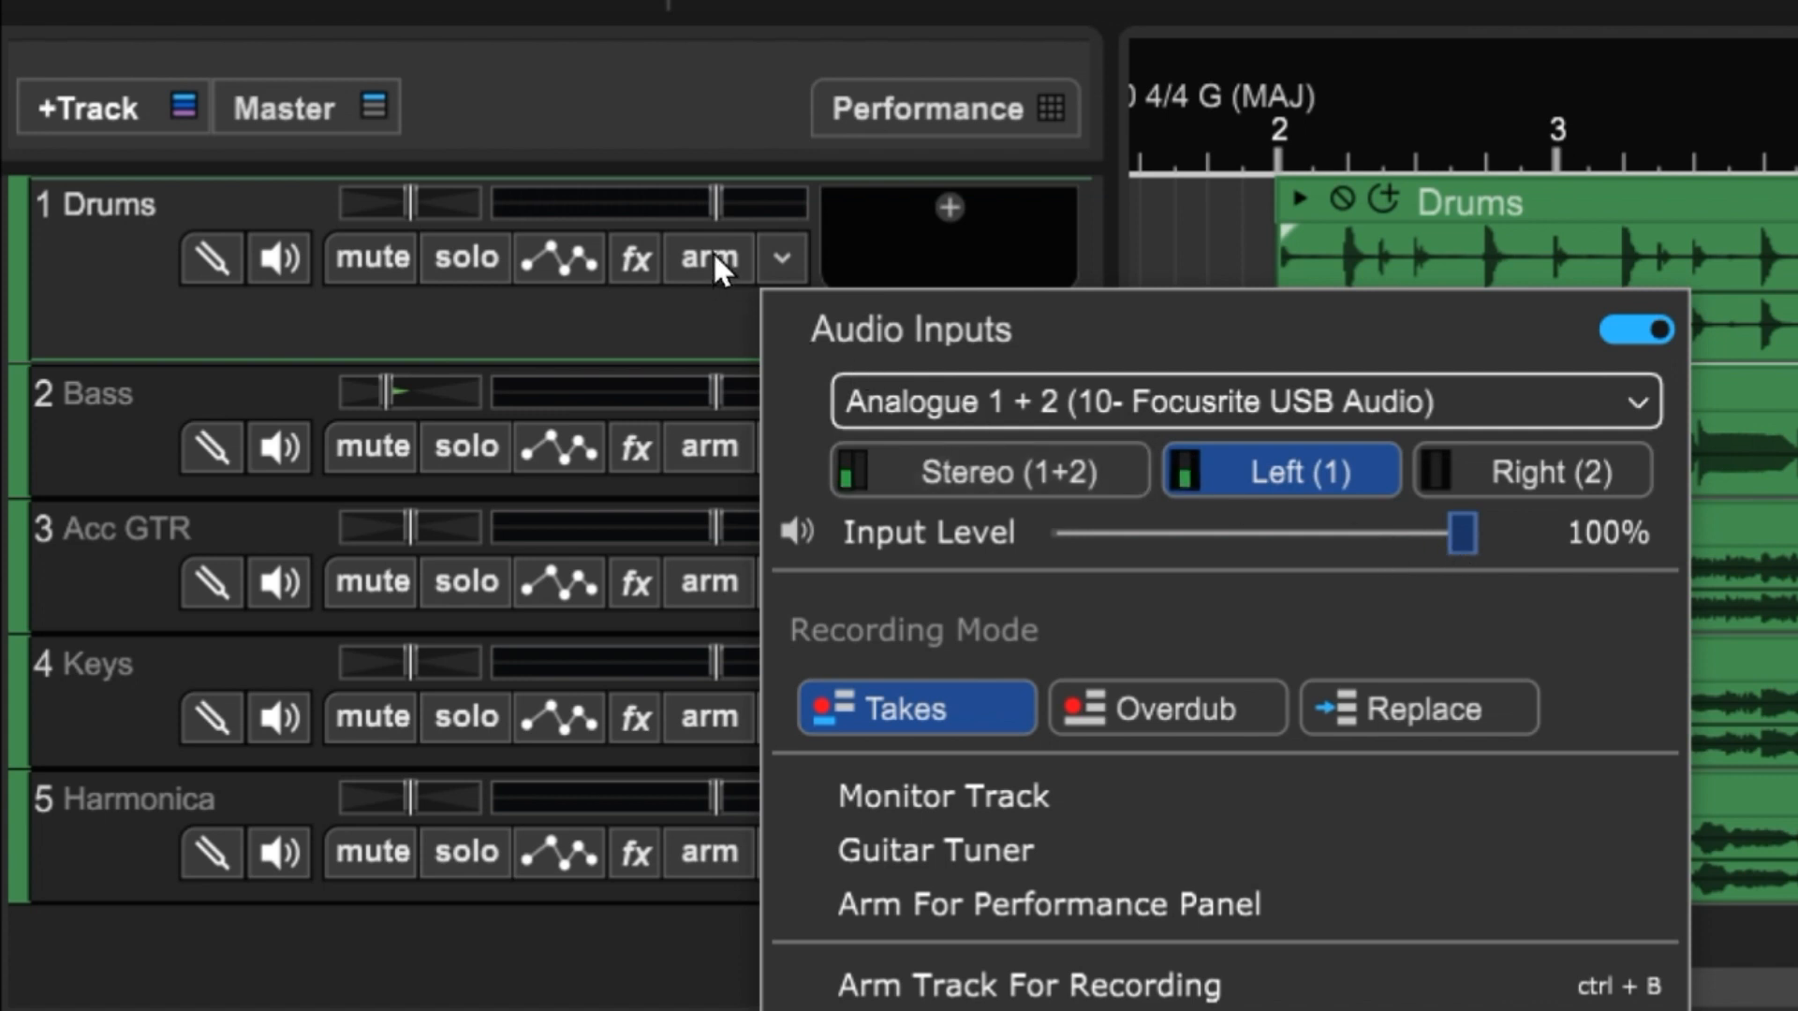
pyautogui.click(708, 257)
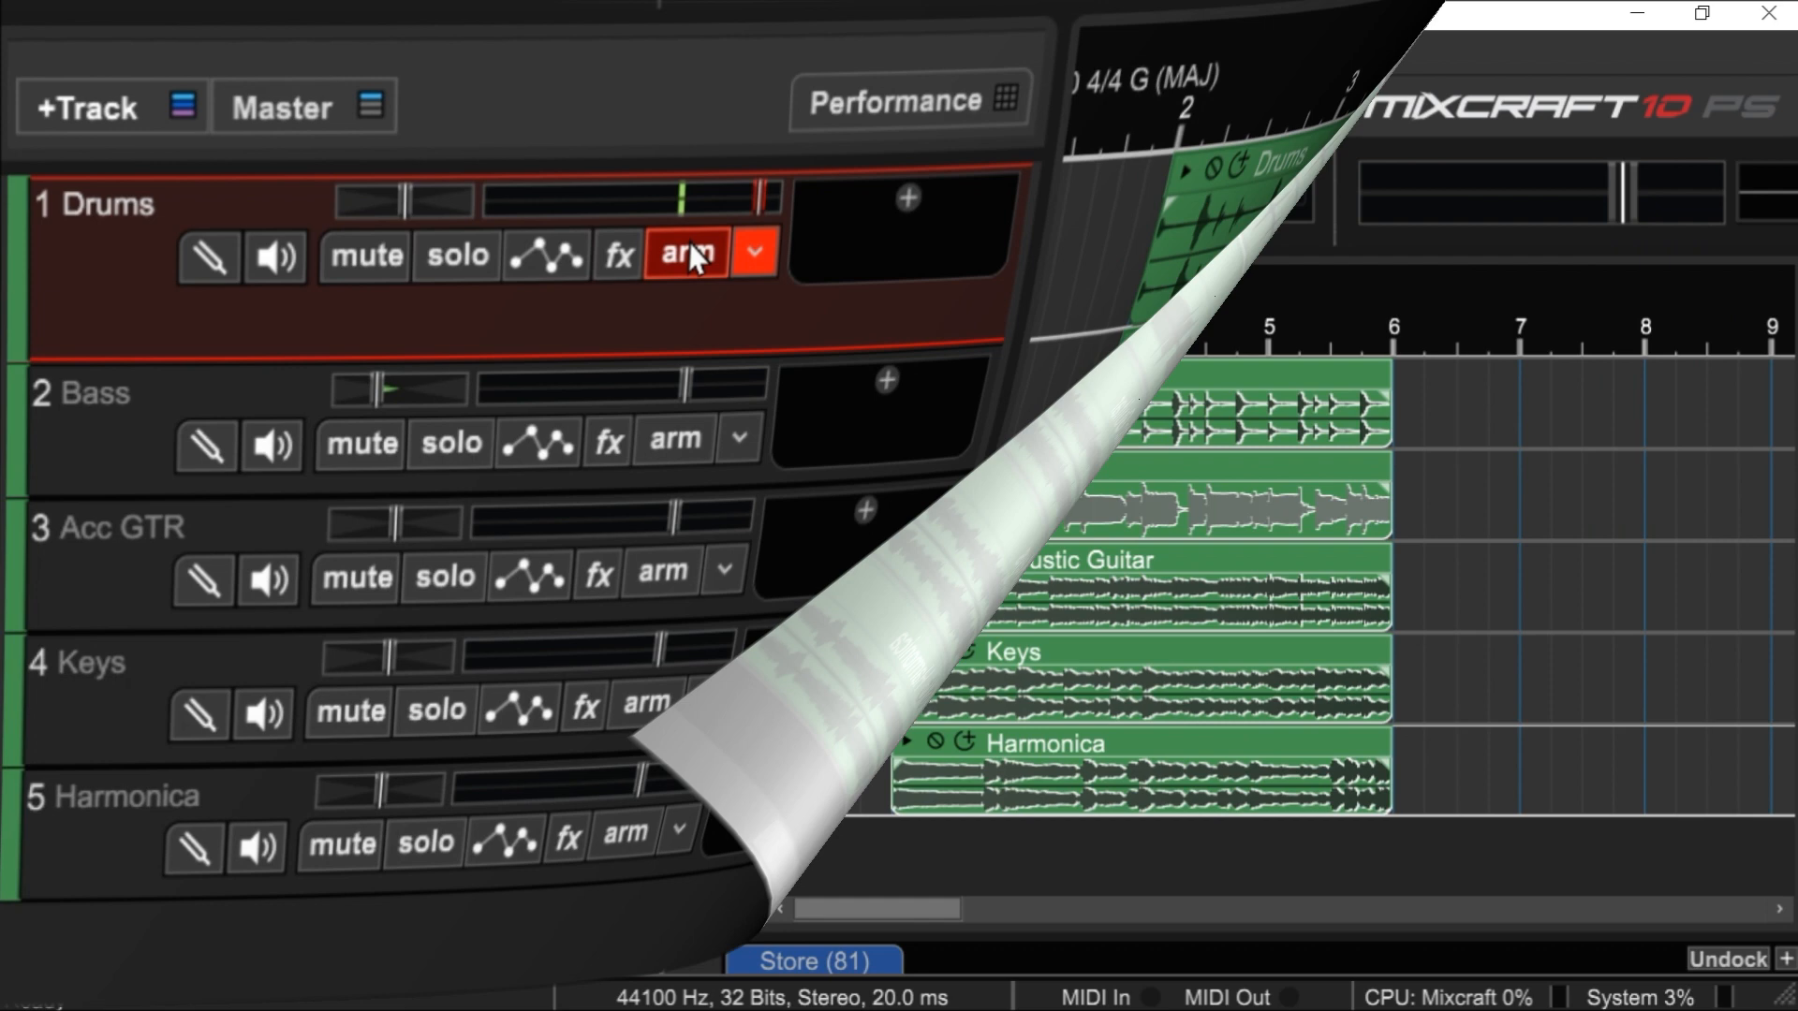
# - Disarm the Drums track, lower the interface scale below 130%, and bring up Preferences
pyautogui.click(774, 53)
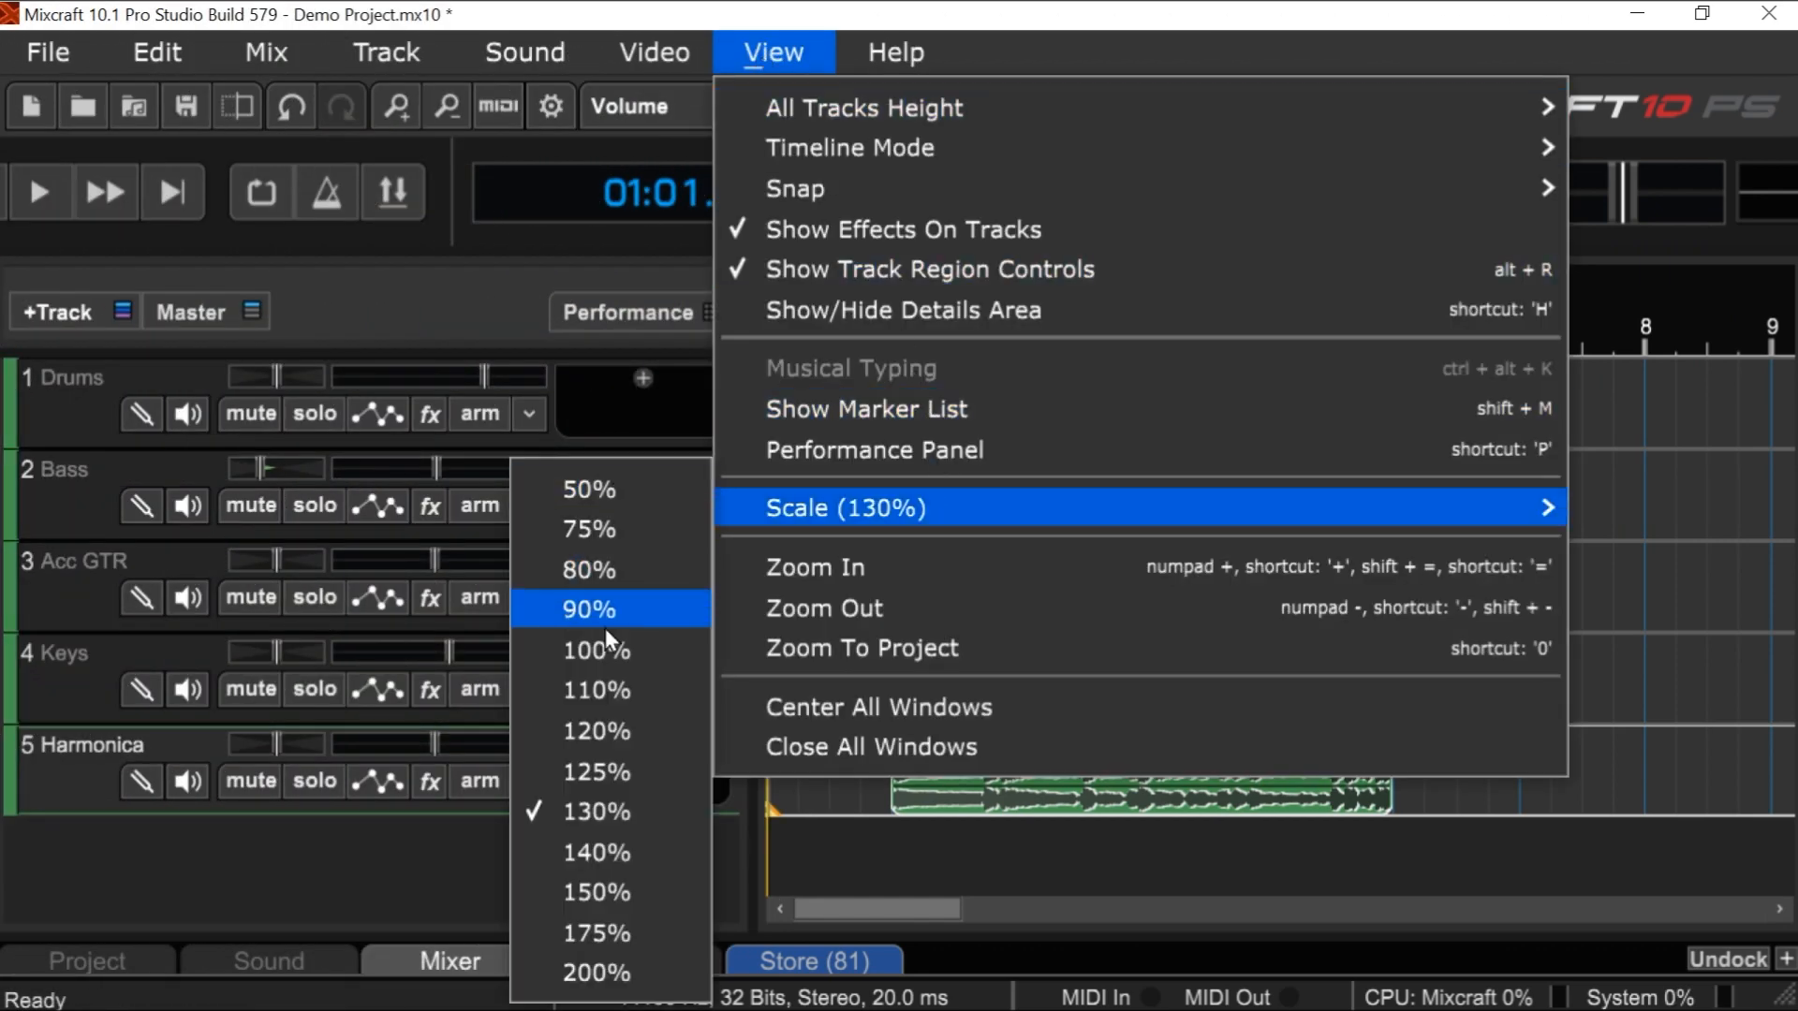
pyautogui.click(586, 609)
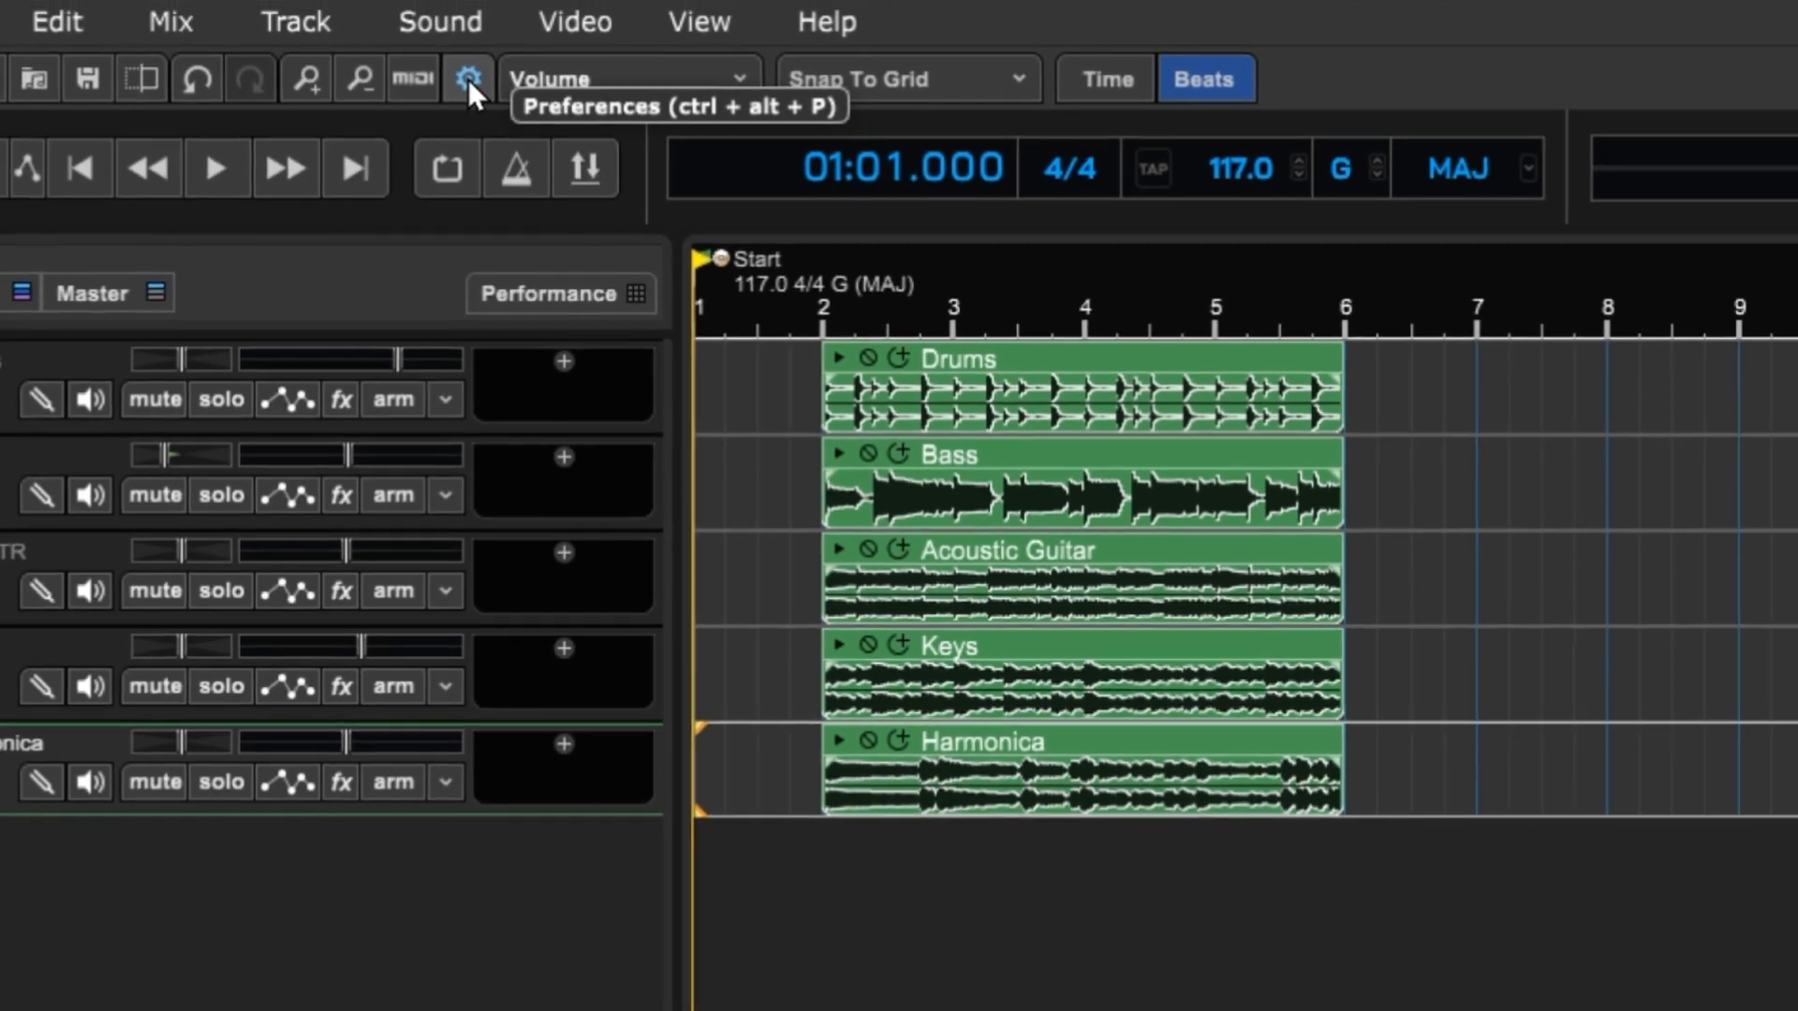
pyautogui.click(466, 79)
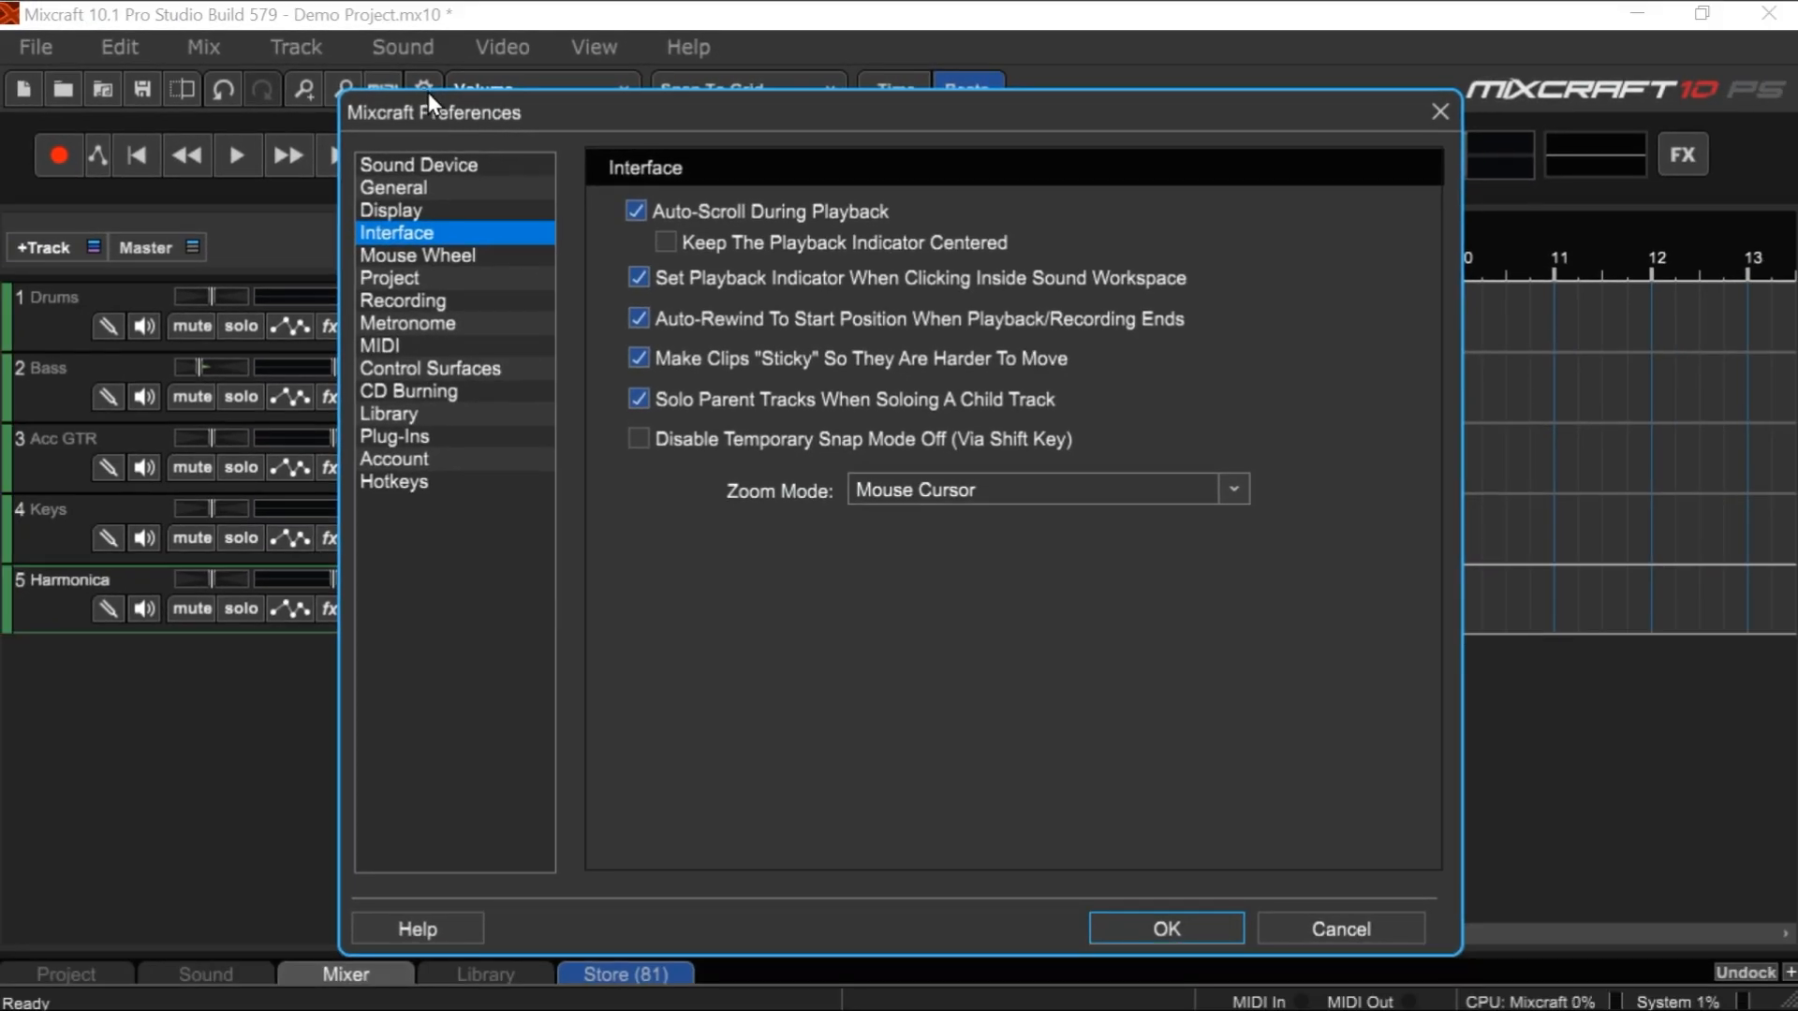
pyautogui.moveTo(416, 346)
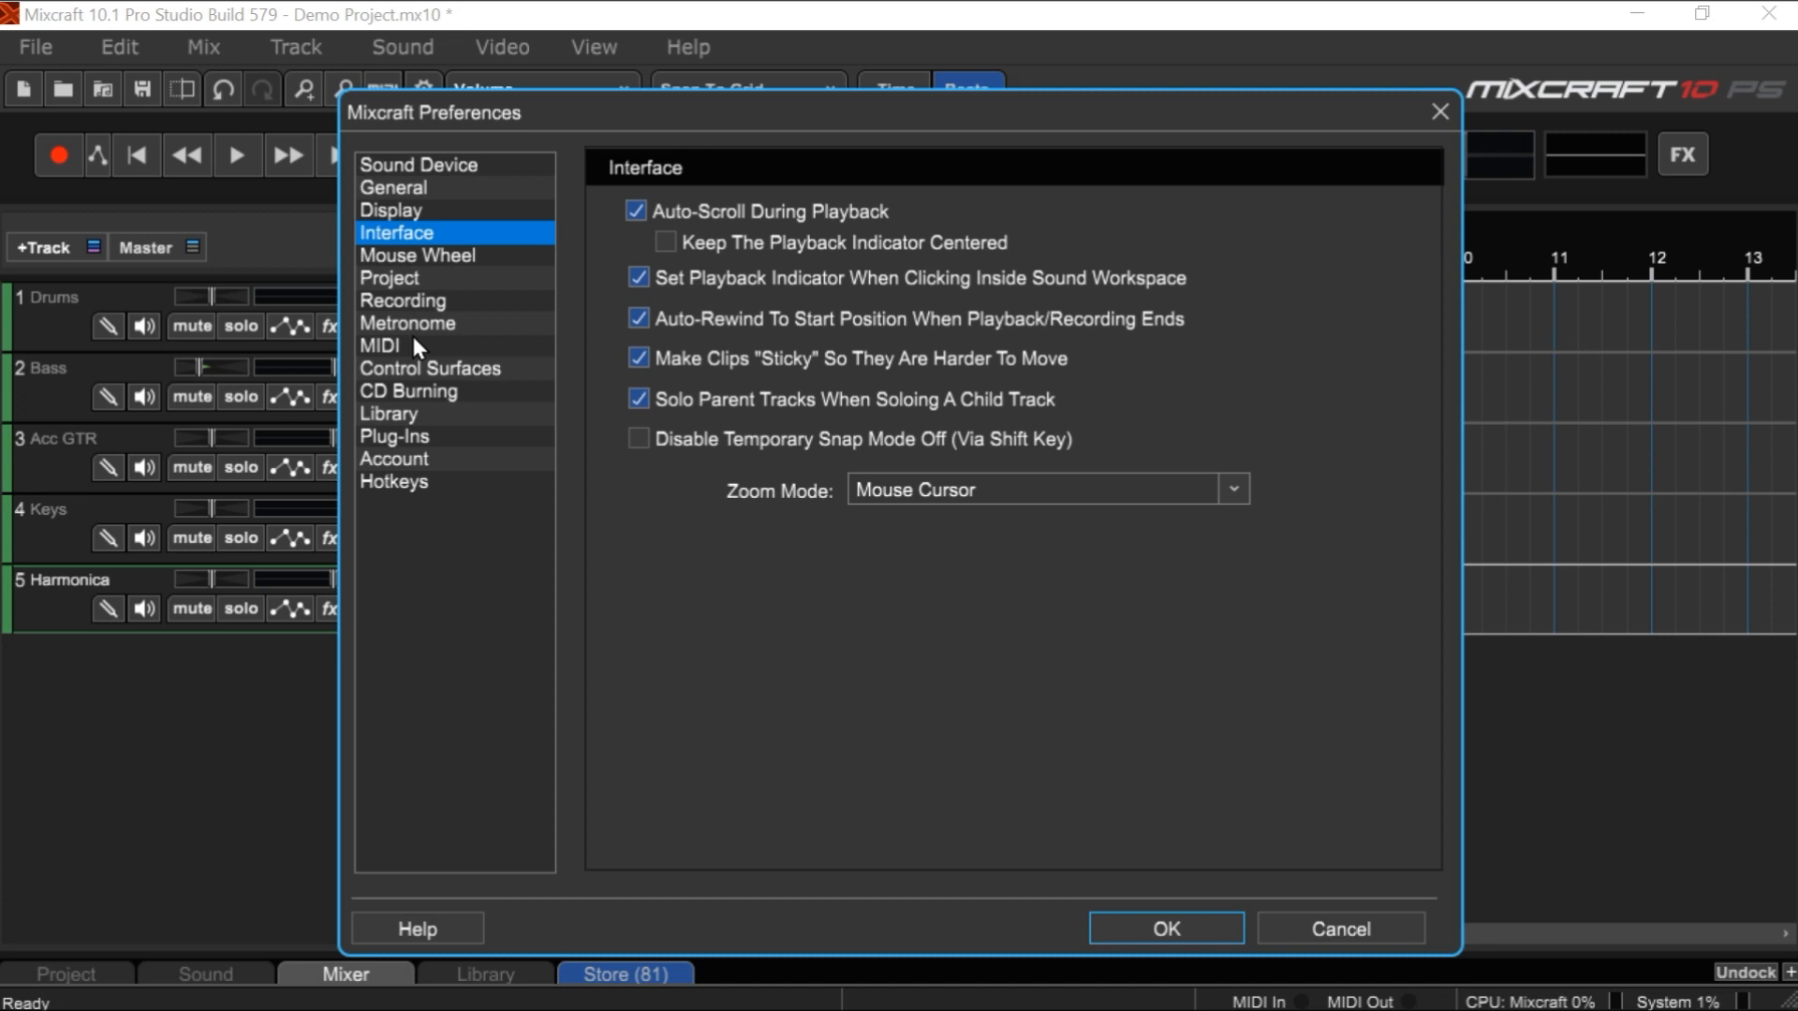
pyautogui.moveTo(453, 517)
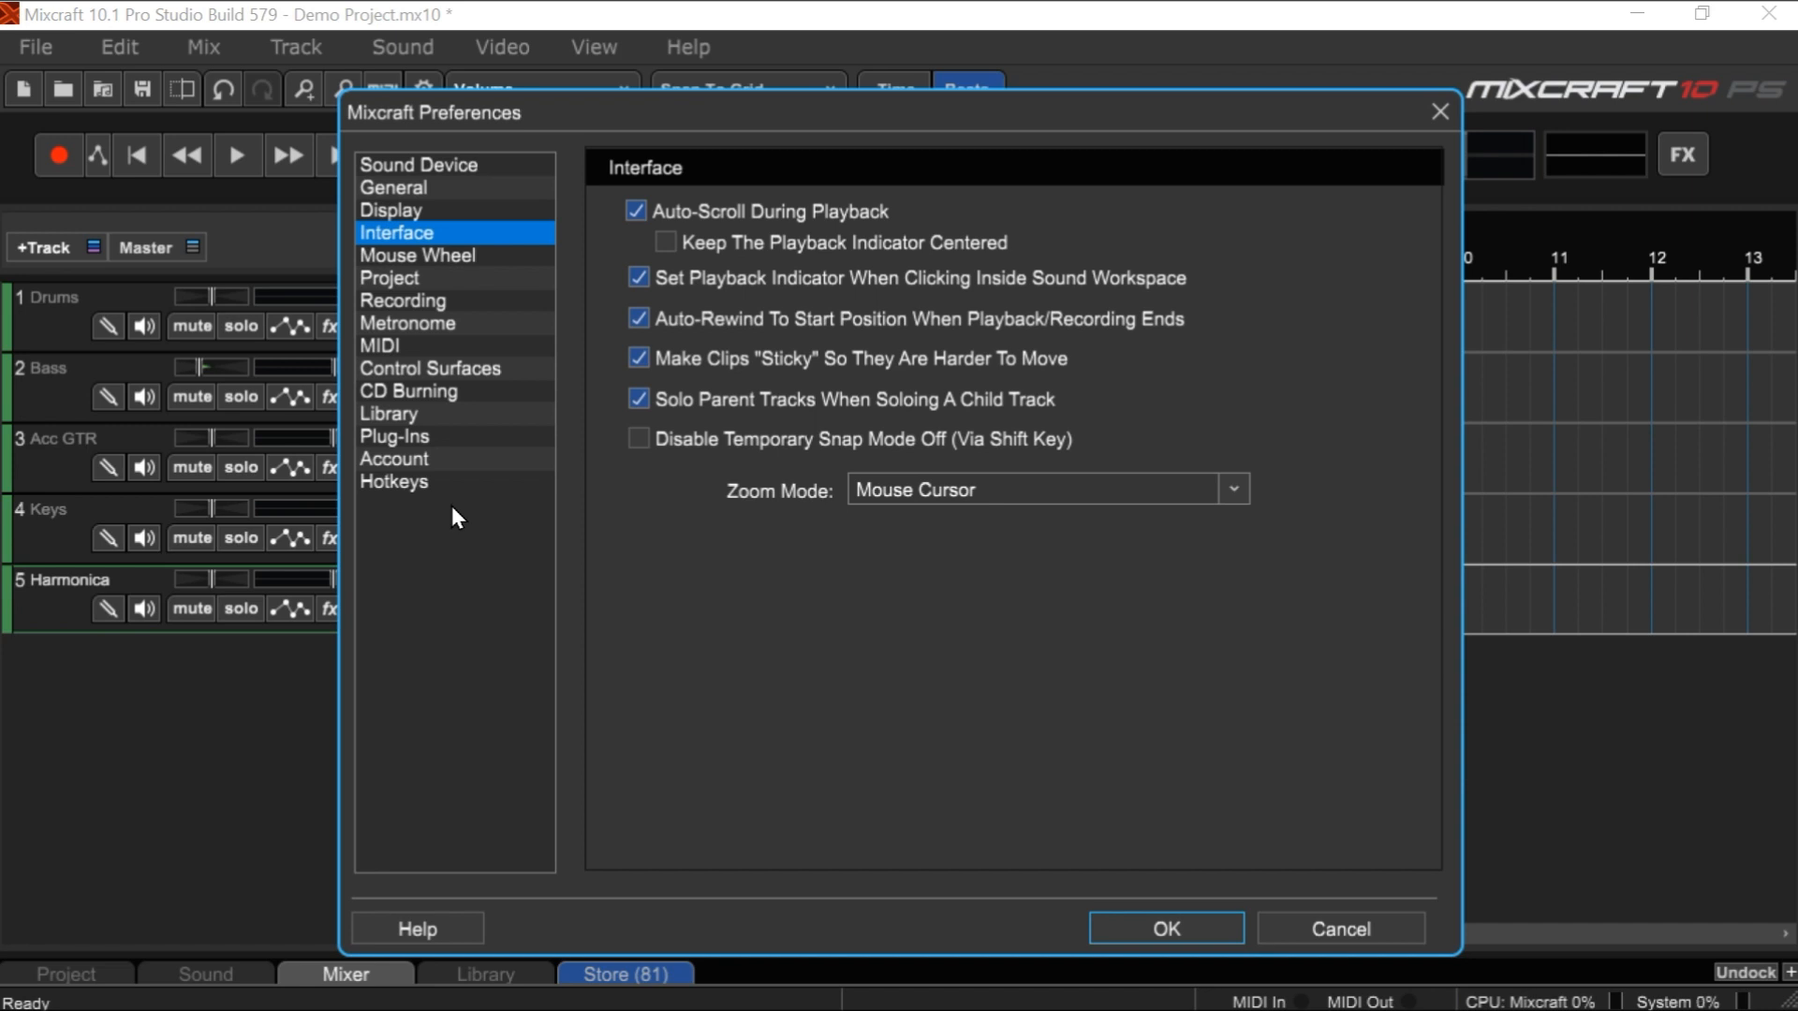
pyautogui.moveTo(405, 442)
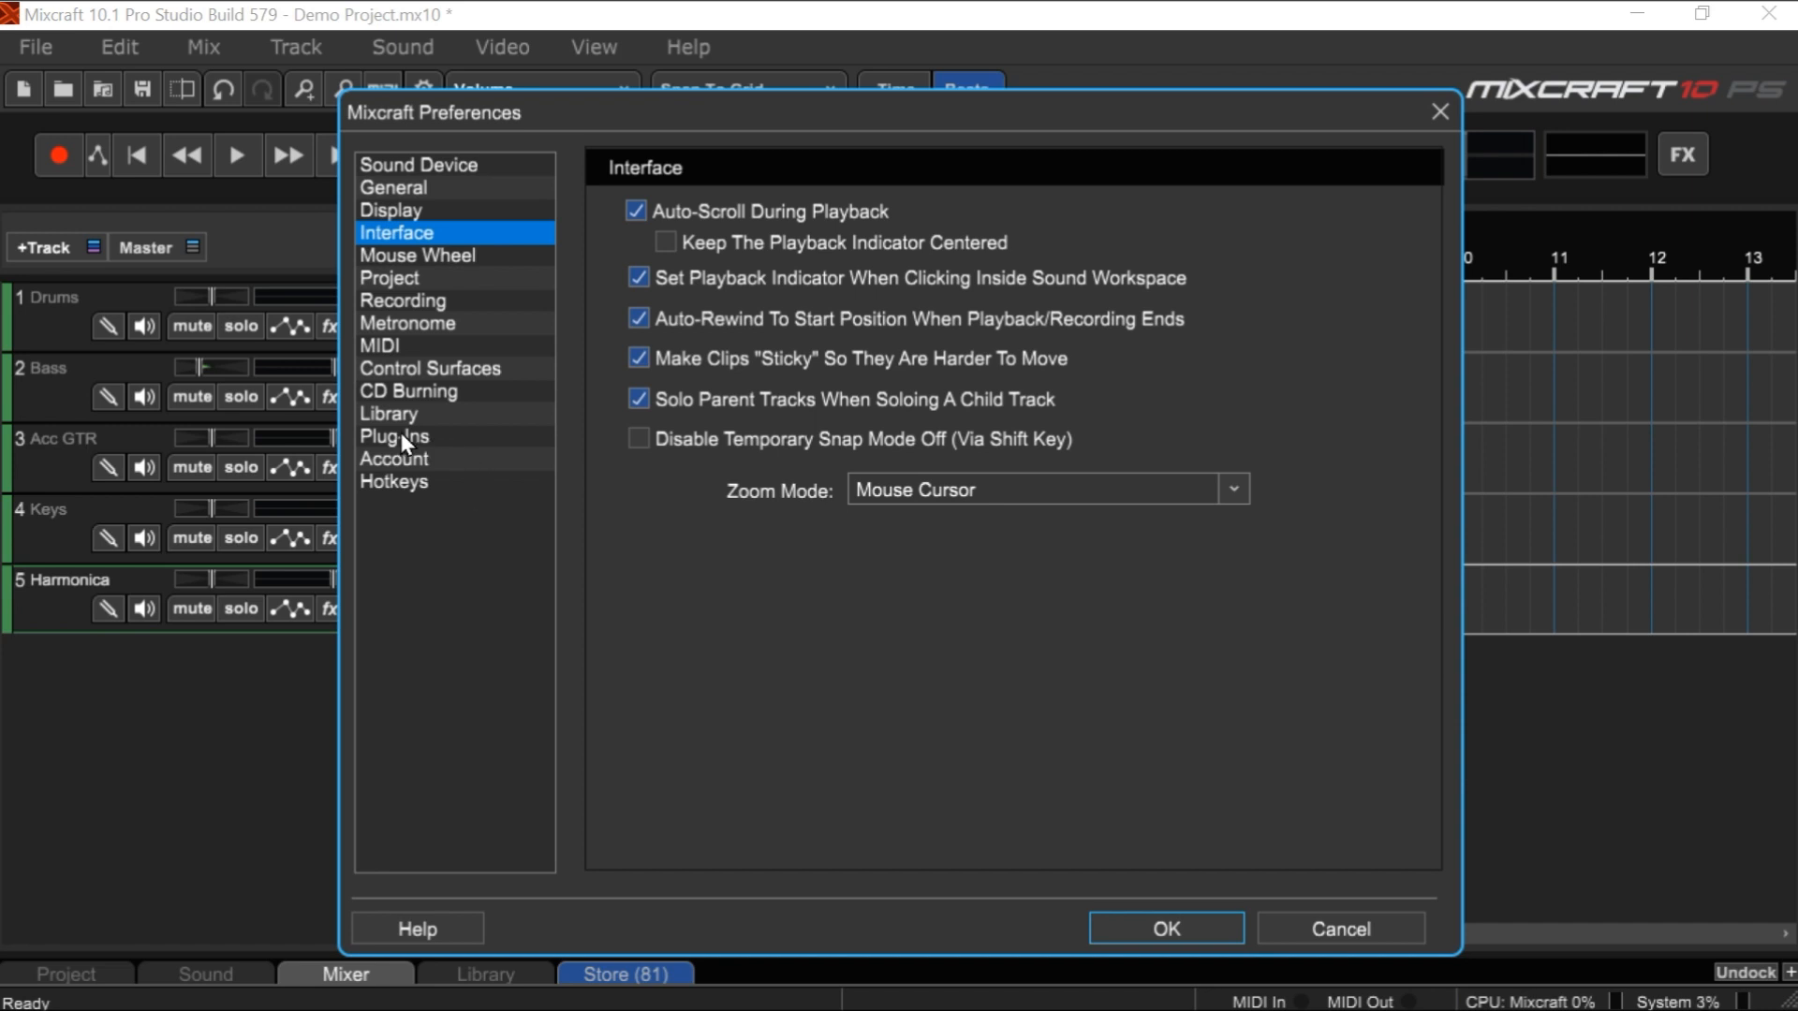
# - Show the Plug-Ins preferences page and browse the Plug-In Manager's installed plug-in list
pyautogui.click(395, 436)
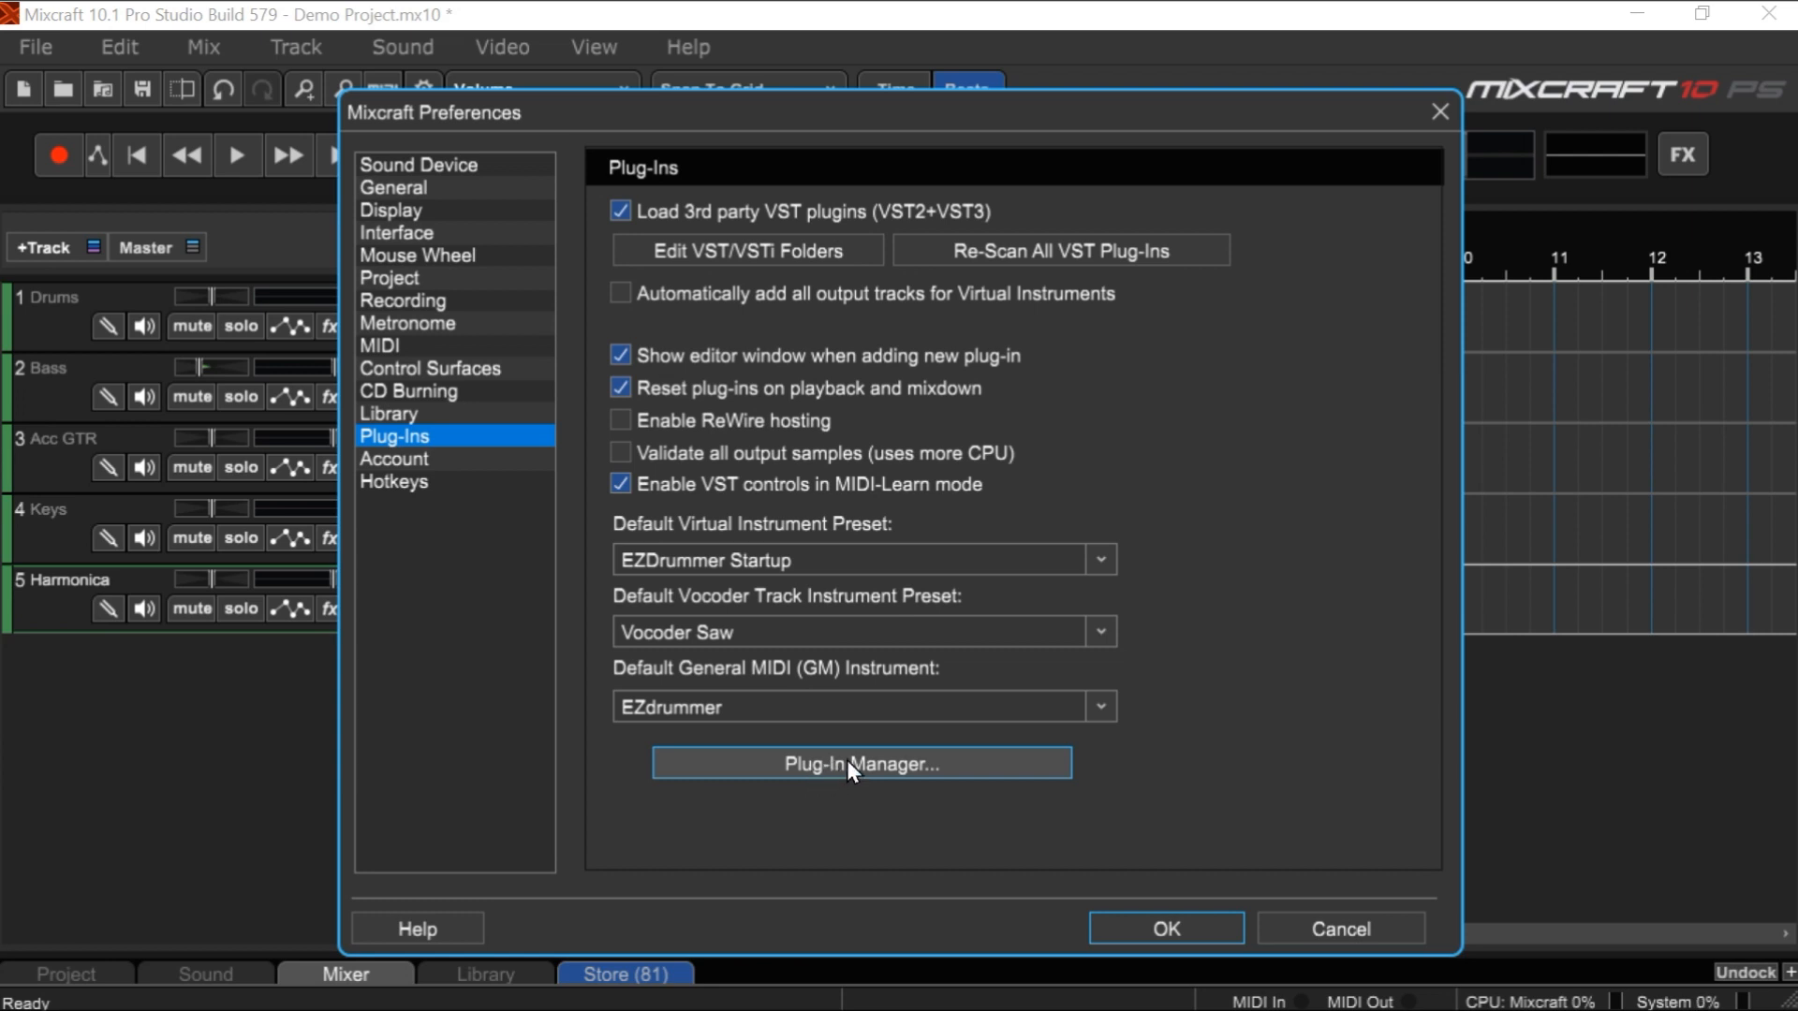
pyautogui.click(859, 764)
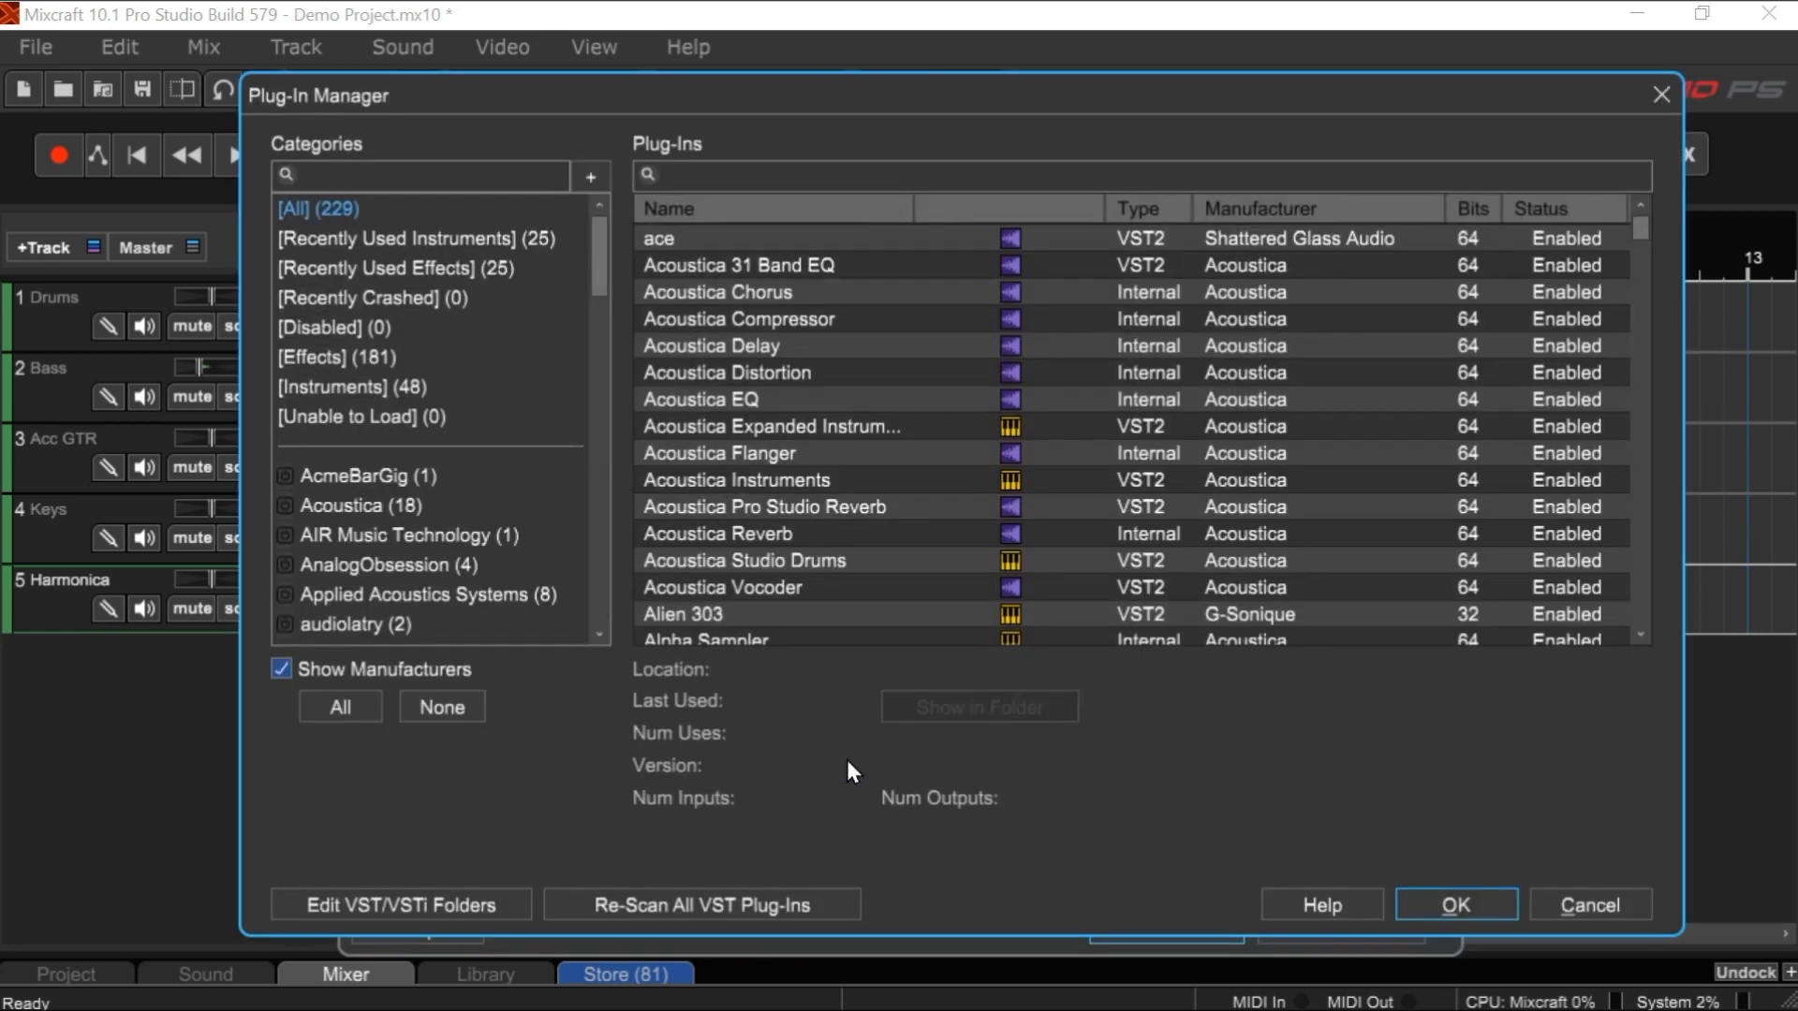
pyautogui.moveTo(1652, 390)
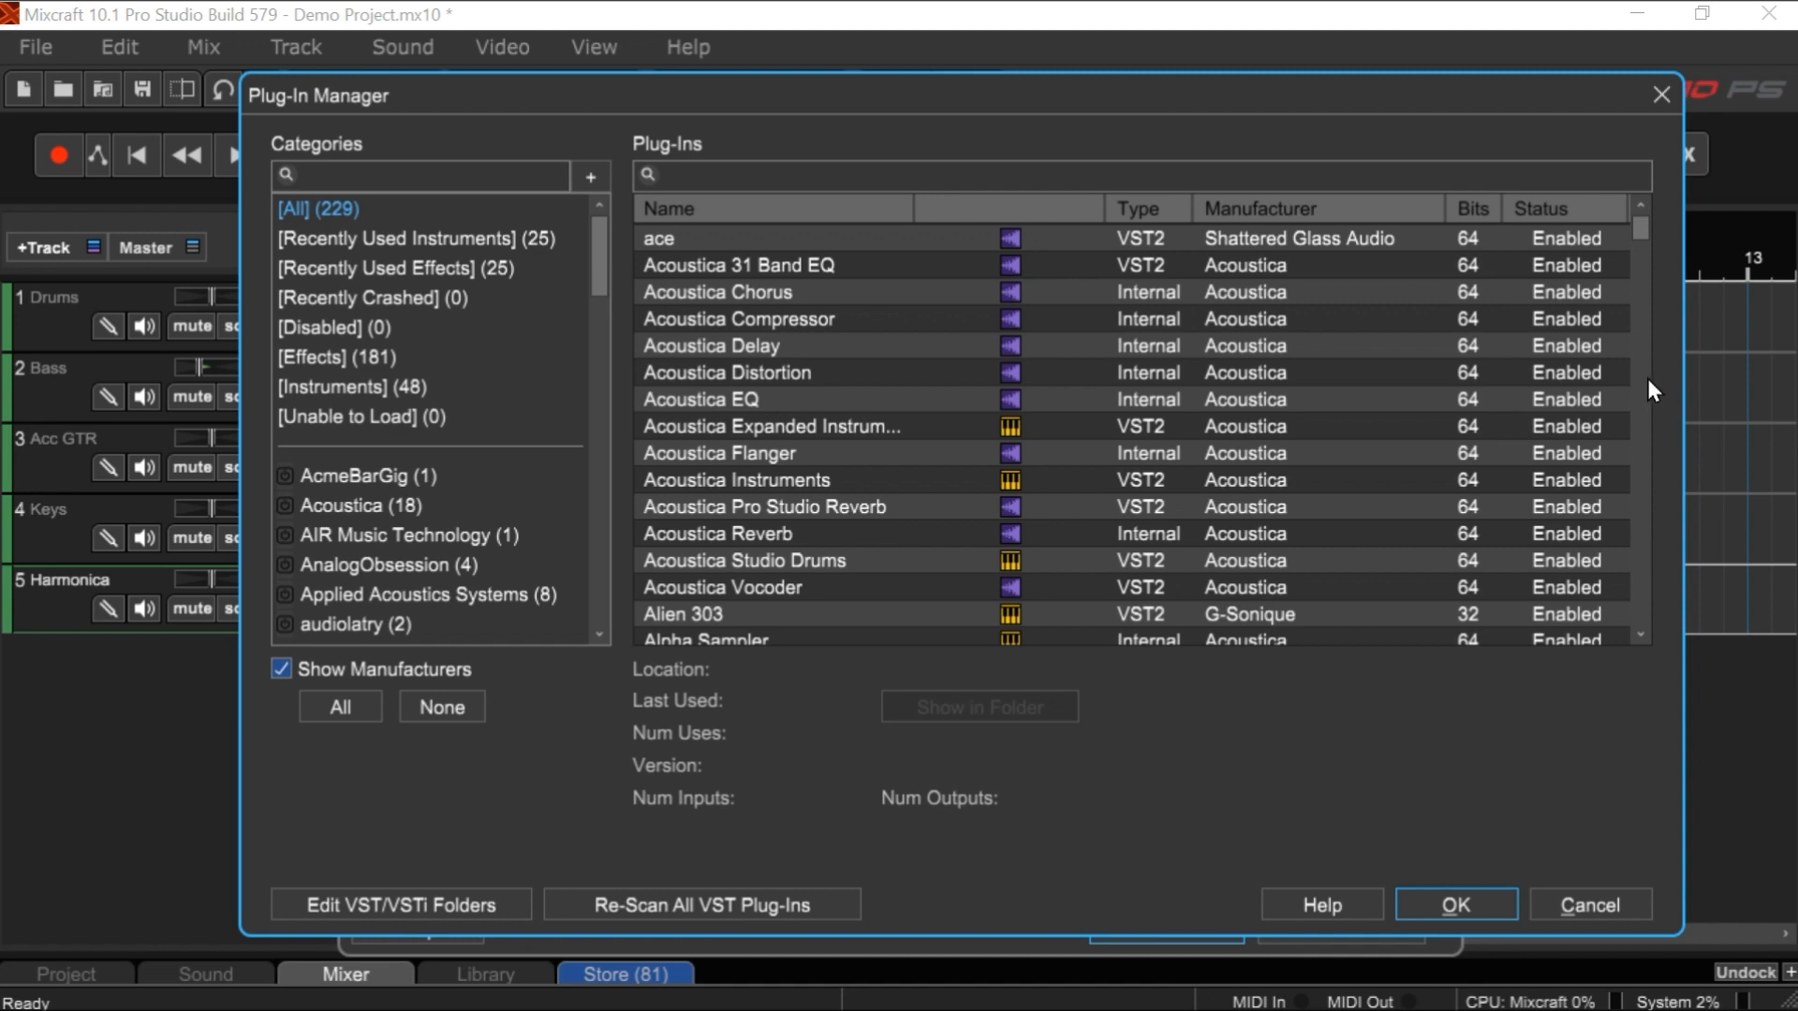
pyautogui.scroll(-3)
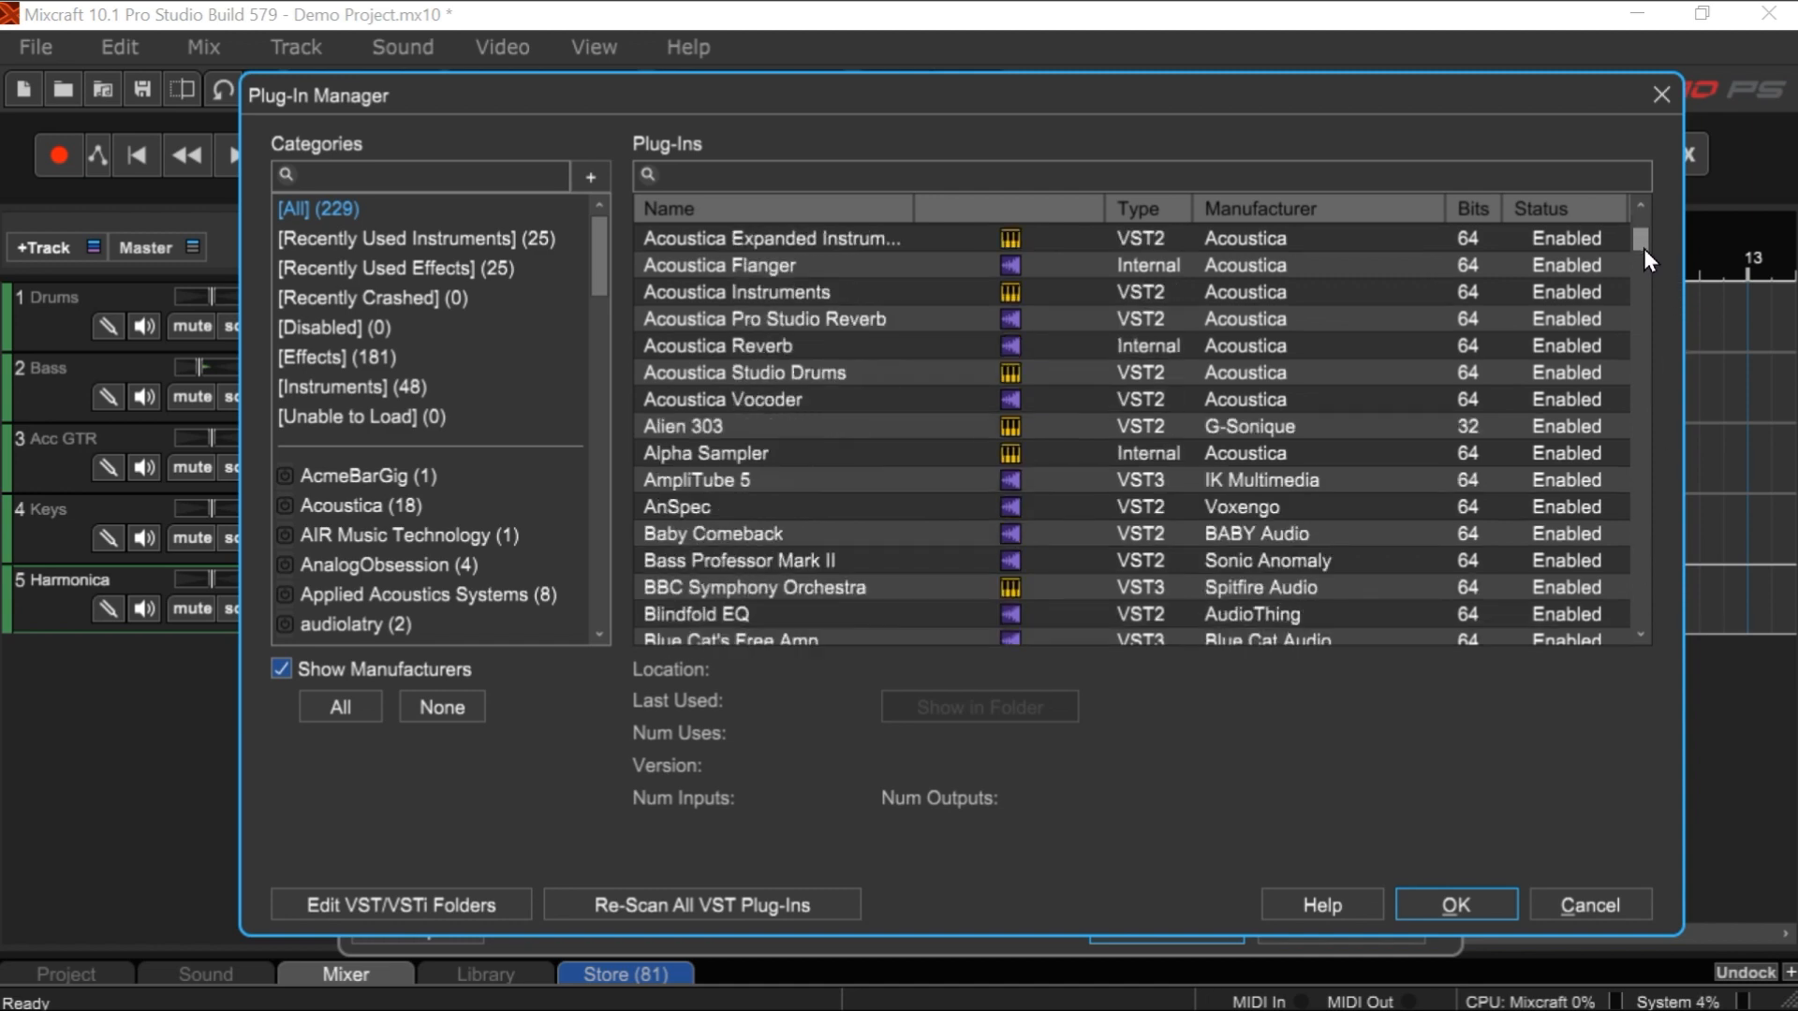
pyautogui.scroll(-3)
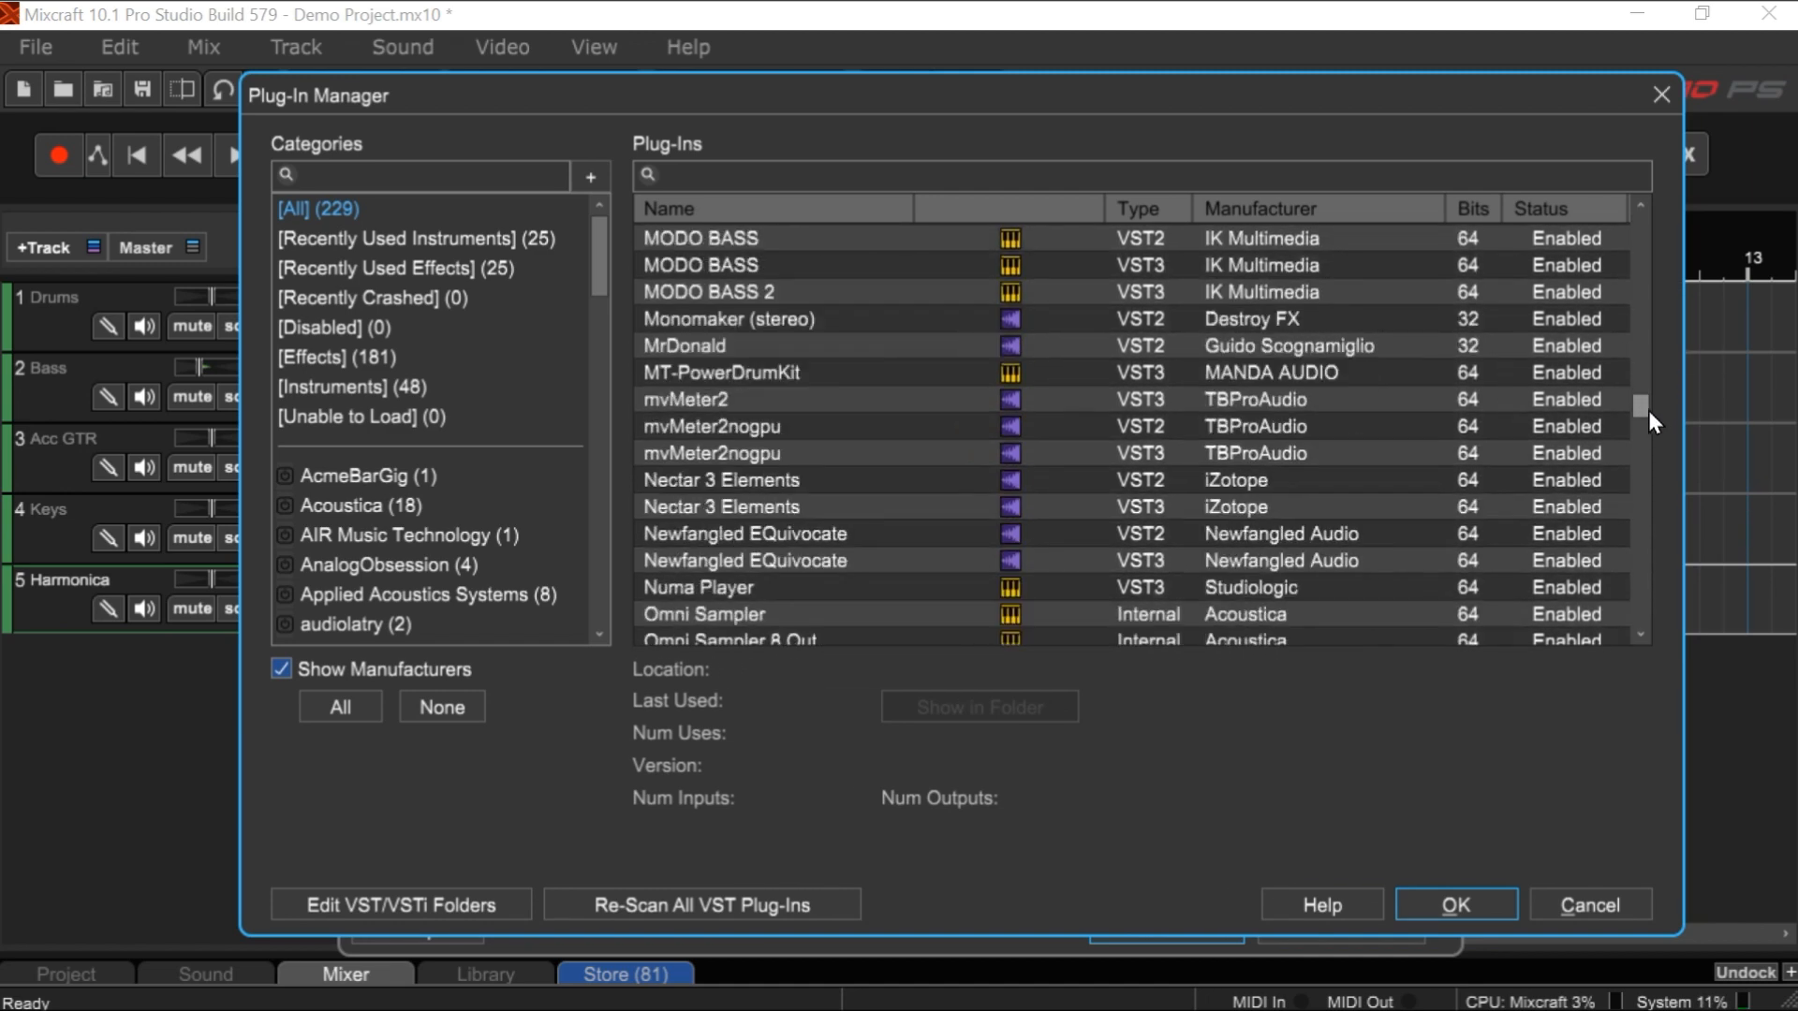
pyautogui.scroll(-3)
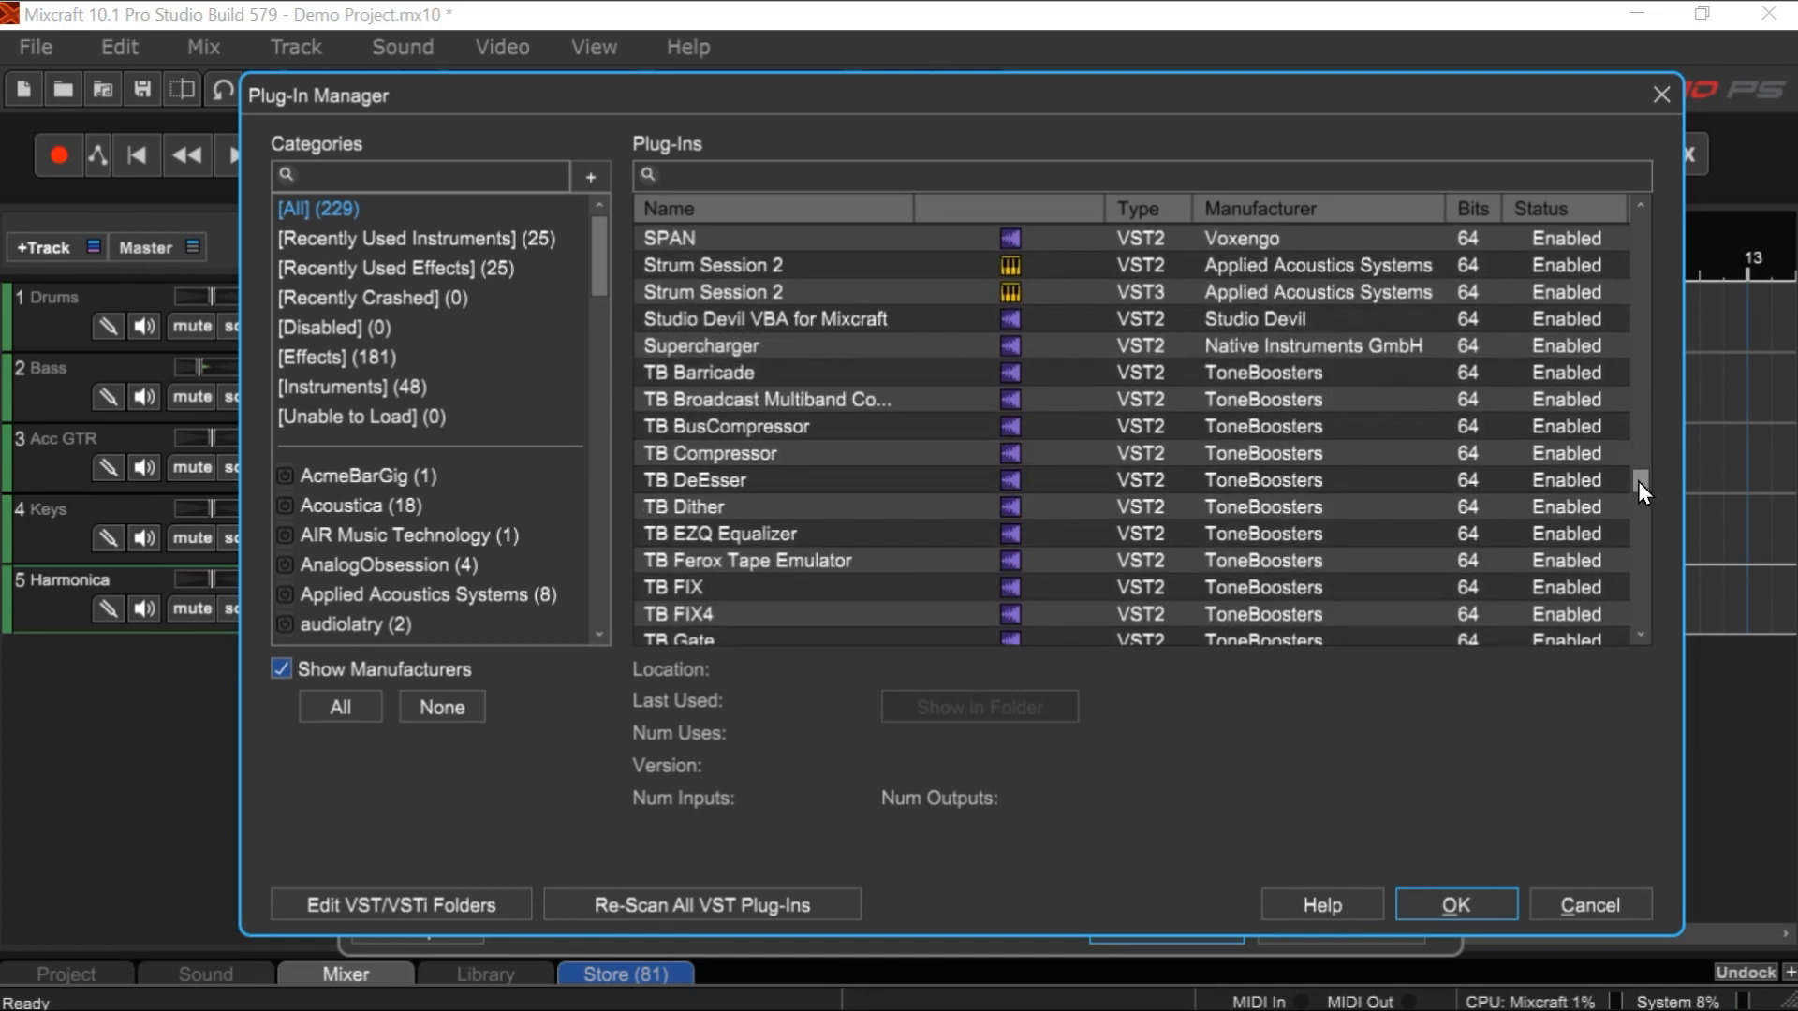
pyautogui.scroll(-3)
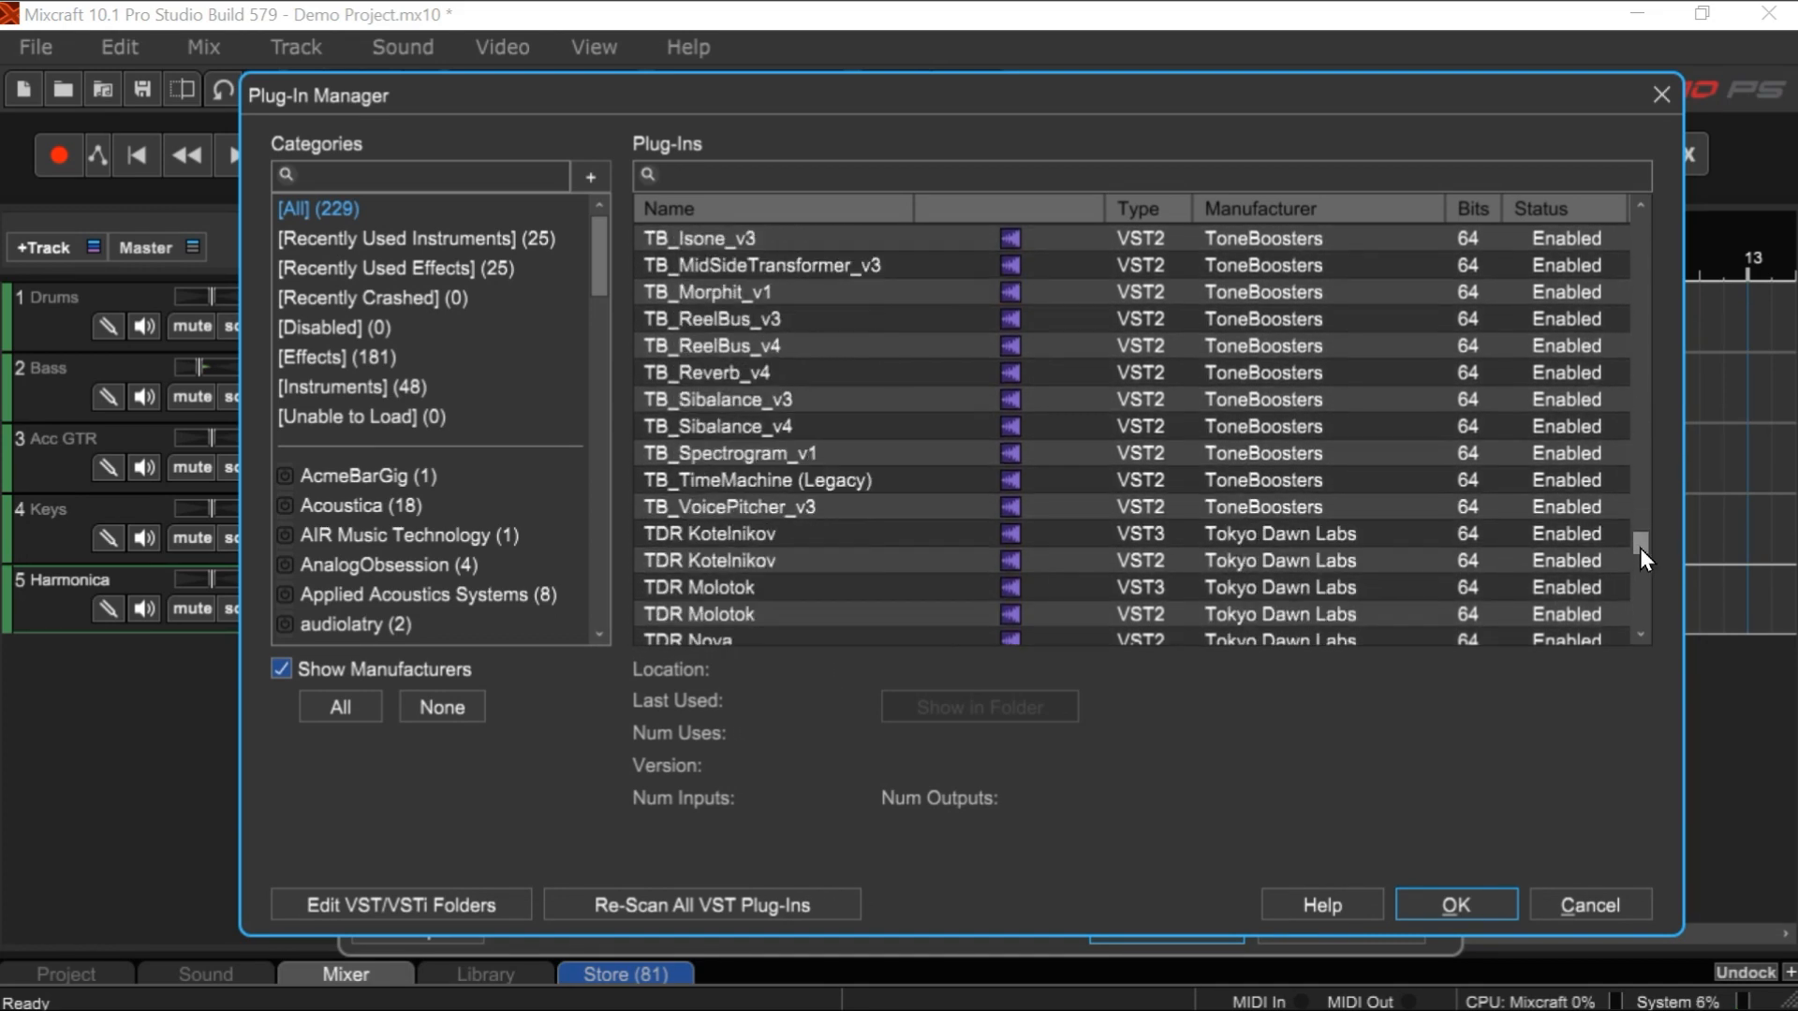
pyautogui.scroll(-3)
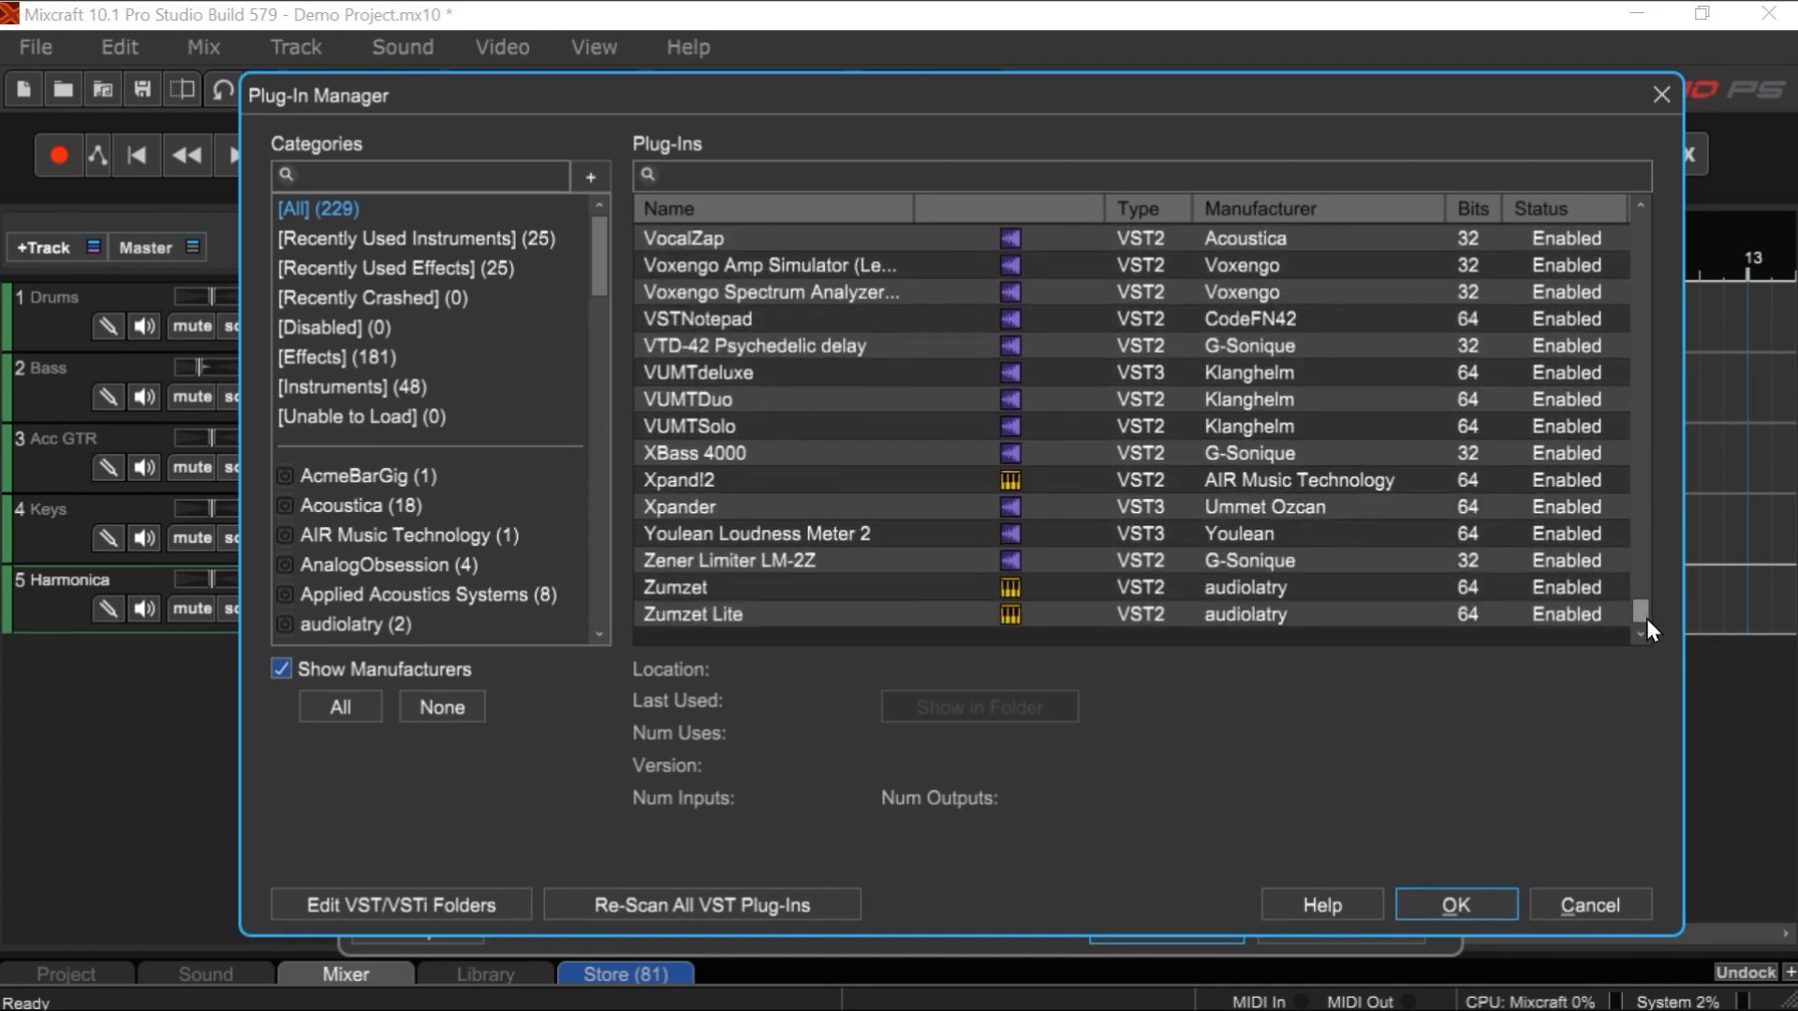
pyautogui.scroll(3)
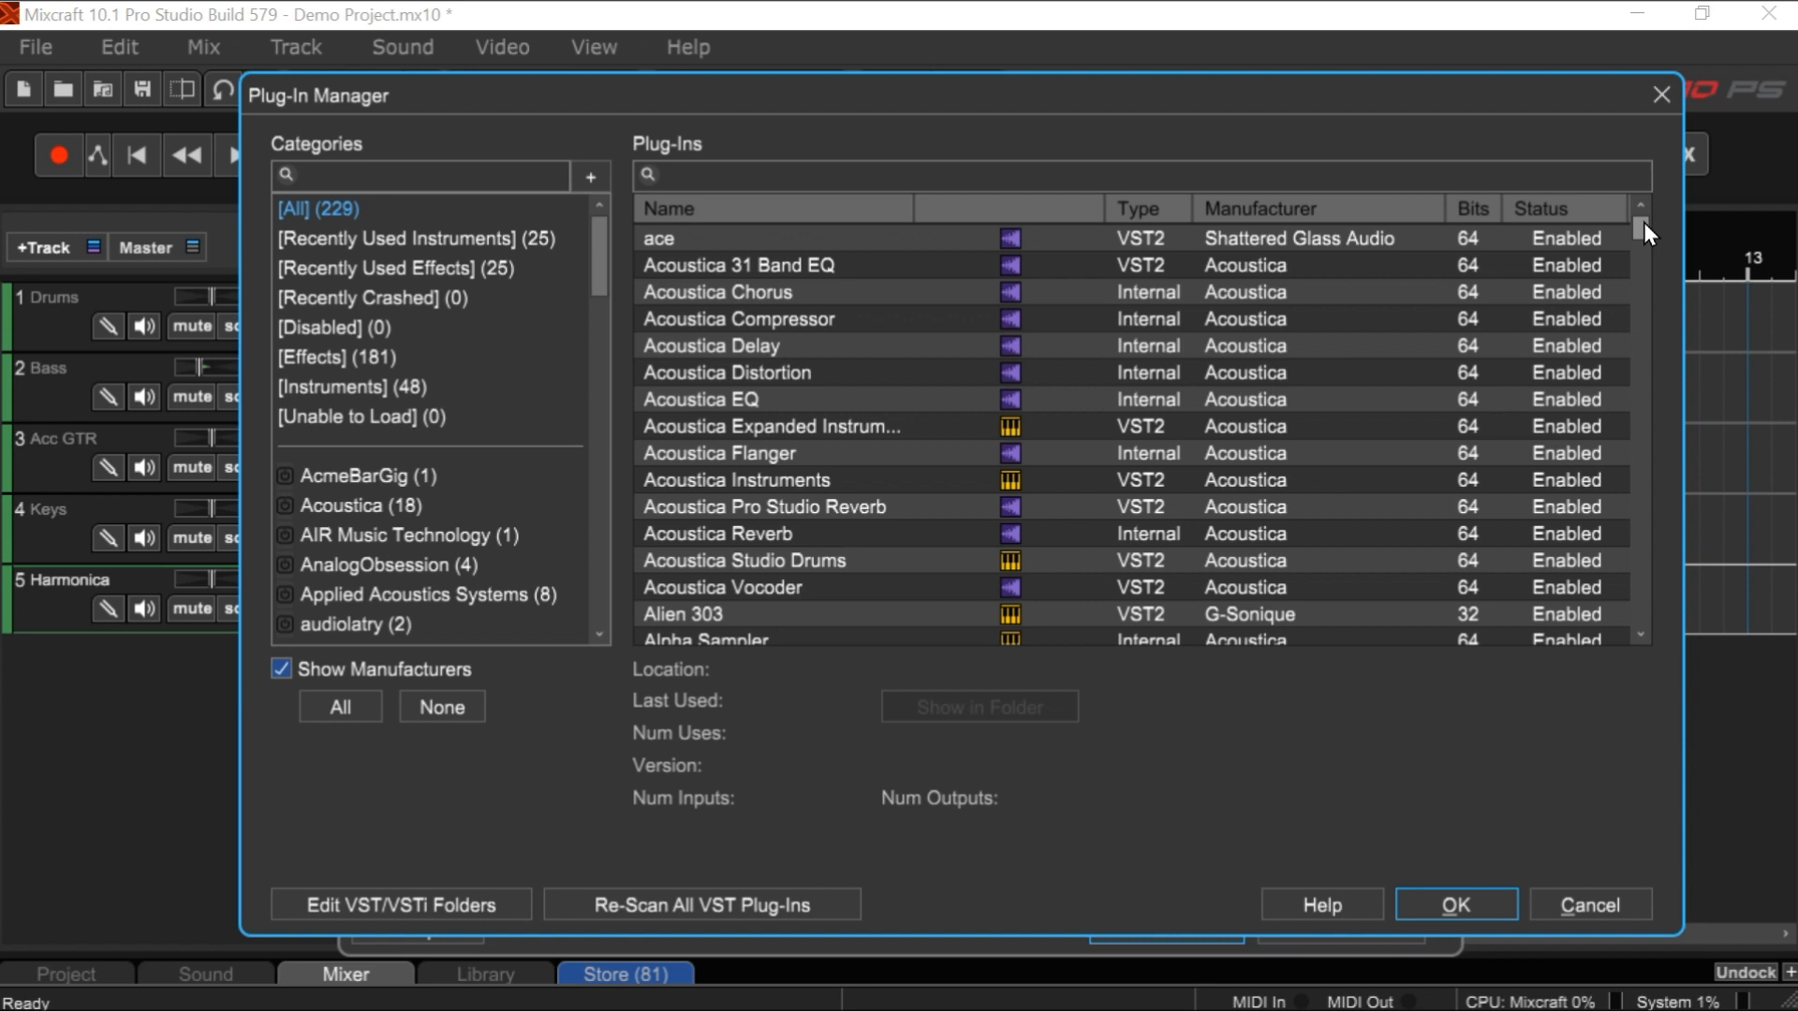
pyautogui.moveTo(667, 478)
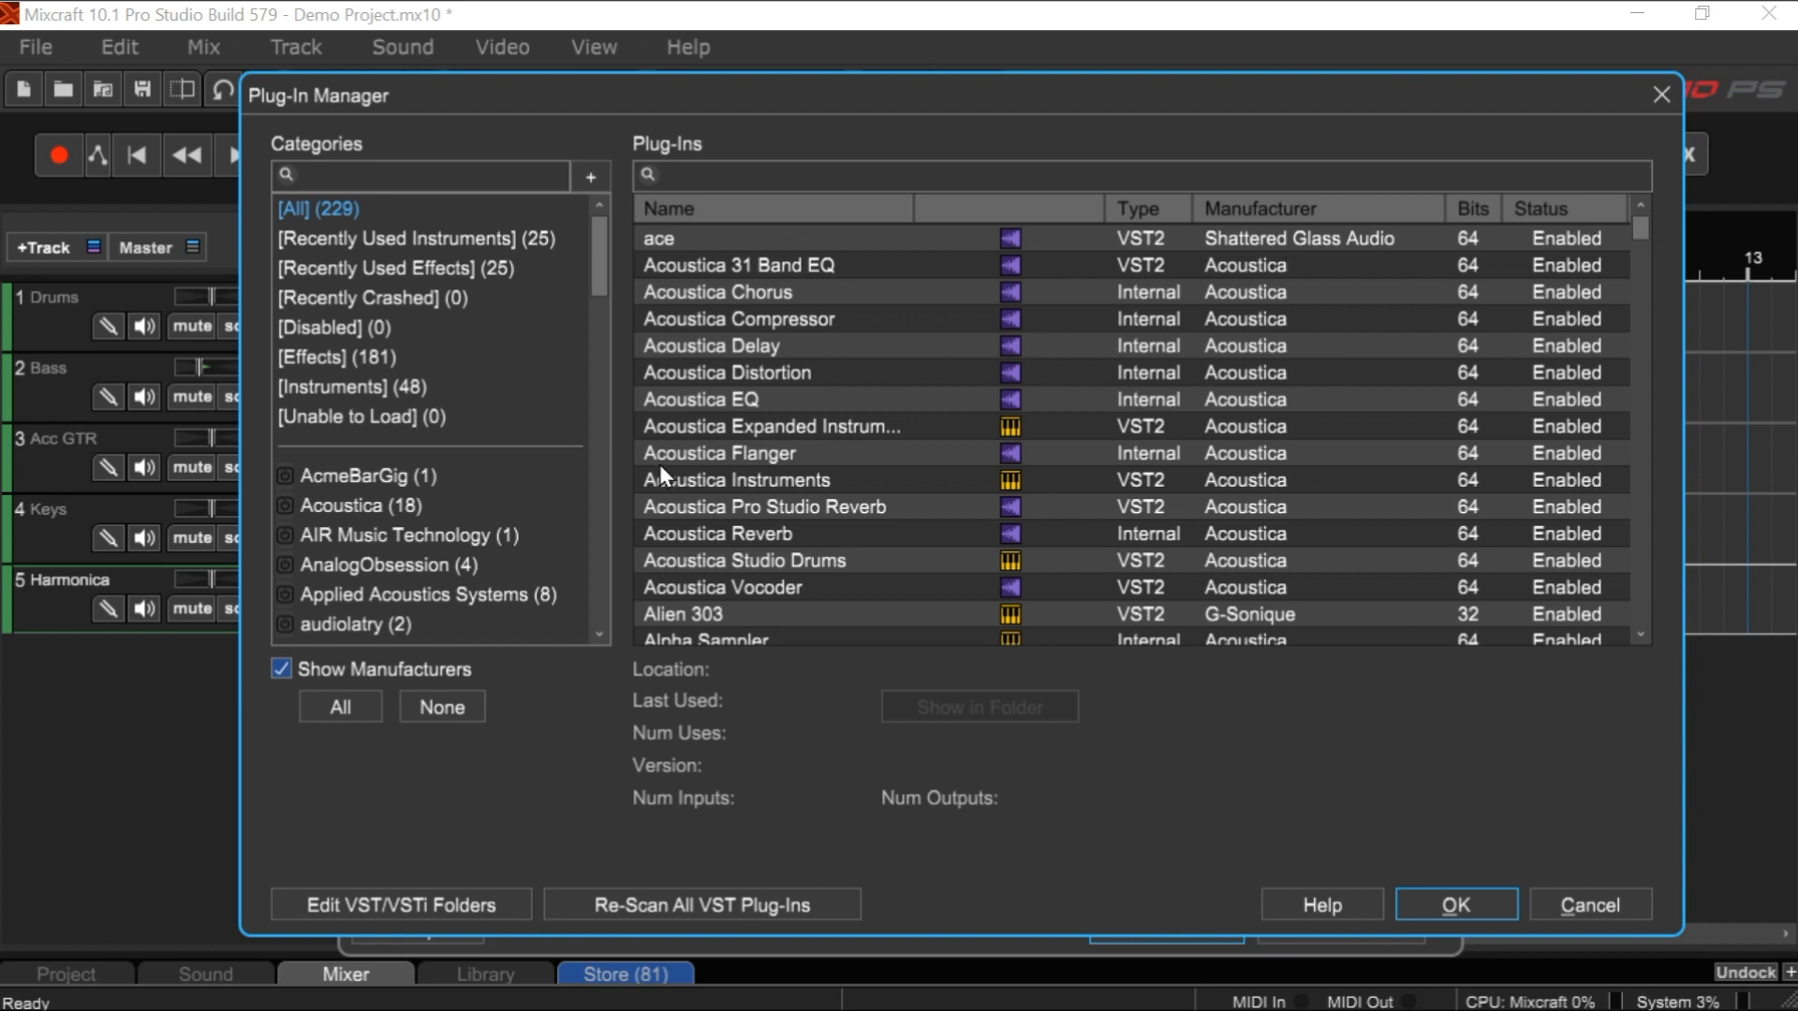
# - Continue scrolling through the installed virtual instruments in the Plug-In Manager
pyautogui.scroll(-3)
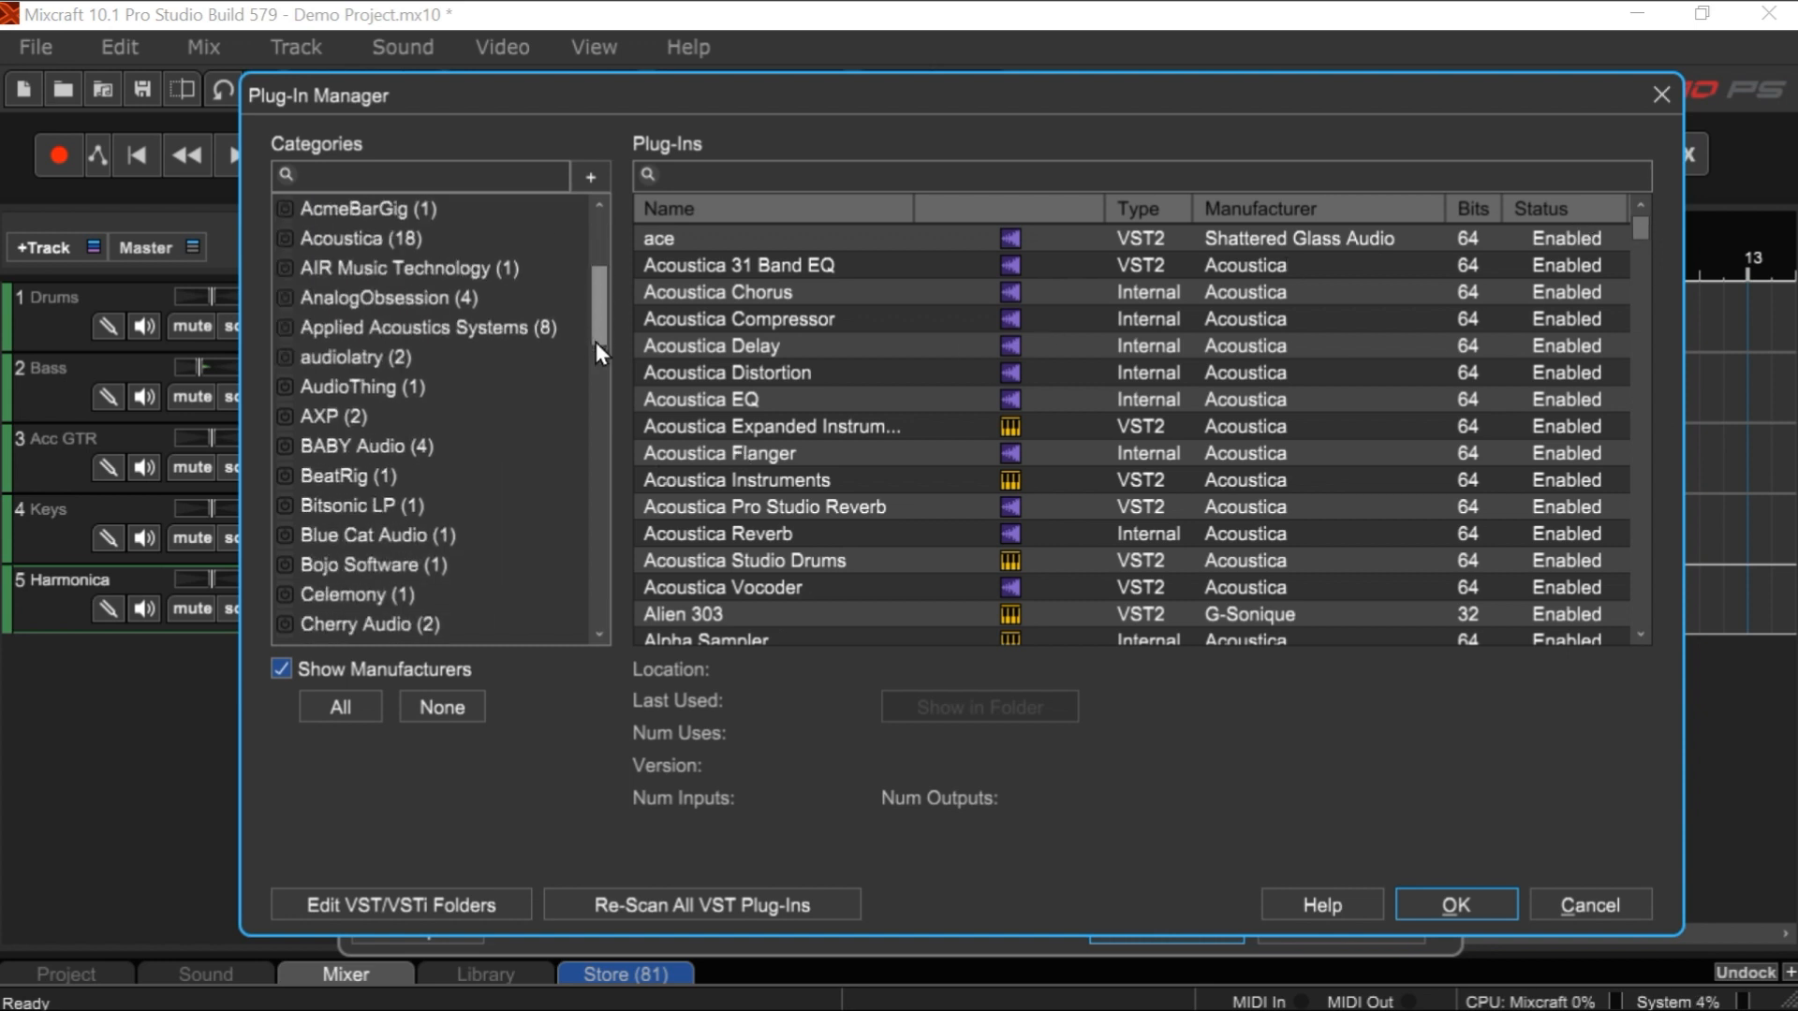
pyautogui.scroll(-3)
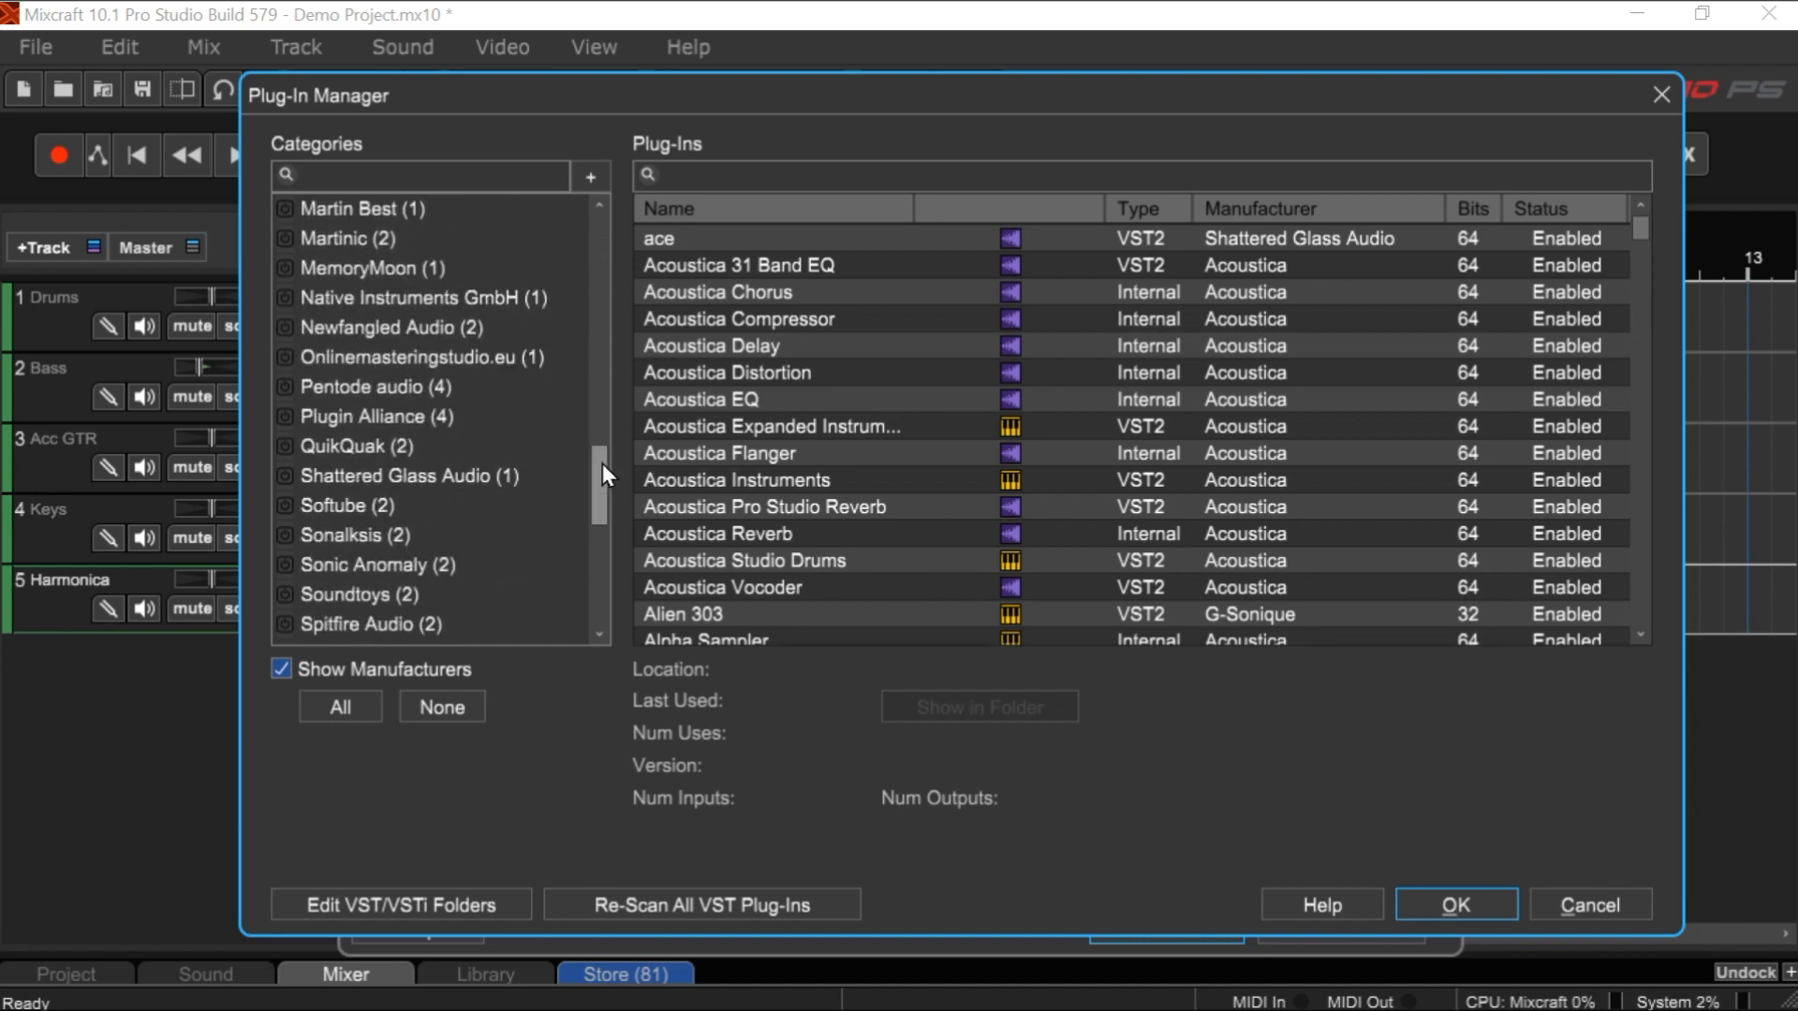
pyautogui.scroll(-3)
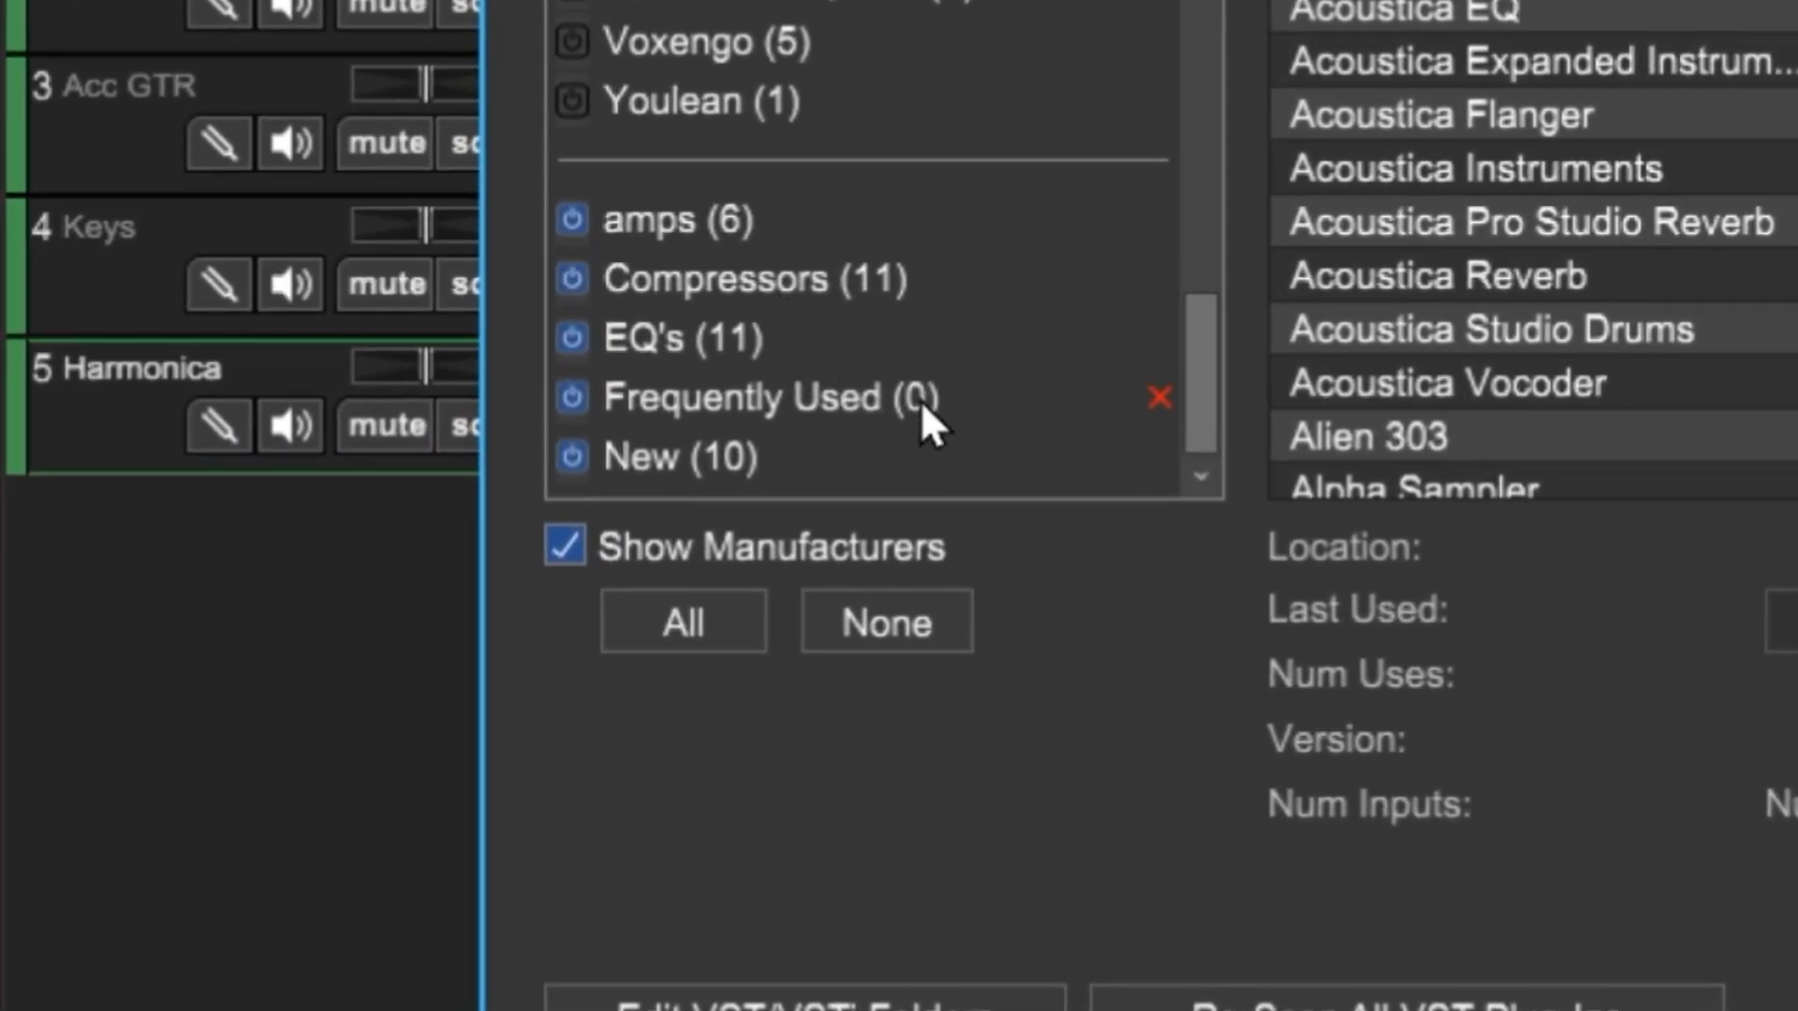
pyautogui.moveTo(832, 447)
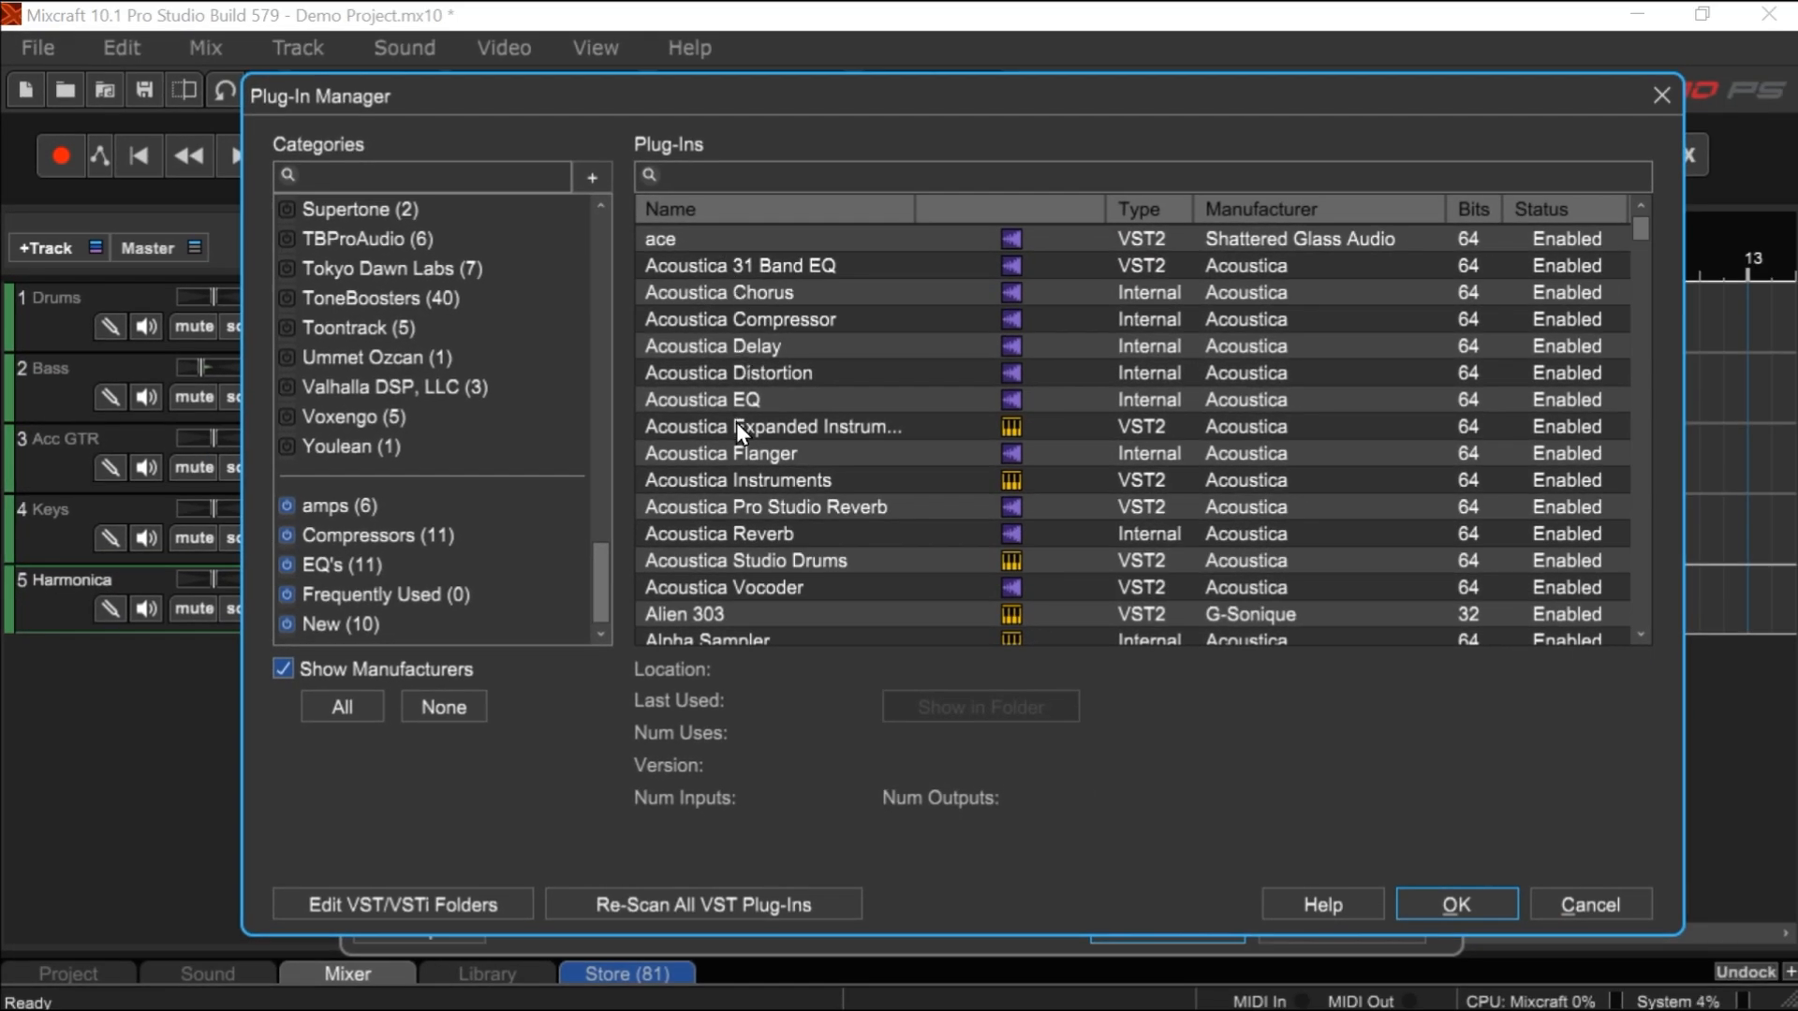
pyautogui.scroll(-3)
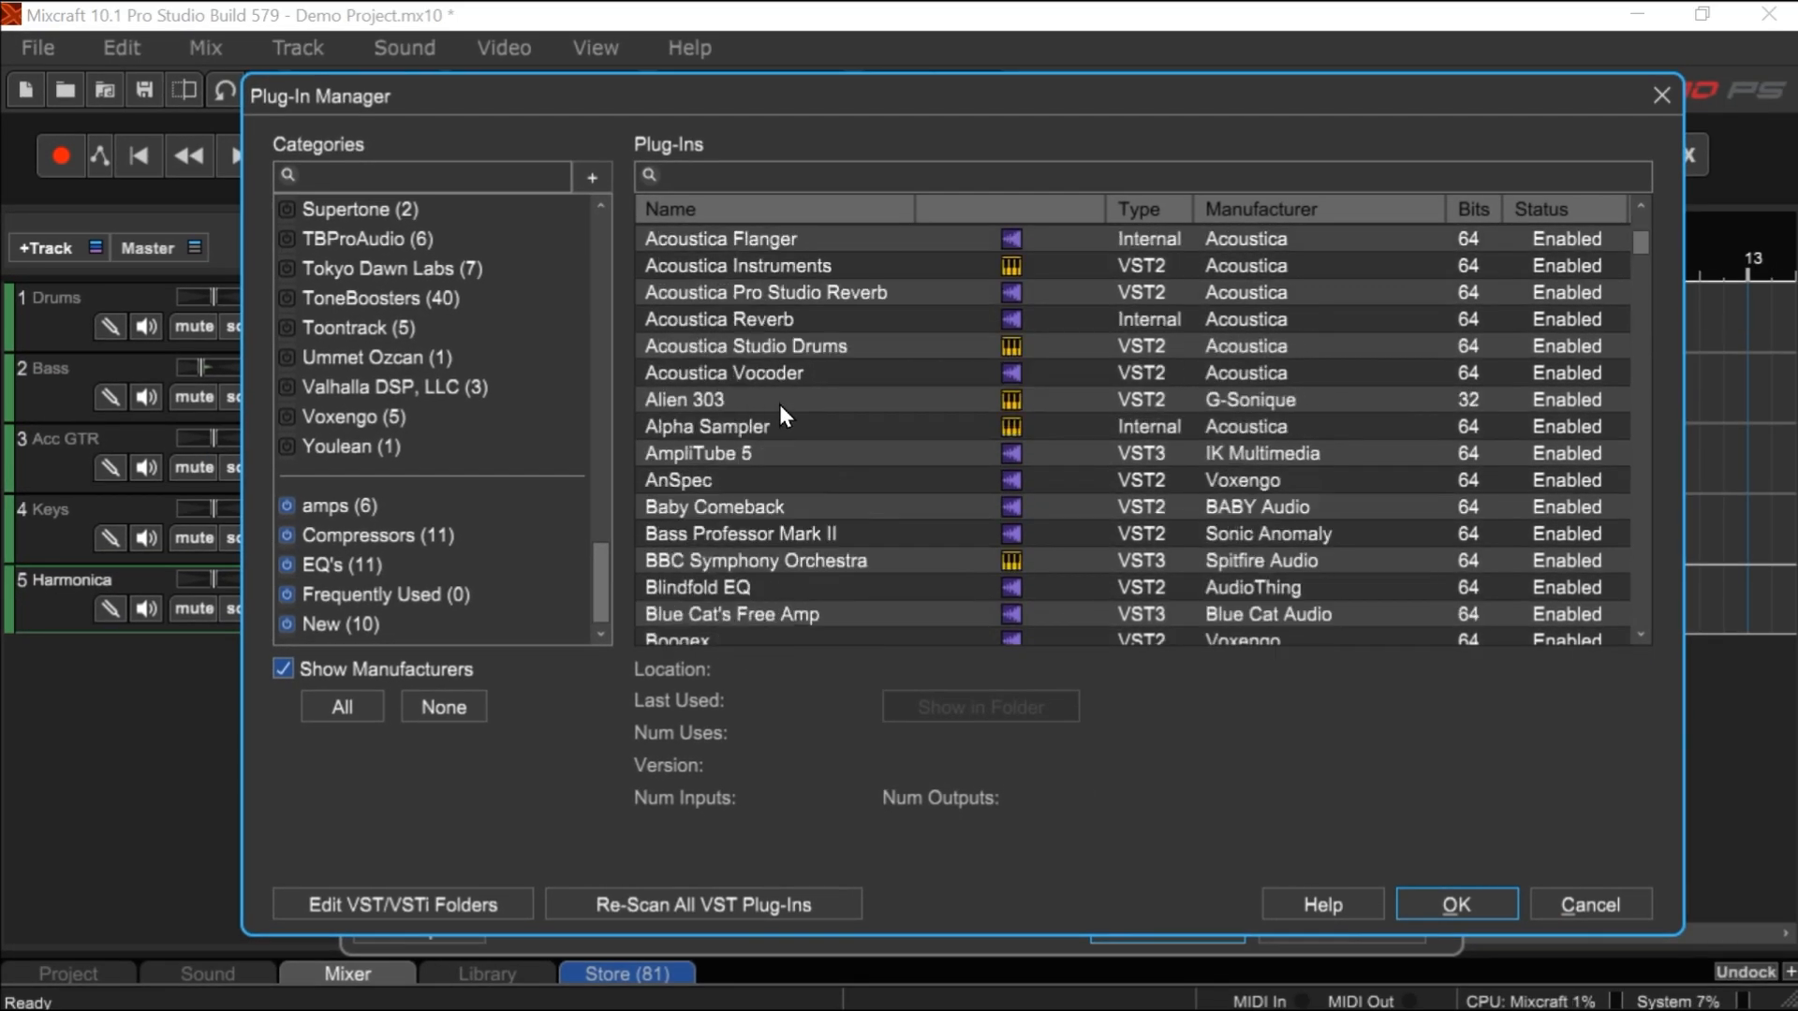
pyautogui.scroll(3)
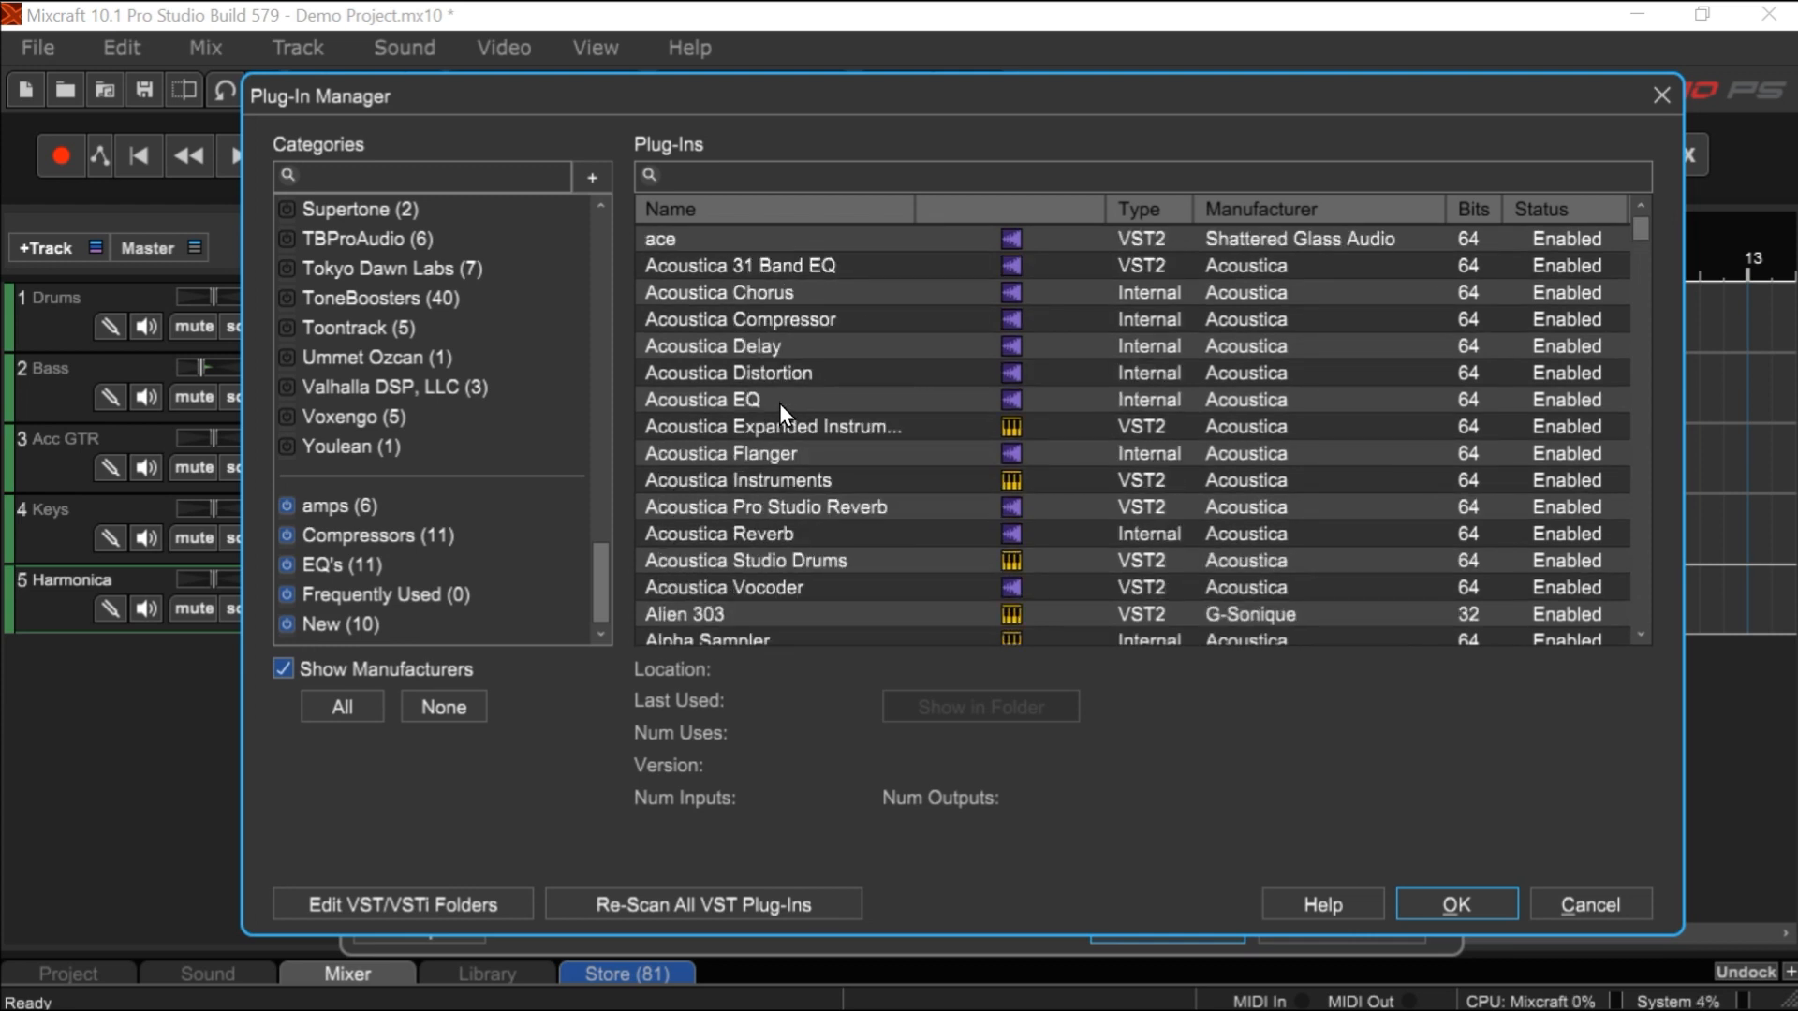
pyautogui.moveTo(946, 274)
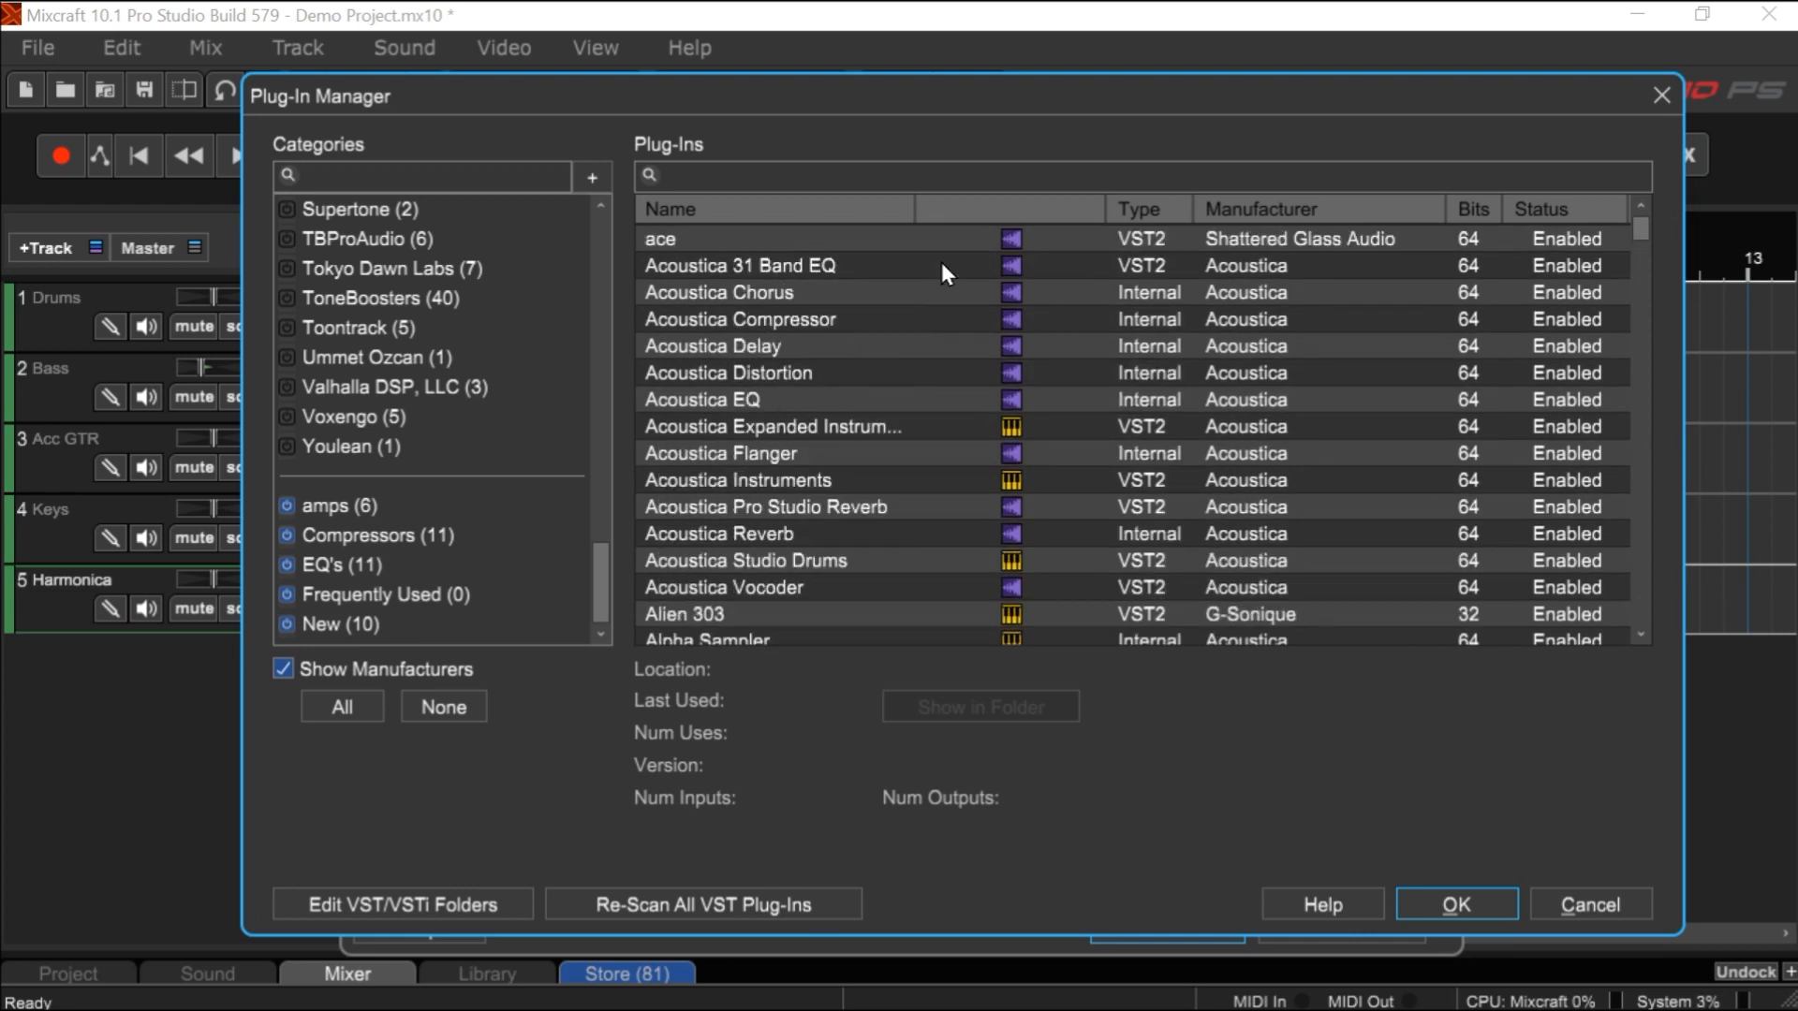
pyautogui.moveTo(957, 438)
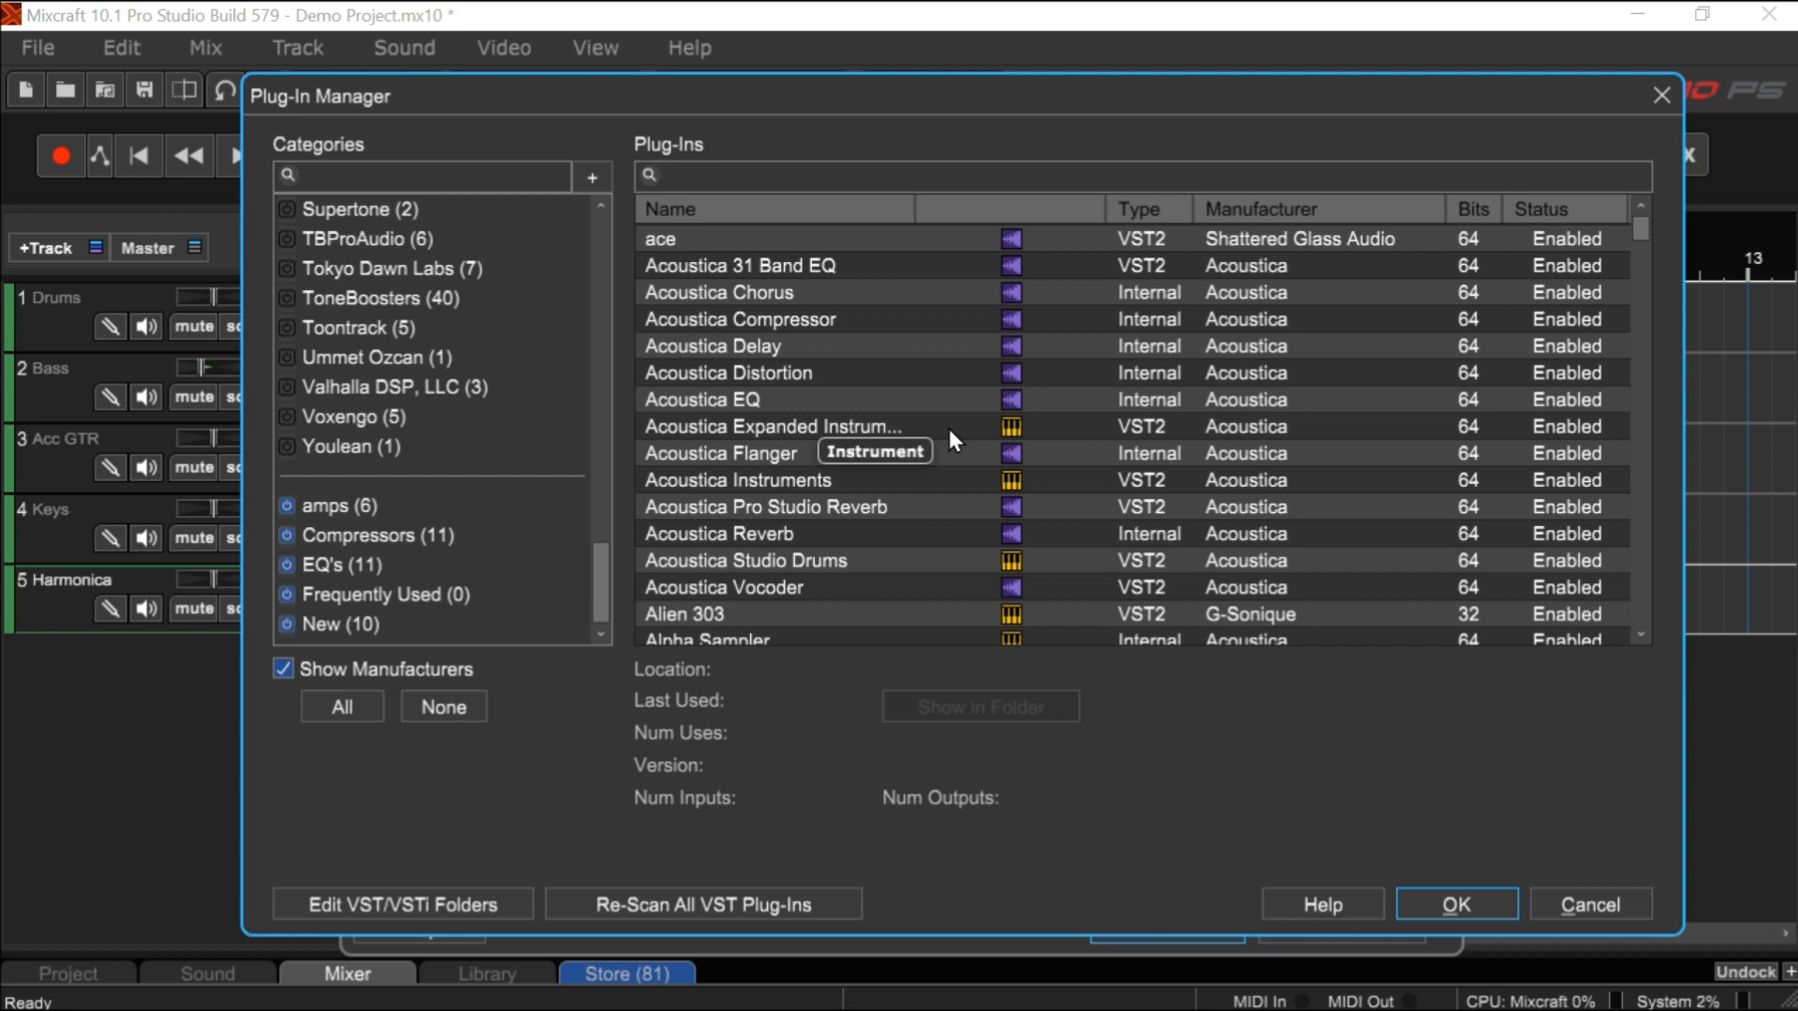
pyautogui.moveTo(1008, 253)
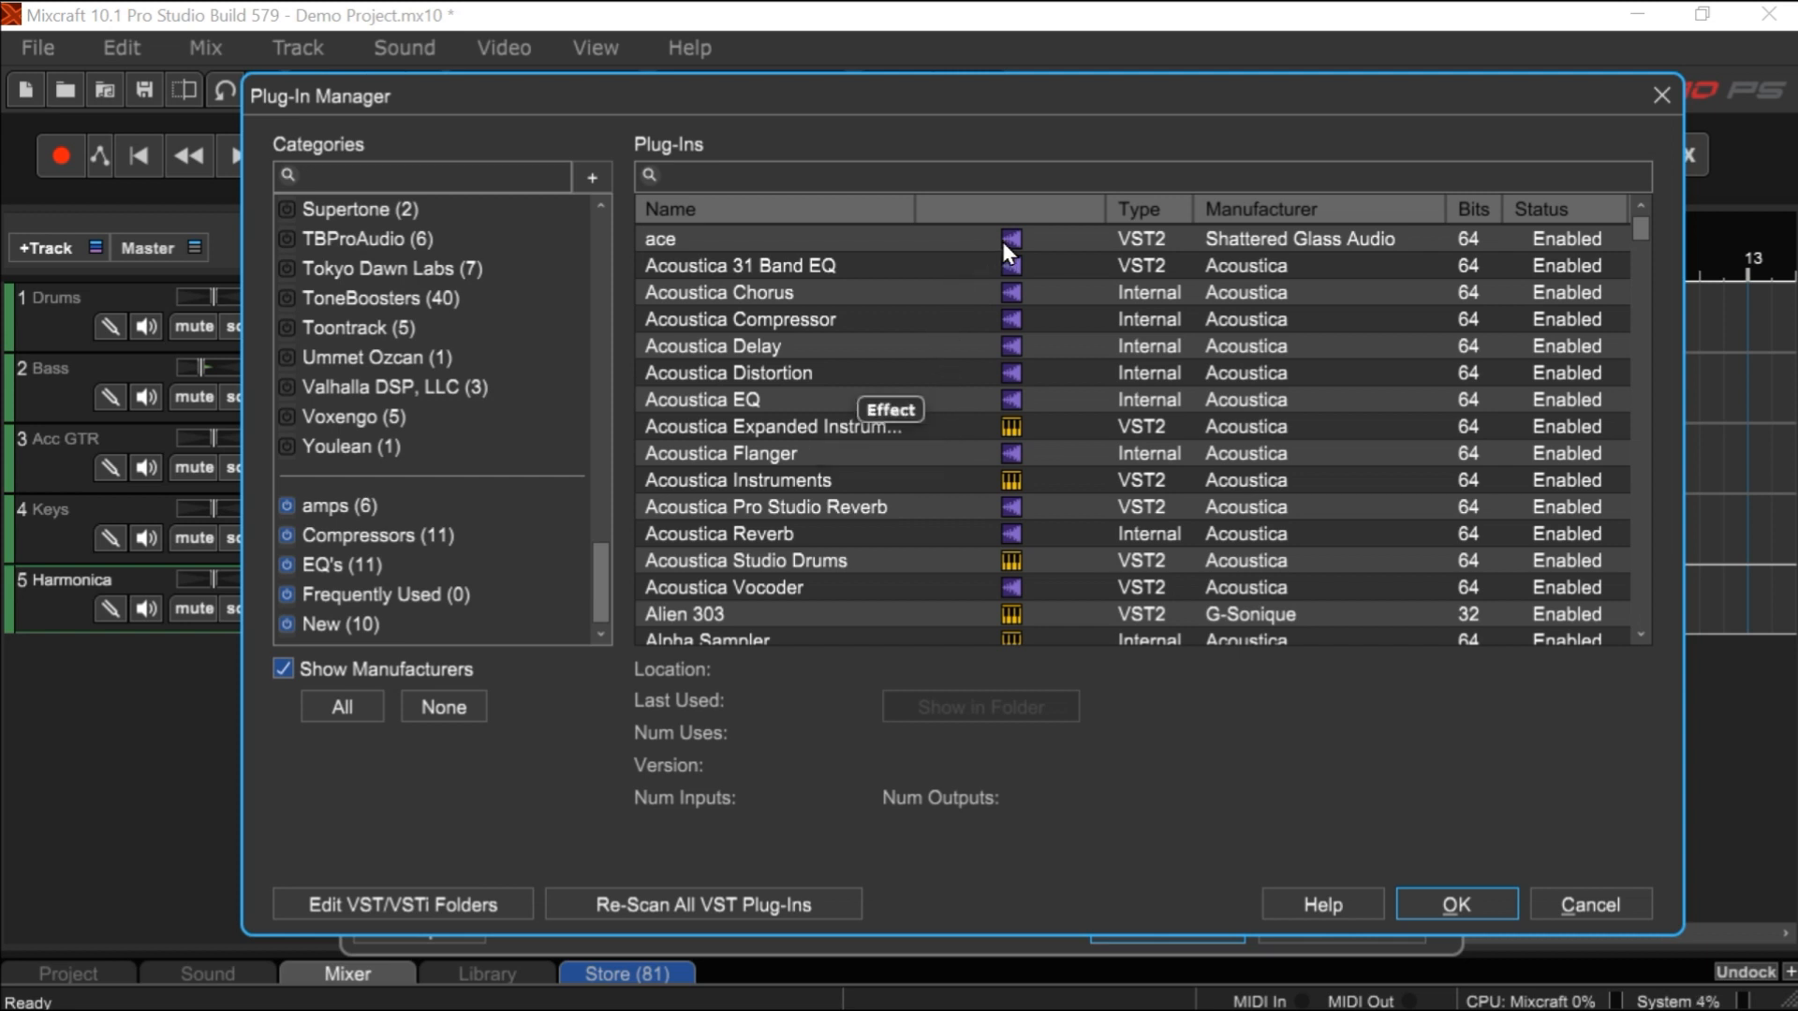
pyautogui.moveTo(1018, 247)
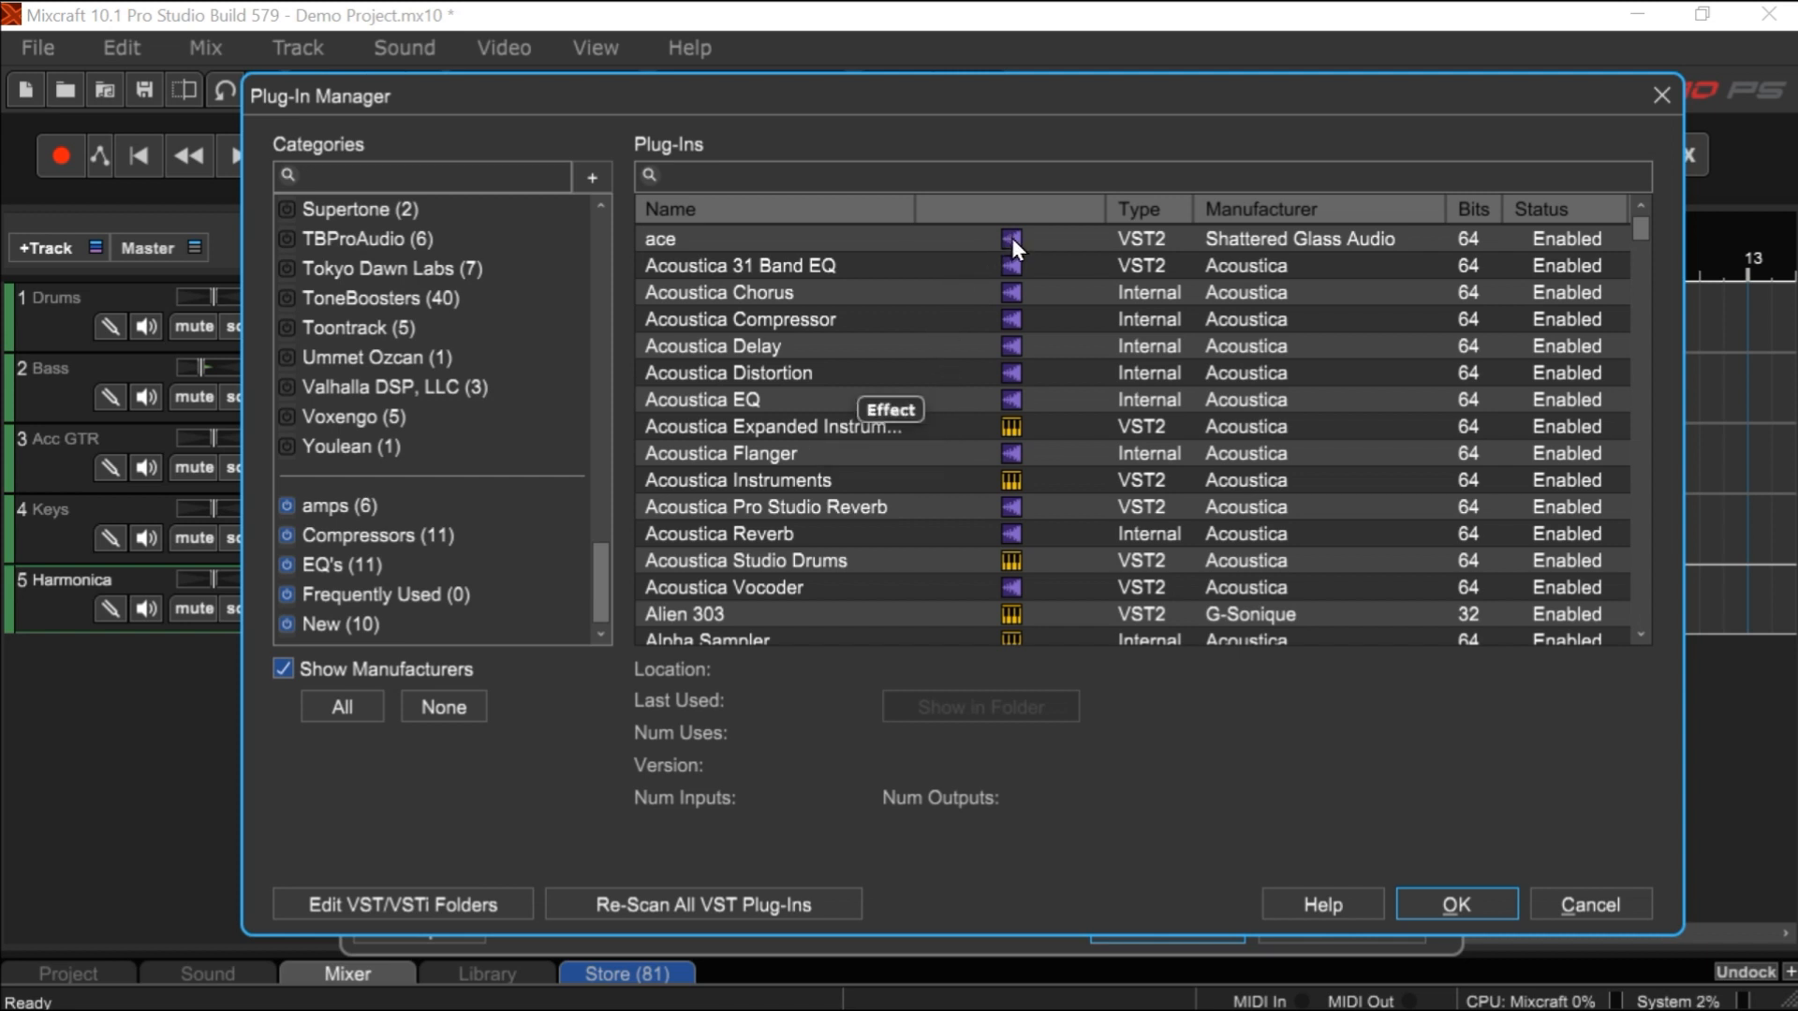
pyautogui.moveTo(1013, 431)
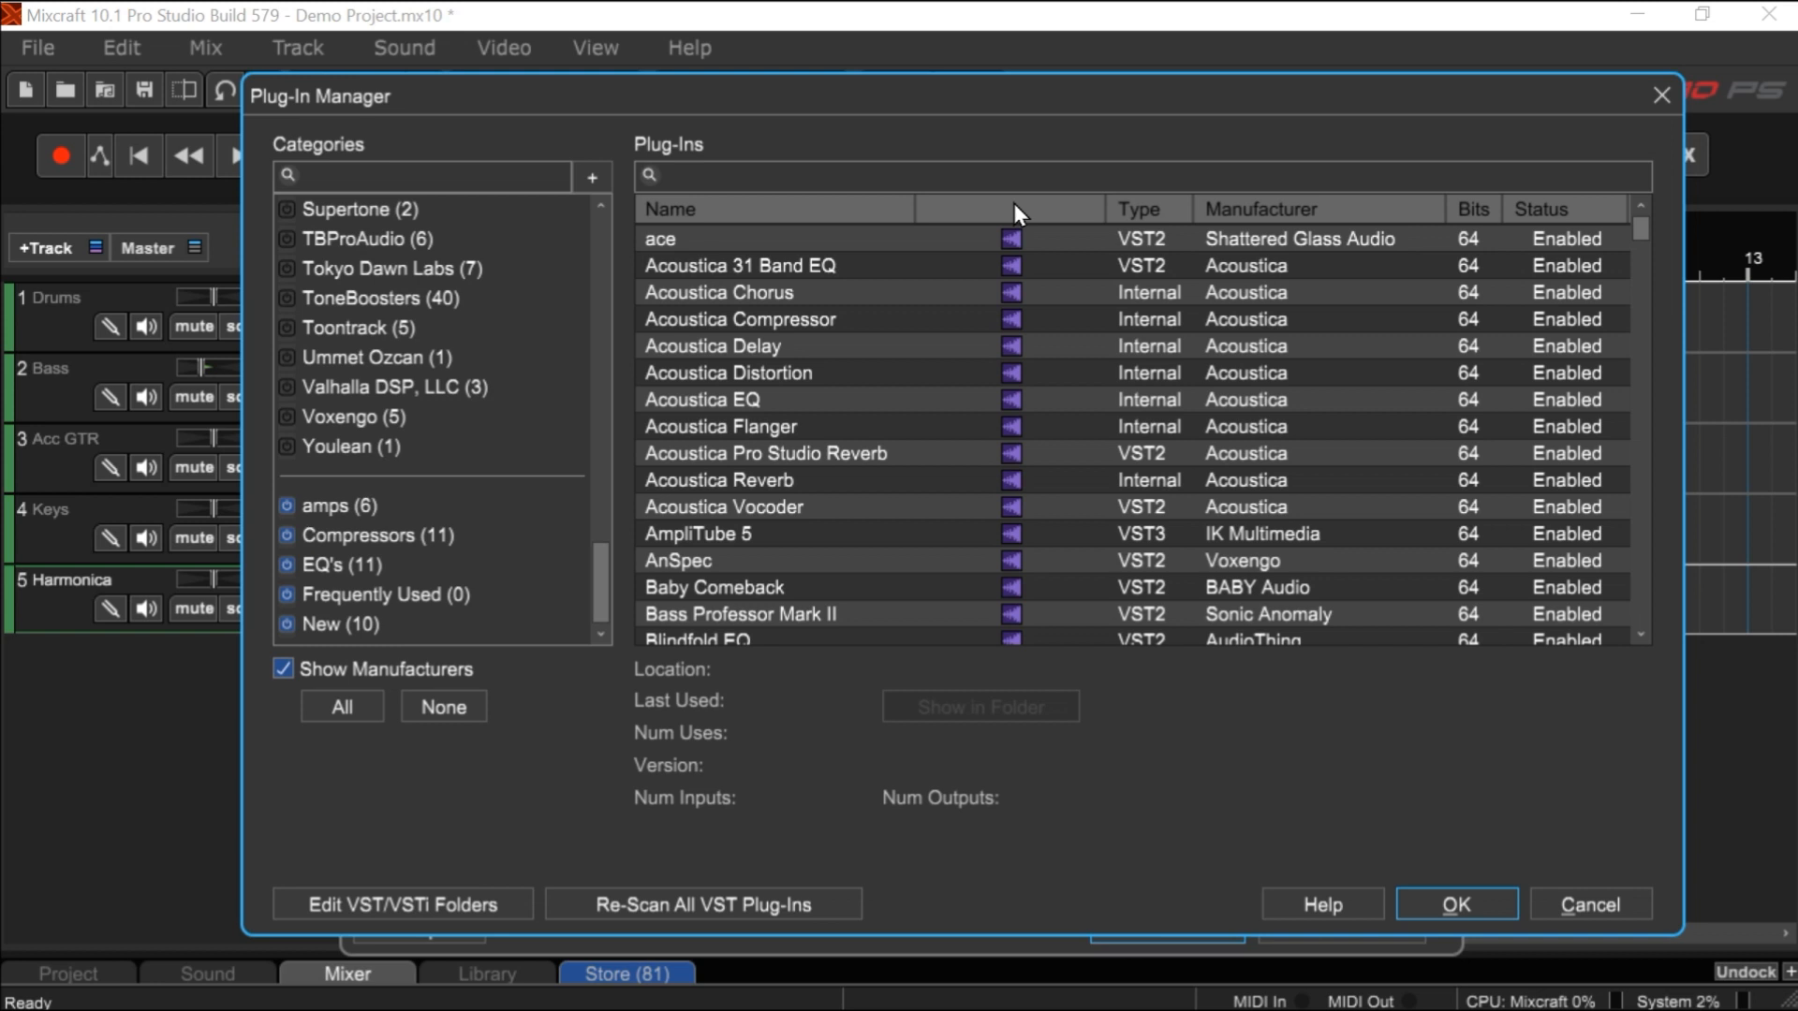
pyautogui.scroll(-3)
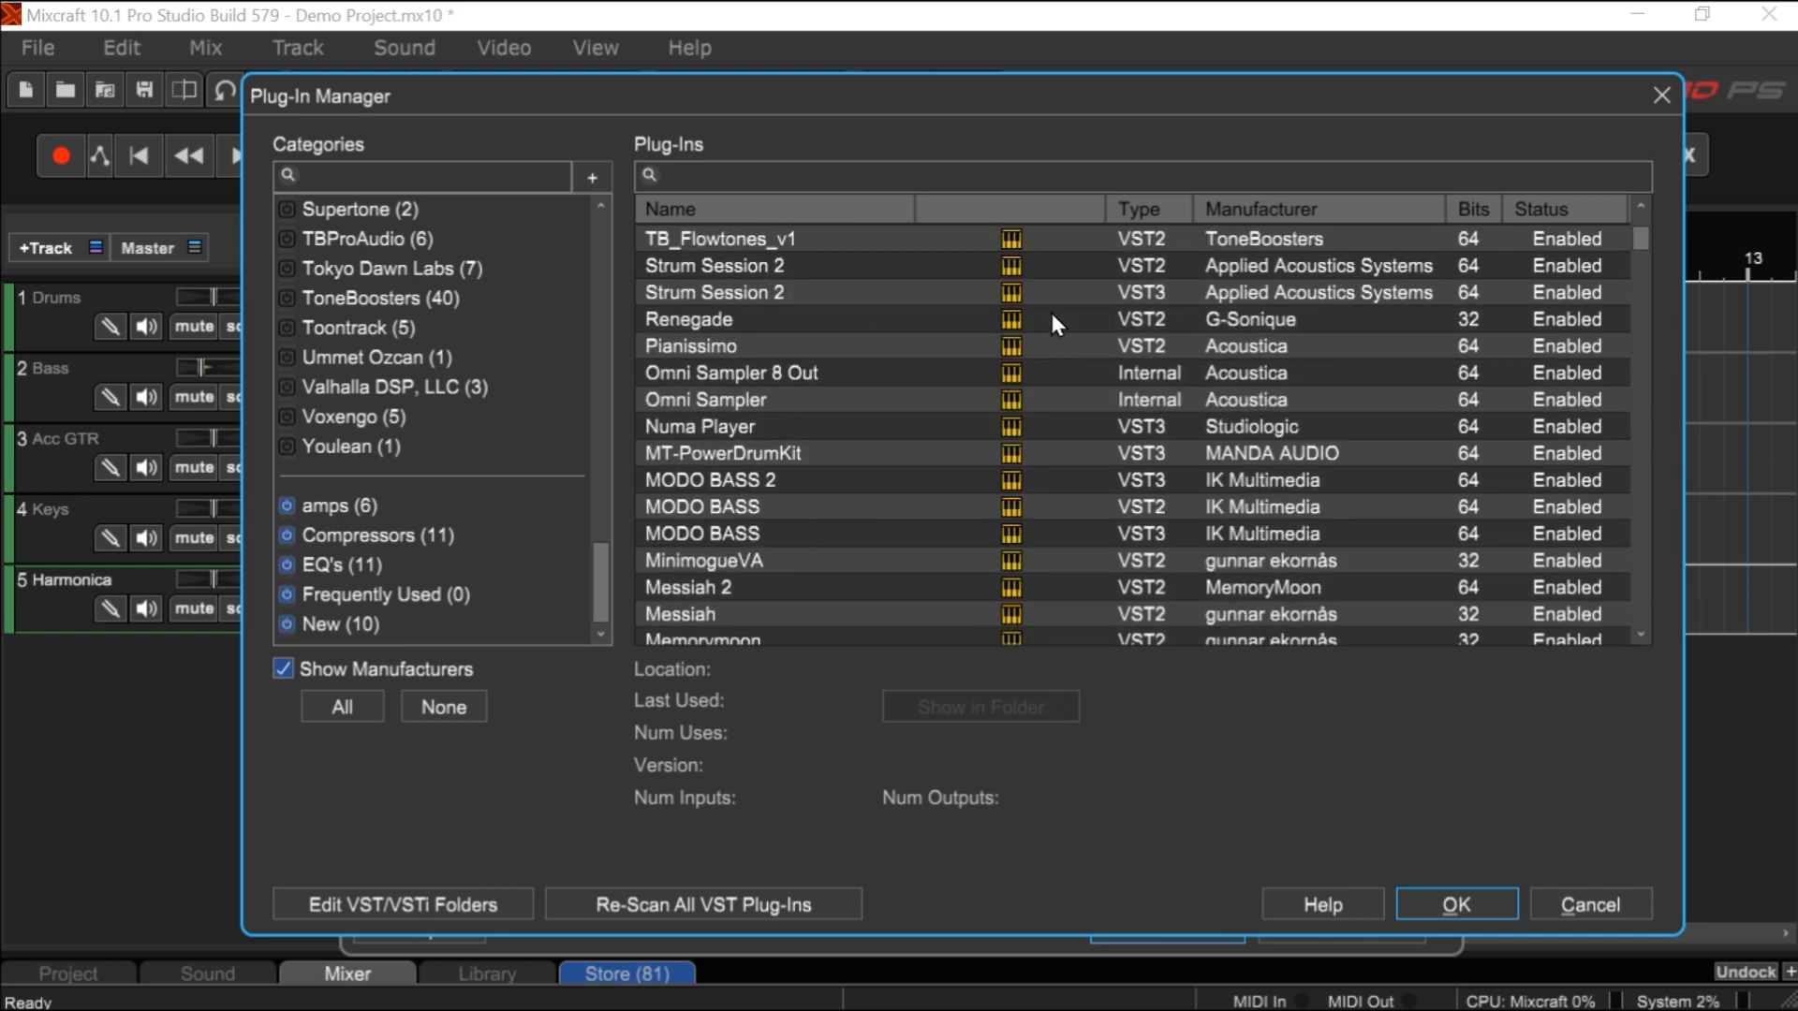
pyautogui.moveTo(1010, 318)
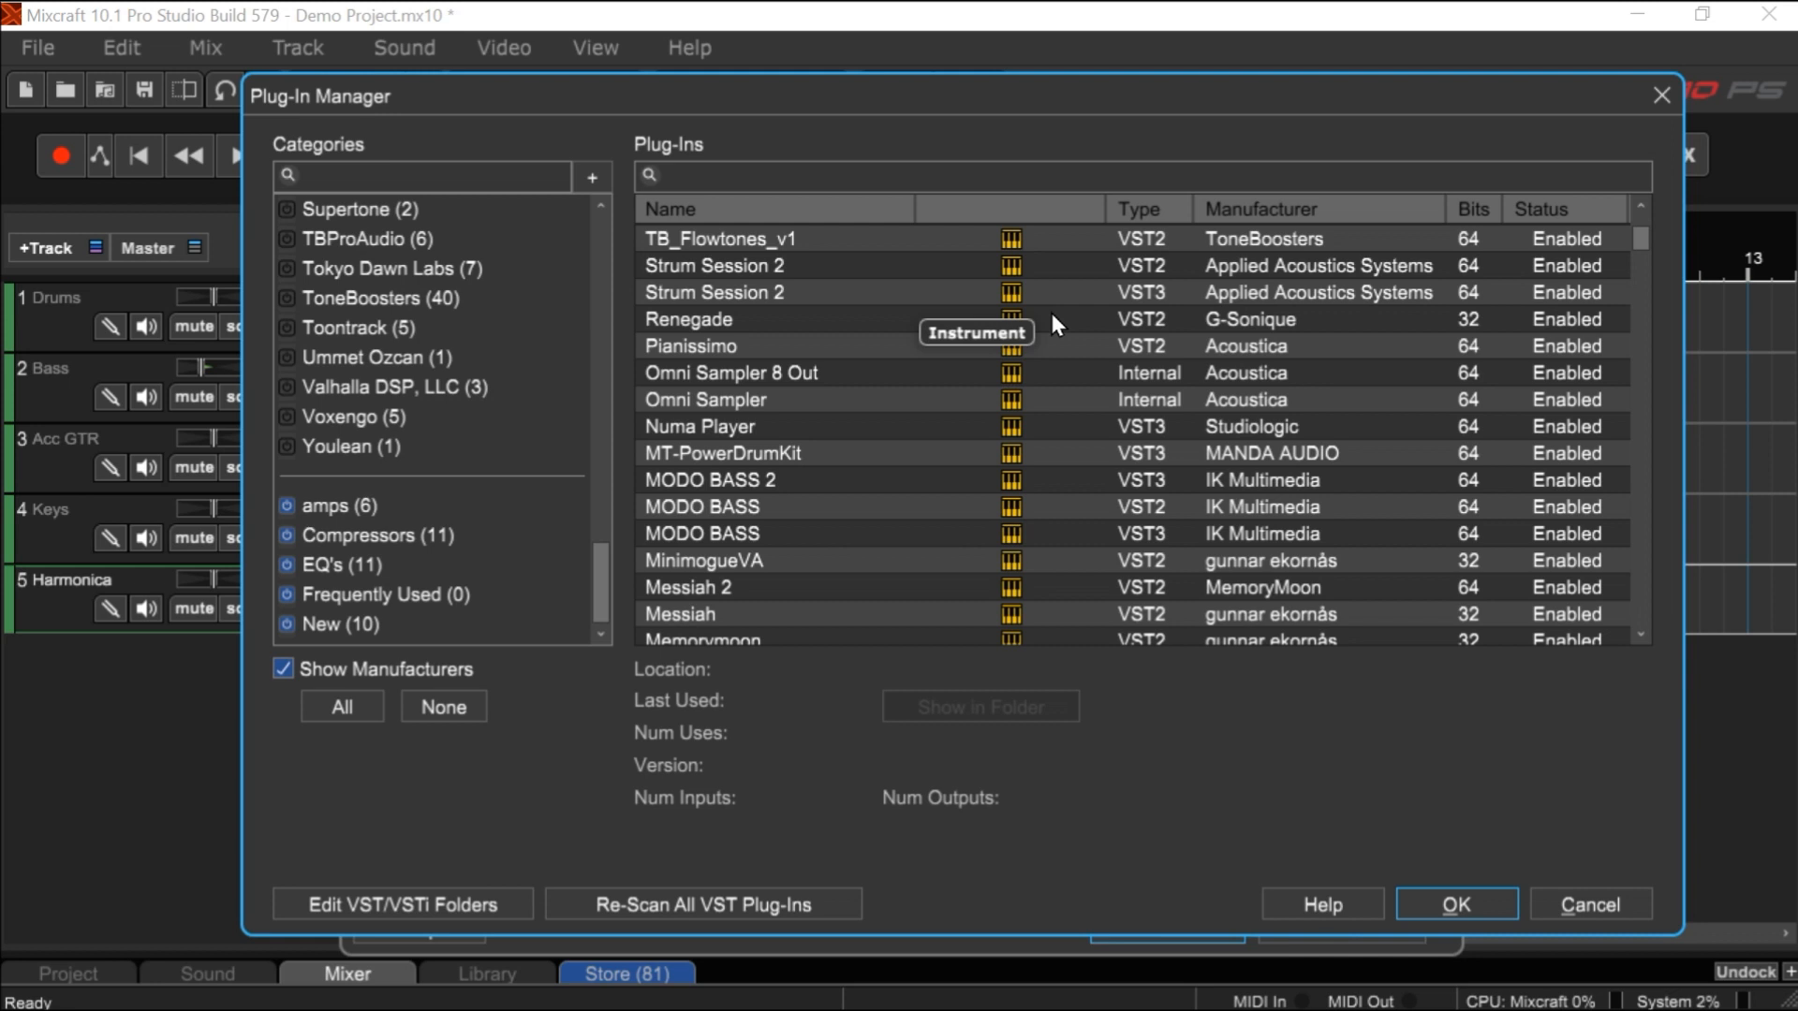
pyautogui.scroll(-3)
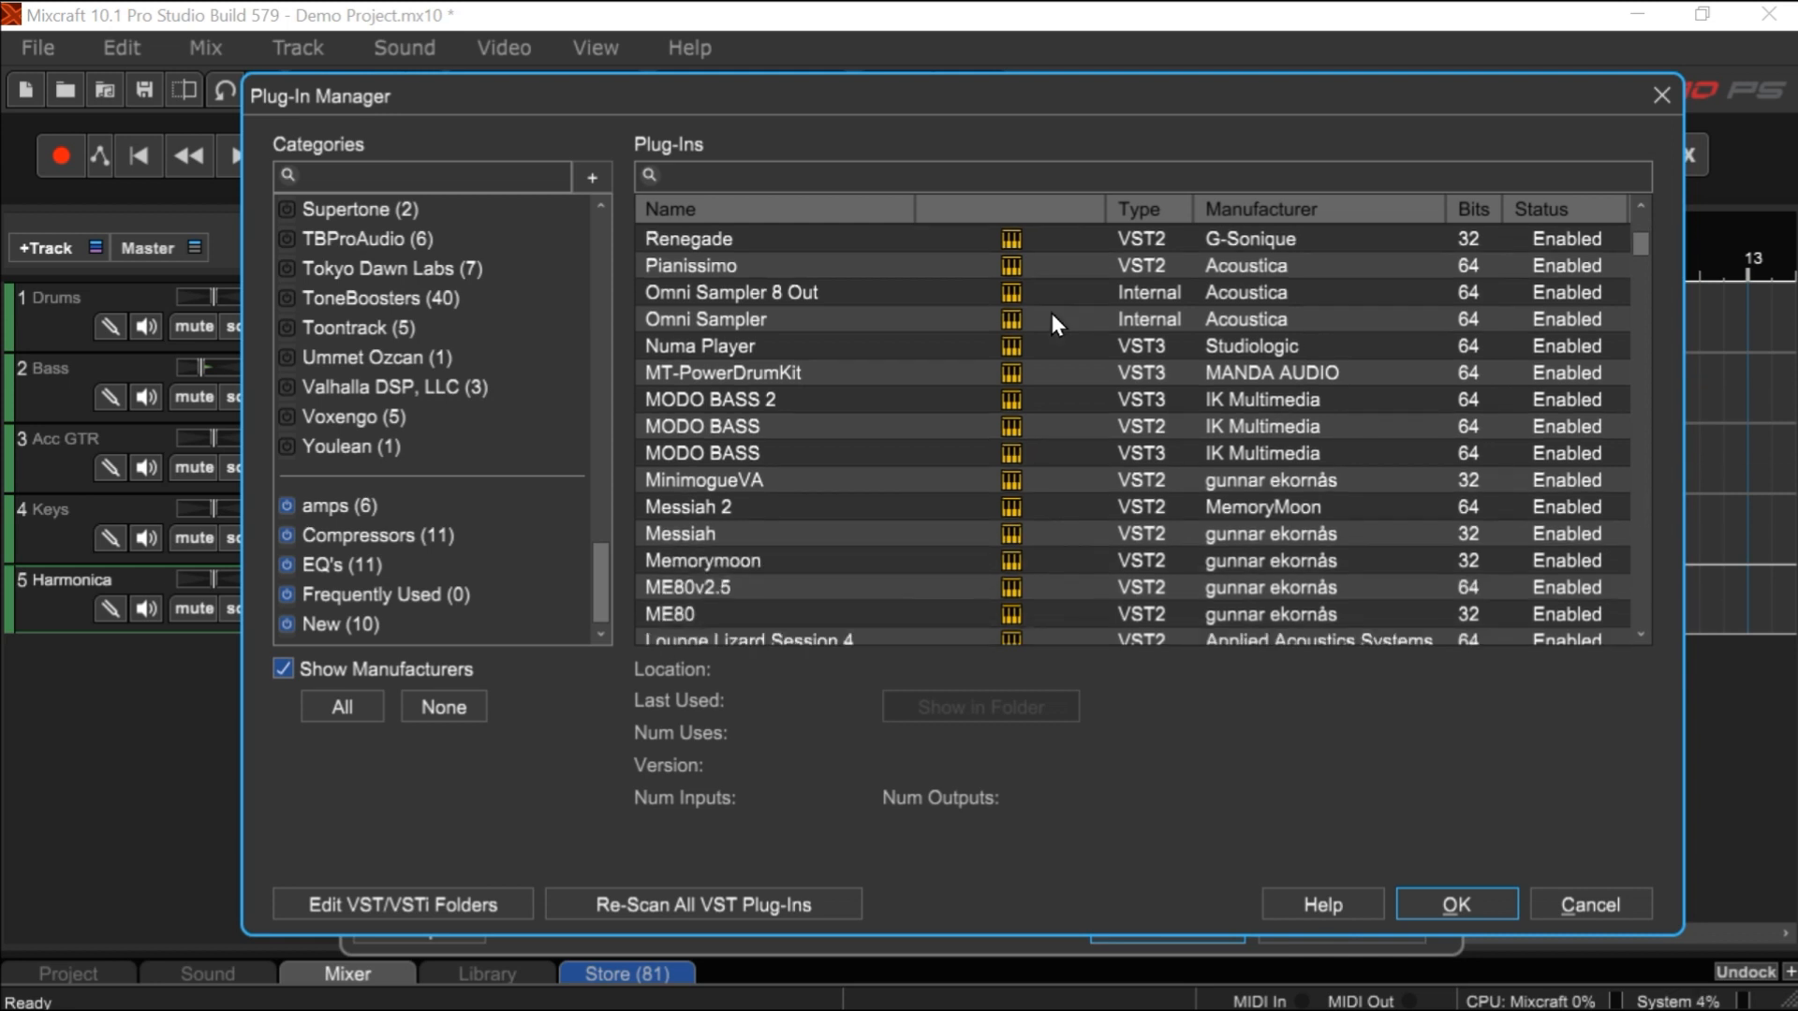
pyautogui.scroll(-3)
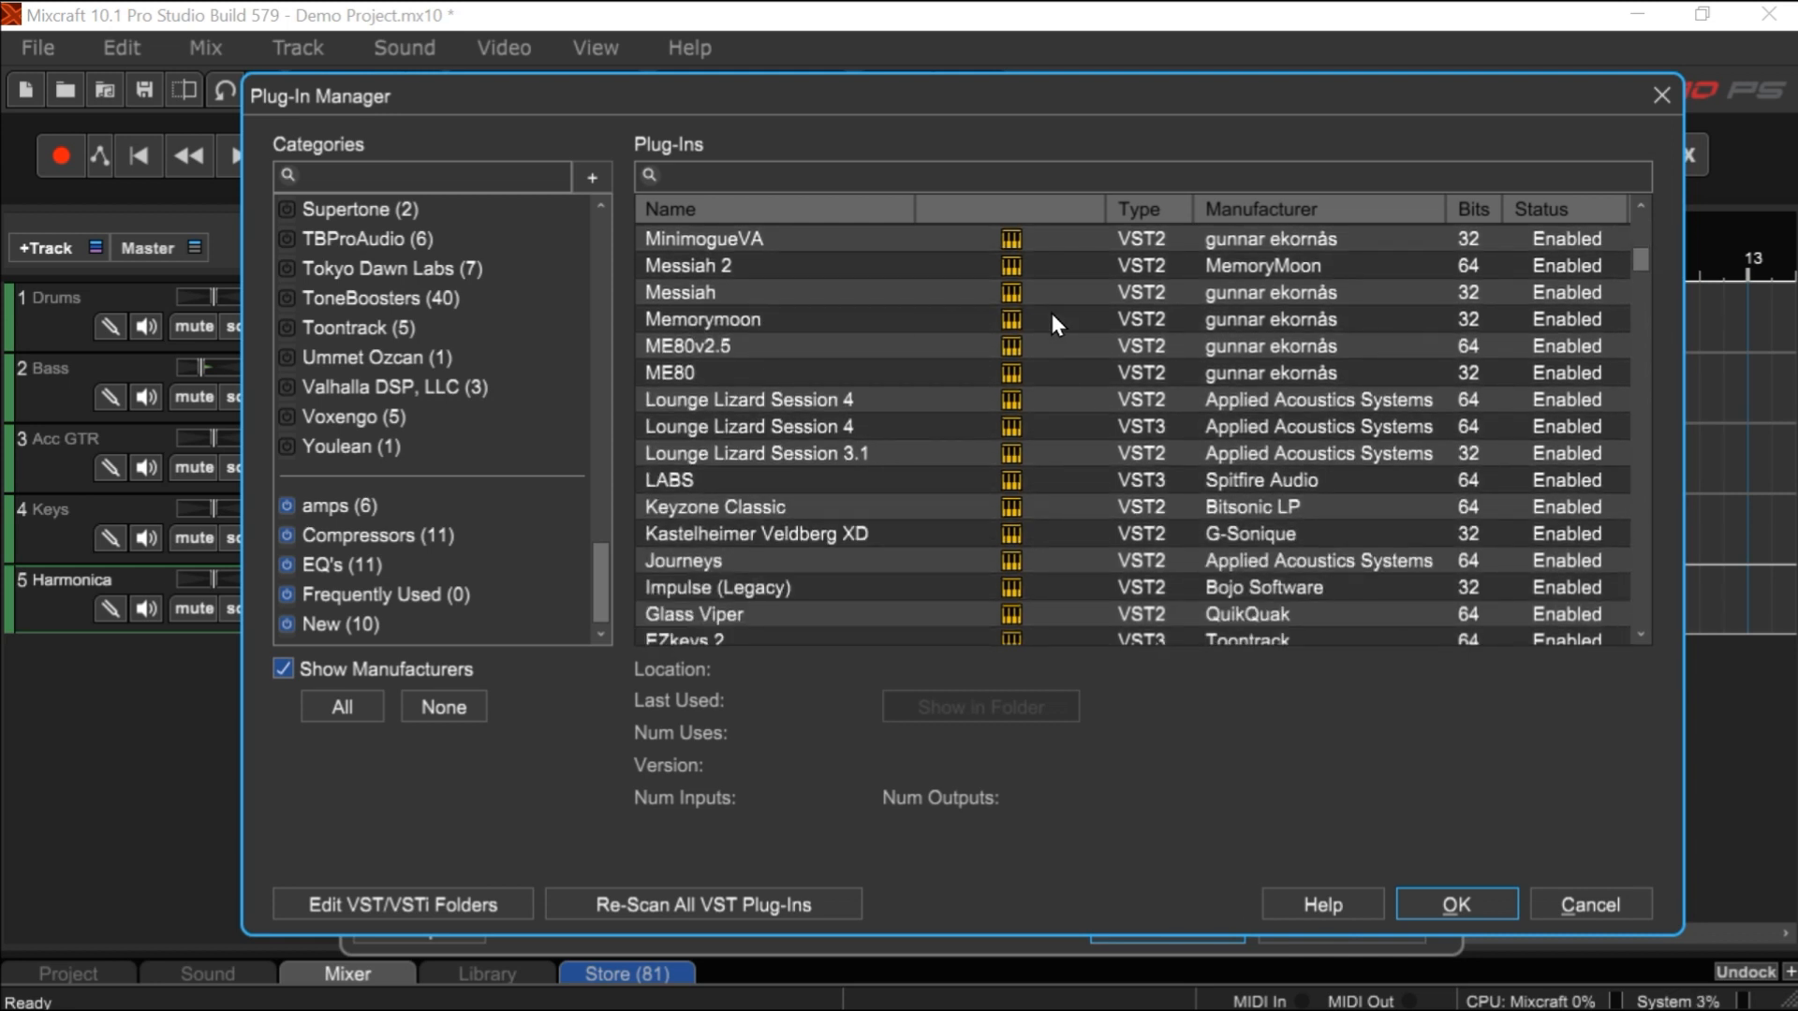
pyautogui.scroll(-3)
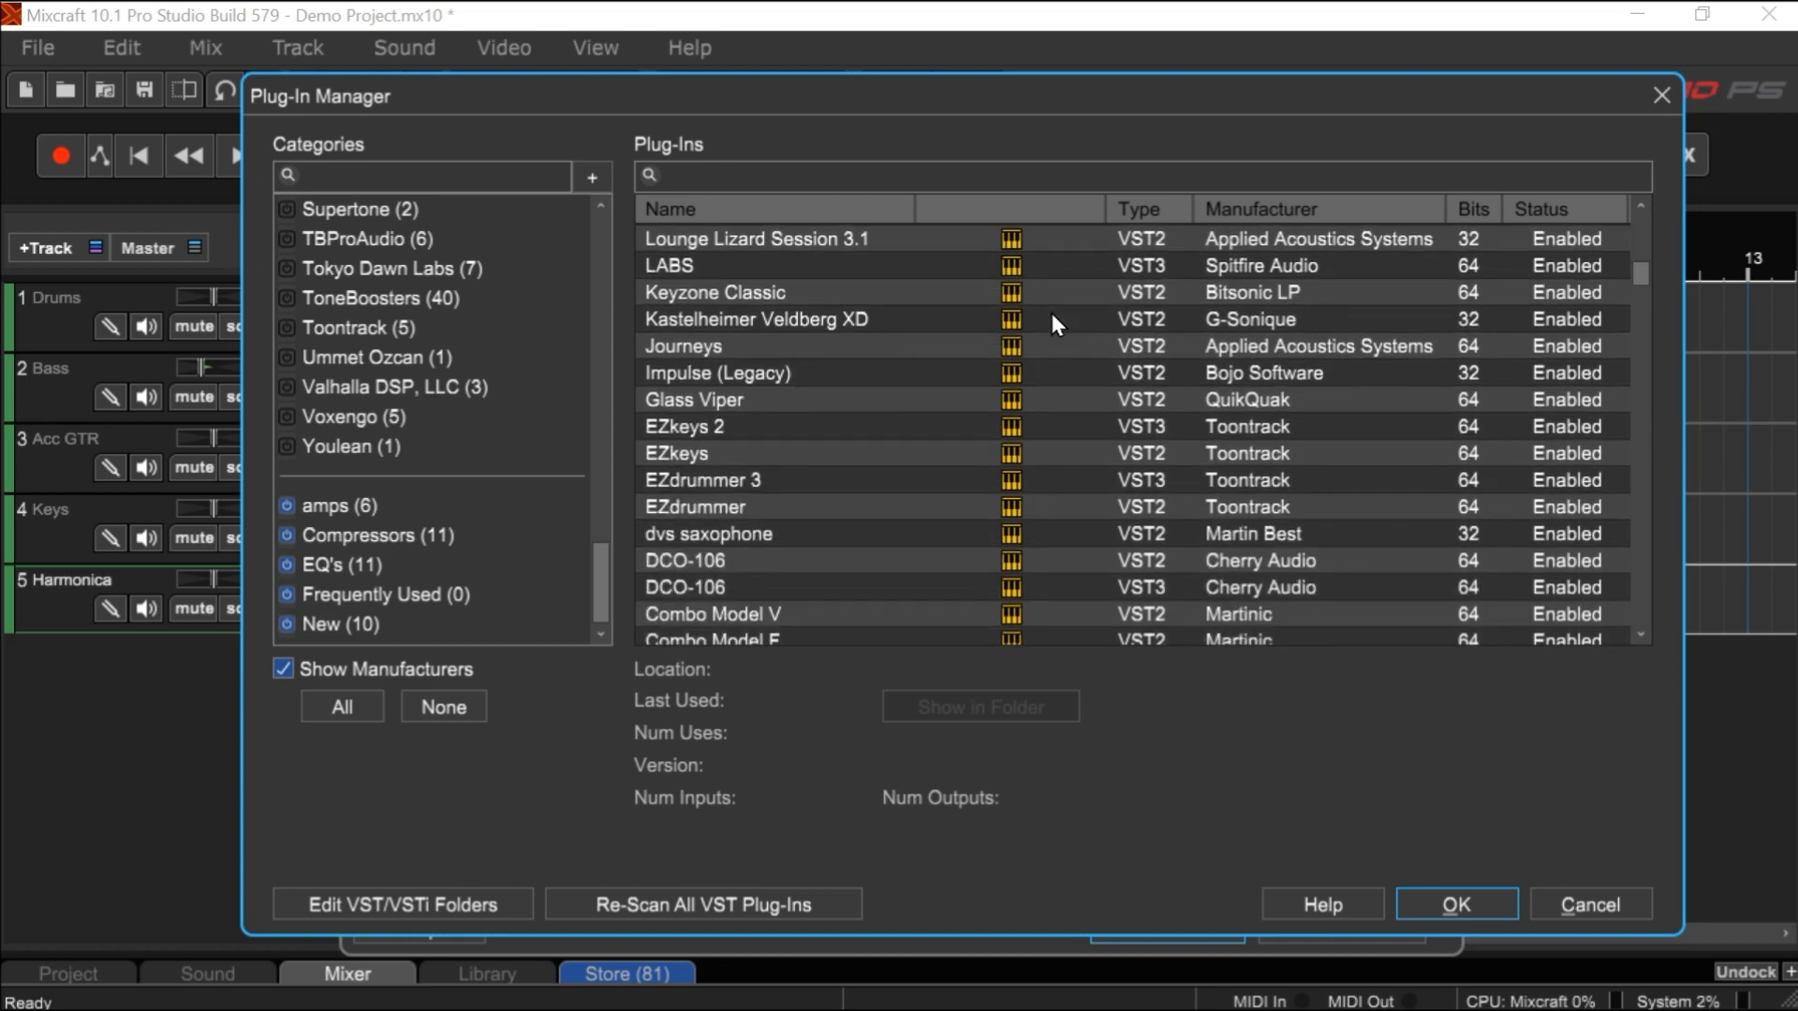
pyautogui.scroll(-3)
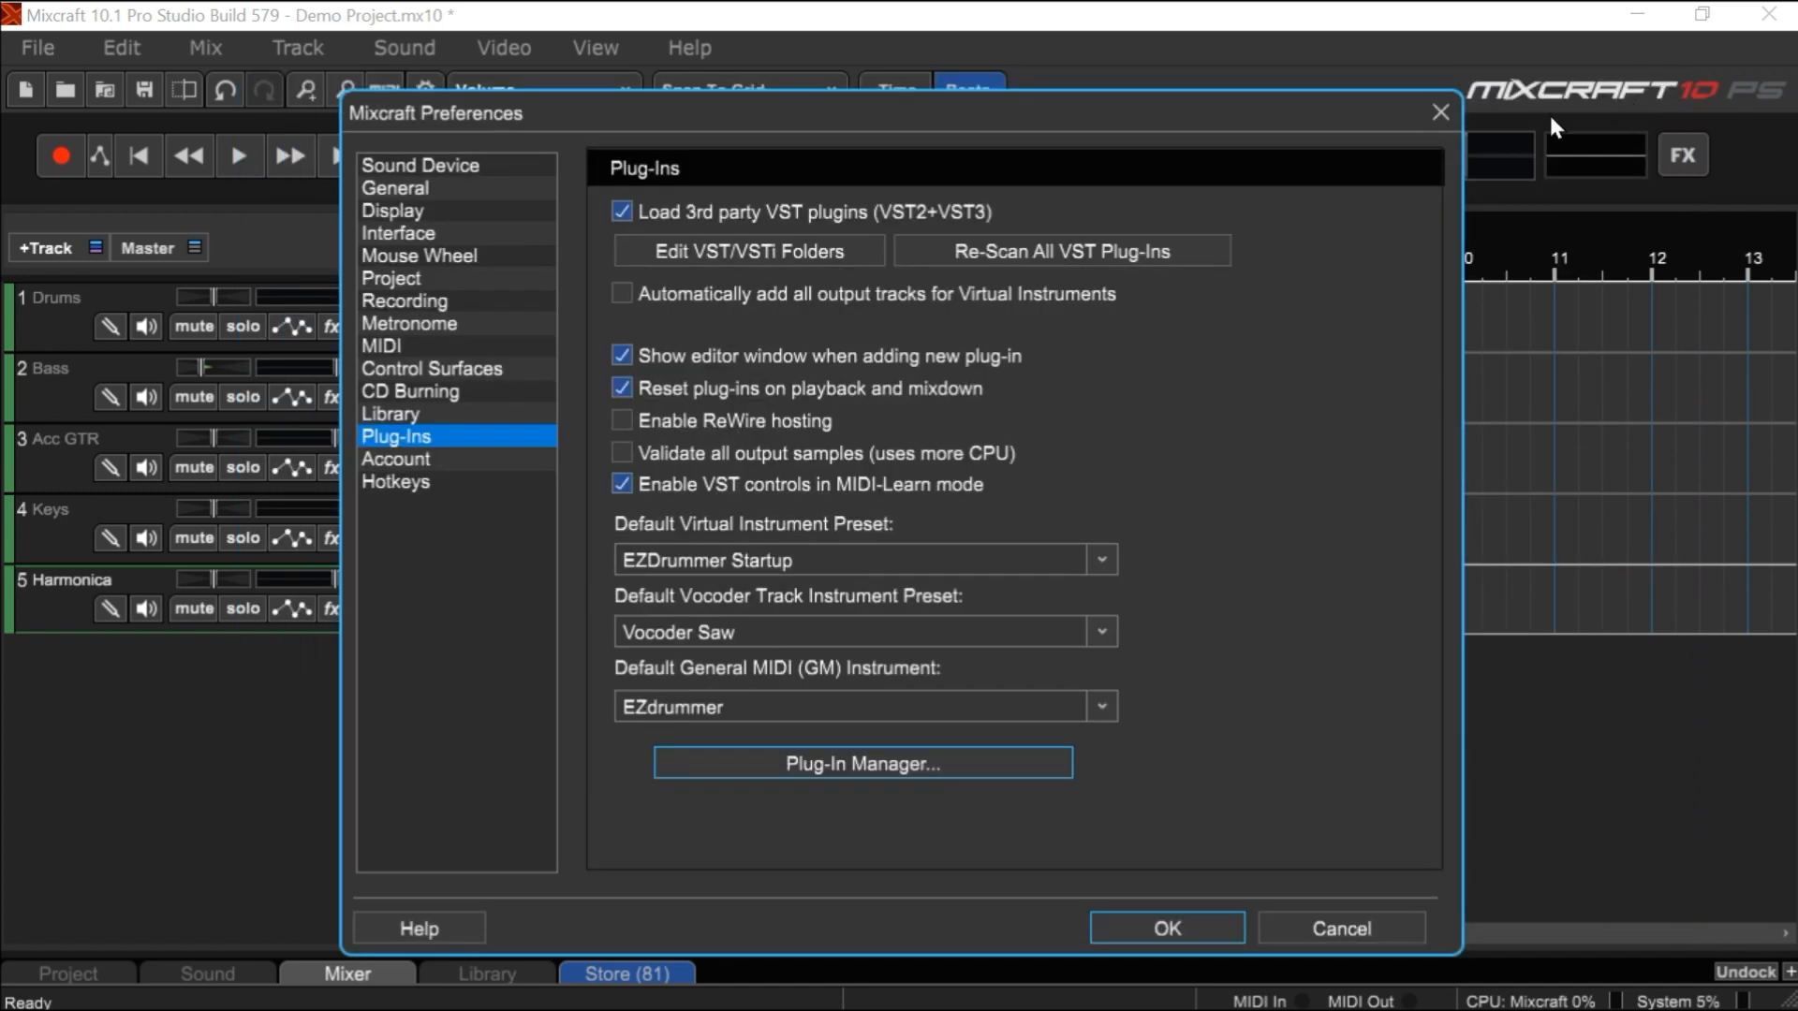
# - Close Preferences, reopen it from the toolbar, and show the Hotkeys settings
pyautogui.click(1165, 927)
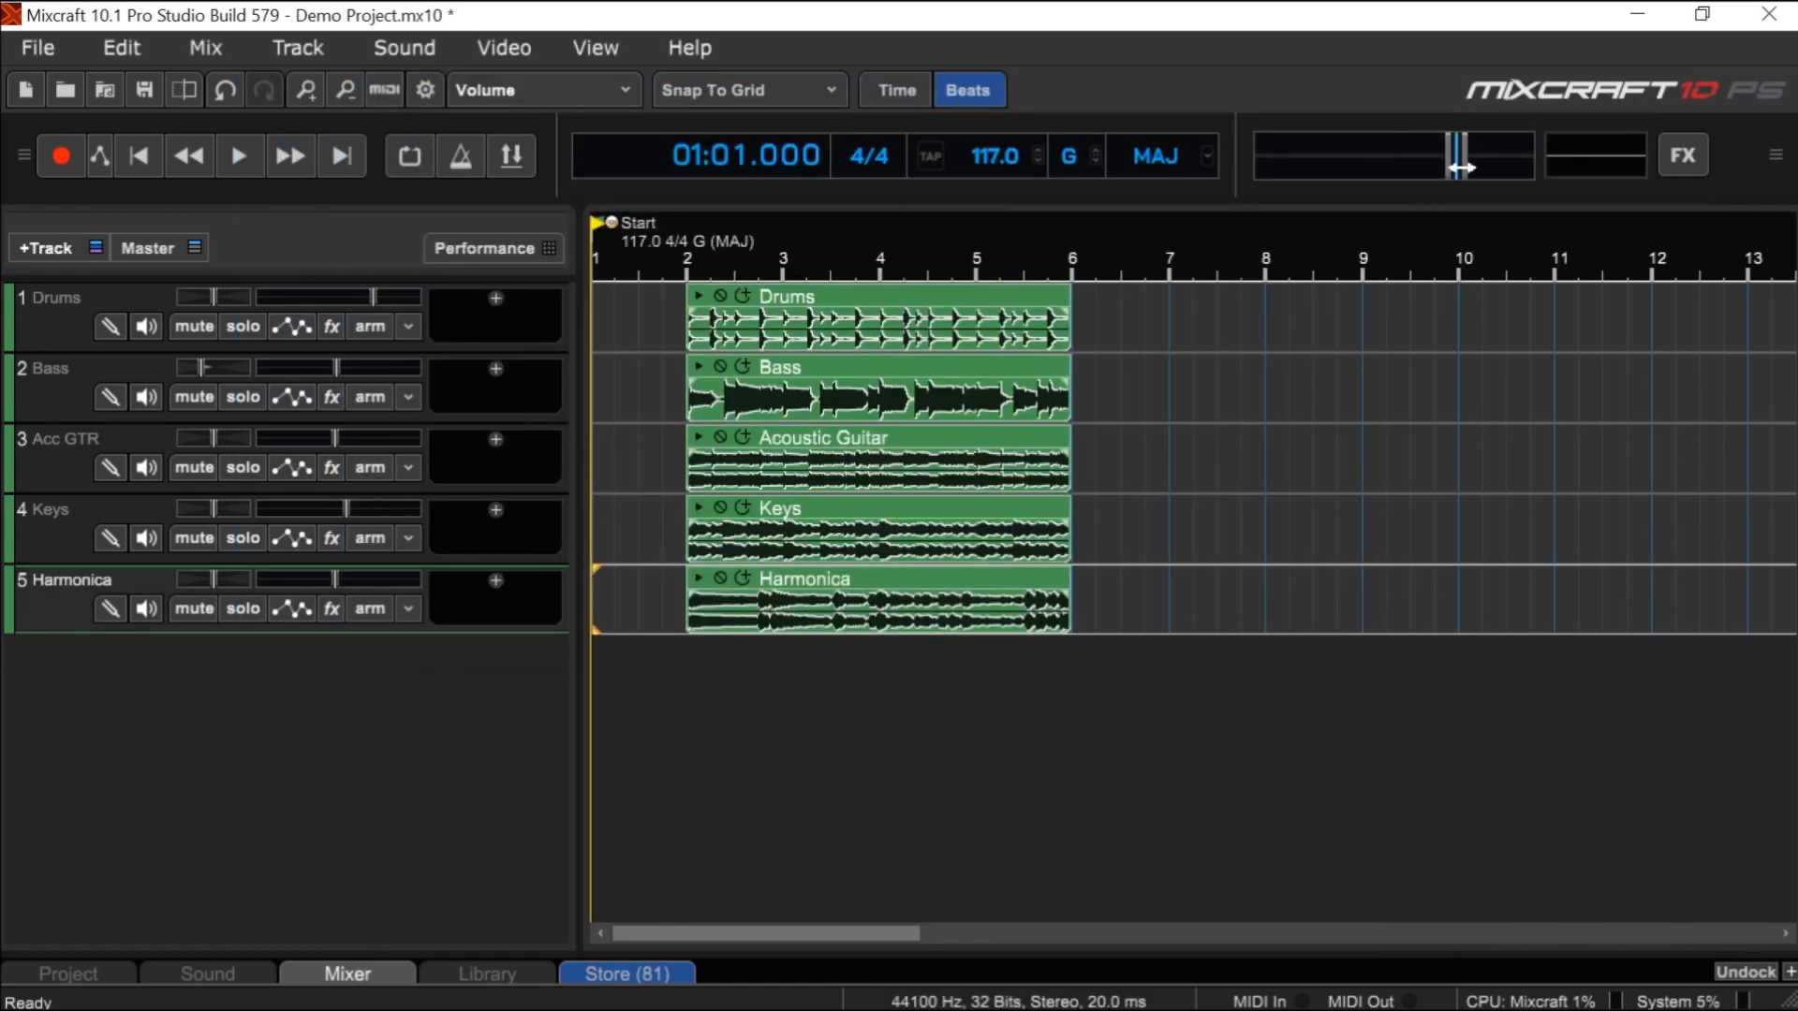
pyautogui.moveTo(425, 90)
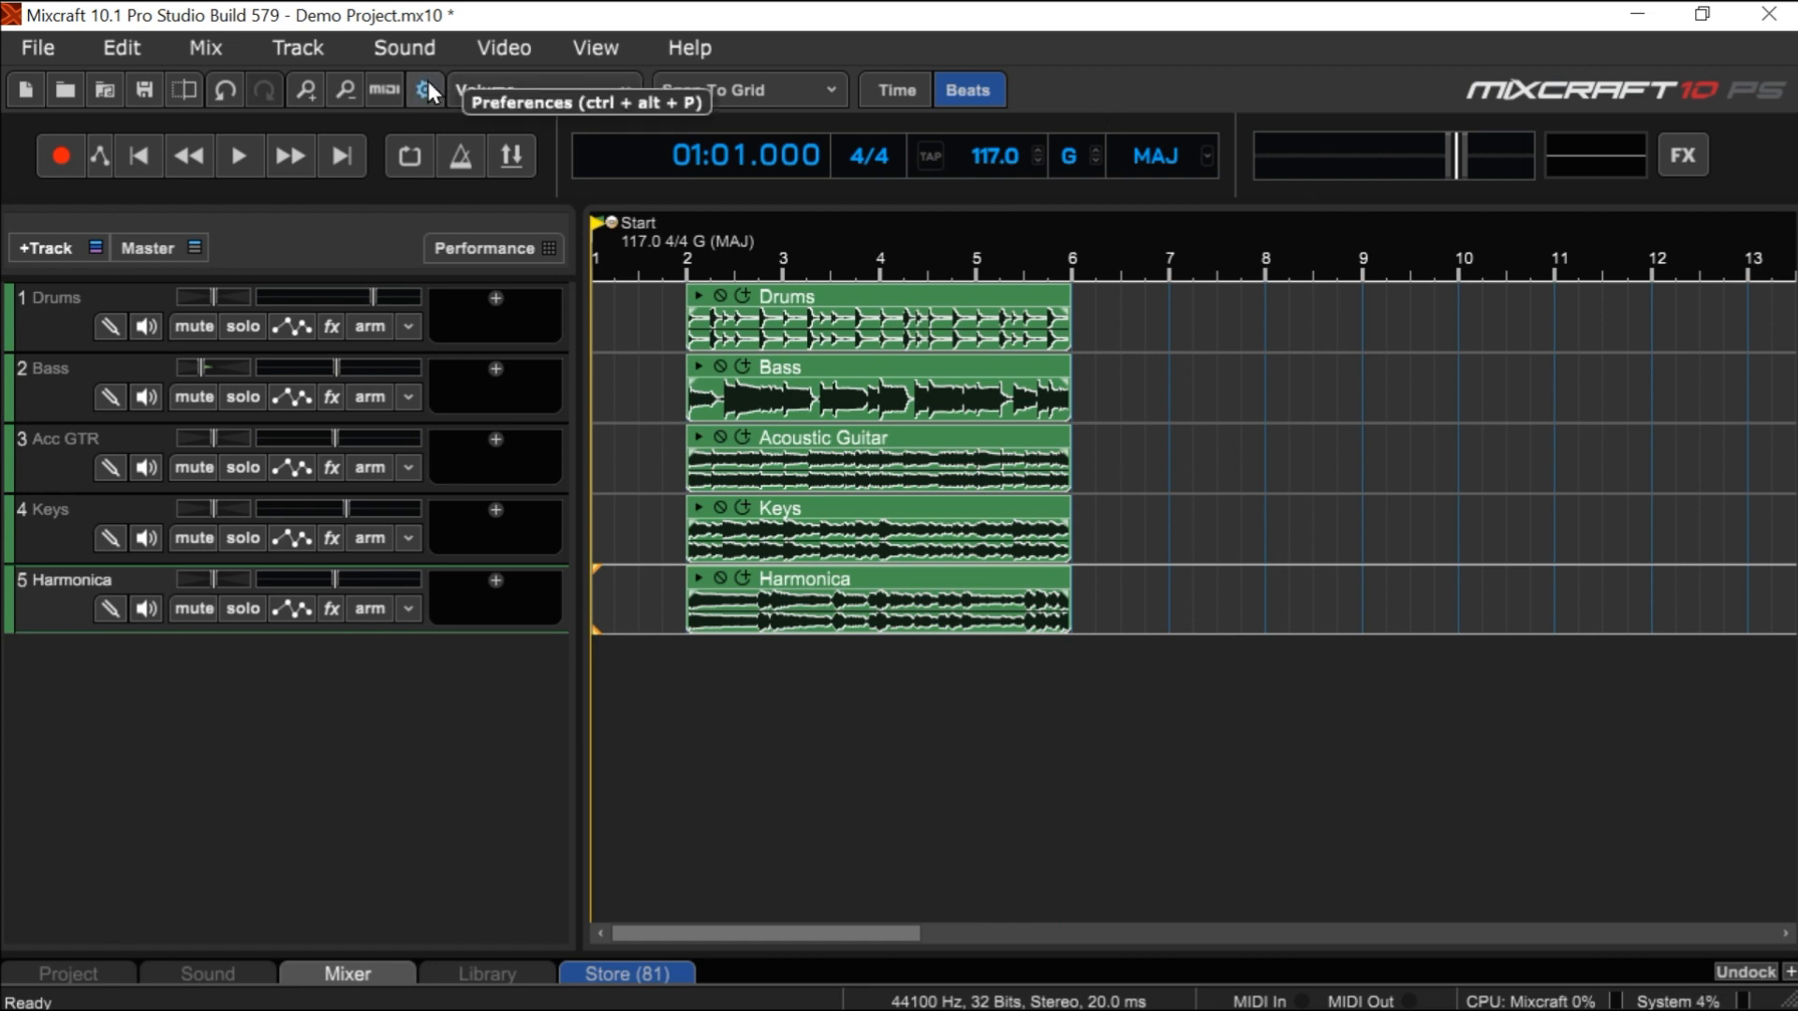
pyautogui.click(425, 90)
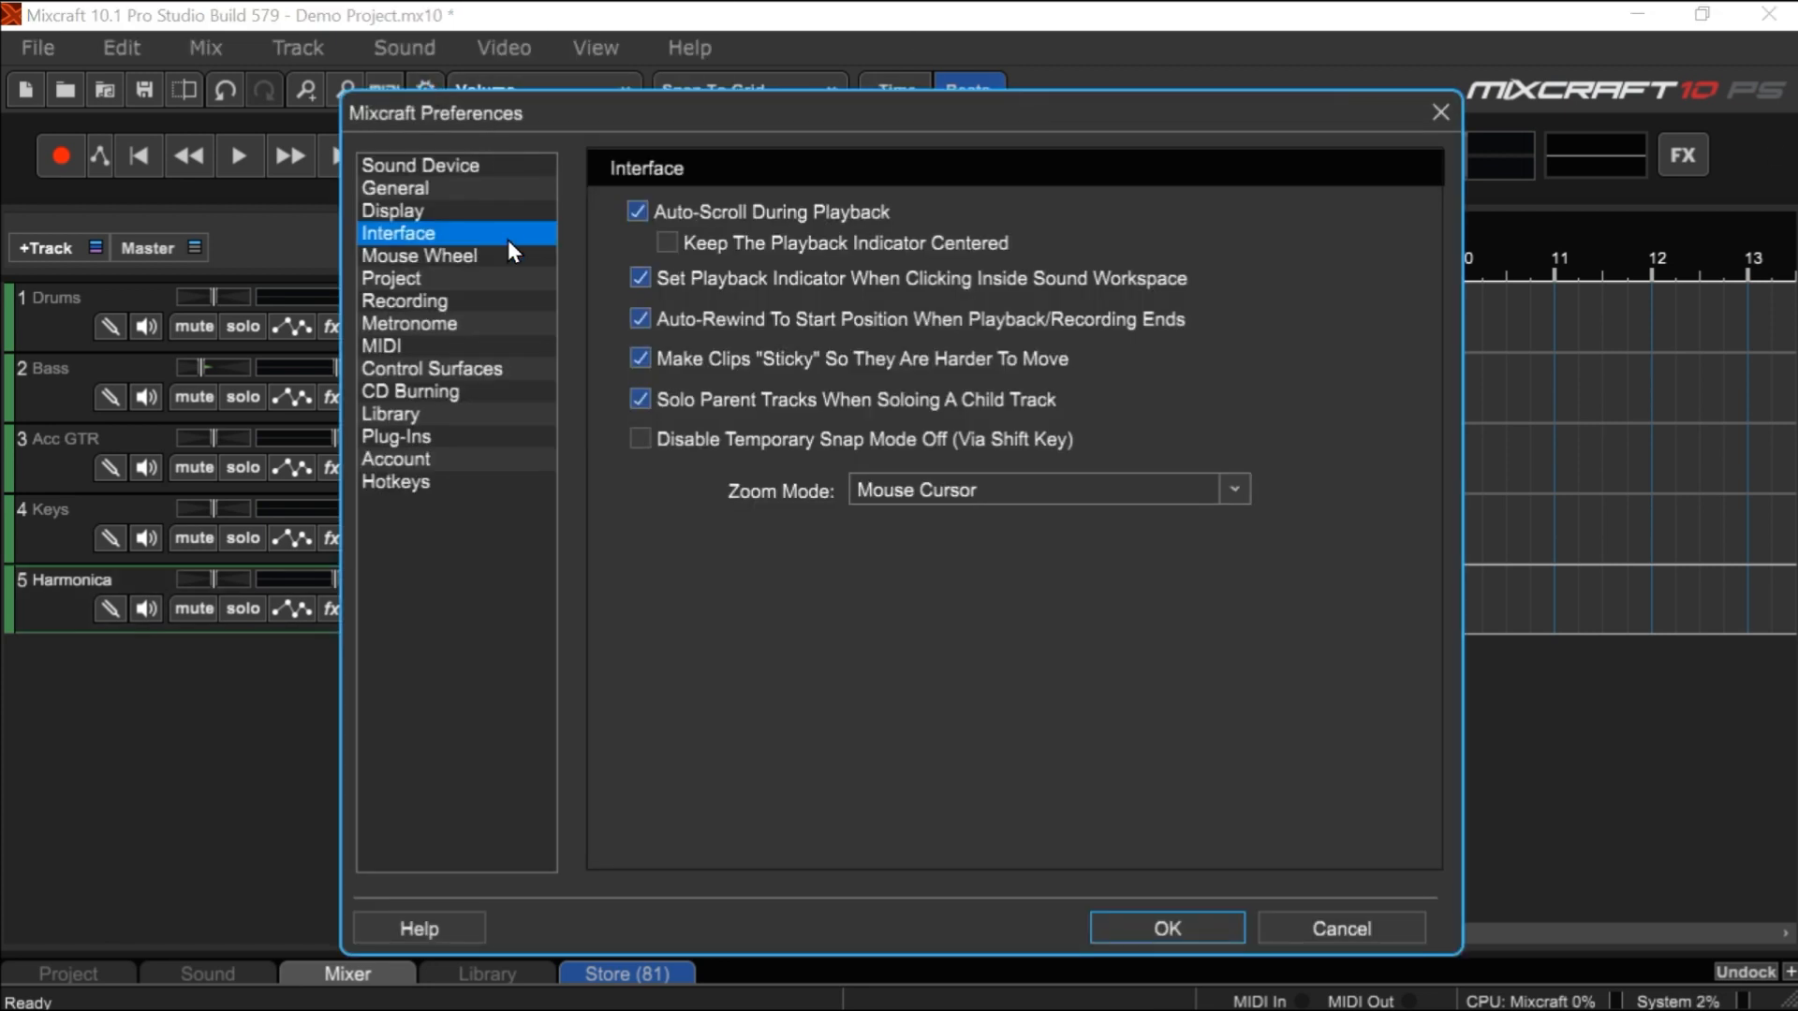
pyautogui.moveTo(410, 488)
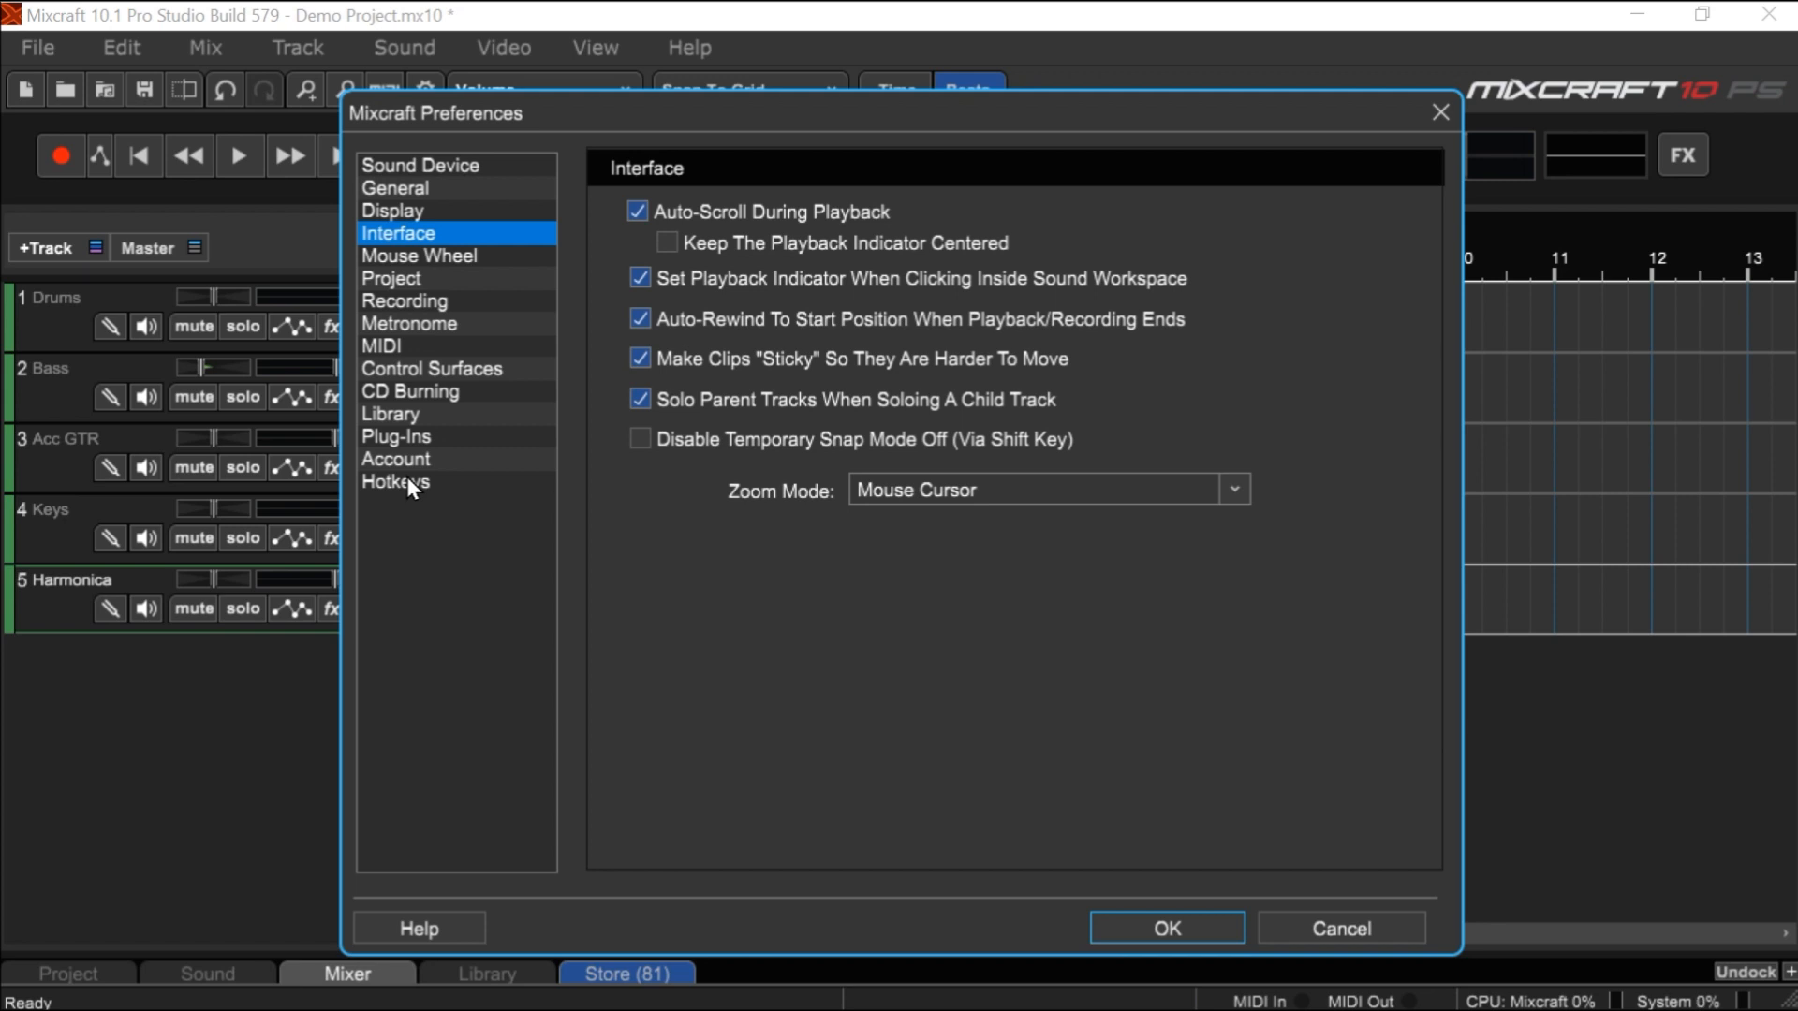
pyautogui.click(393, 481)
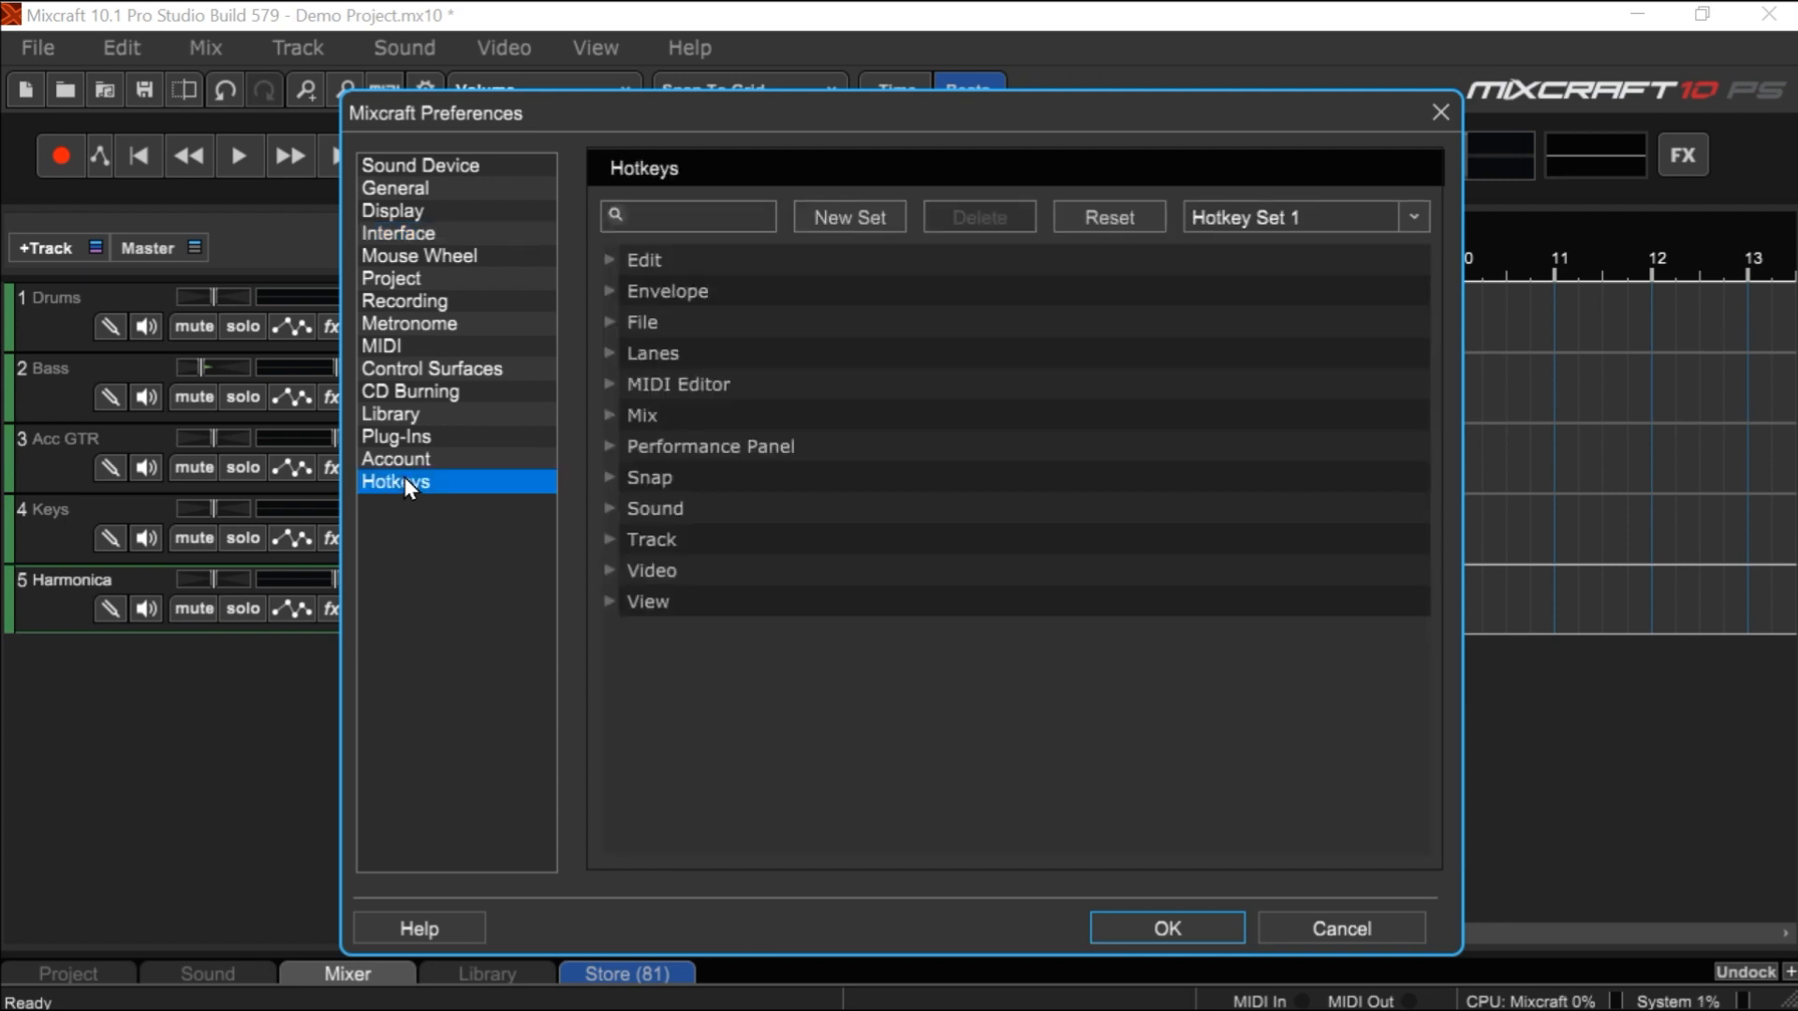
pyautogui.moveTo(487, 636)
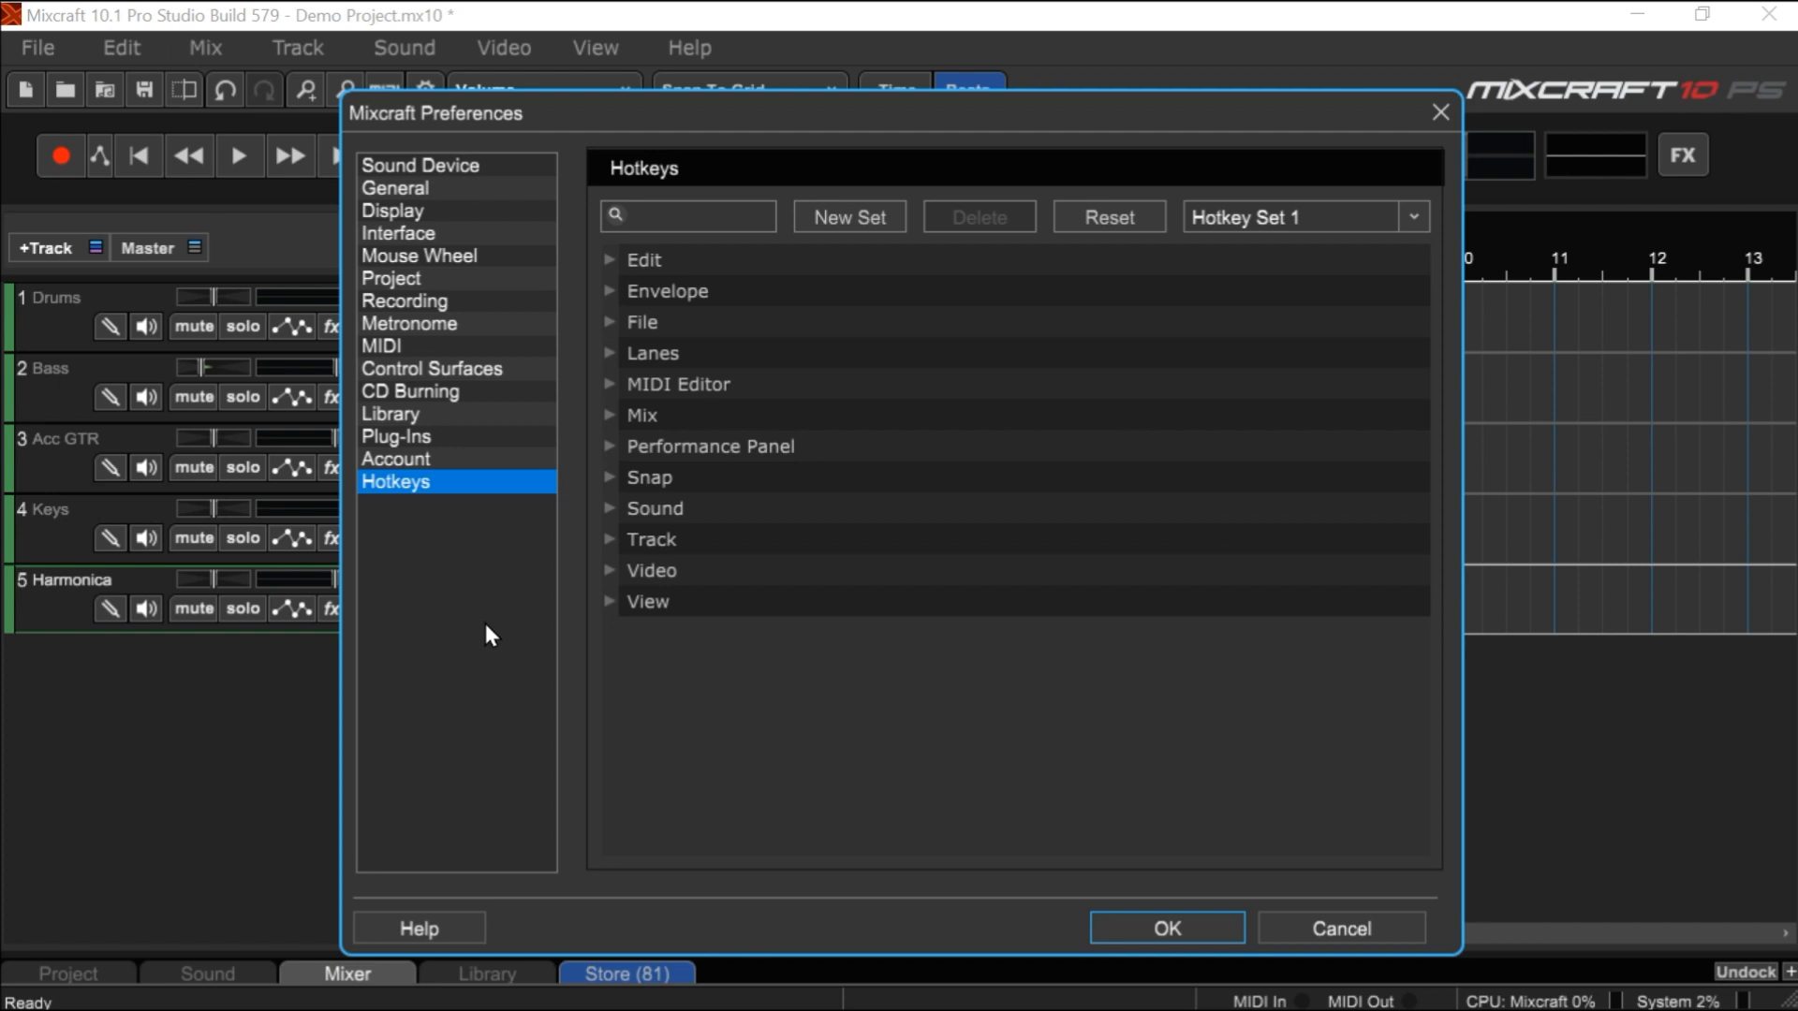
pyautogui.moveTo(643, 287)
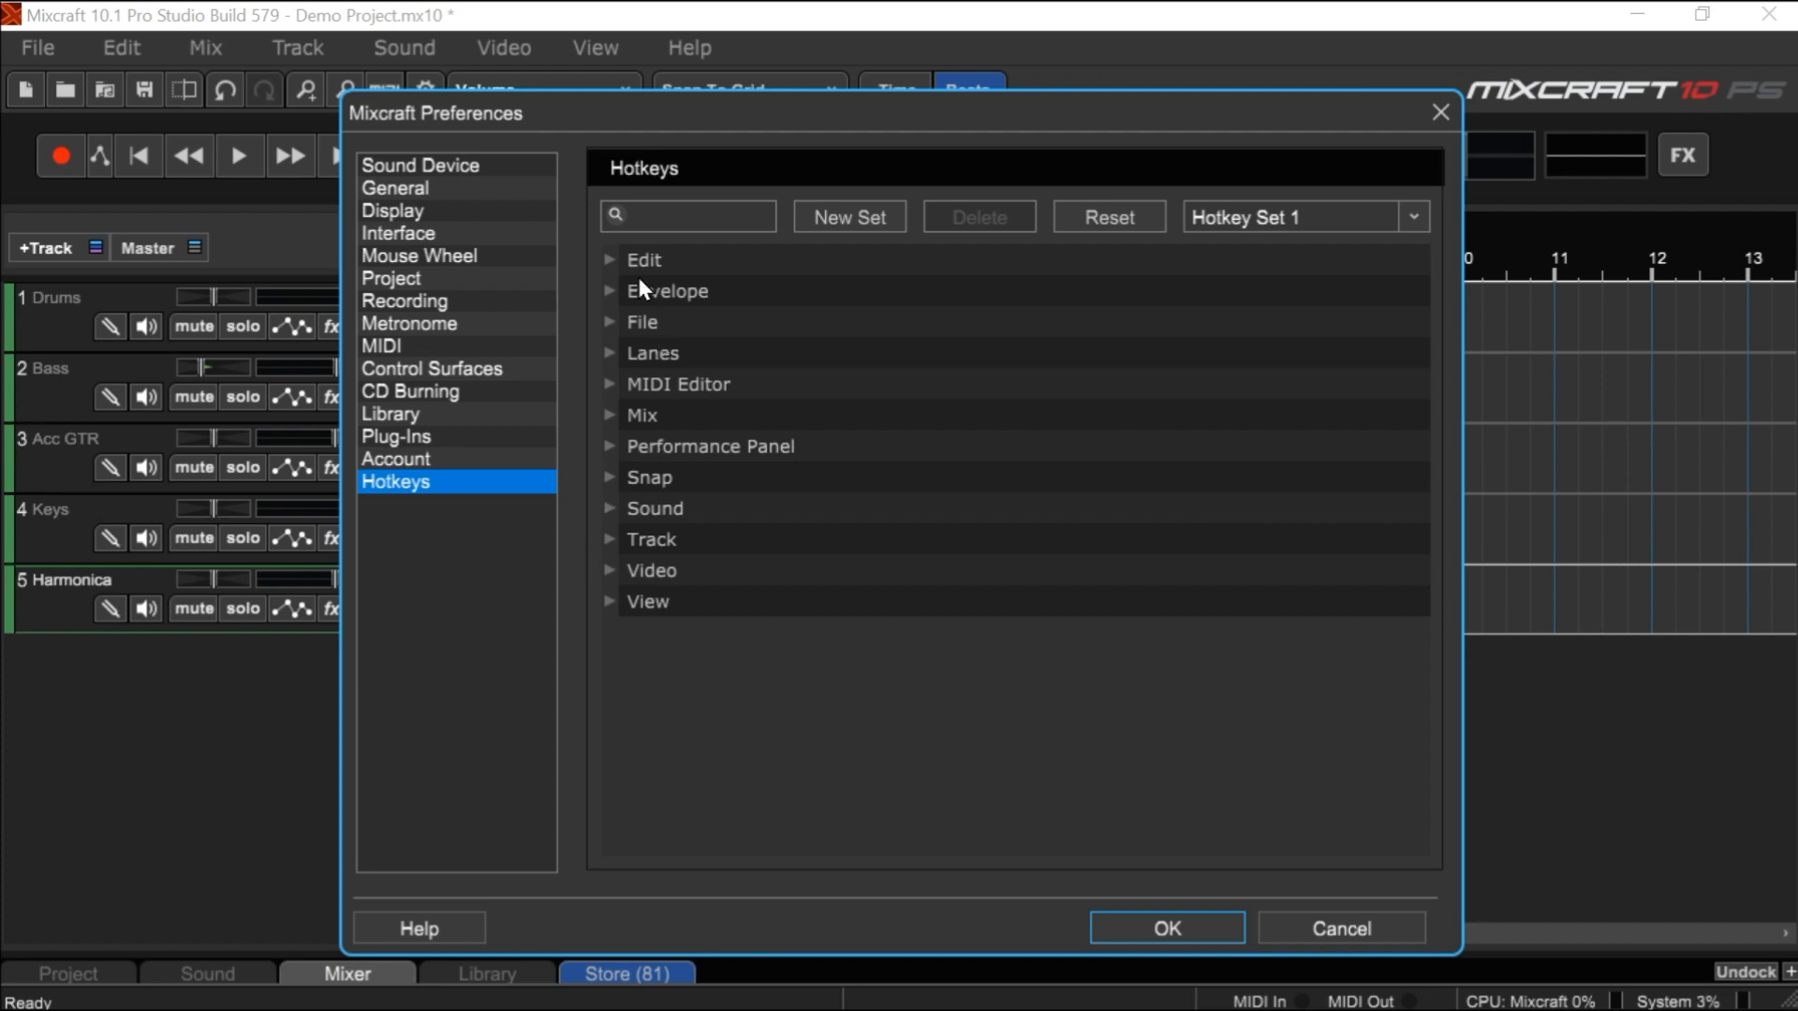
# - Review the Edit and Mix/transport shortcut lists, then close Preferences to return to the project
pyautogui.click(611, 258)
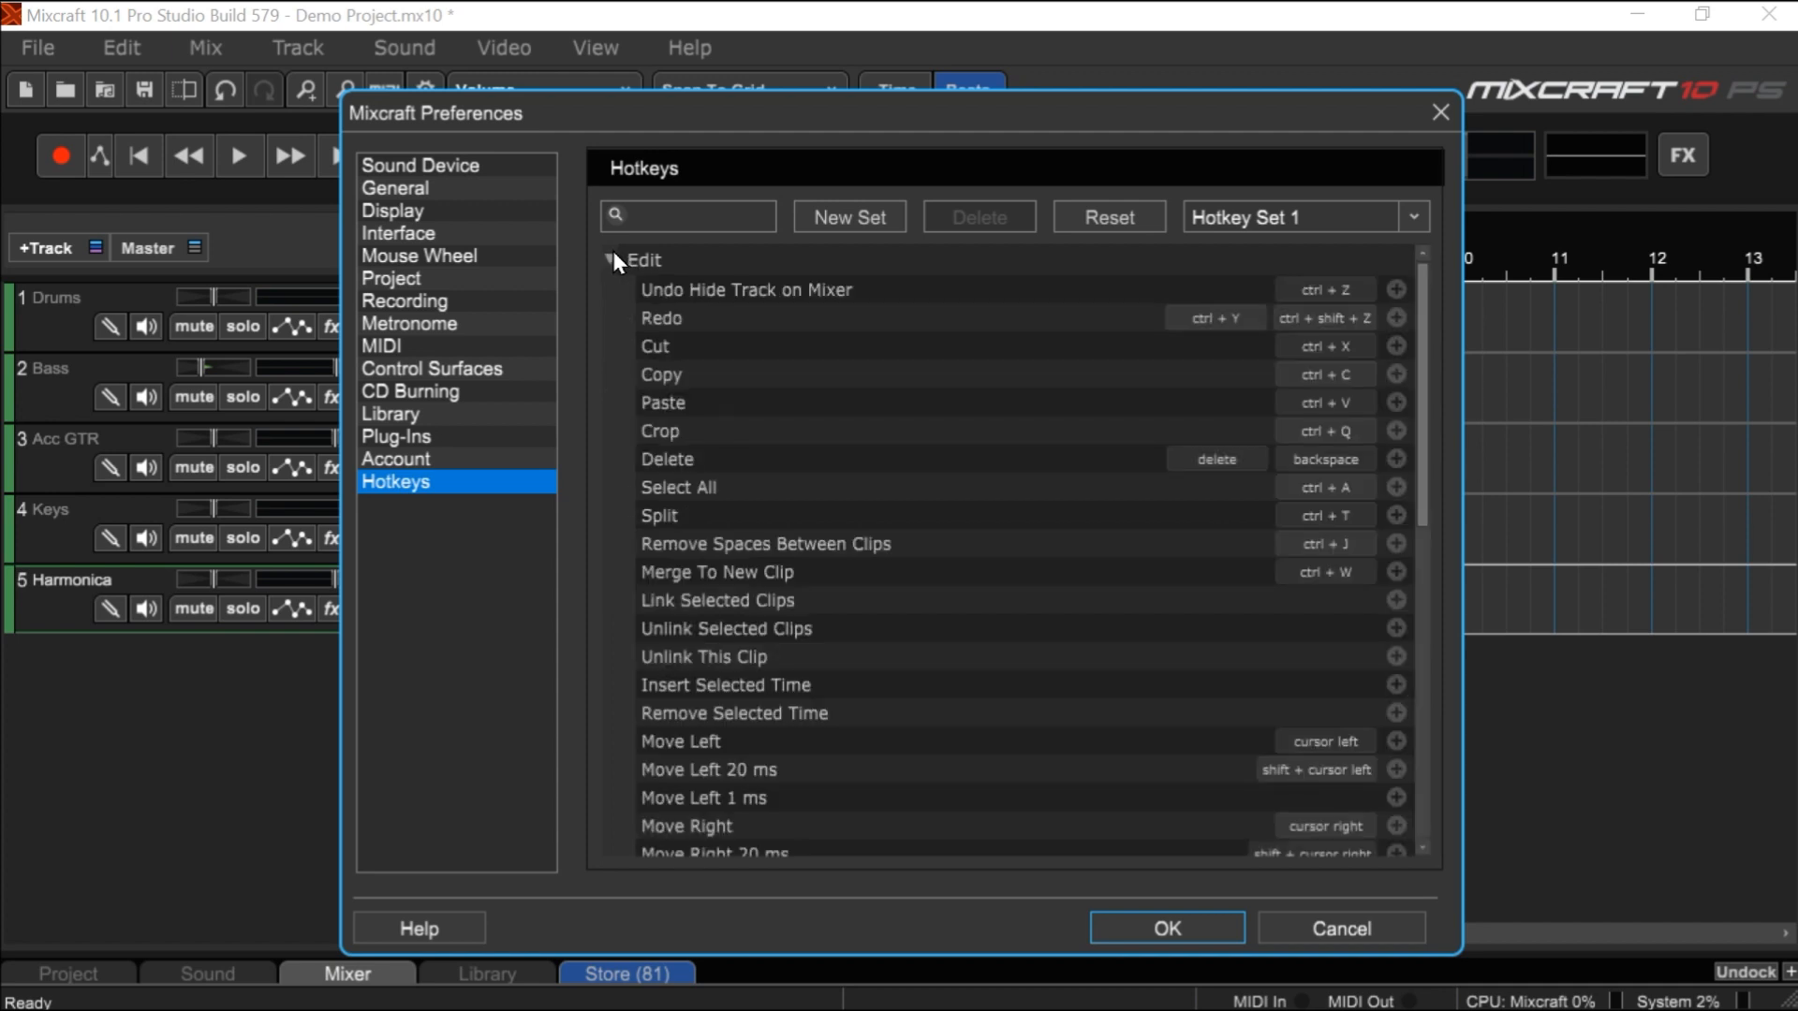
pyautogui.moveTo(1172, 298)
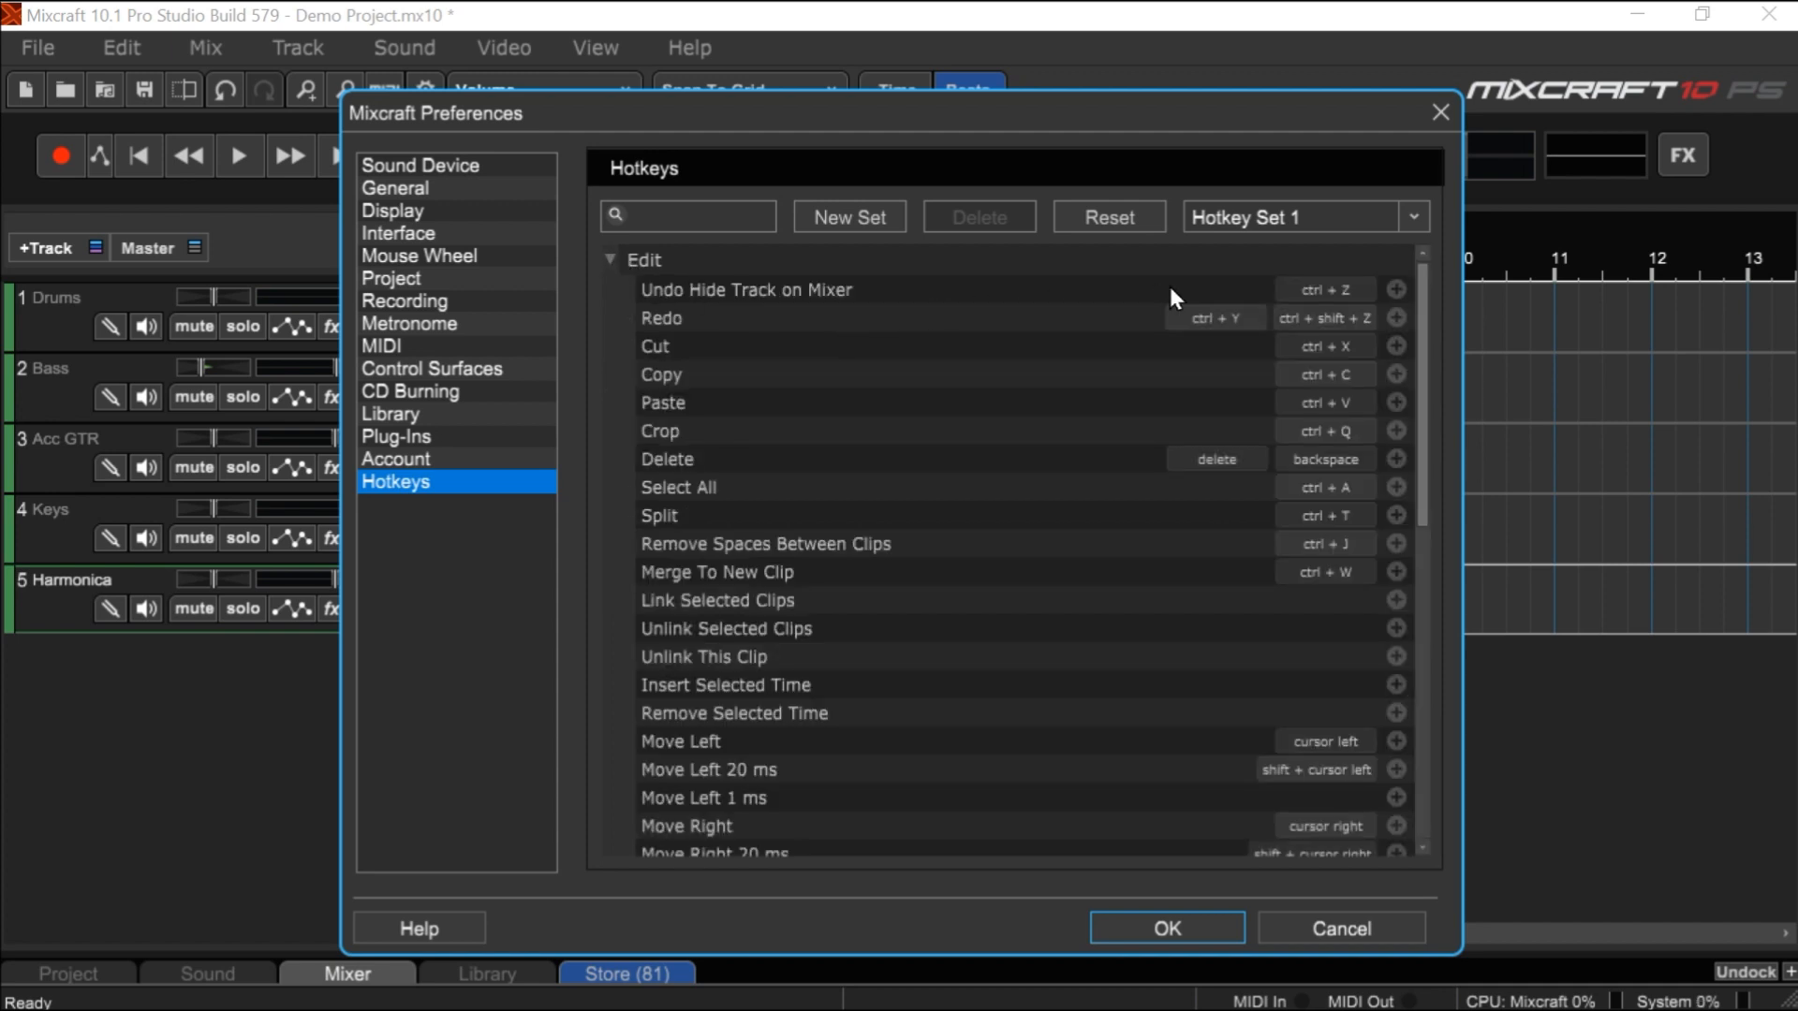
pyautogui.moveTo(1221, 573)
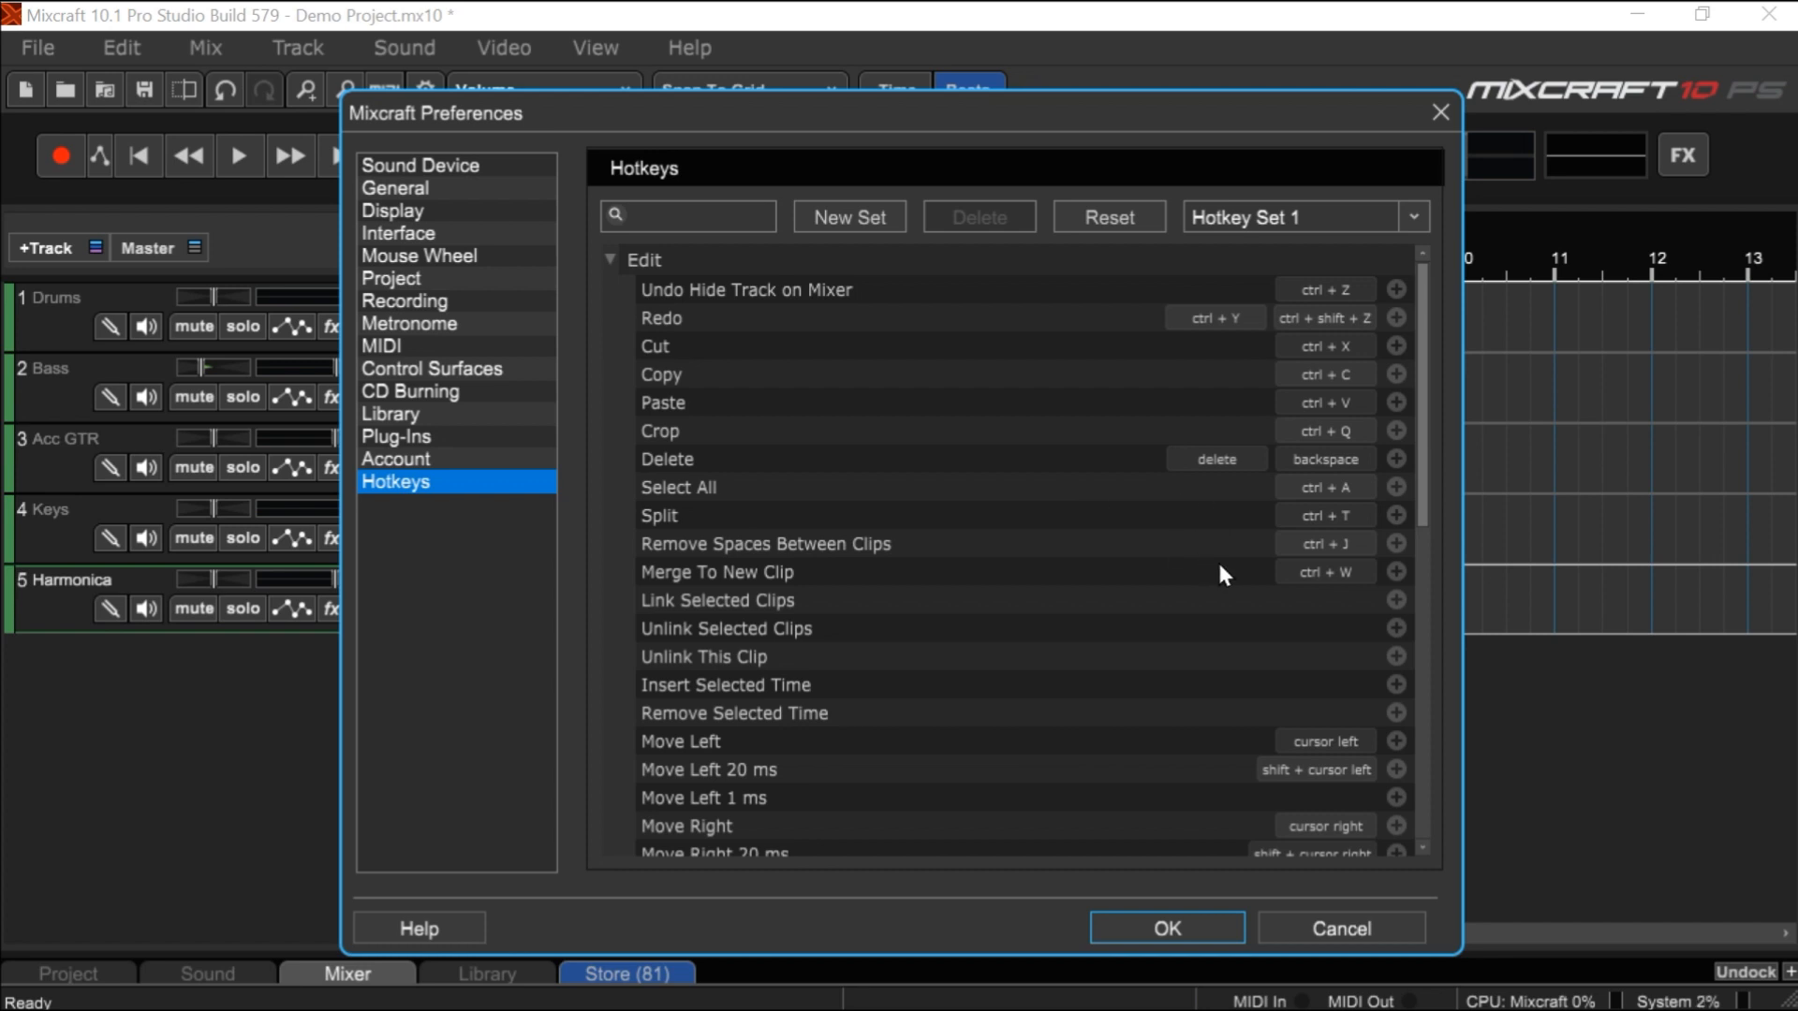
pyautogui.moveTo(746, 611)
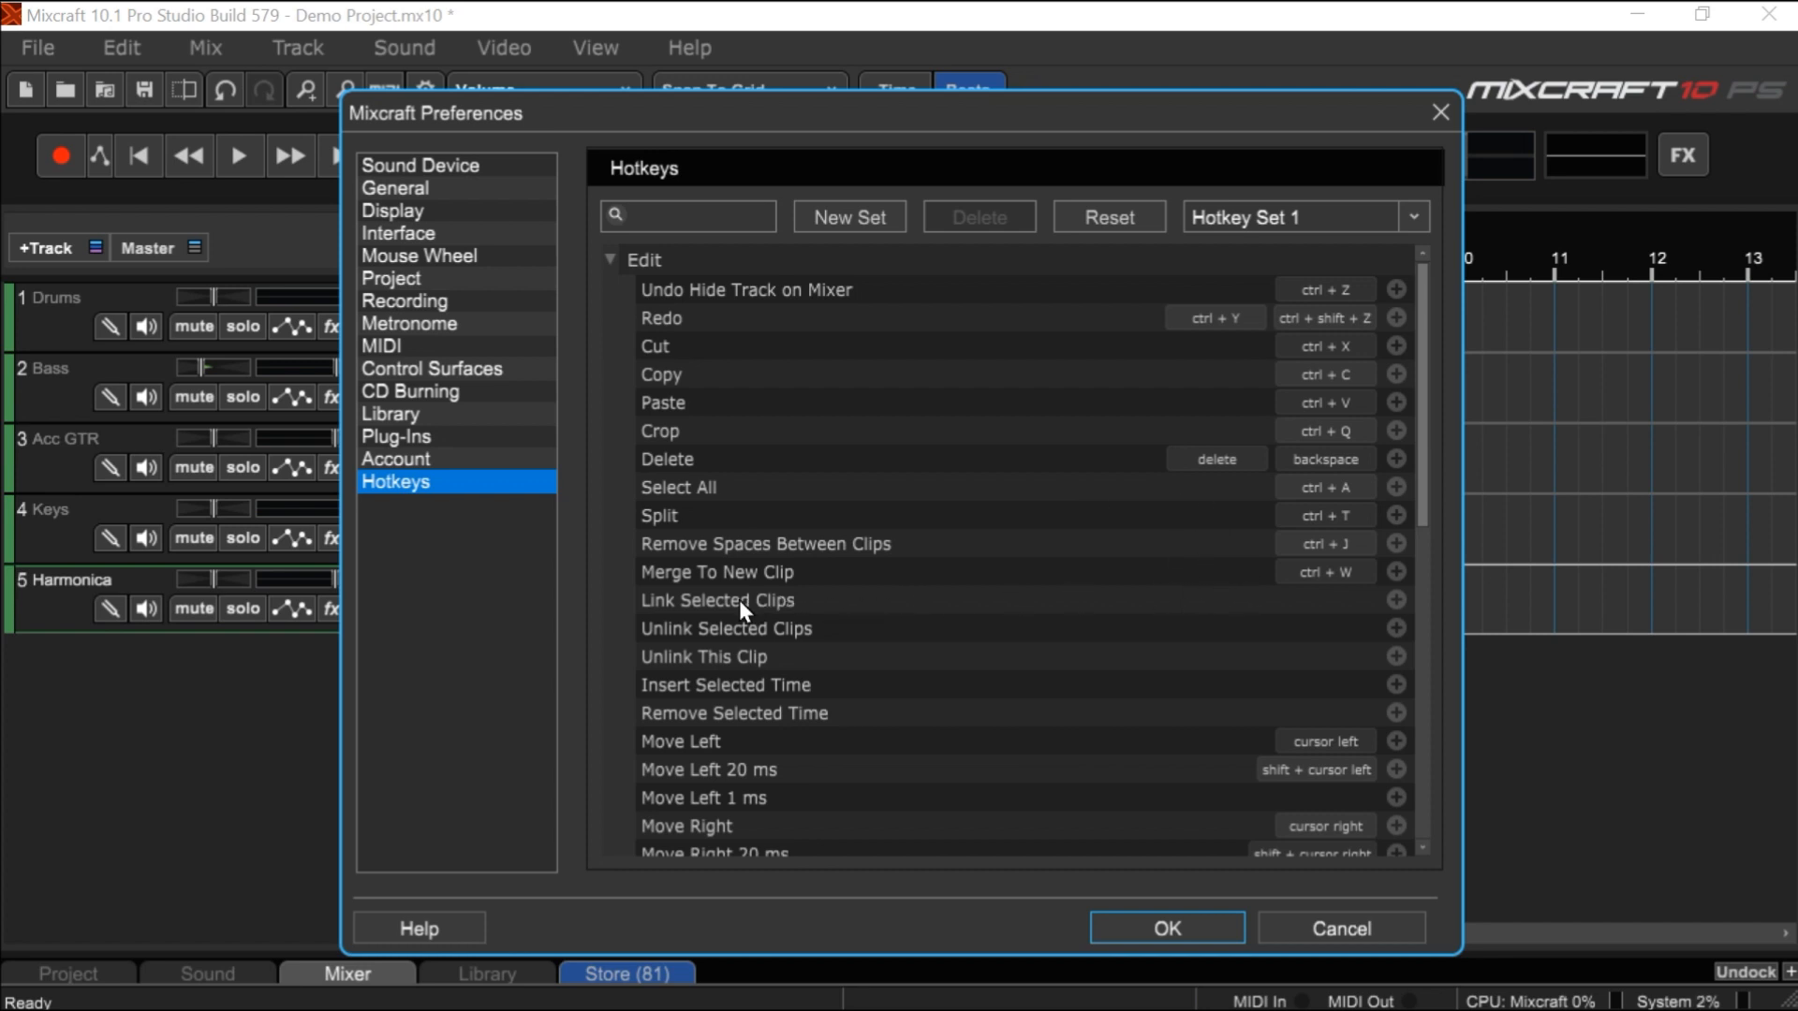
pyautogui.moveTo(875, 708)
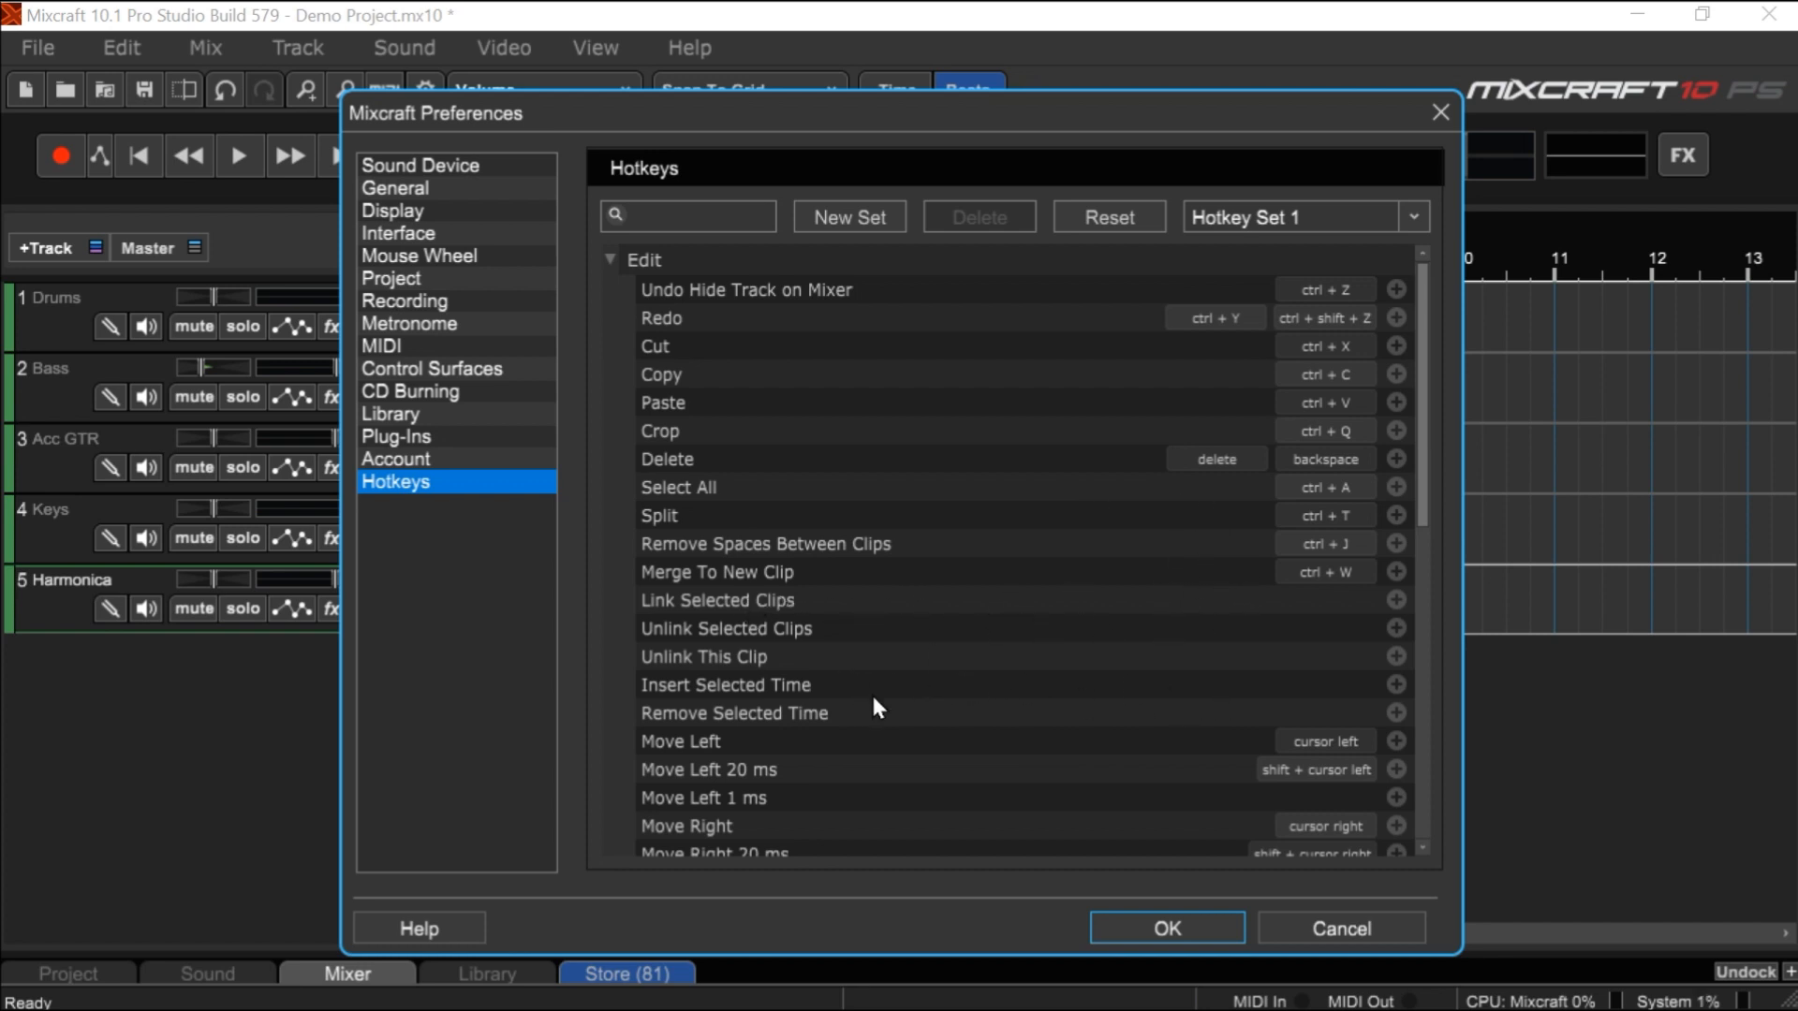
pyautogui.moveTo(625, 268)
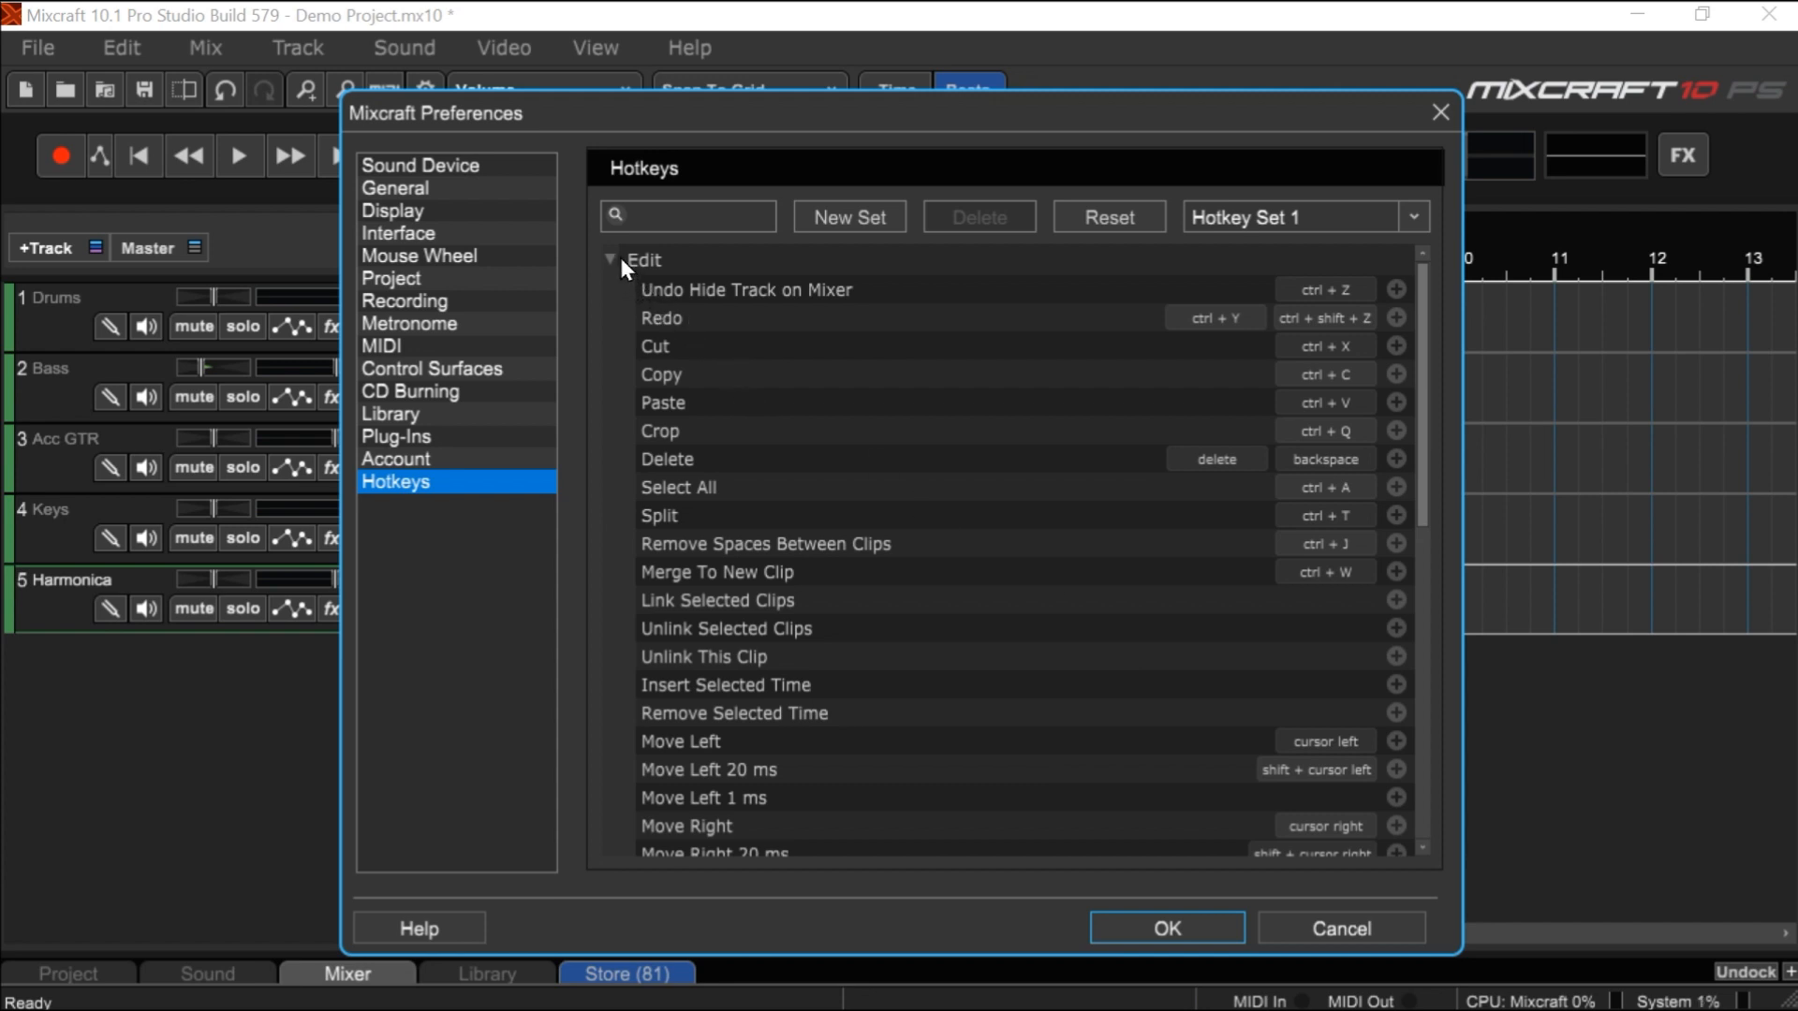
pyautogui.click(610, 258)
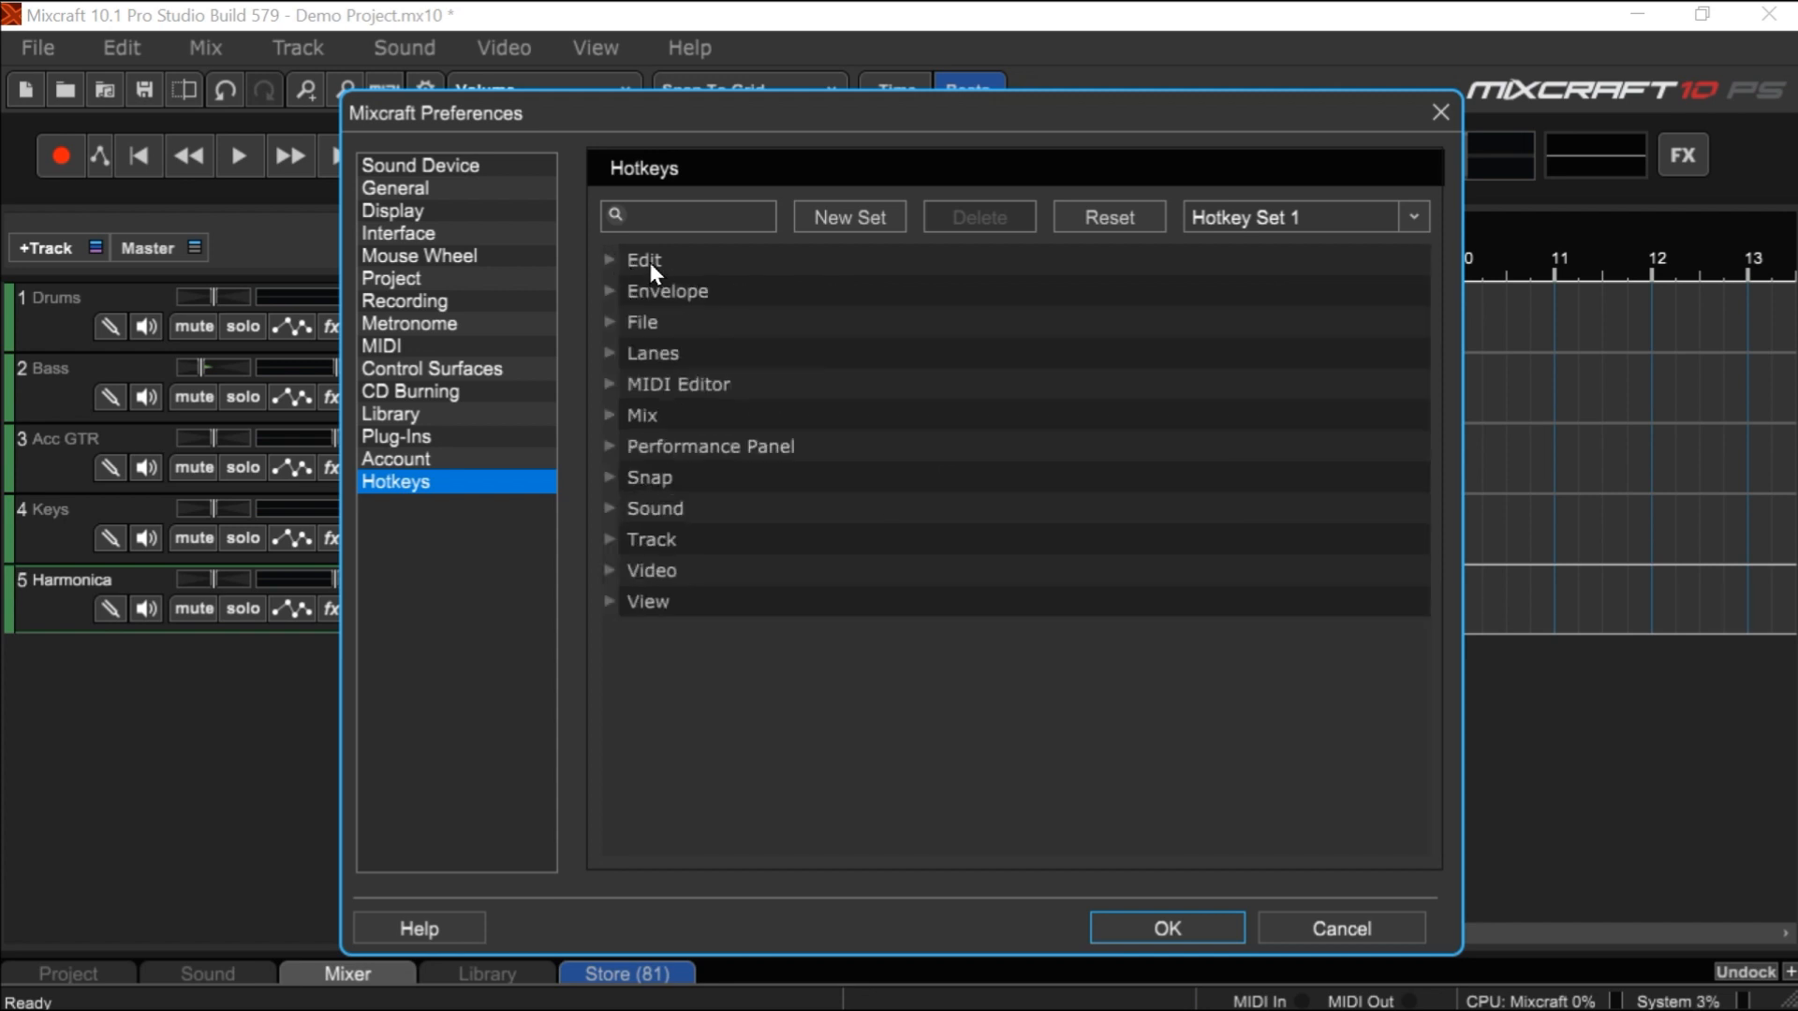
pyautogui.moveTo(669, 365)
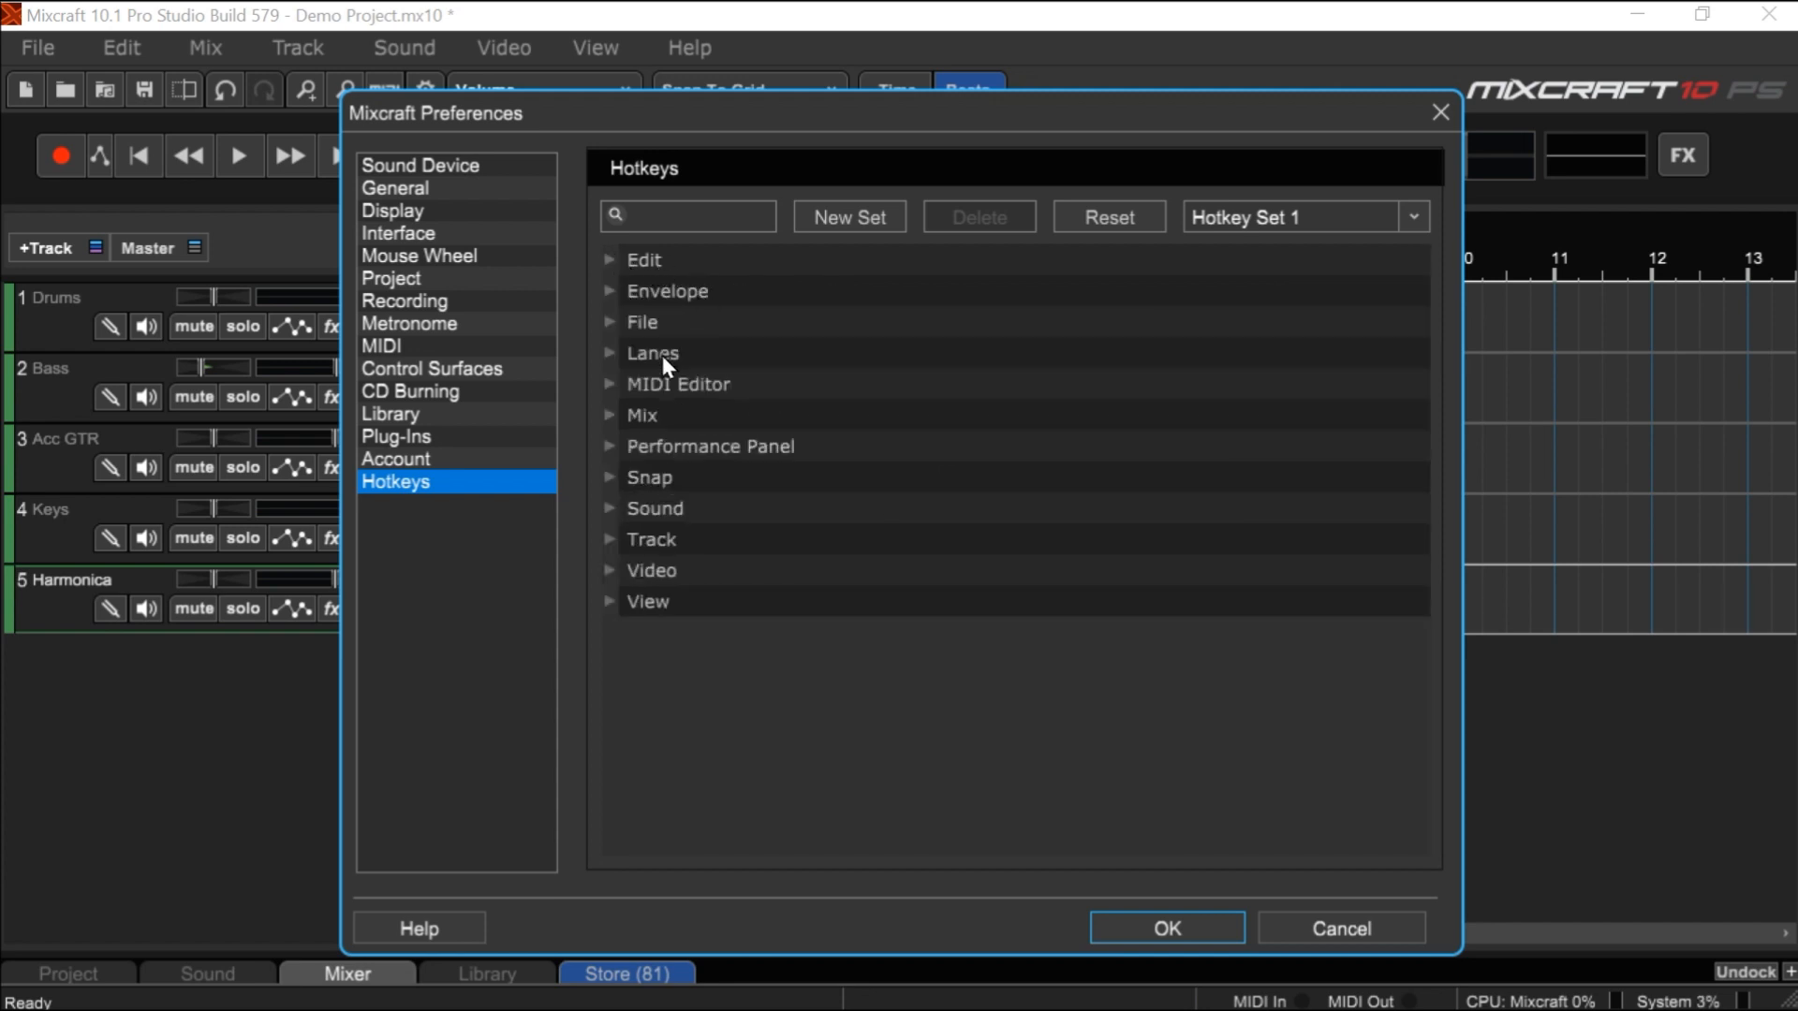
pyautogui.moveTo(659, 427)
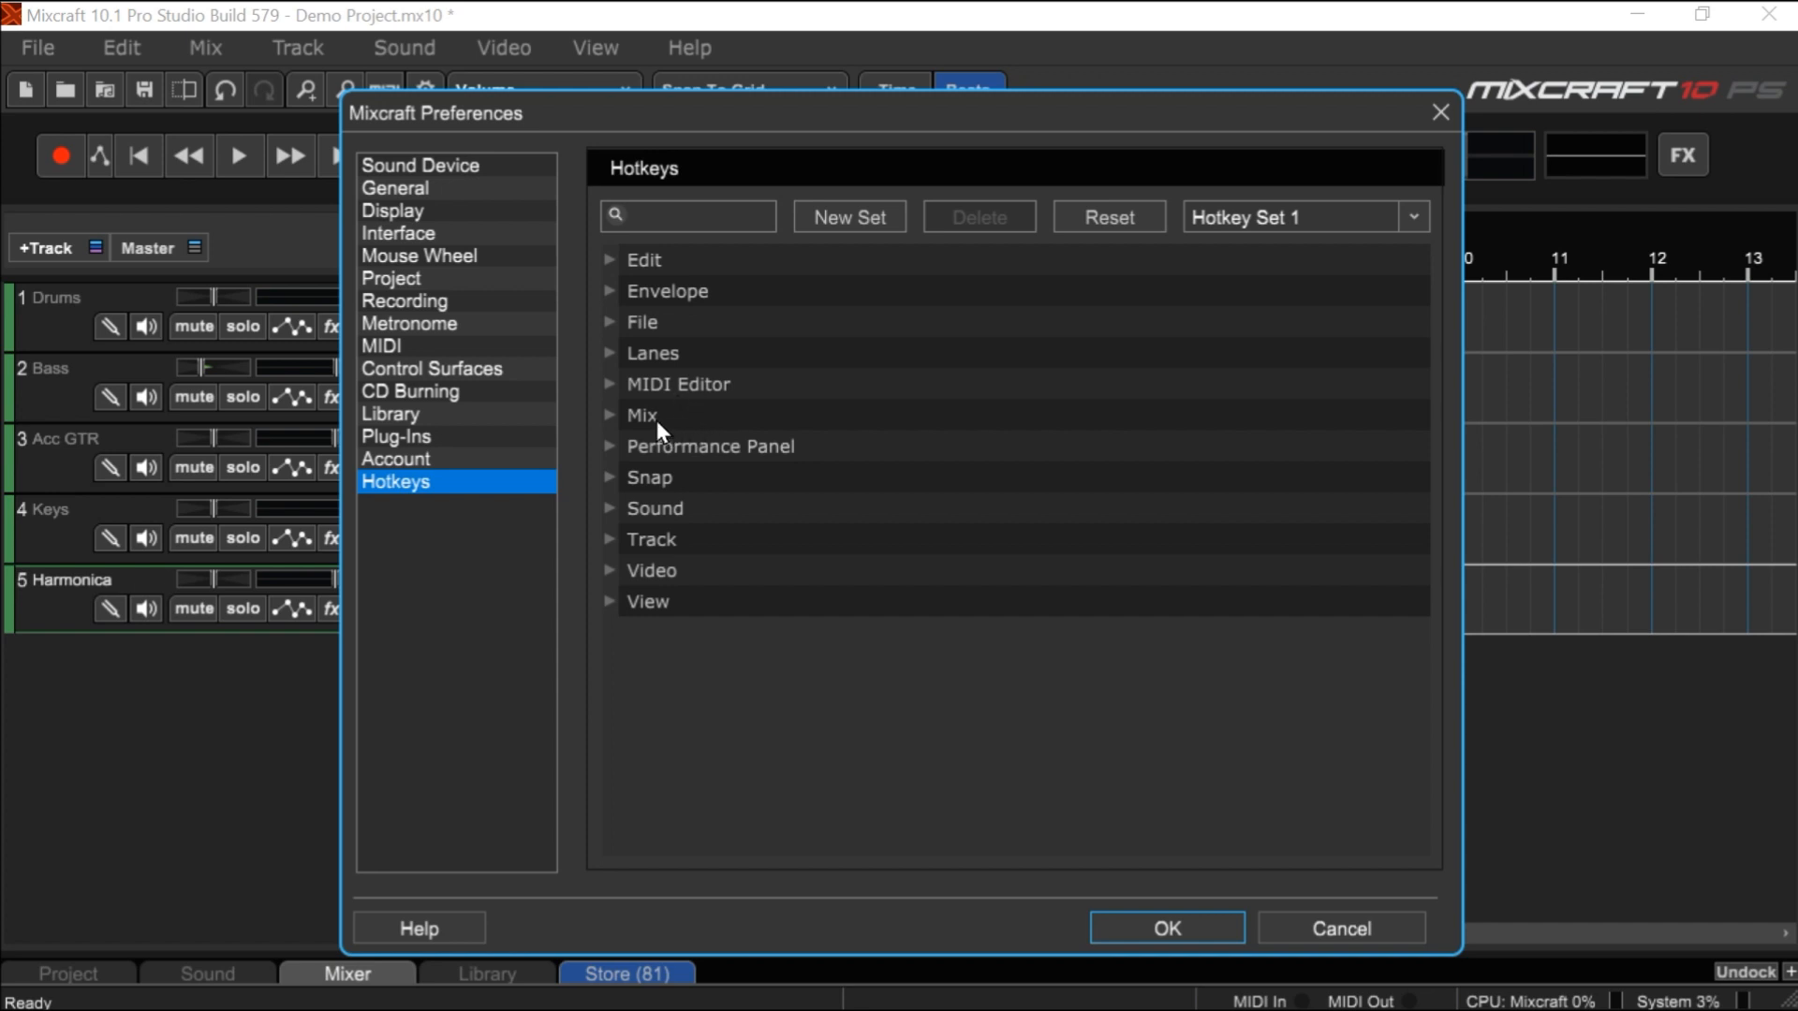
pyautogui.click(642, 414)
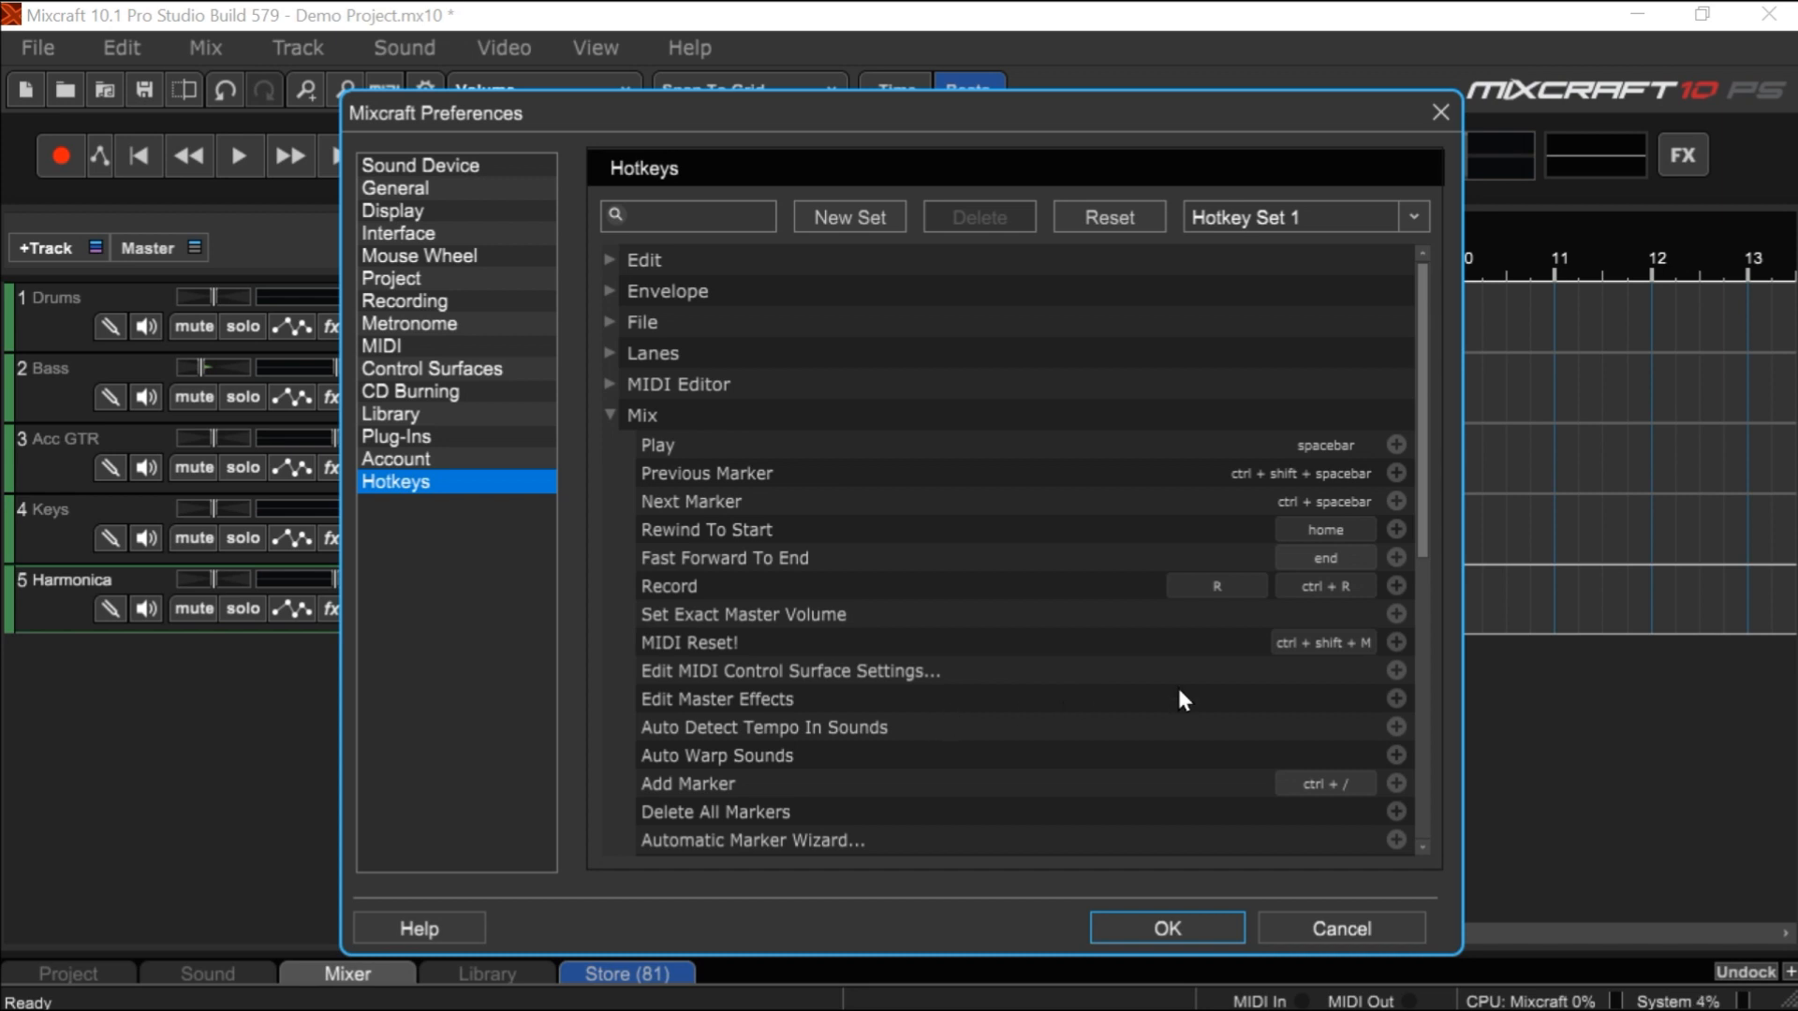
pyautogui.scroll(-3)
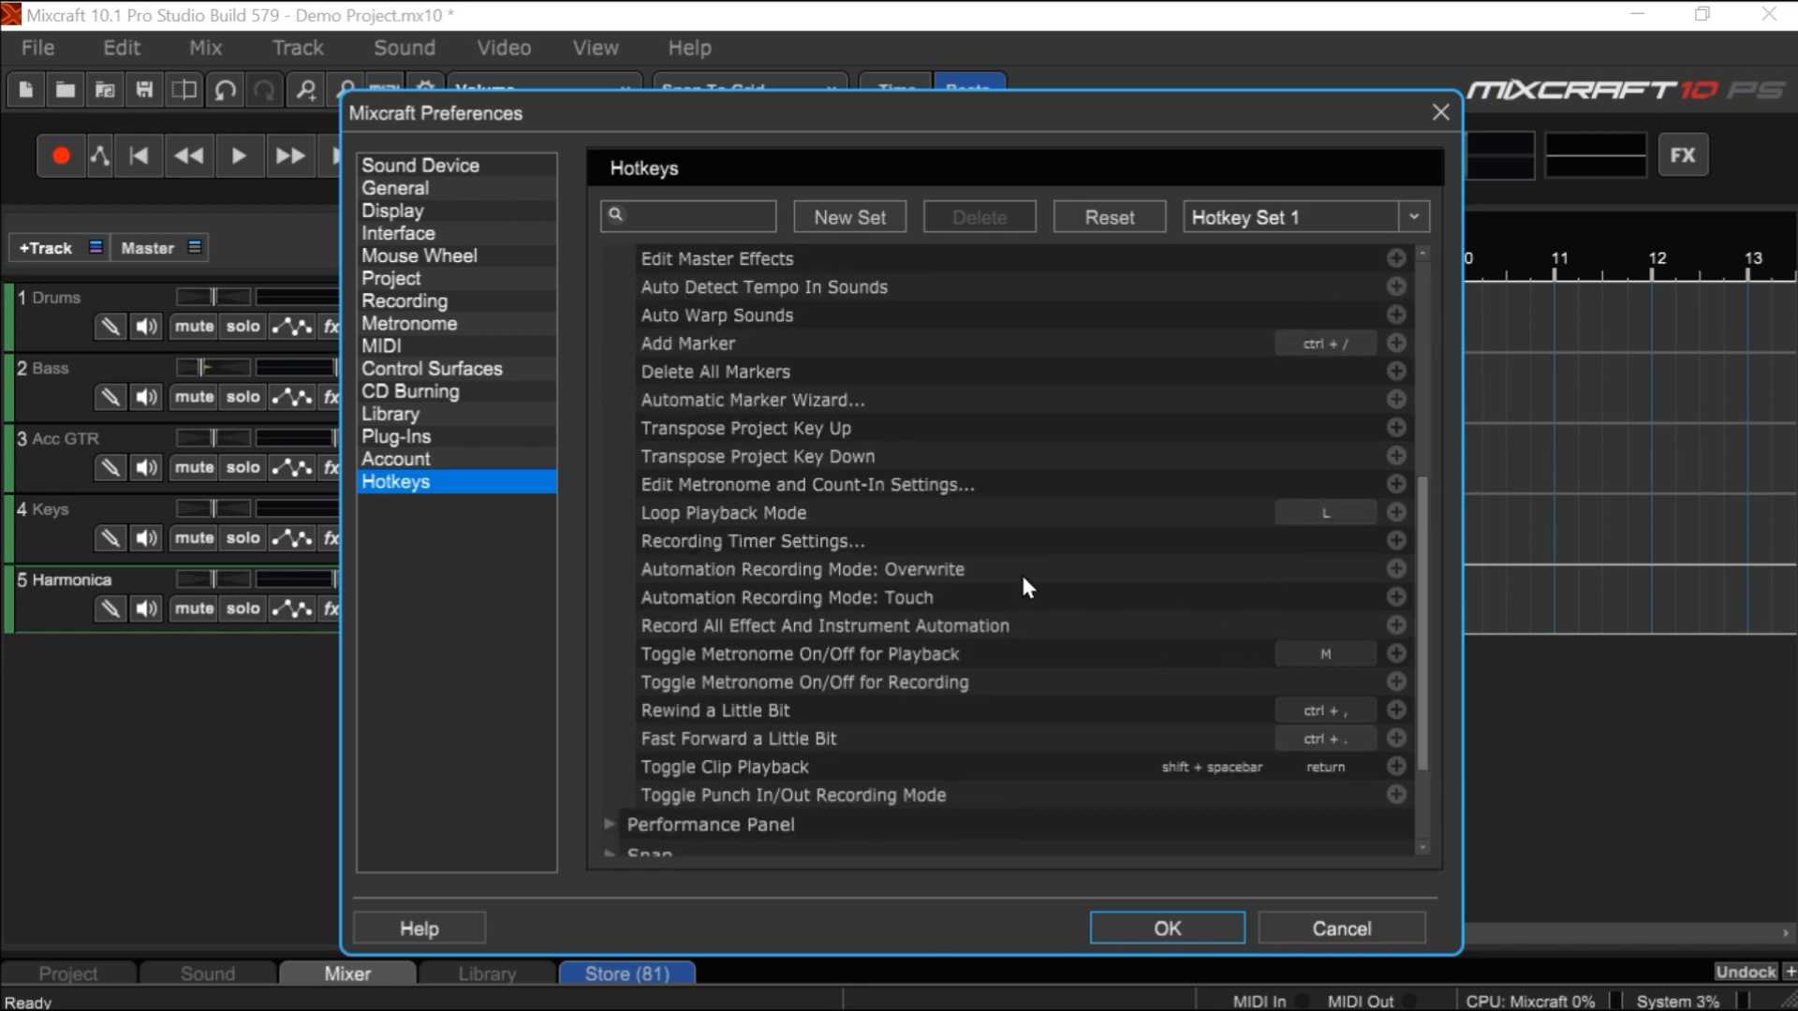
pyautogui.scroll(-3)
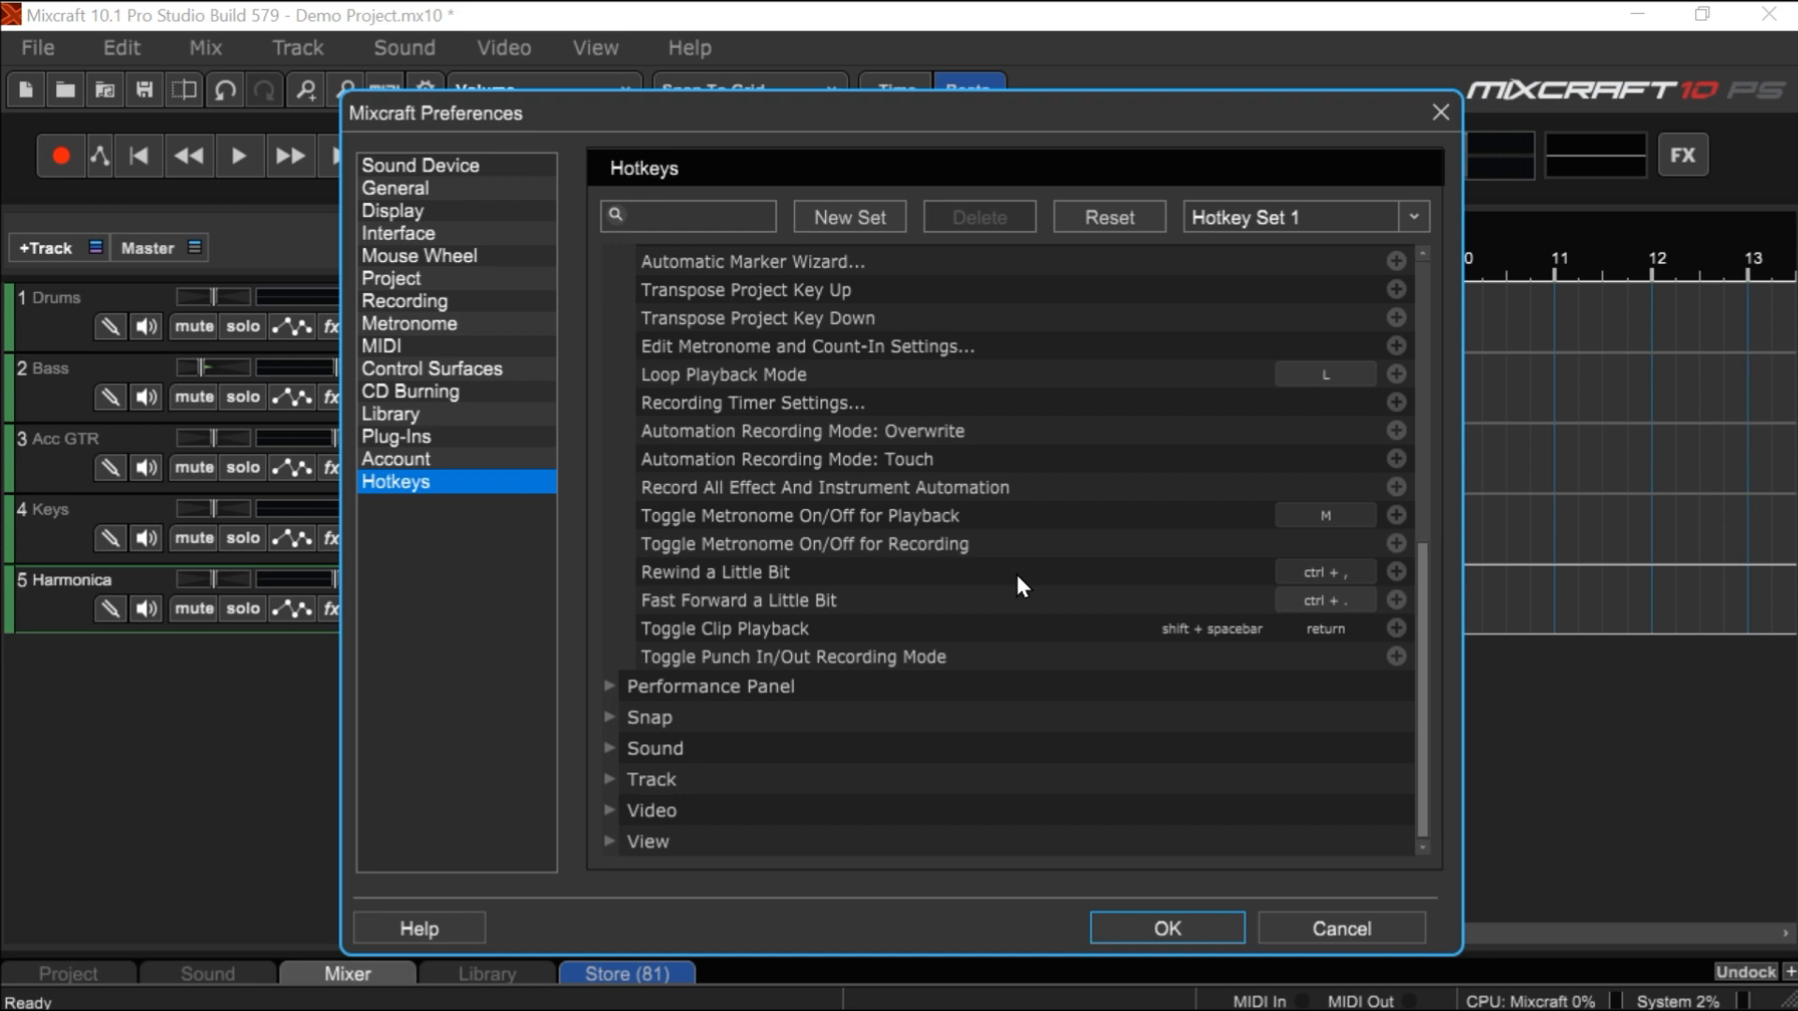
pyautogui.moveTo(1028, 590)
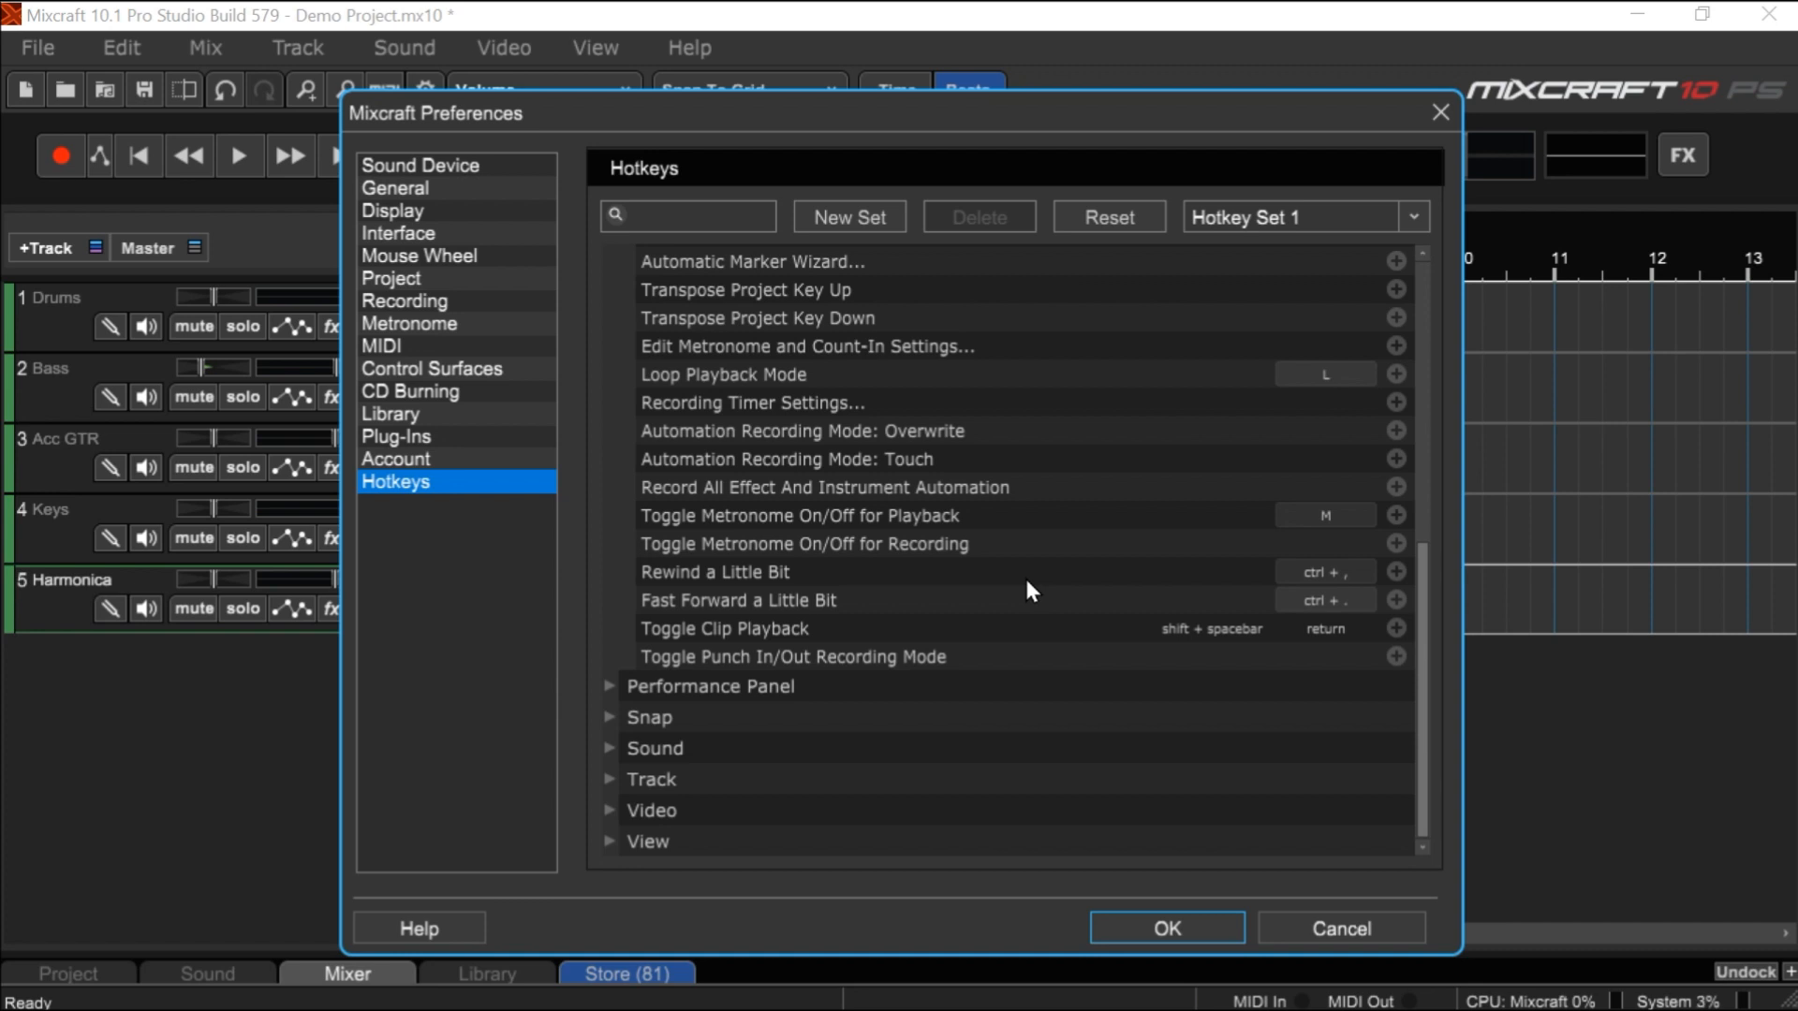
pyautogui.moveTo(1441, 112)
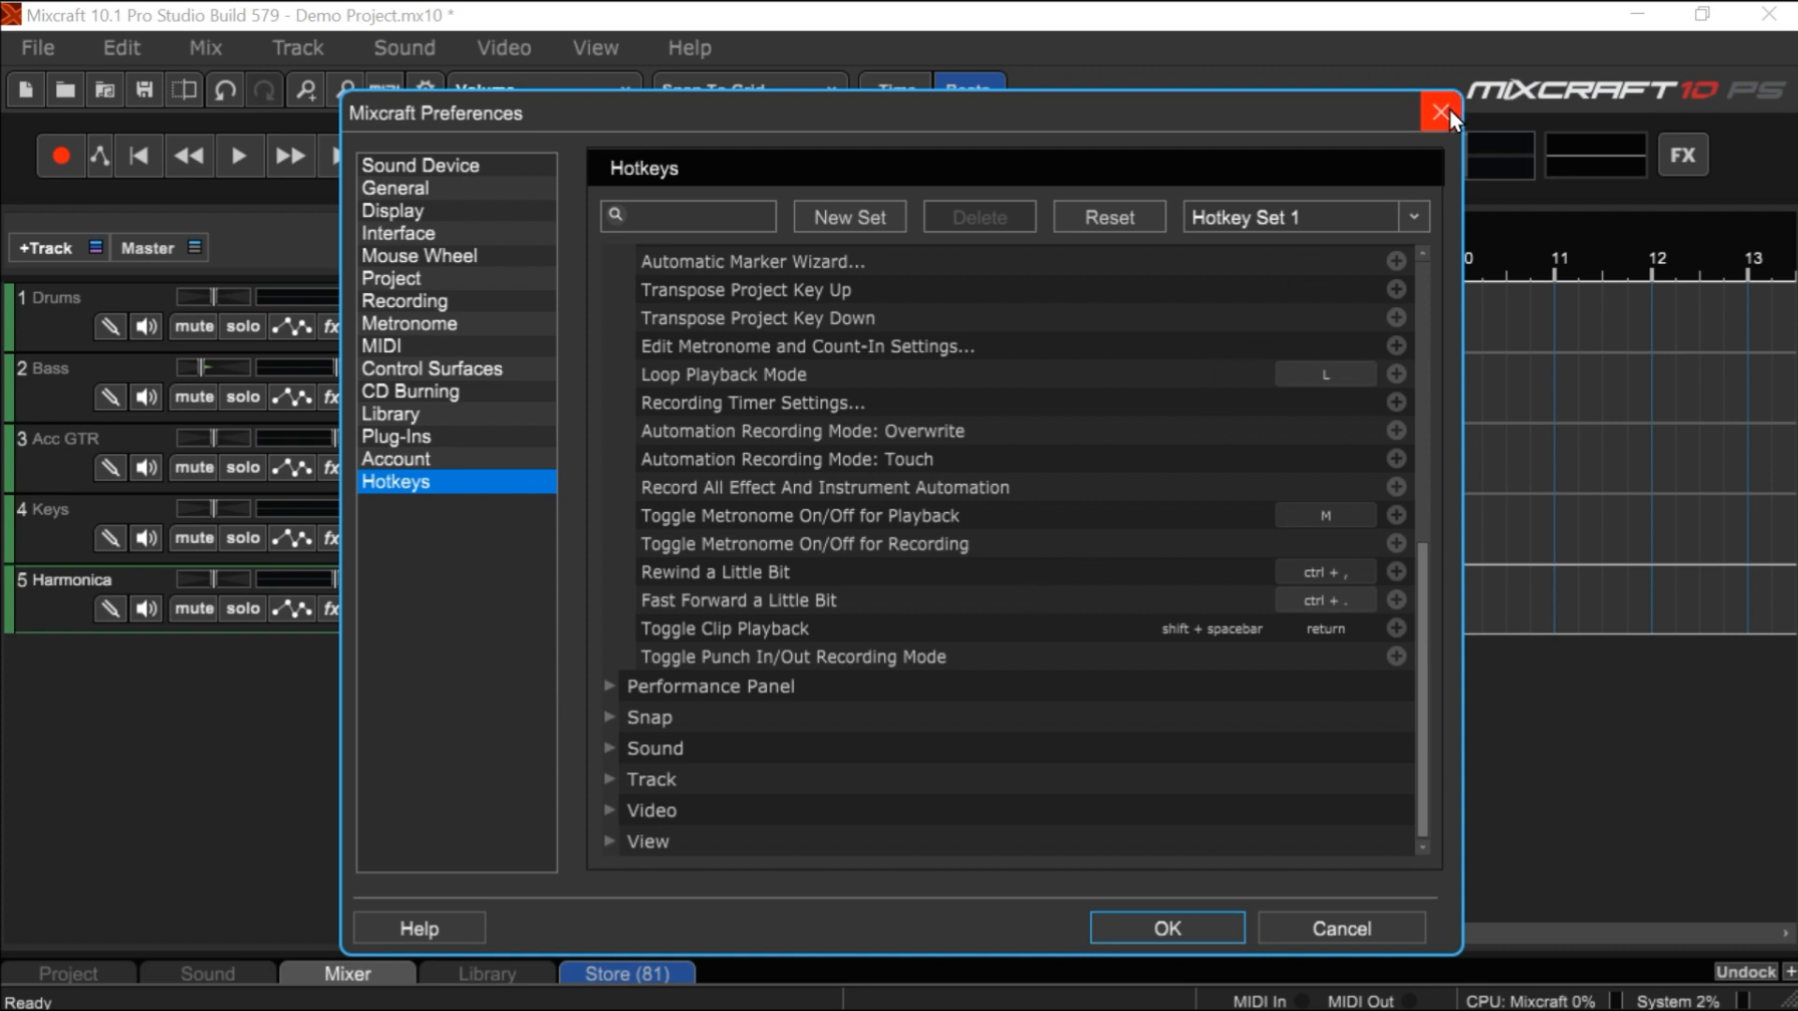
pyautogui.click(1446, 112)
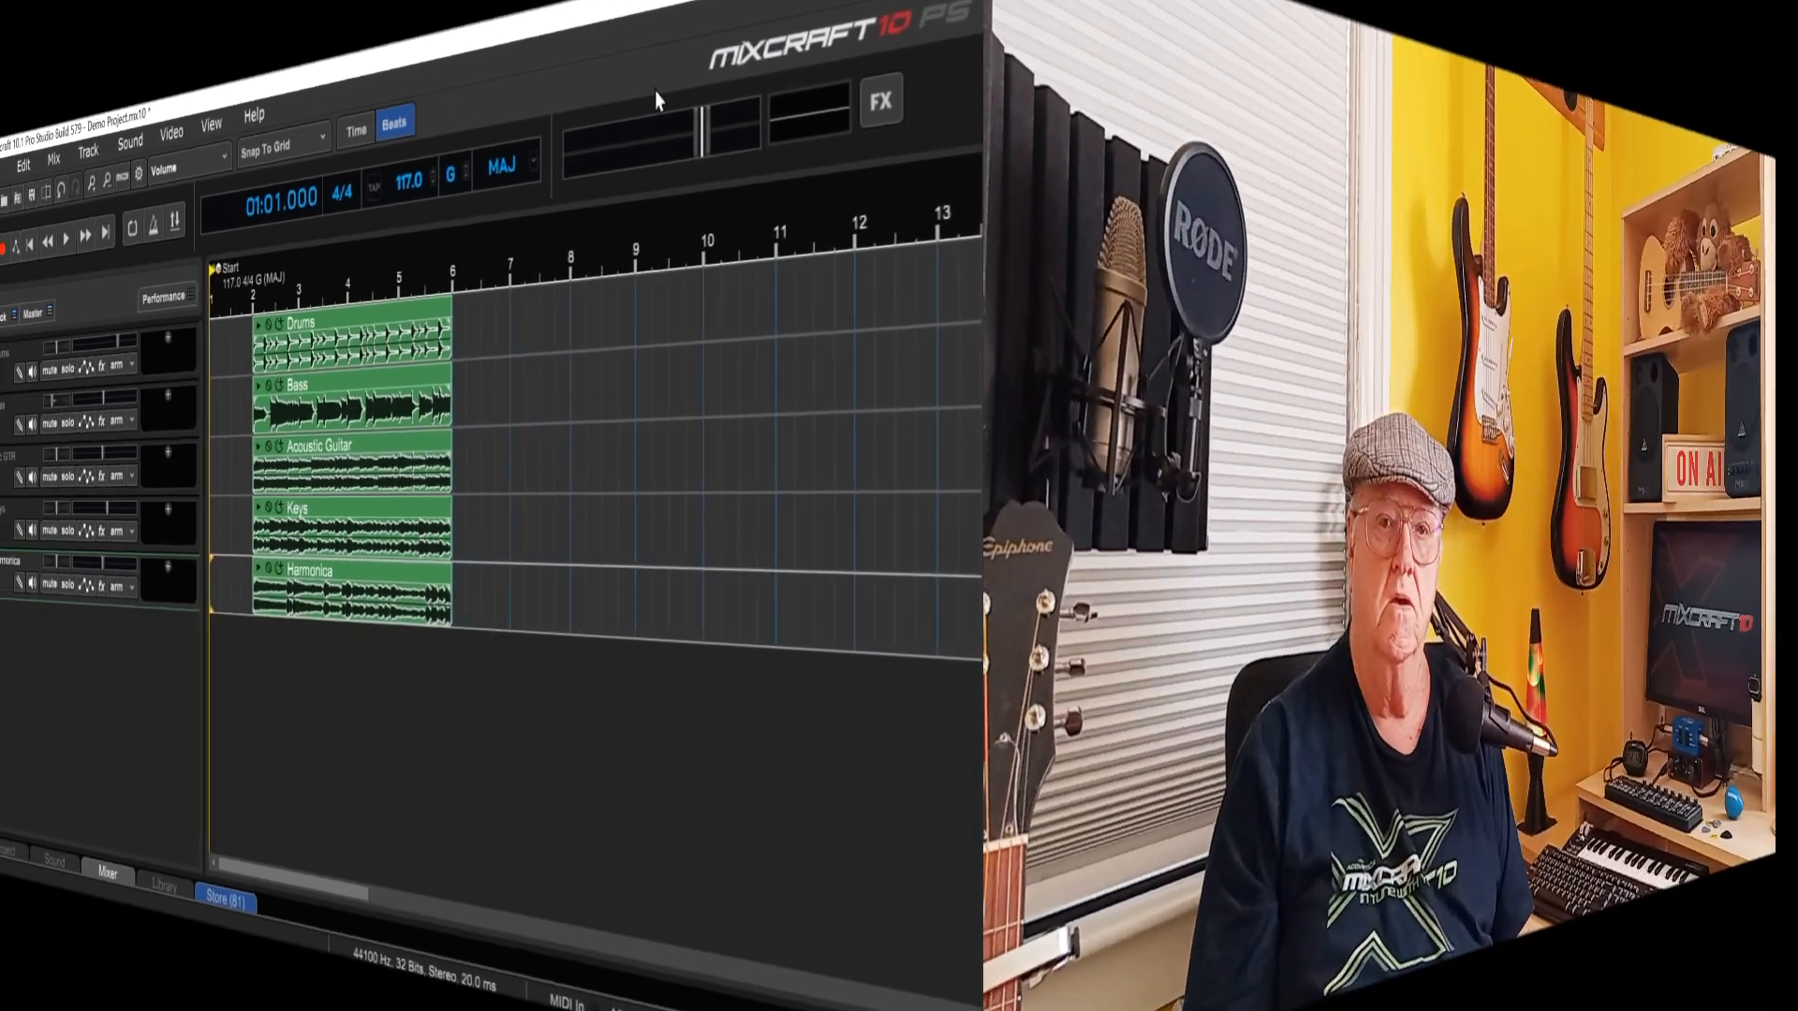